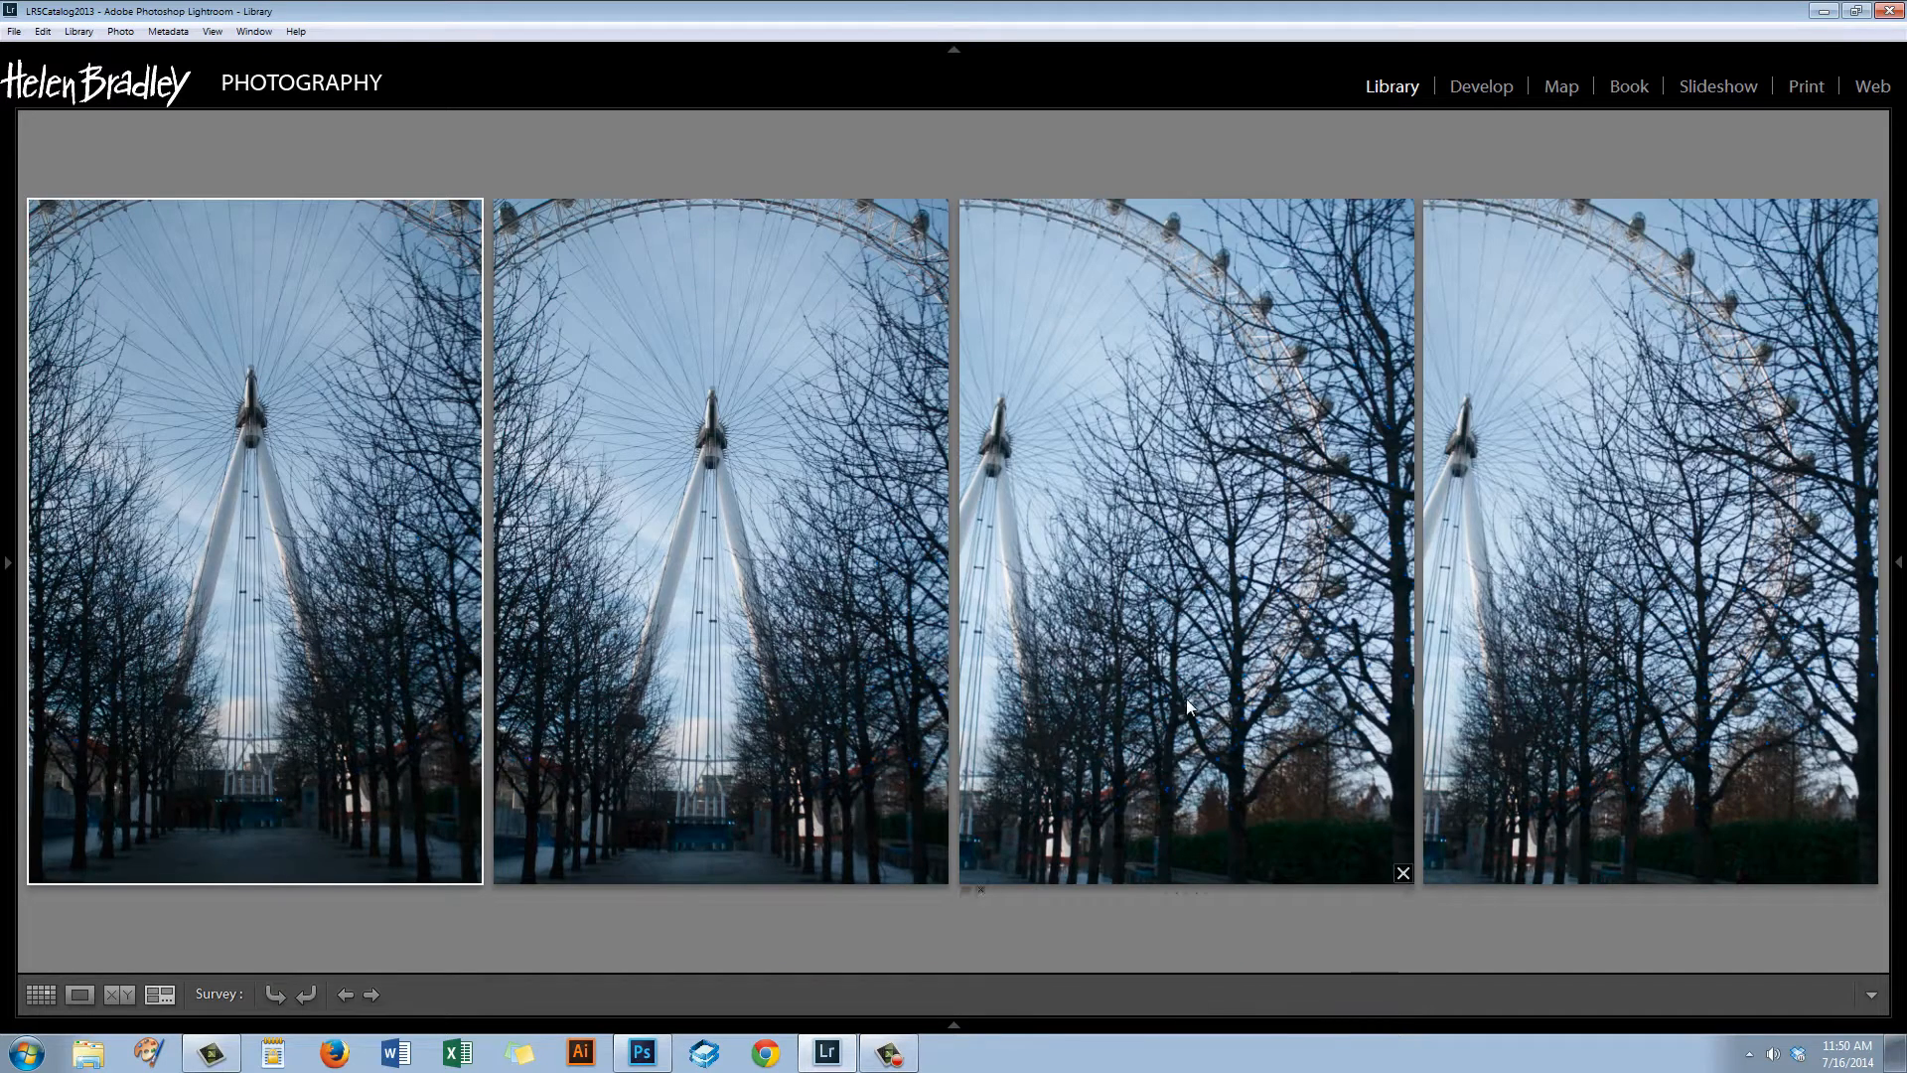
mouse_move(1623, 624)
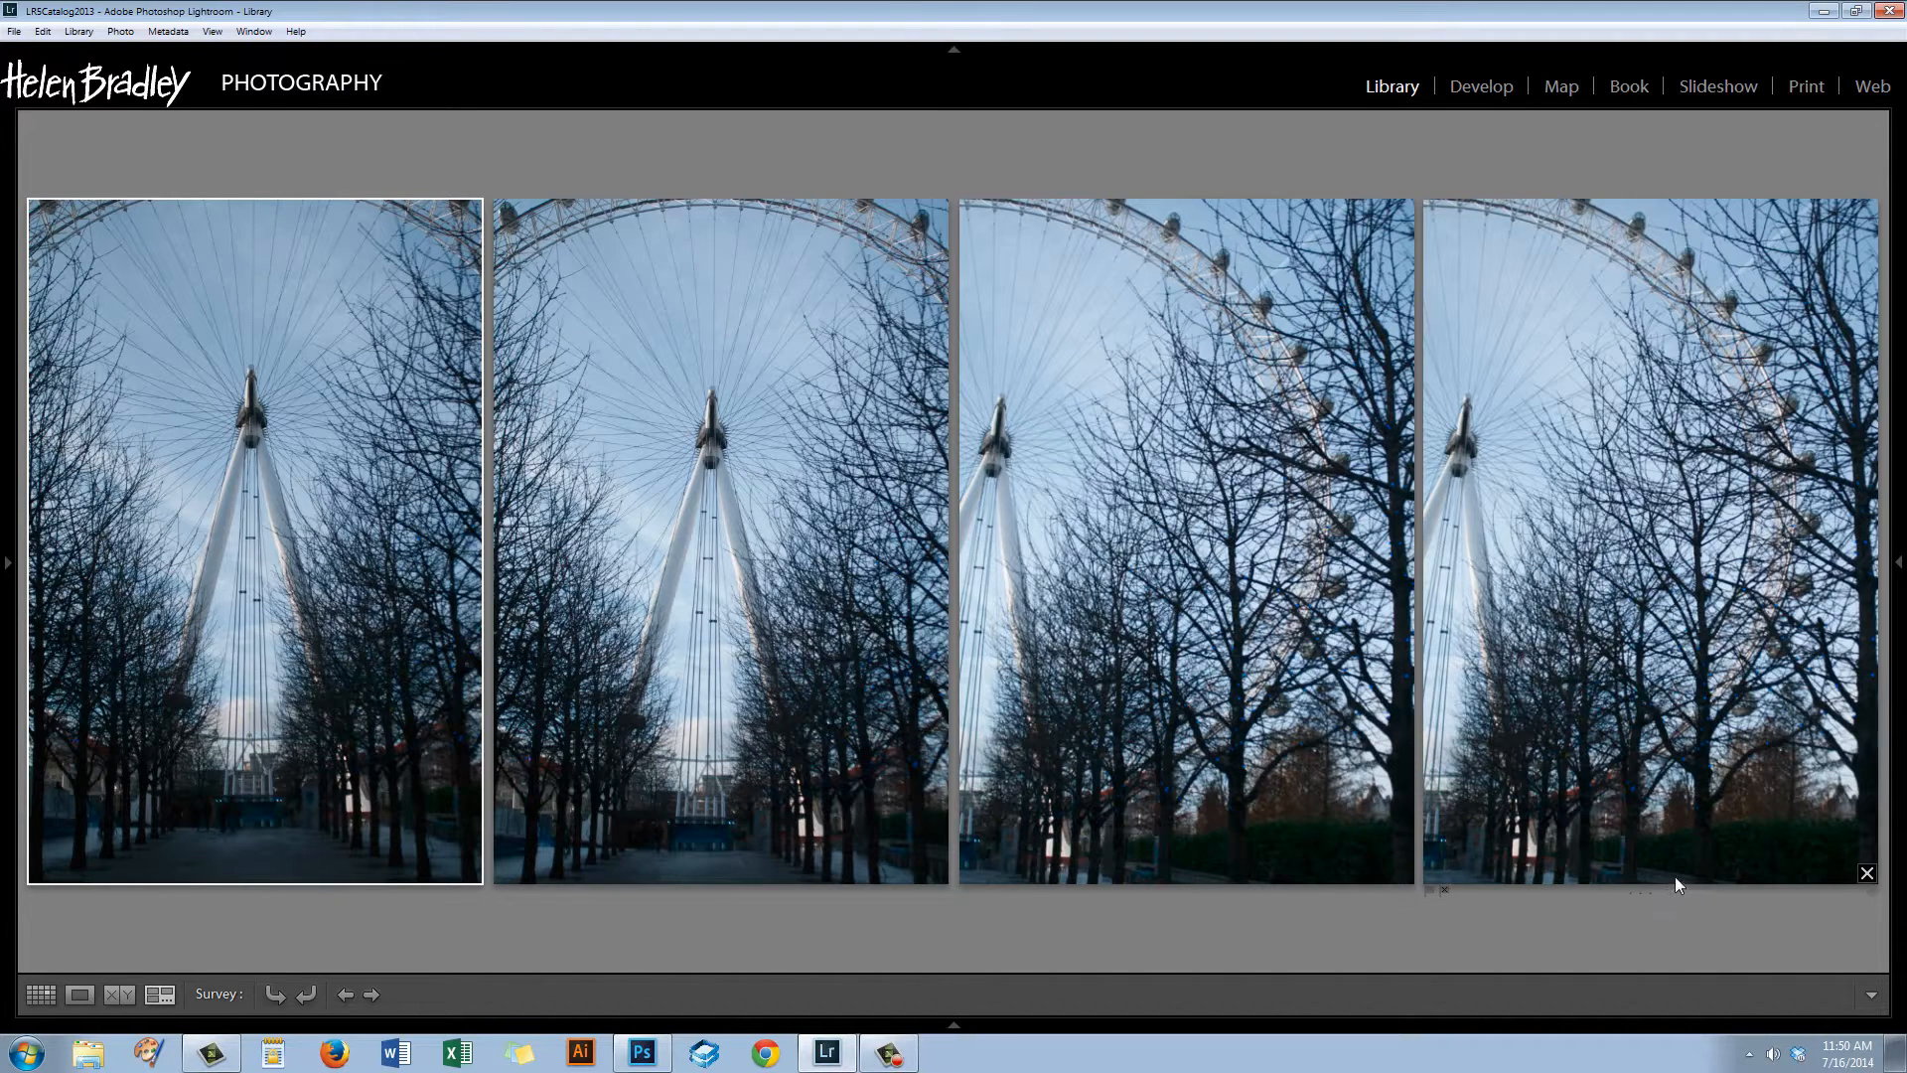
mouse_move(1607, 604)
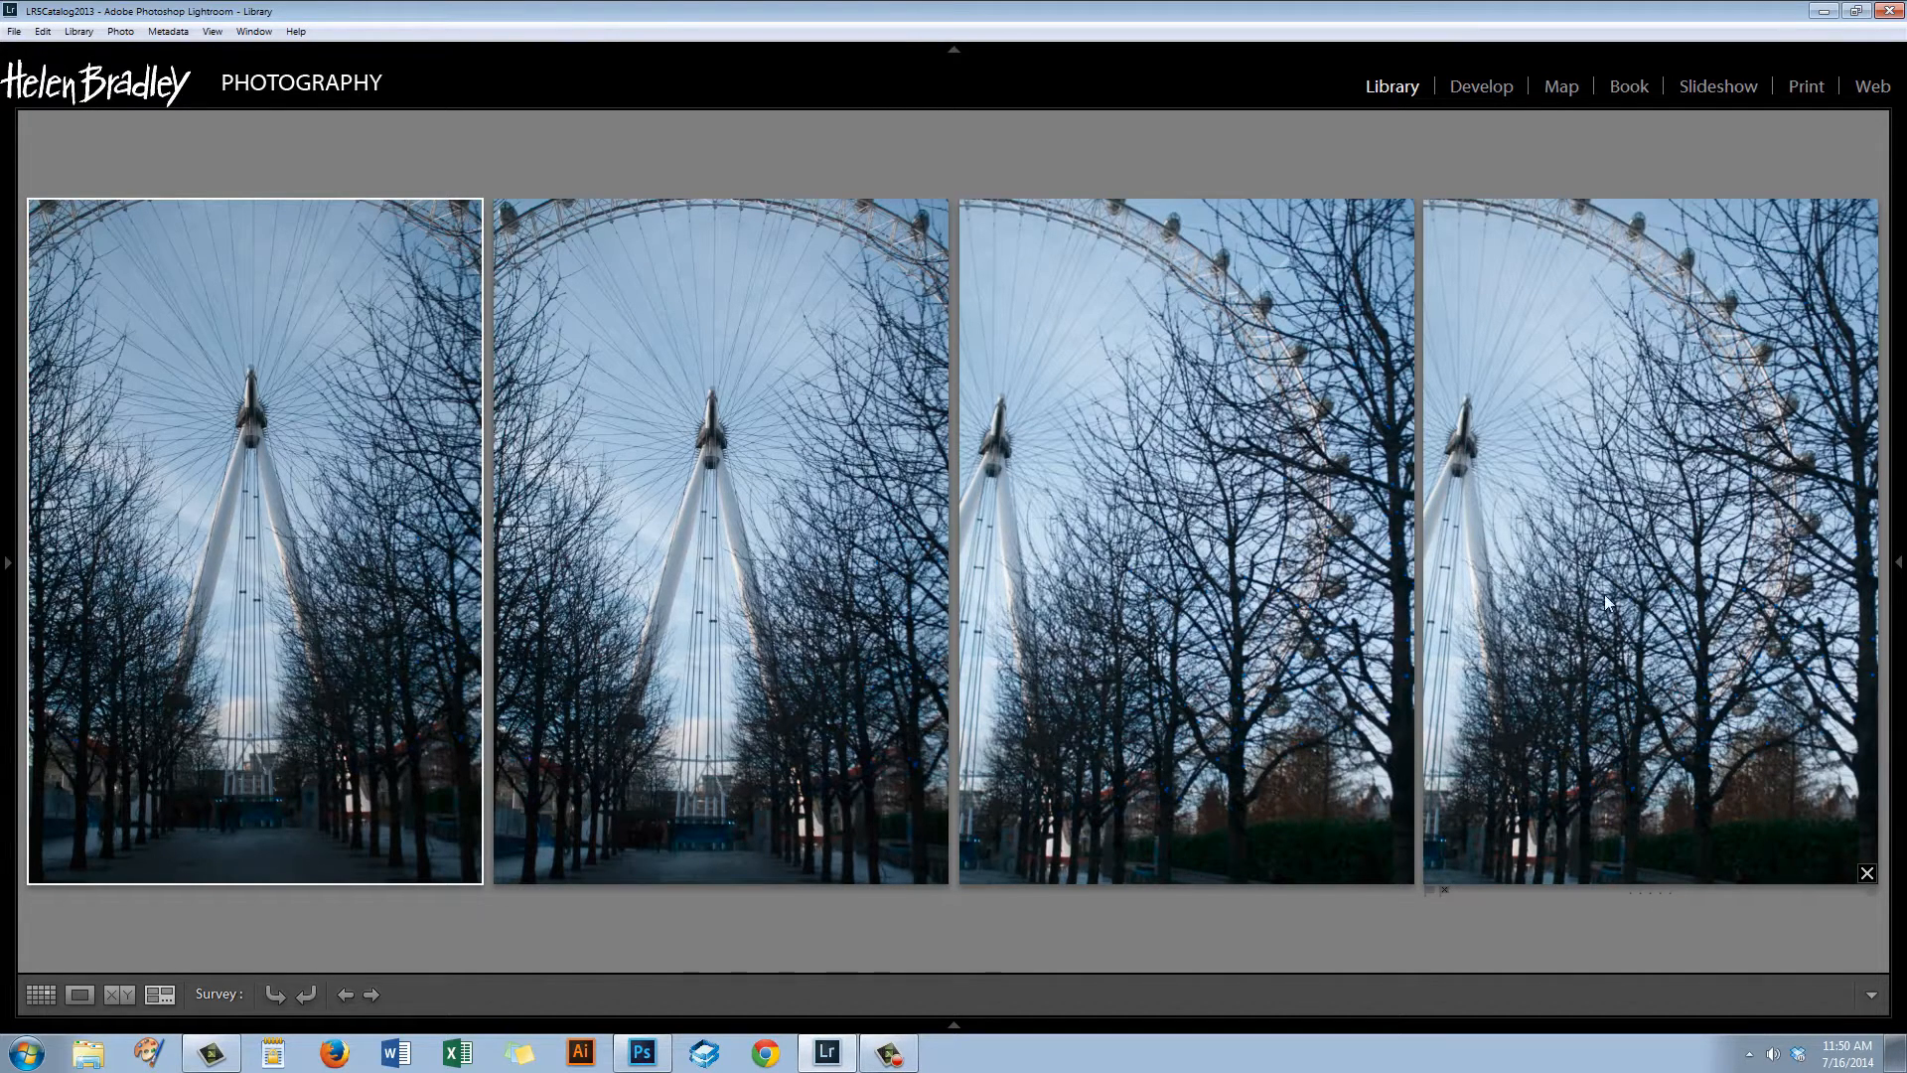
mouse_move(1603, 735)
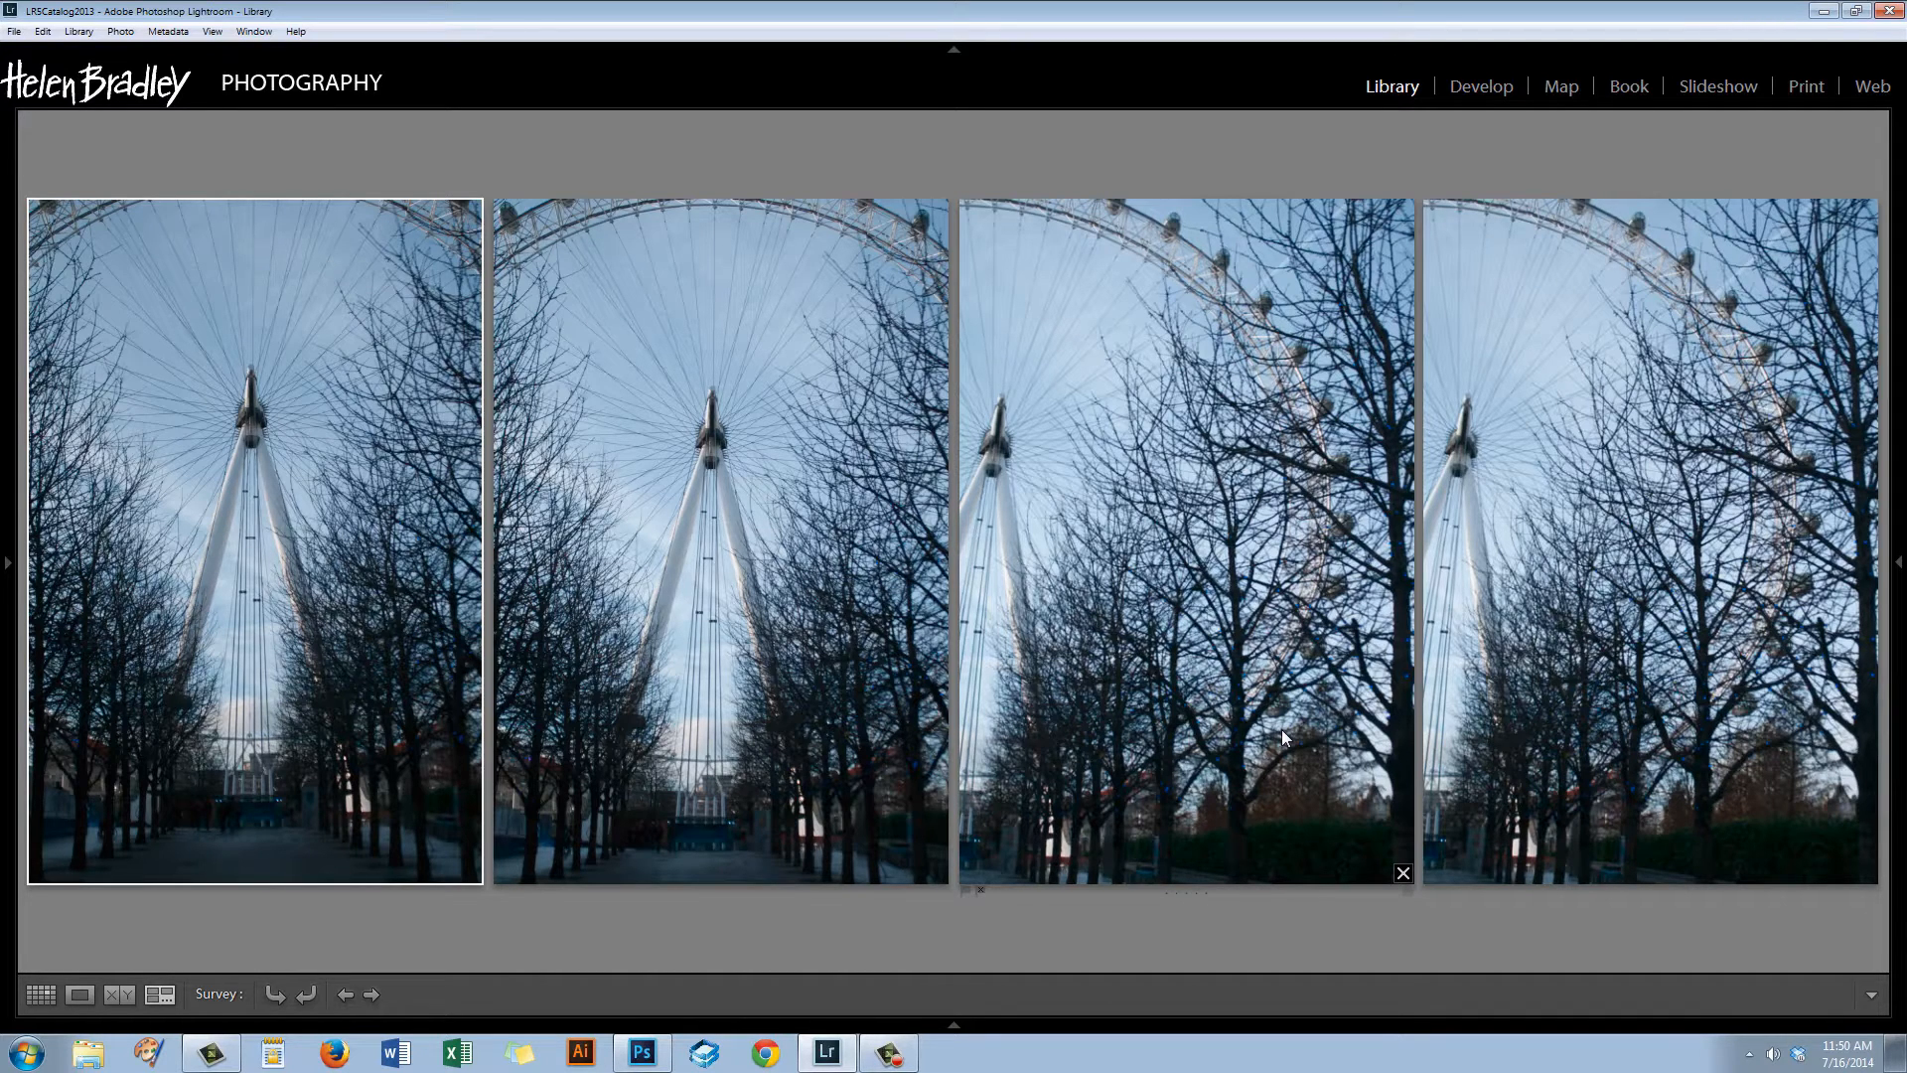
mouse_move(1180, 755)
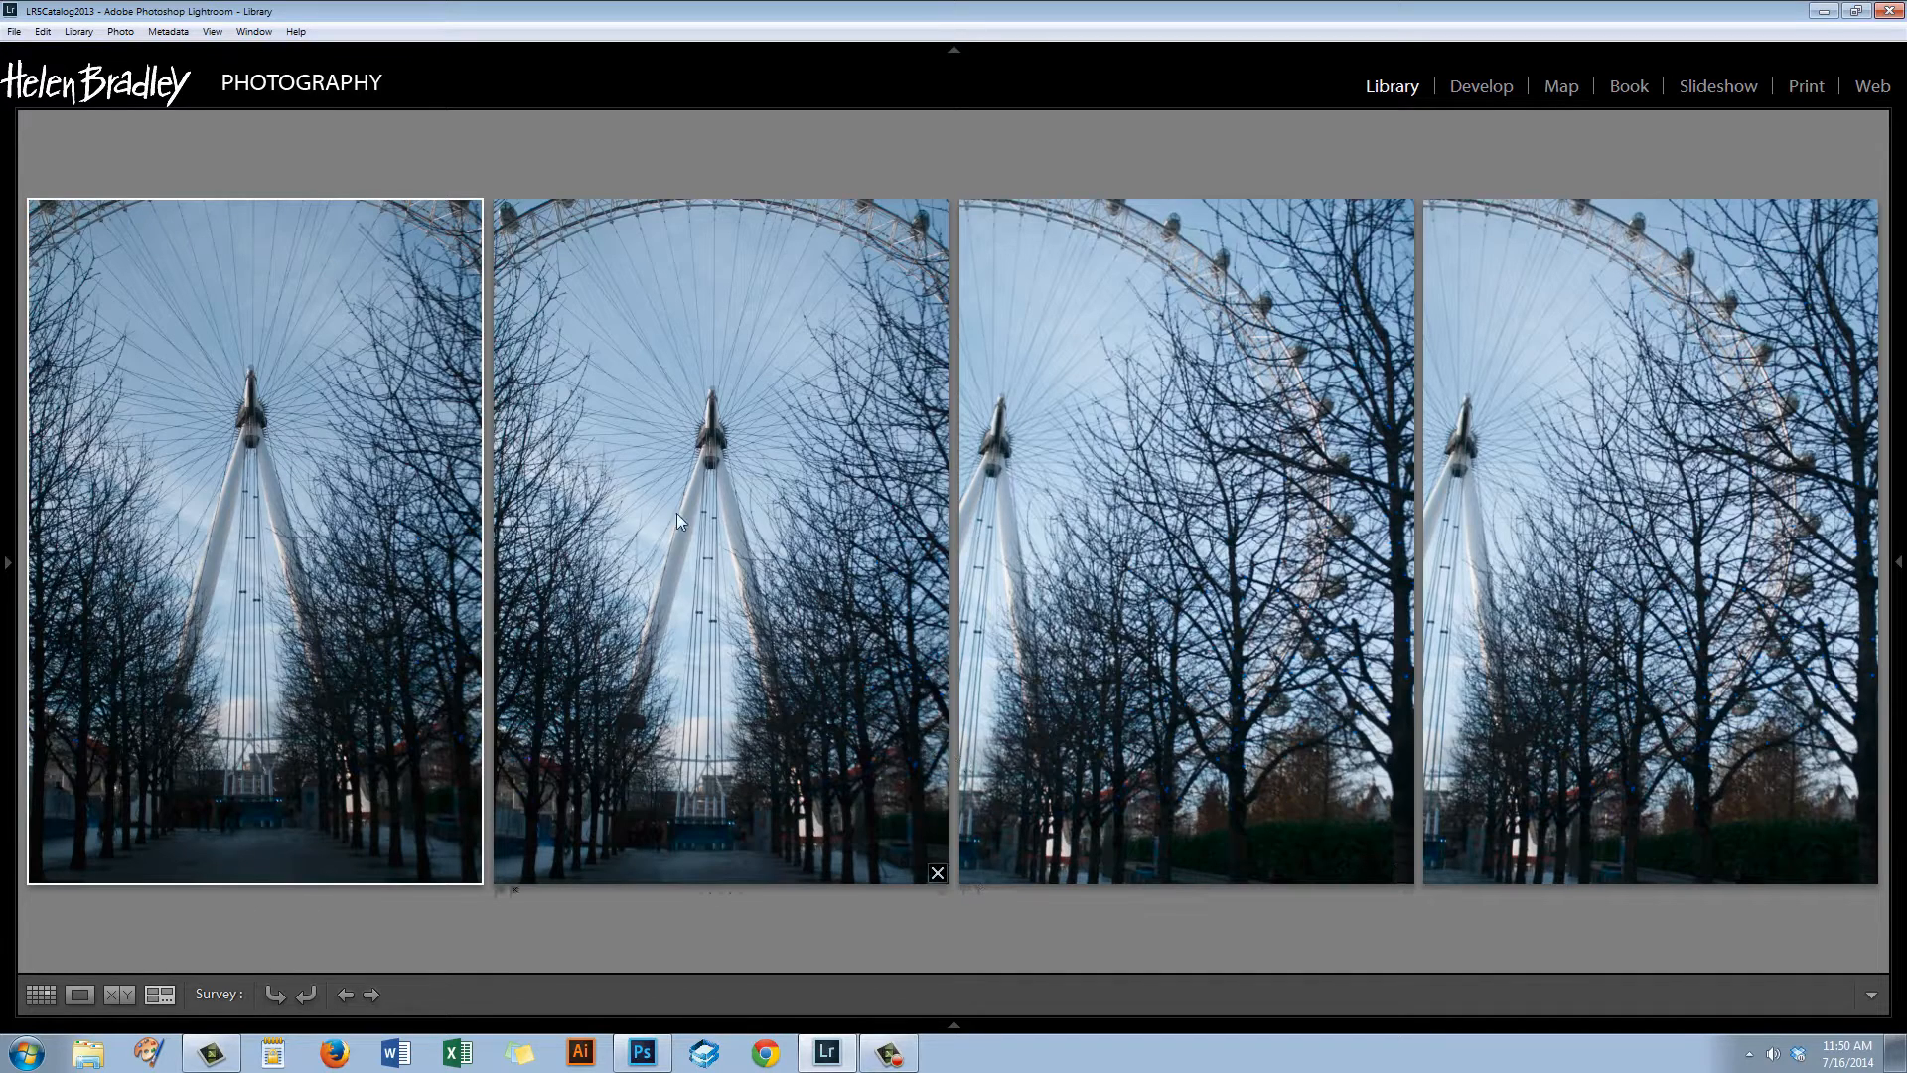
mouse_move(826, 485)
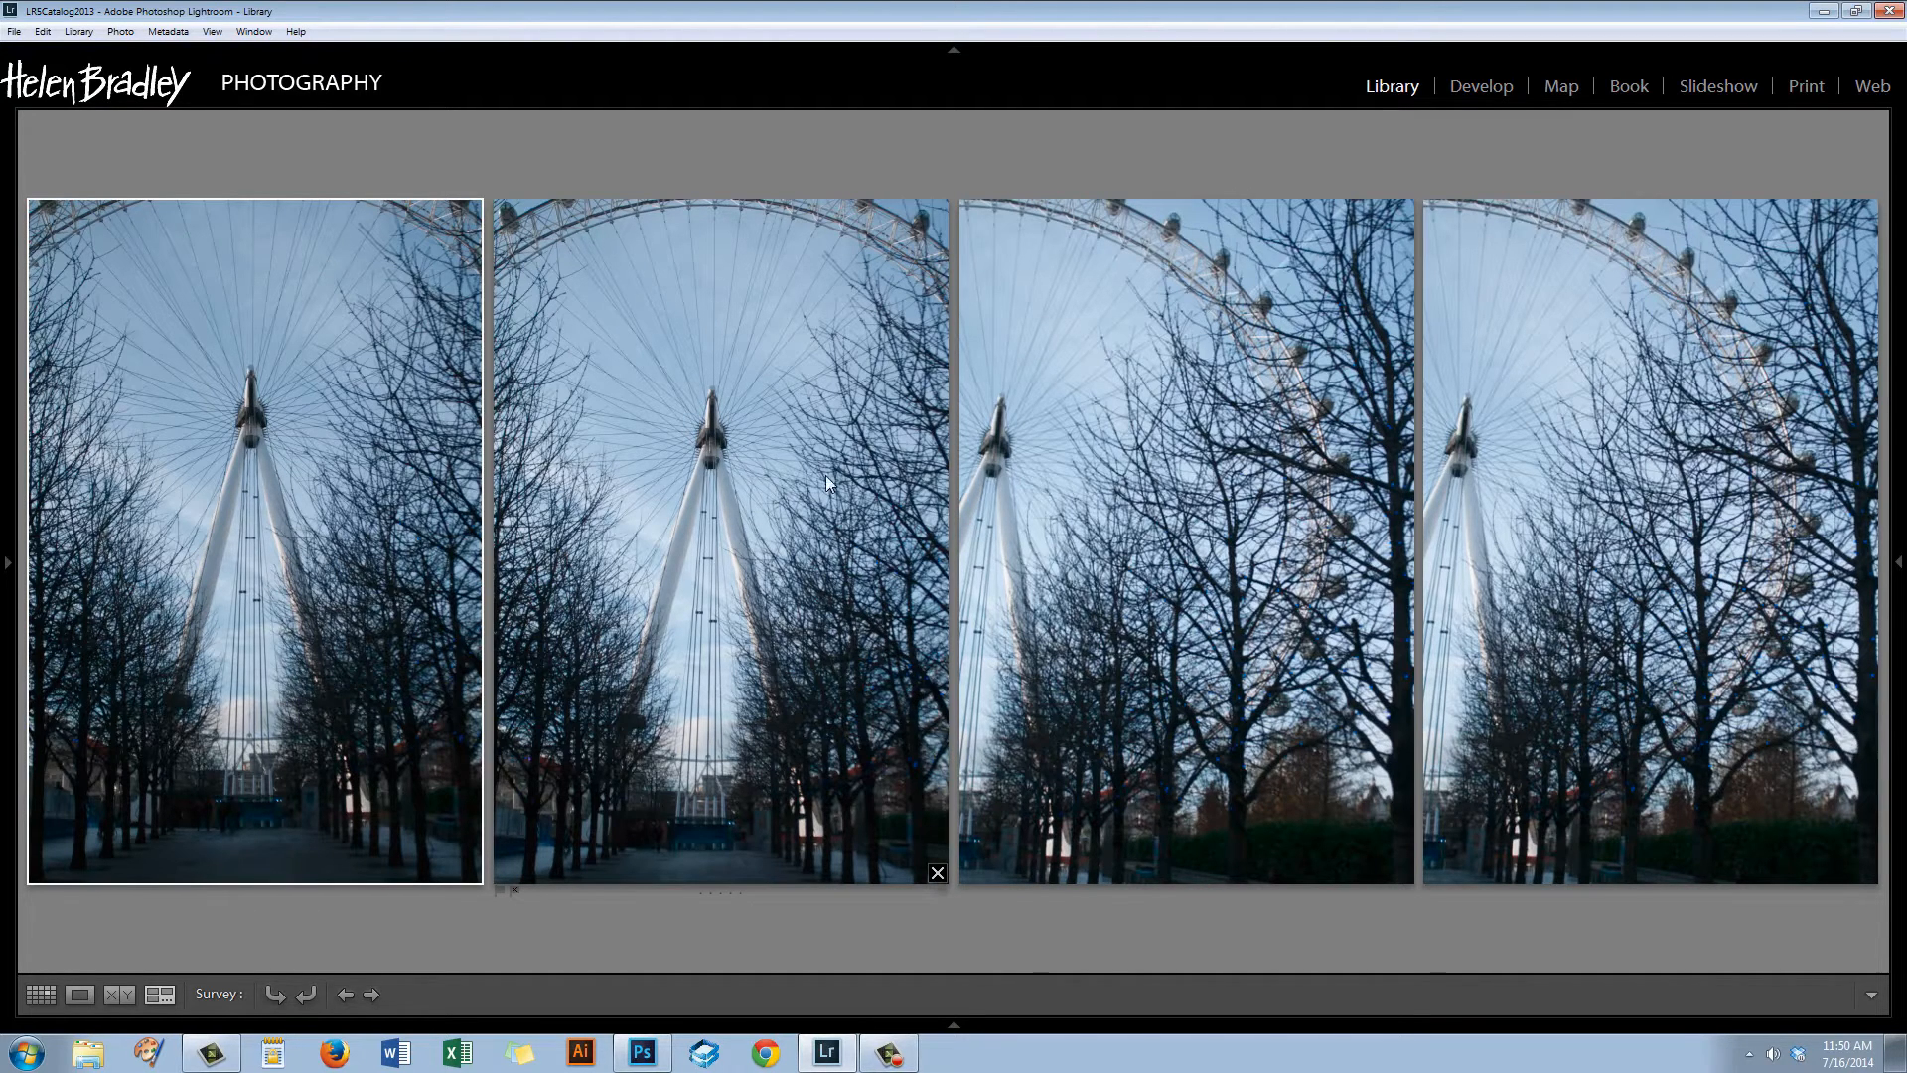
mouse_move(727, 535)
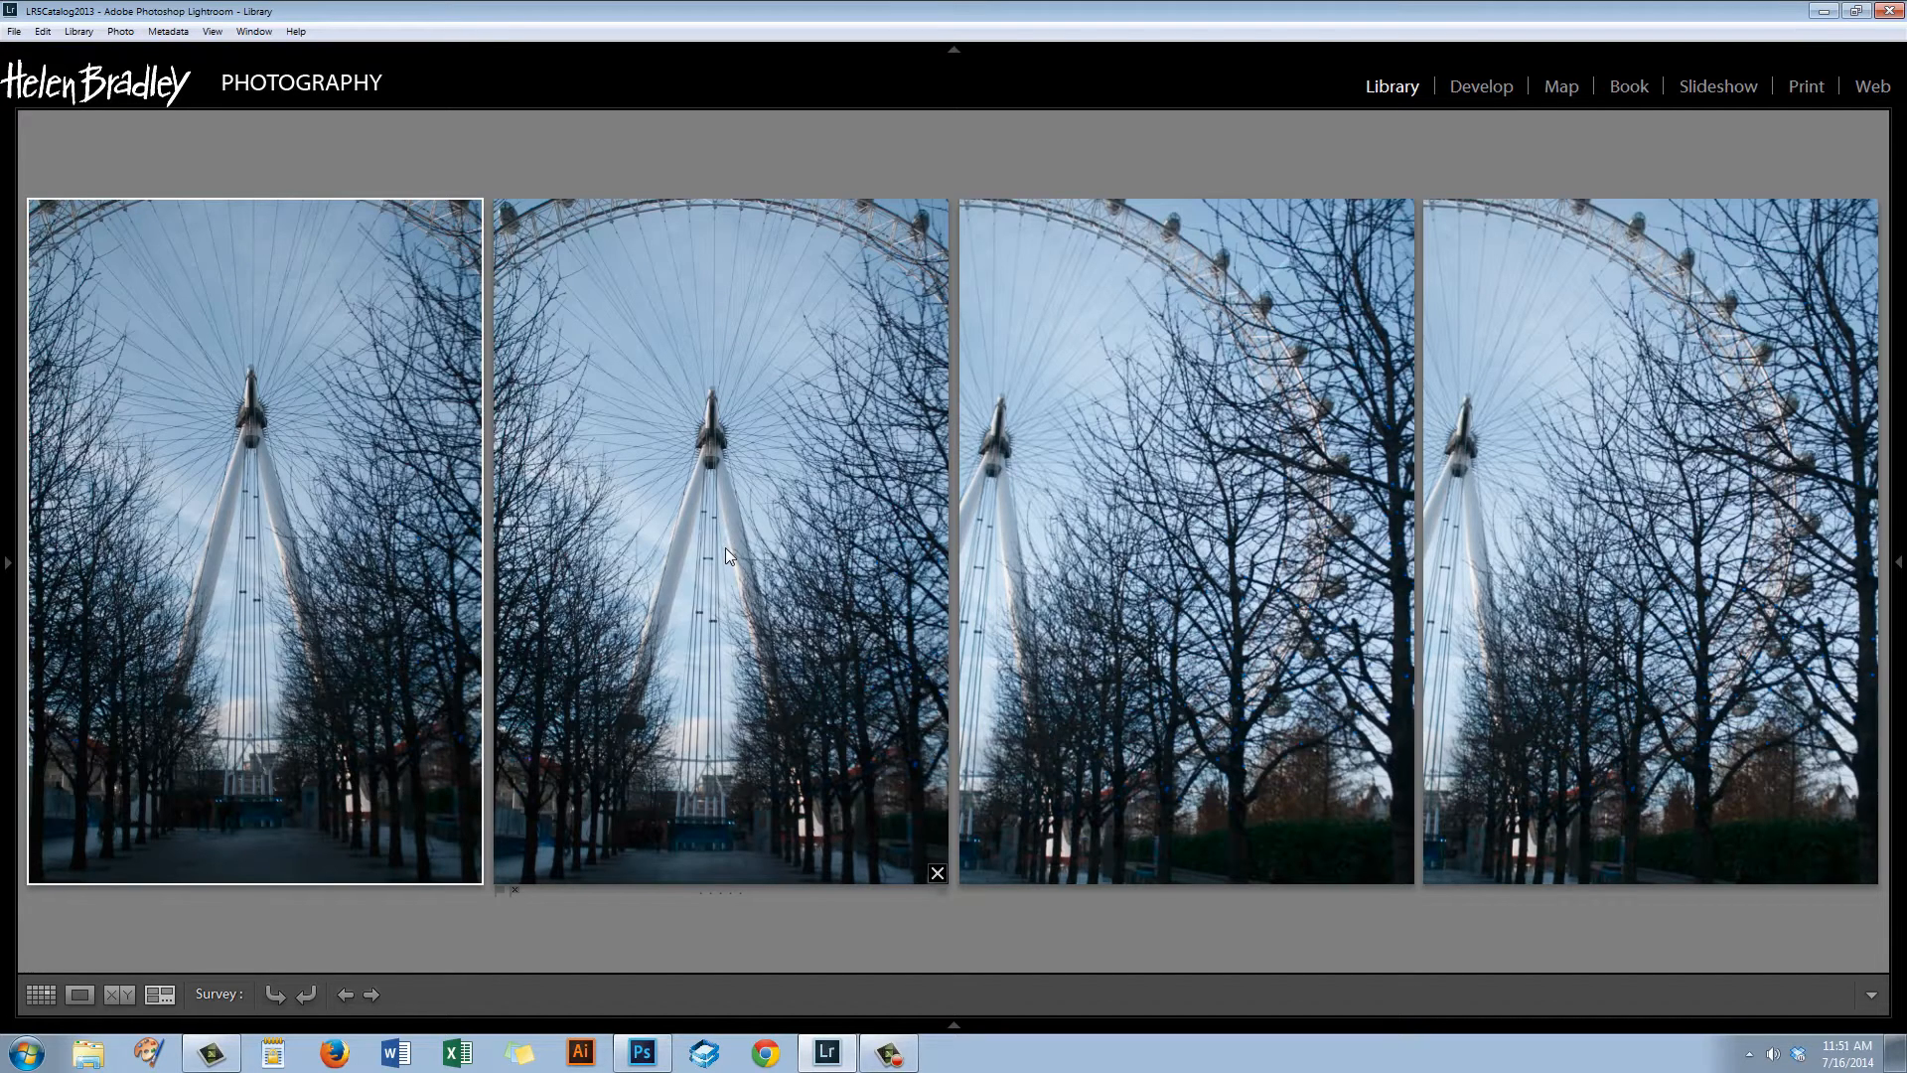
mouse_move(614, 520)
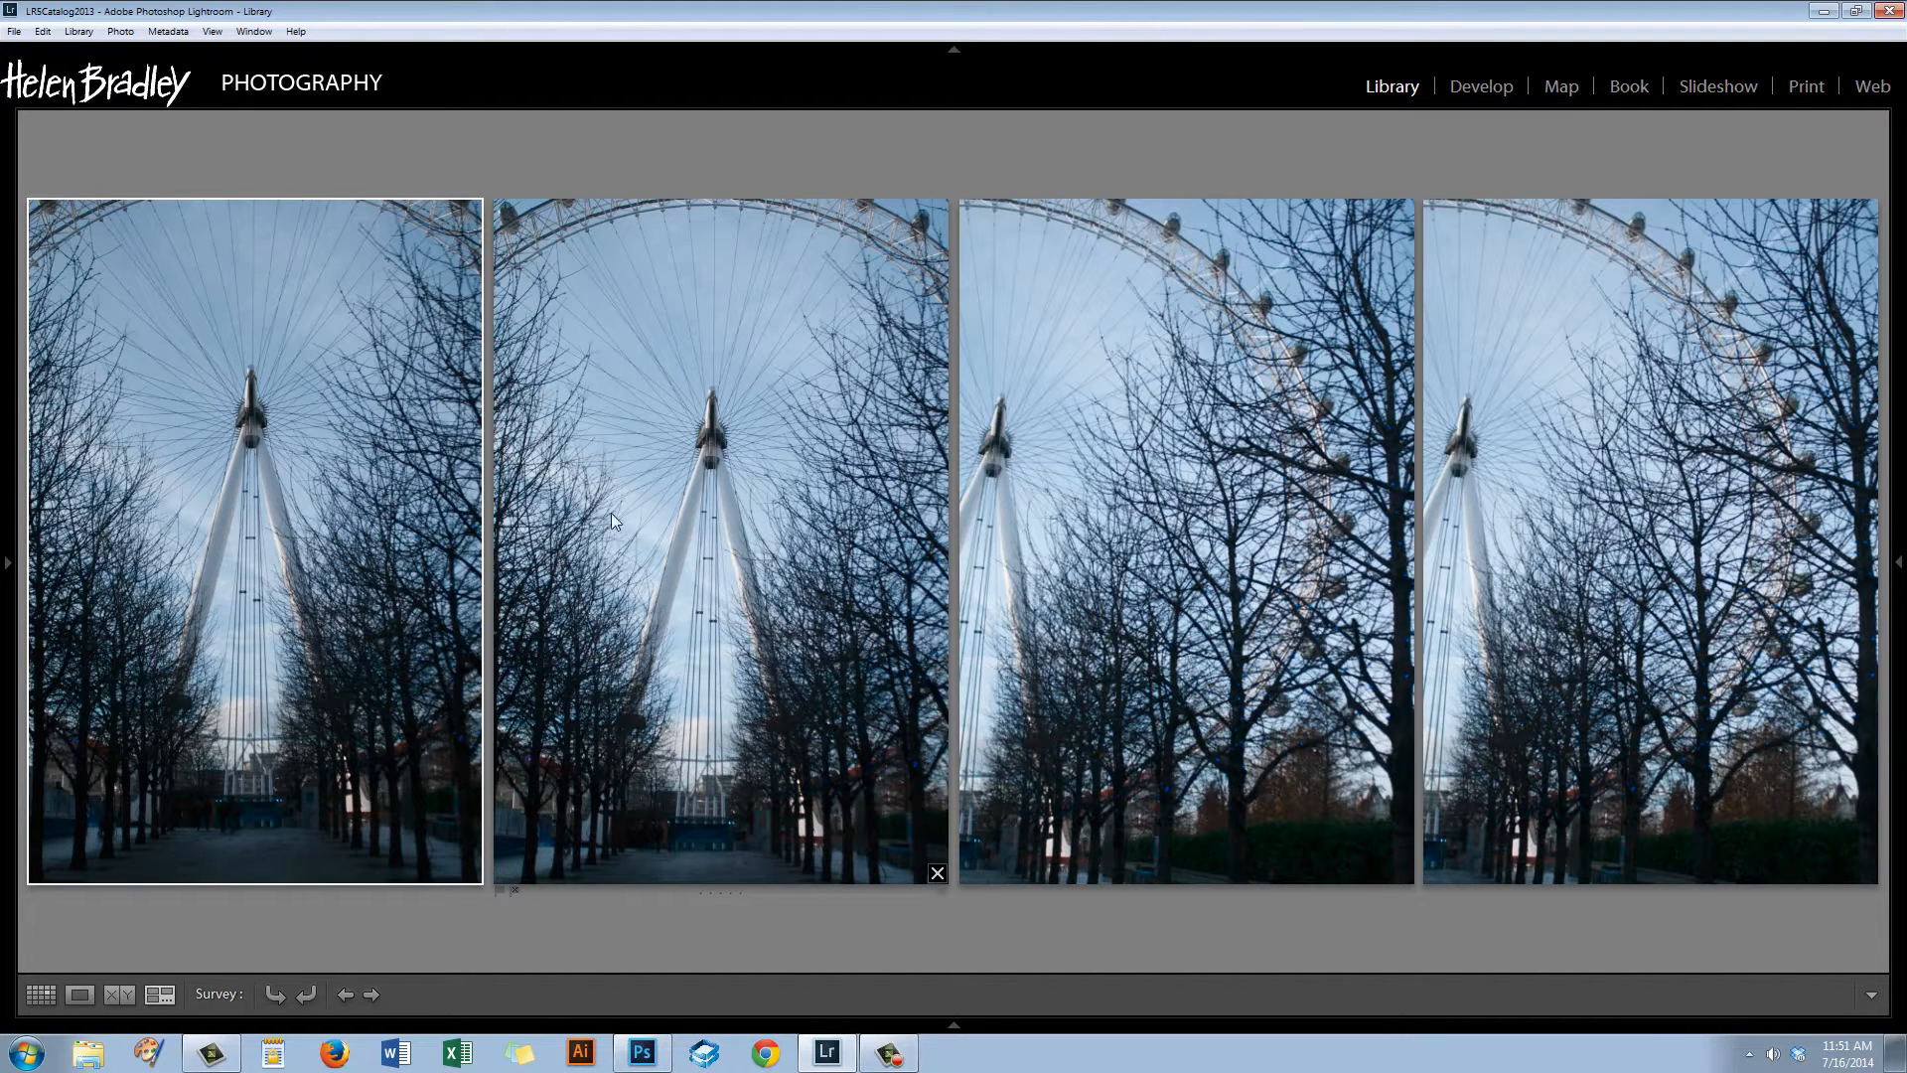
mouse_move(739, 620)
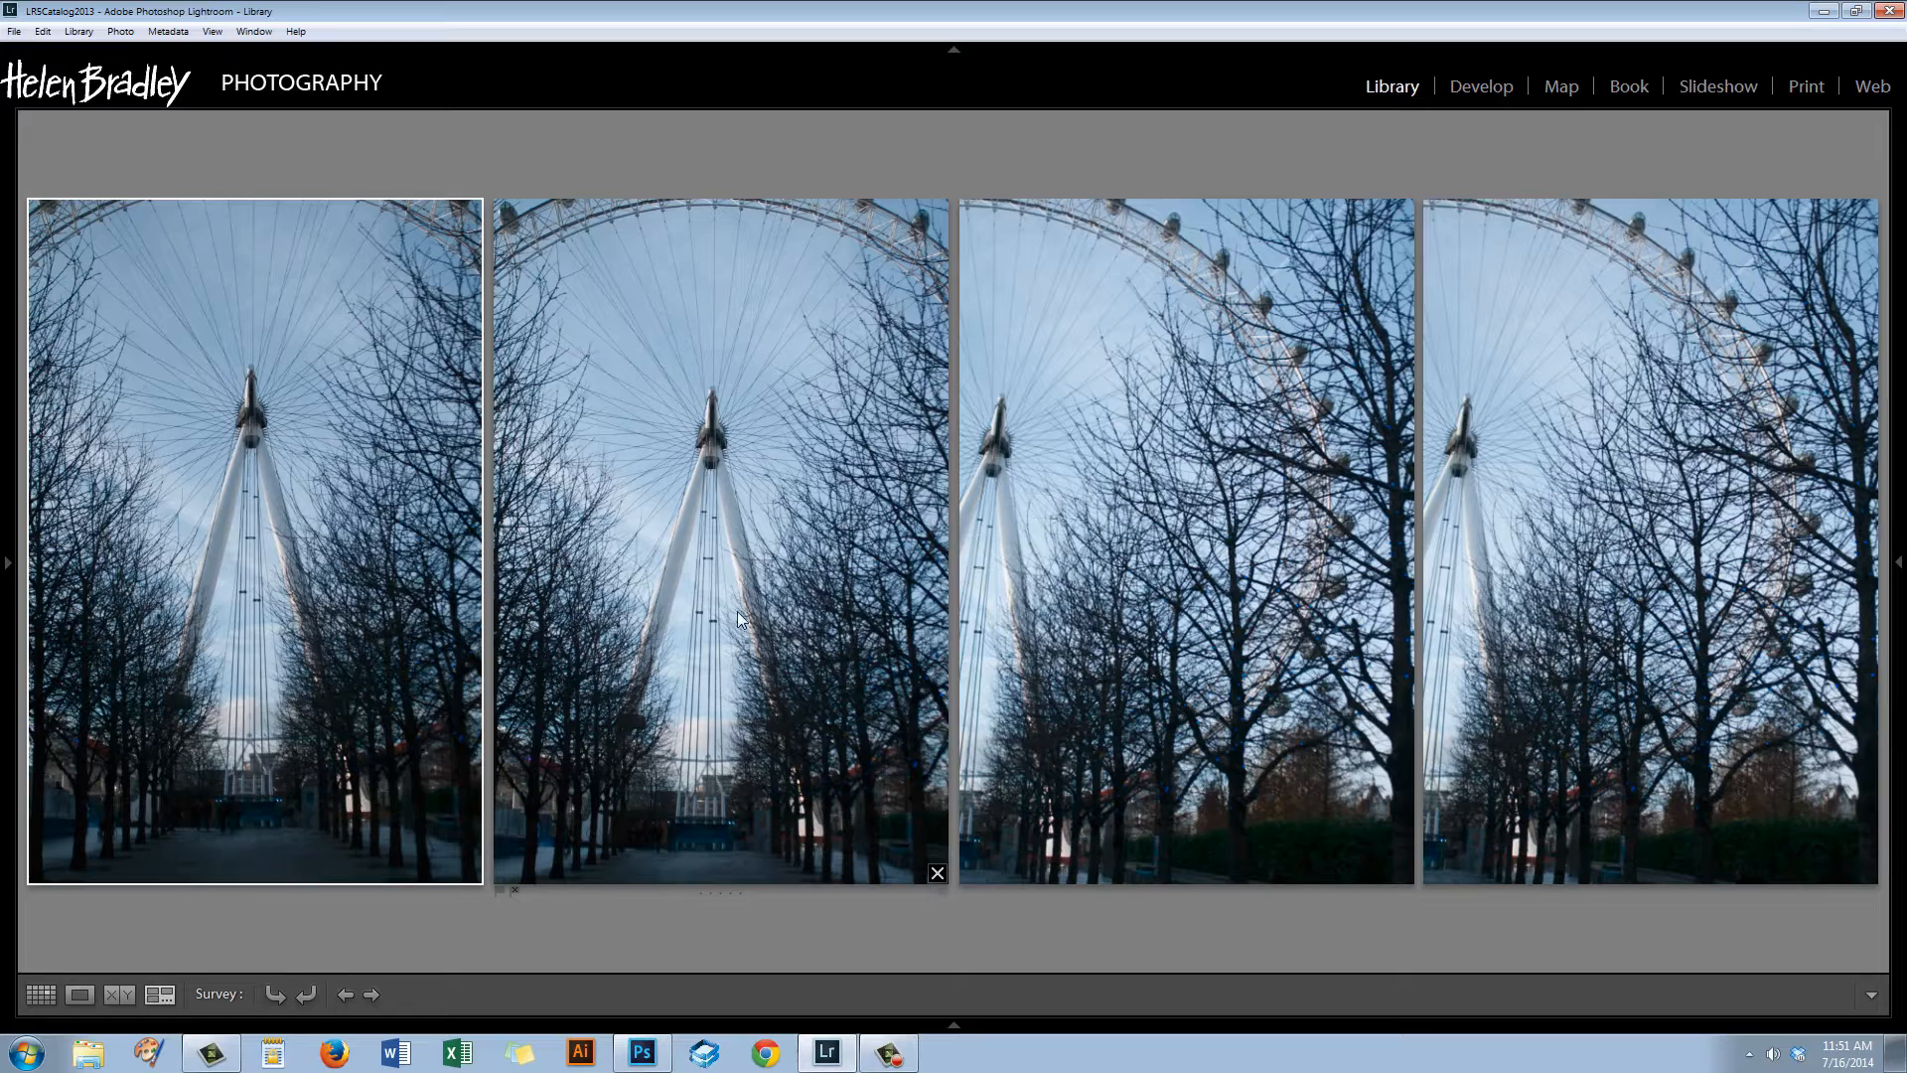
mouse_move(619, 664)
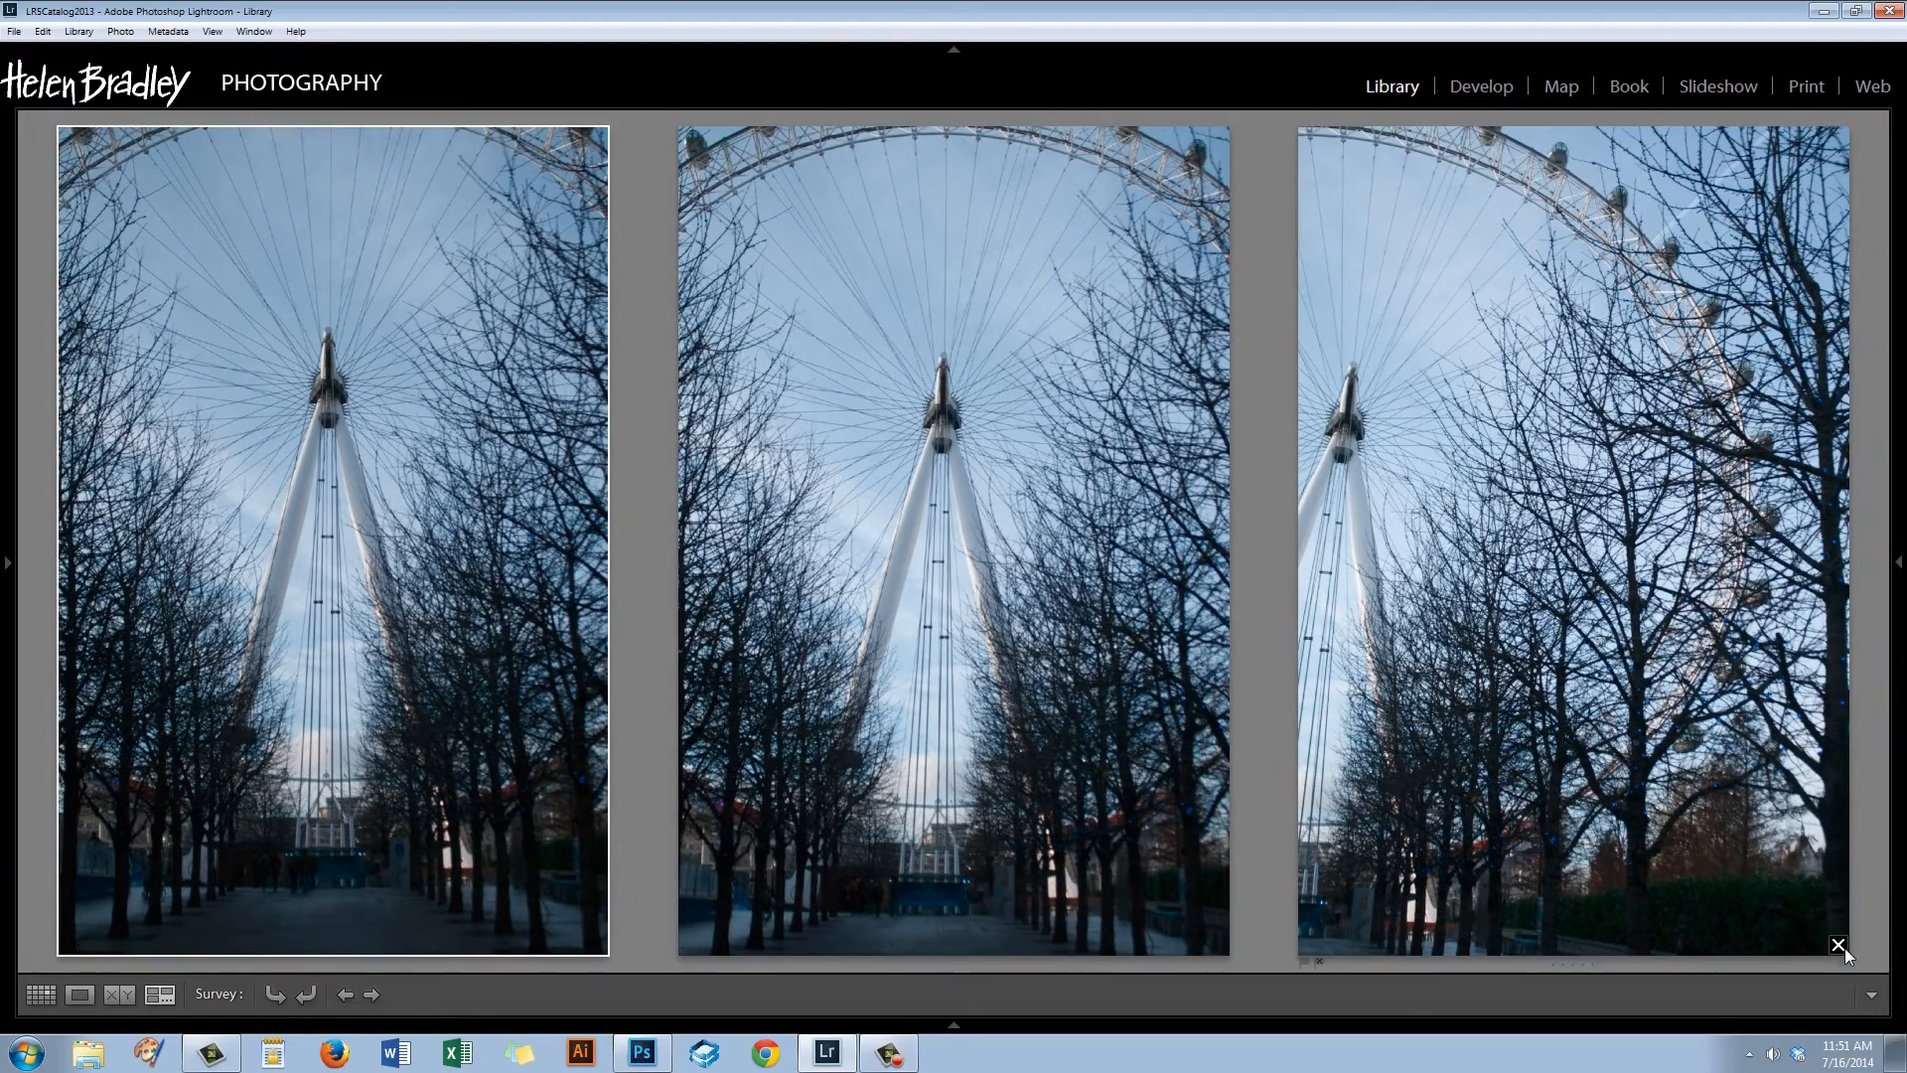
Drop the last alternative from Survey and show the chosen London Eye photo alone in Loupe view.
click(1839, 945)
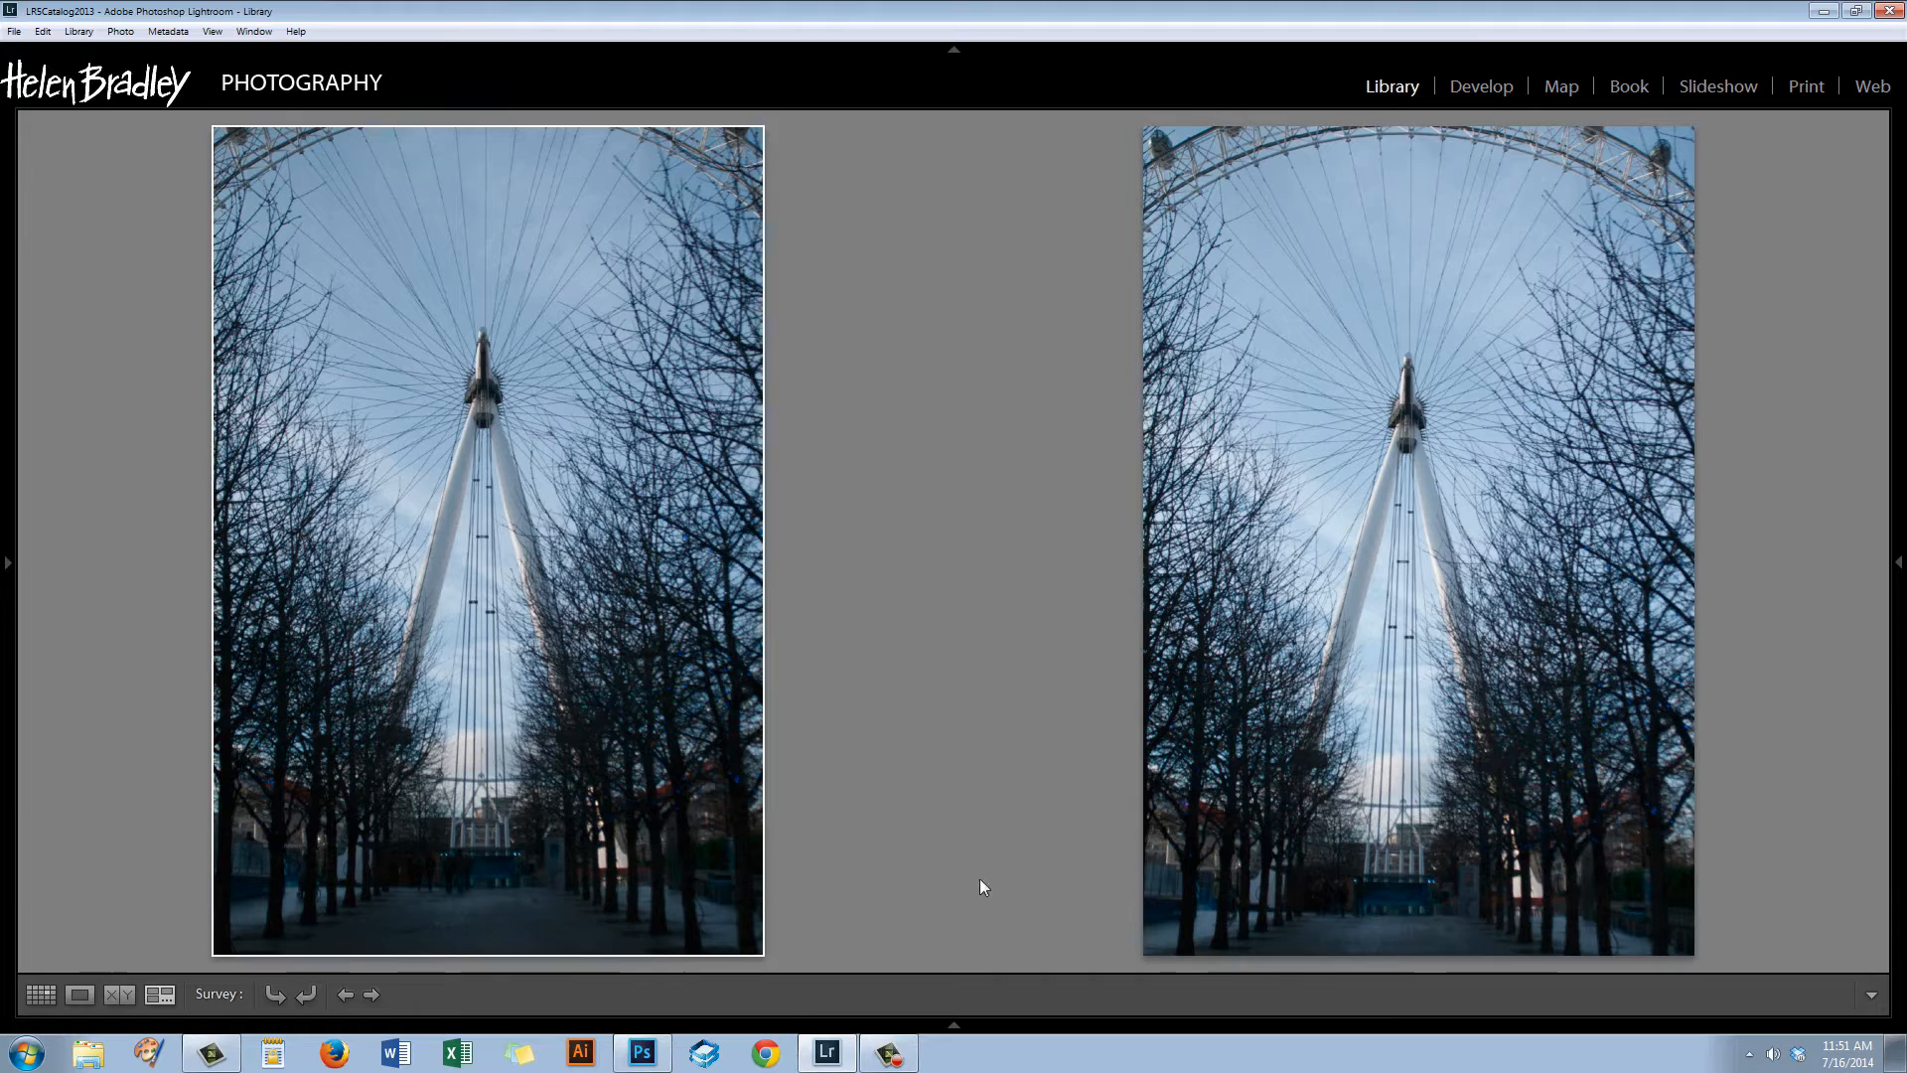
mouse_move(1430, 745)
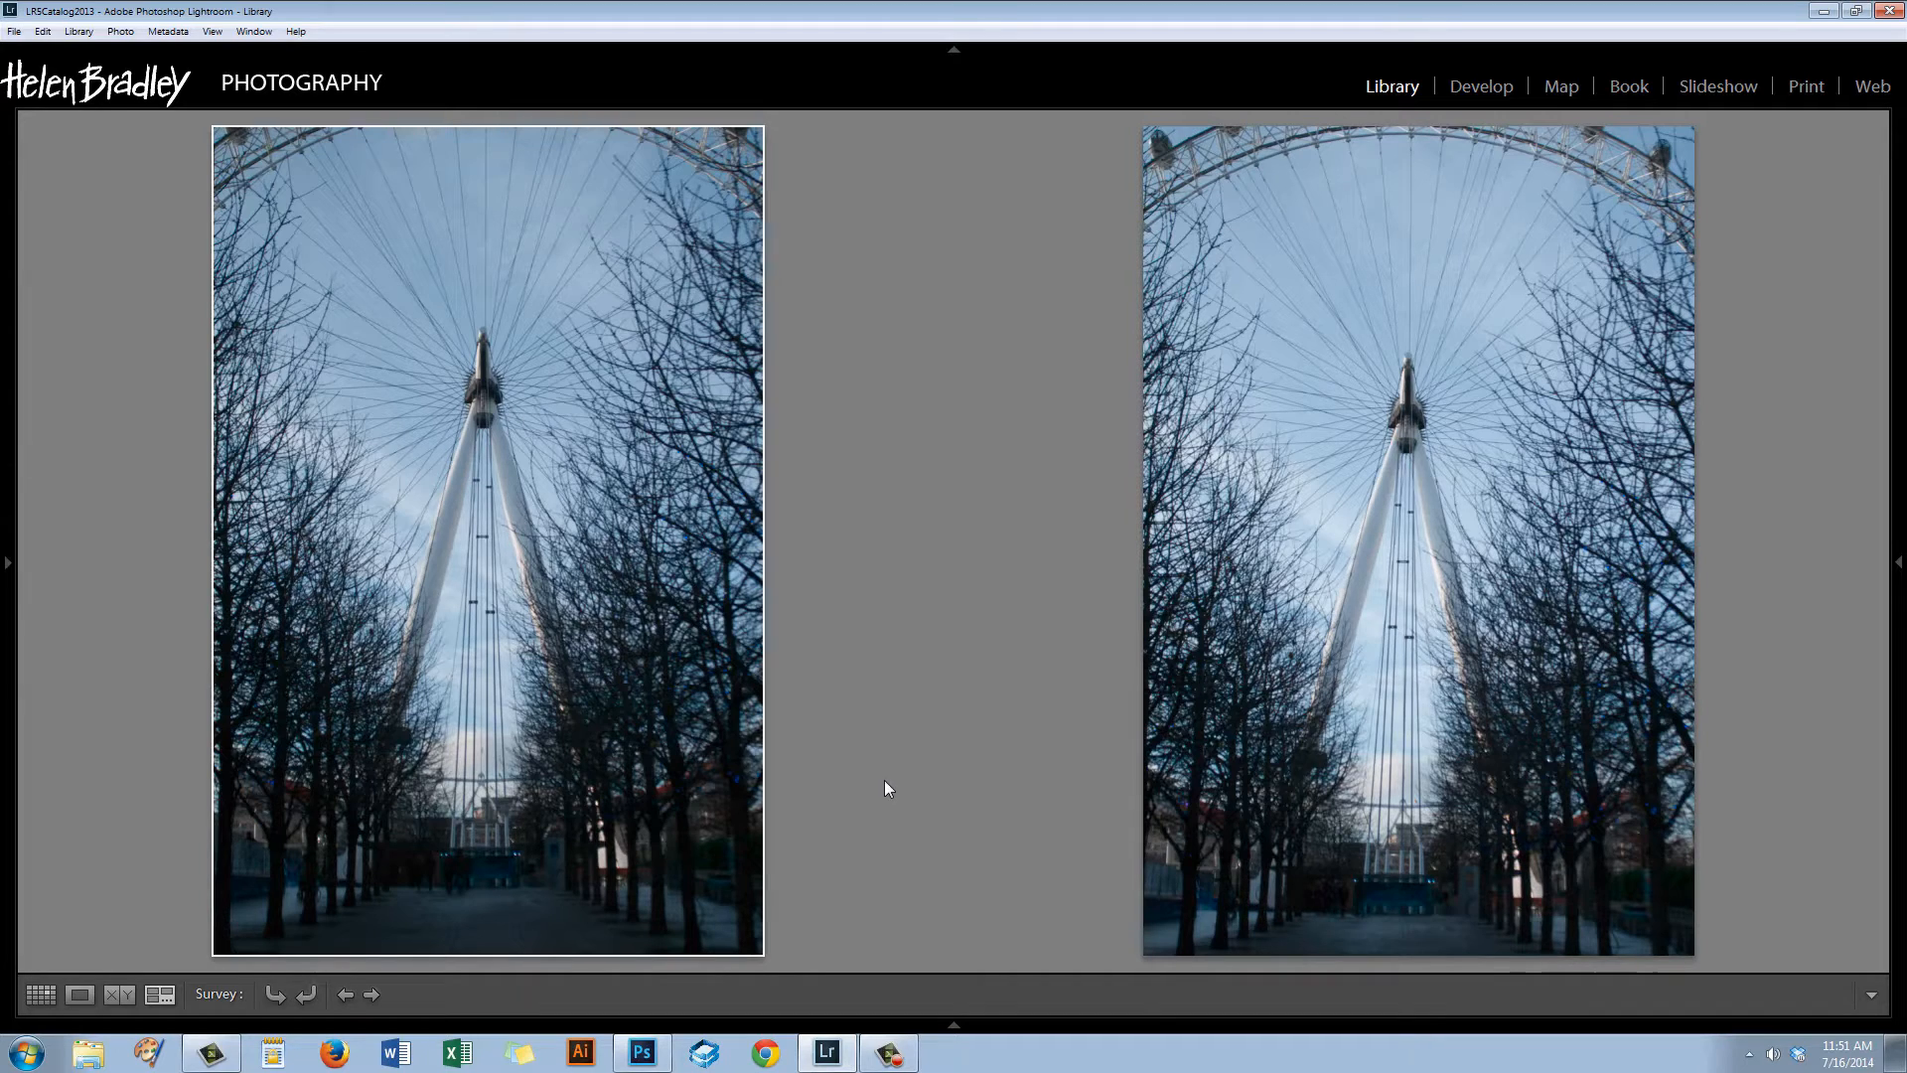
mouse_move(1231, 717)
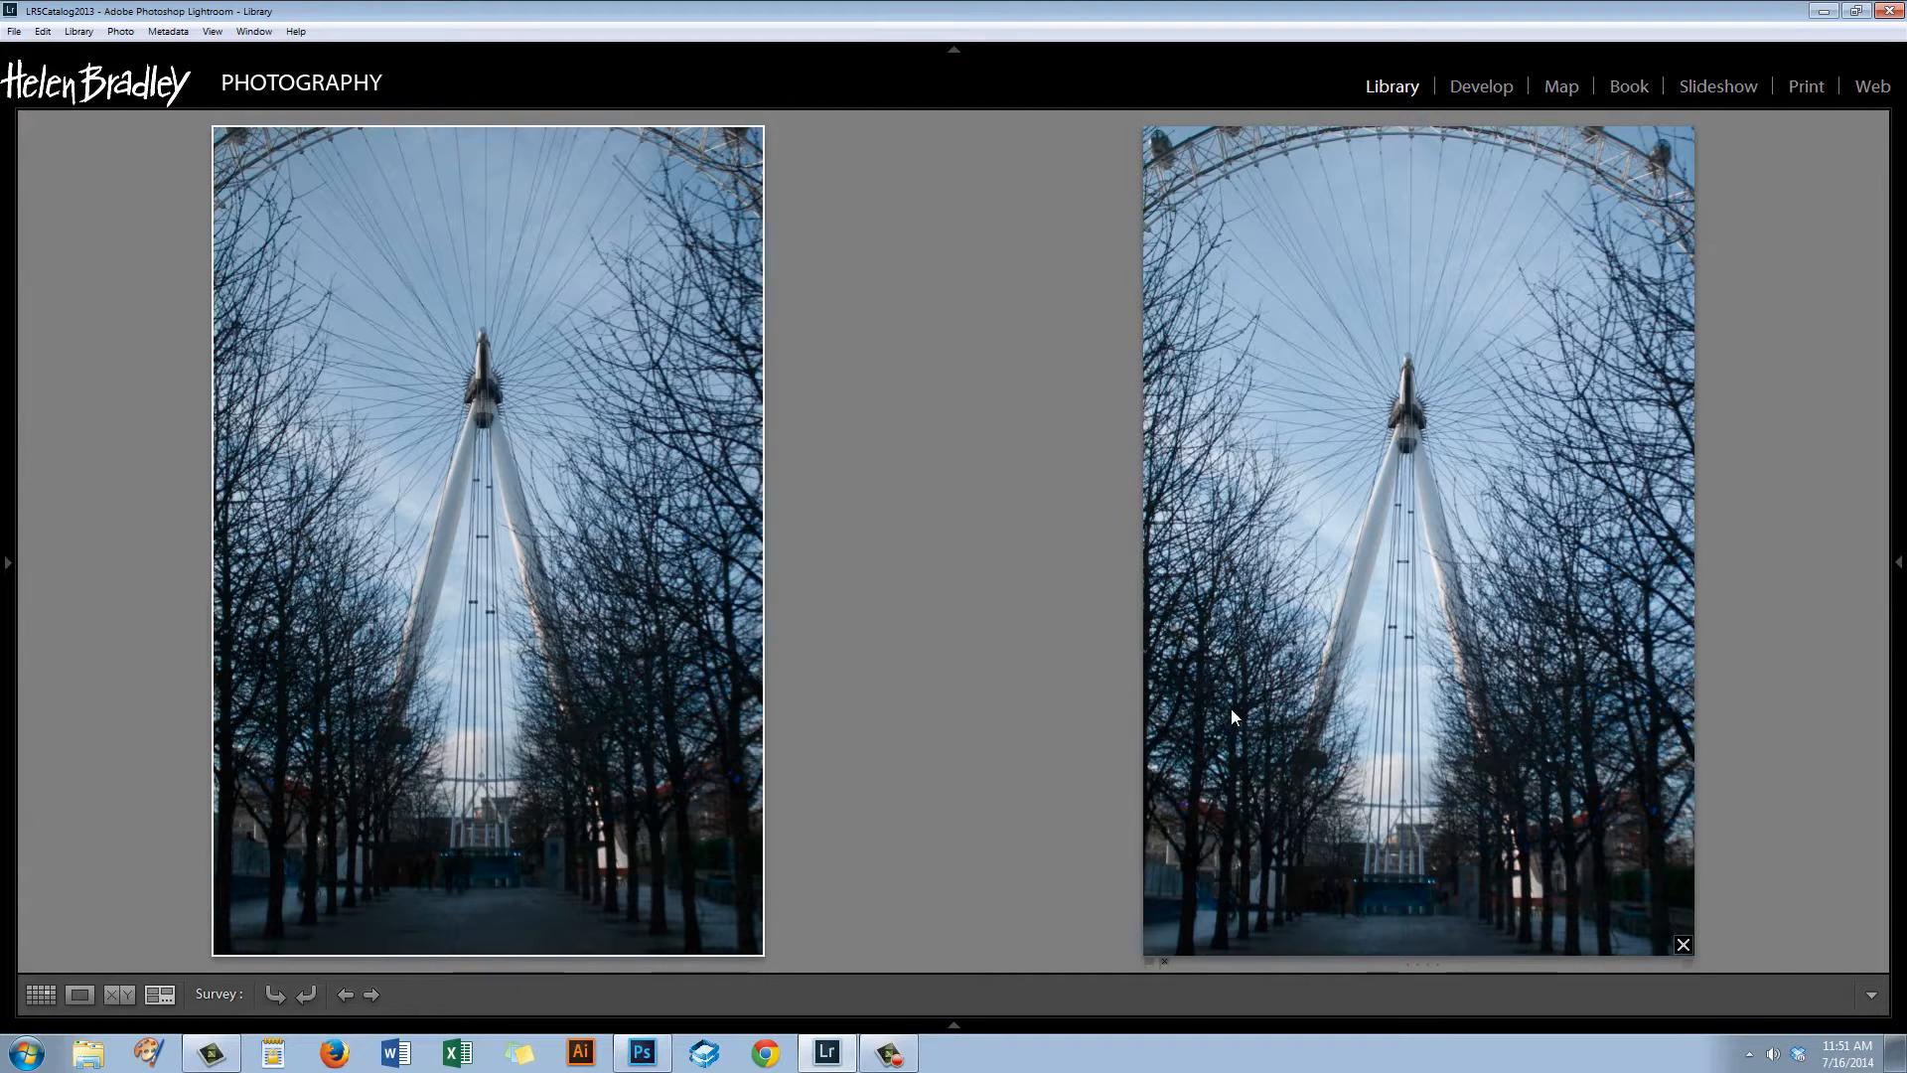
mouse_move(1238, 745)
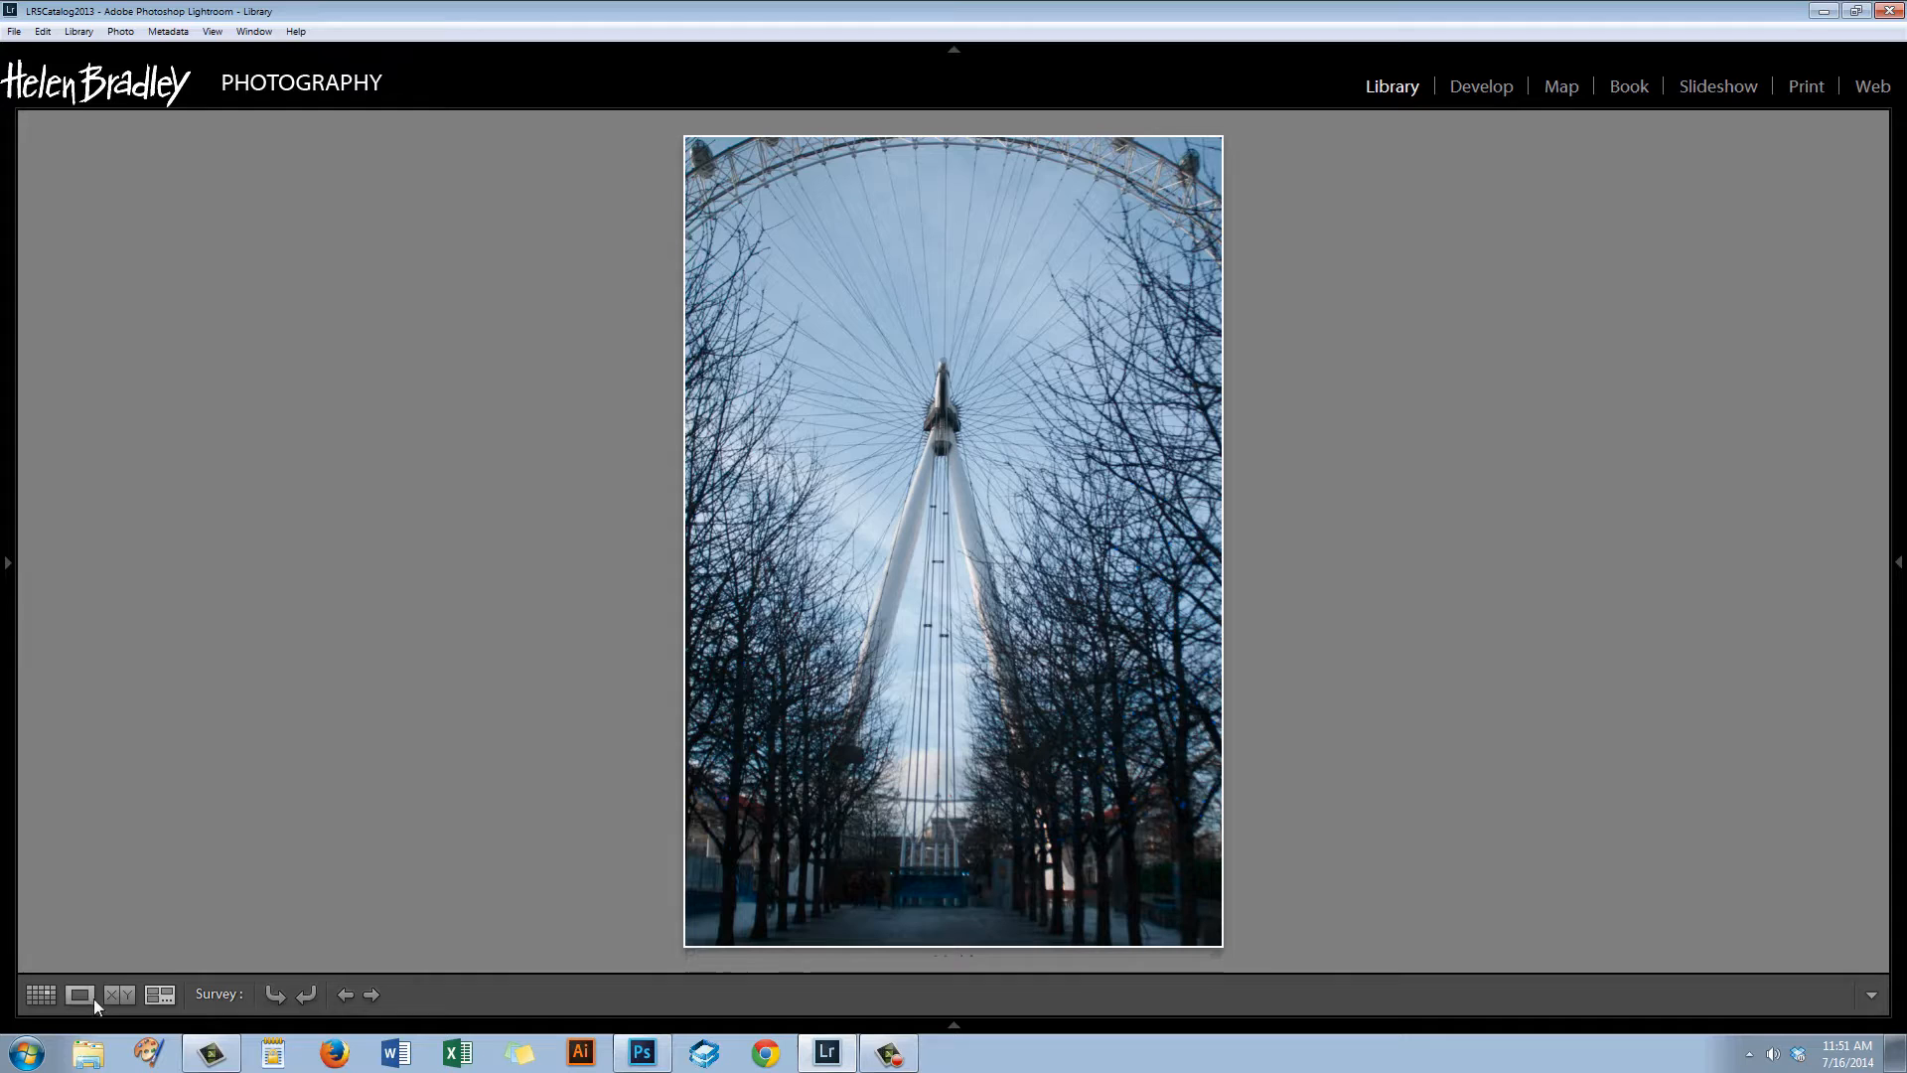
click(79, 994)
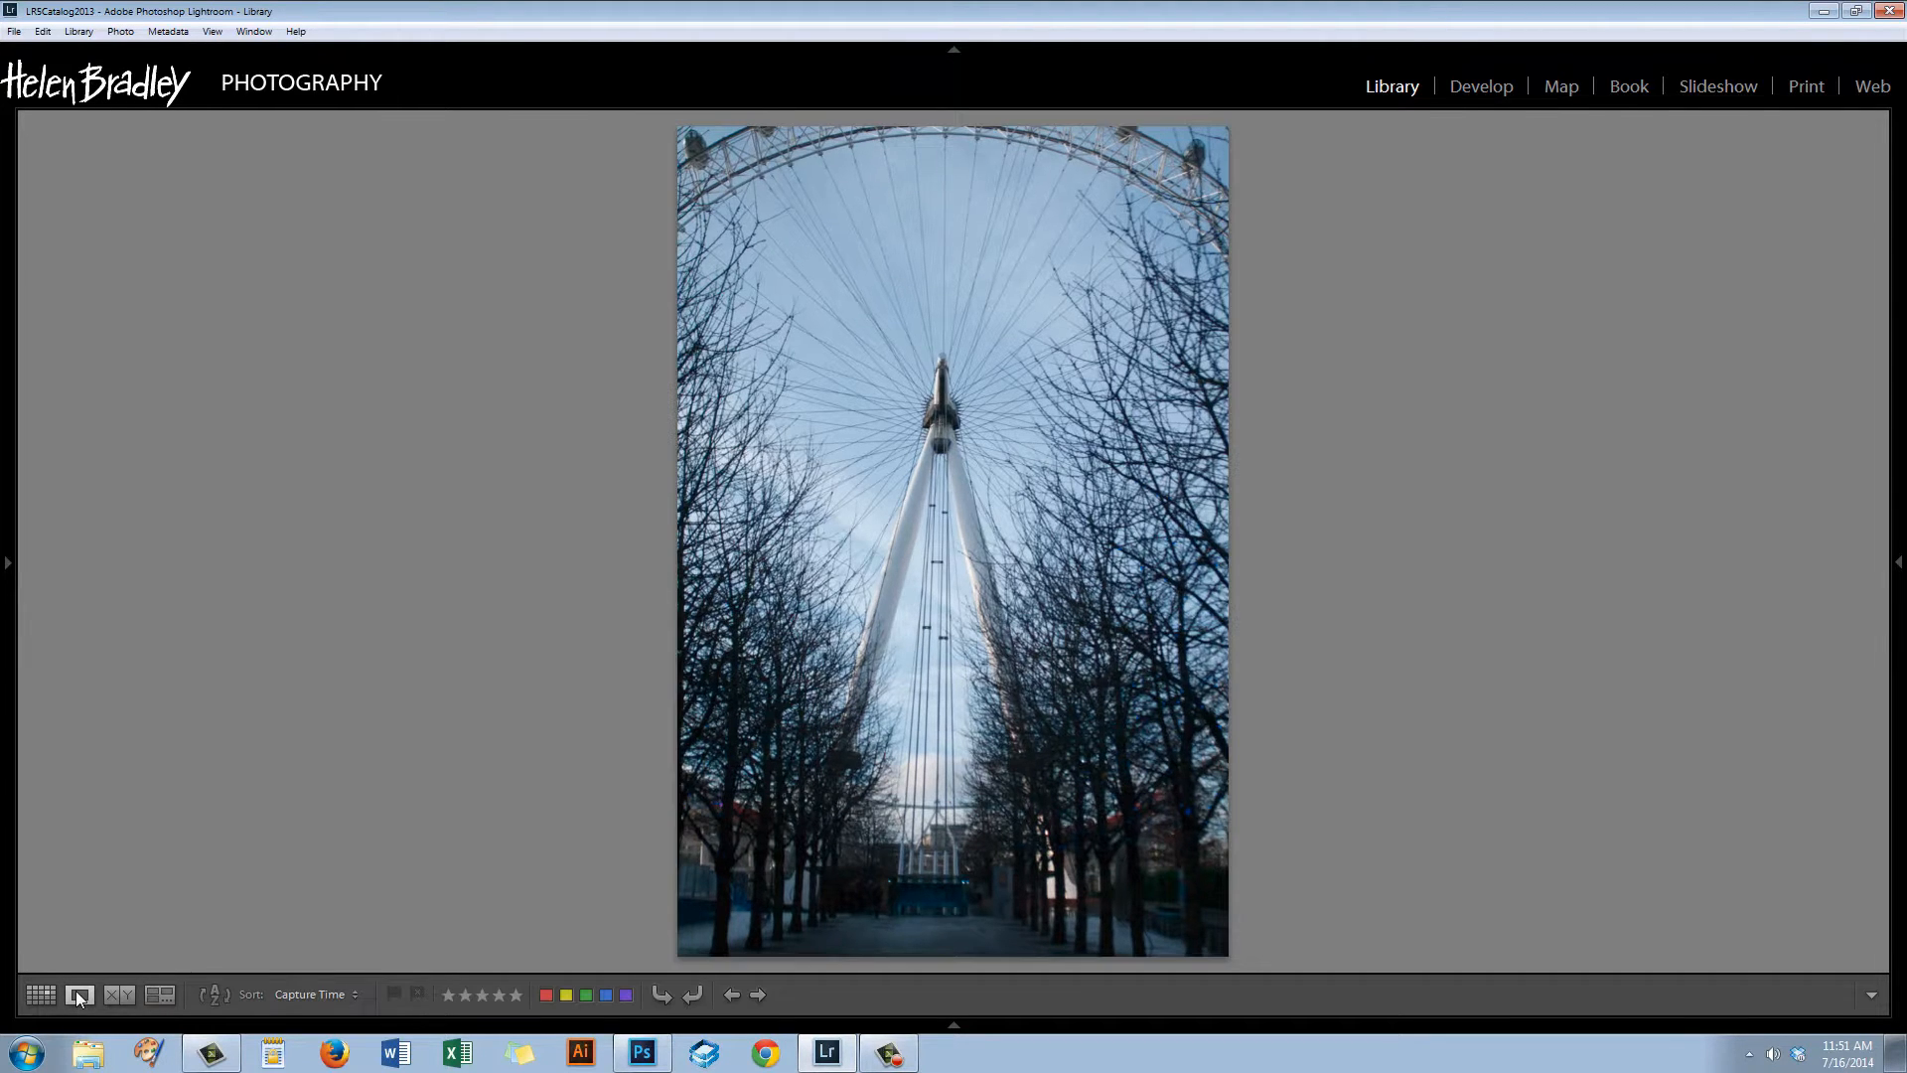
click(80, 993)
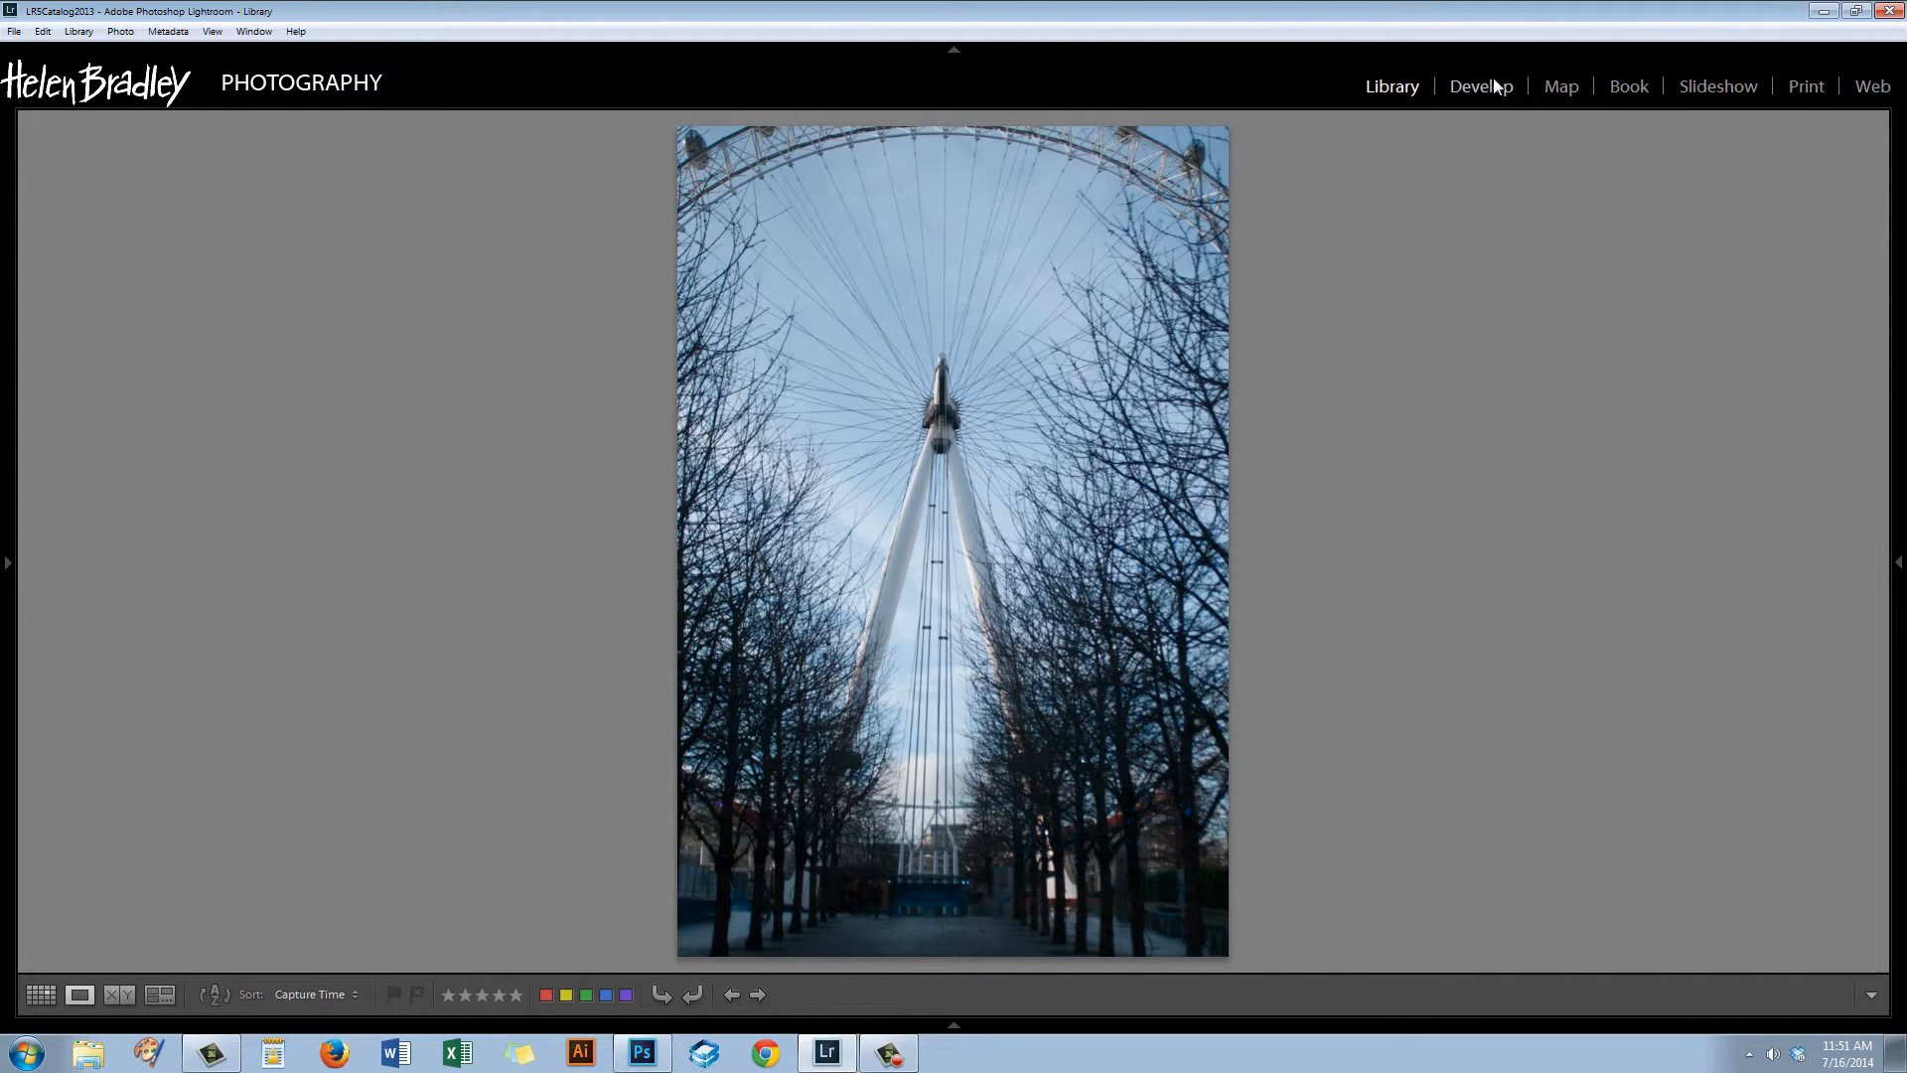
In Develop, crop the photo to a 1 x 1 square slightly straightened over the upper wheel.
click(1480, 86)
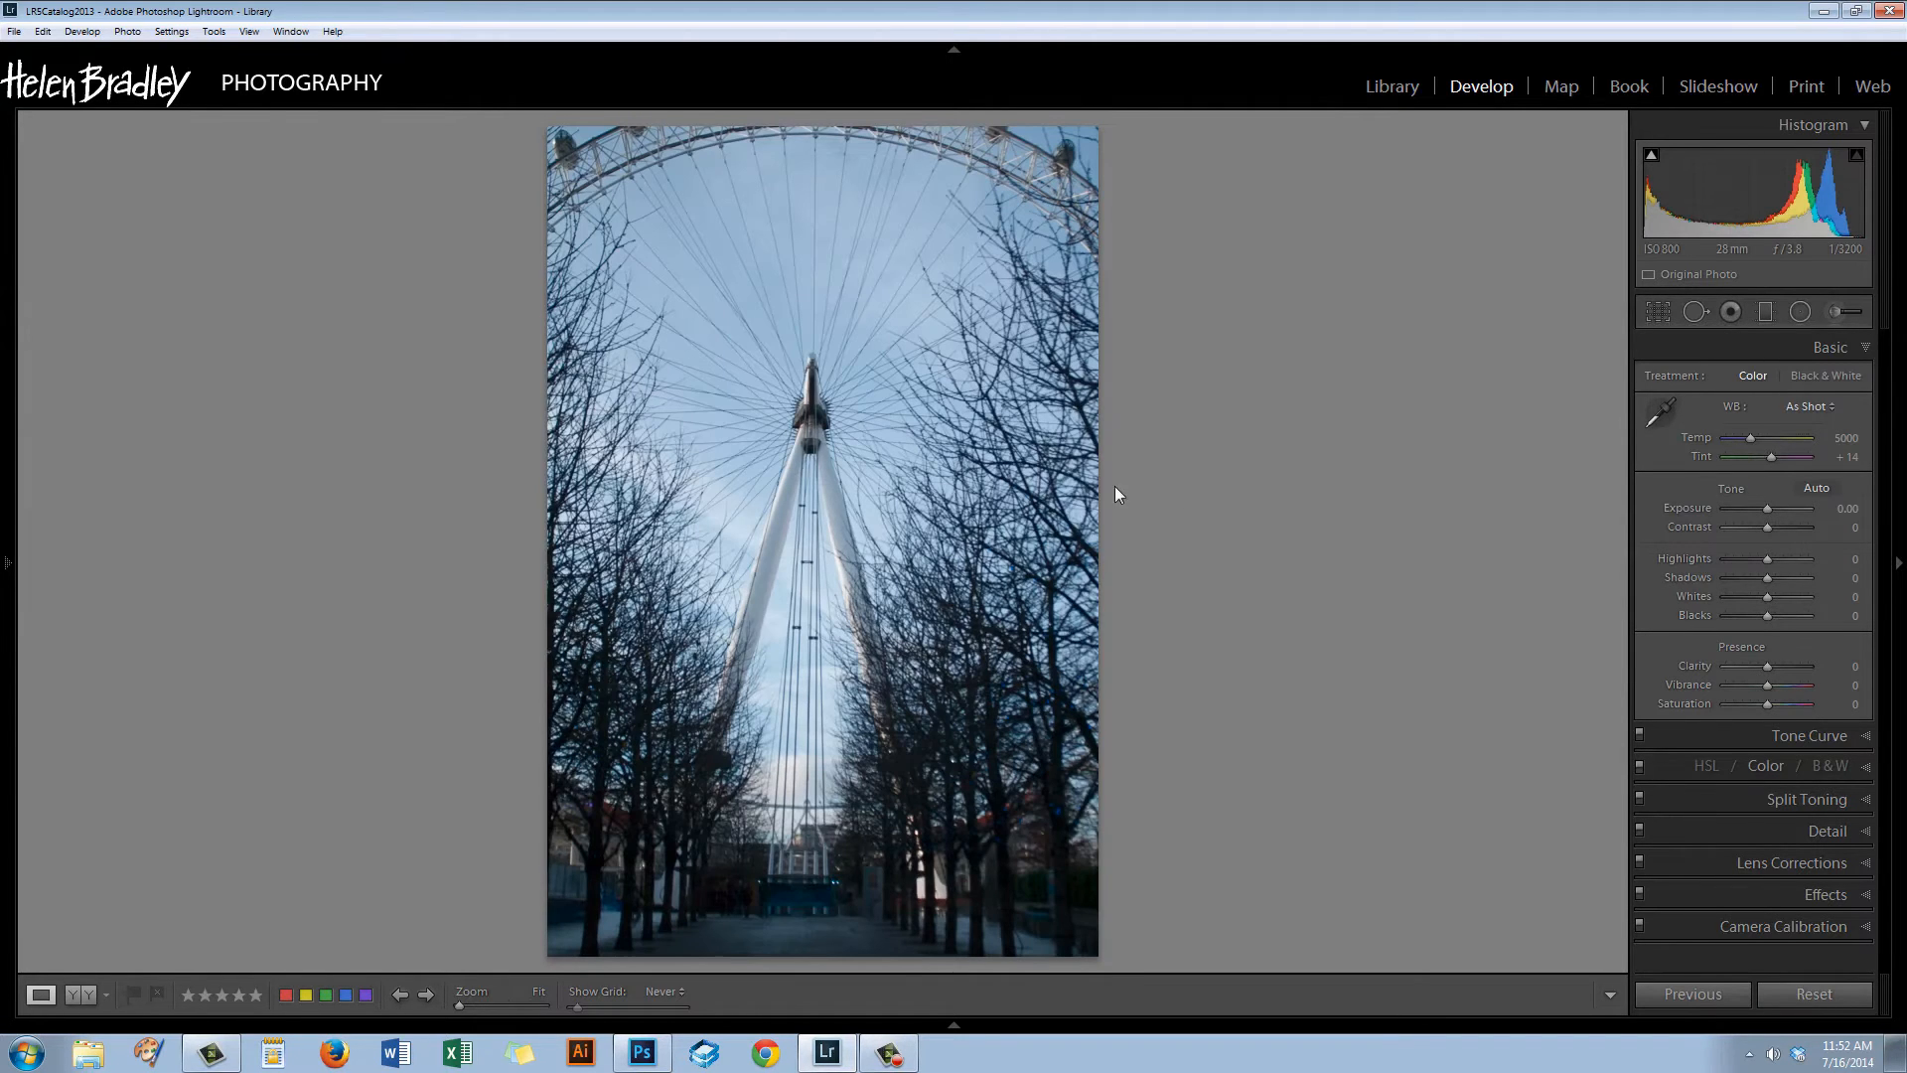
mouse_move(1603, 356)
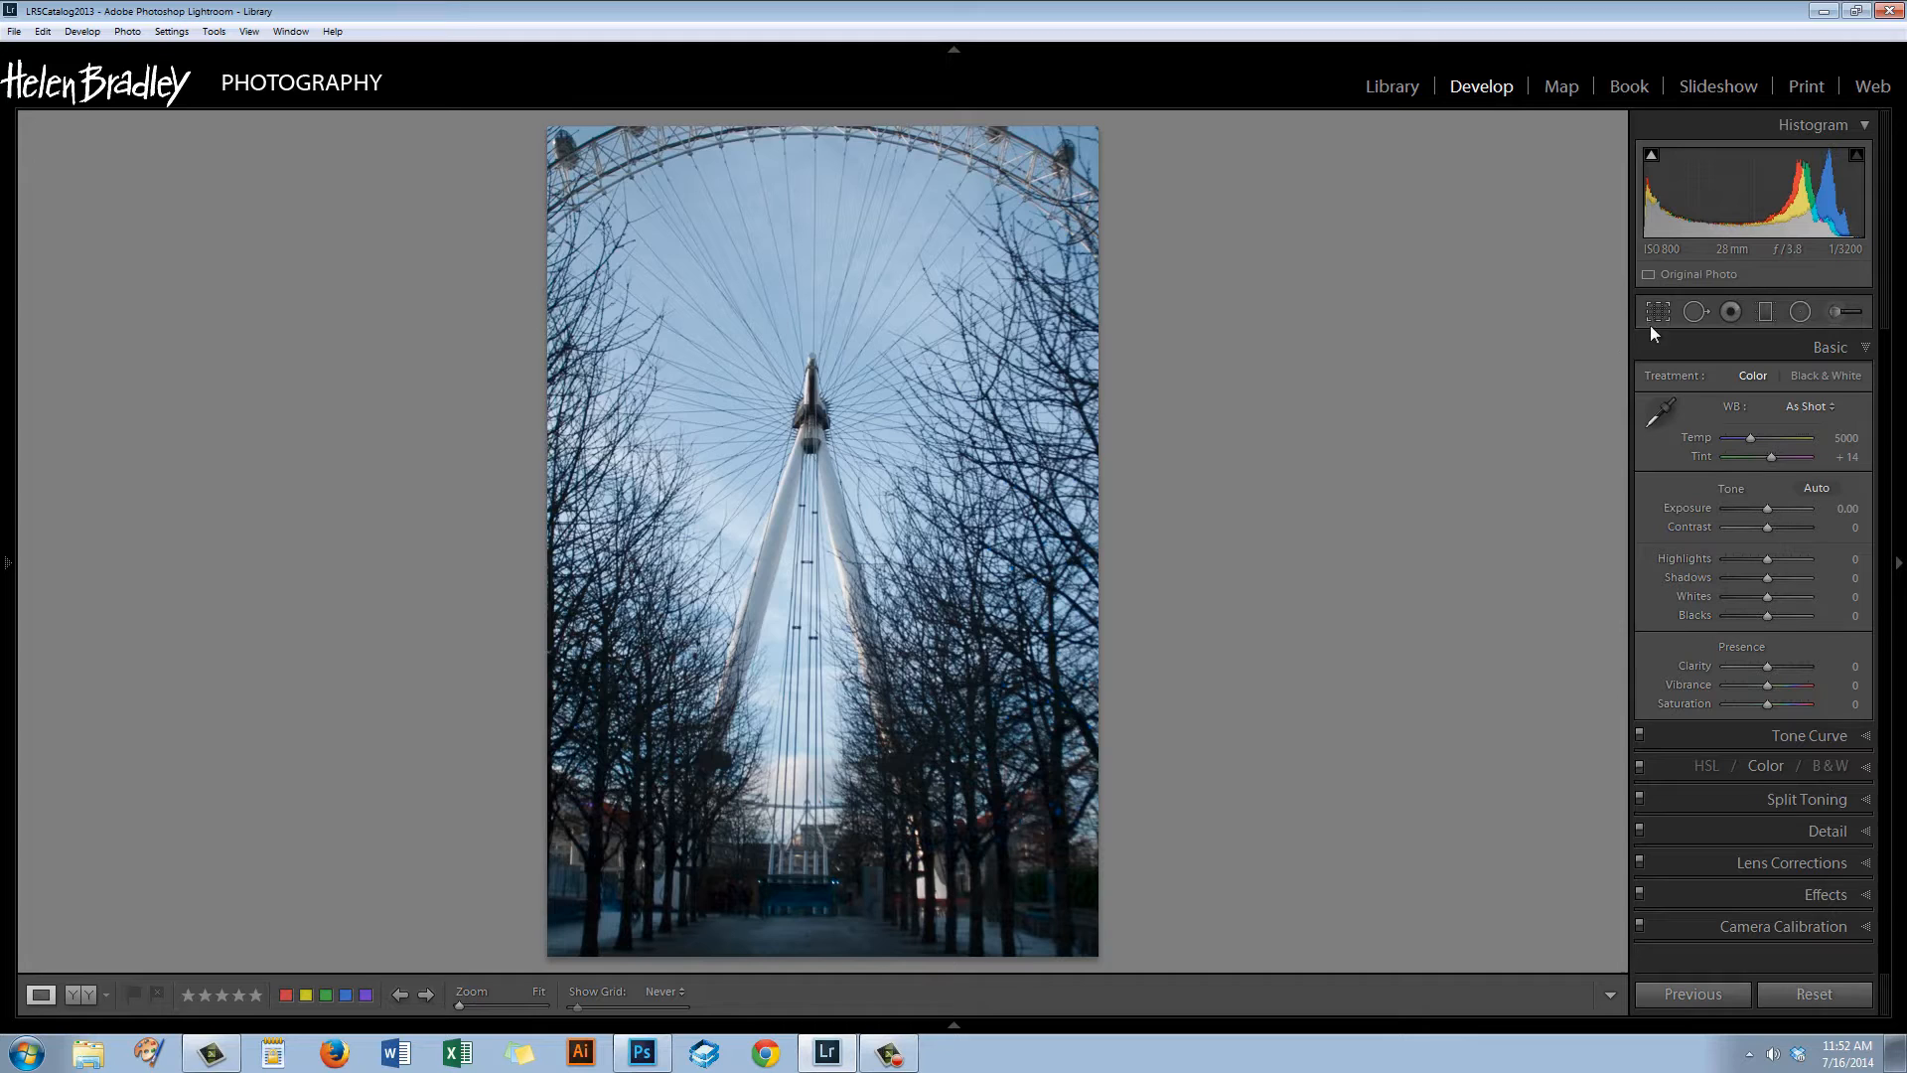
mouse_move(1657, 312)
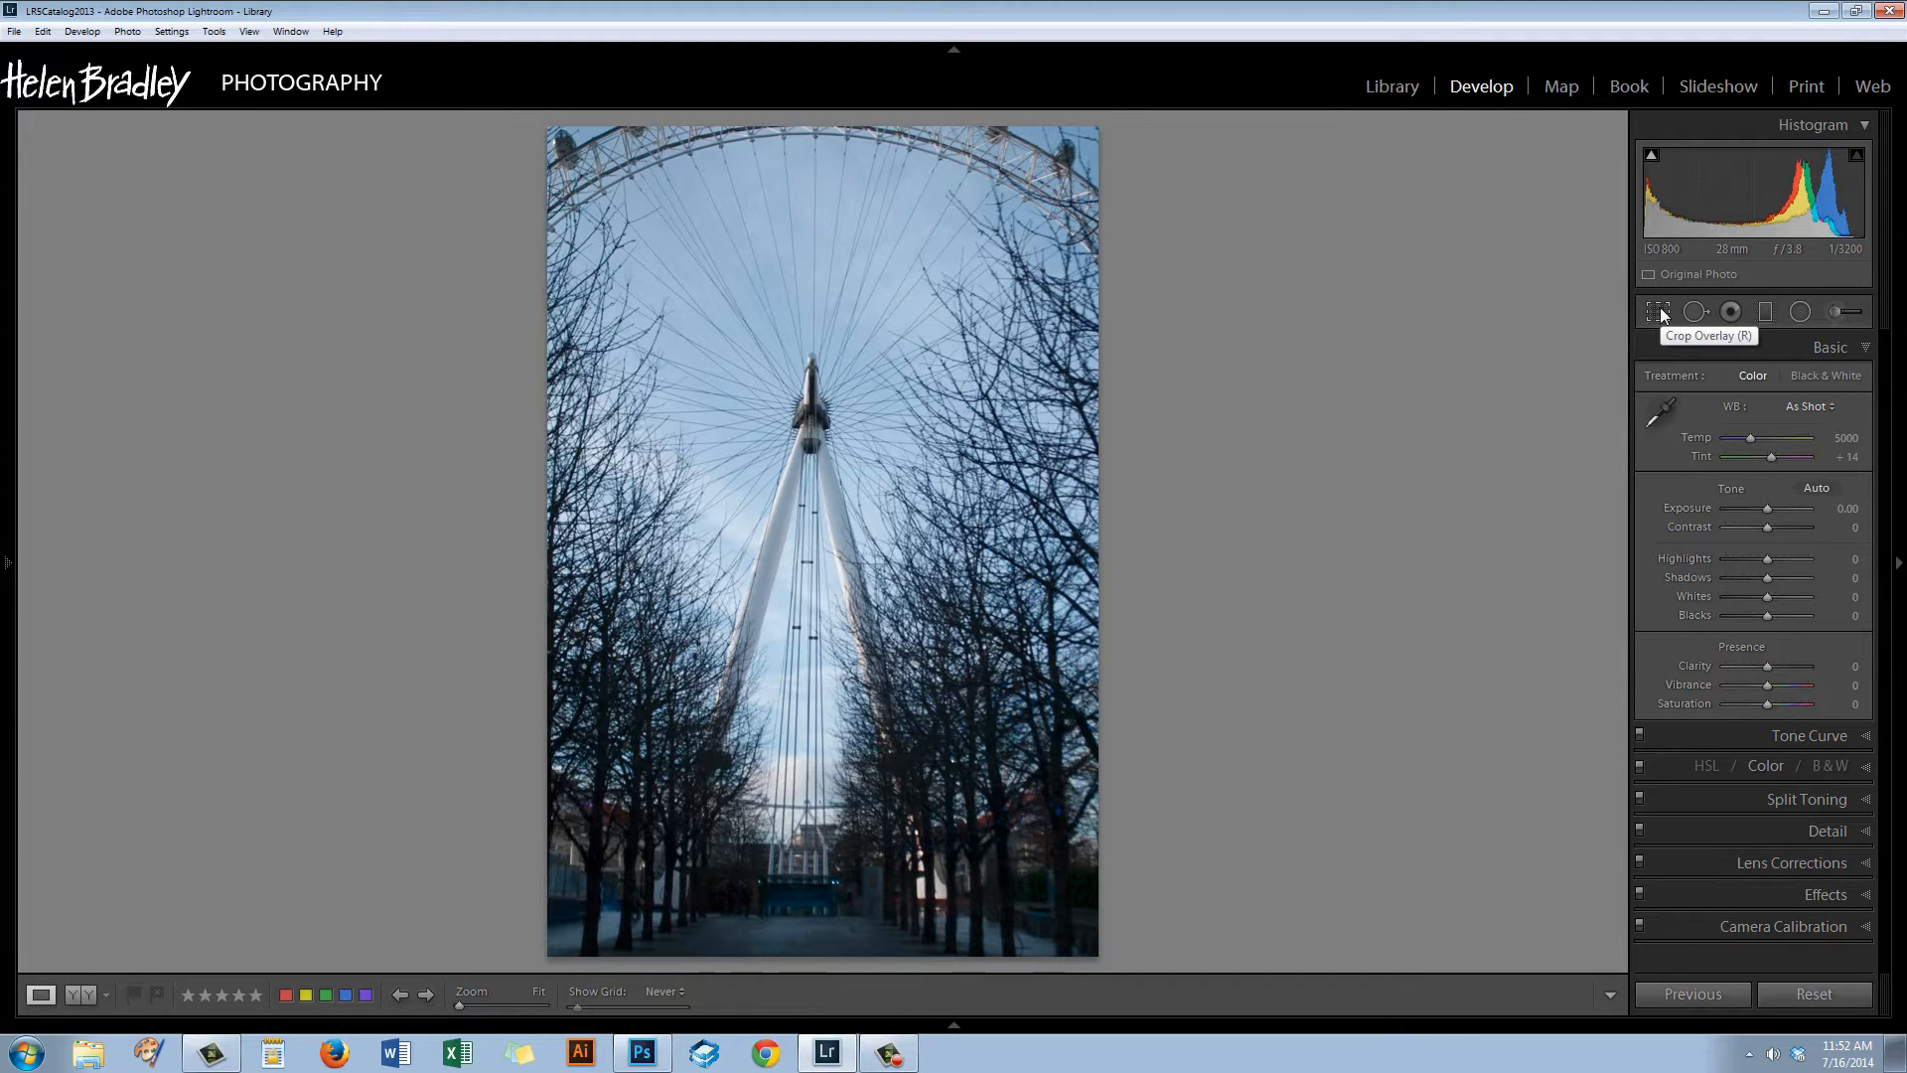
click(1656, 312)
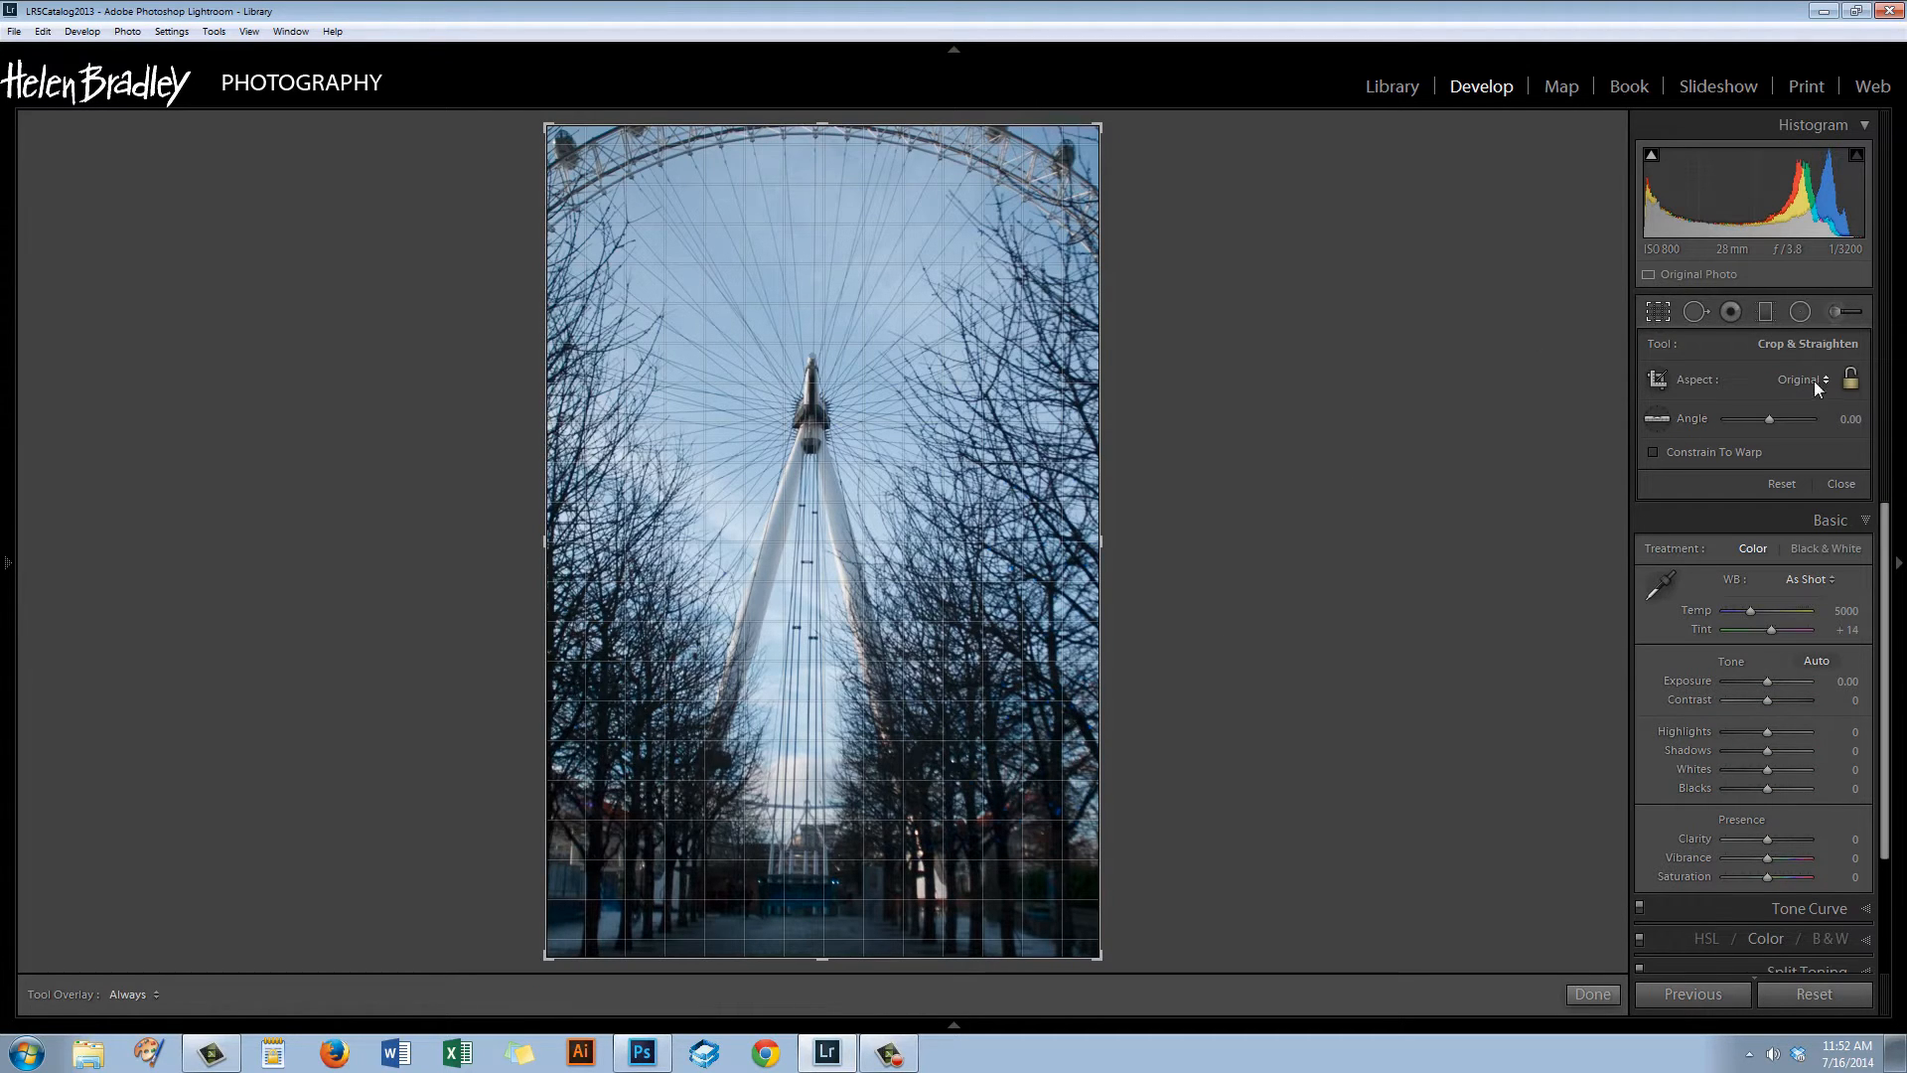
click(1806, 377)
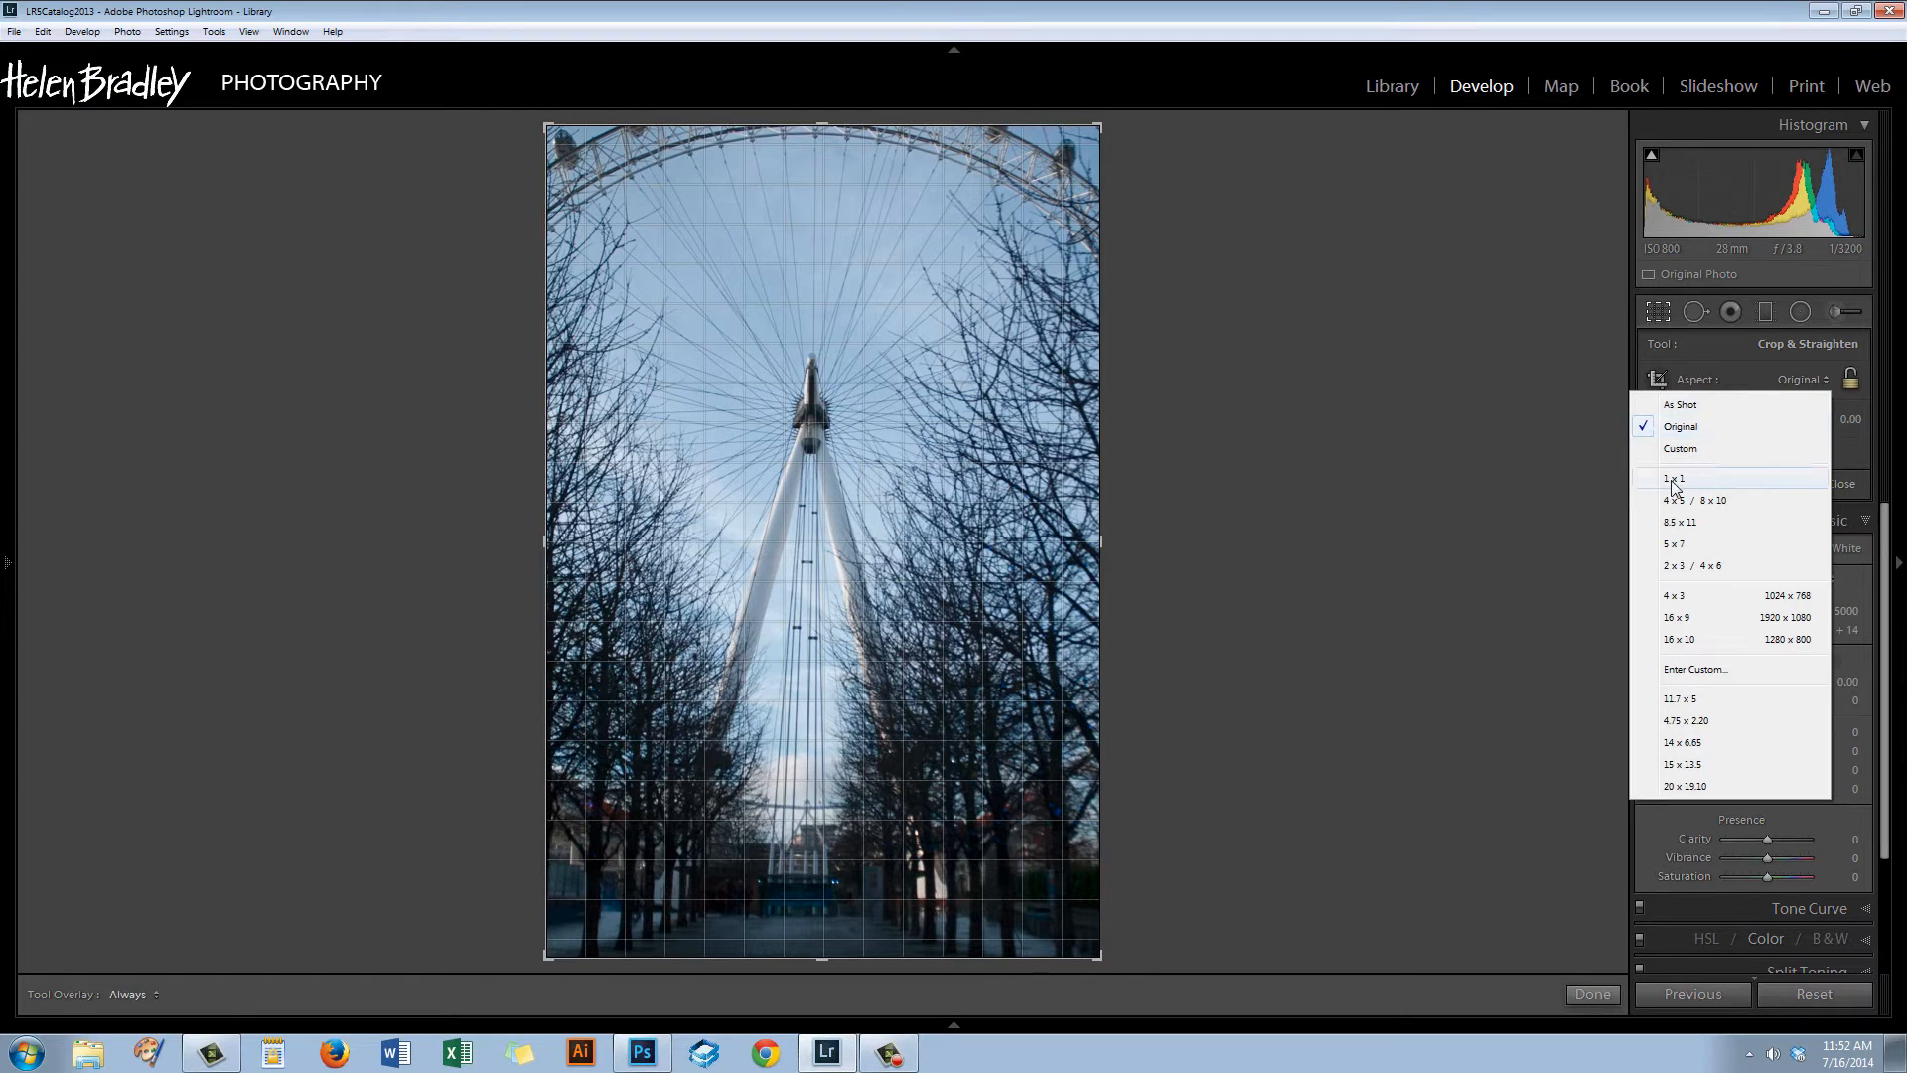
click(1675, 477)
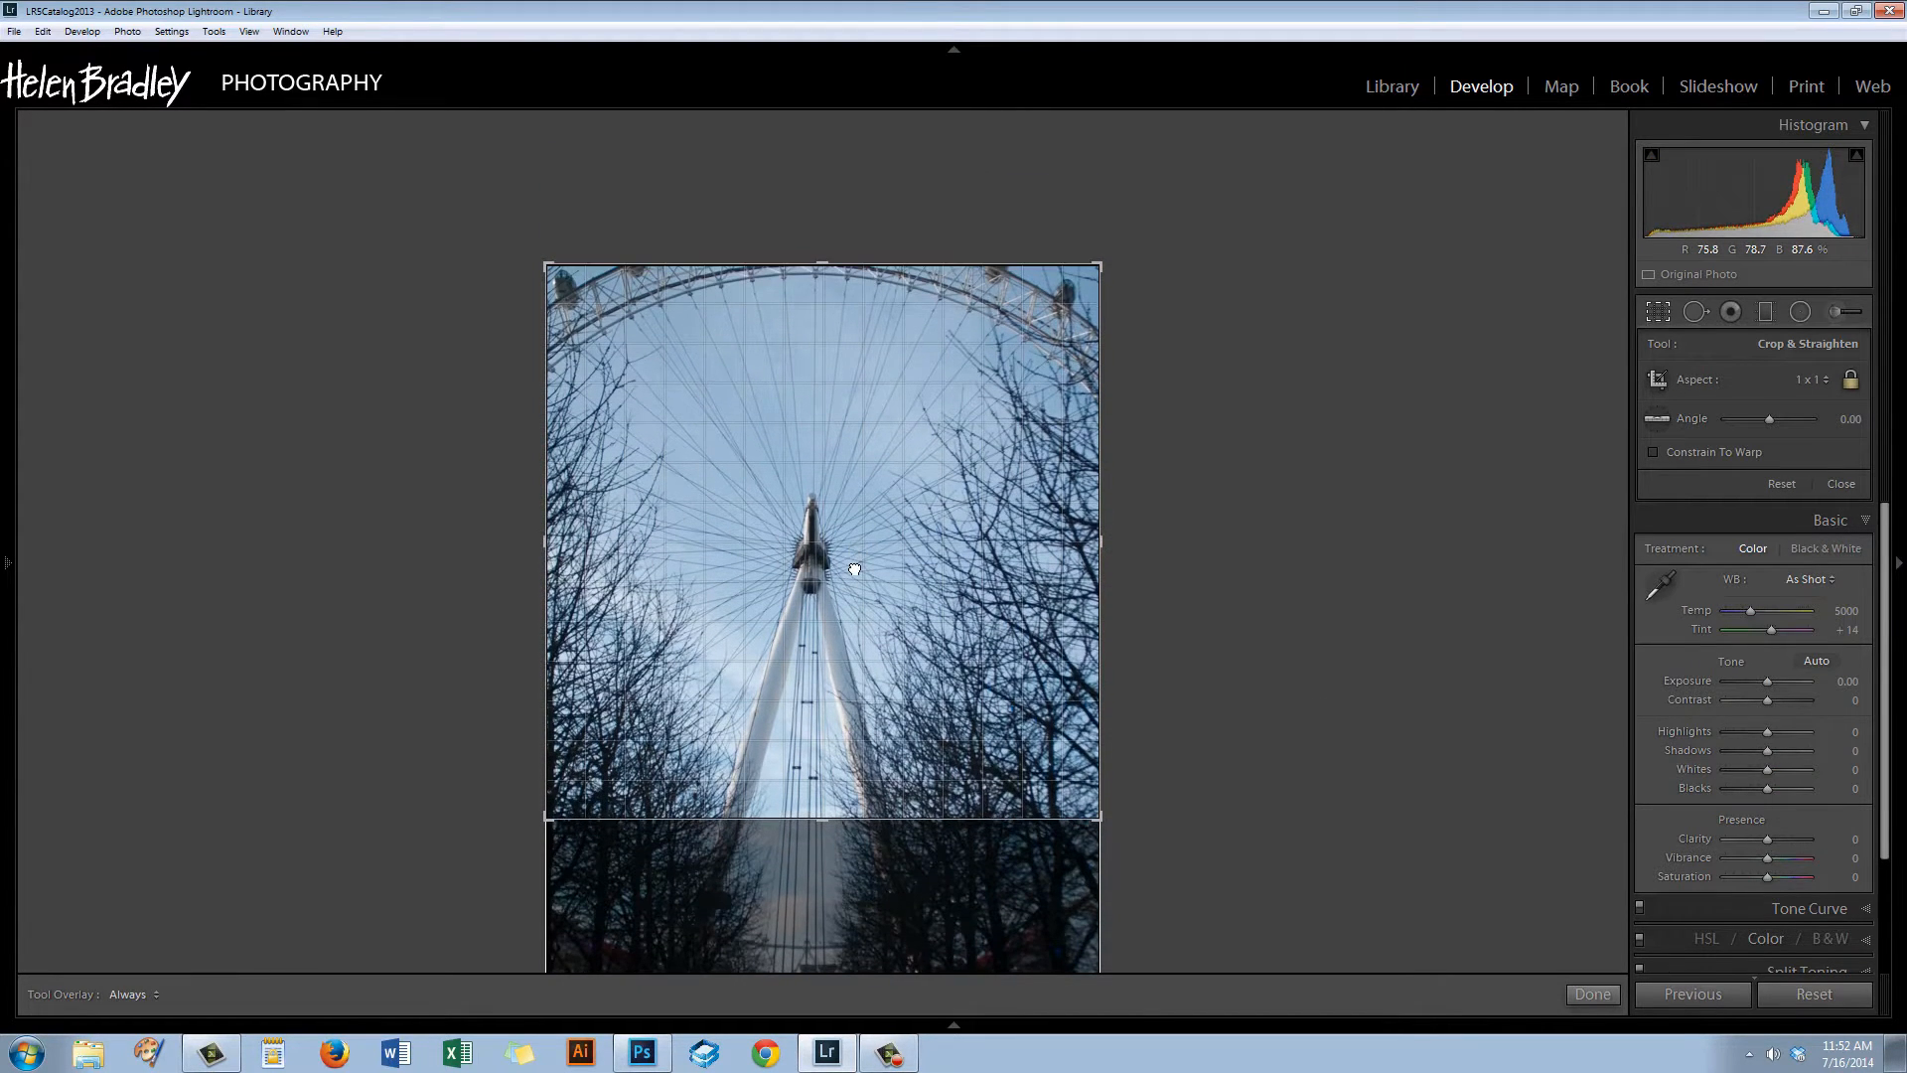
mouse_move(1095, 870)
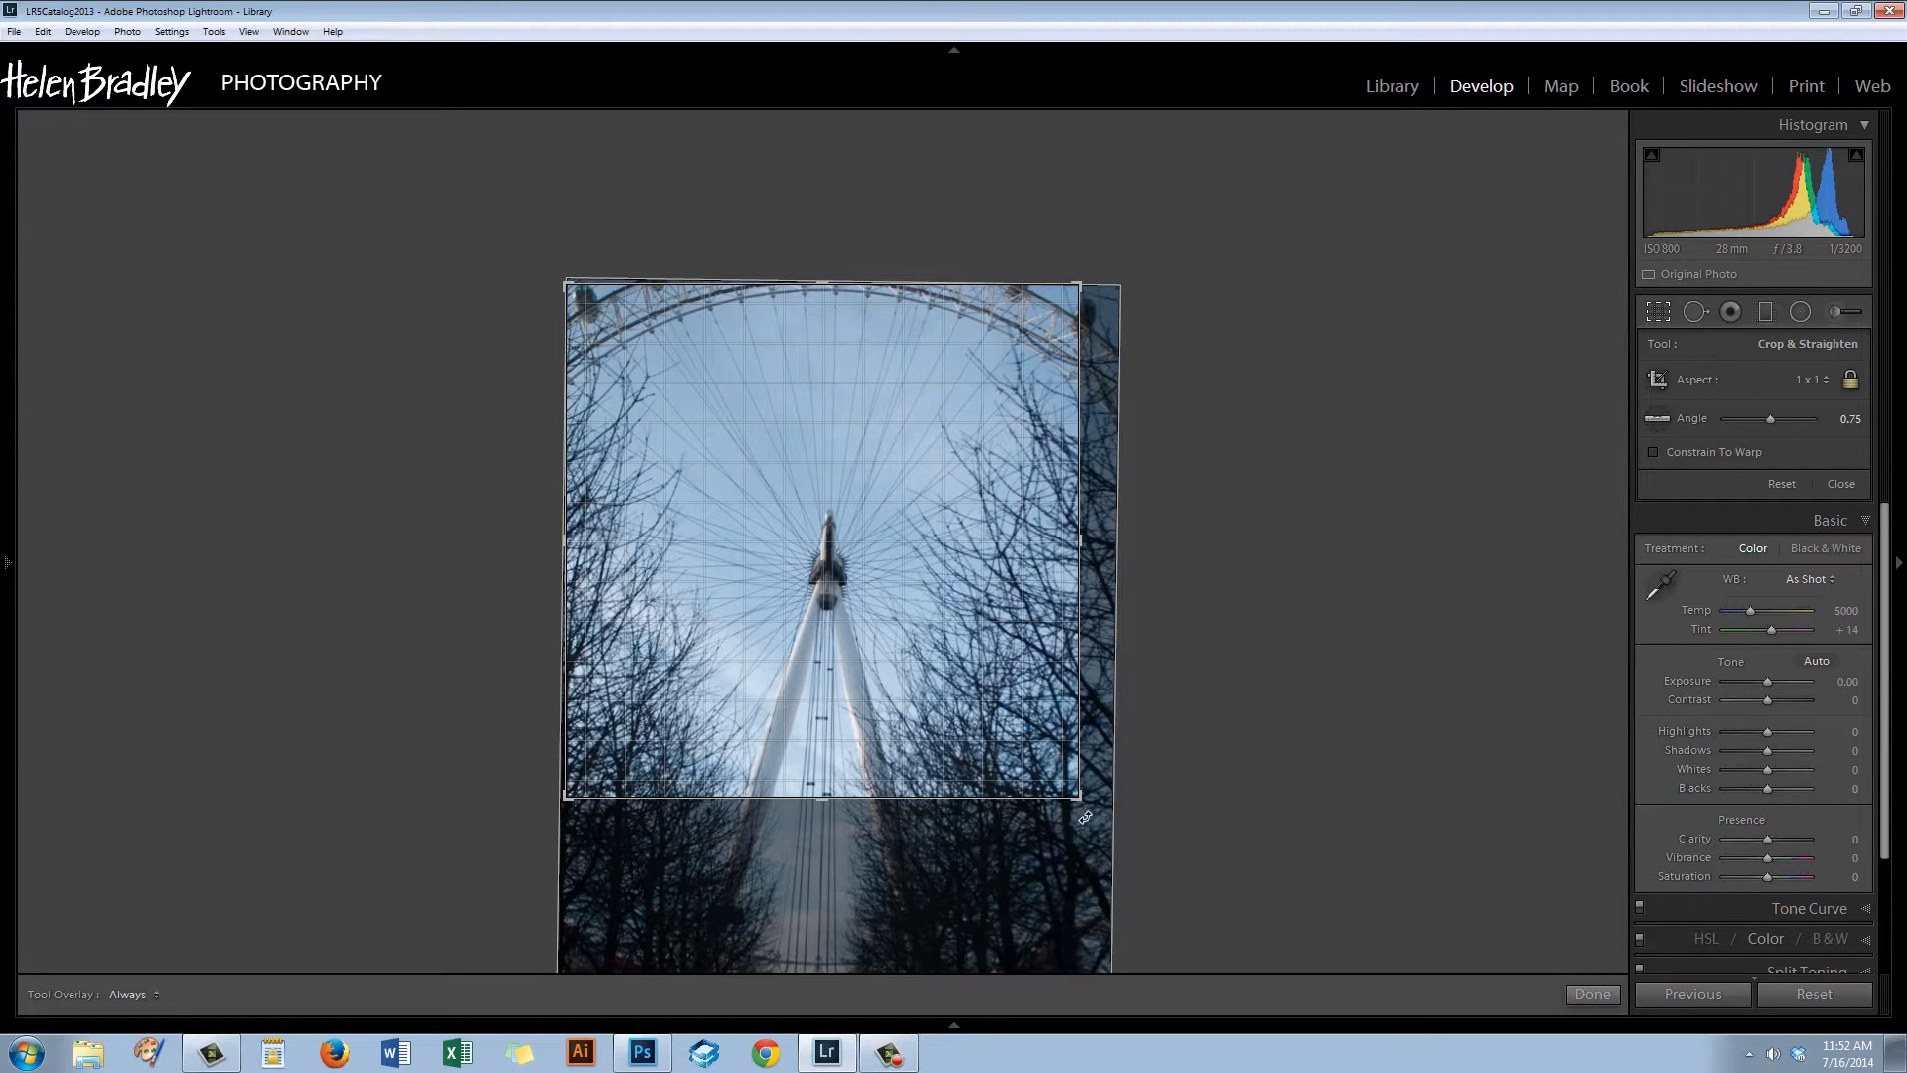
drag(1778, 417, 1758, 417)
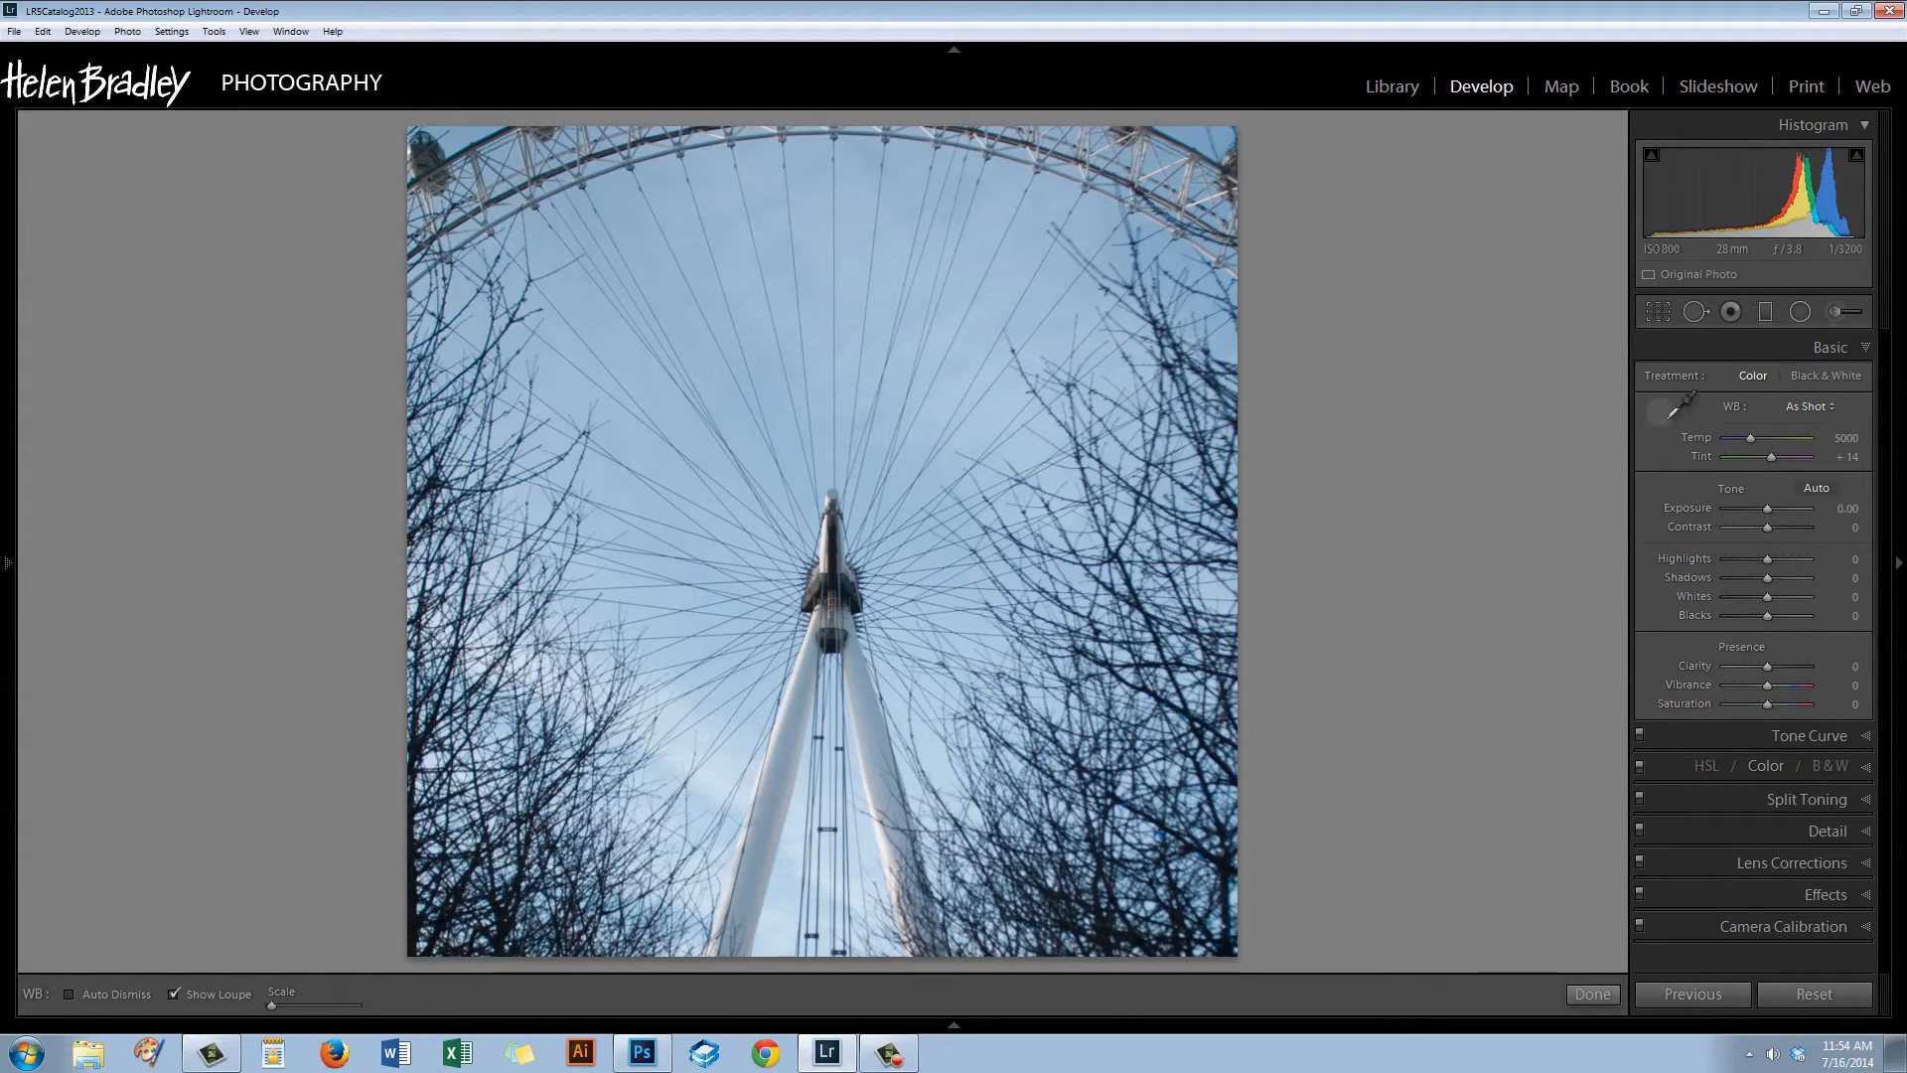
Sample the sky for white balance (Temp 6200 / Tint +10) and raise Exposure to +0.36.
click(1677, 406)
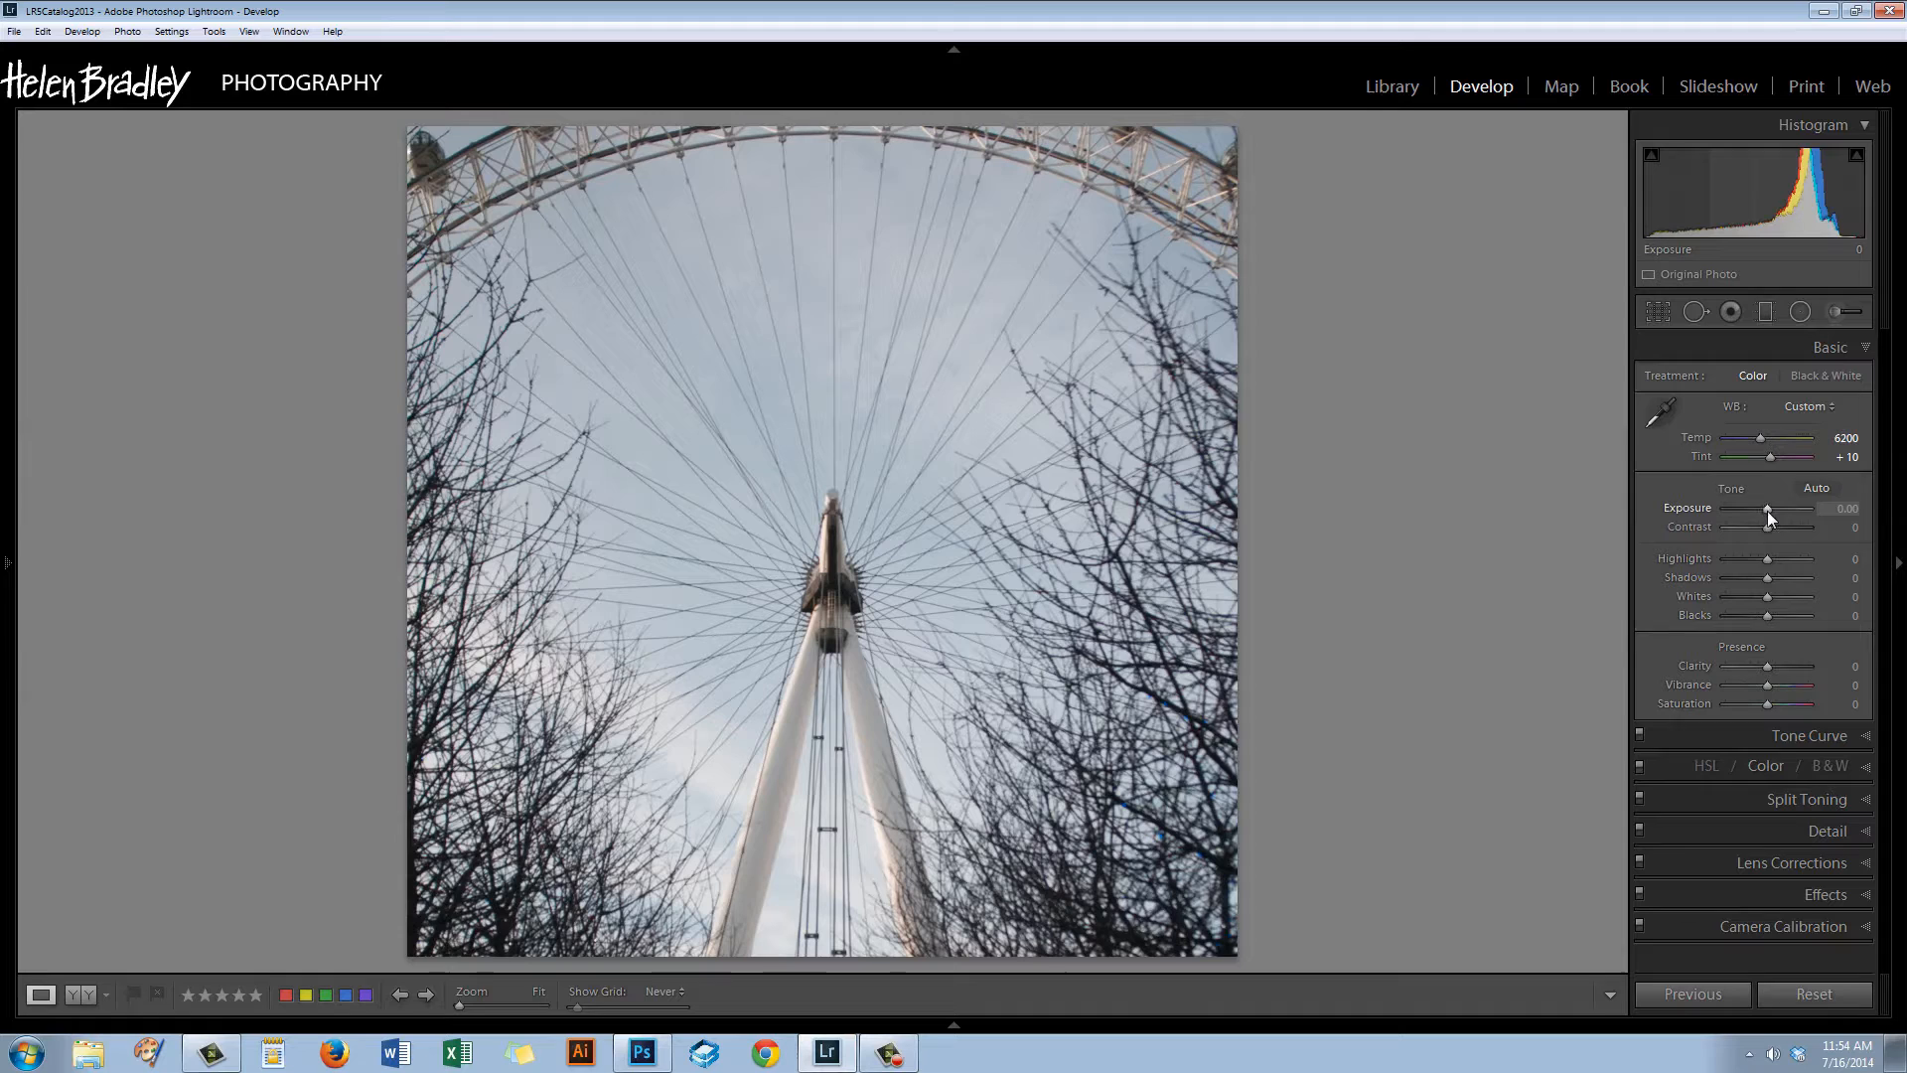
drag(1768, 512, 1774, 513)
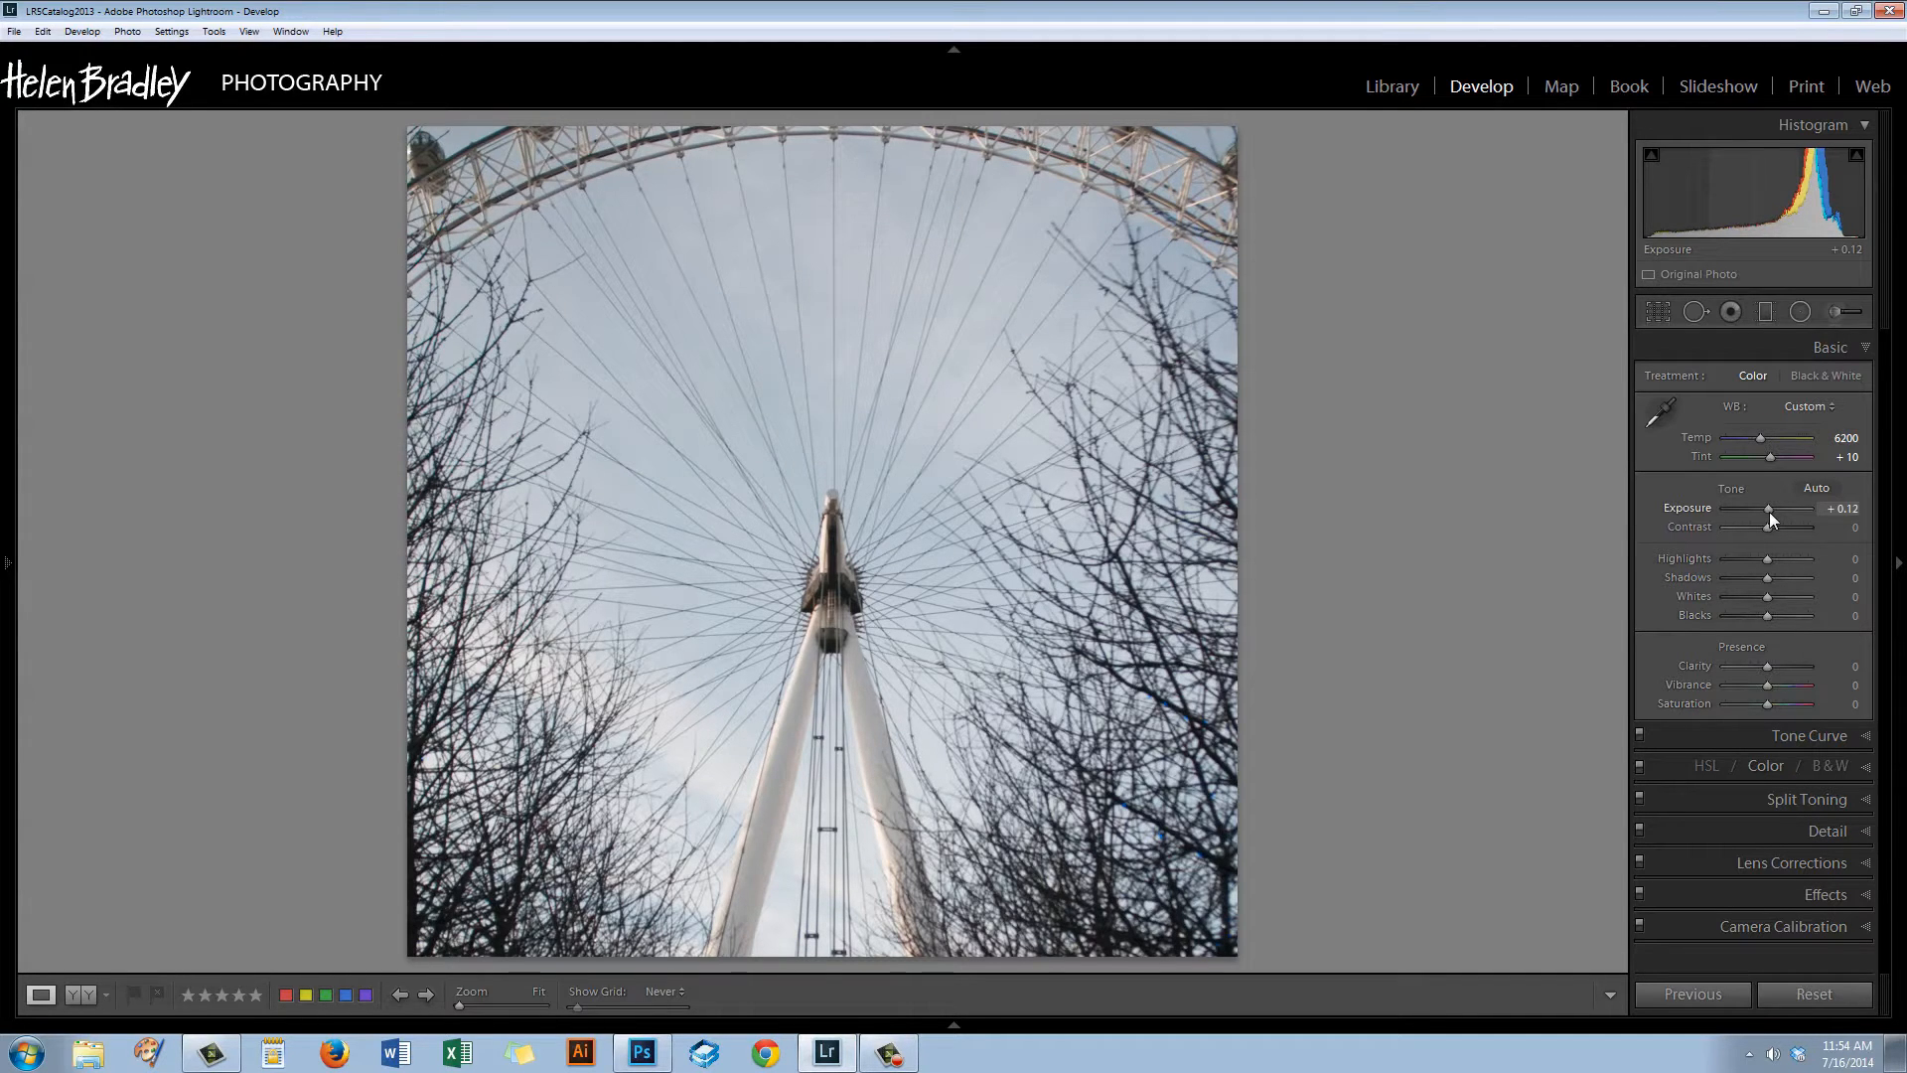
drag(1770, 509, 1782, 509)
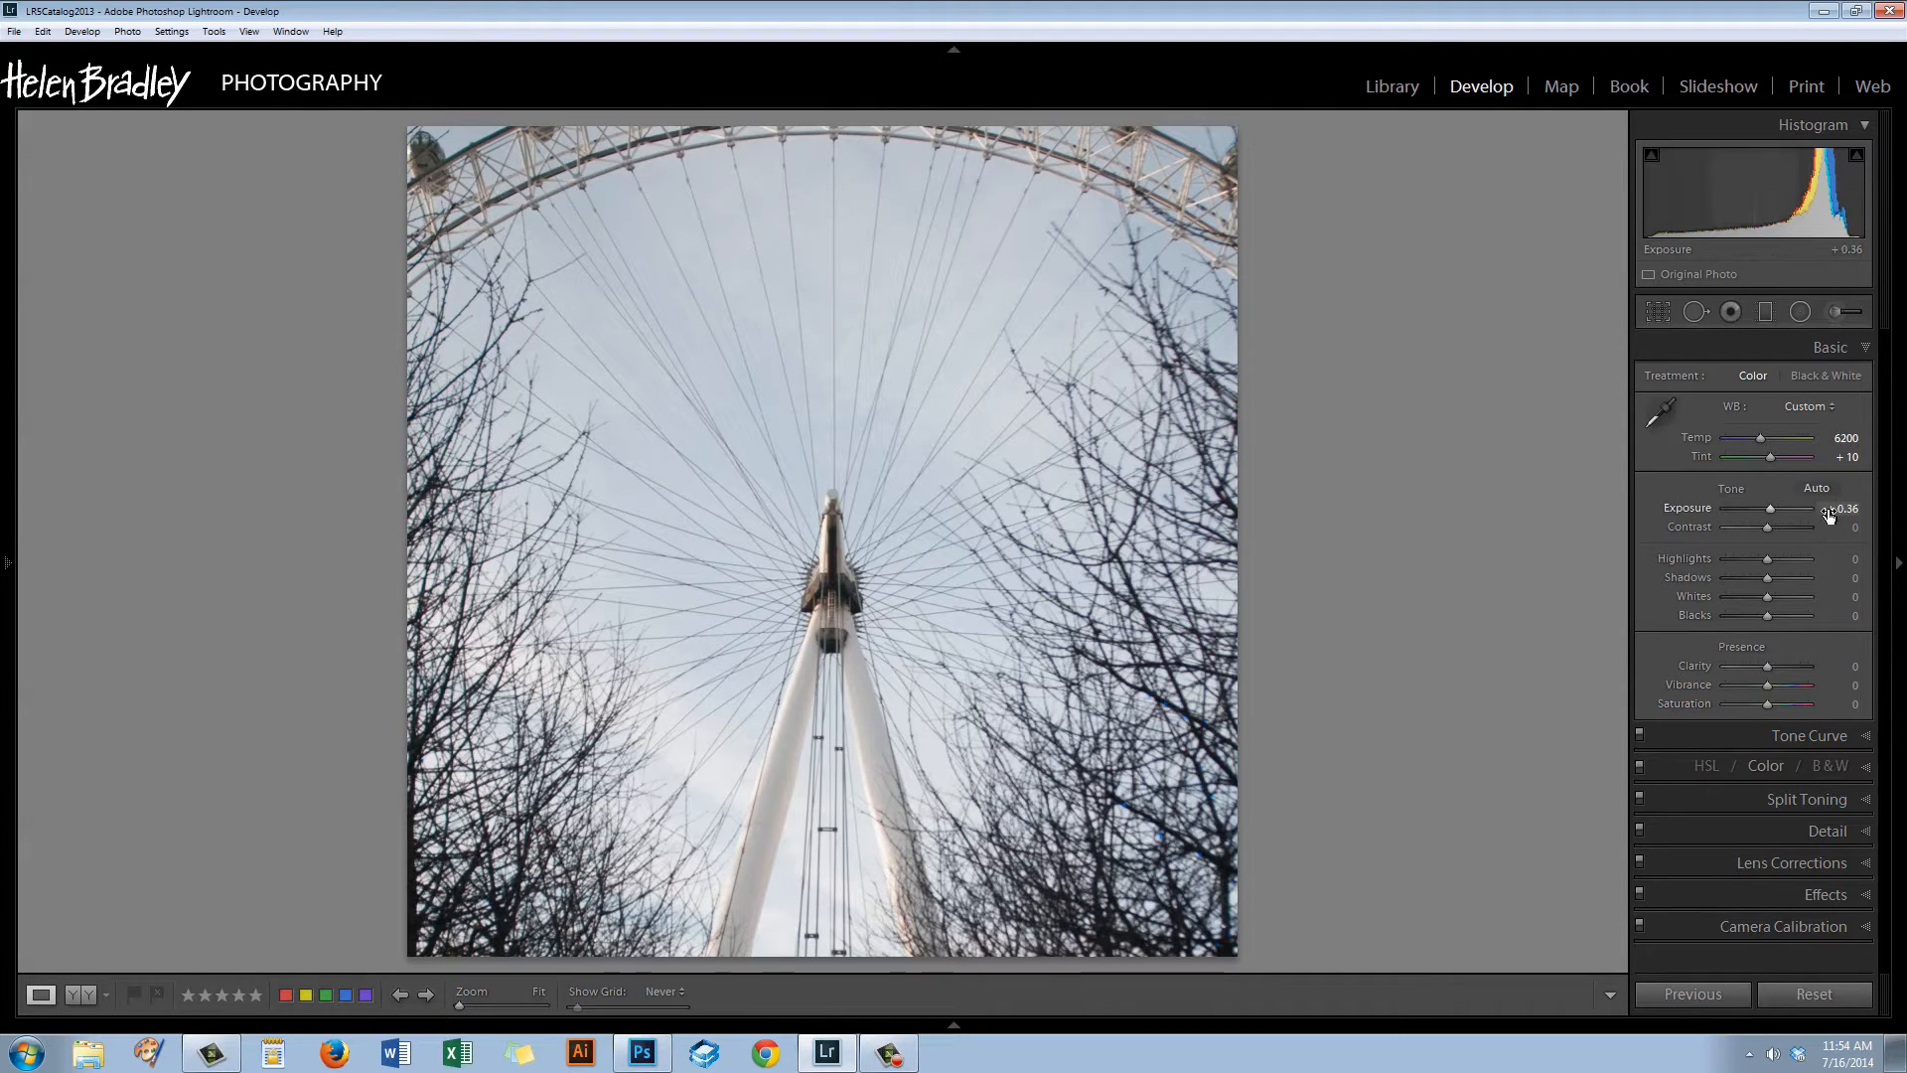
mouse_move(1748, 495)
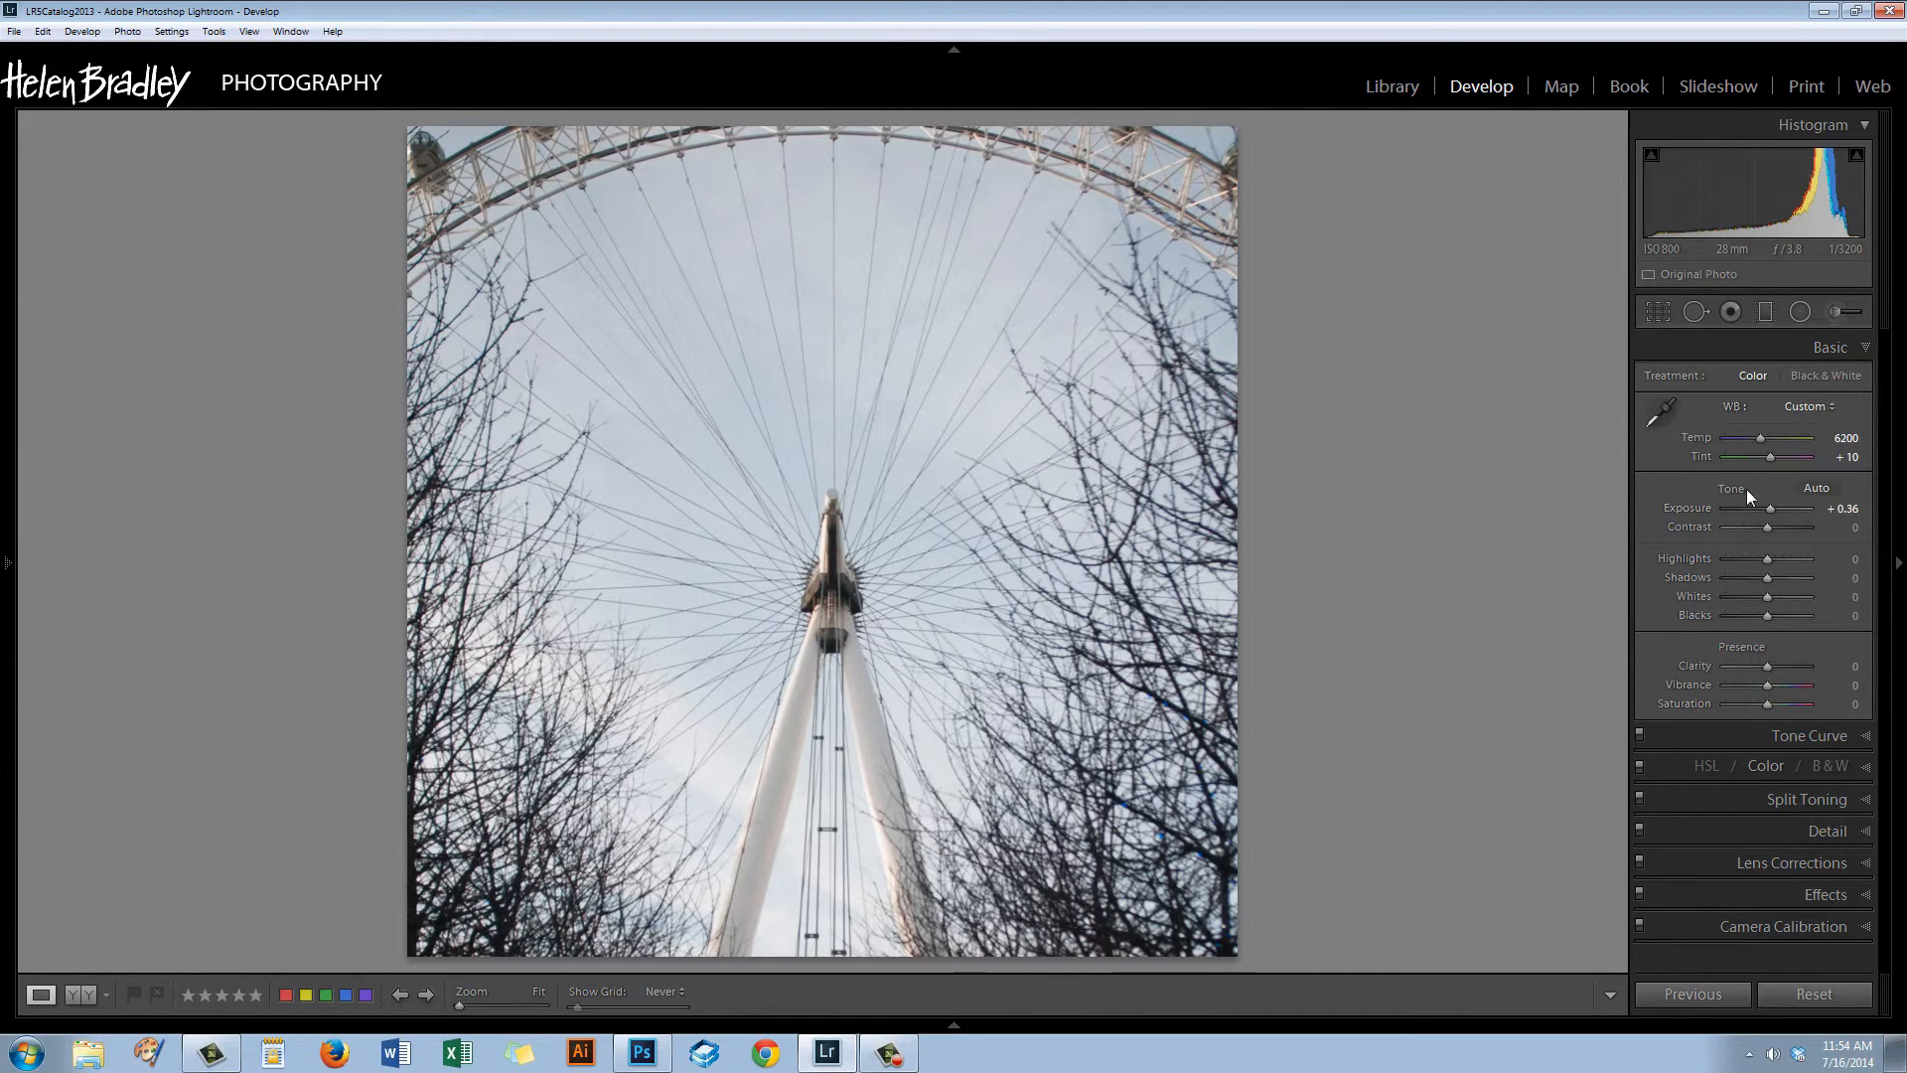
mouse_move(1768, 559)
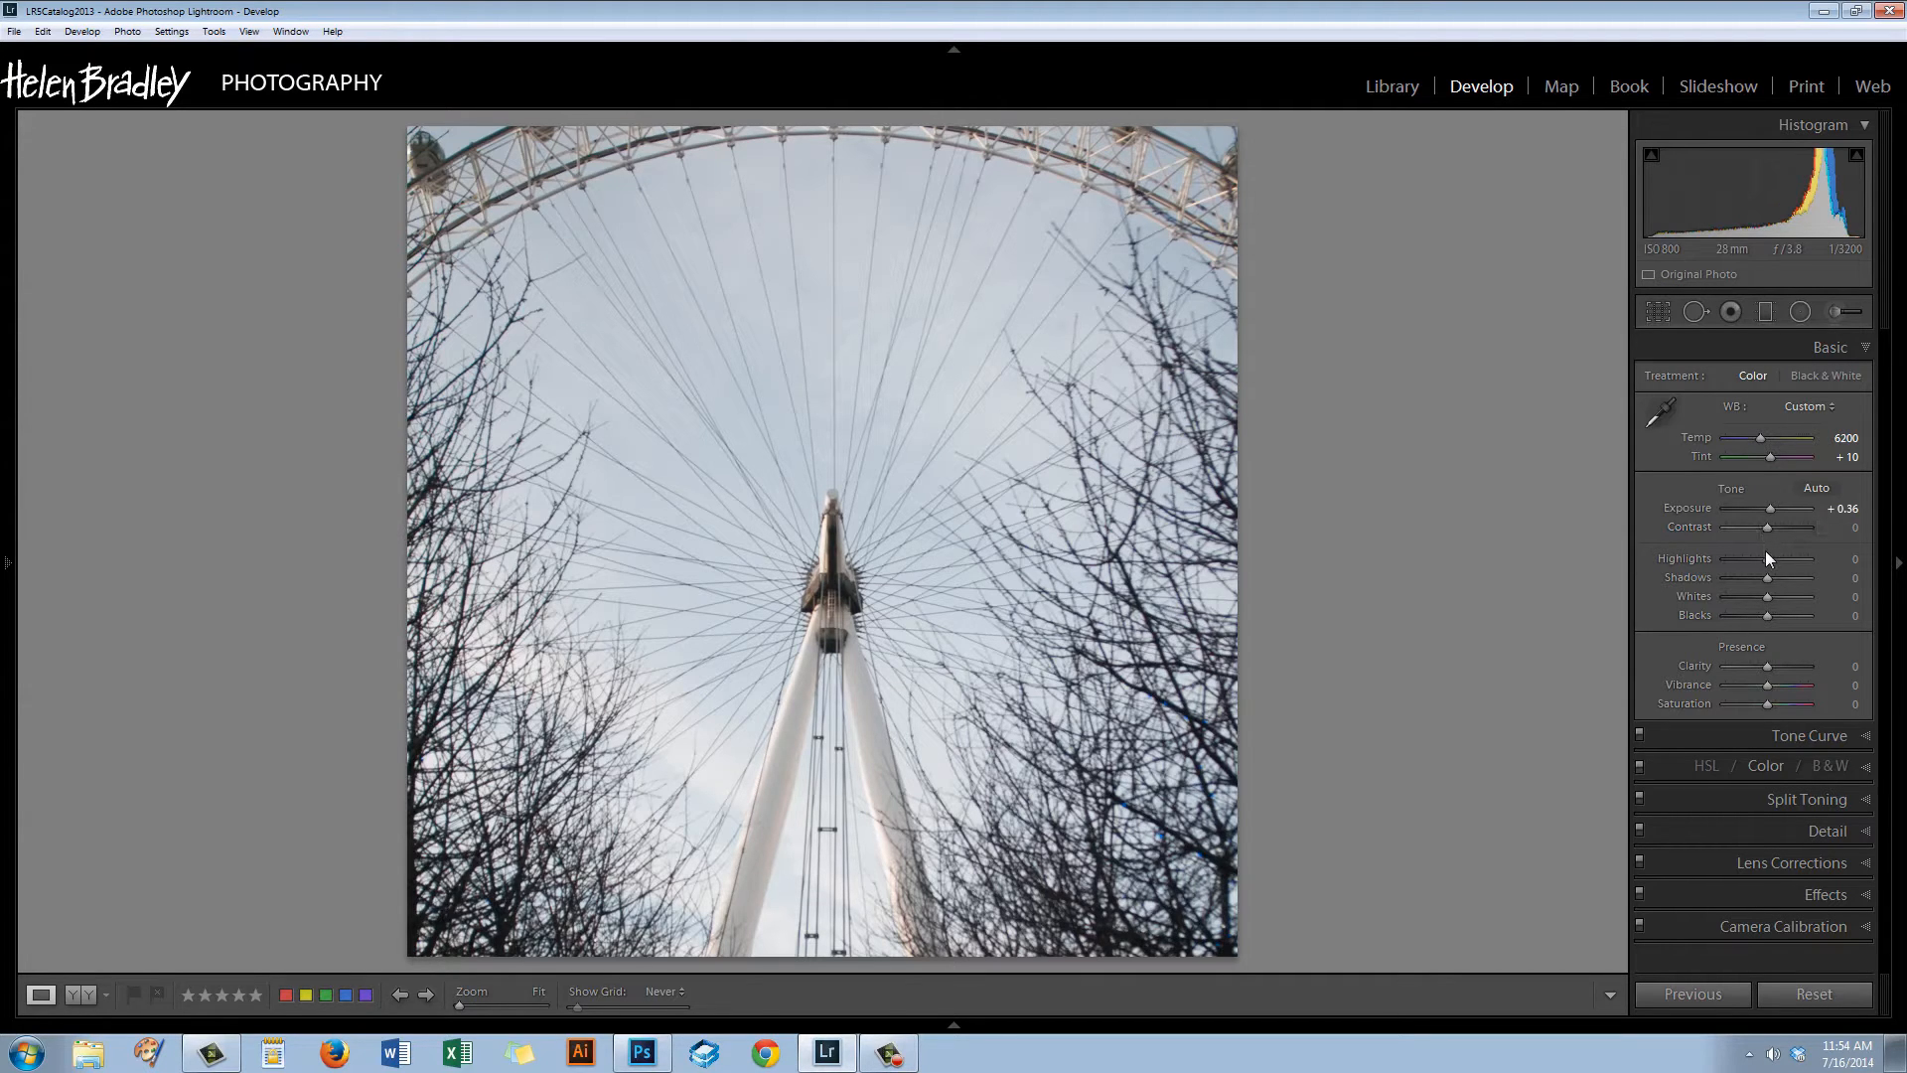
mouse_move(1769, 582)
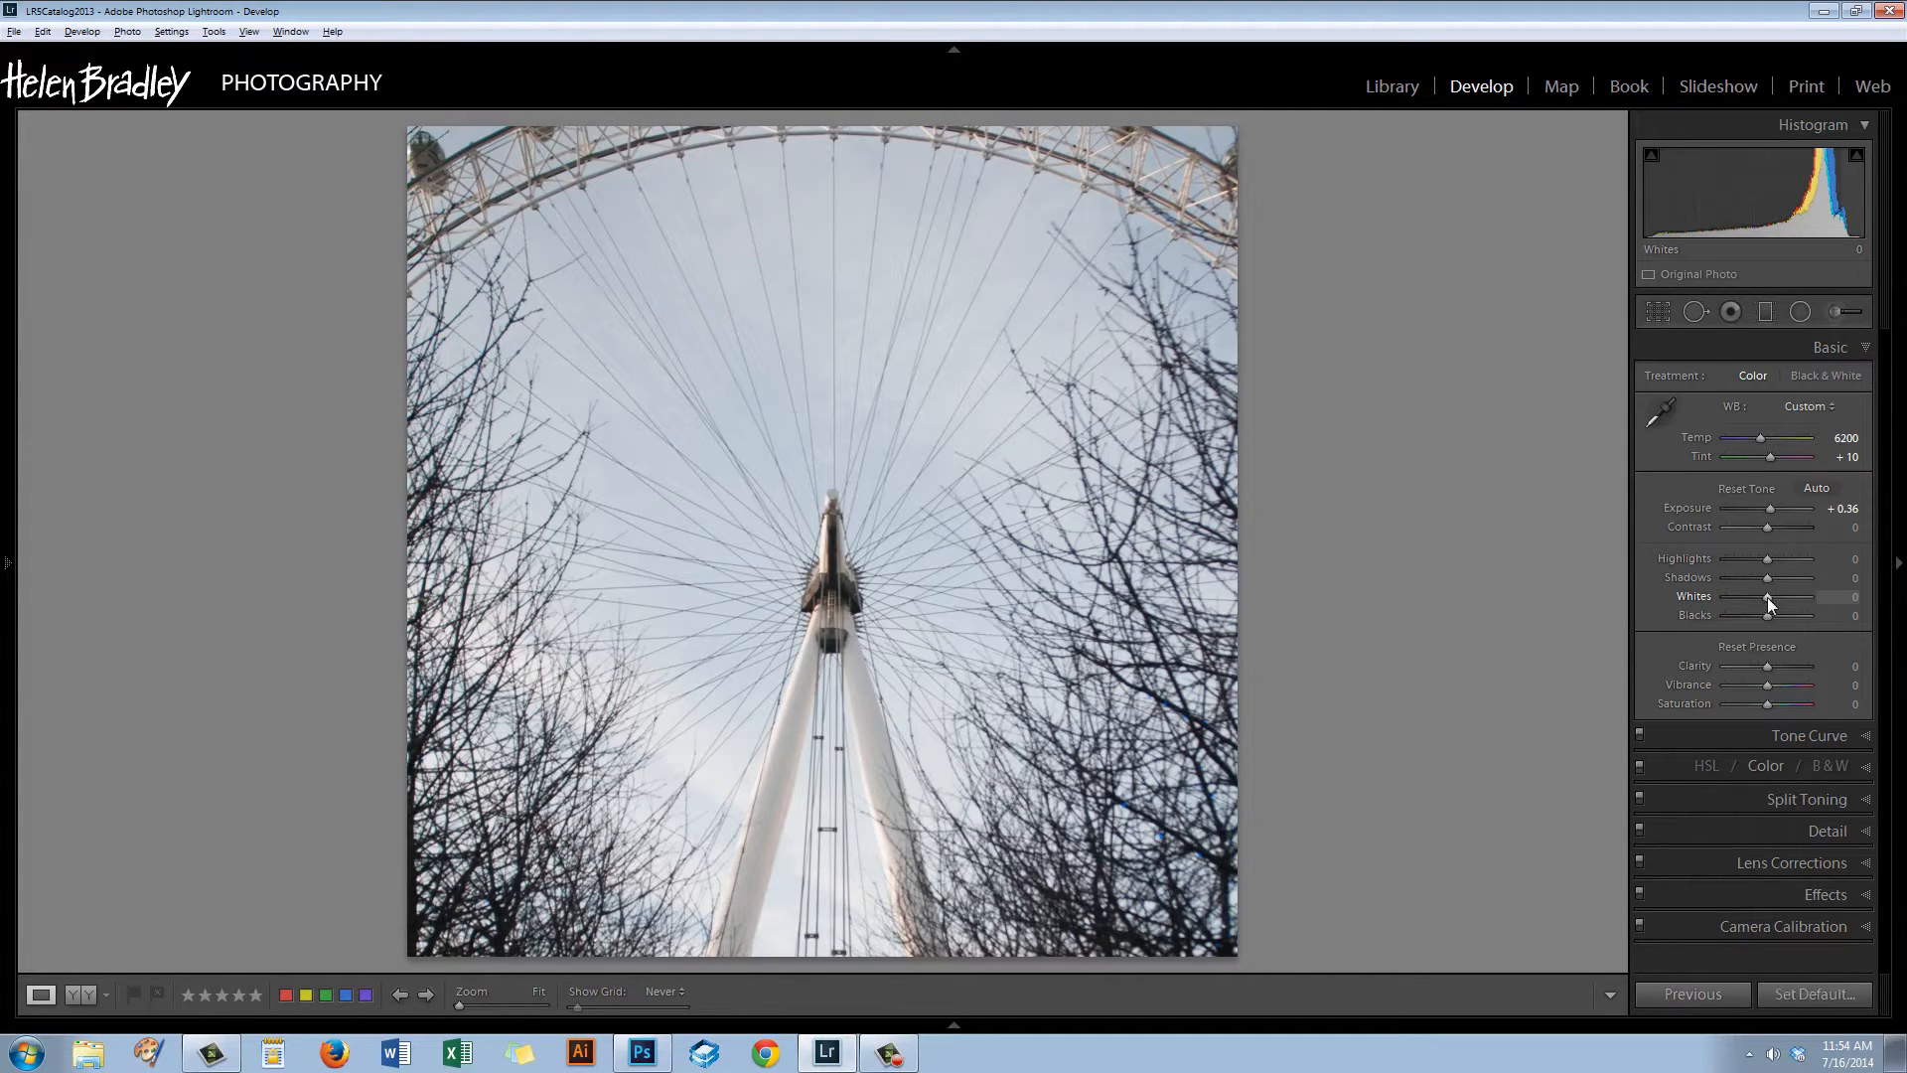
Raise the Whites to +26 while previewing clipping.
drag(1768, 604, 1774, 604)
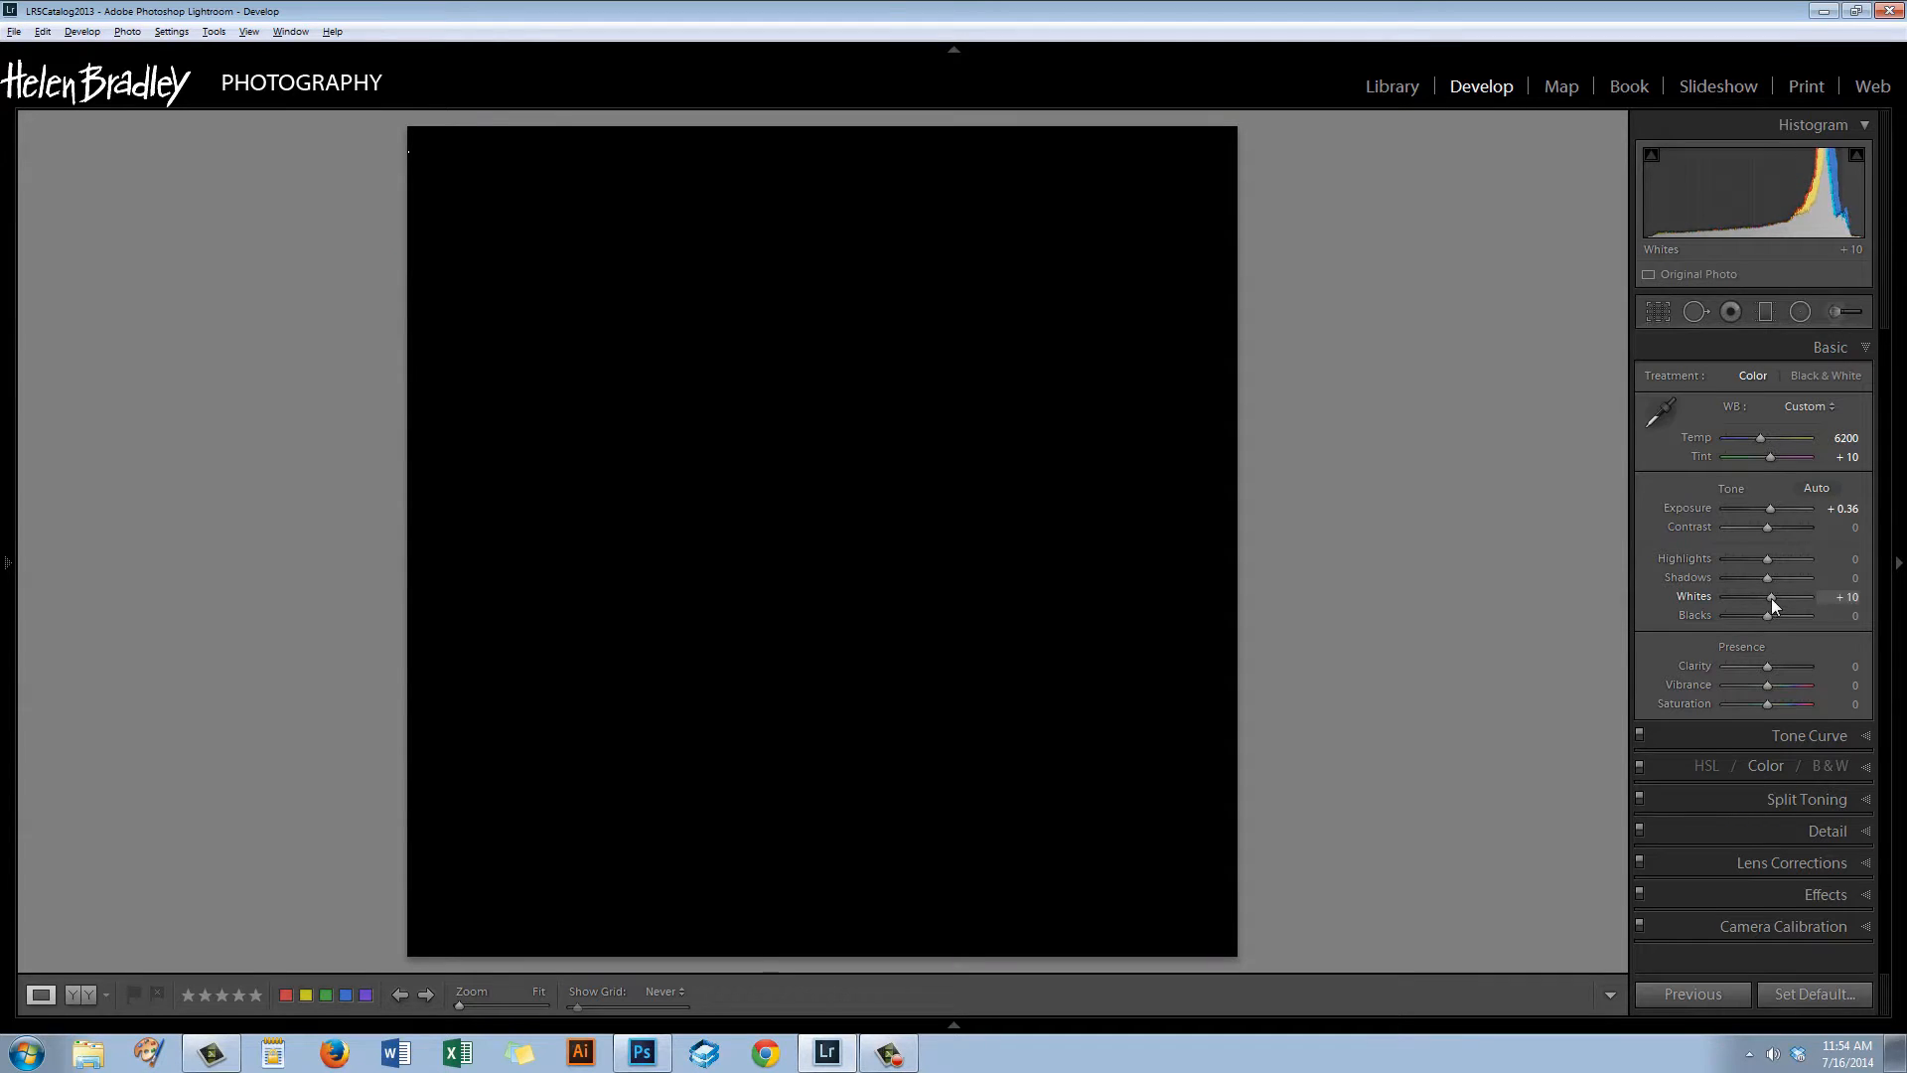
drag(1770, 598, 1782, 598)
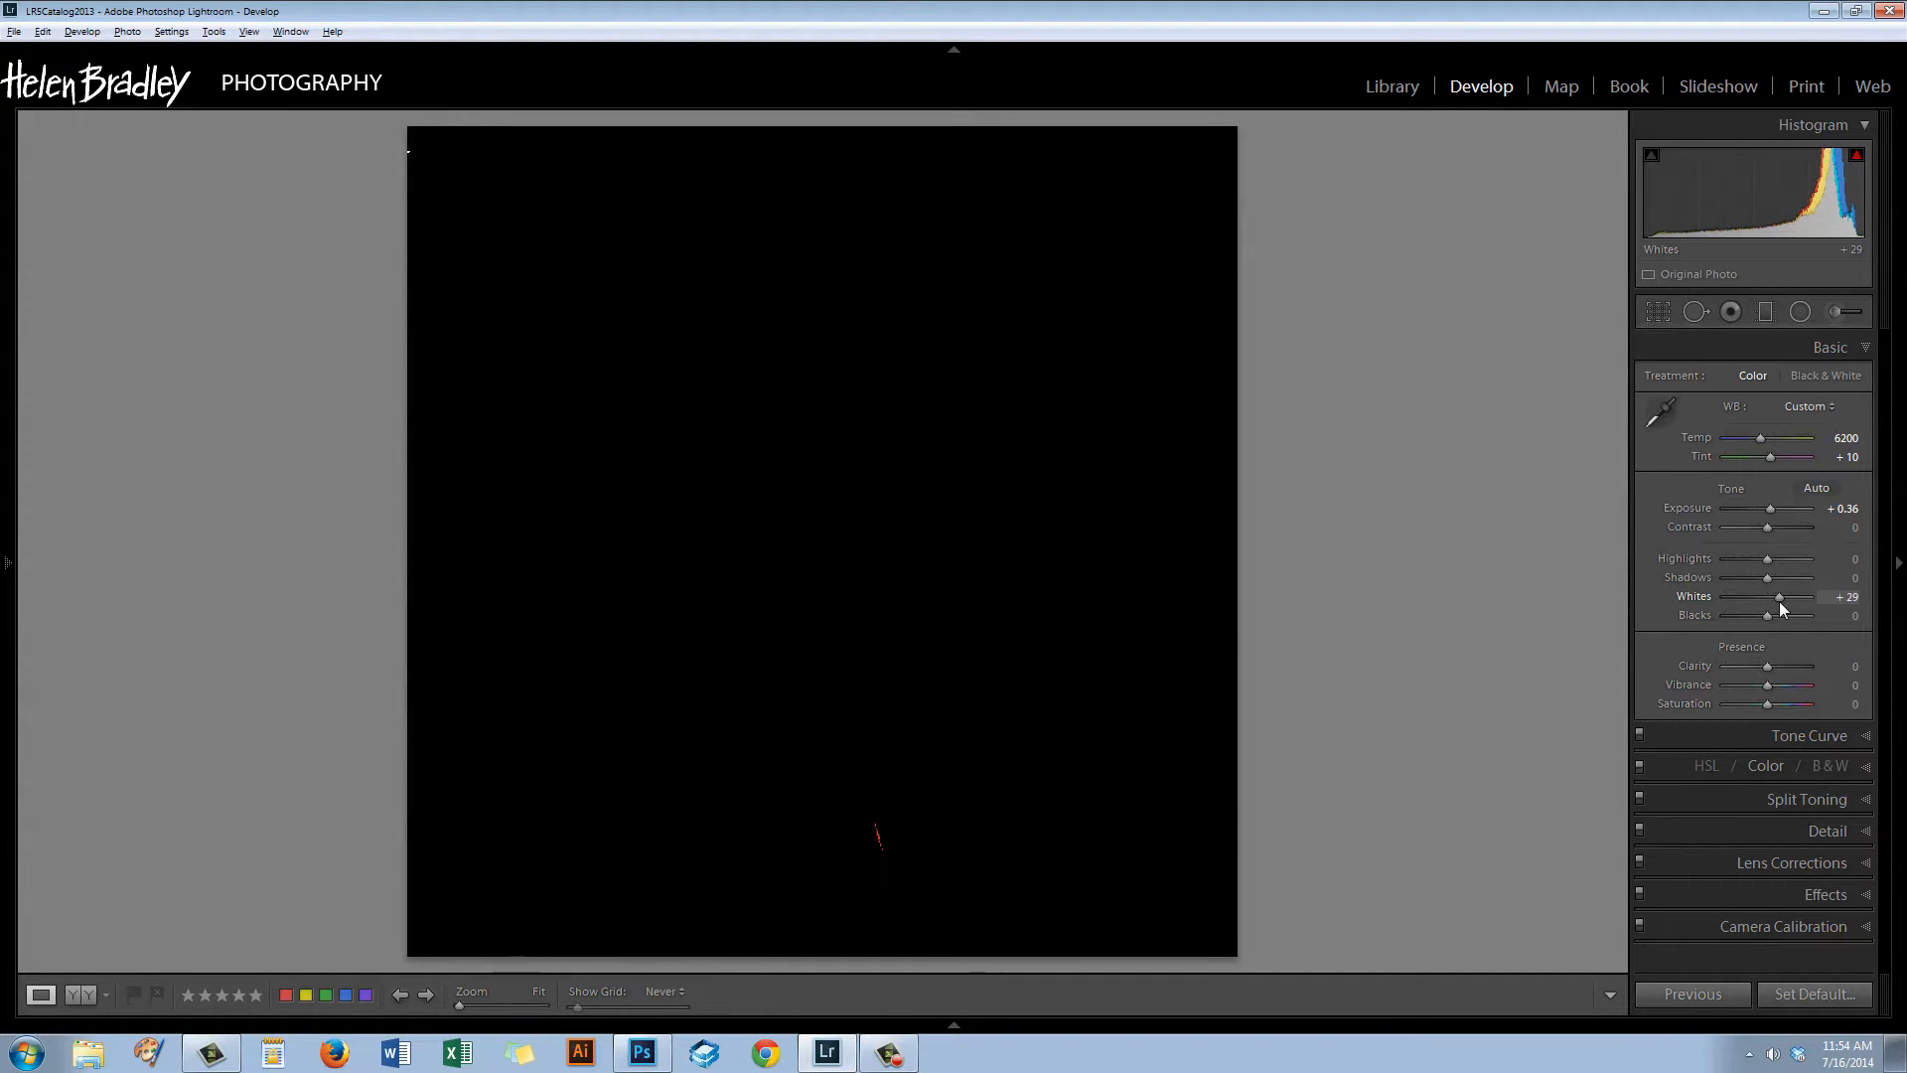
drag(1780, 598, 1774, 598)
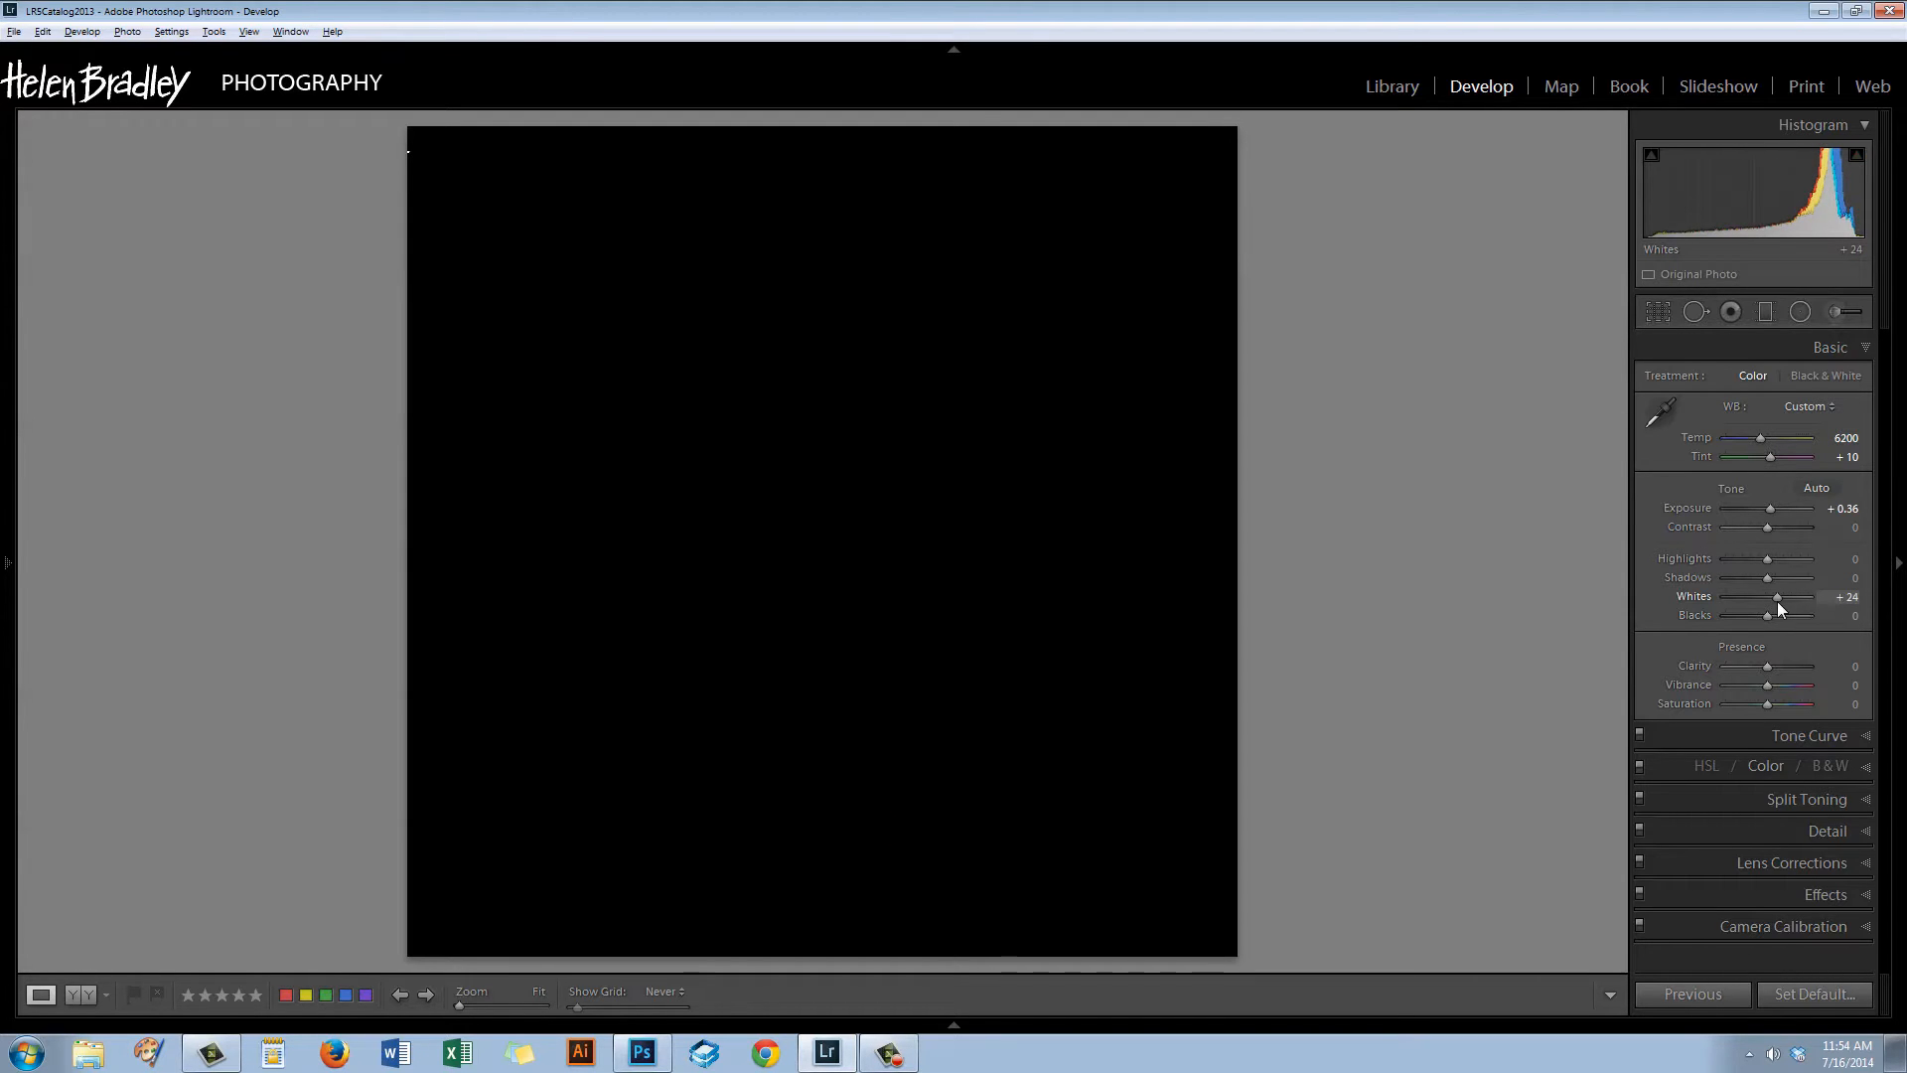
drag(1774, 598, 1784, 598)
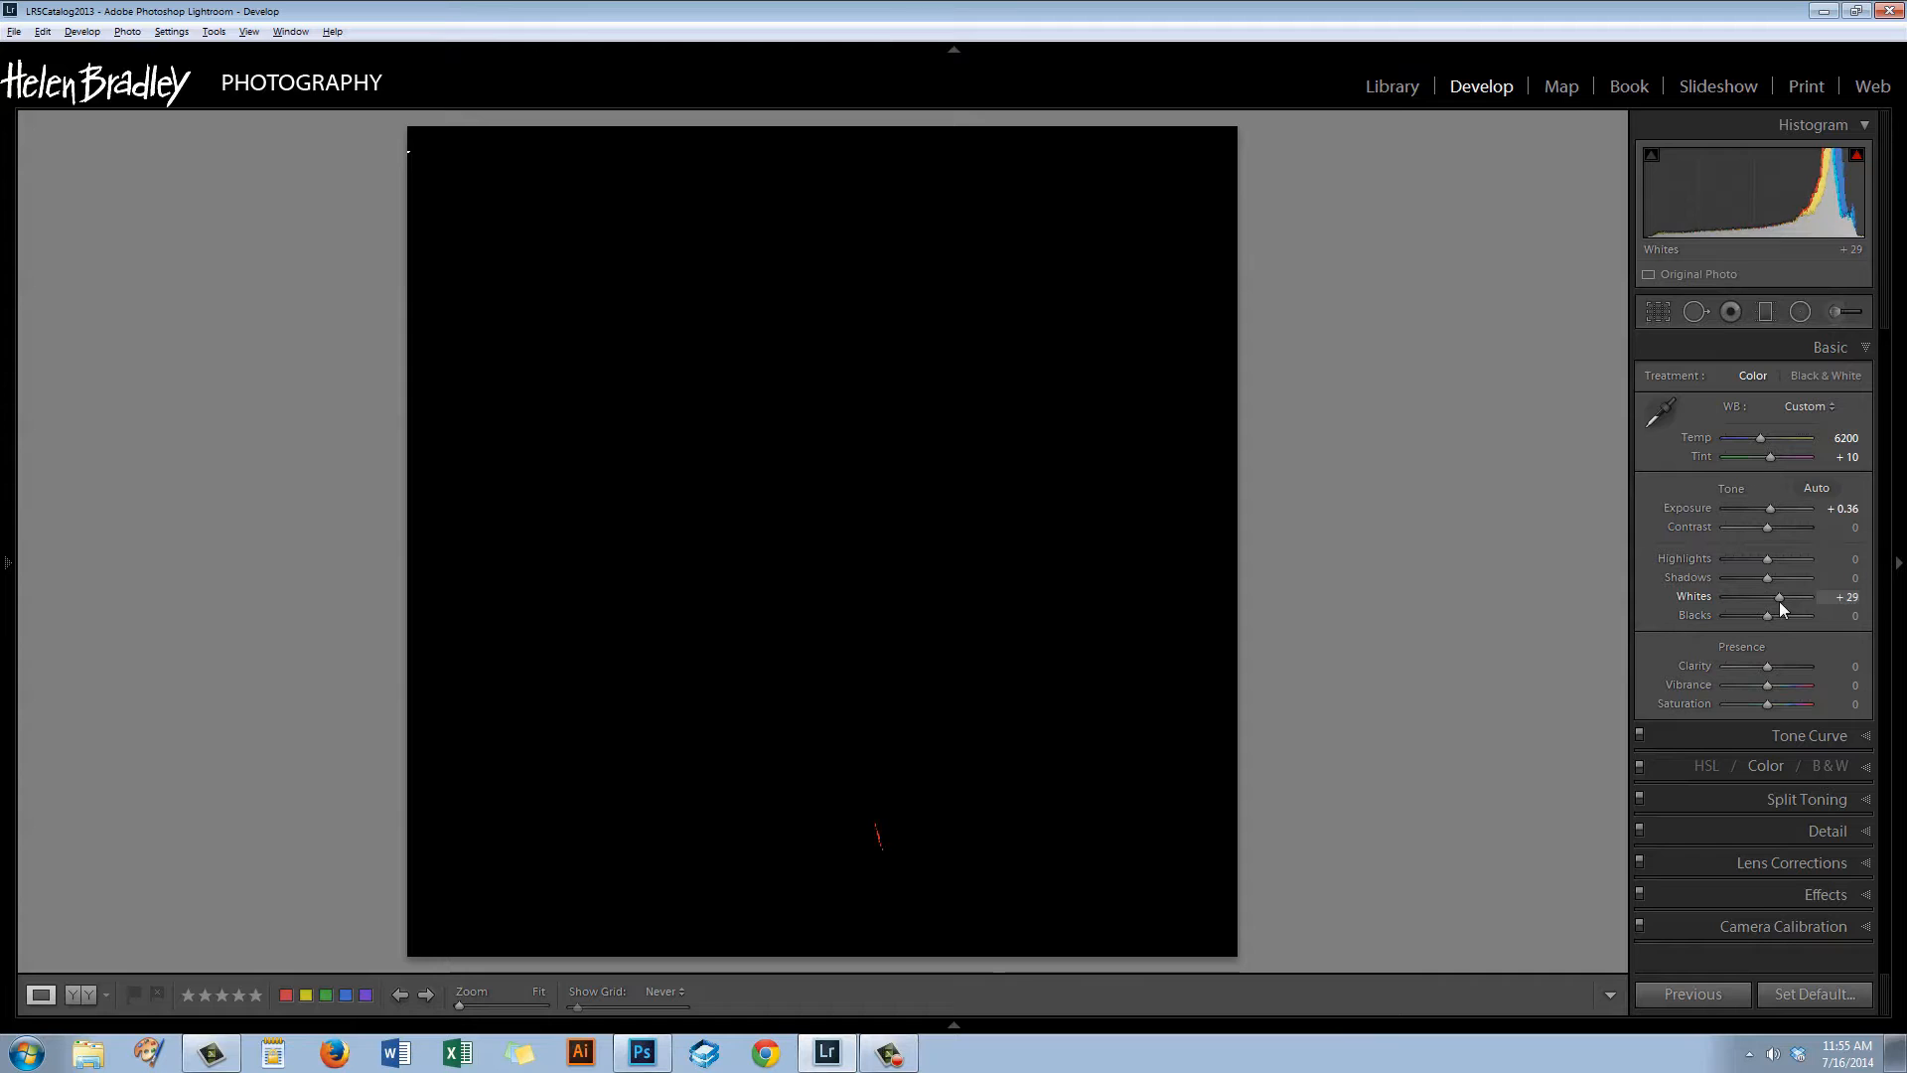
drag(1780, 598, 1774, 598)
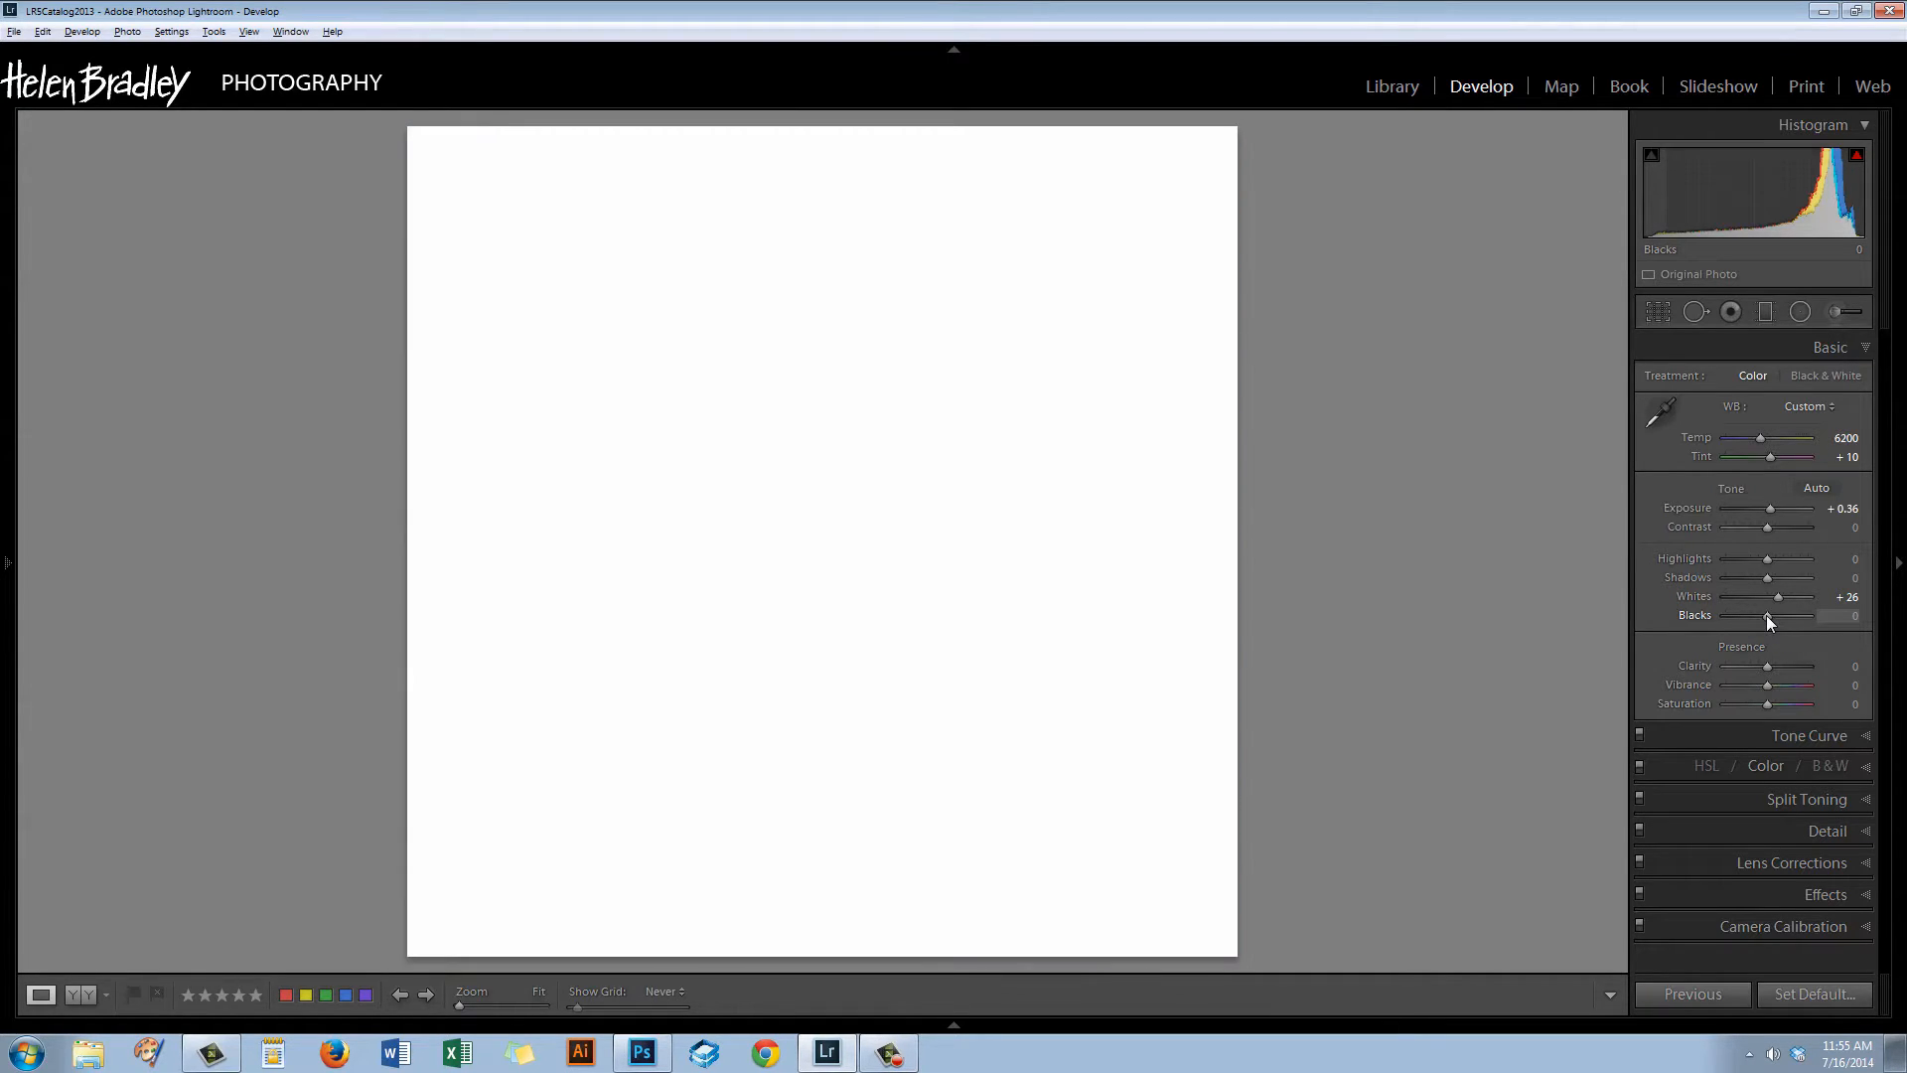
Deepen the Blacks to -17 while previewing clipping.
drag(1788, 616, 1758, 616)
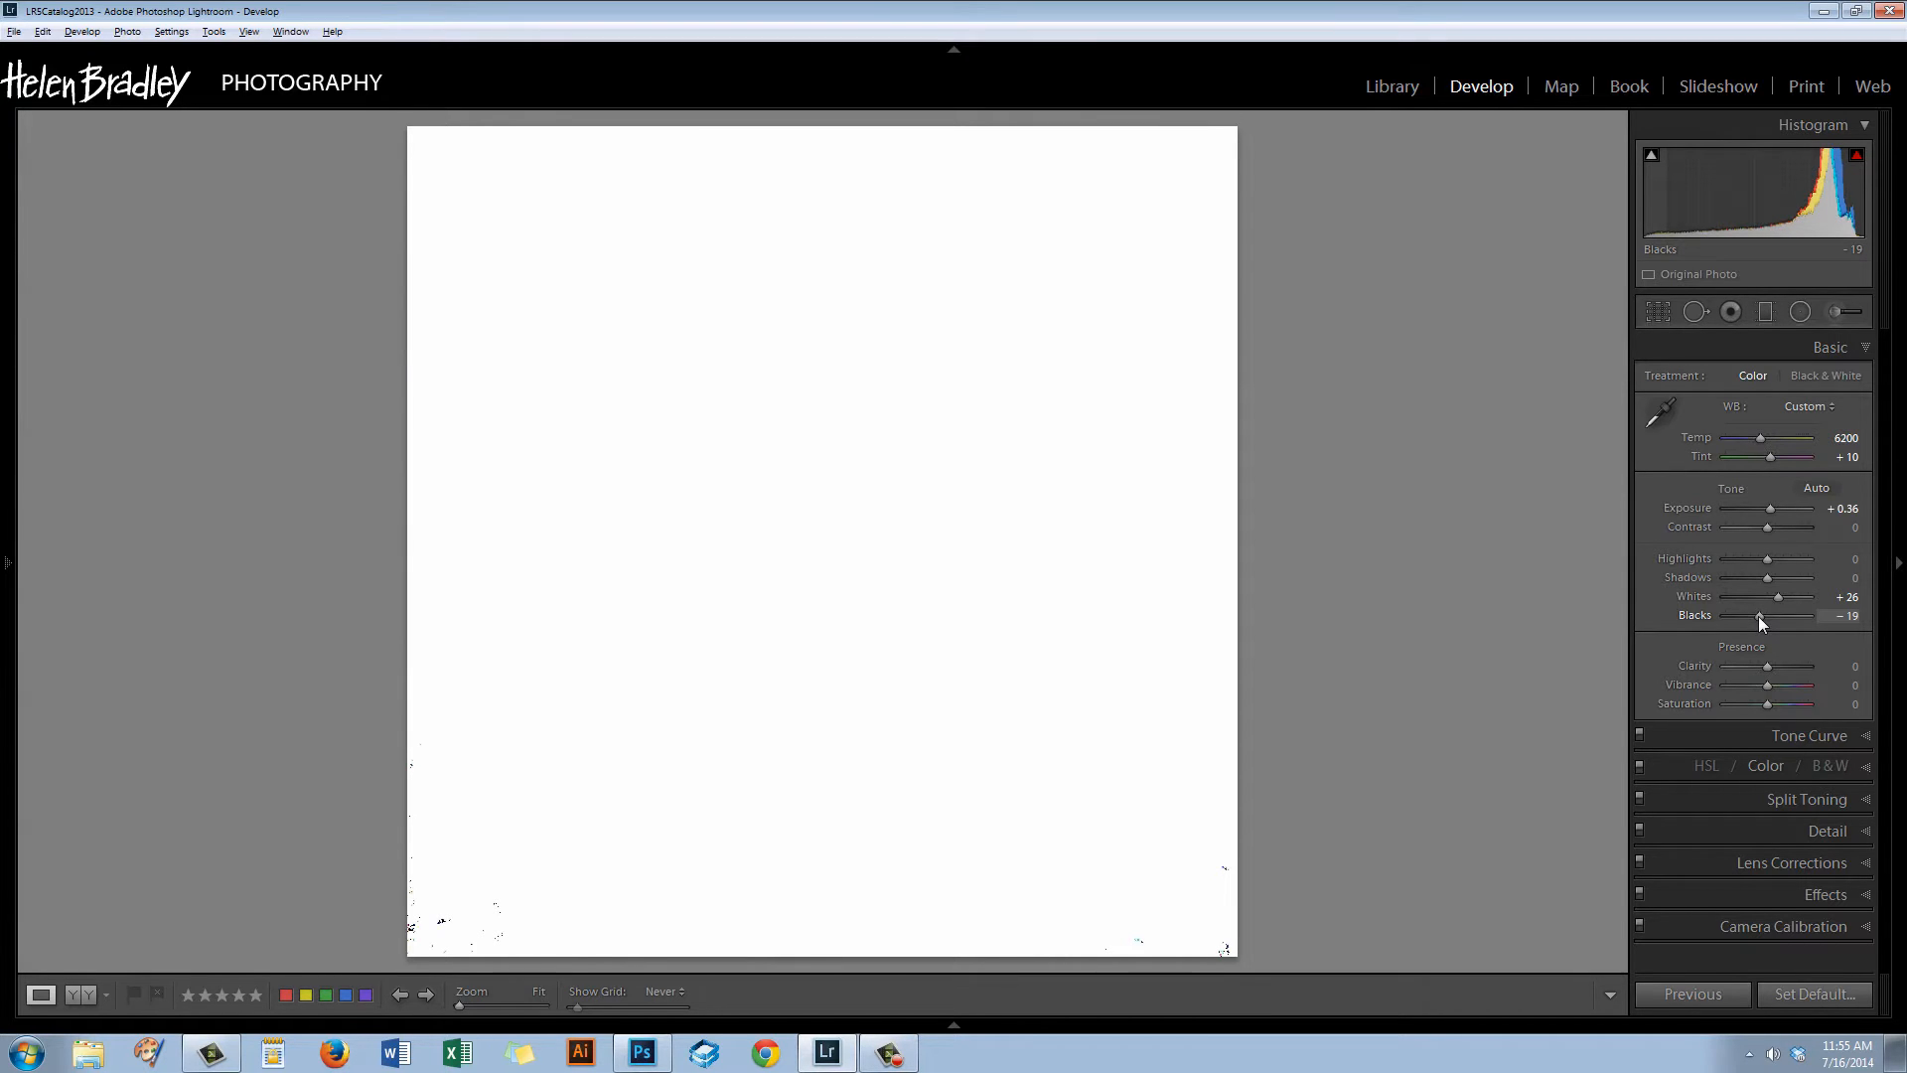
drag(1758, 616, 1764, 616)
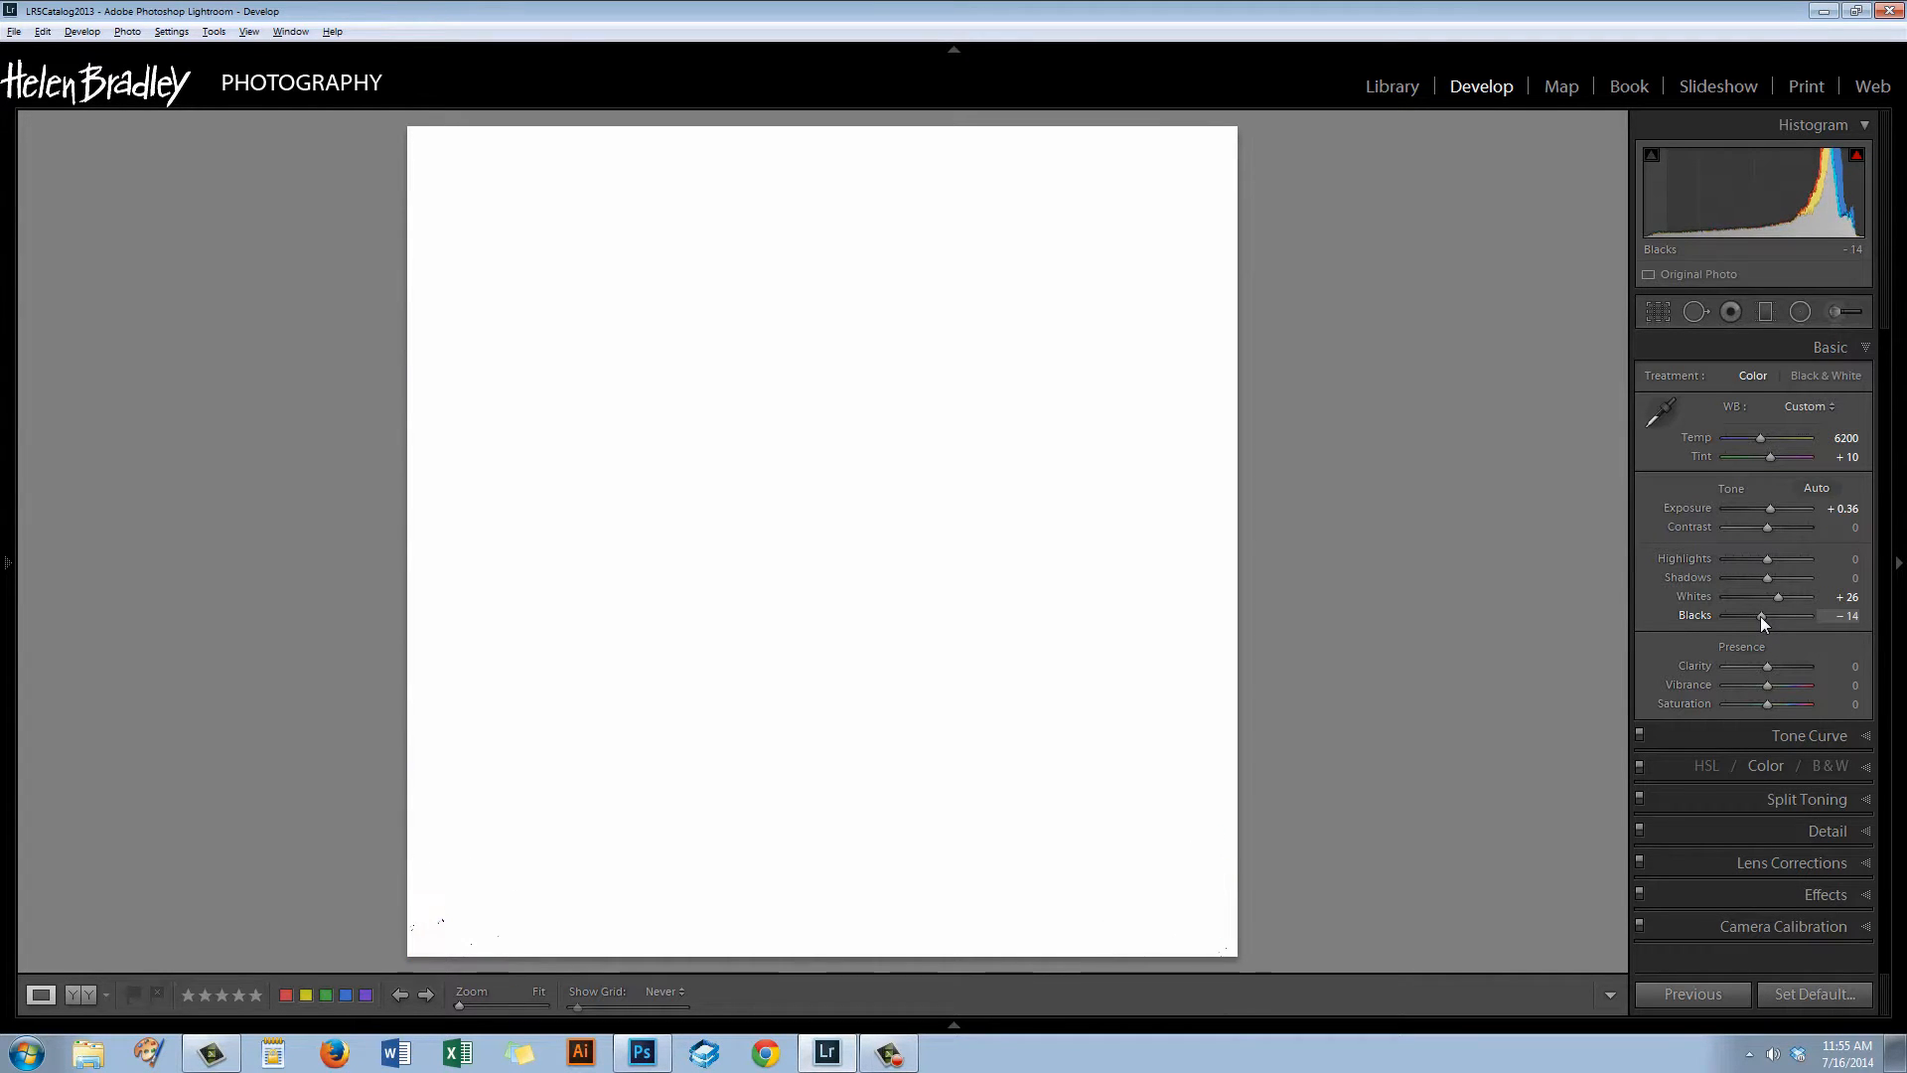
drag(1778, 614, 1766, 614)
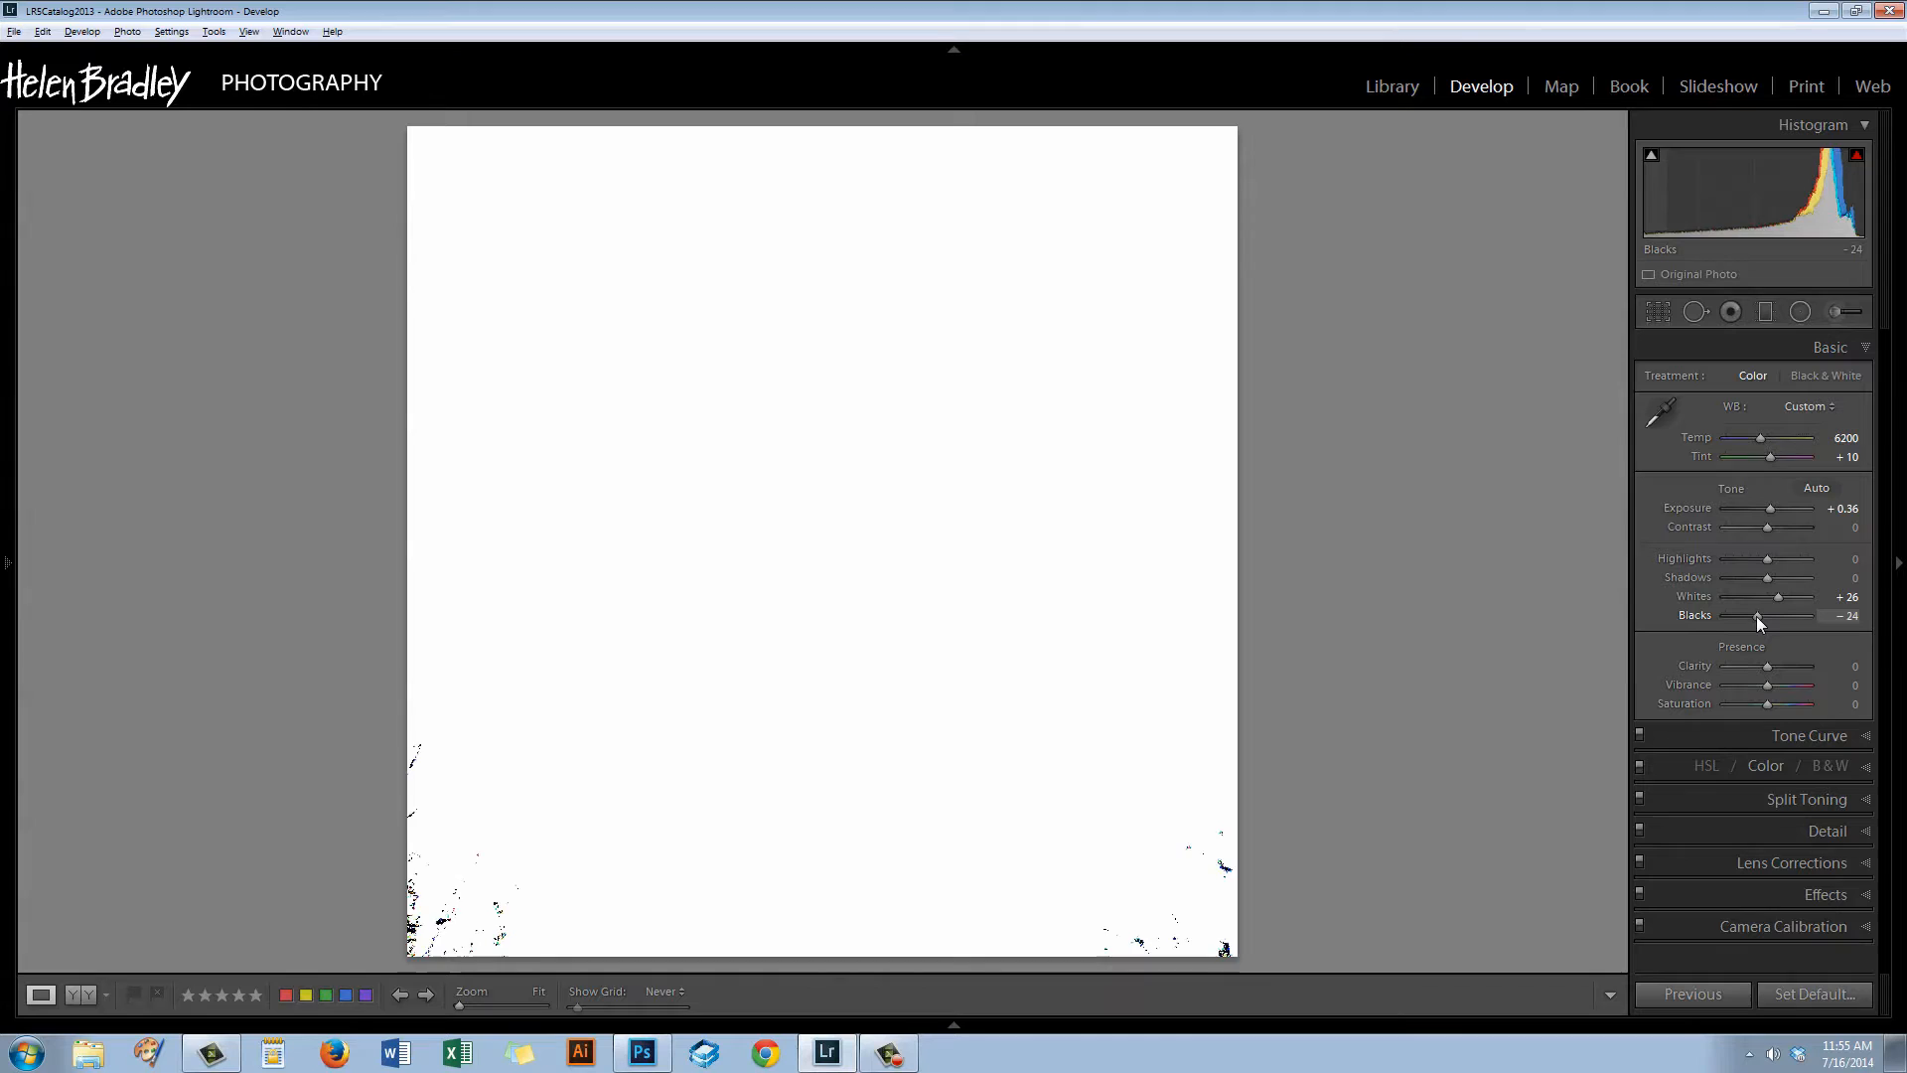
drag(1762, 616, 1770, 616)
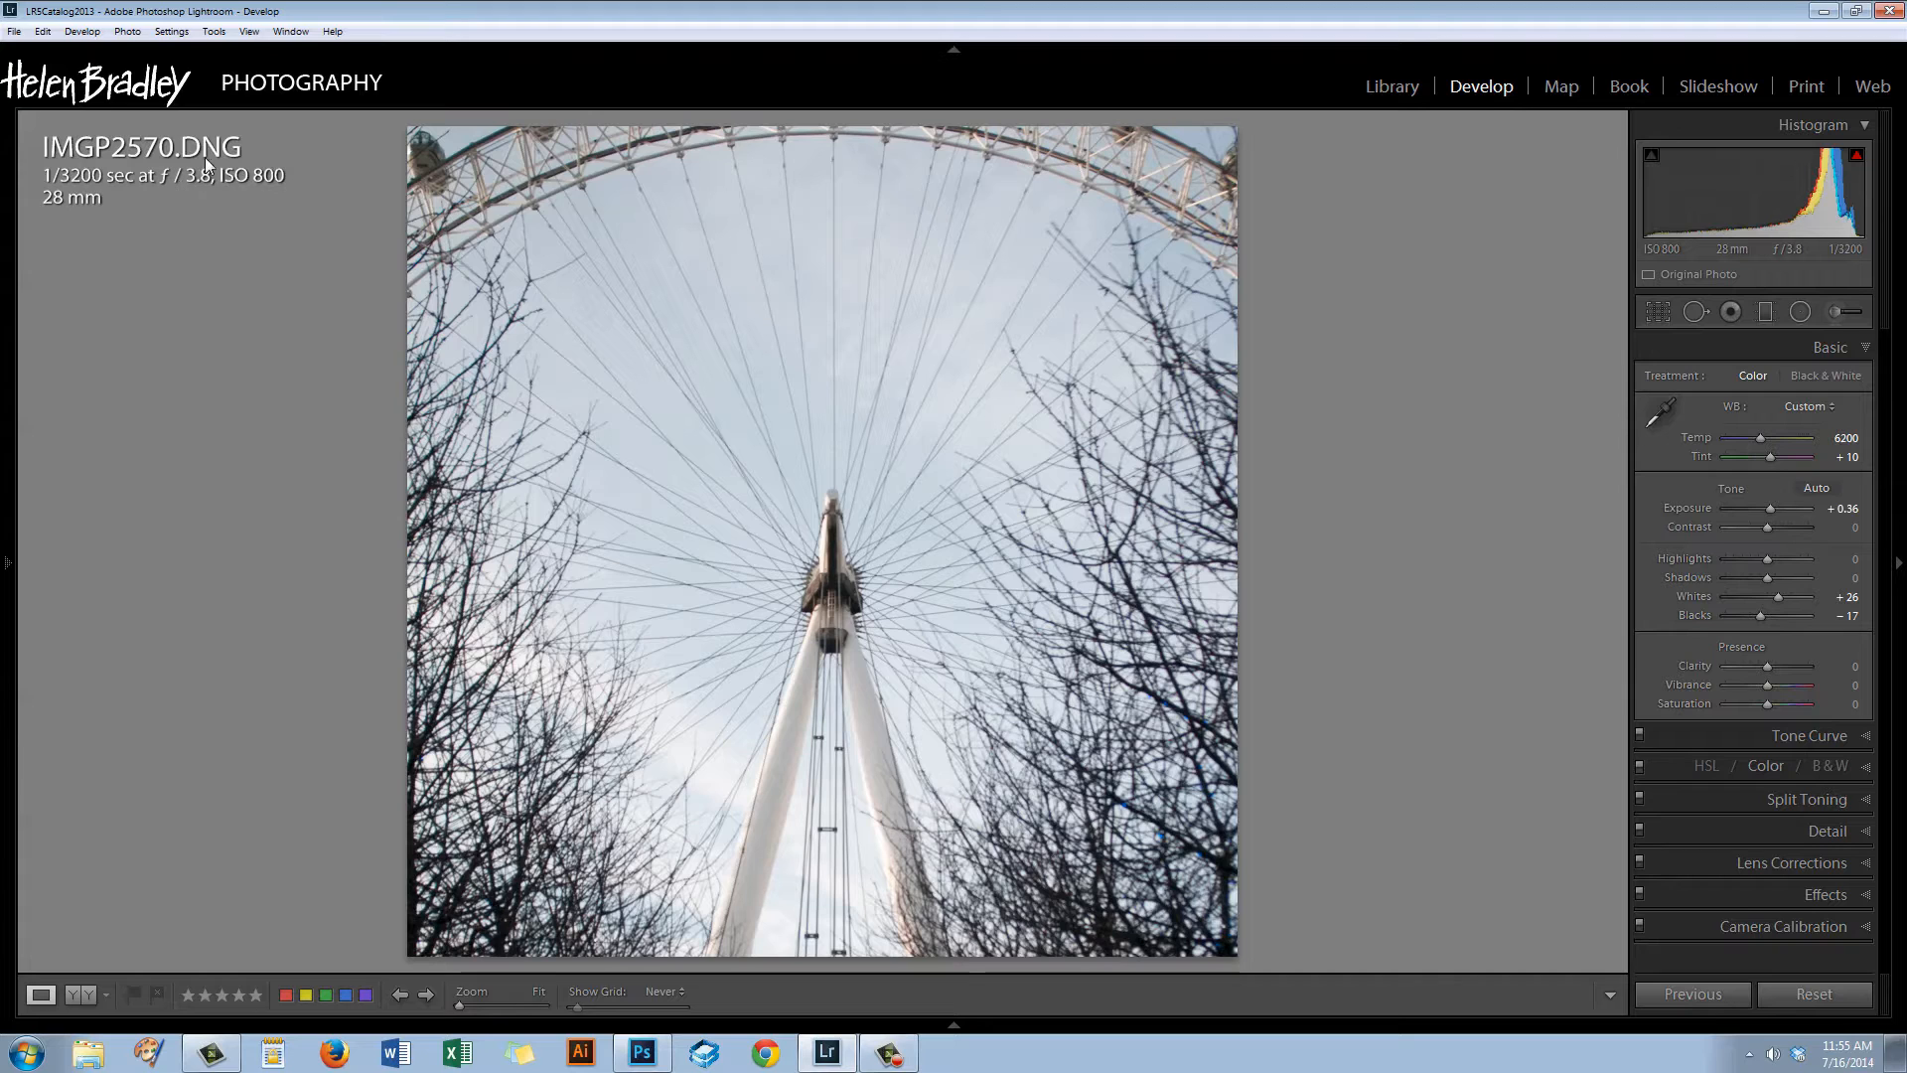
mouse_move(495, 765)
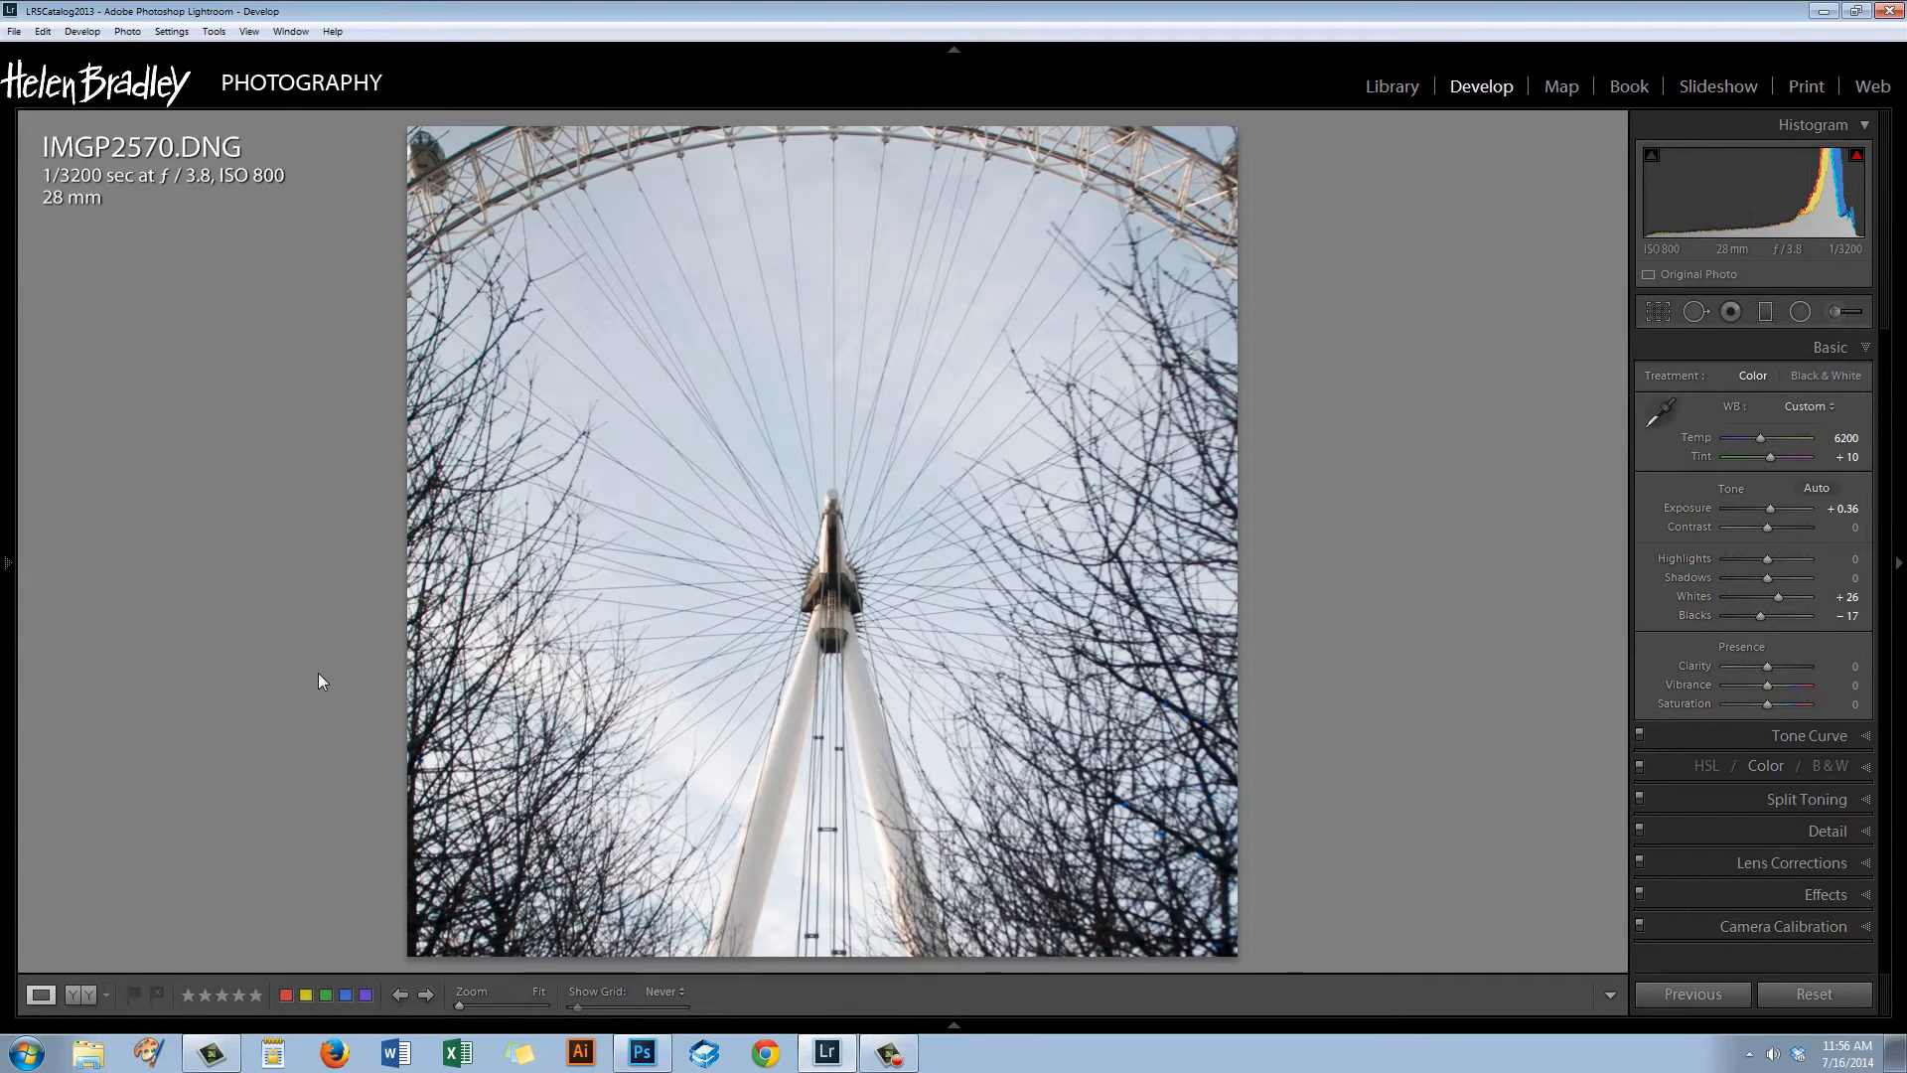
mouse_move(222, 191)
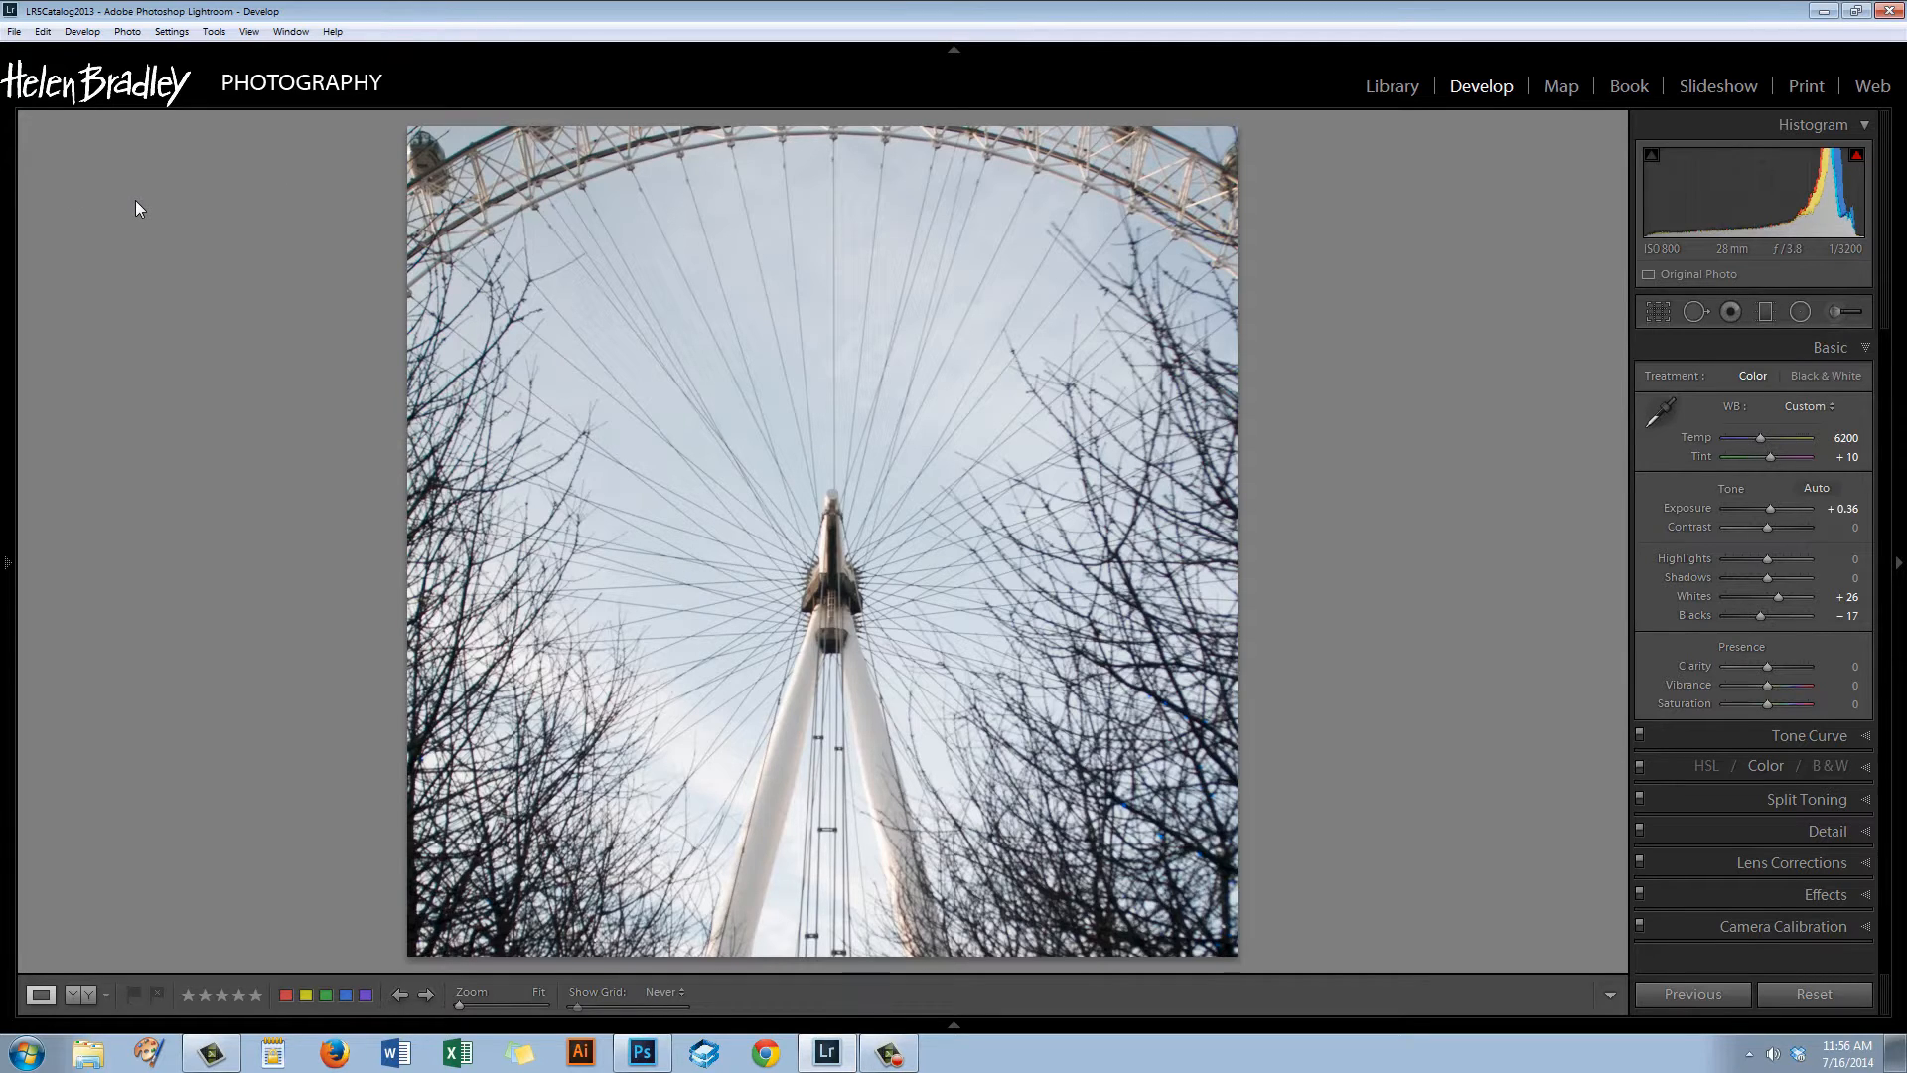
mouse_move(258, 550)
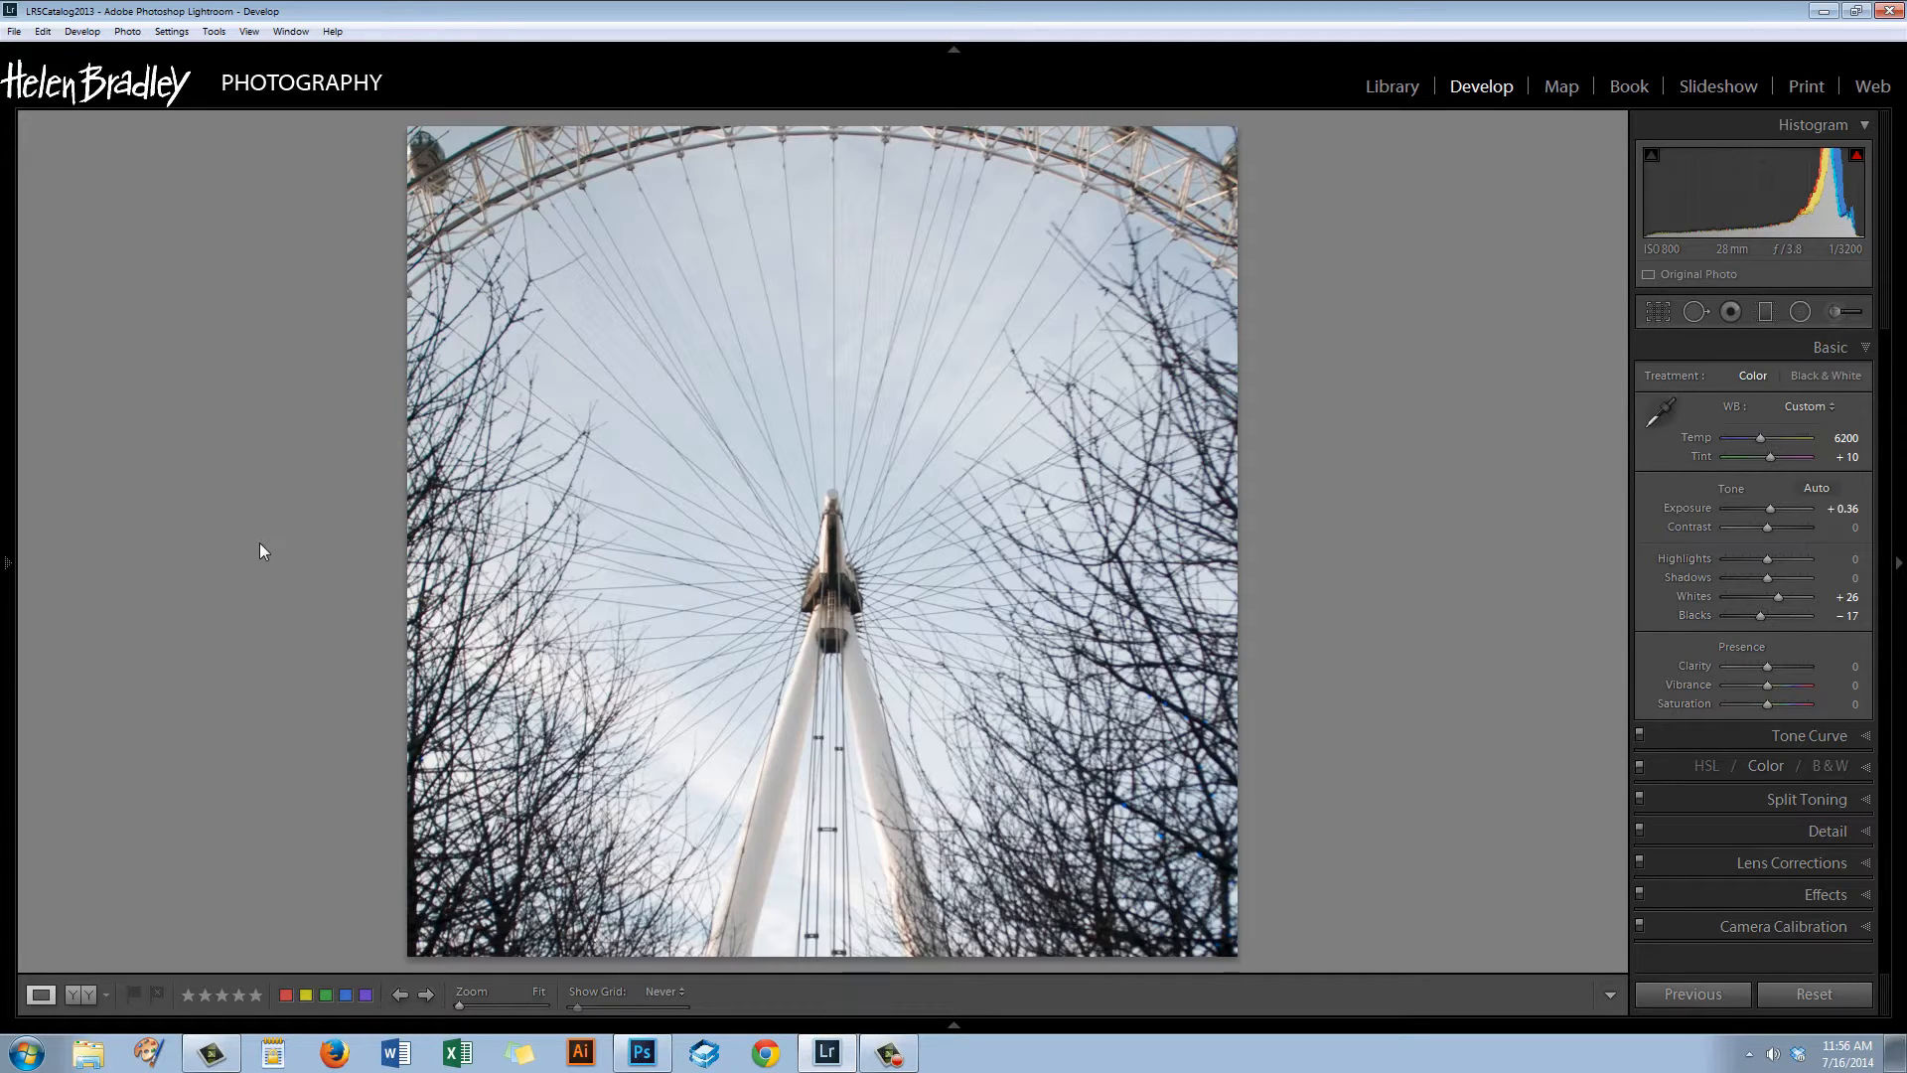
mouse_move(312, 558)
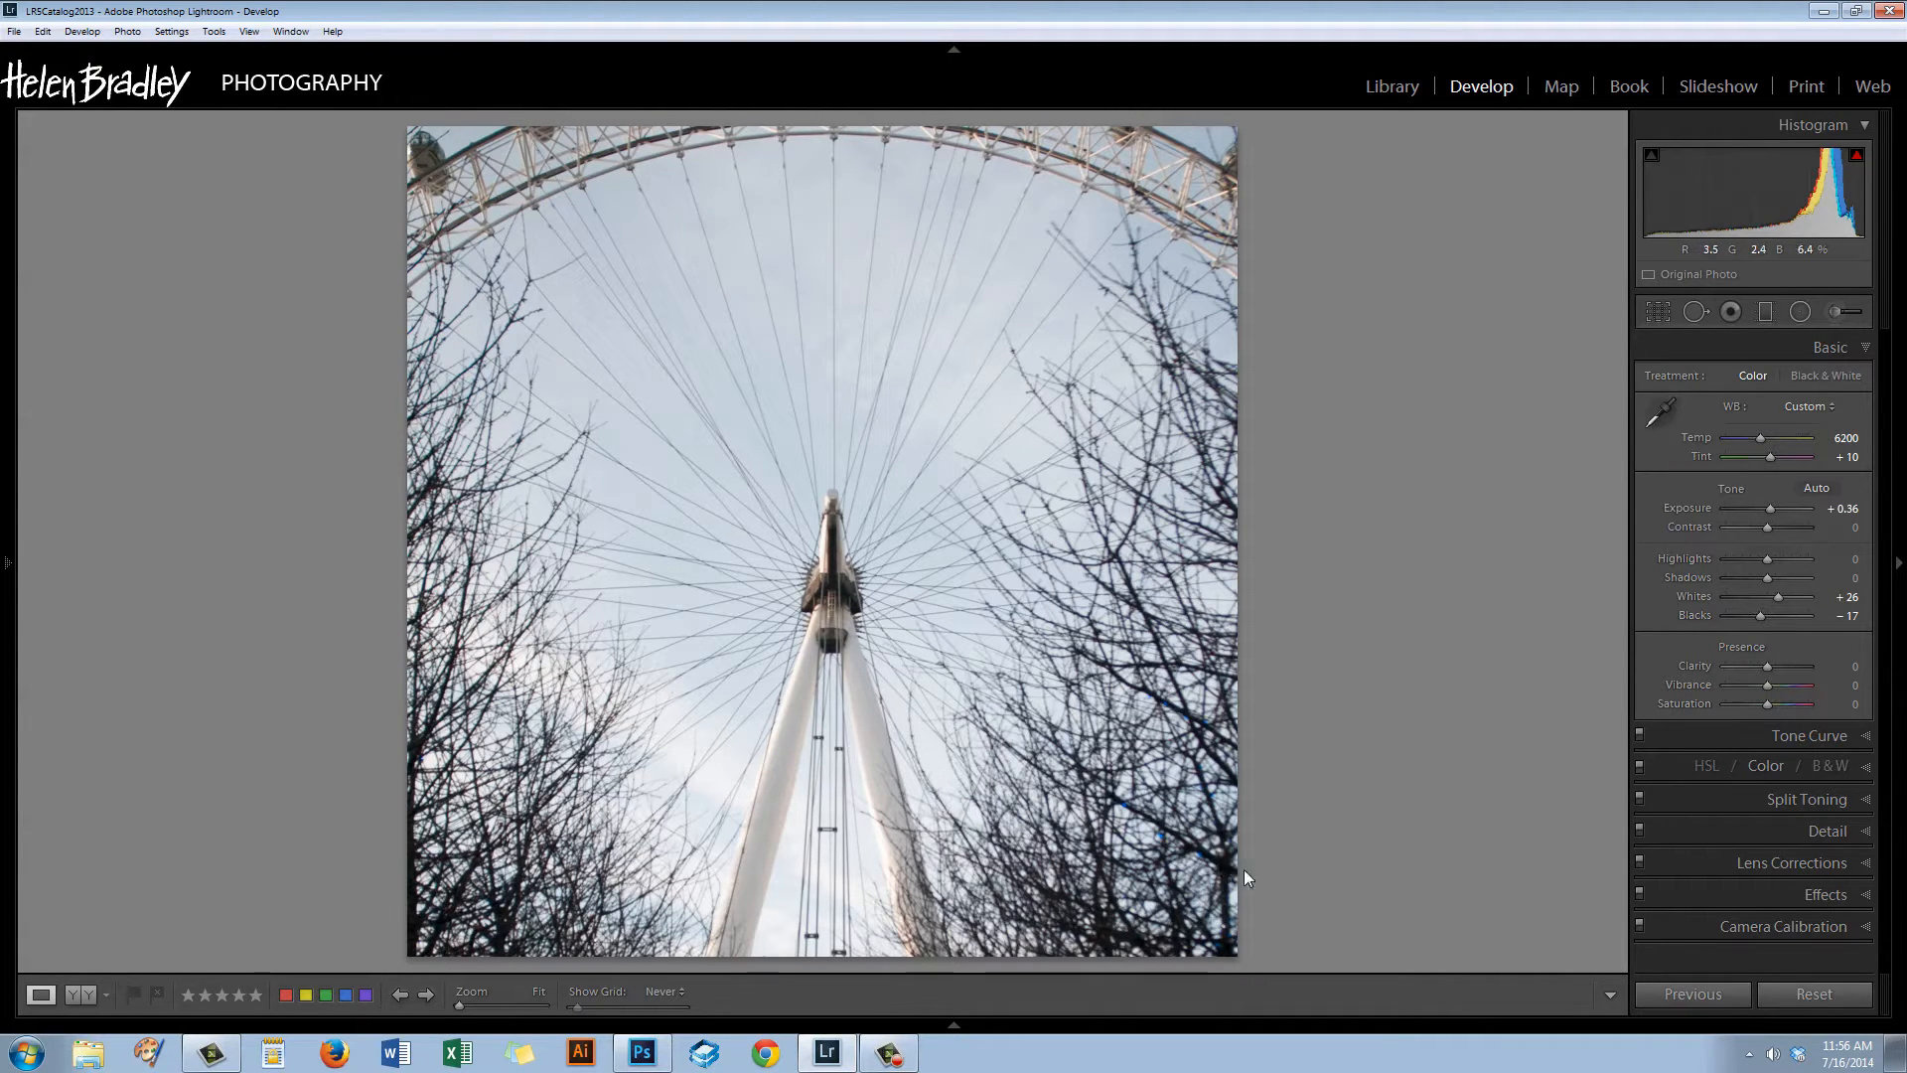
mouse_move(1244, 723)
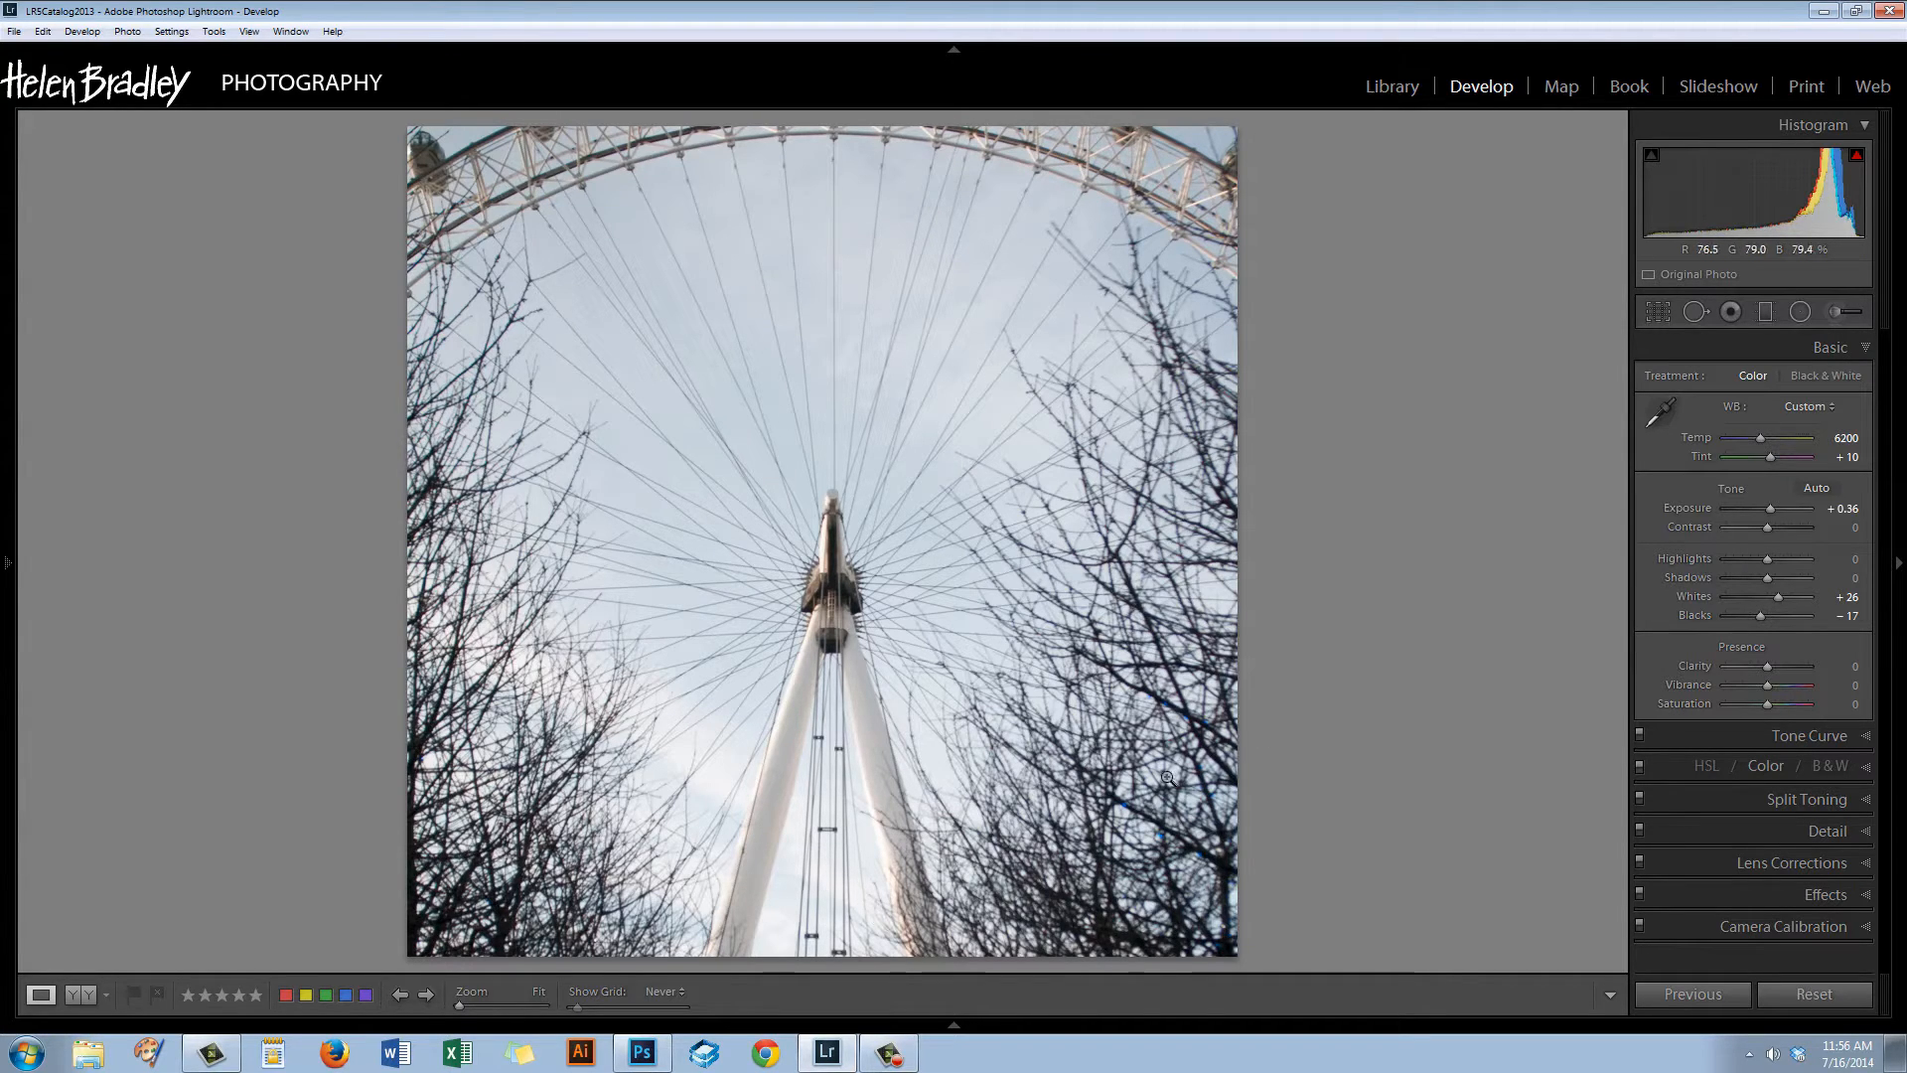
mouse_move(799, 549)
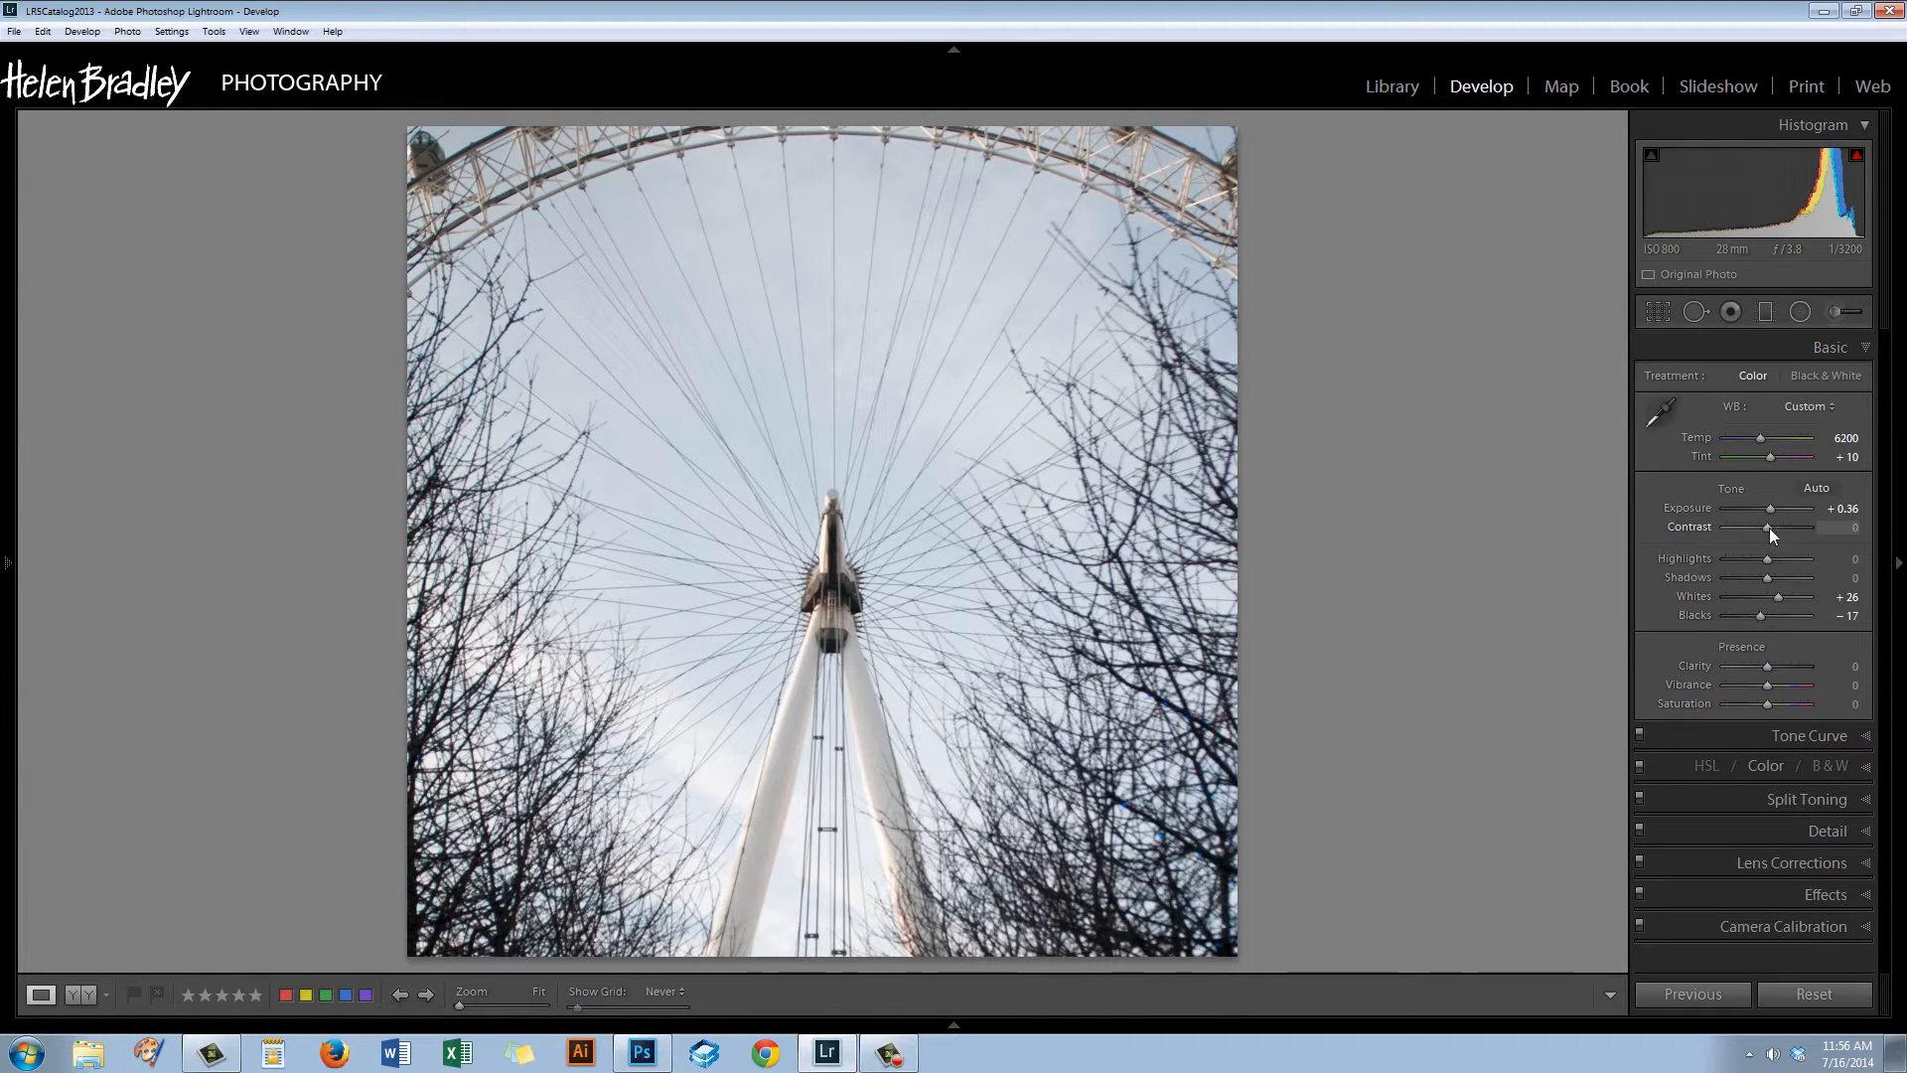
Cut Contrast to -100 and begin lowering Clarity to around -36.
drag(1772, 529, 1725, 529)
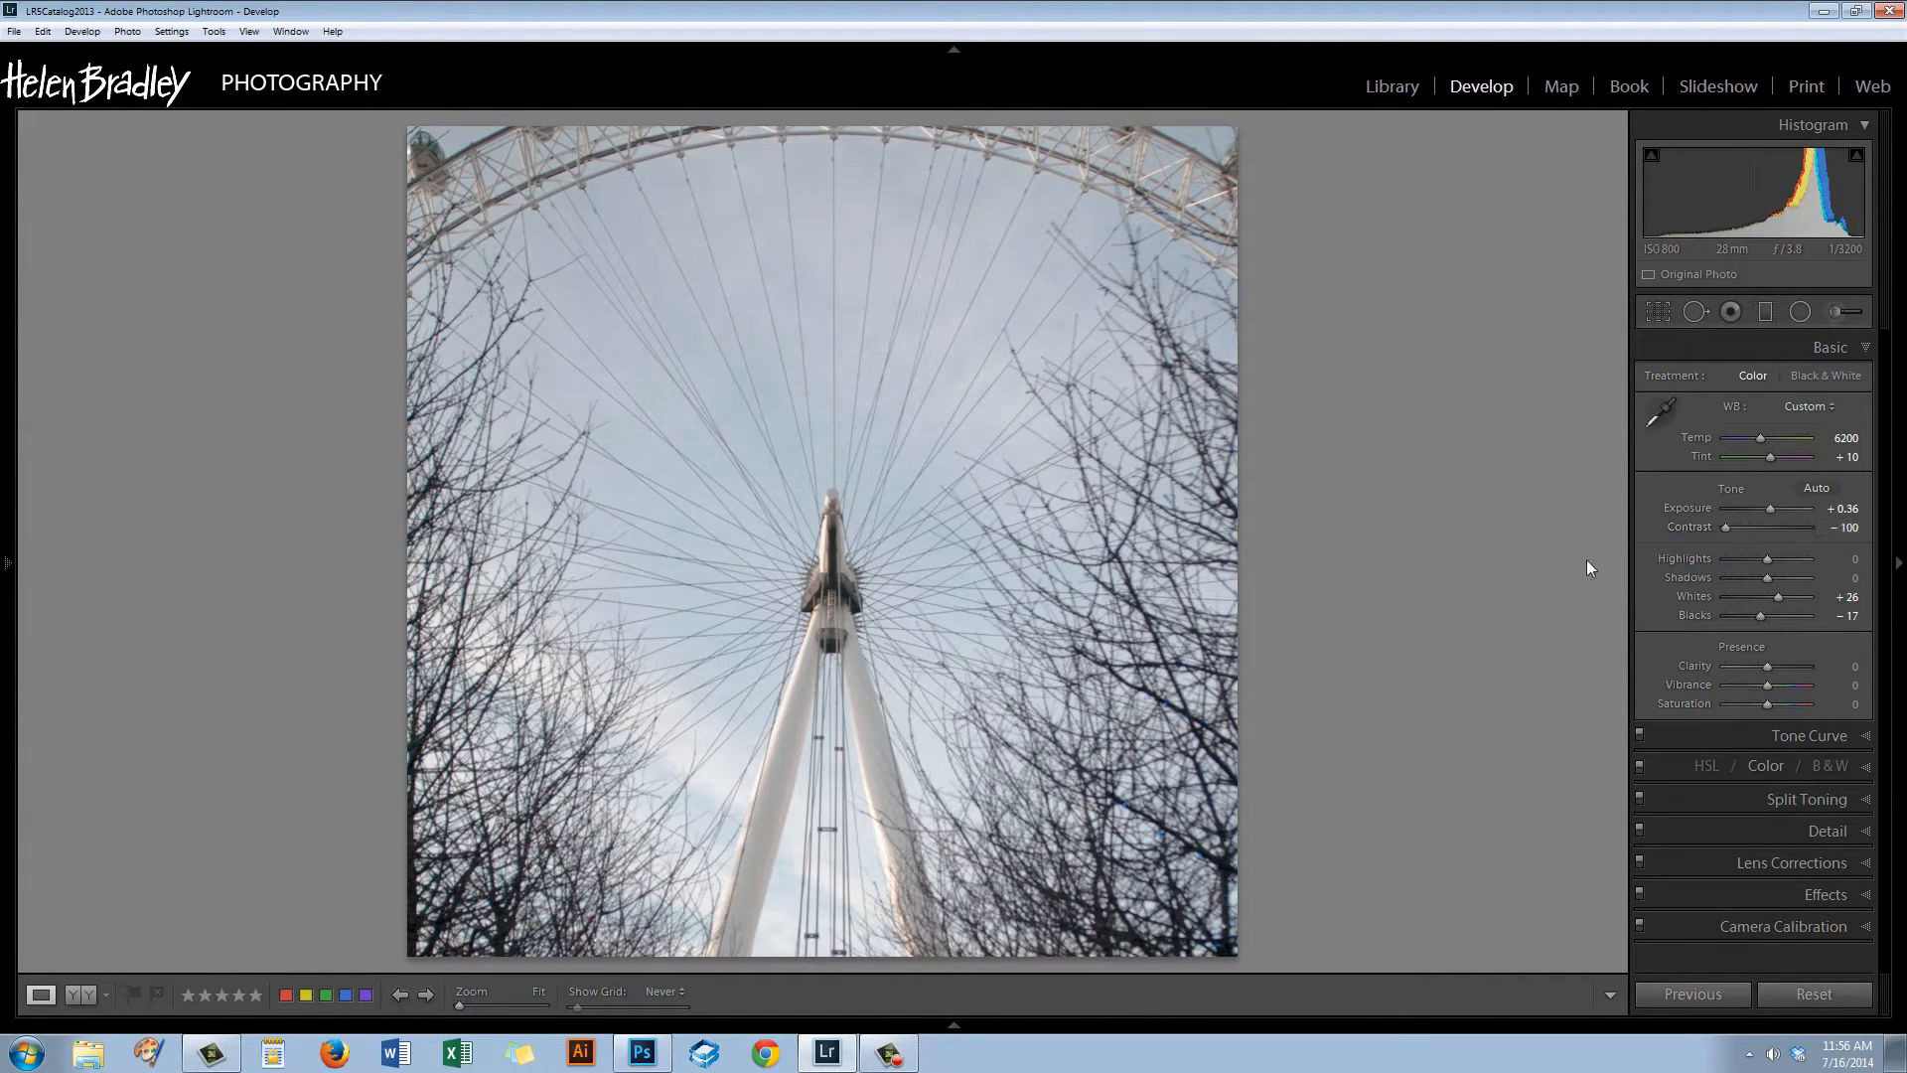
mouse_move(1754, 596)
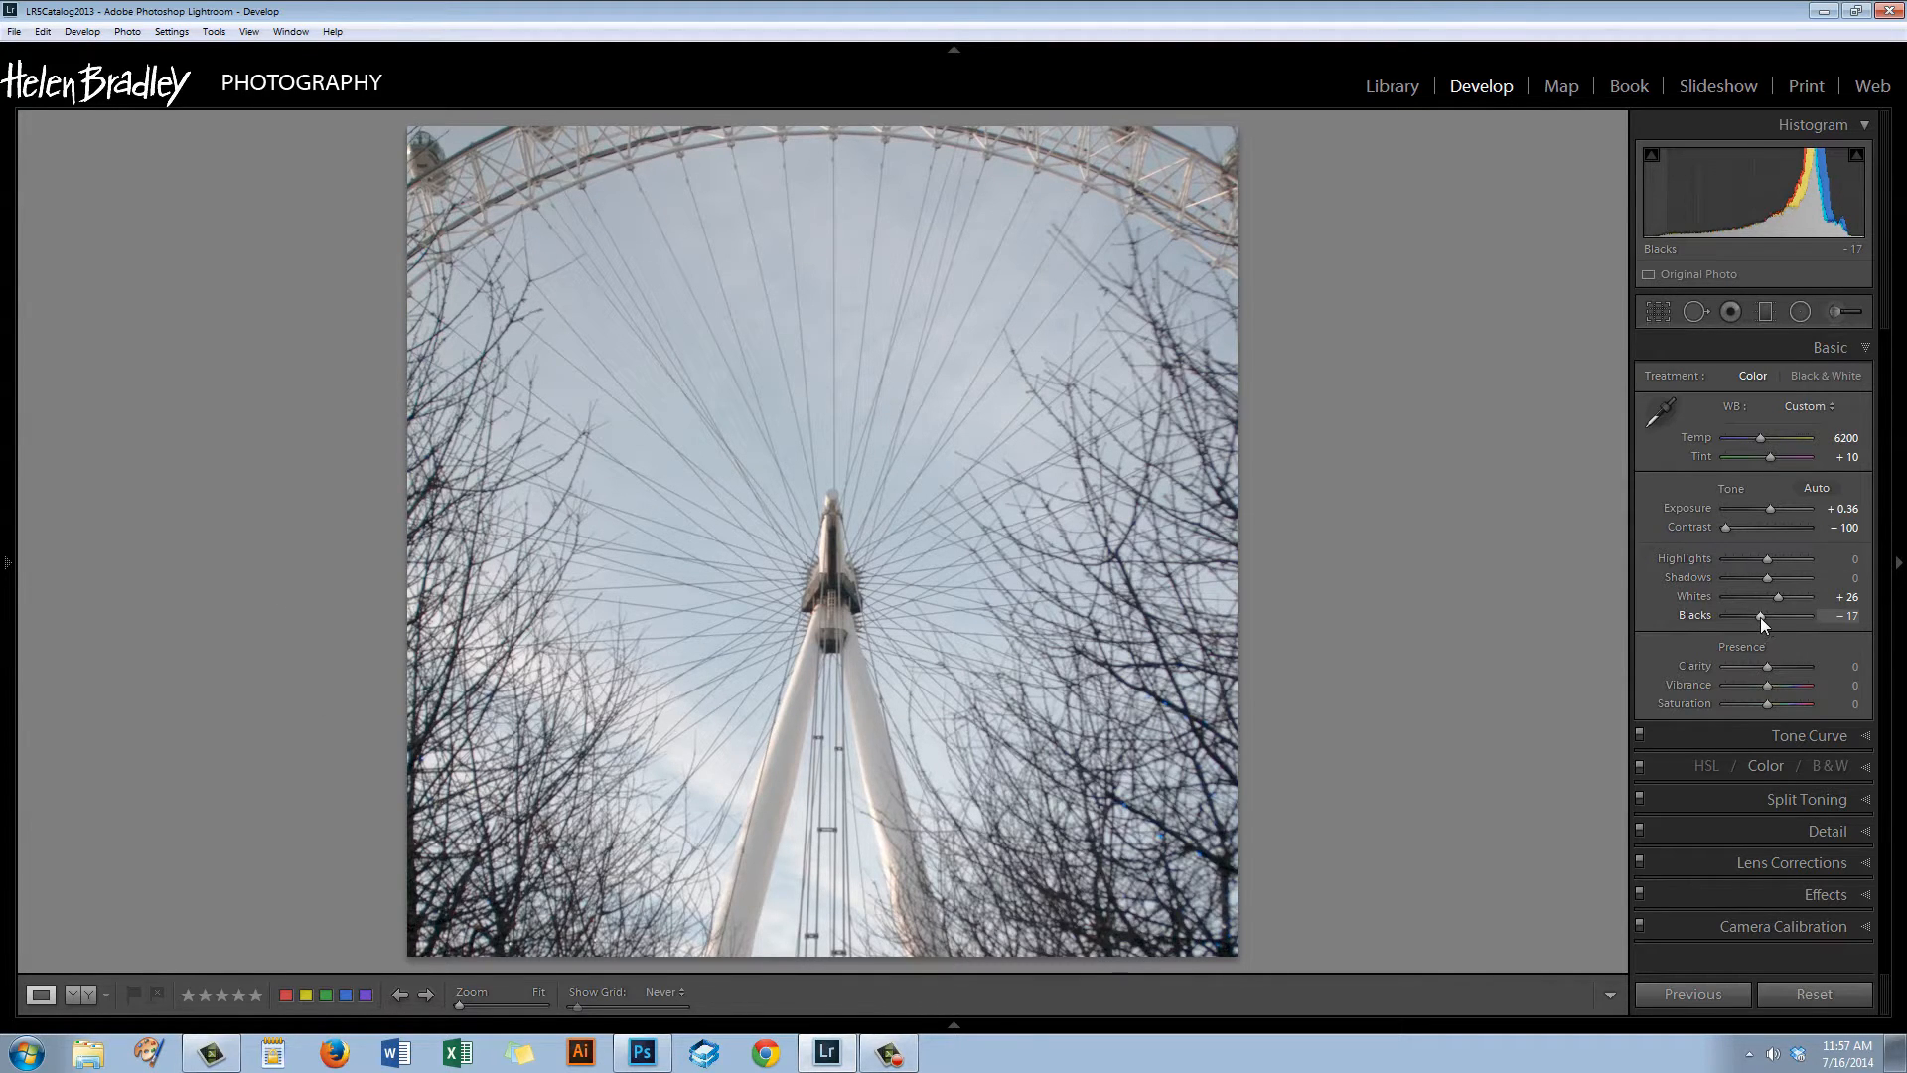
drag(1794, 665, 1754, 665)
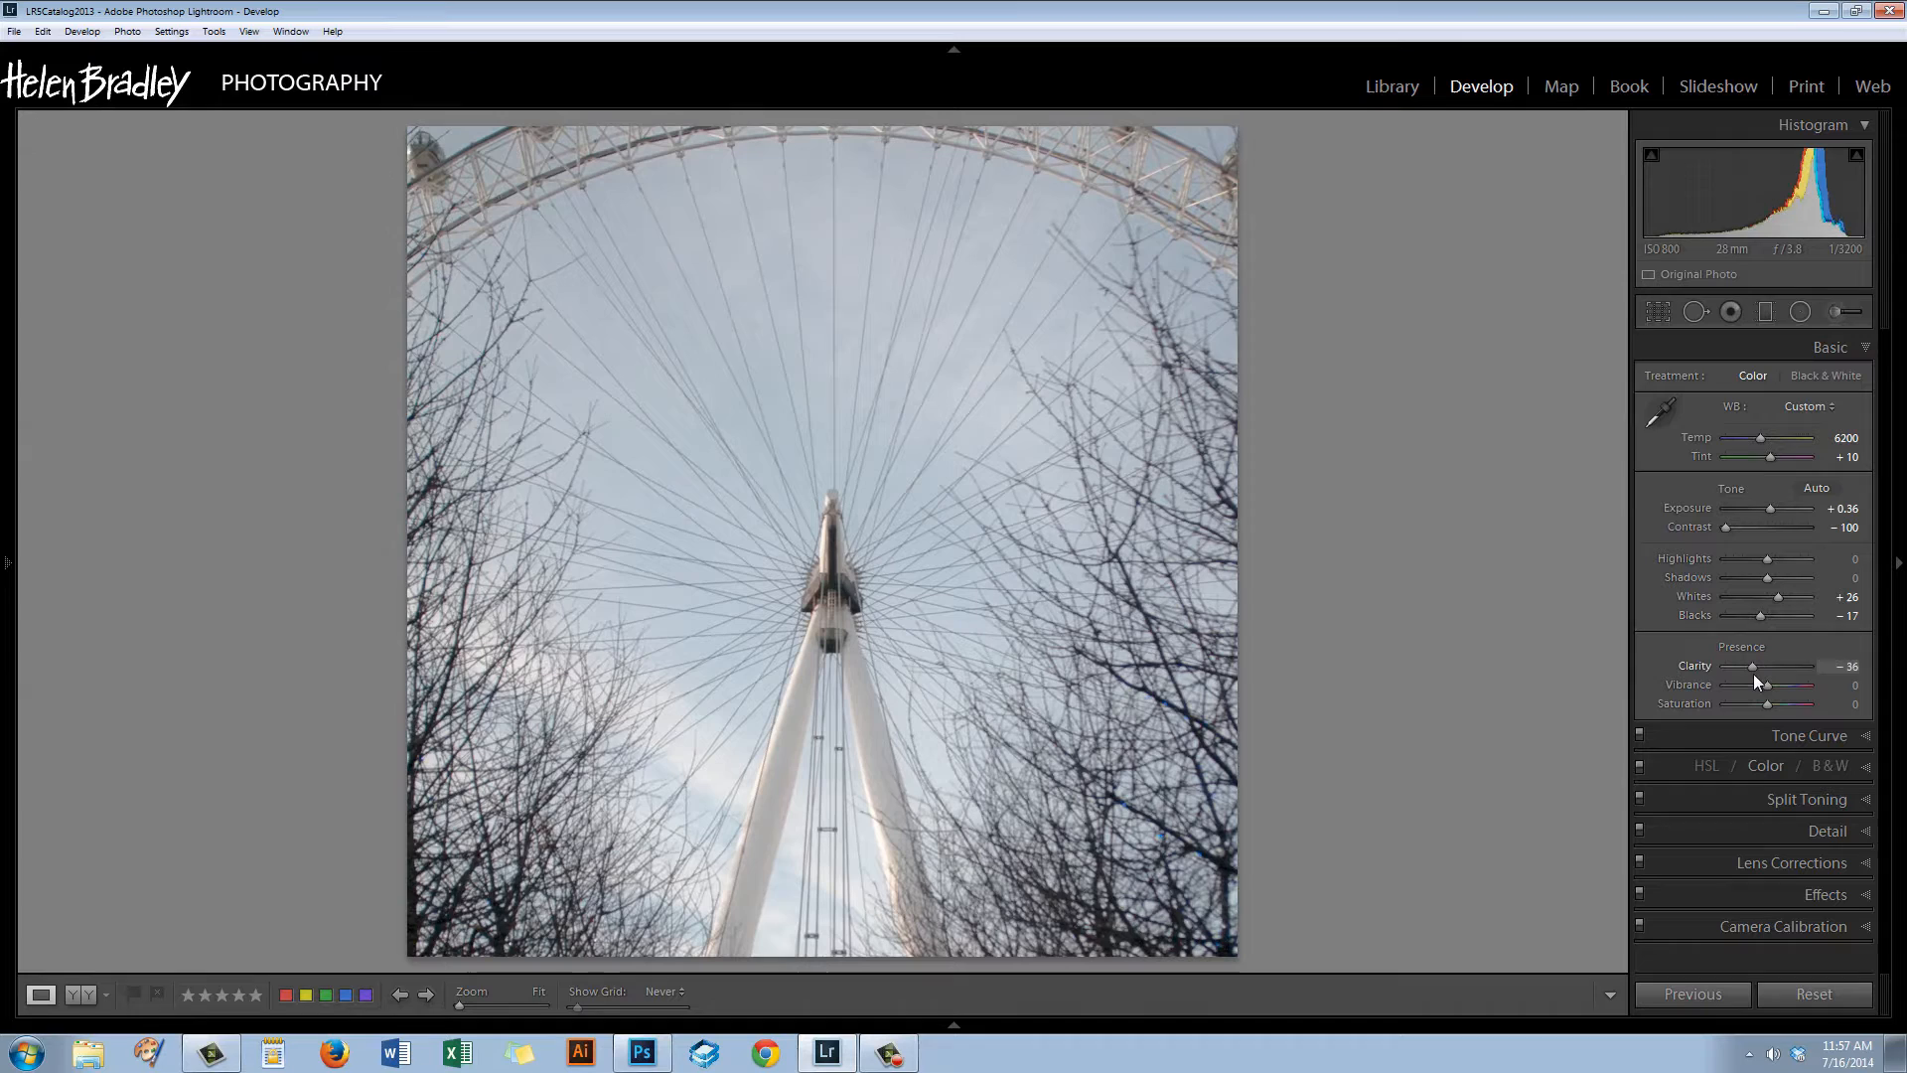
Fine-tune Clarity and settle it at -10 to soften fine detail.
drag(1758, 665, 1768, 666)
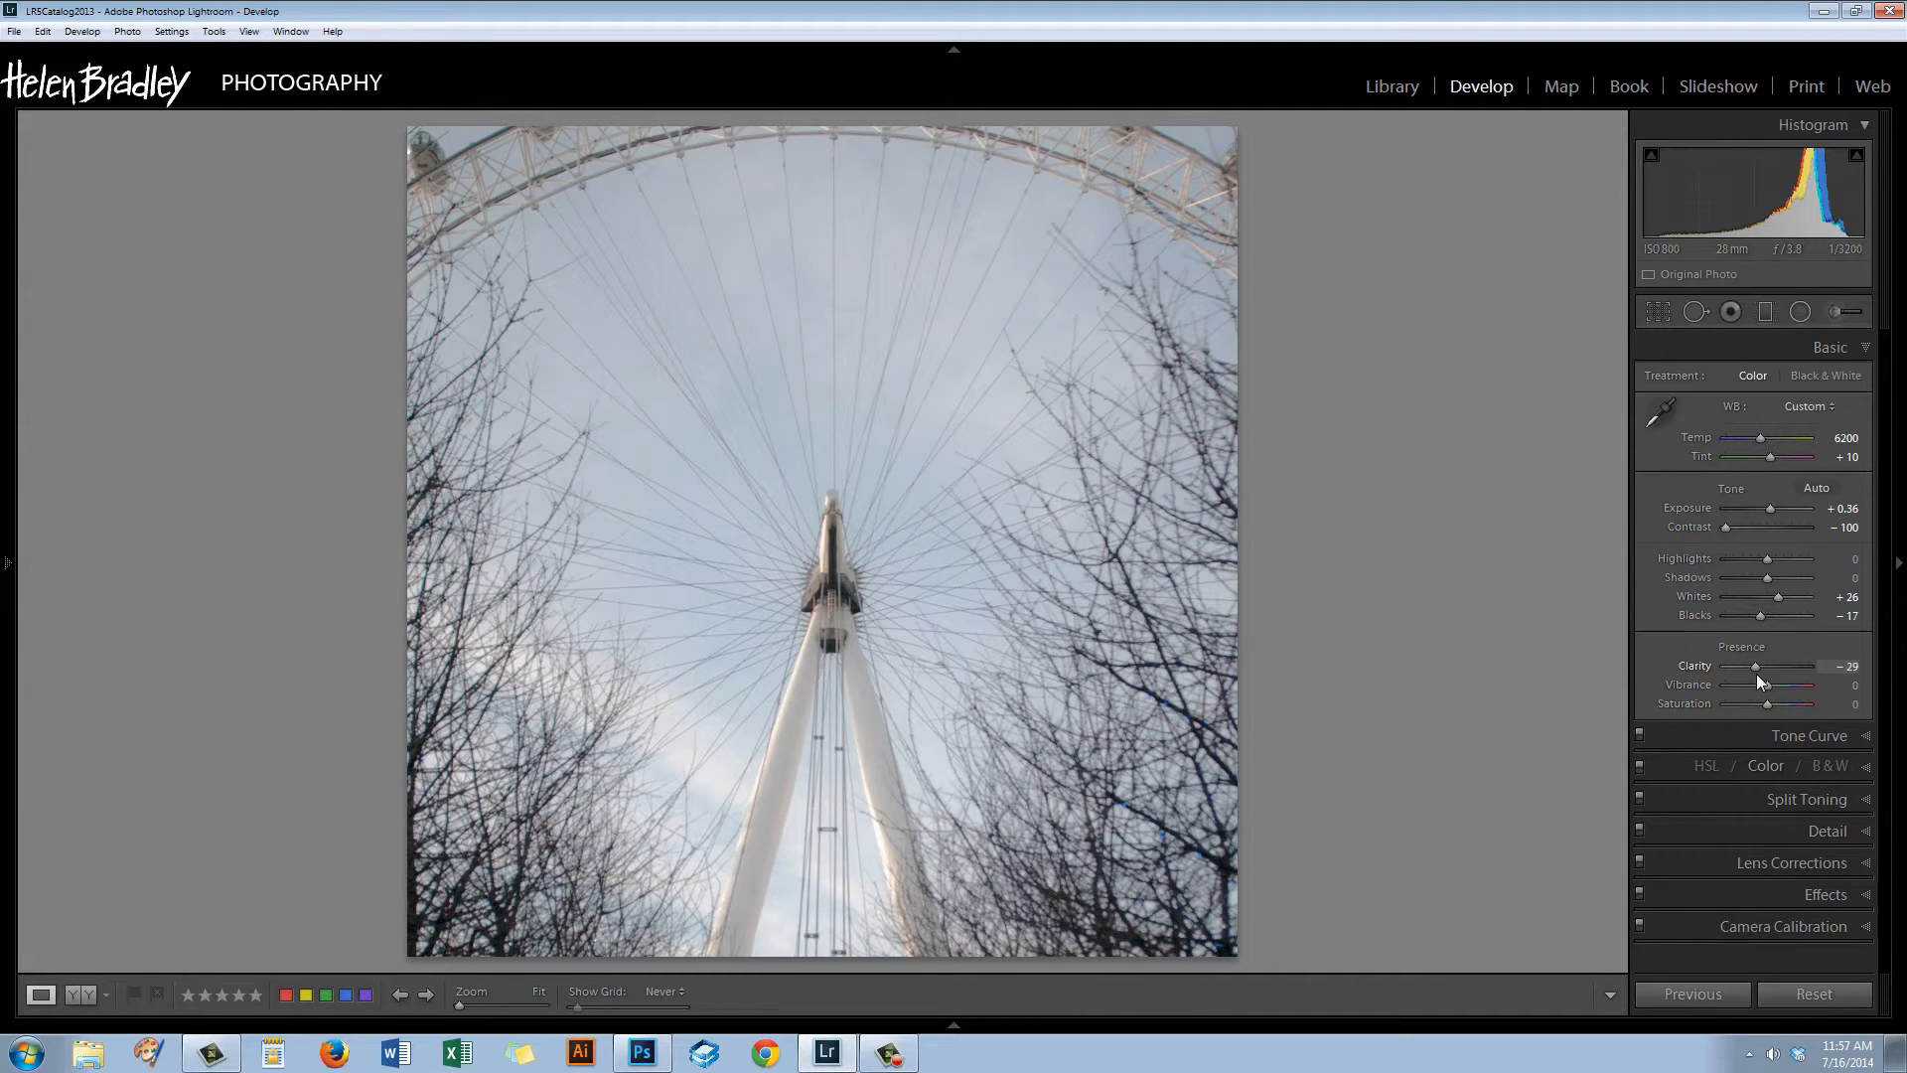
drag(1754, 666, 1746, 665)
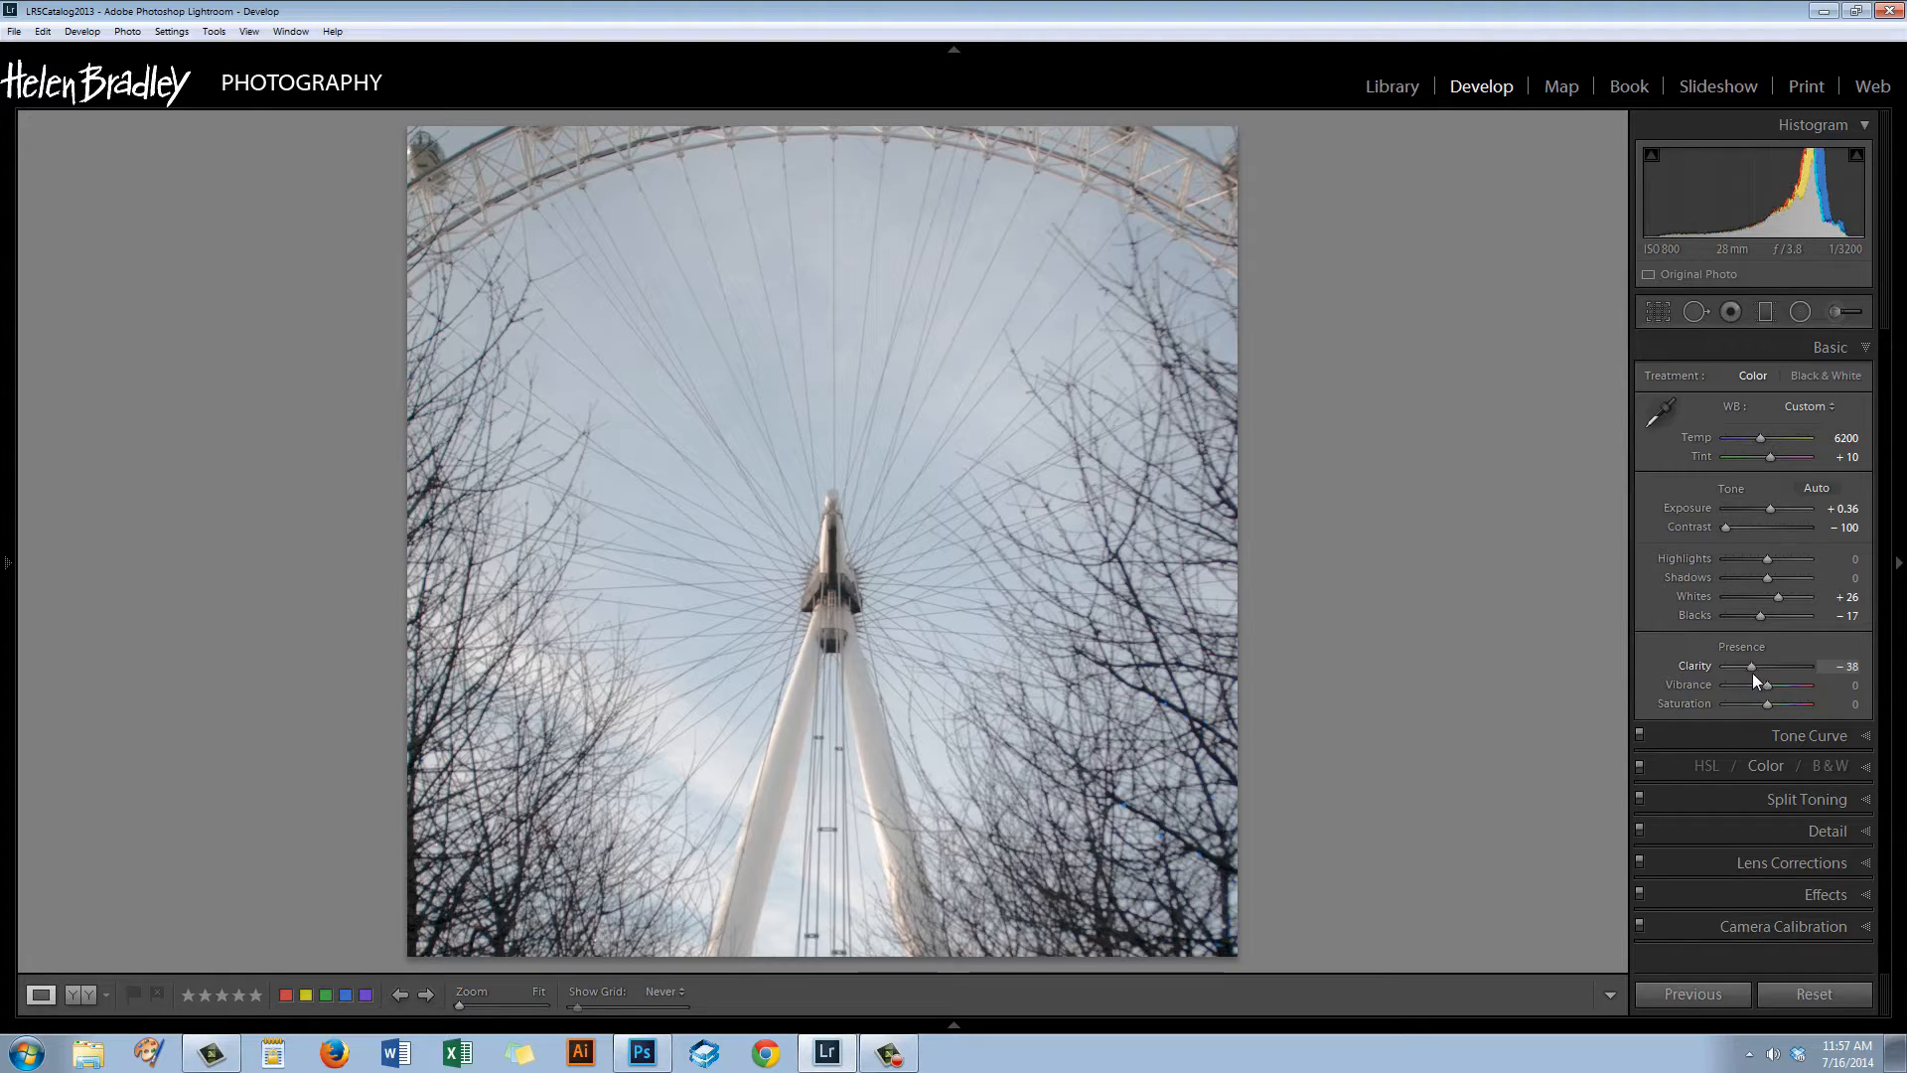
drag(1758, 667, 1768, 667)
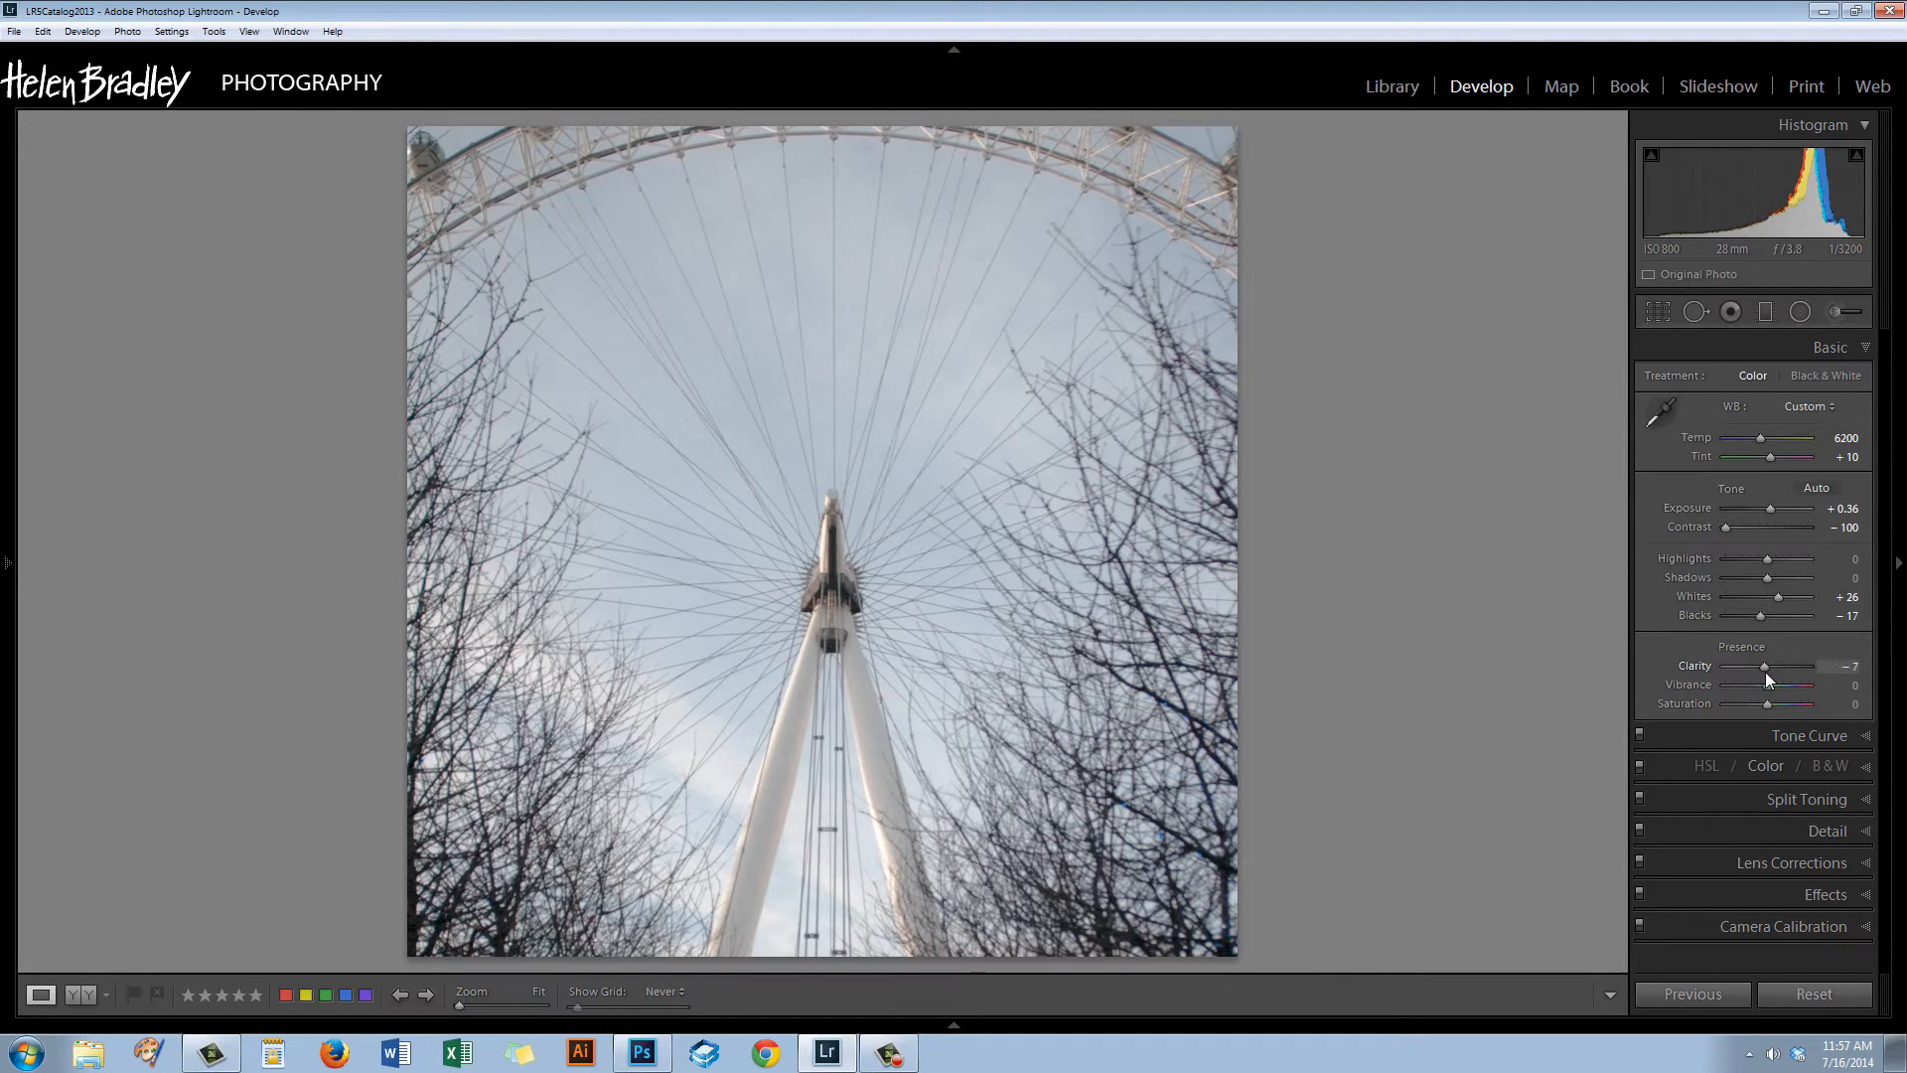
drag(1770, 665, 1758, 666)
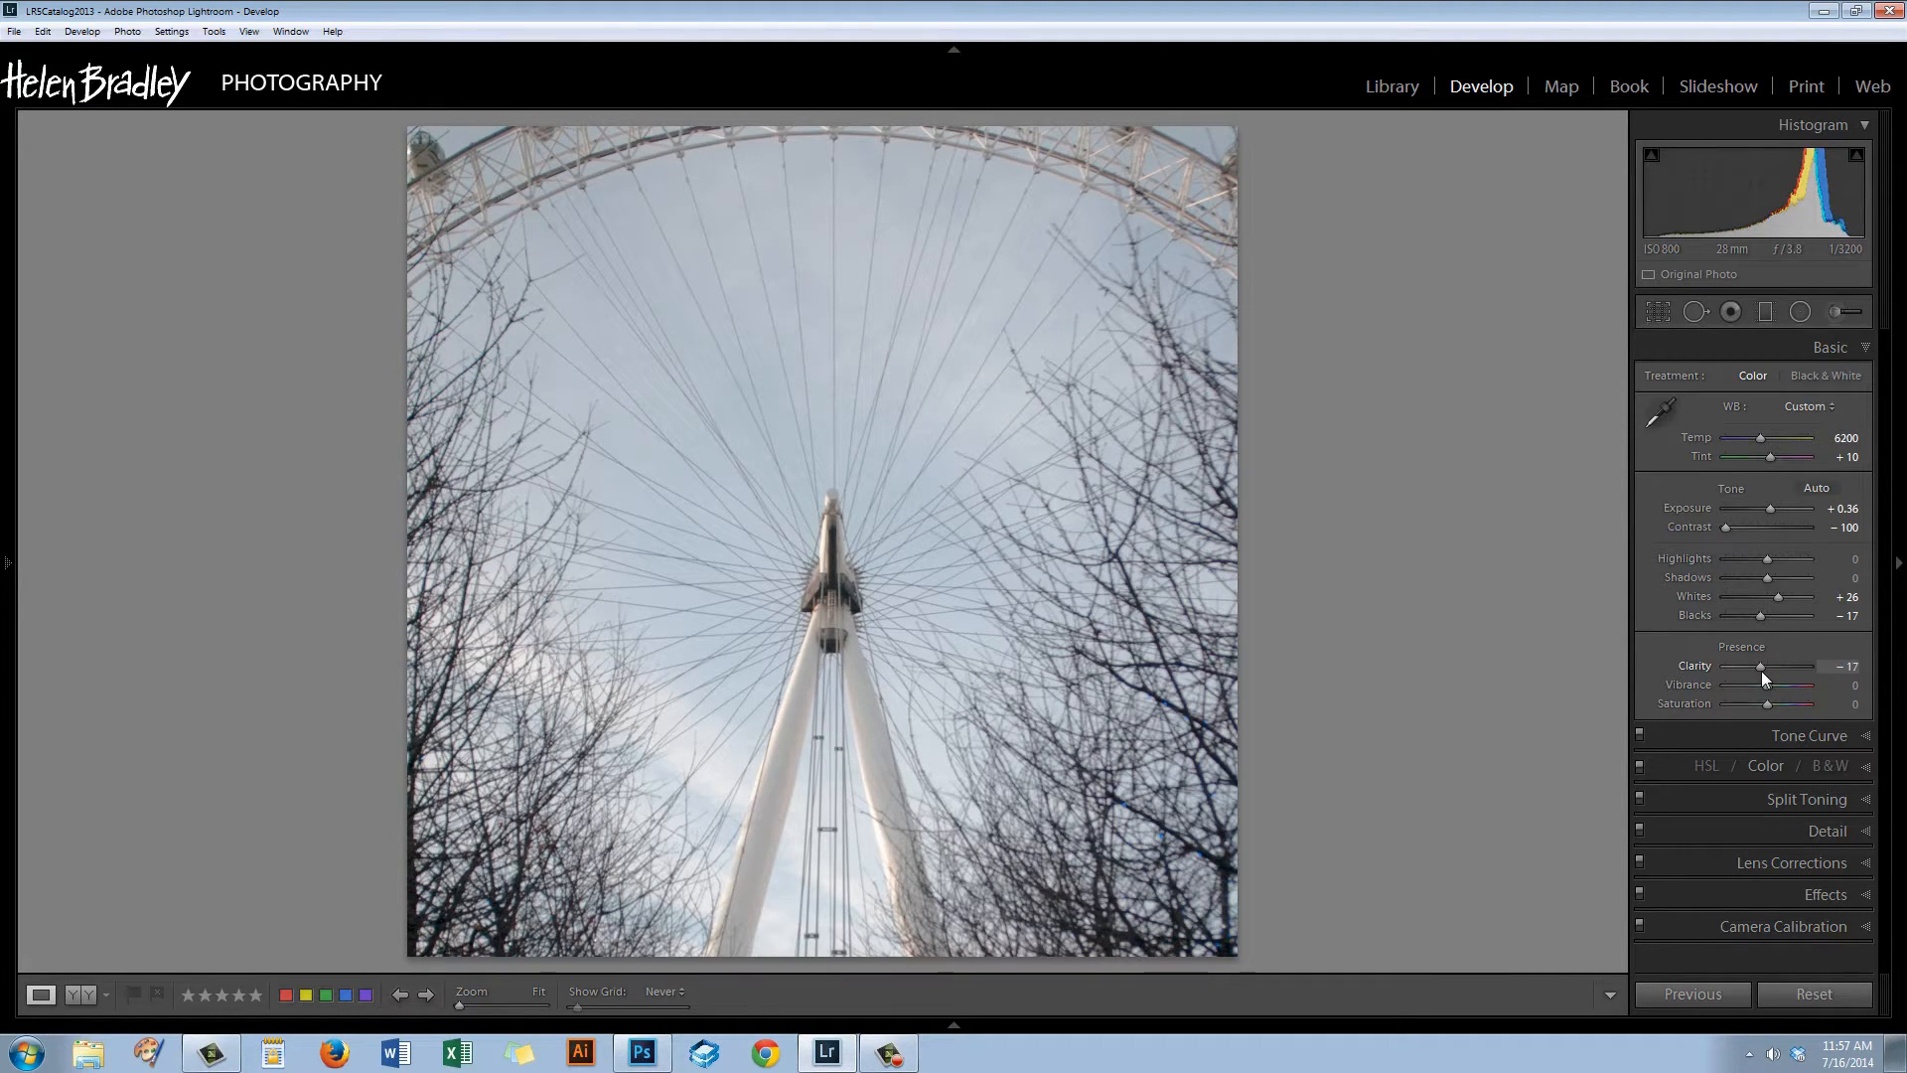
drag(1758, 665, 1768, 666)
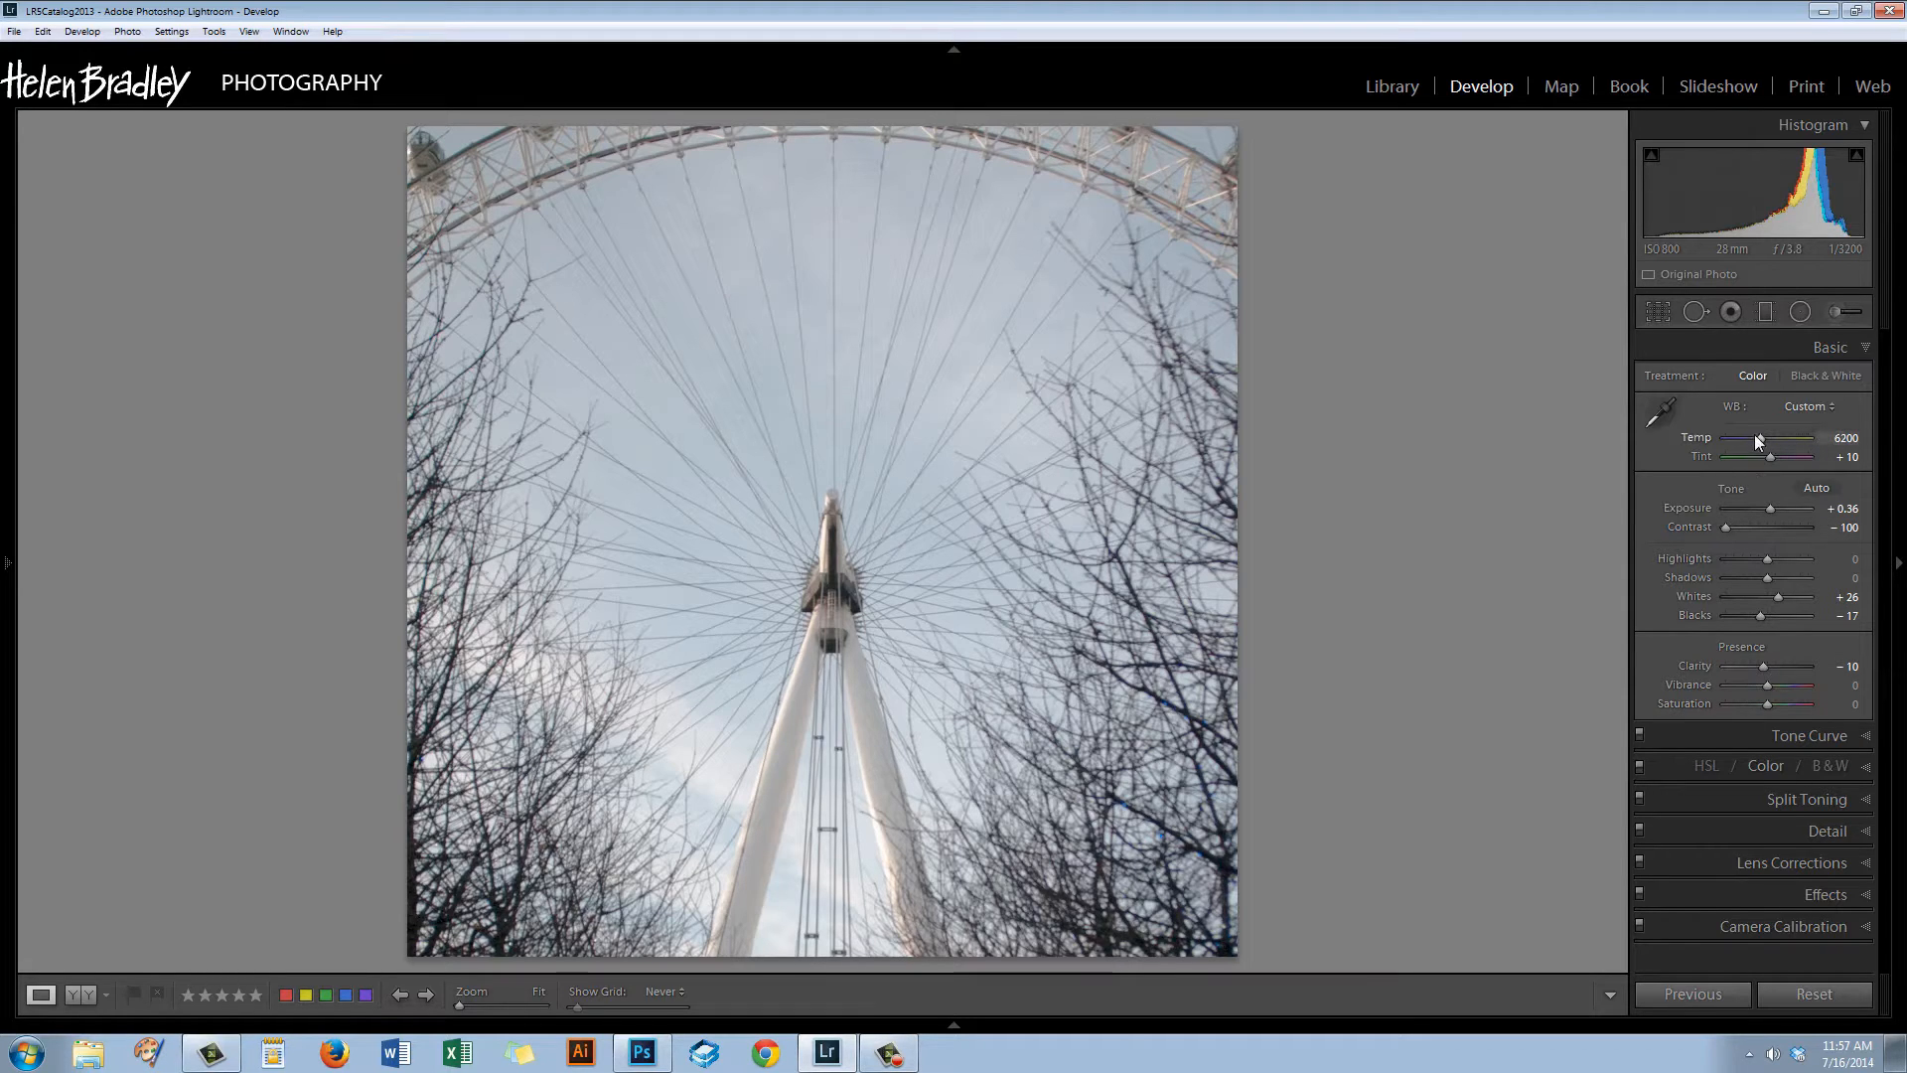
mouse_move(1742, 419)
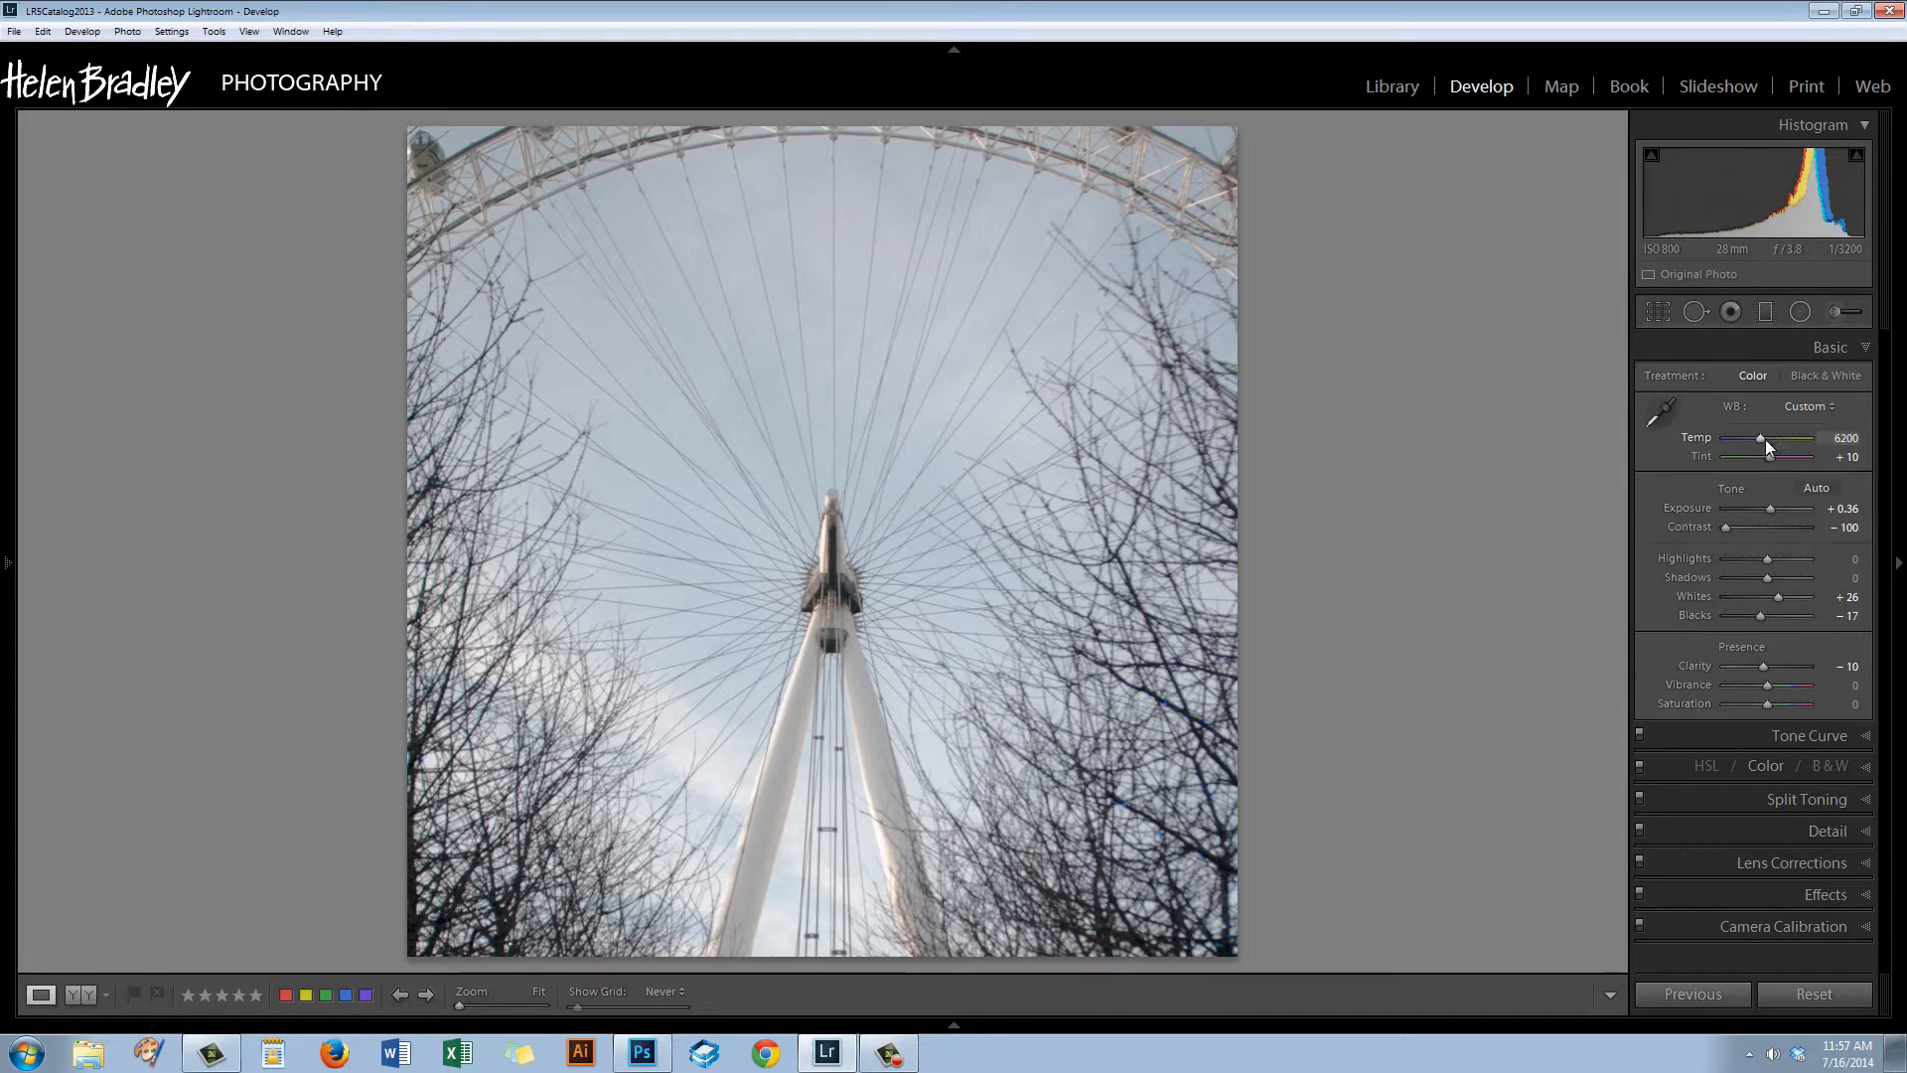
Warm the white balance to Temp 6881 and Tint +18.
drag(1758, 437, 1768, 437)
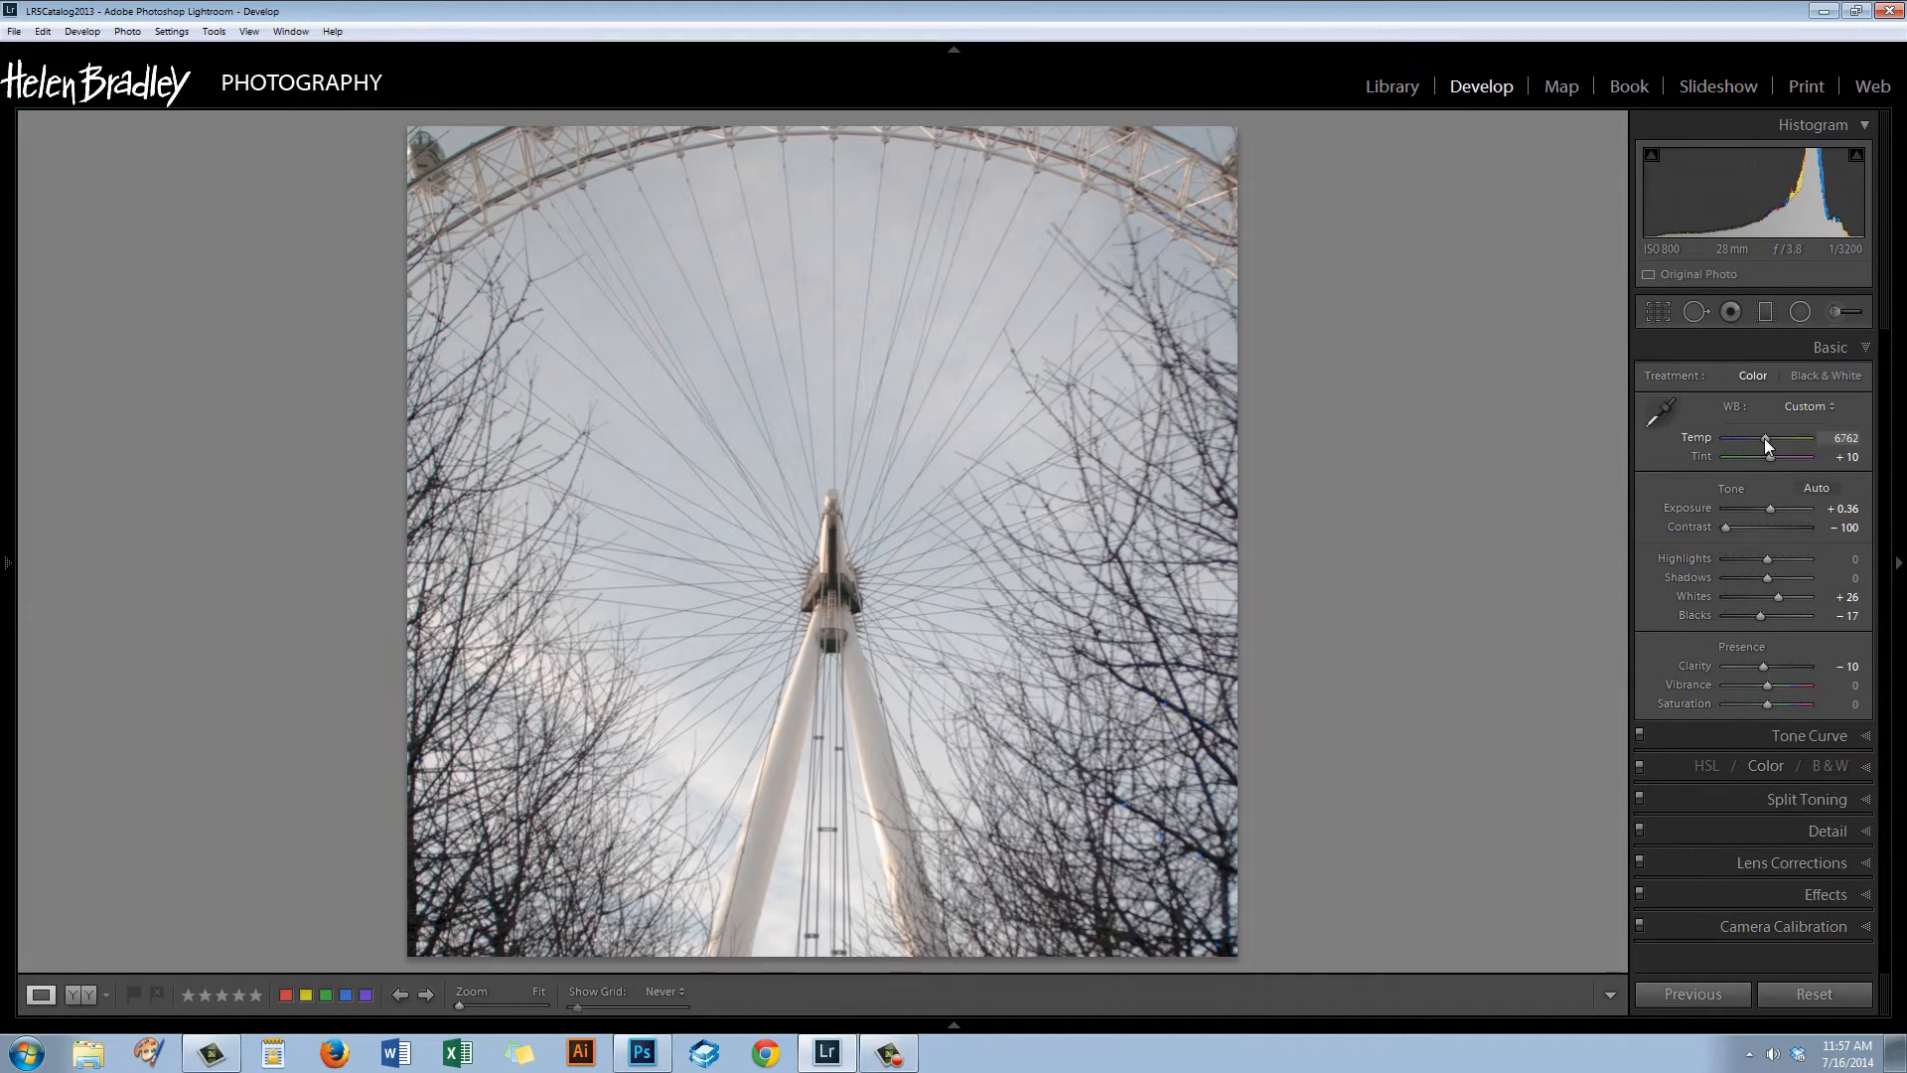
drag(1766, 439, 1774, 439)
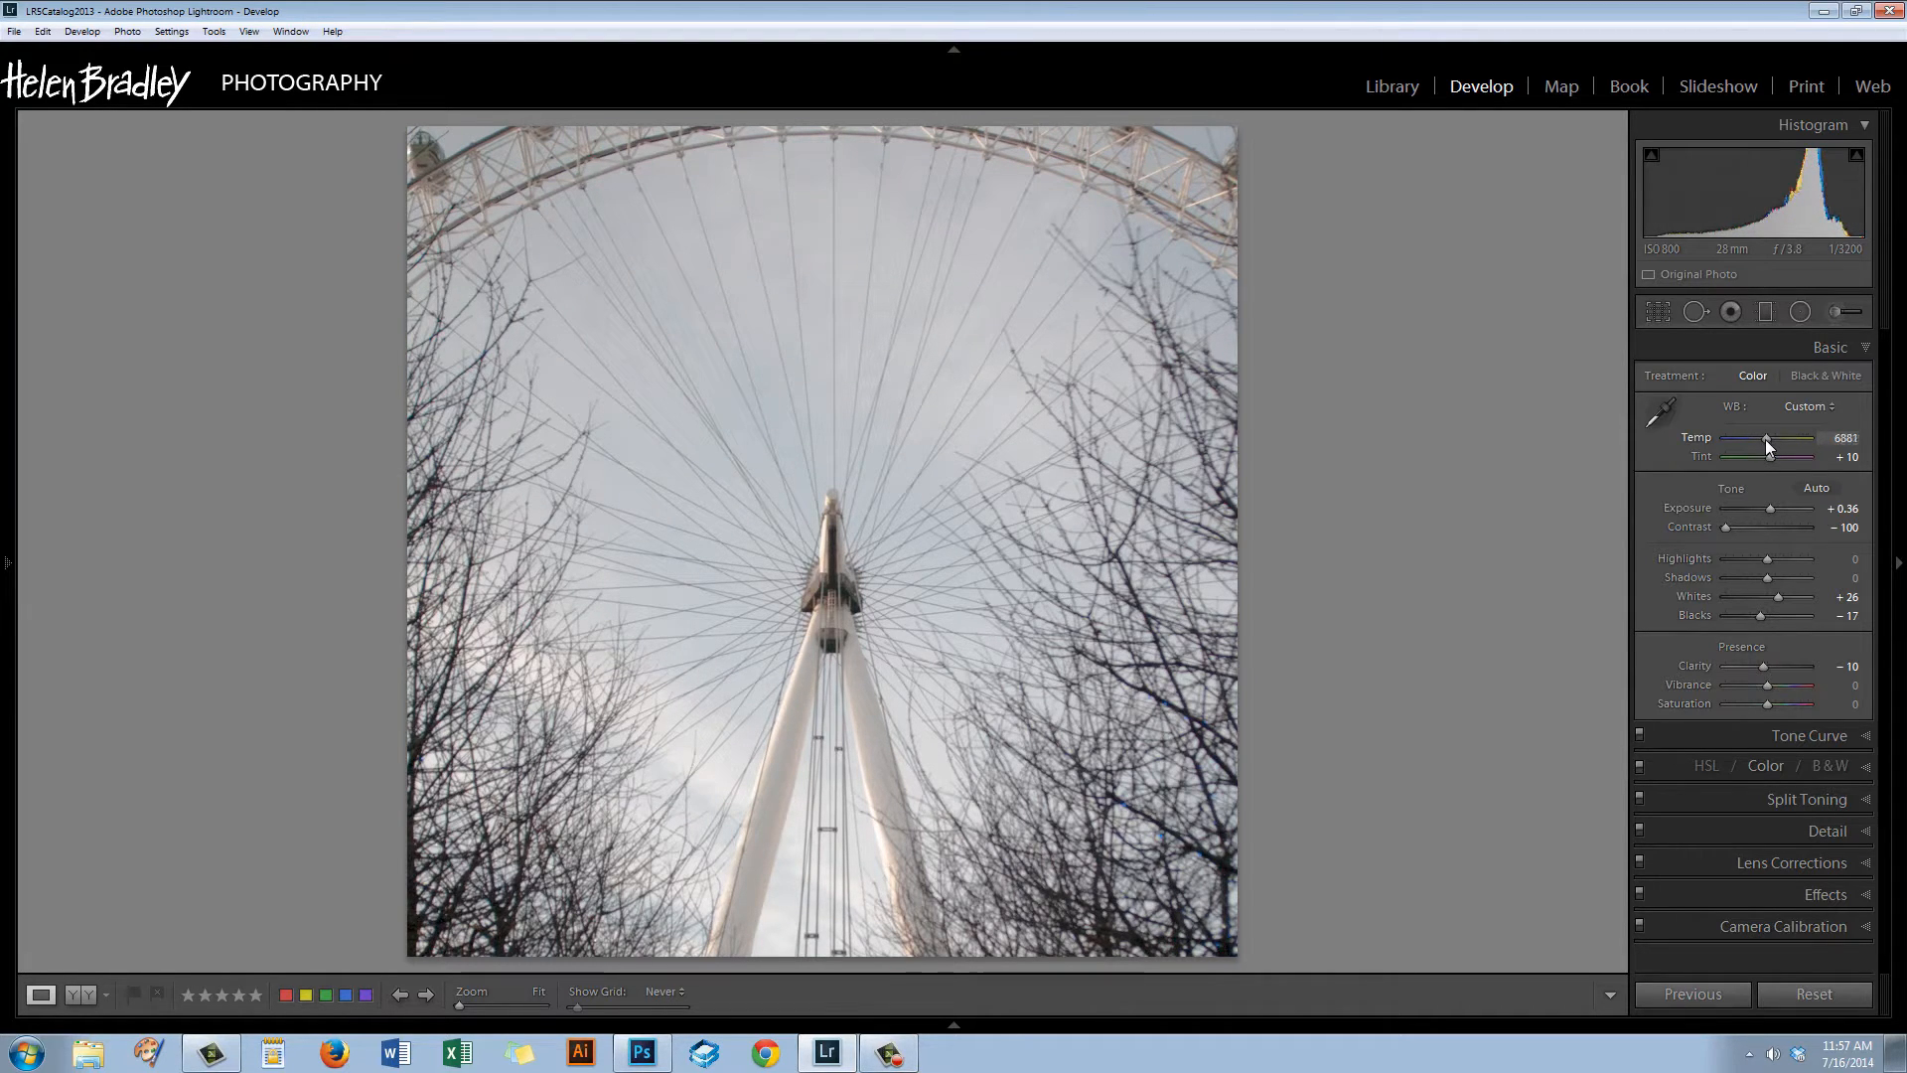
drag(1792, 457, 1800, 457)
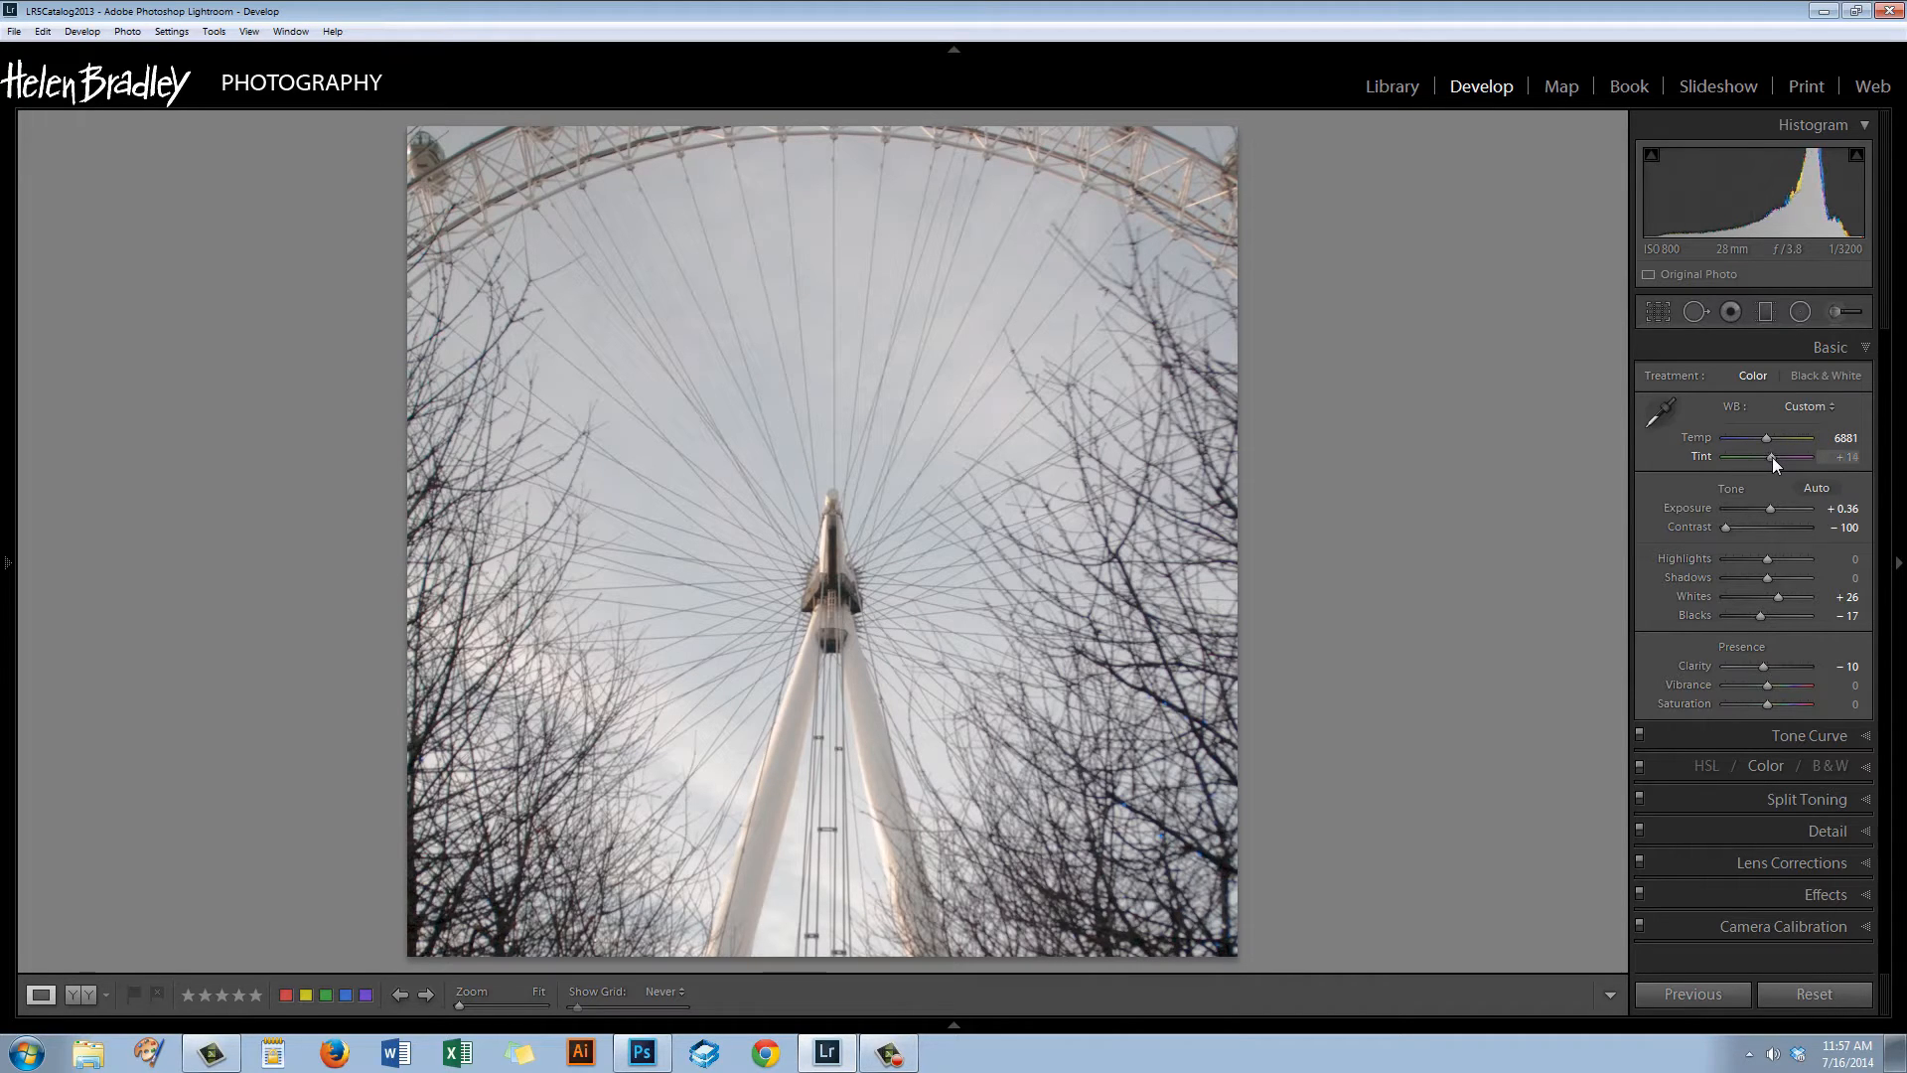
drag(1770, 457, 1776, 457)
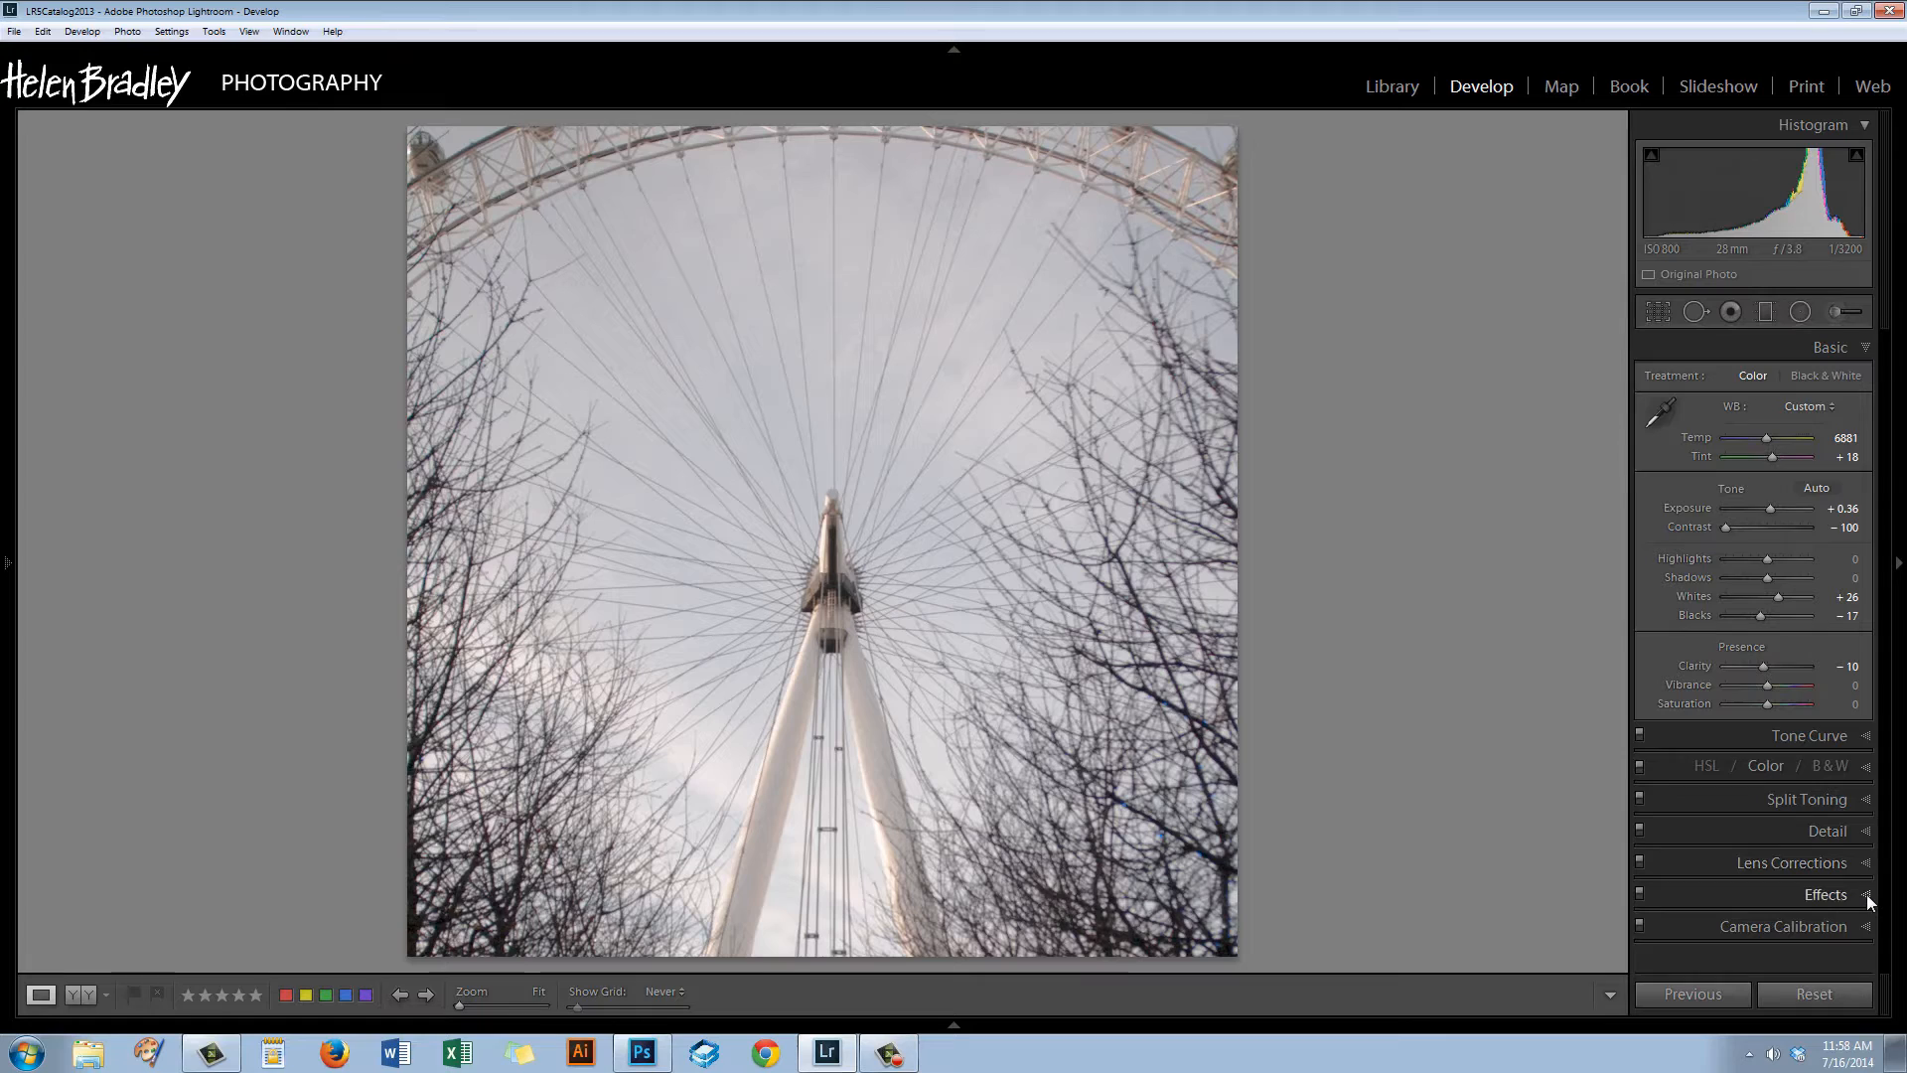
In Effects, add a post-crop vignette, push it to full strength and soften its feather to 76.
click(1825, 894)
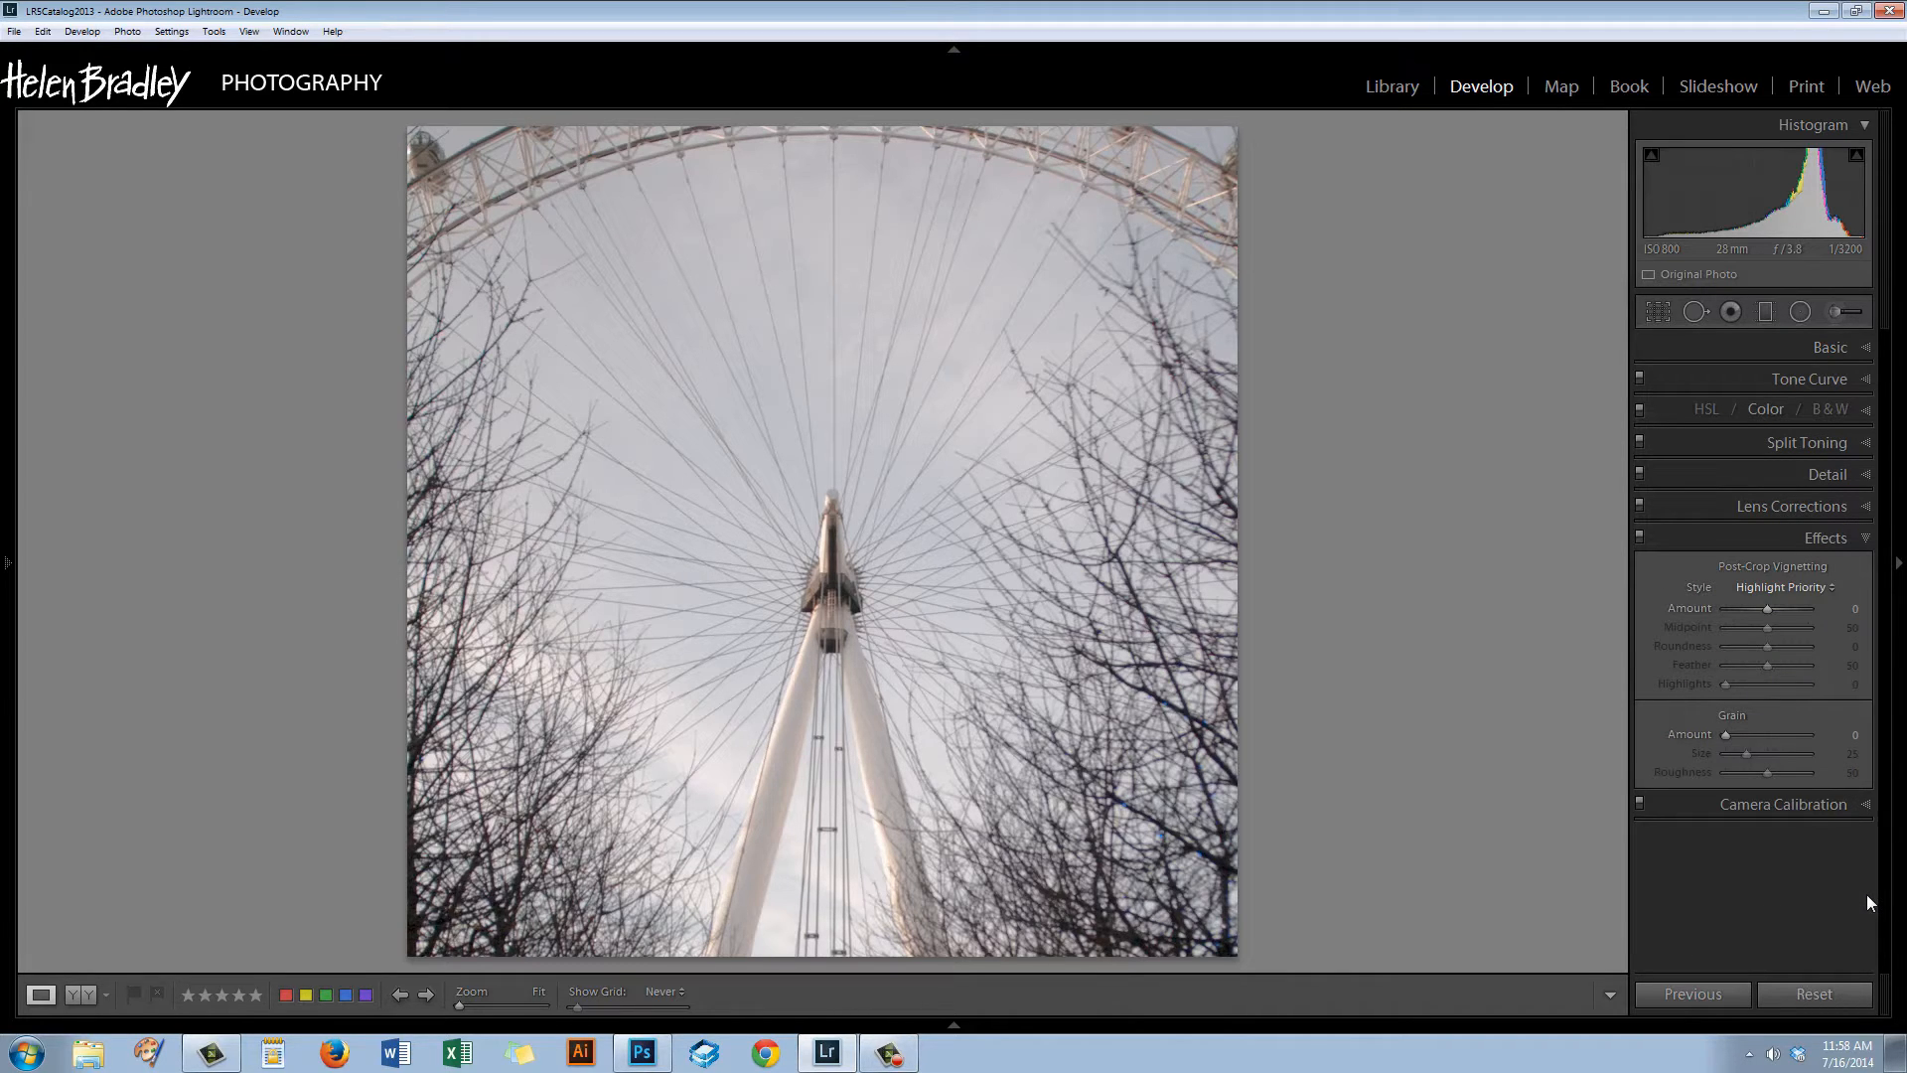
mouse_move(1850, 876)
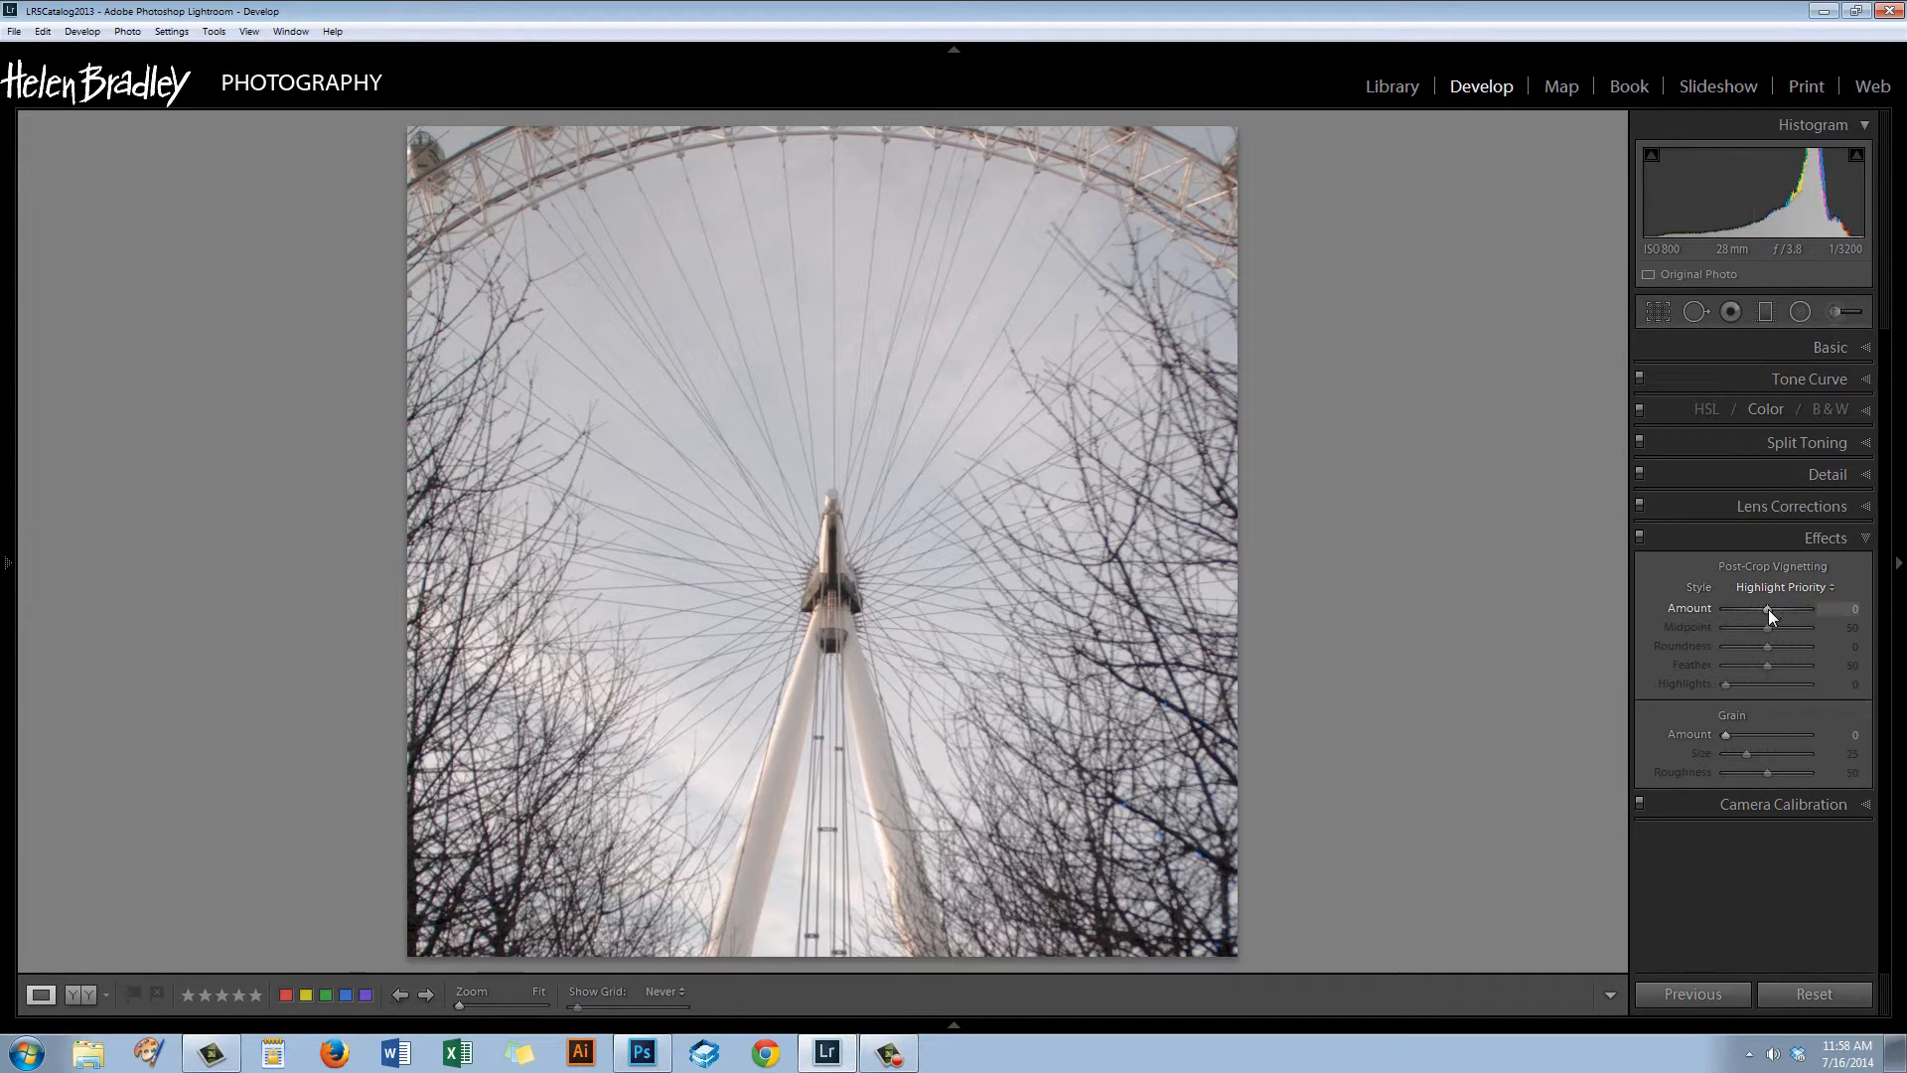
drag(1770, 608, 1811, 608)
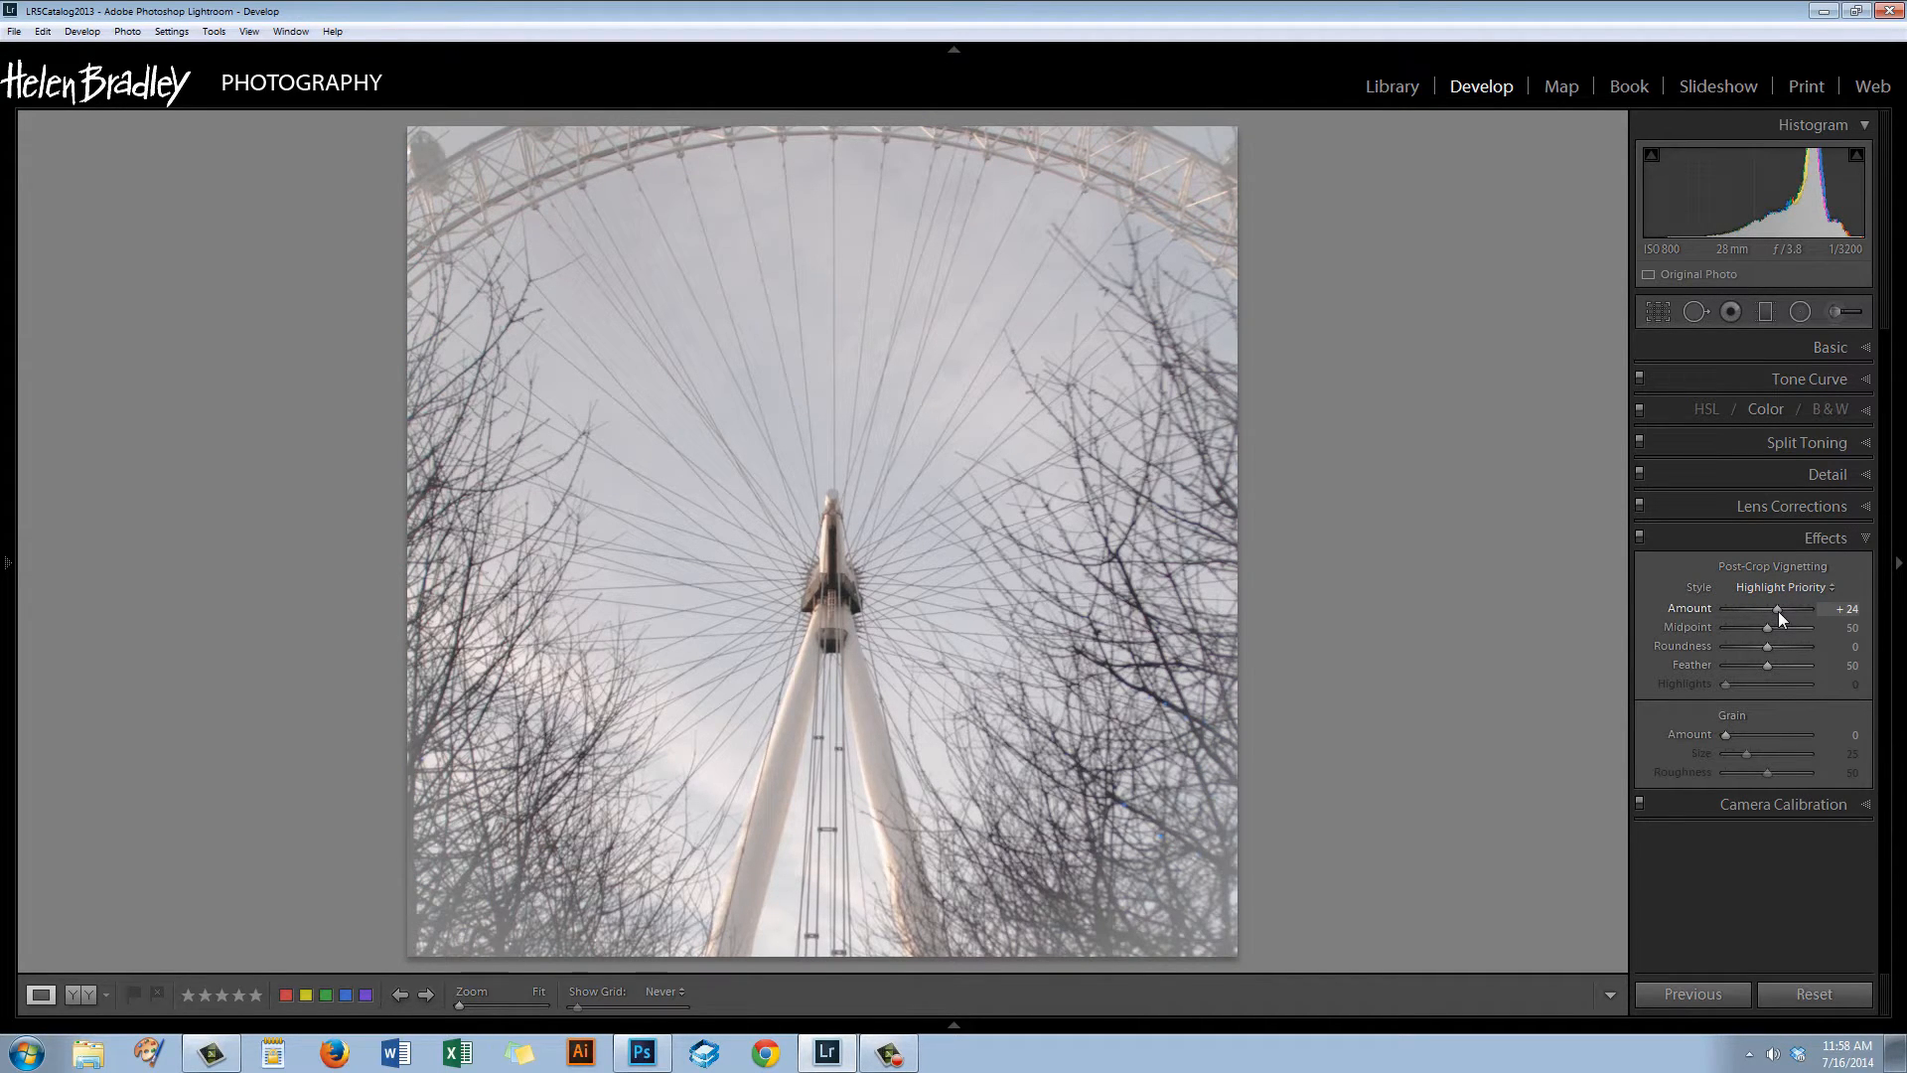
drag(1814, 608, 1840, 608)
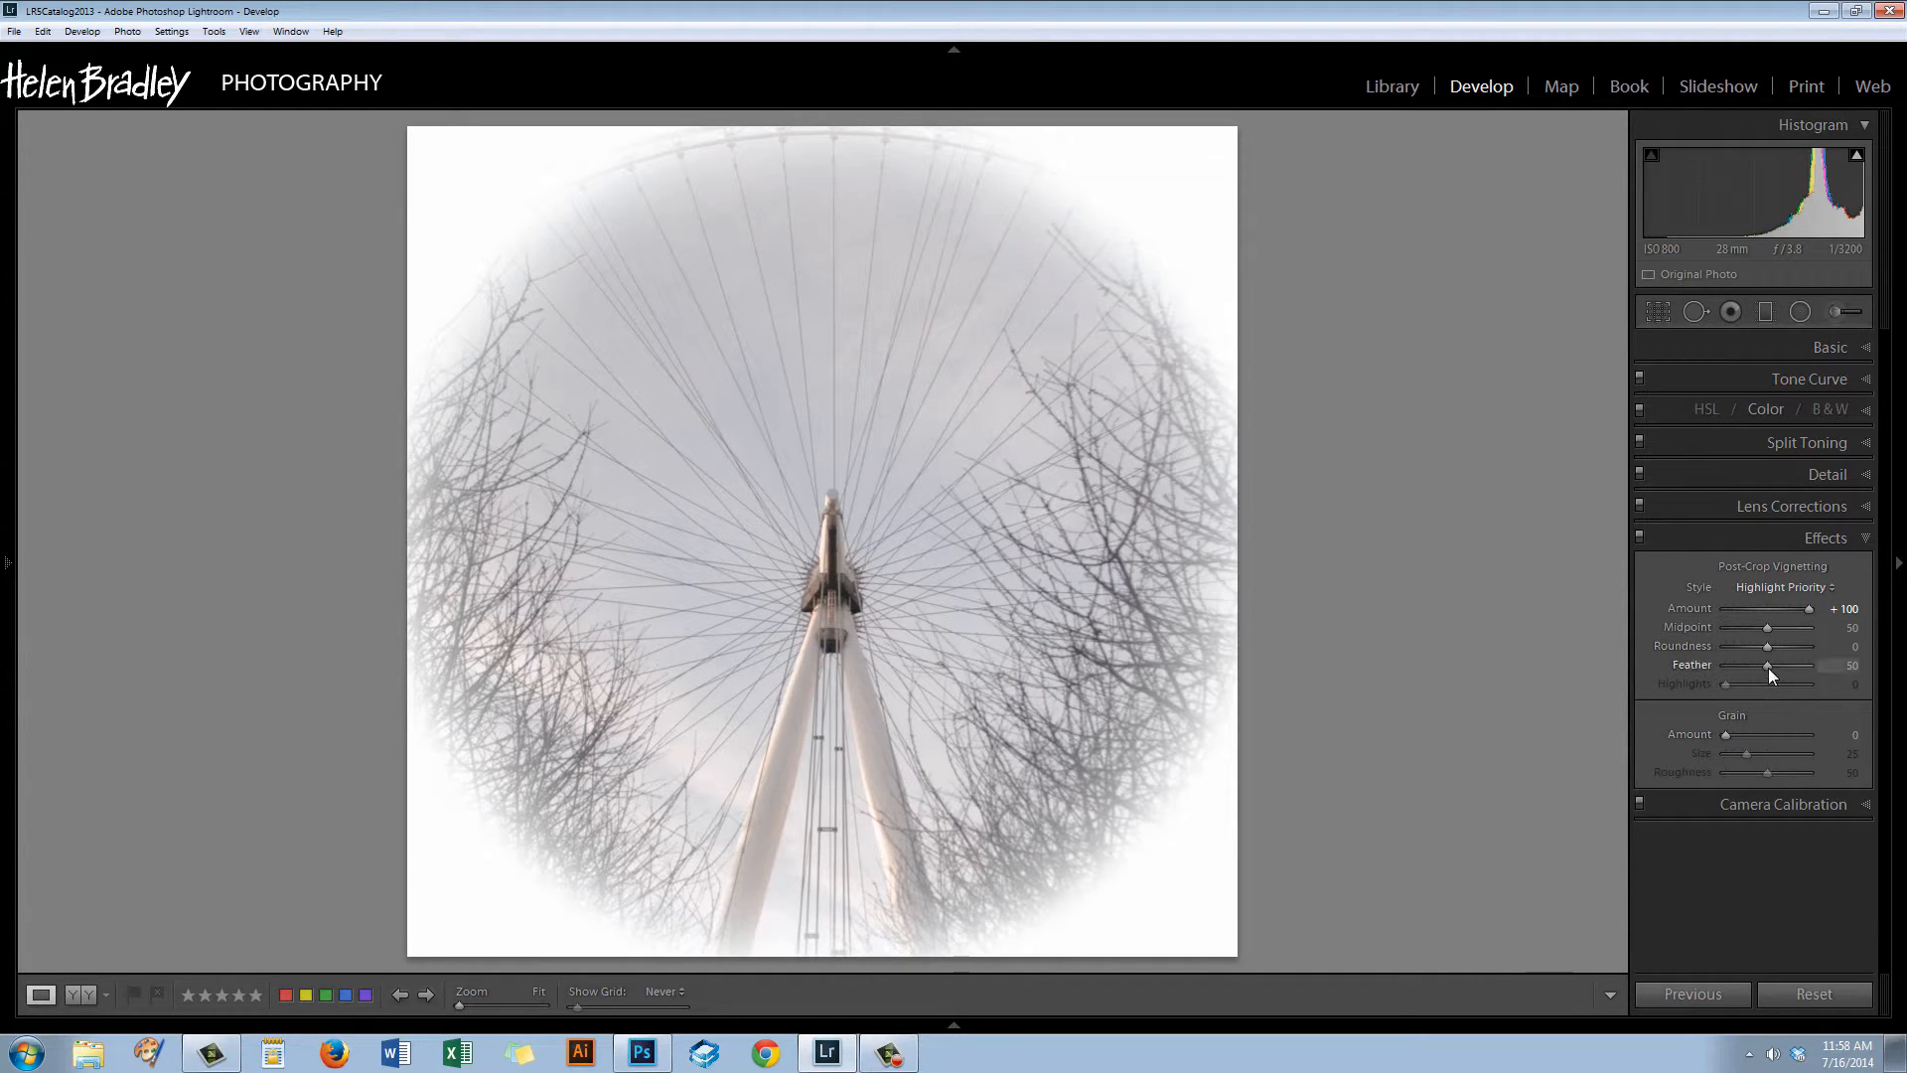
drag(1770, 666, 1790, 665)
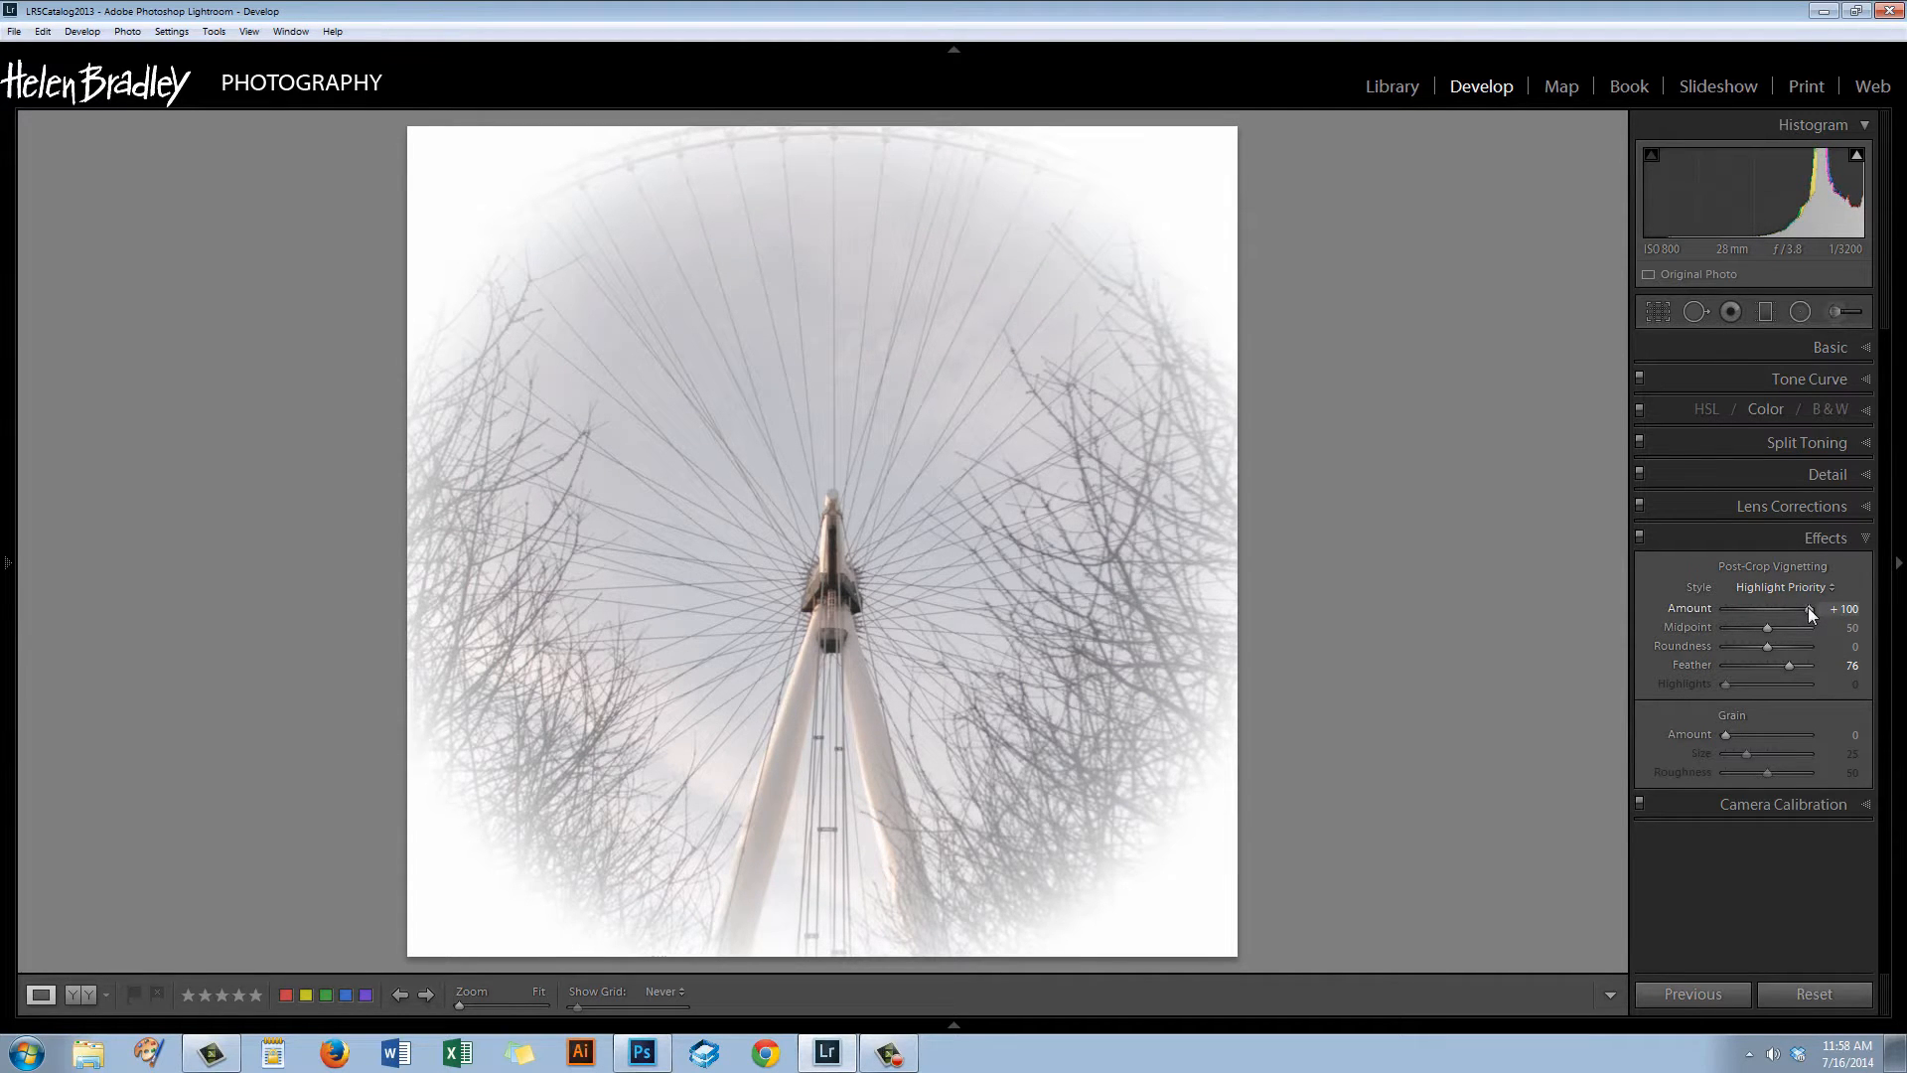
Ease the Highlight Priority vignette amount back down to about +26.
drag(1808, 610, 1784, 610)
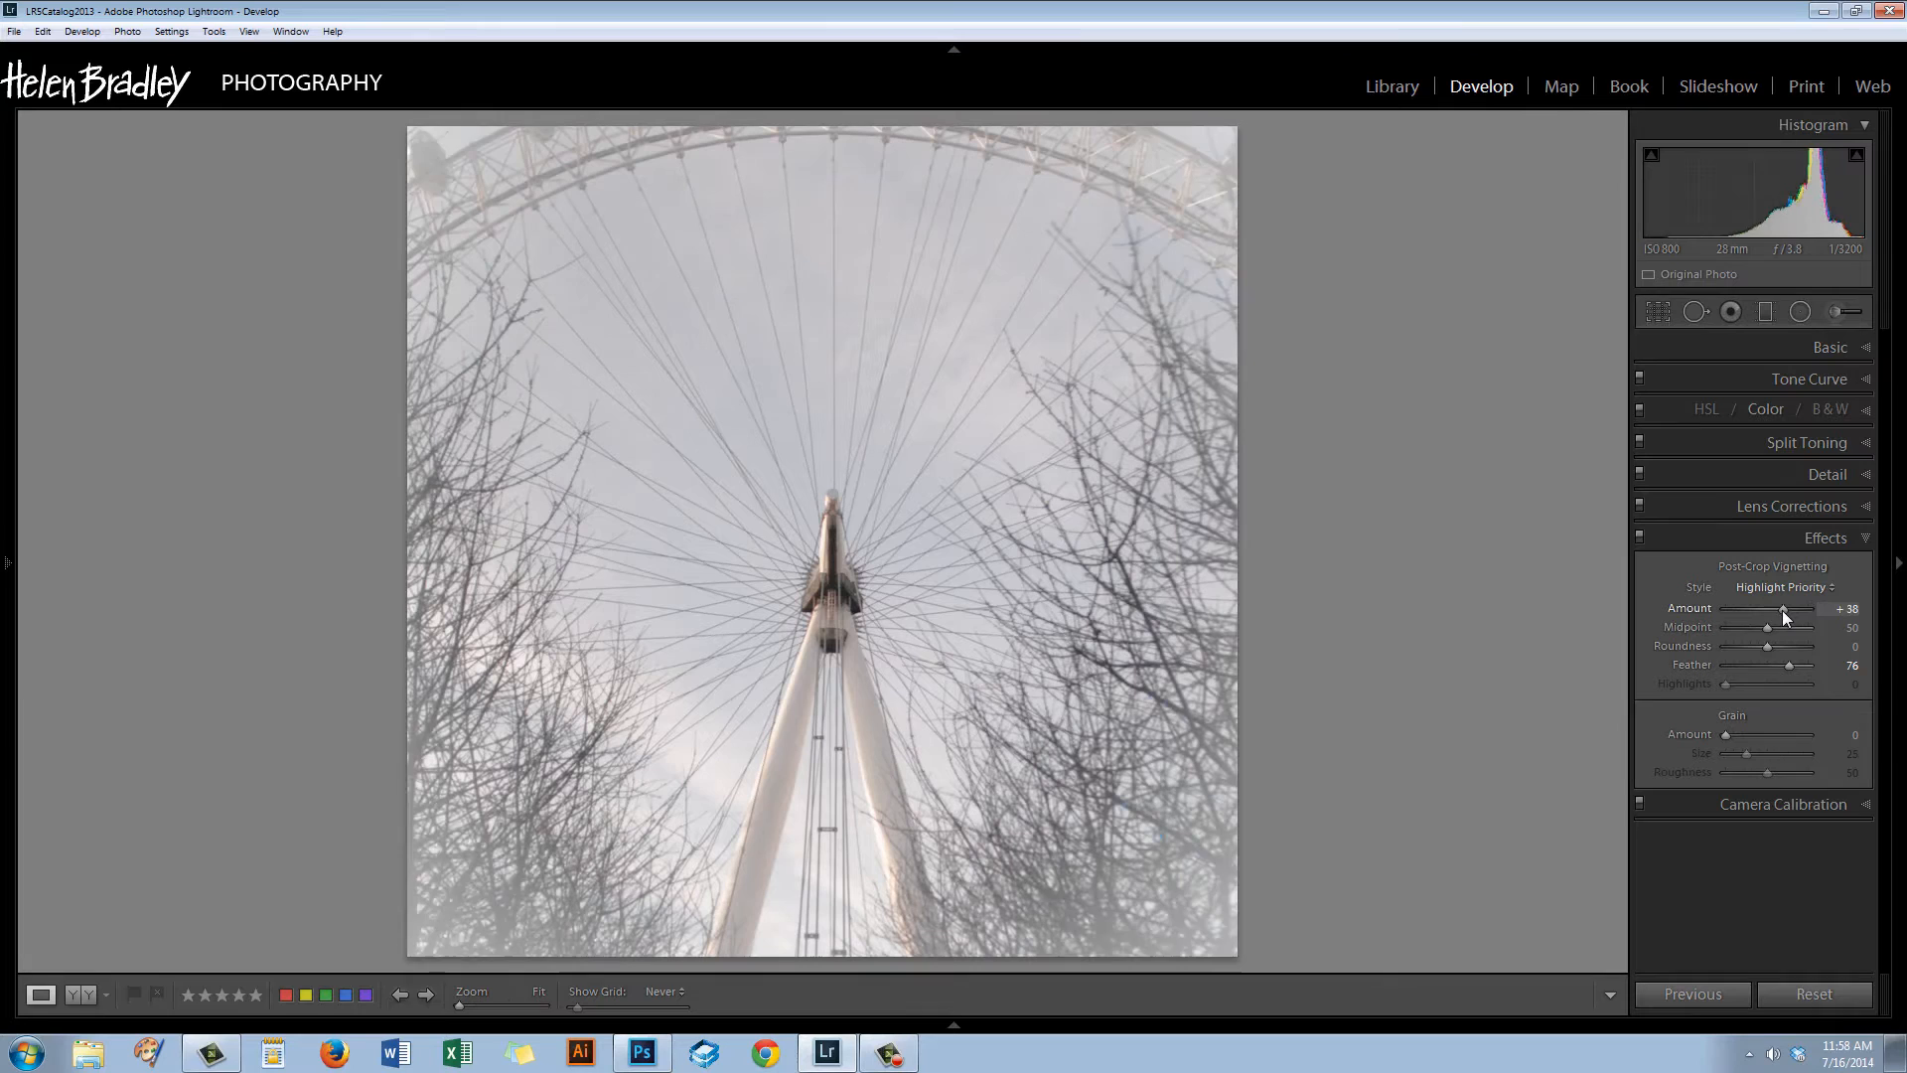
drag(1784, 608, 1770, 608)
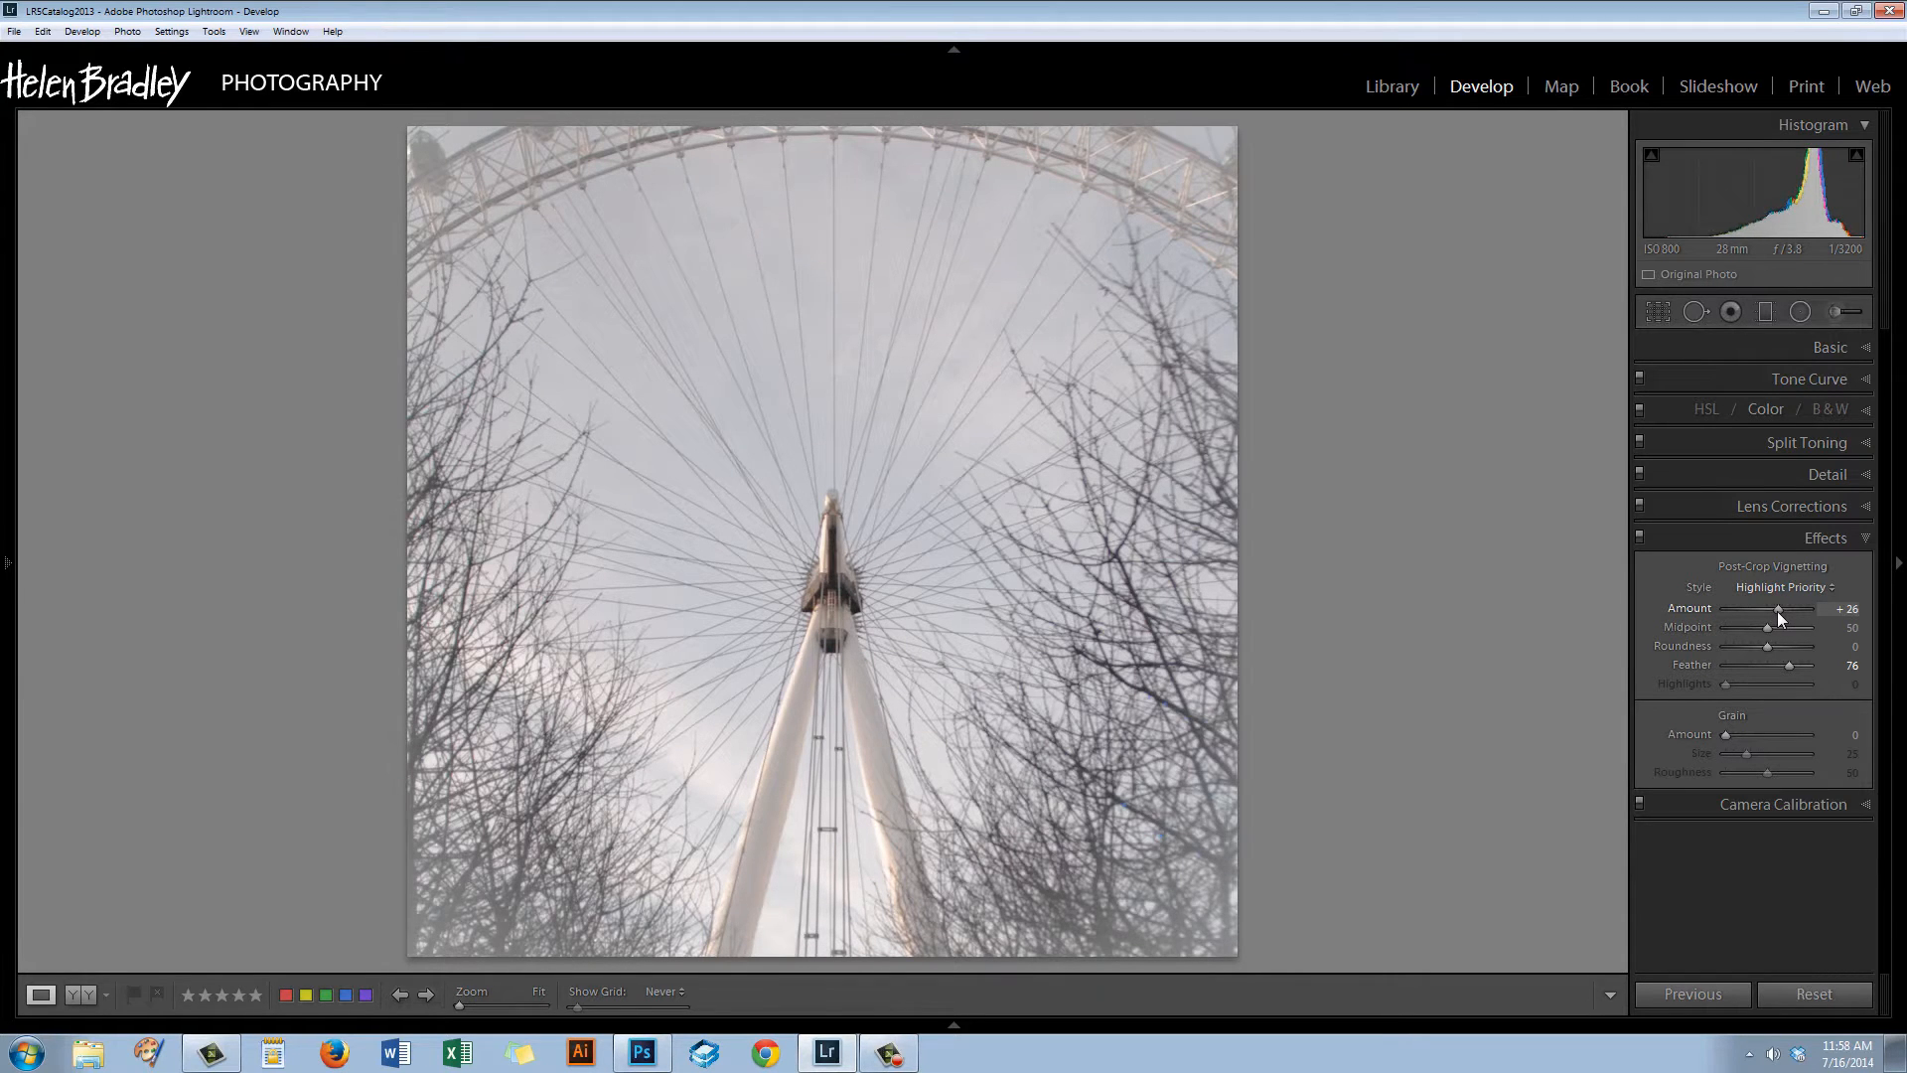
drag(1812, 607, 1818, 608)
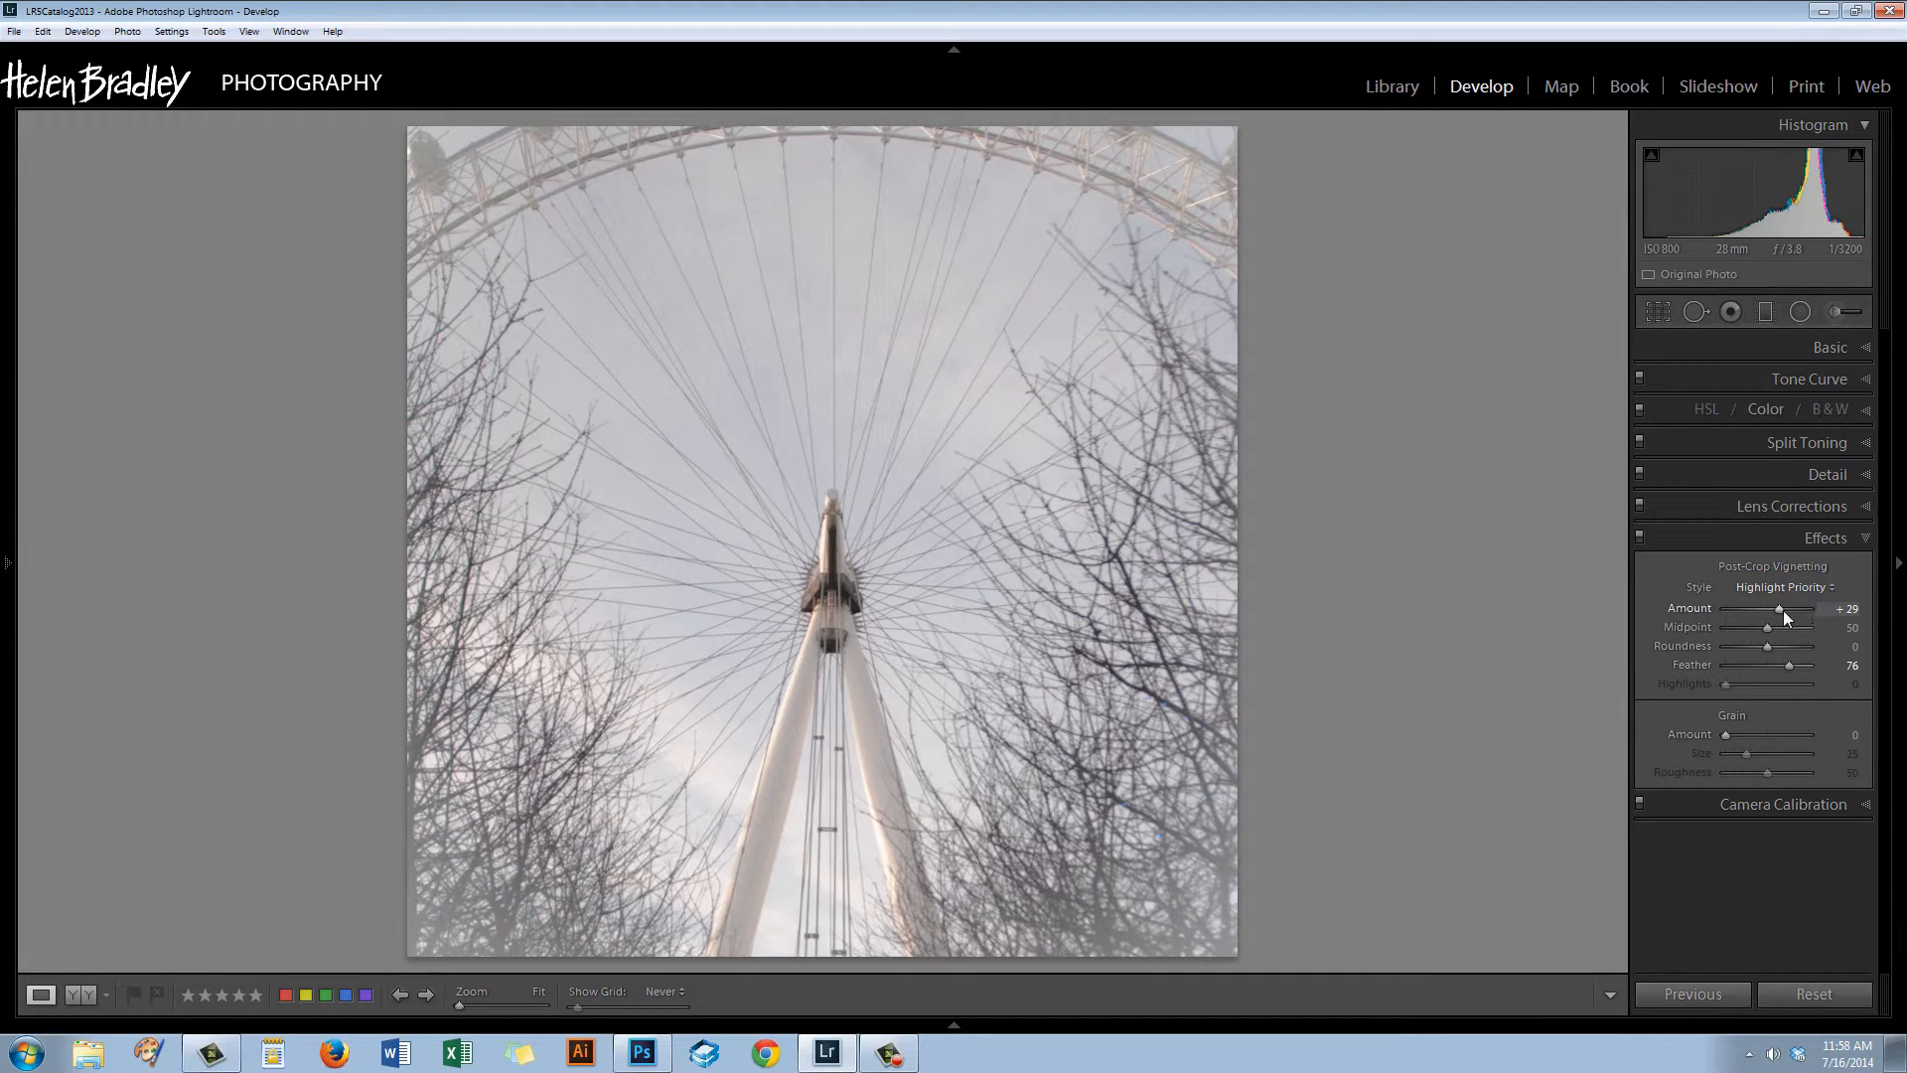
drag(1788, 608, 1780, 608)
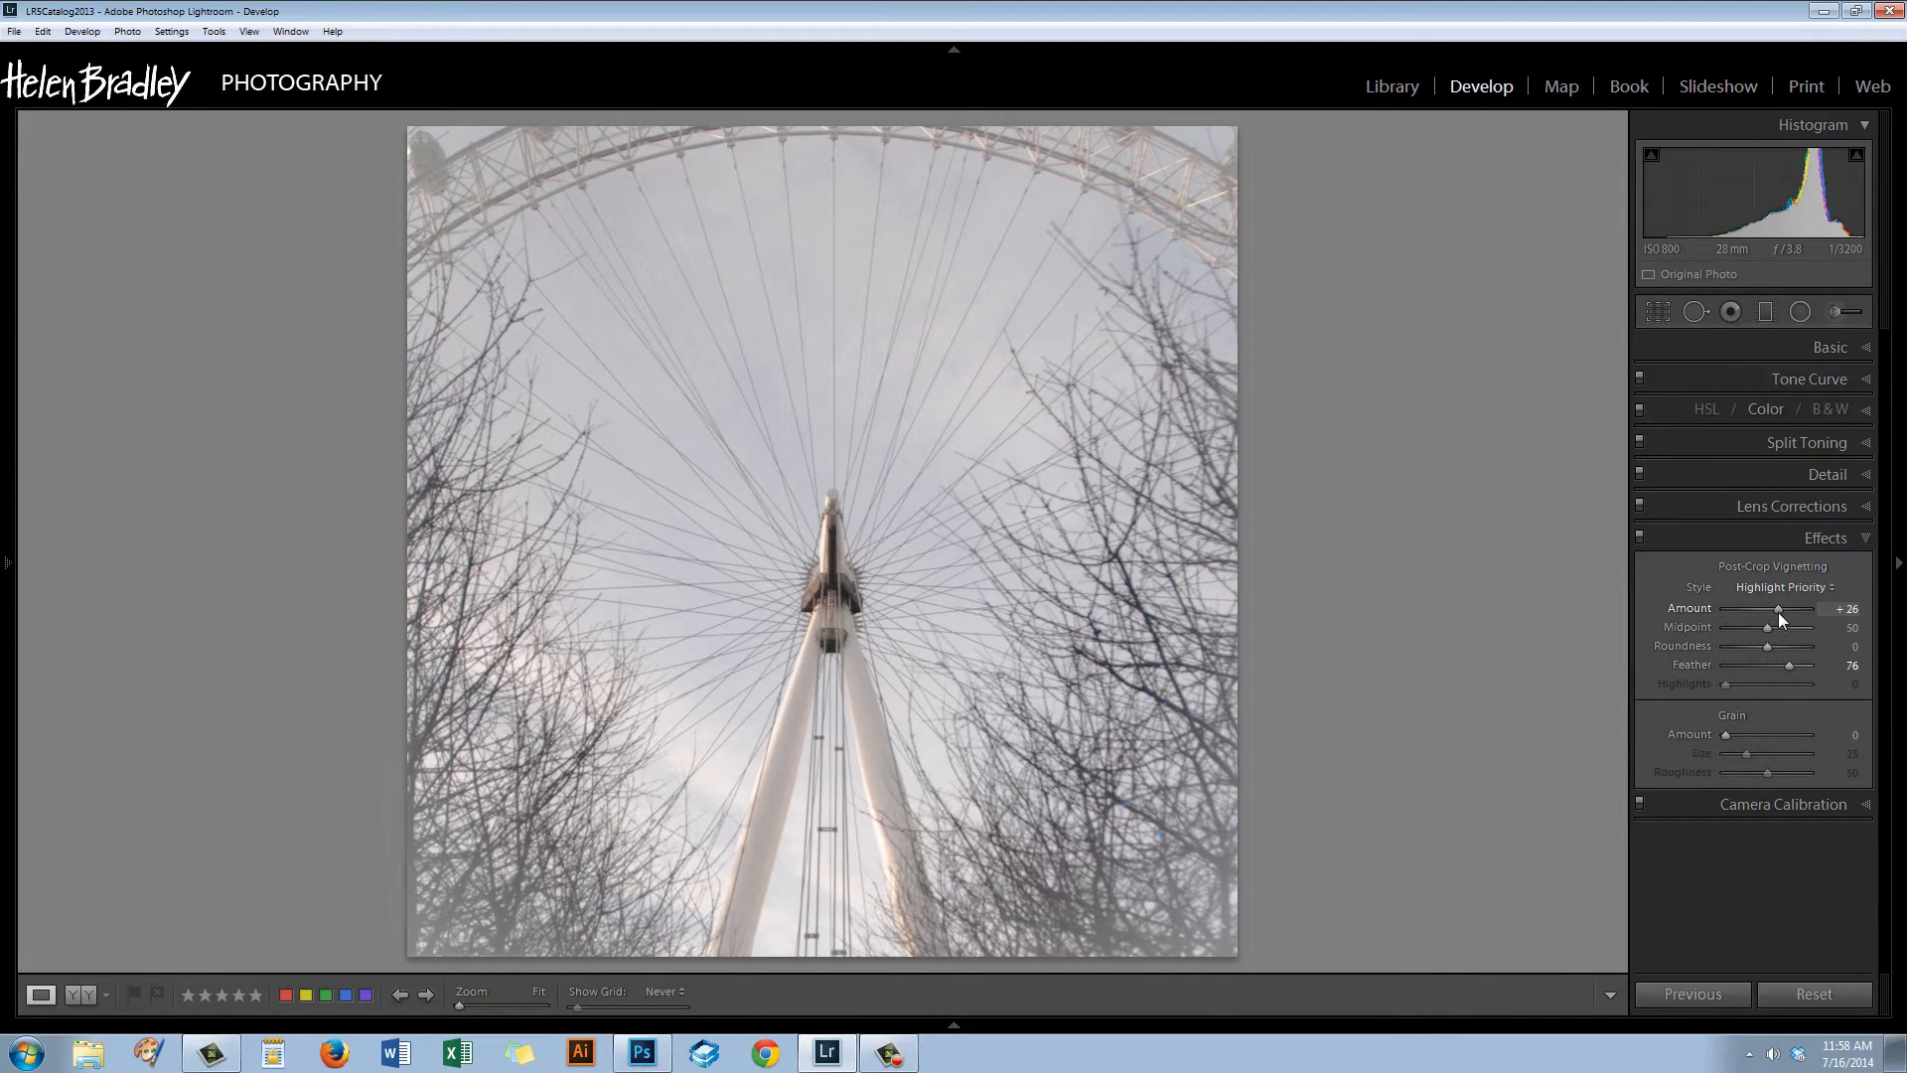
mouse_move(940, 649)
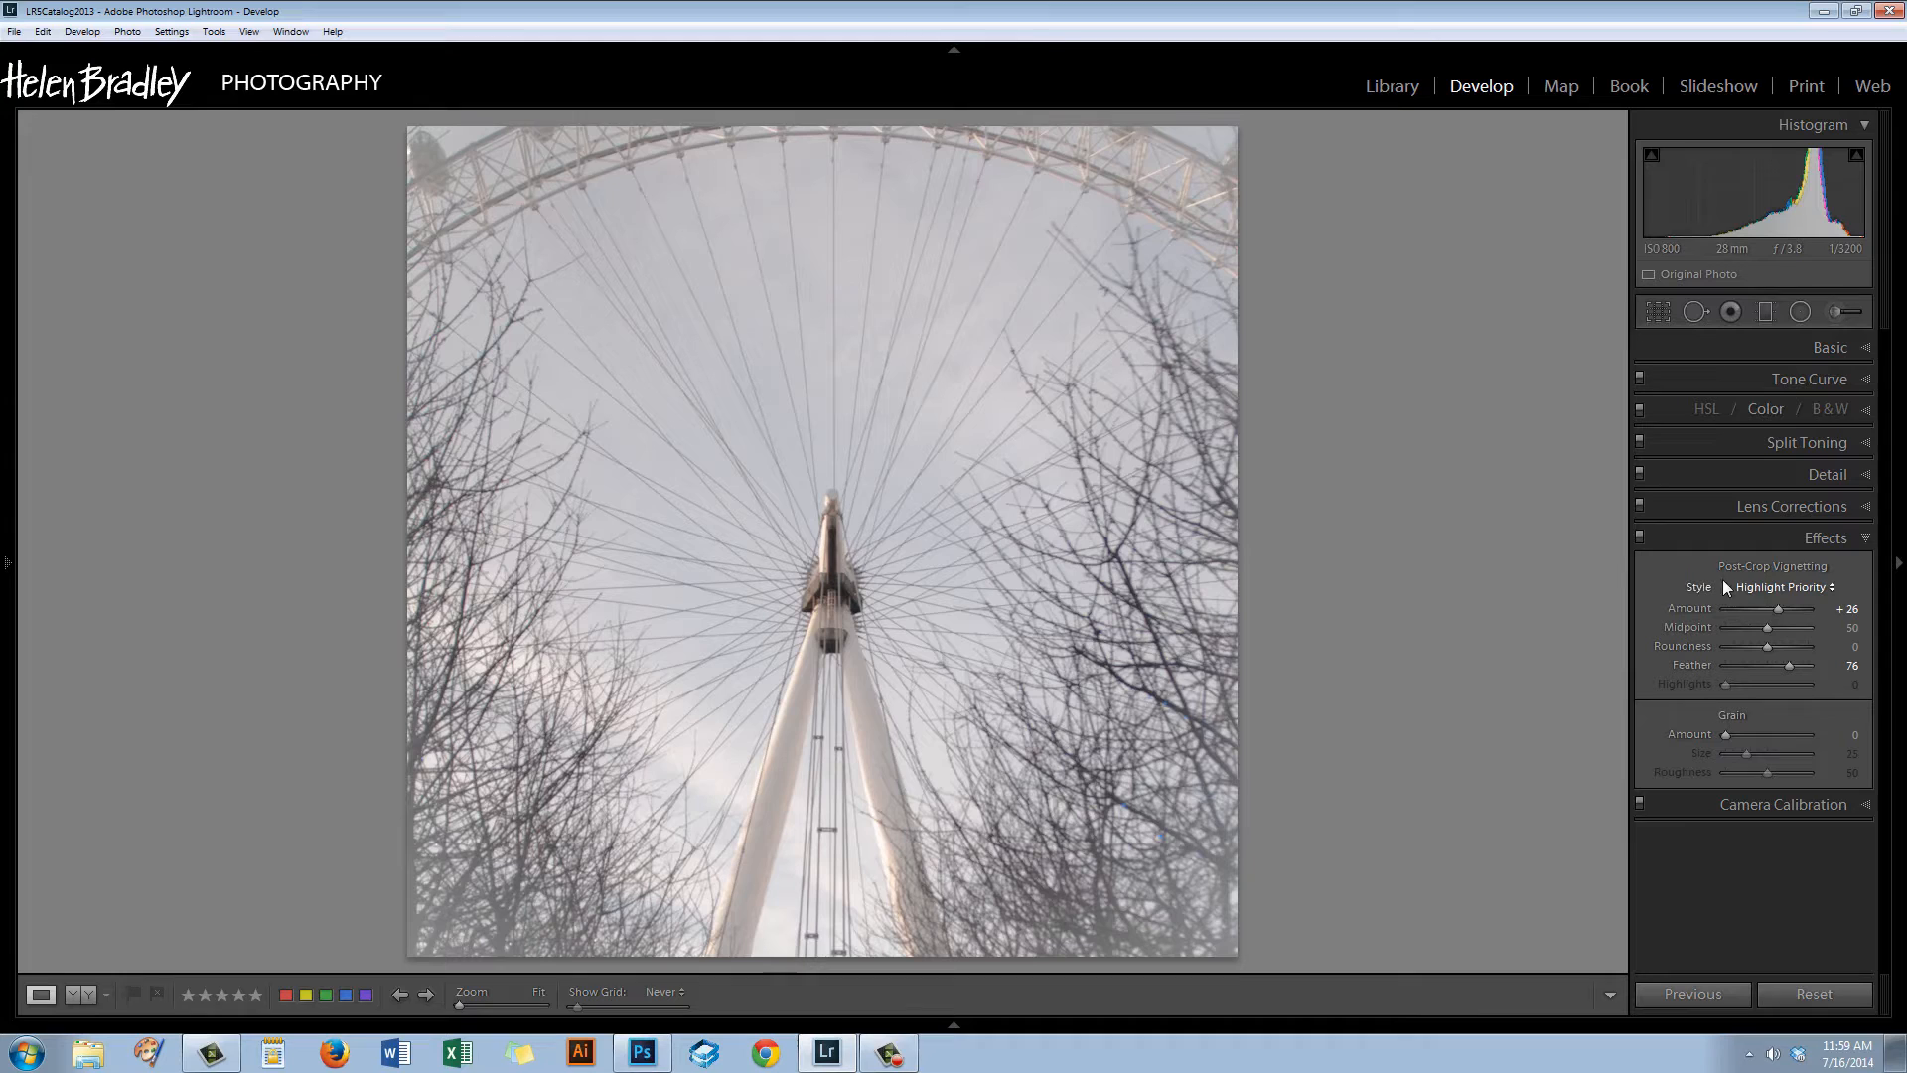
Compare Color Priority and Paint Overlay vignette styles, keeping Paint Overlay.
click(1784, 588)
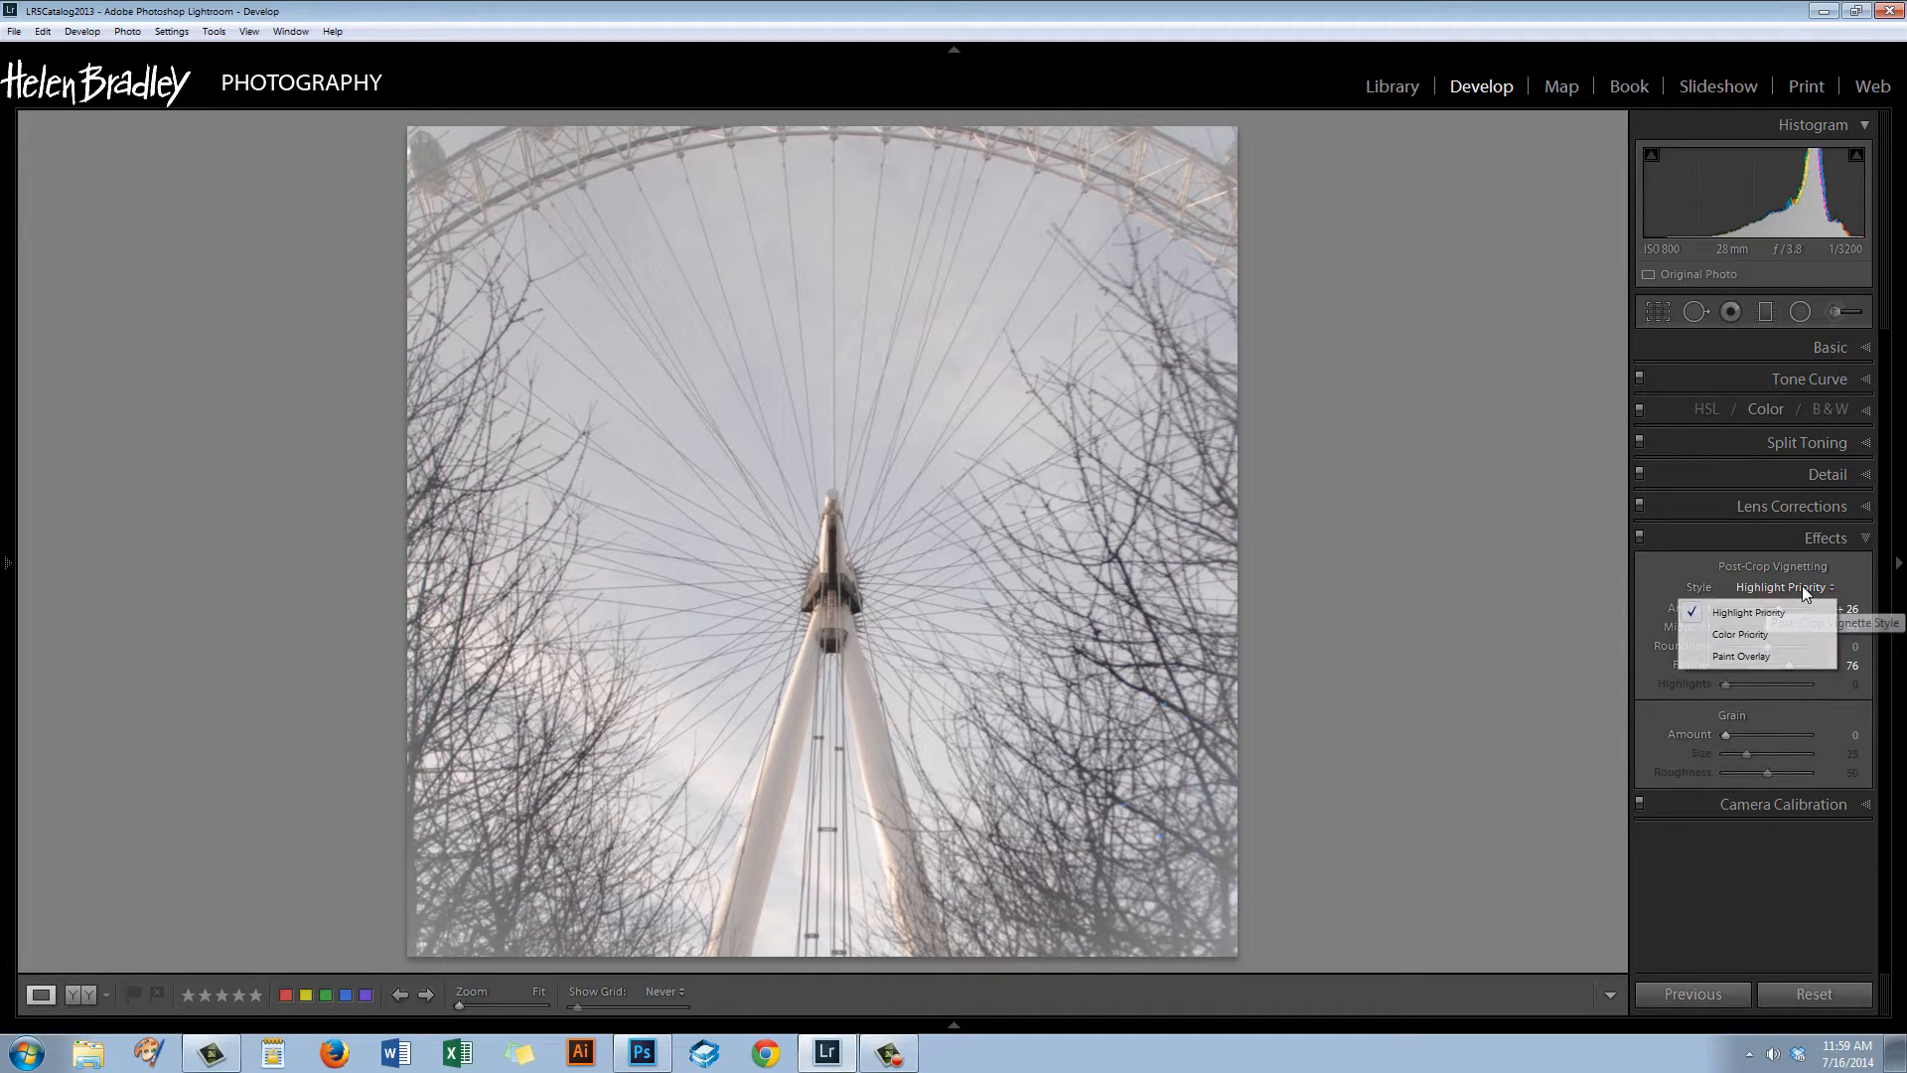
mouse_move(1749, 634)
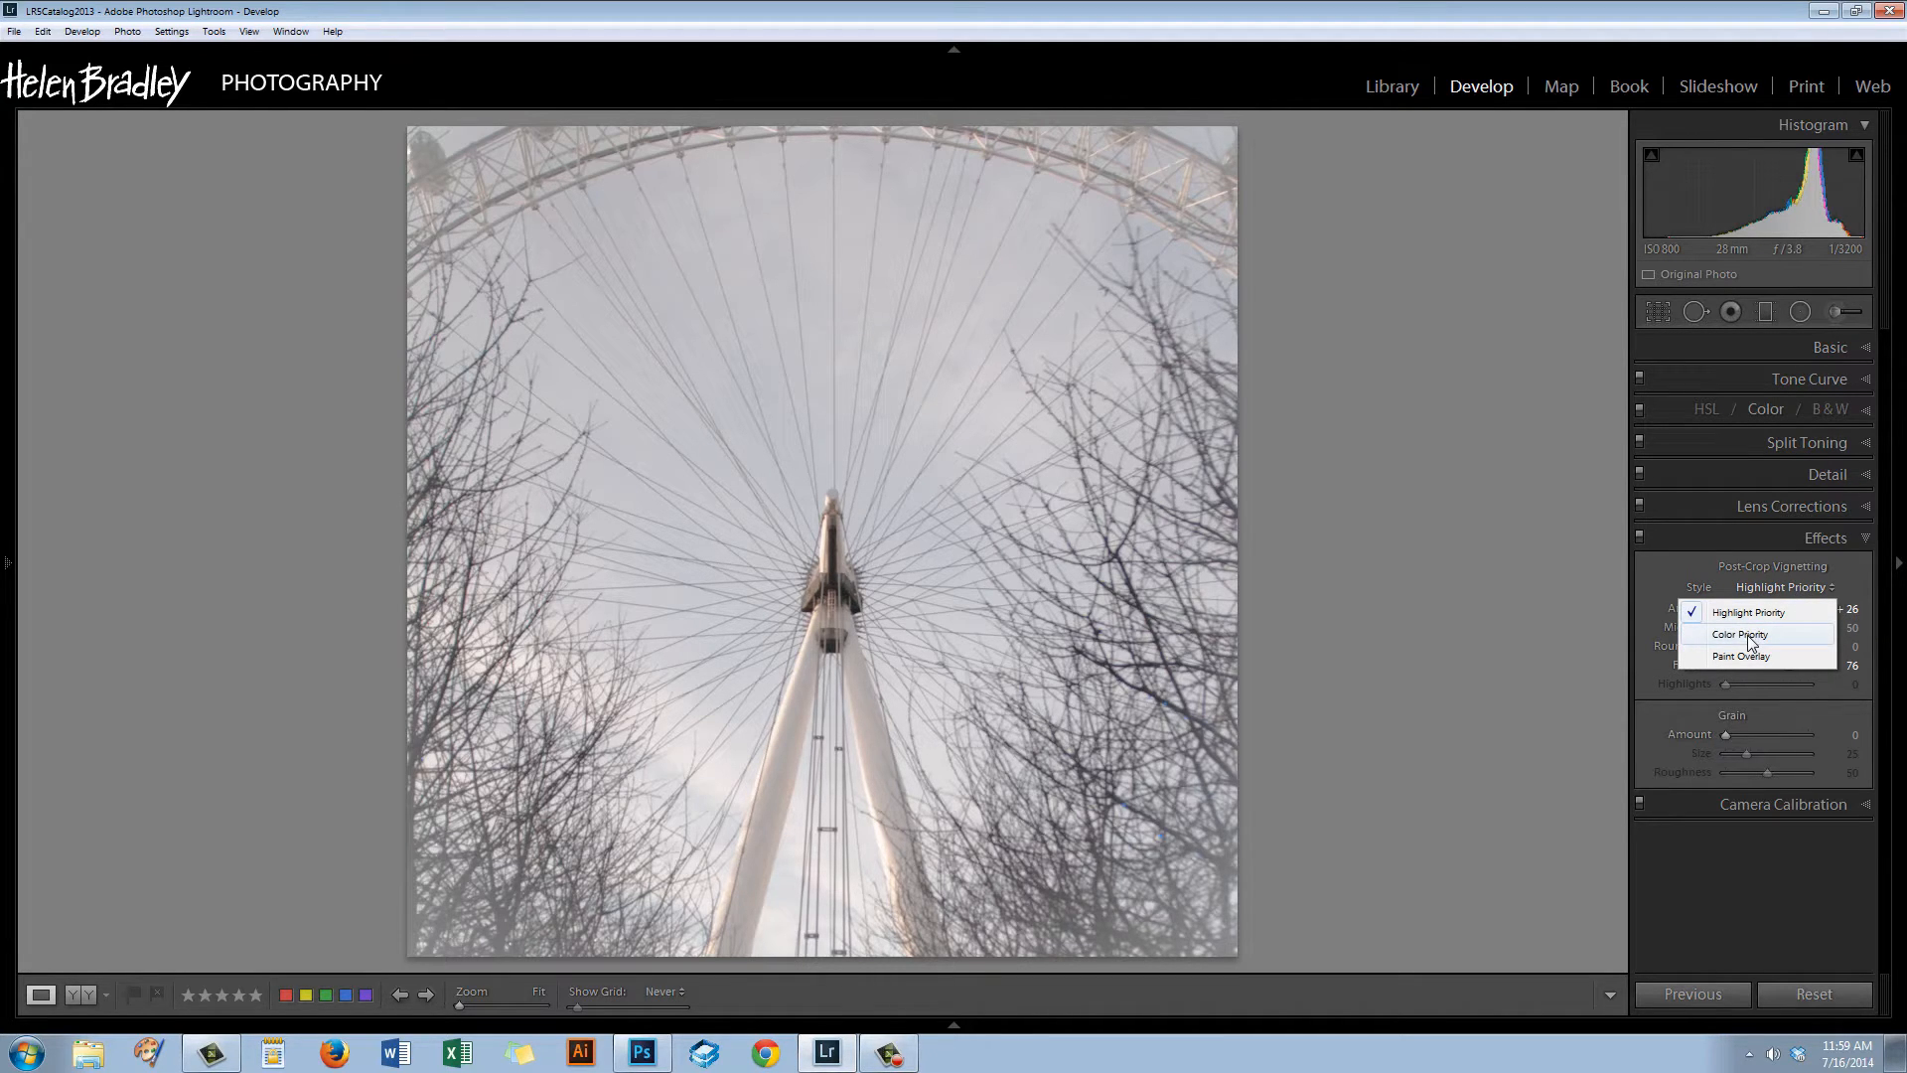
click(1740, 633)
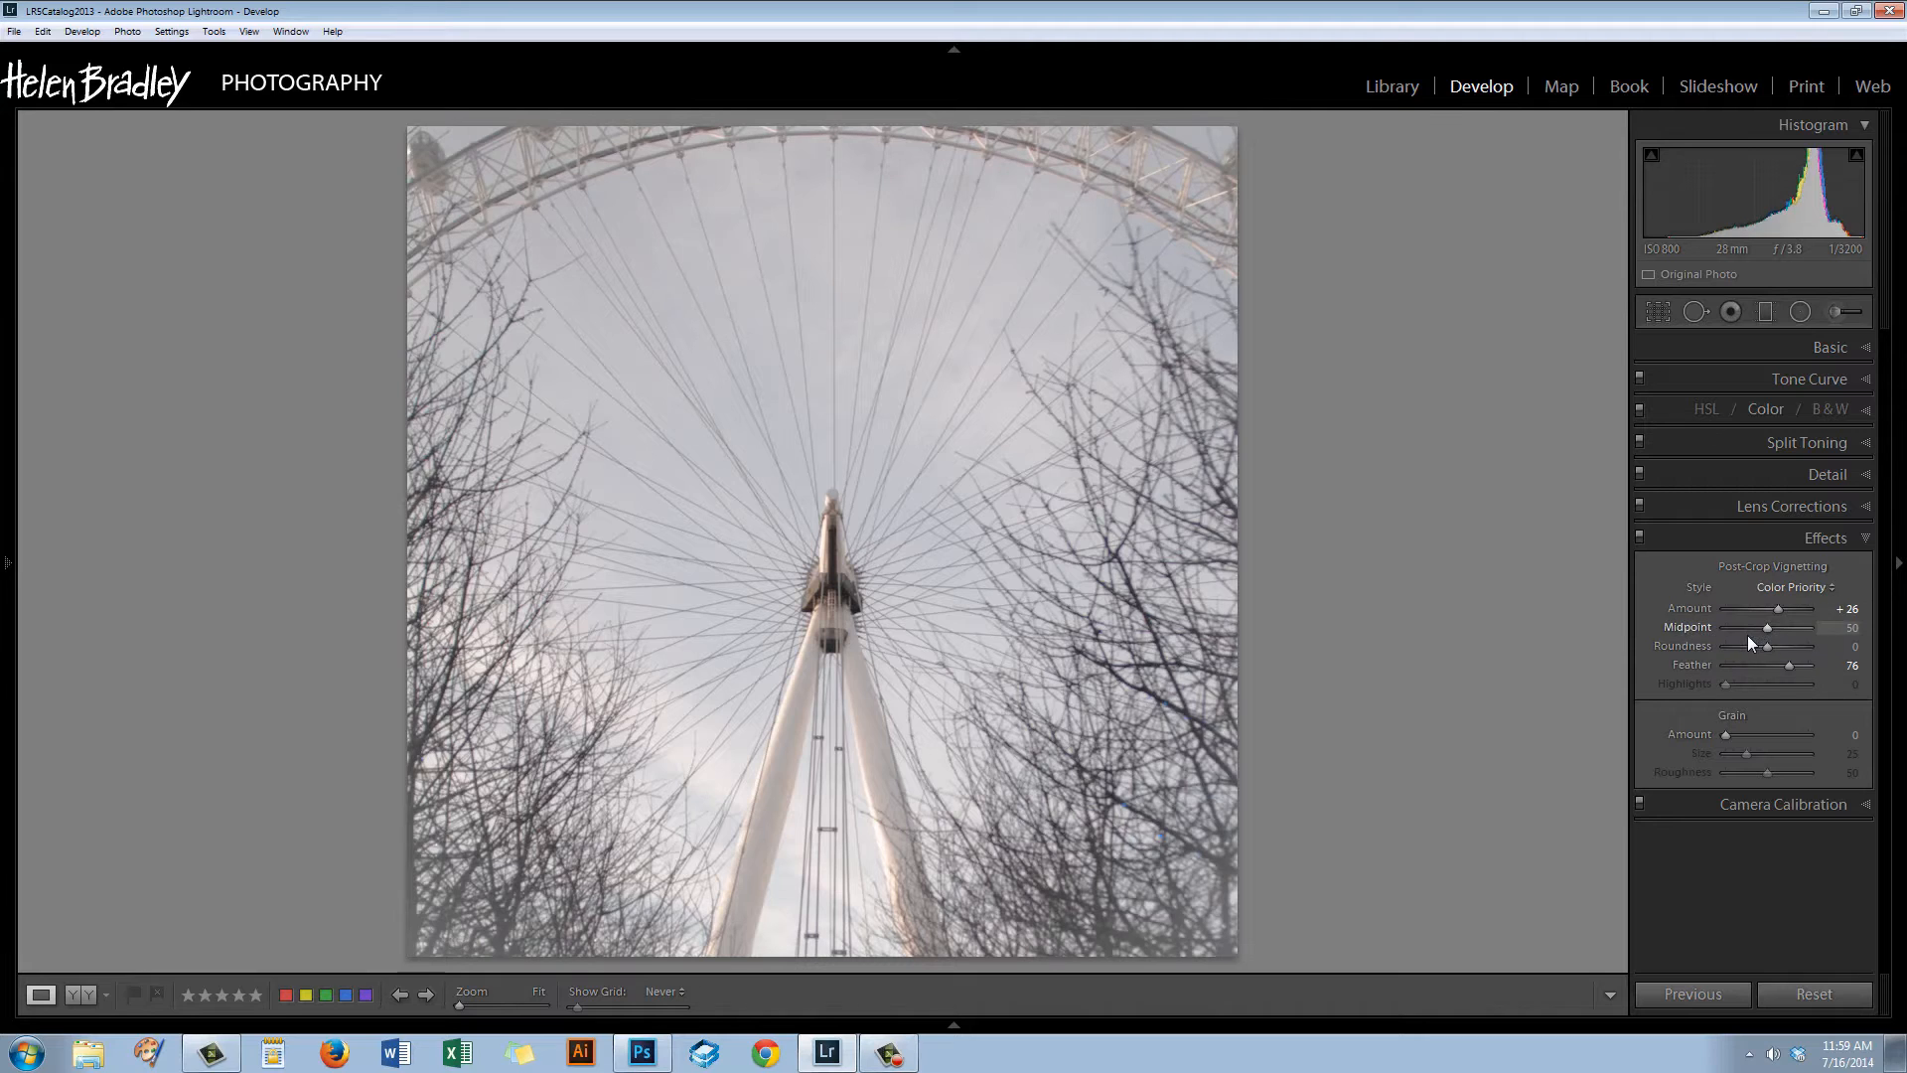
click(1790, 586)
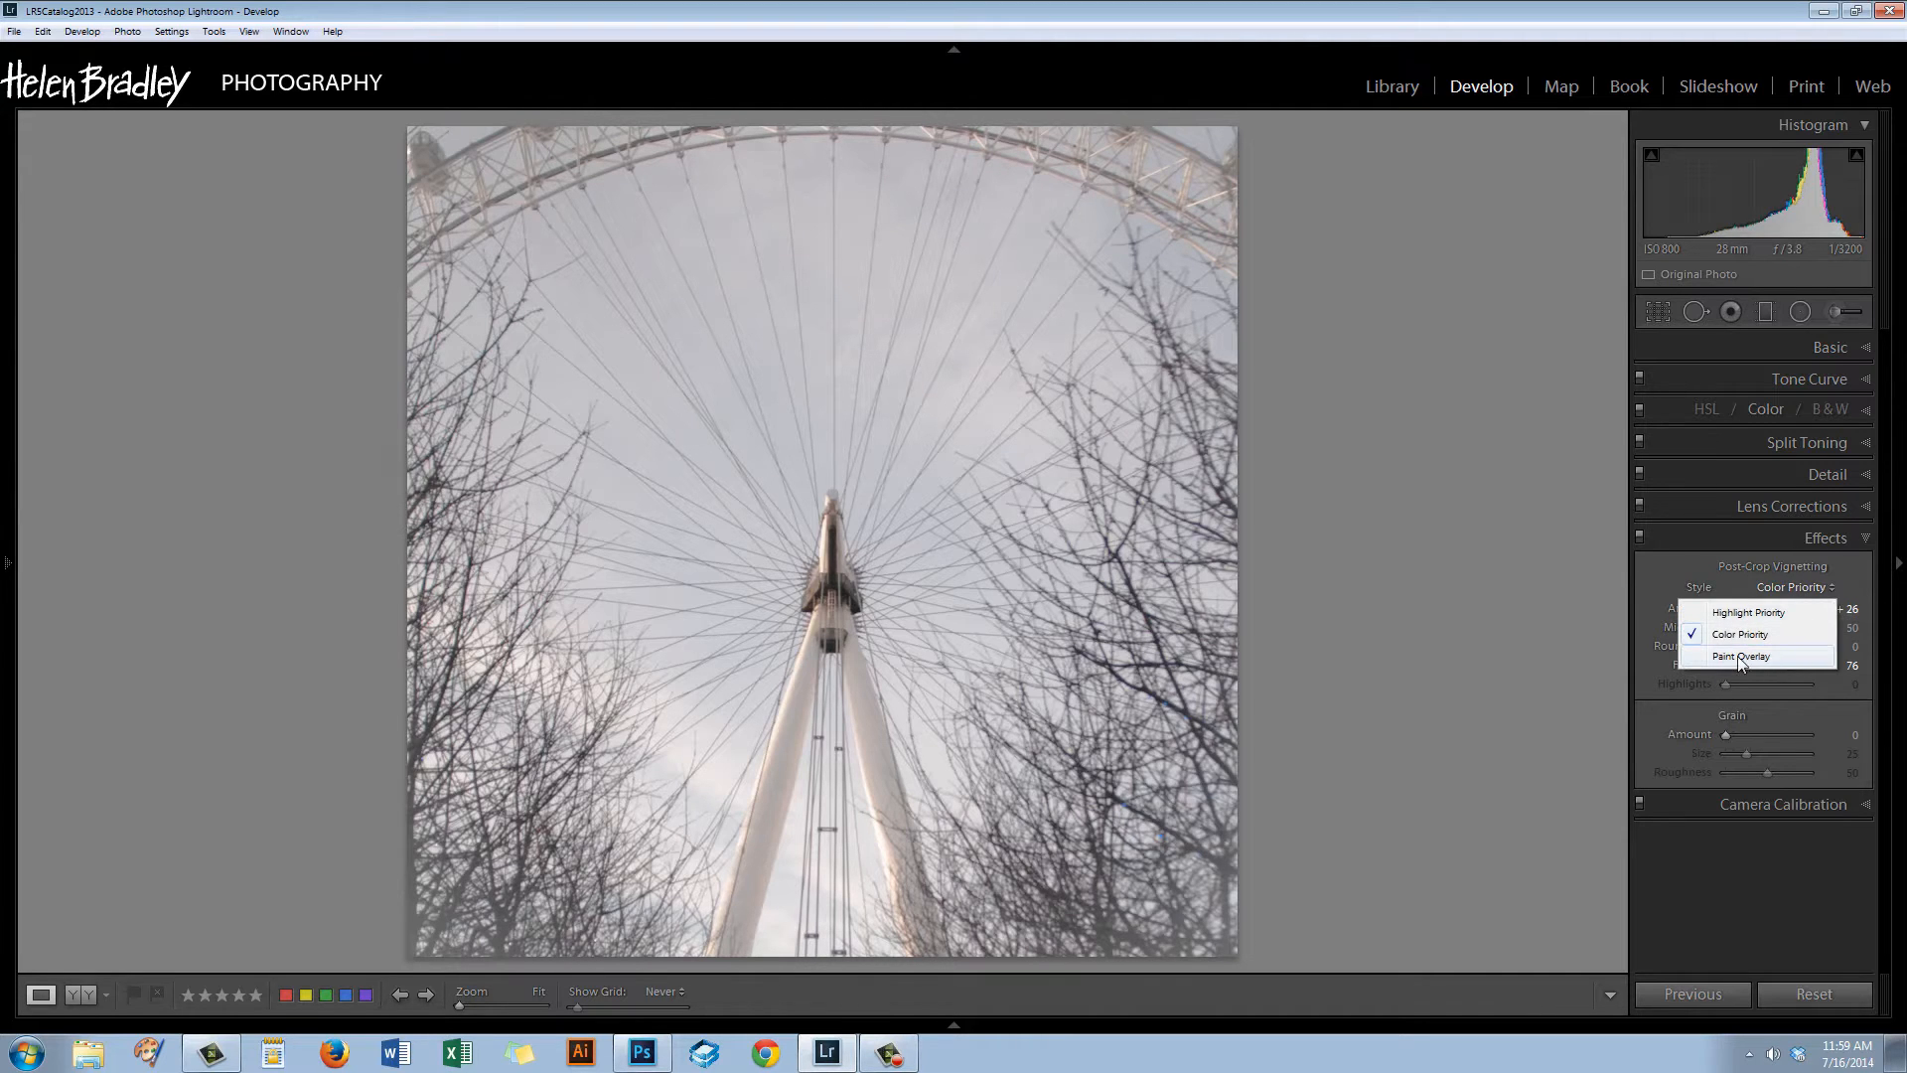
click(1742, 658)
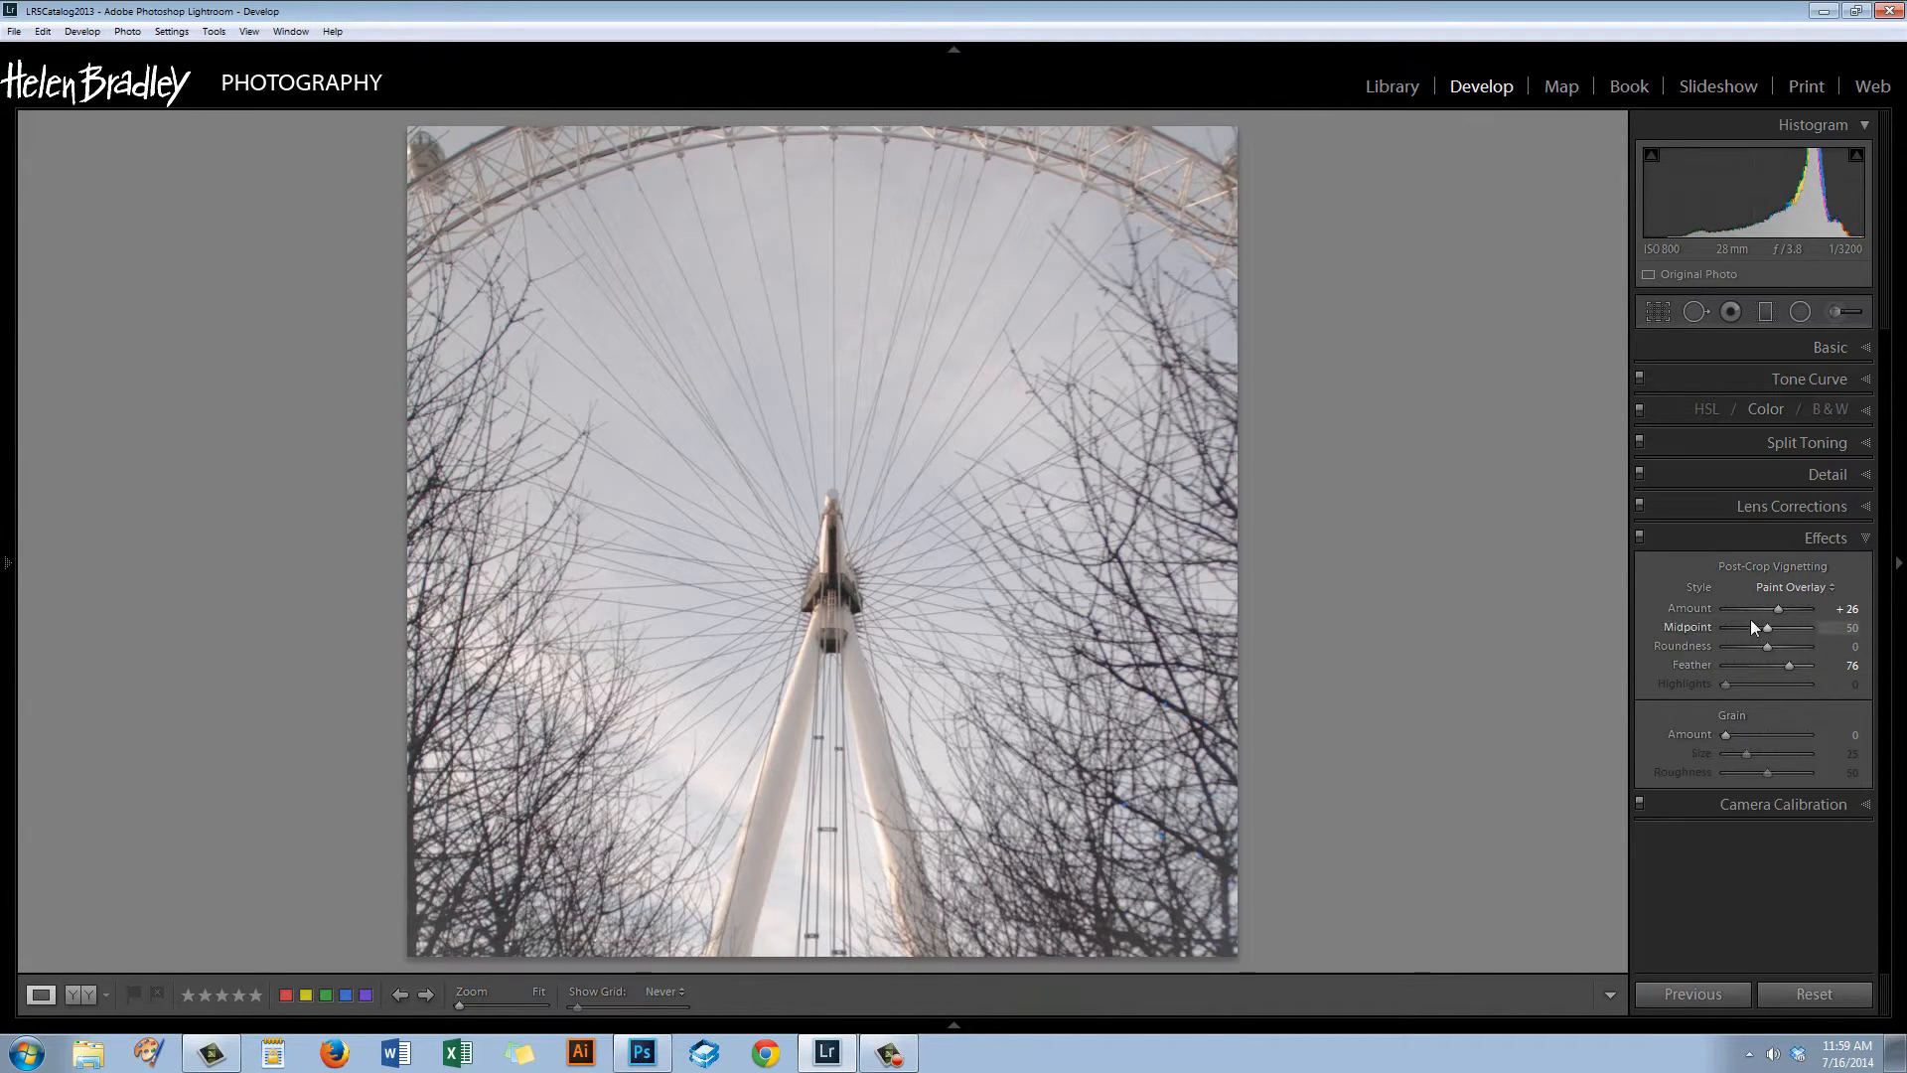
click(1790, 586)
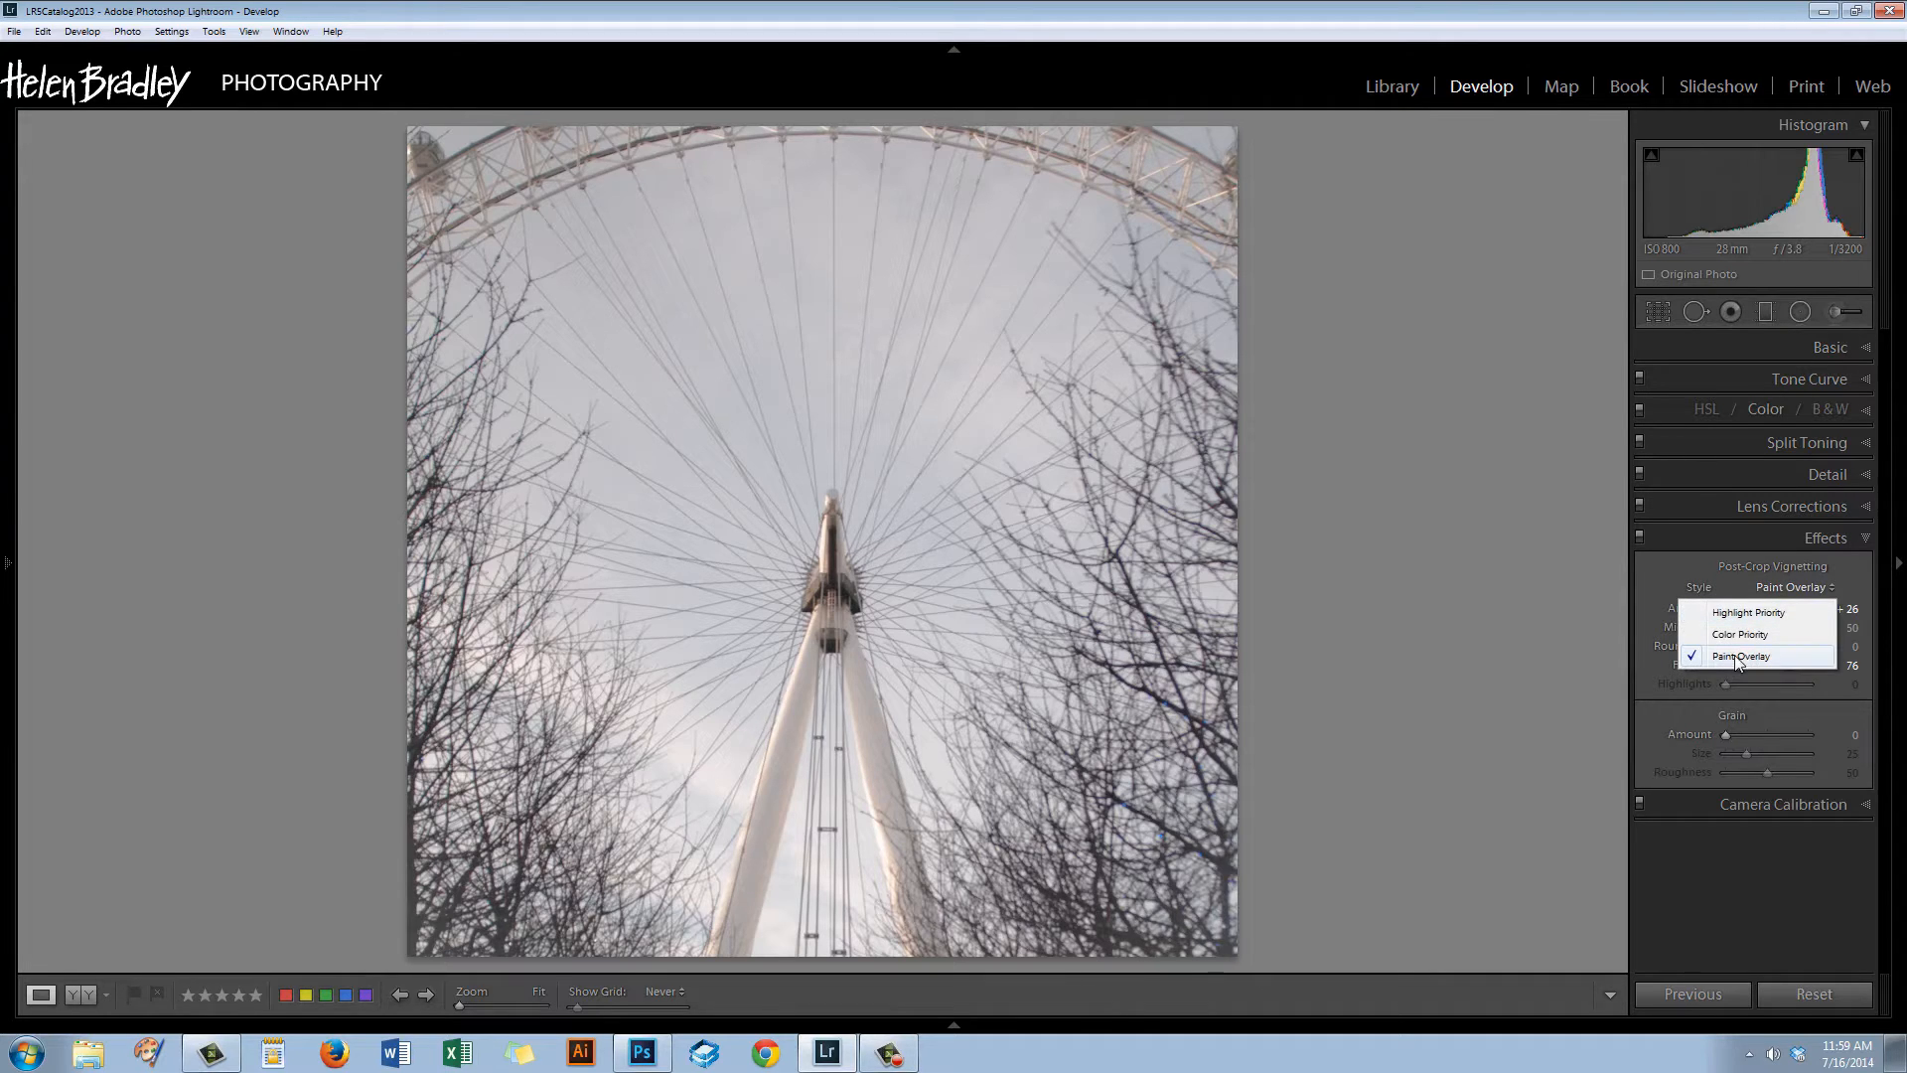
click(1742, 655)
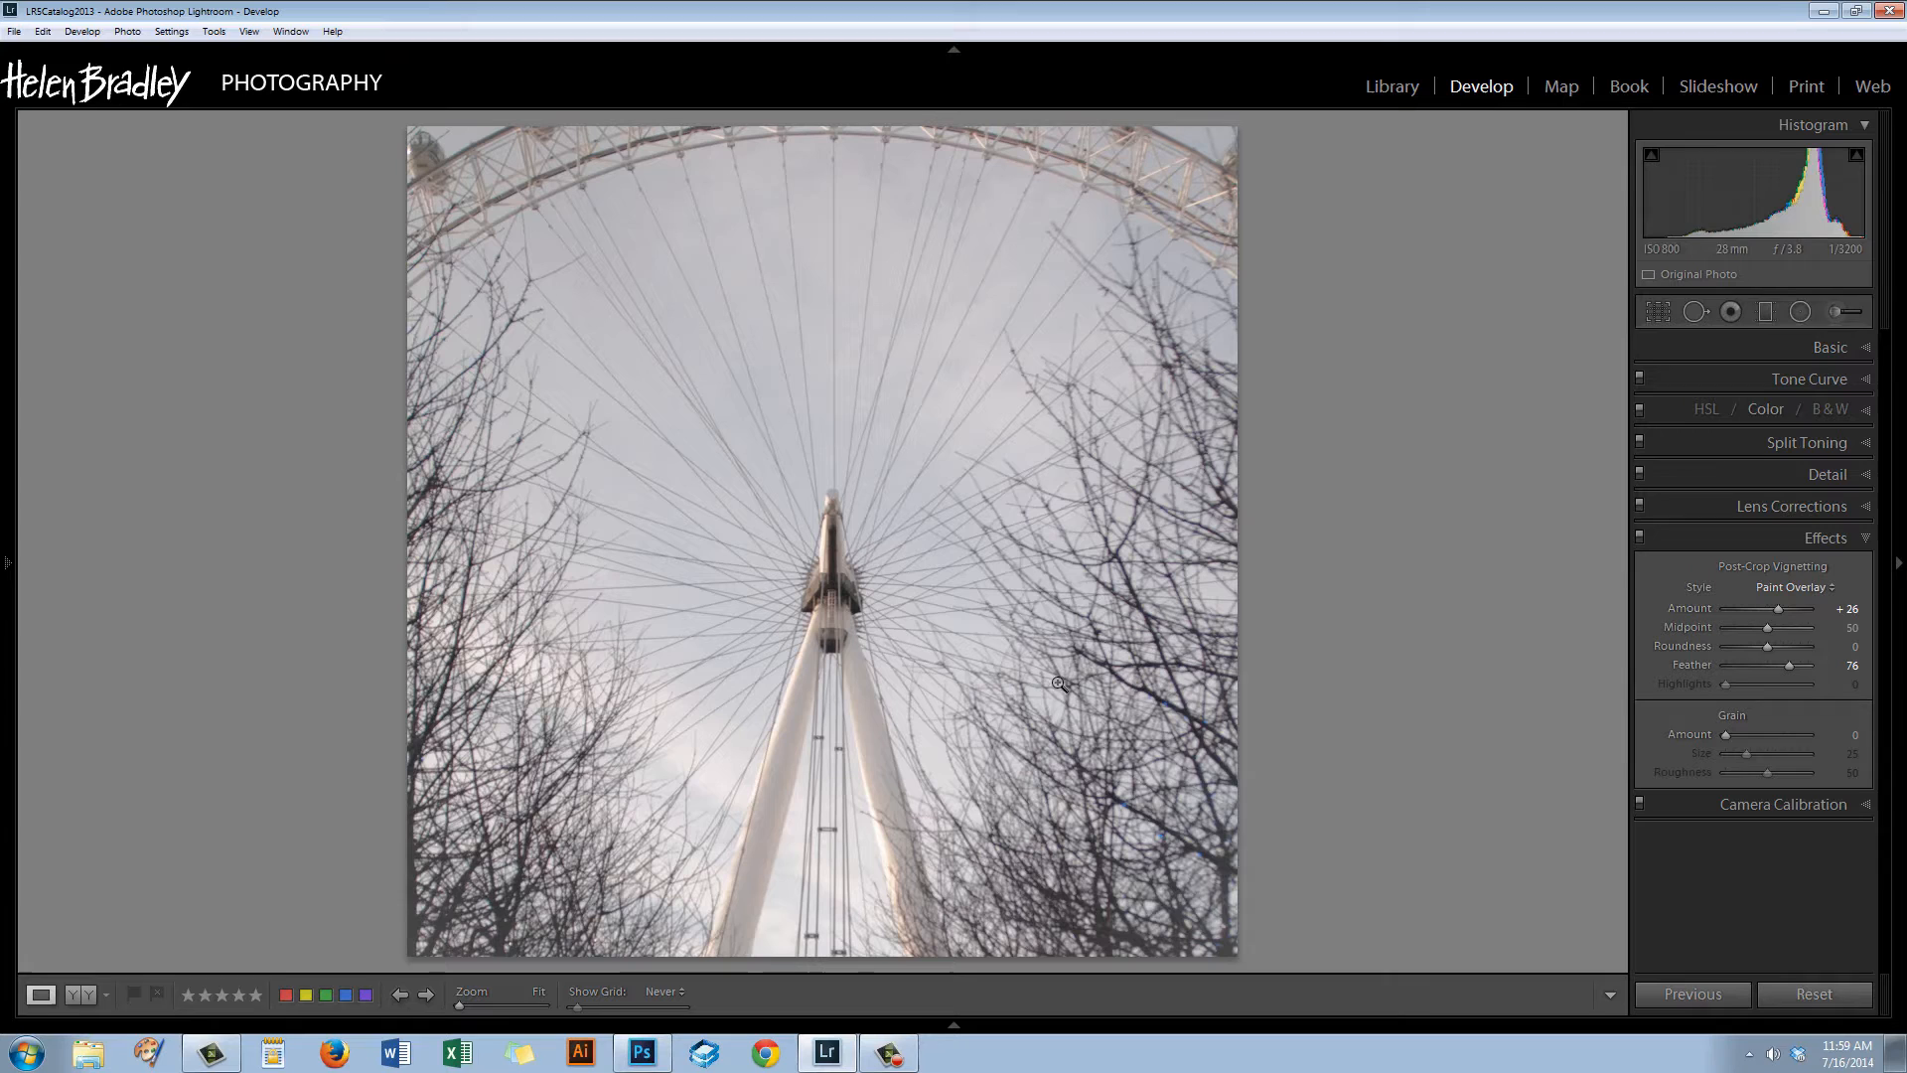
Recheck Highlight and Color Priority, settle on Paint Overlay and strengthen the amount to +38.
click(1794, 588)
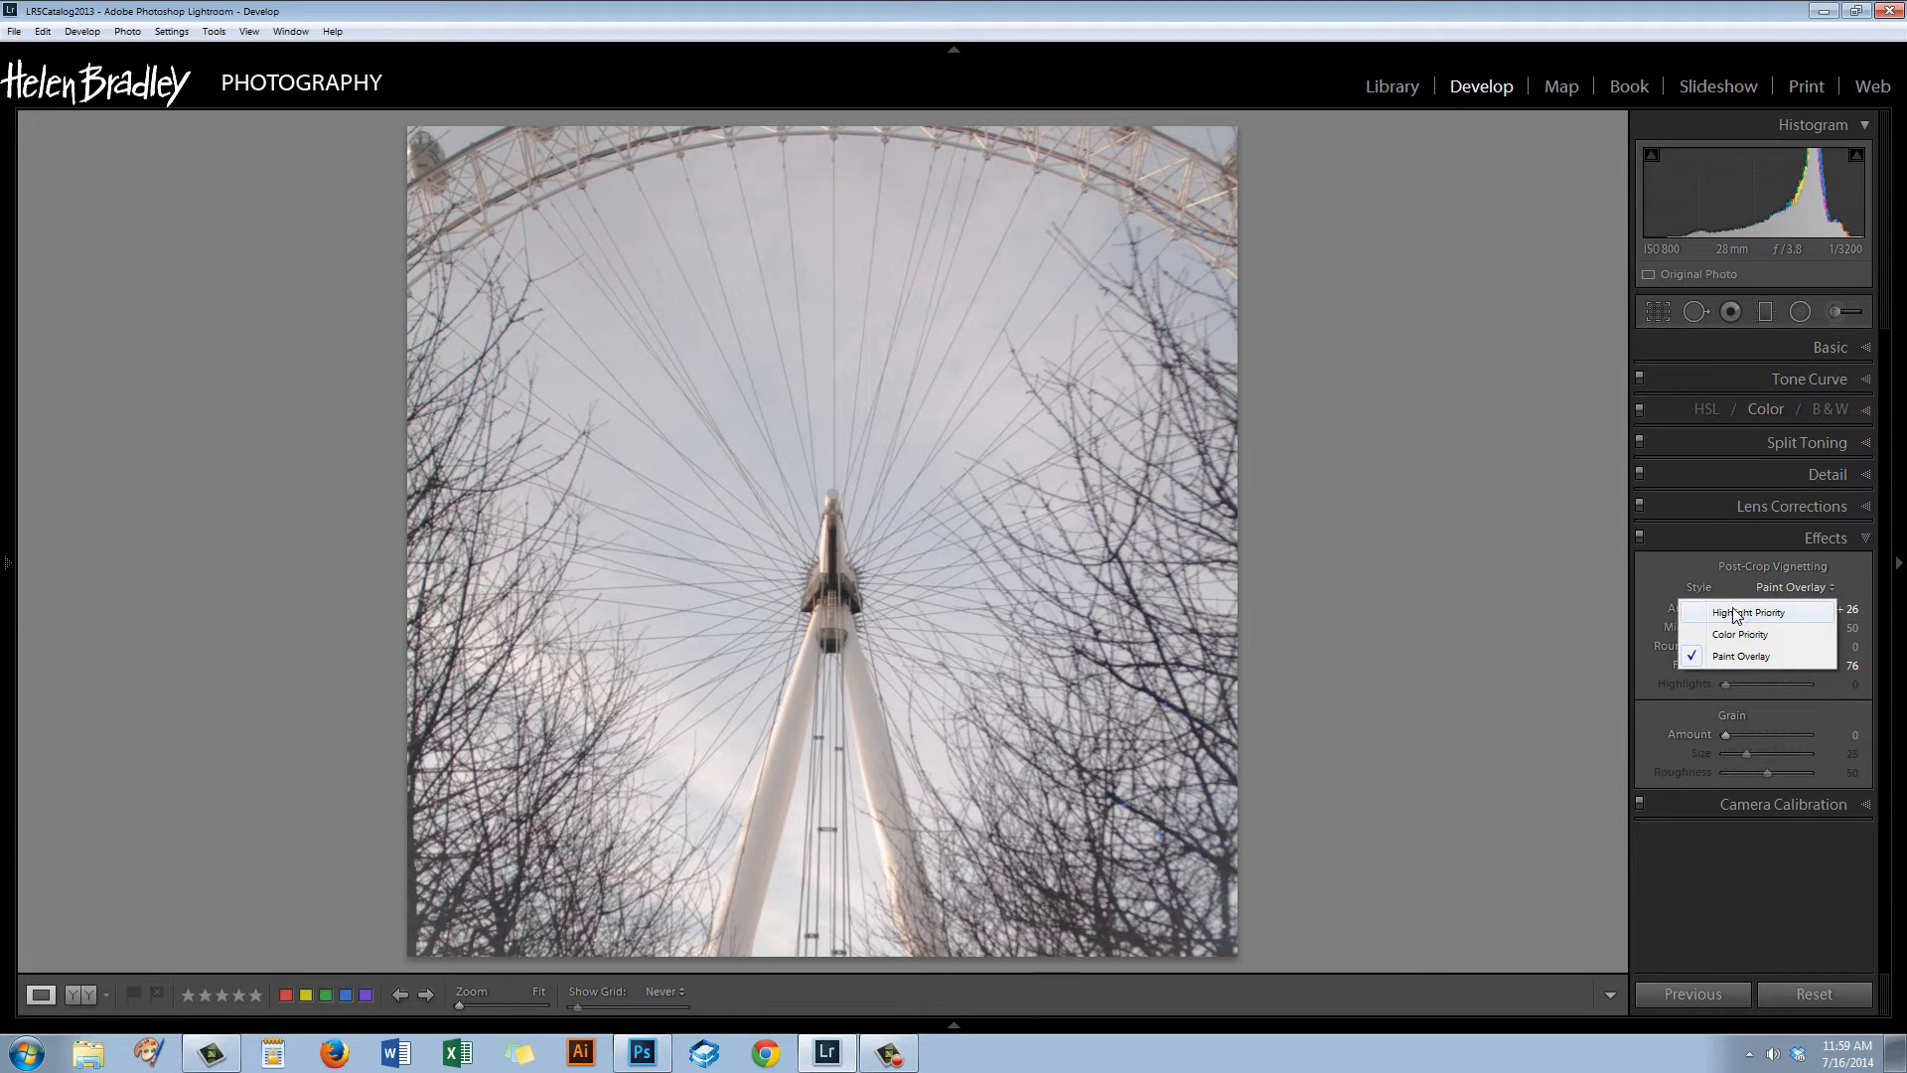
click(1749, 612)
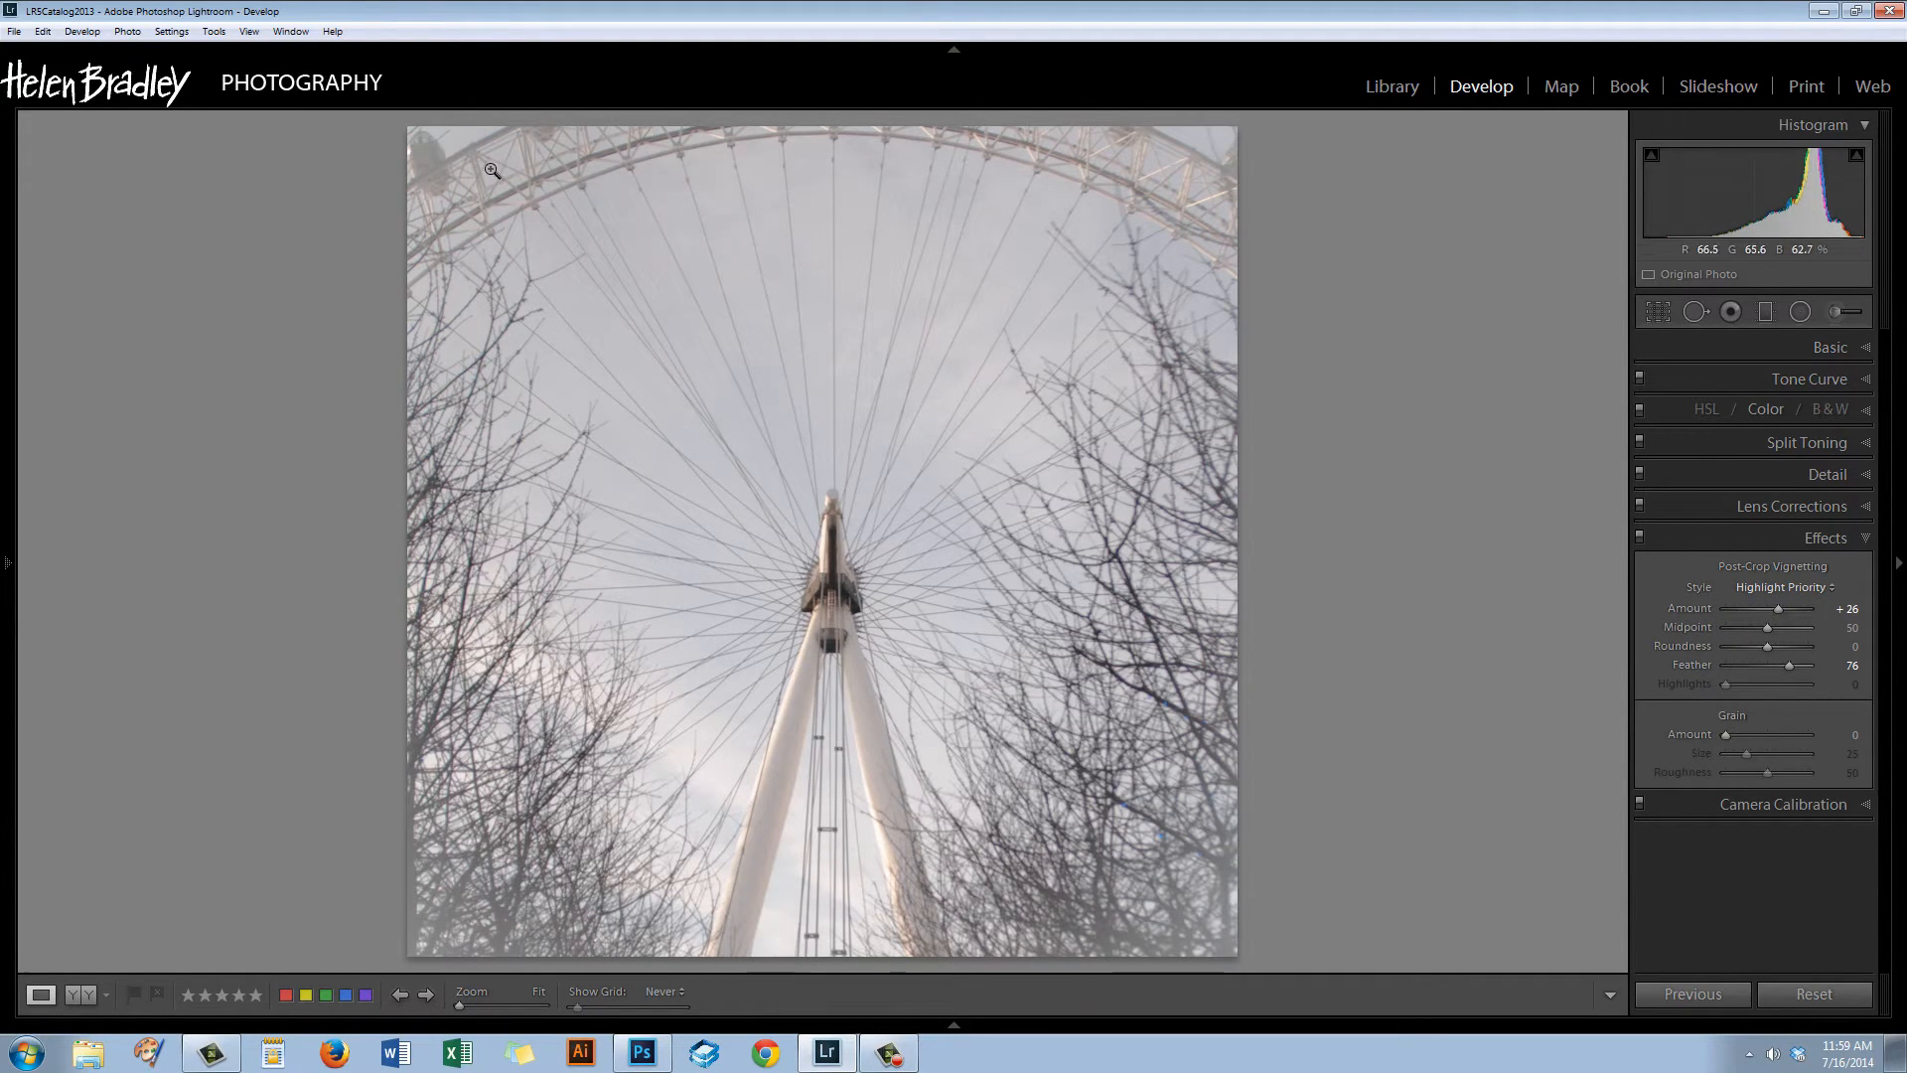
click(1784, 588)
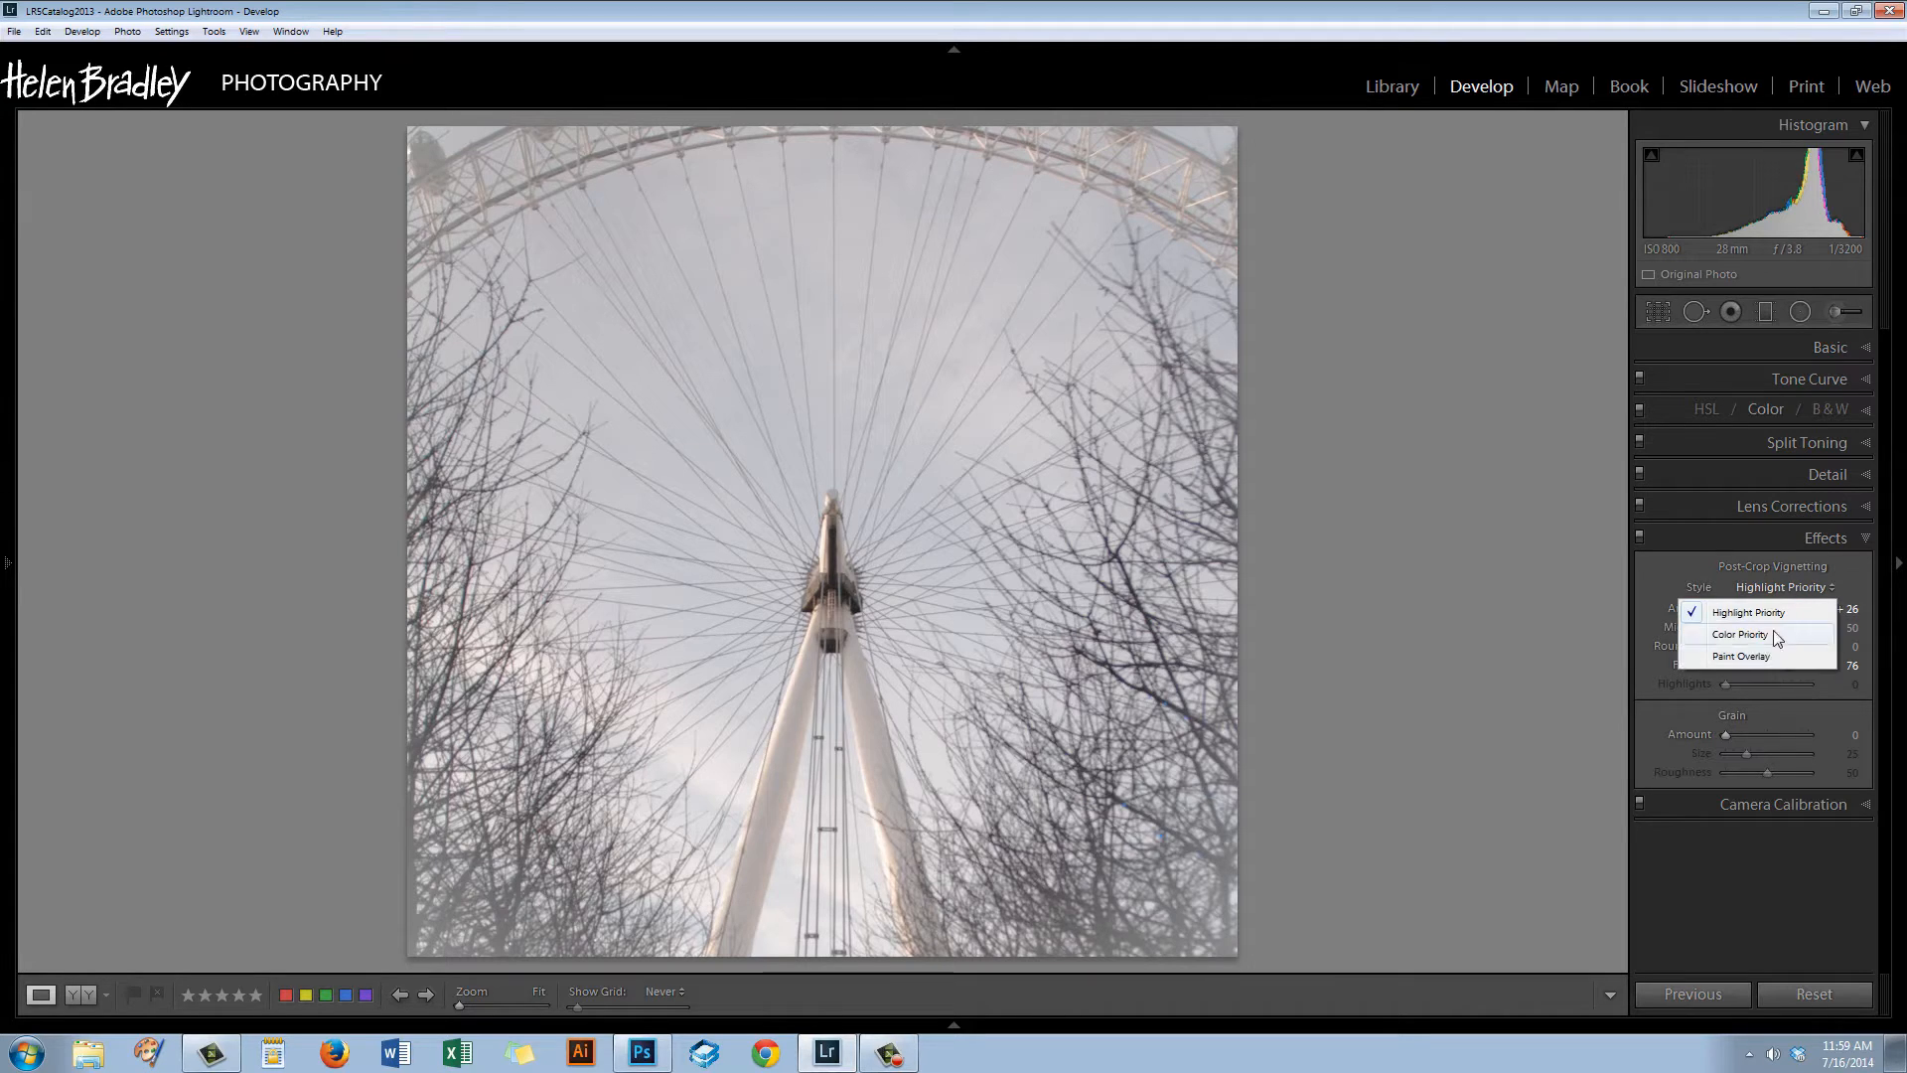
click(1738, 633)
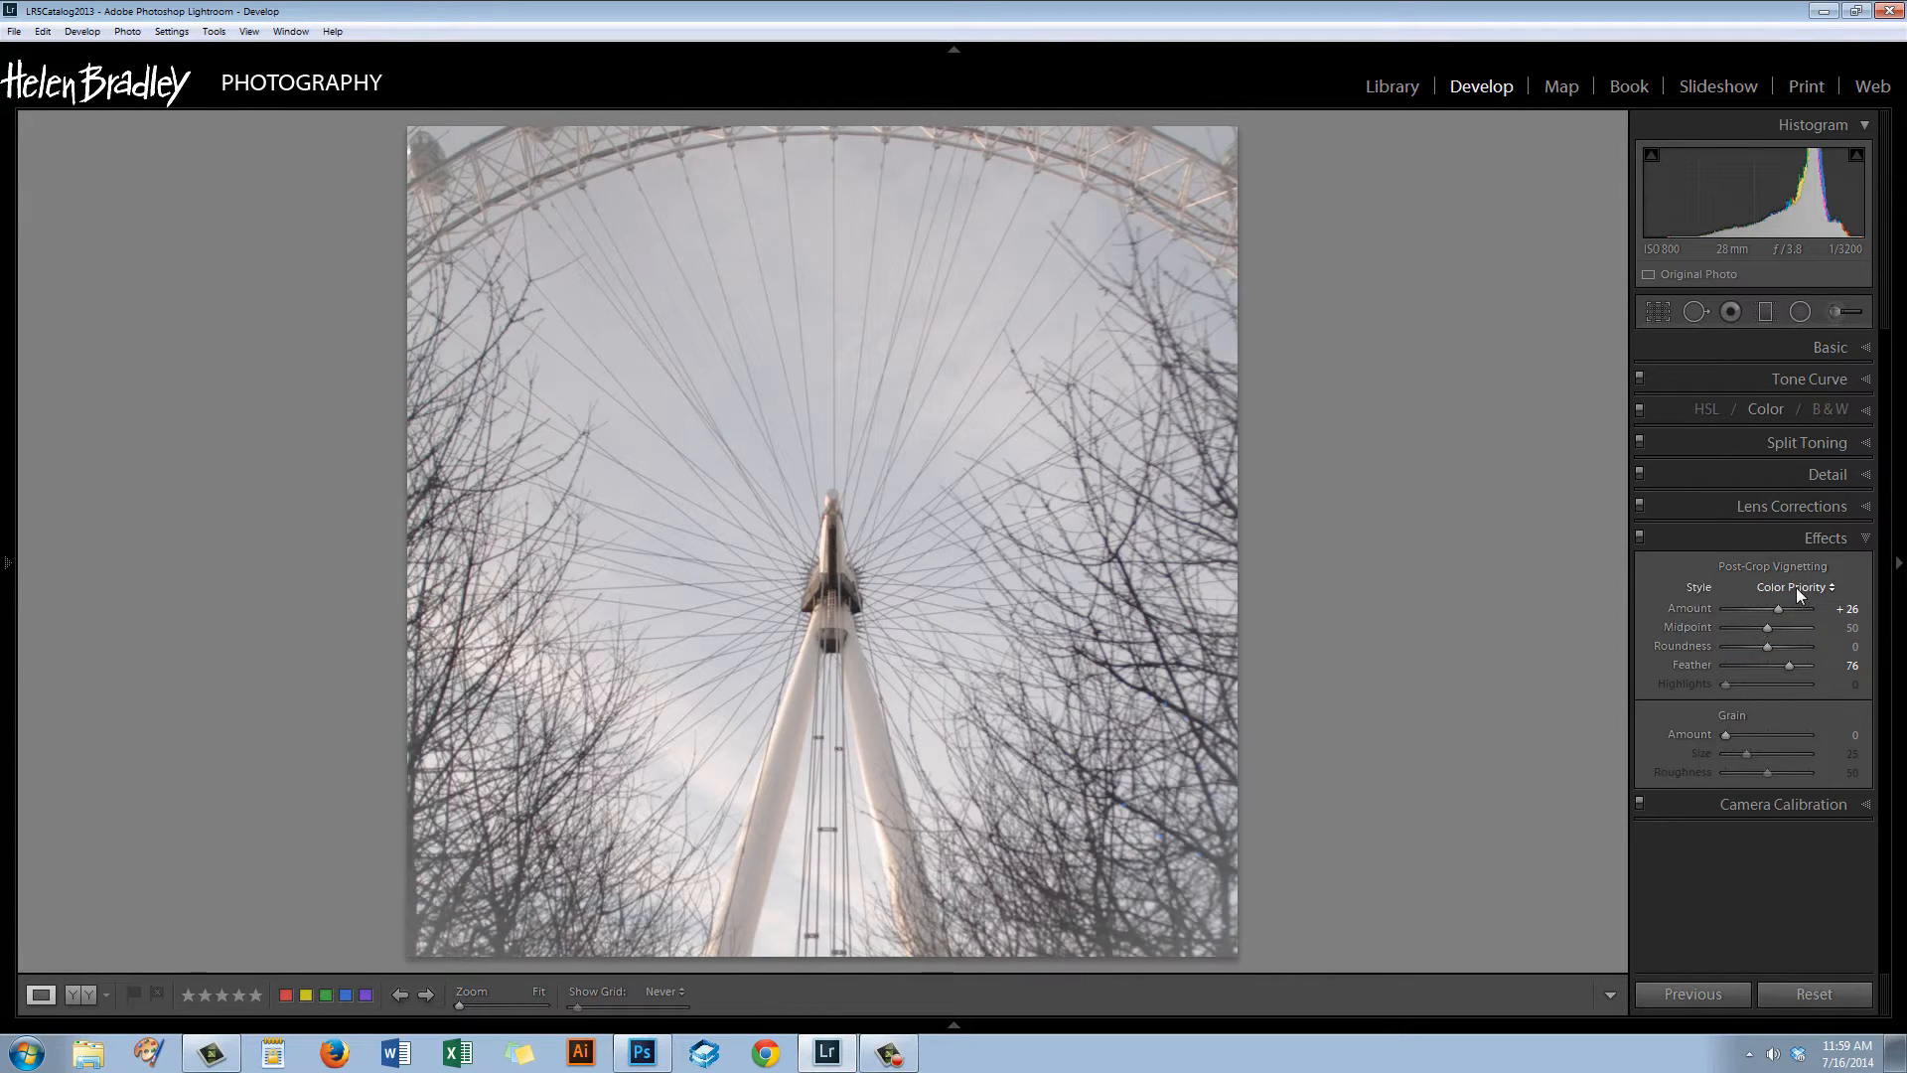
click(1796, 586)
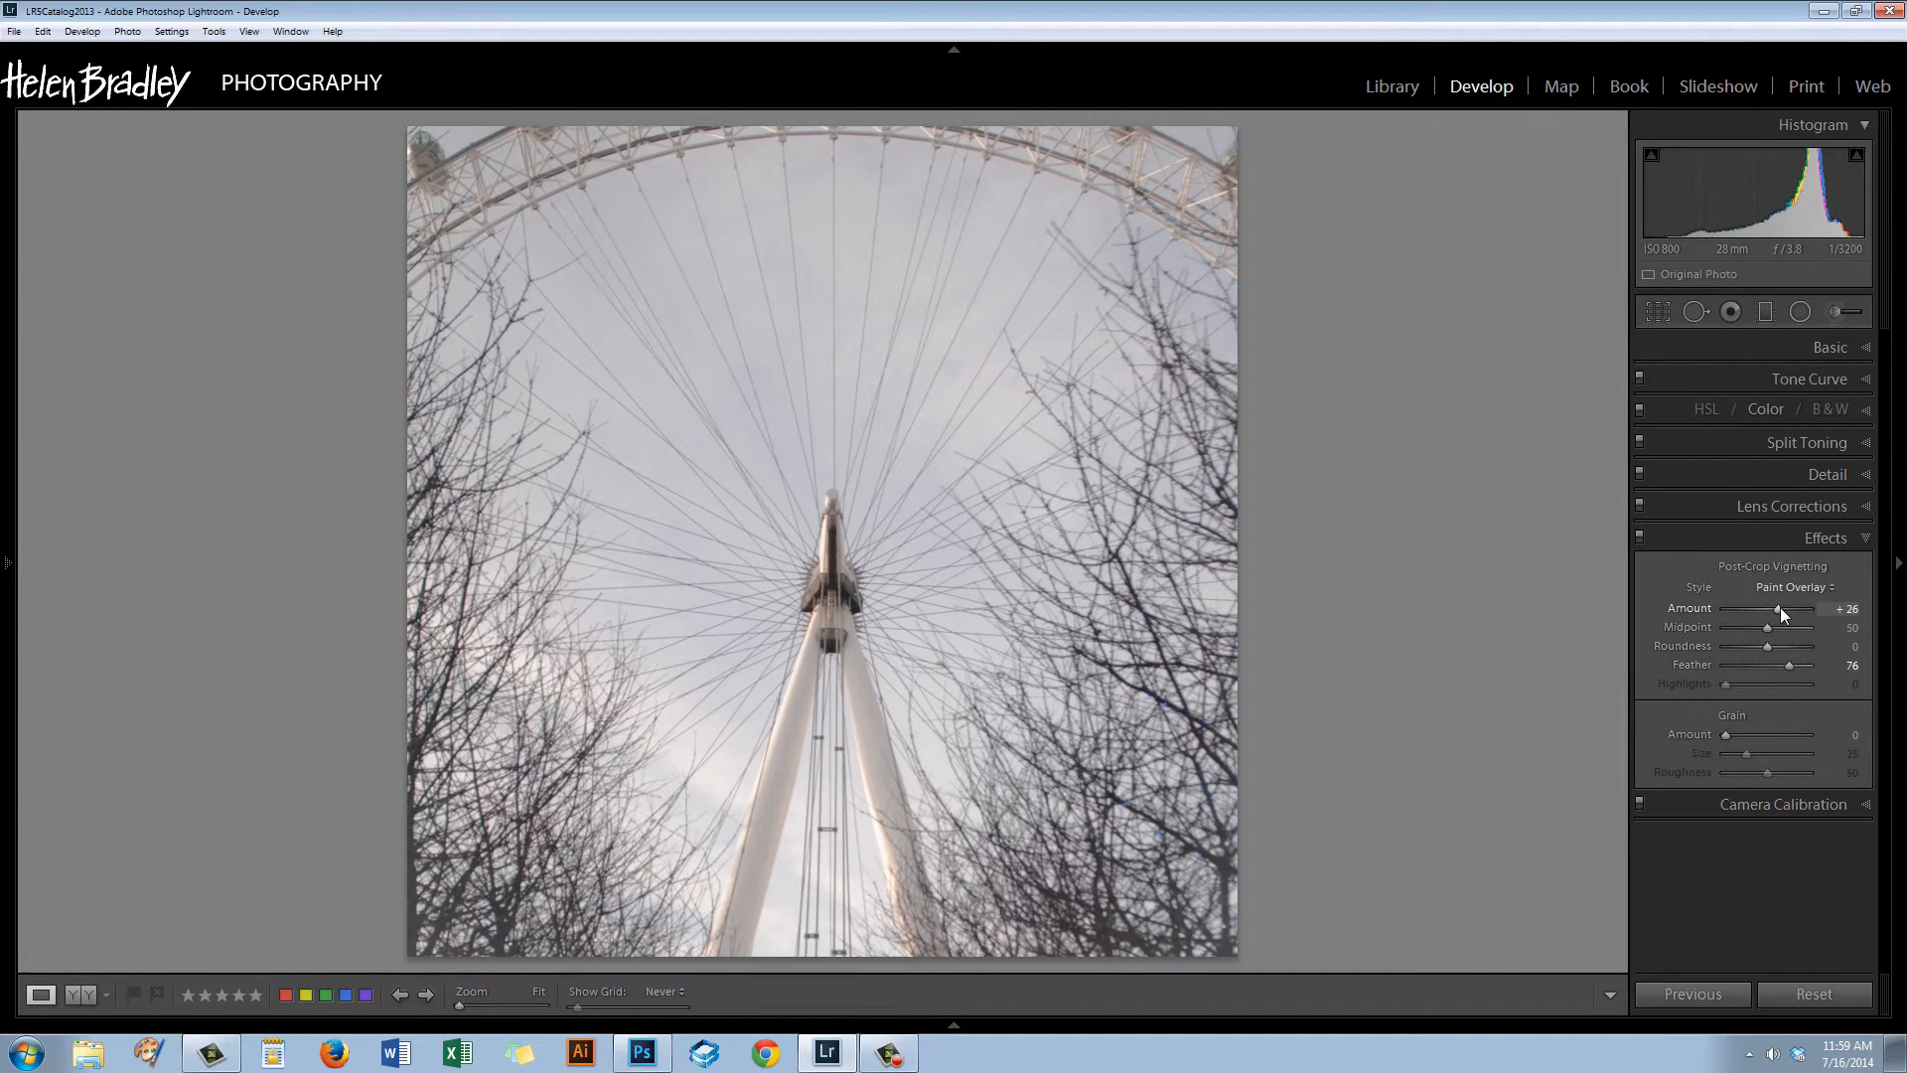
drag(1775, 608, 1784, 607)
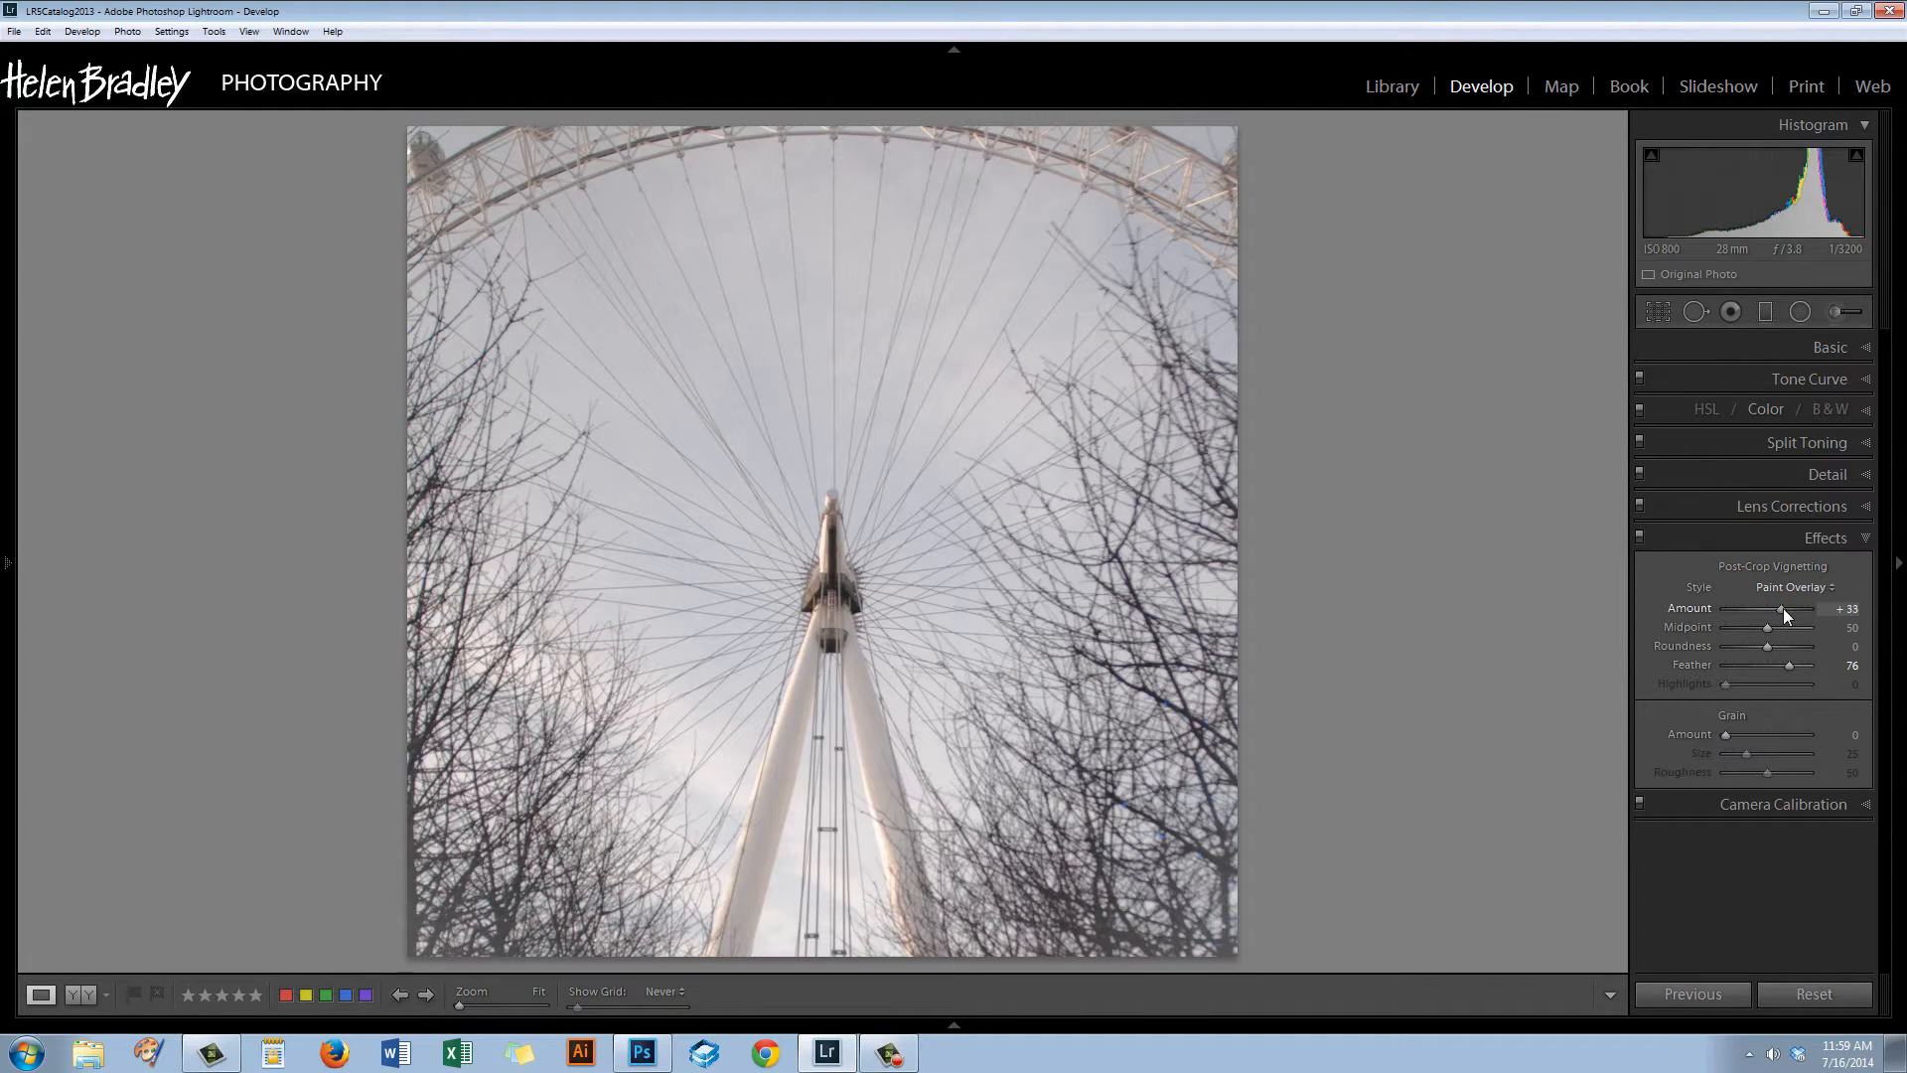
drag(1784, 608, 1790, 608)
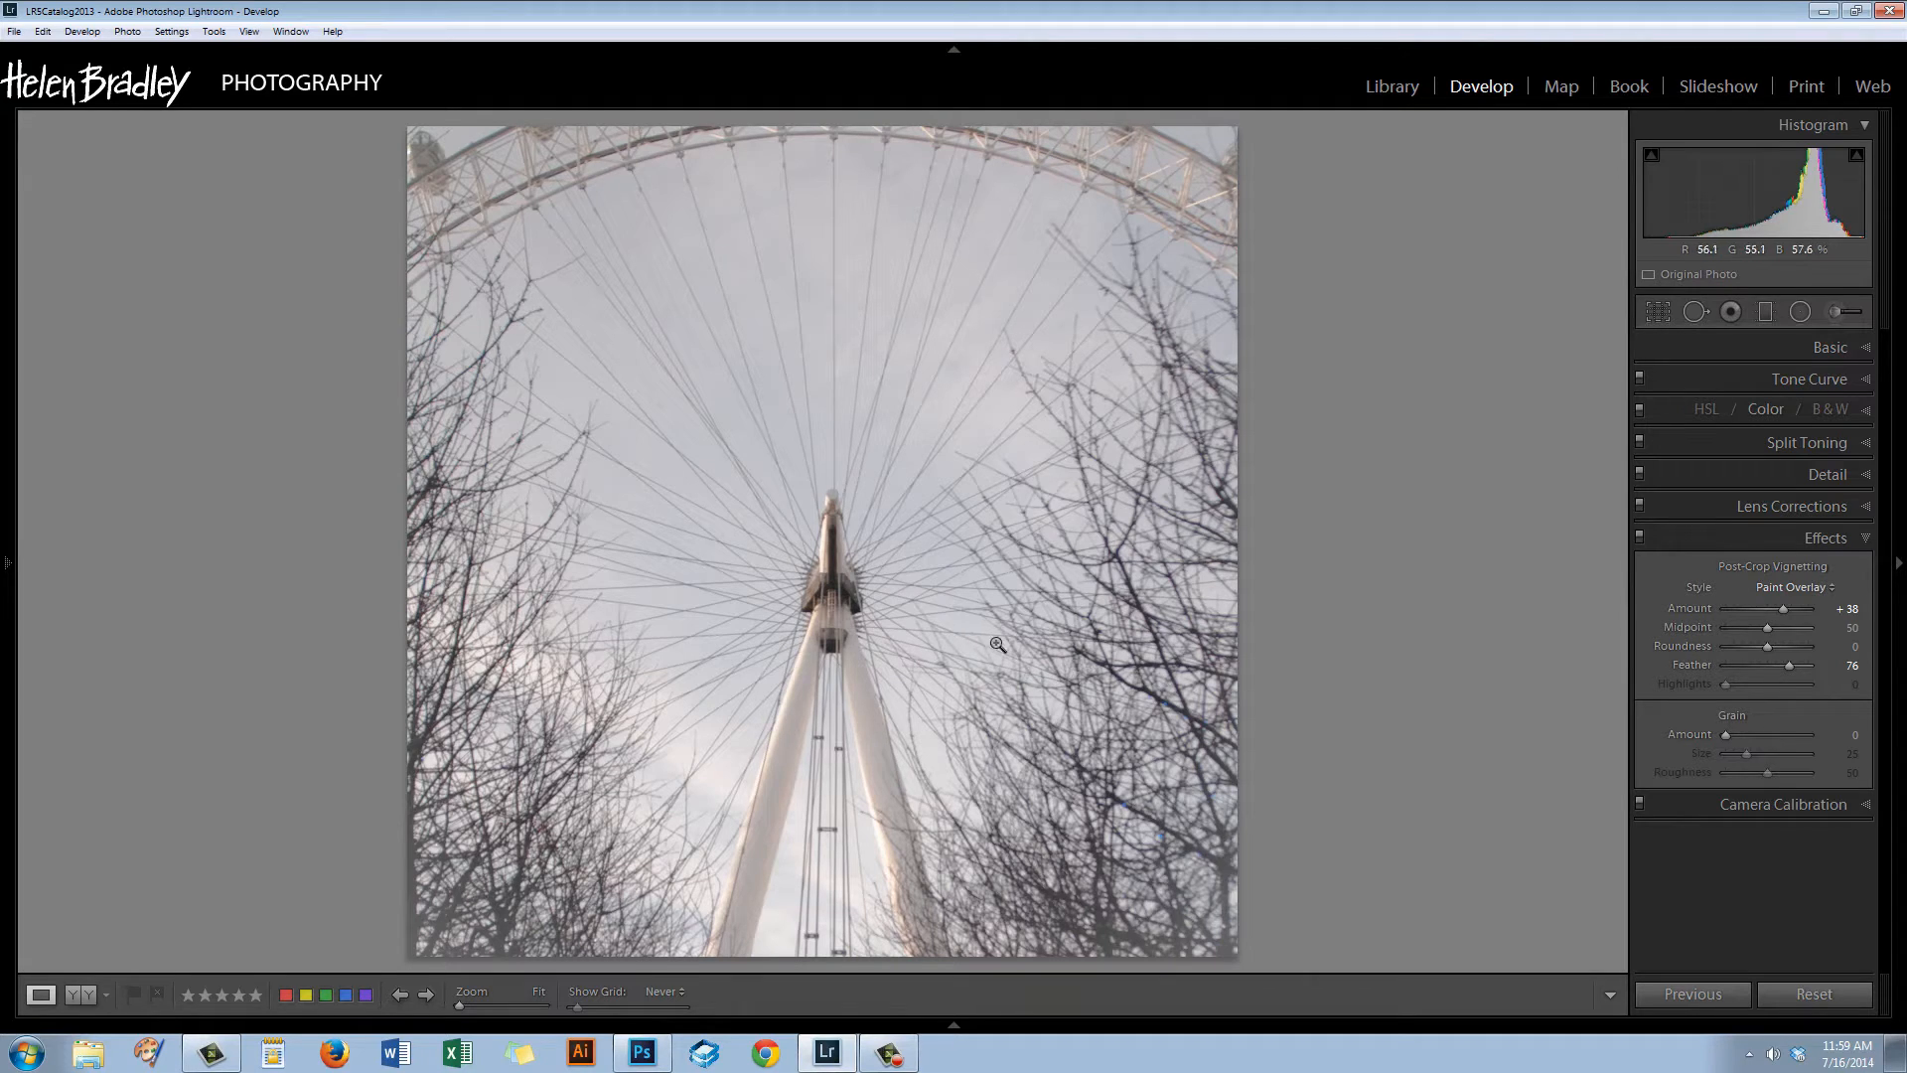
click(1828, 346)
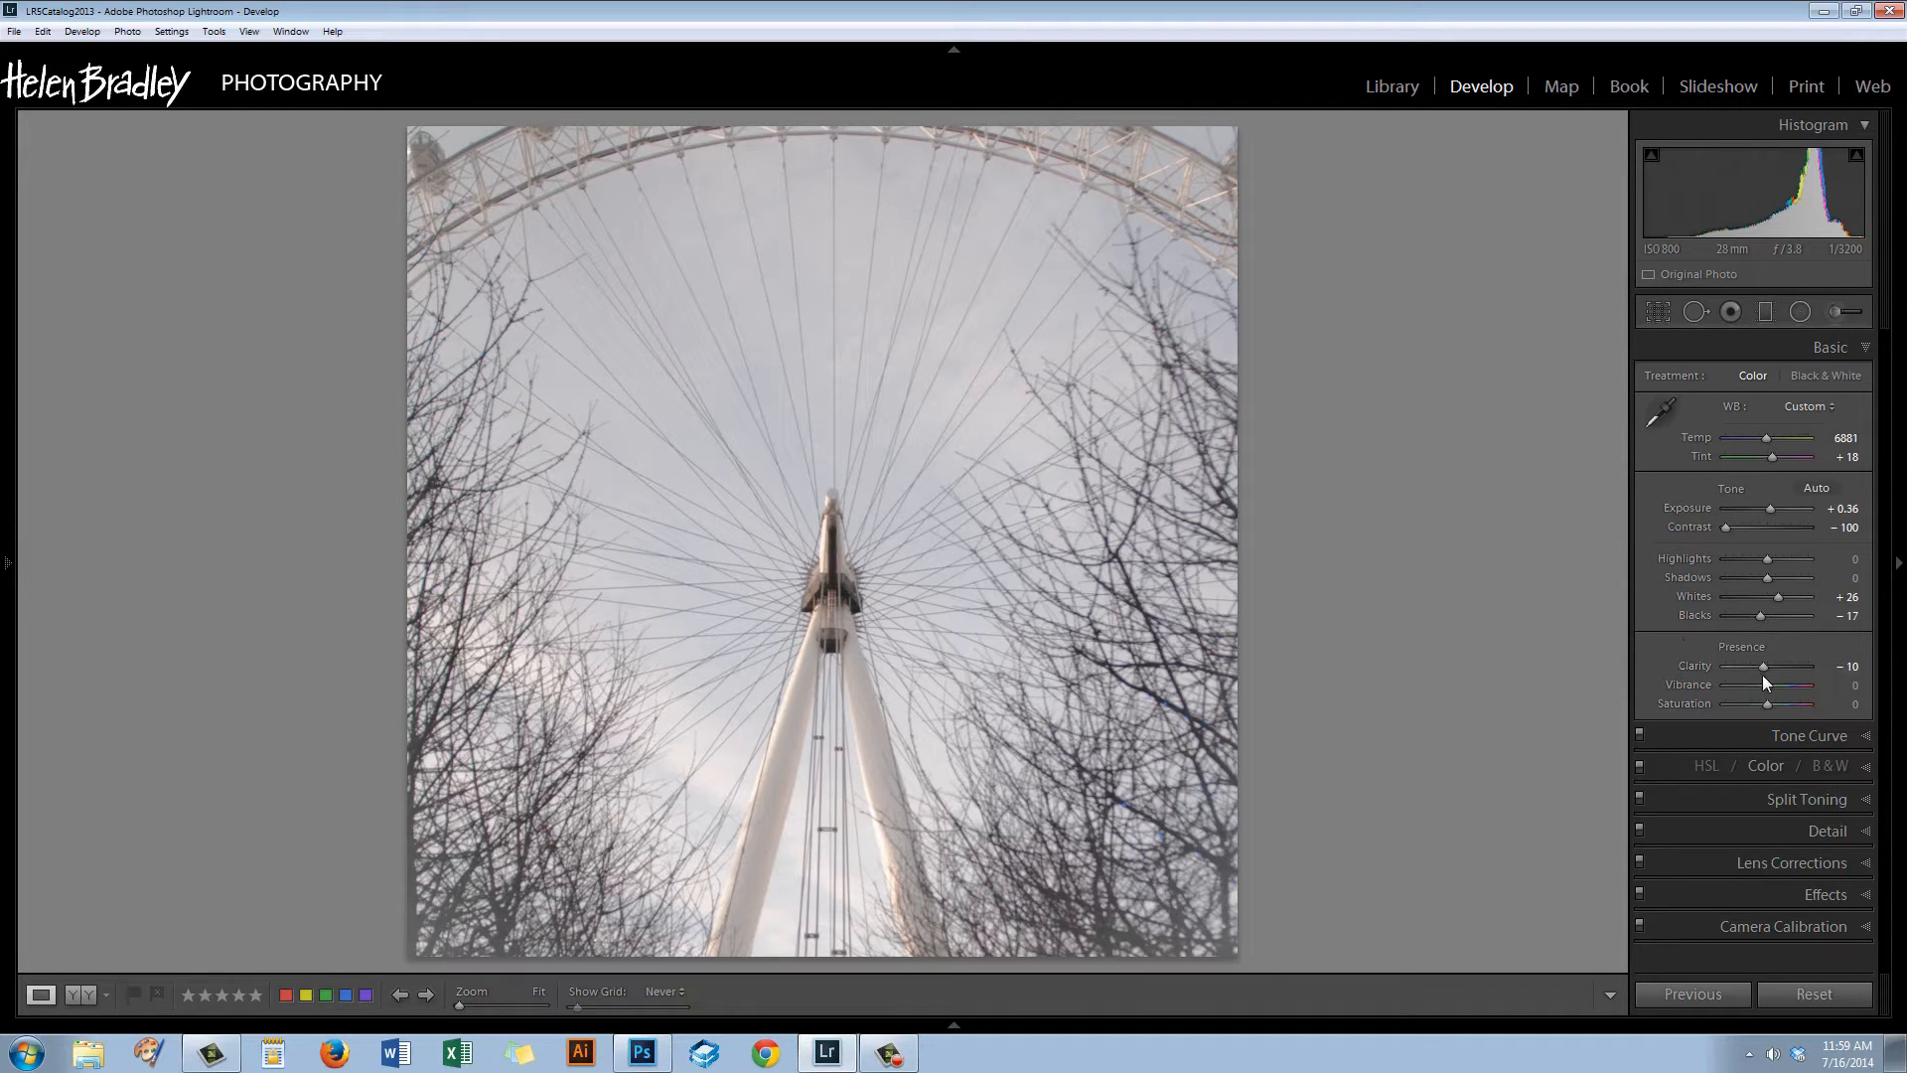
mouse_move(1776, 596)
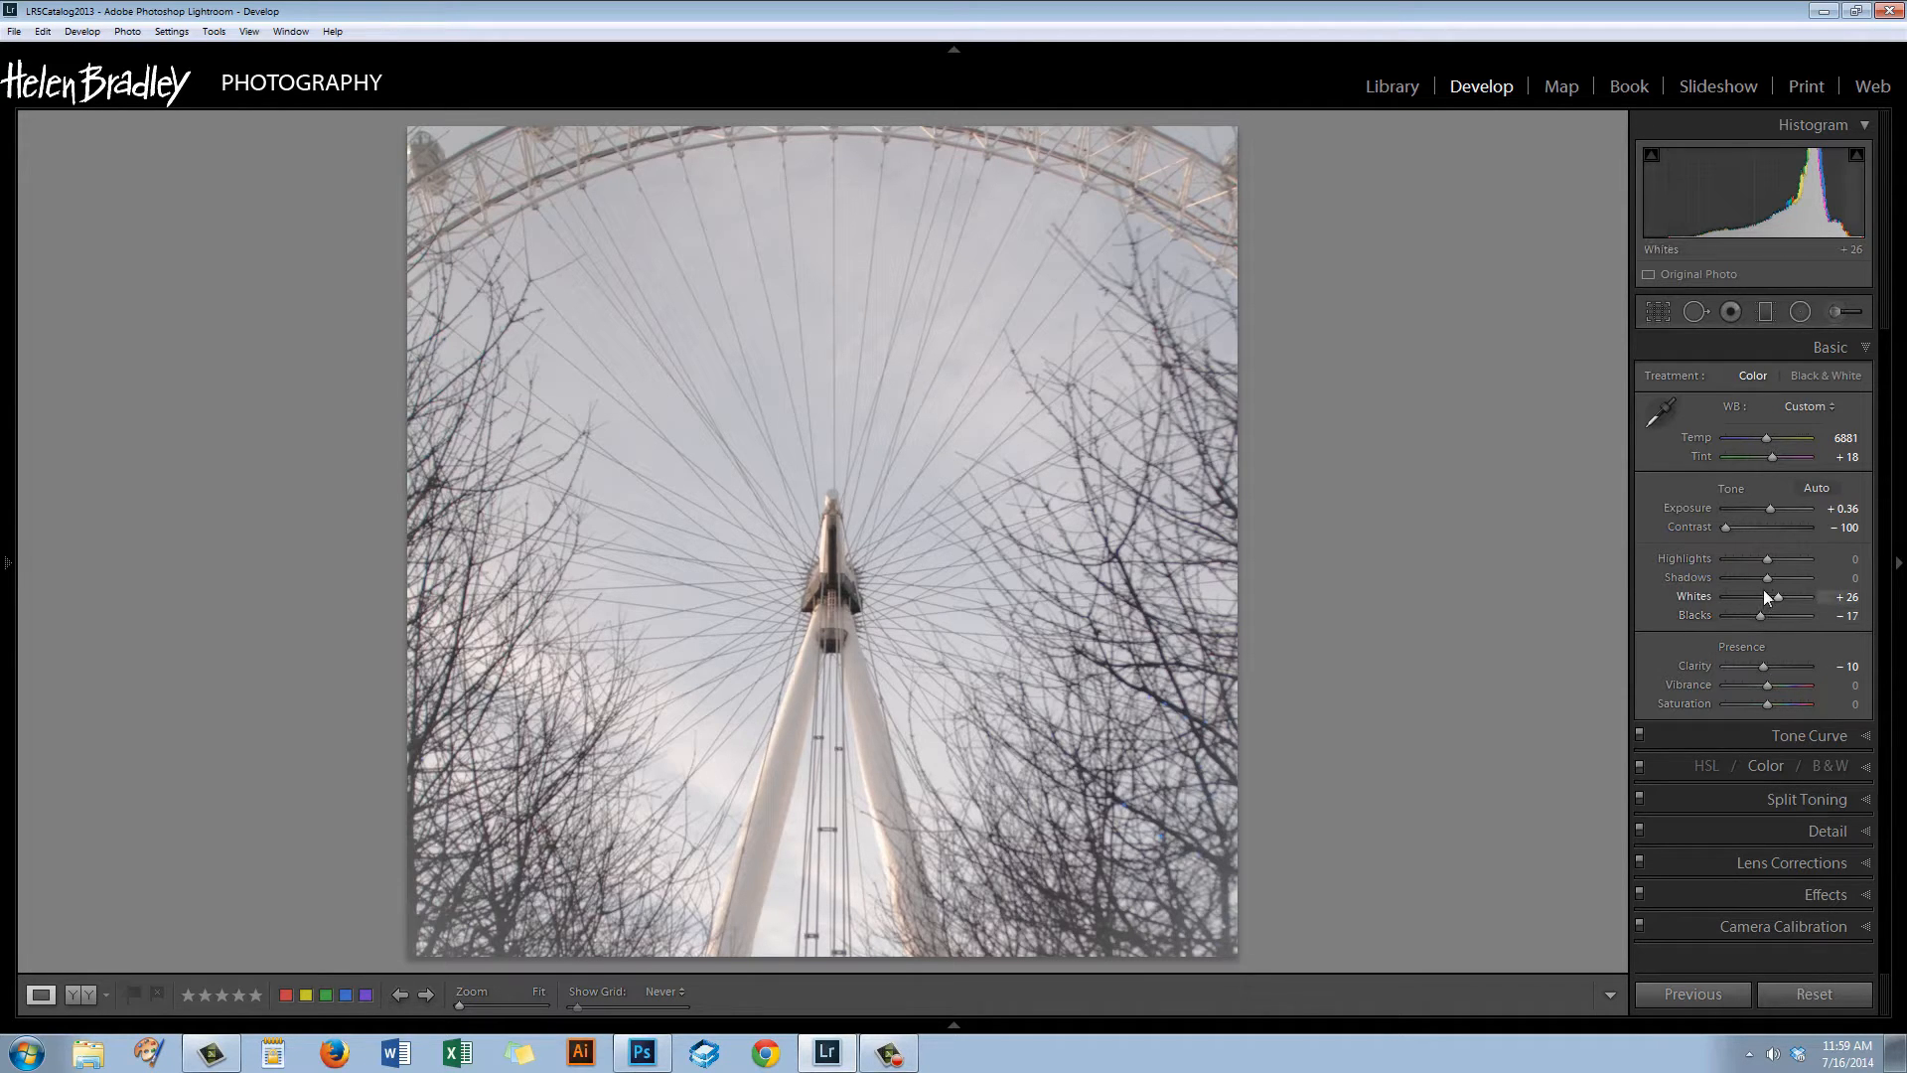
Lift the Shadows to +21.
drag(1768, 578, 1778, 578)
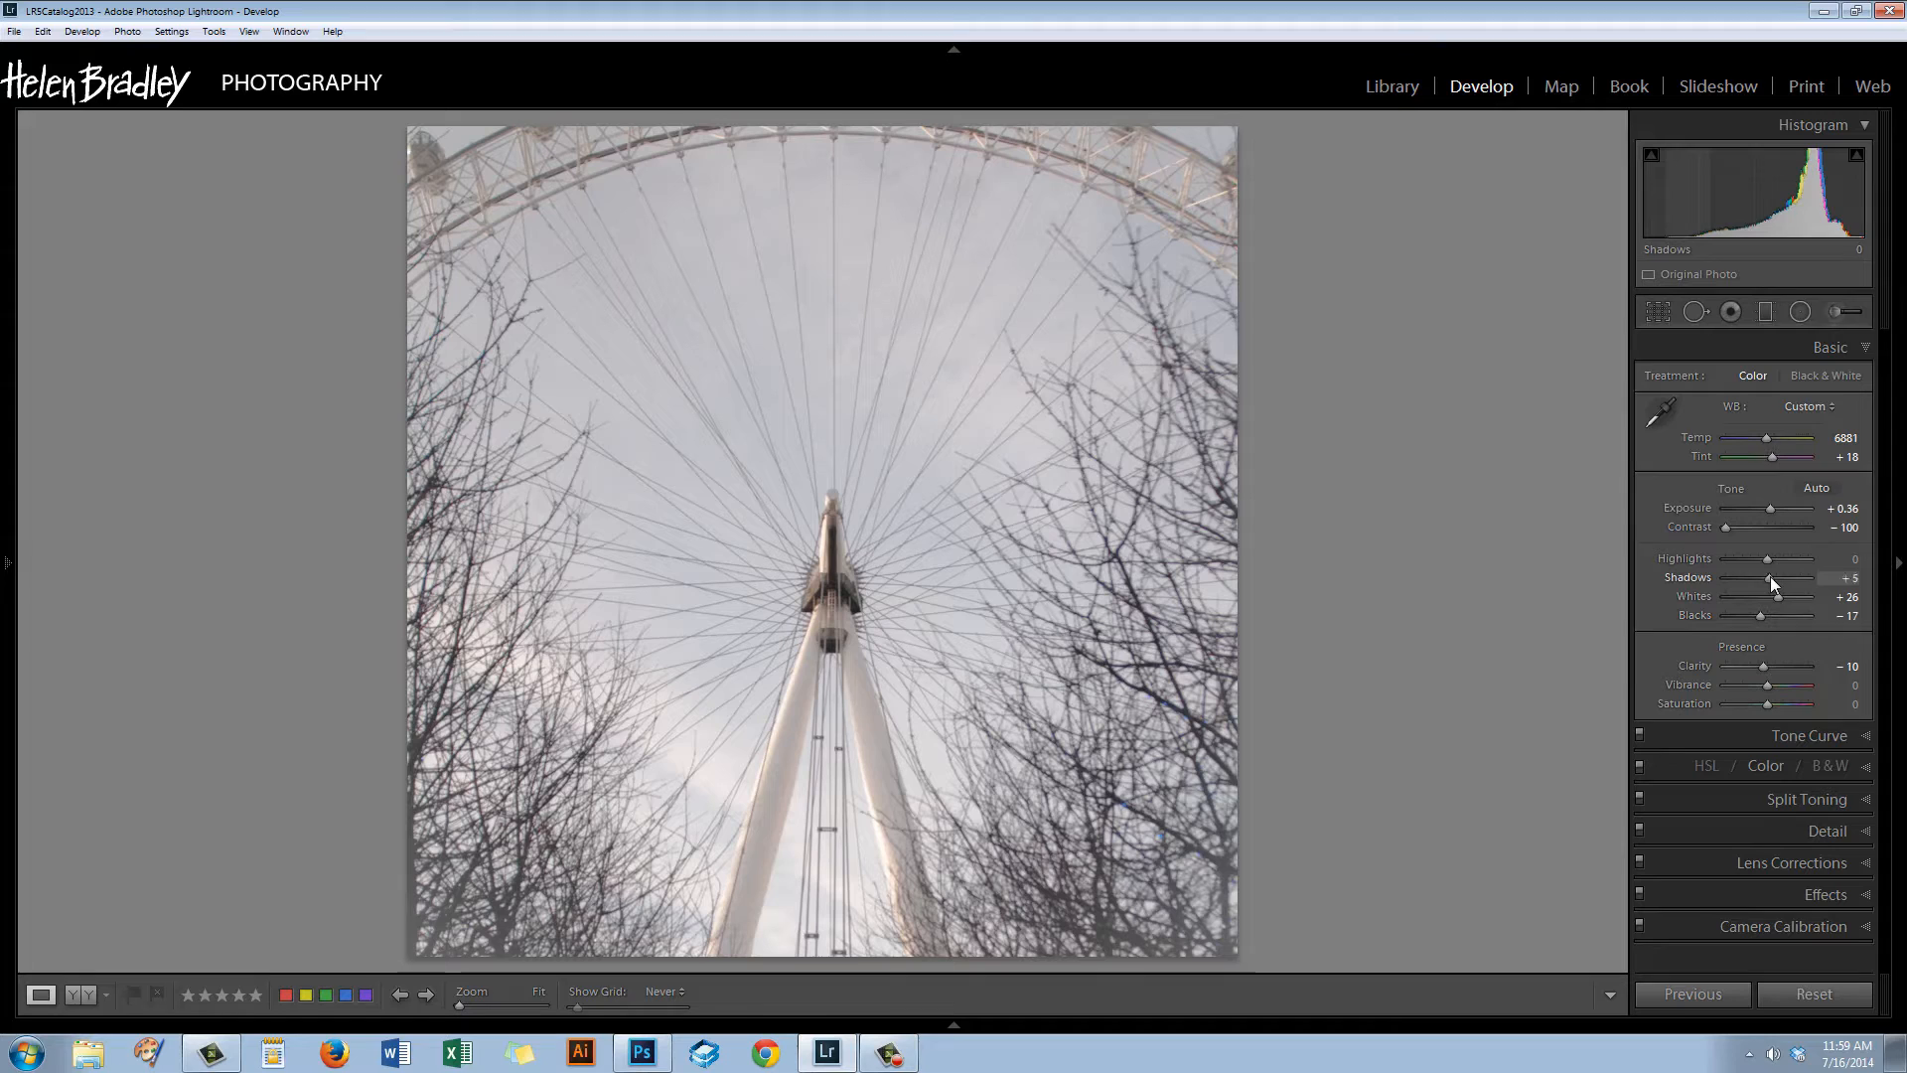
drag(1770, 578, 1780, 578)
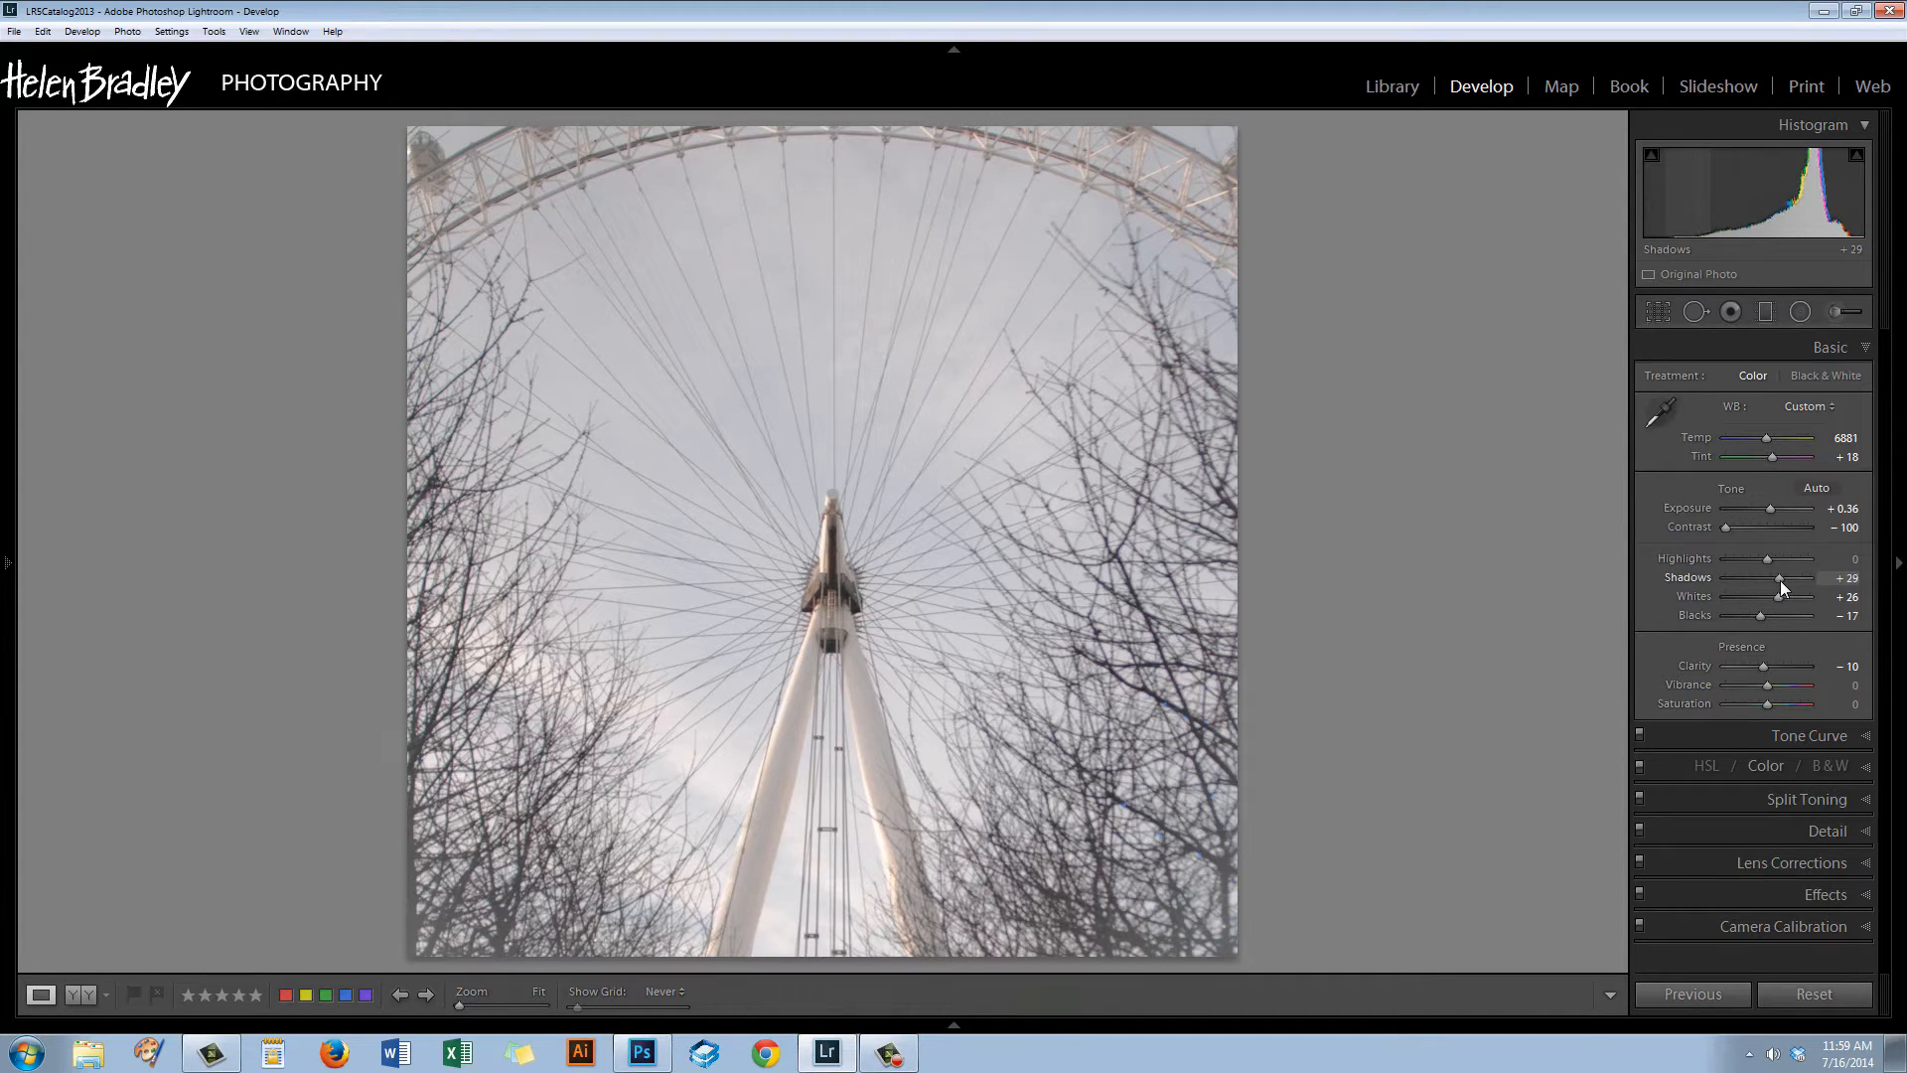
drag(1784, 578, 1774, 578)
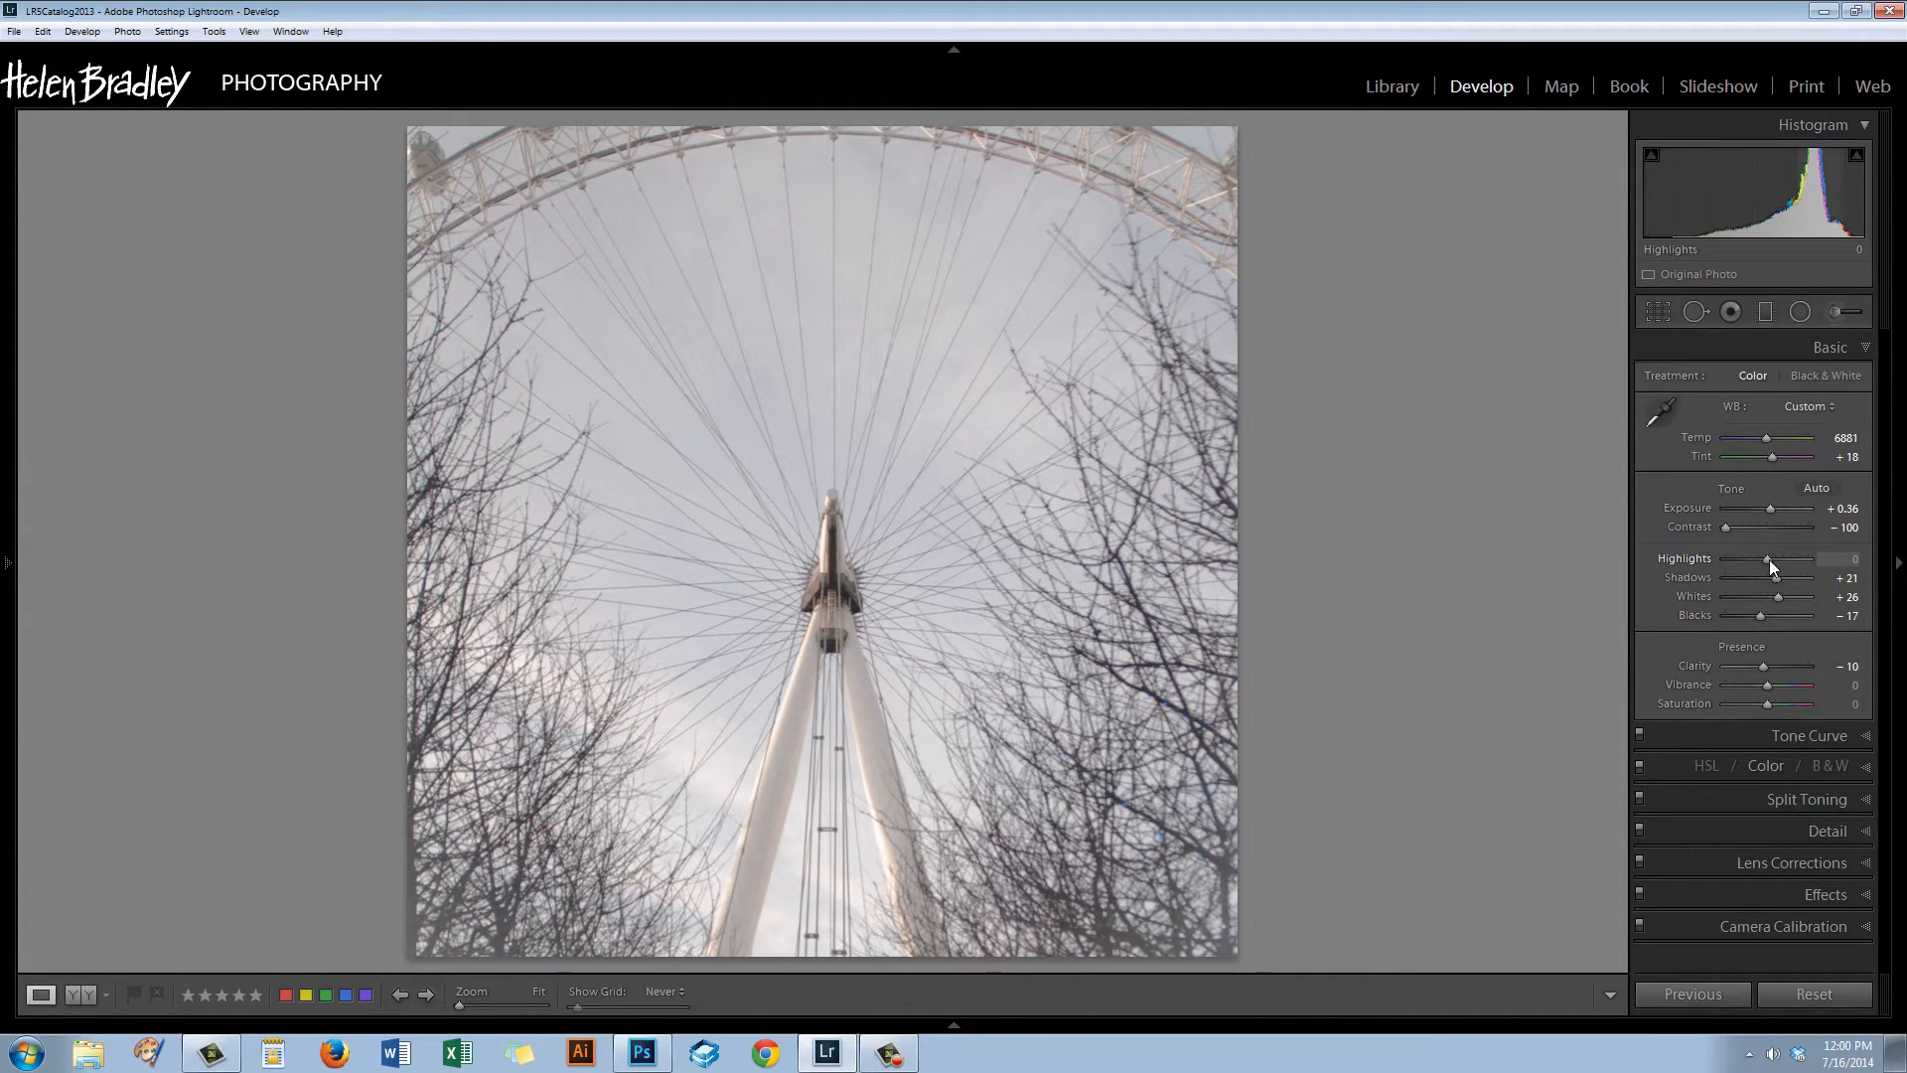
Pull the Highlights down to -21.
drag(1808, 566, 1742, 567)
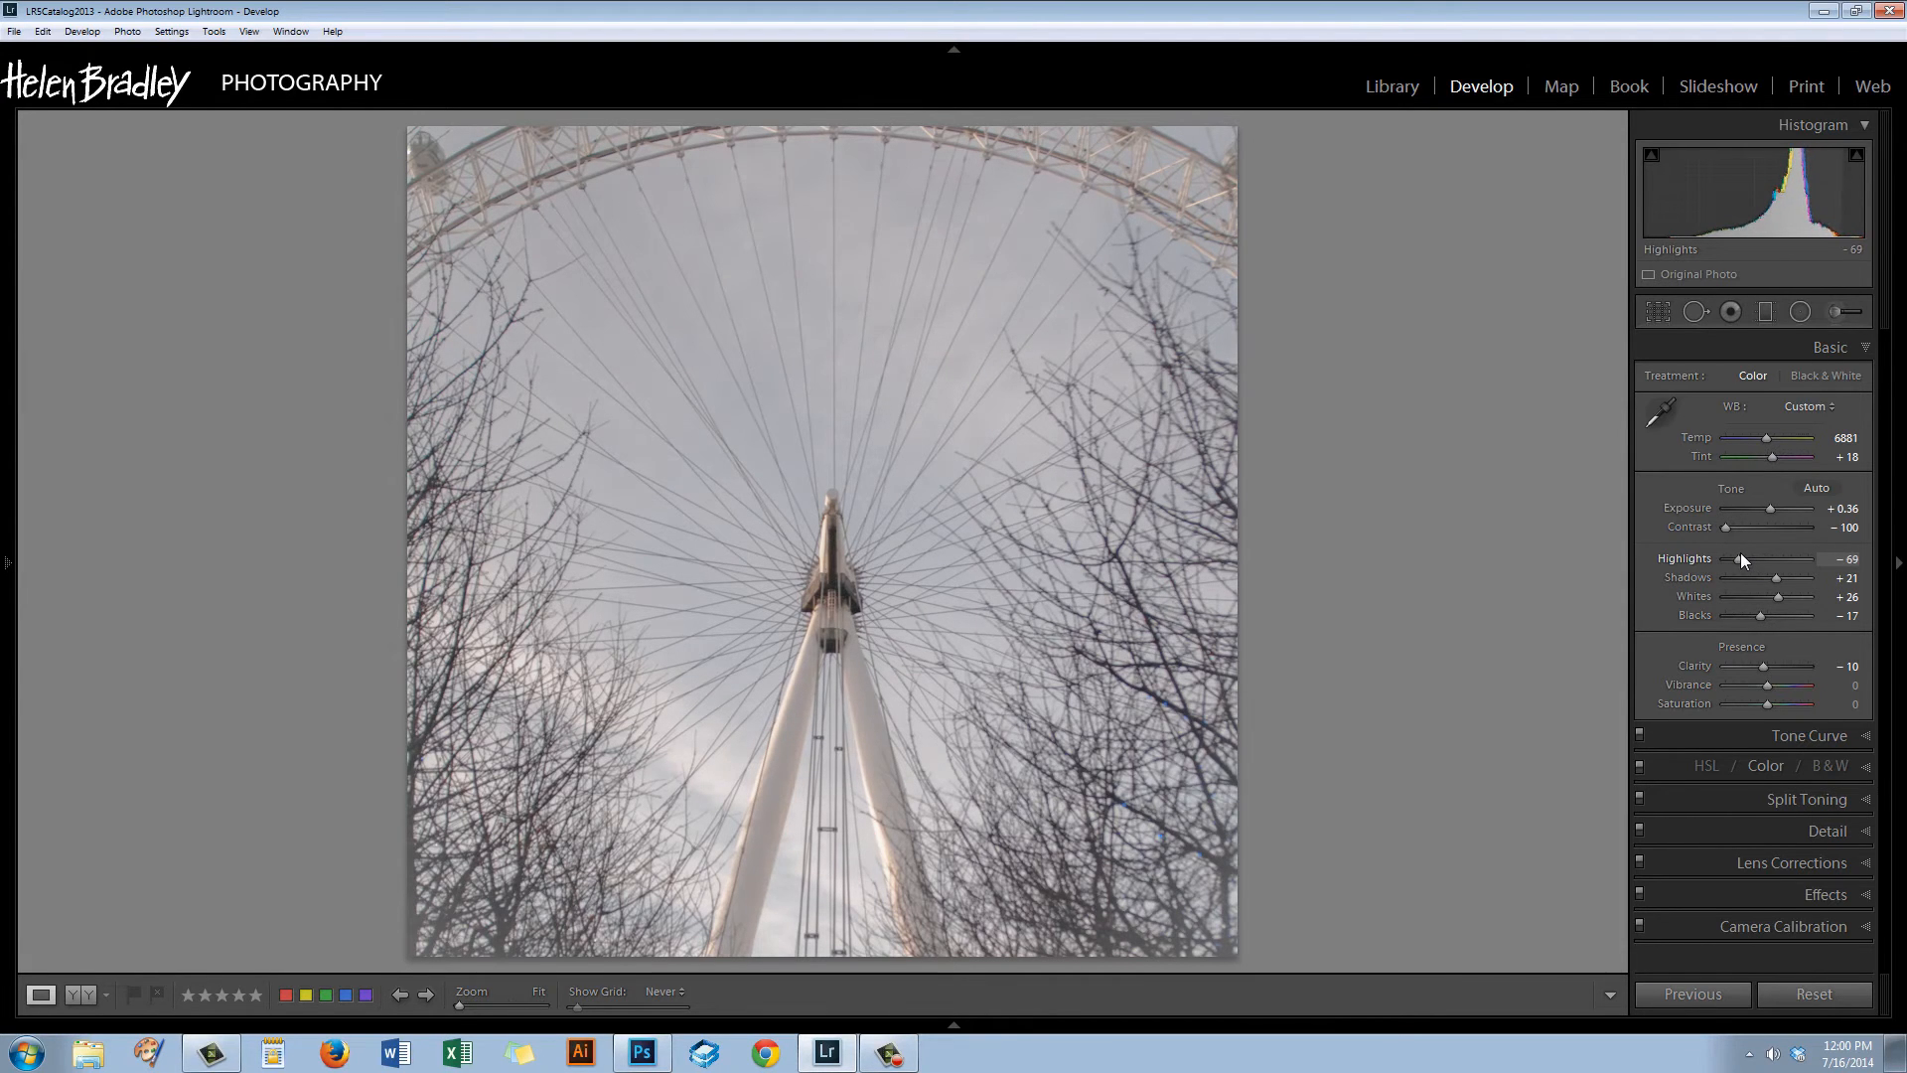
drag(1770, 562, 1788, 562)
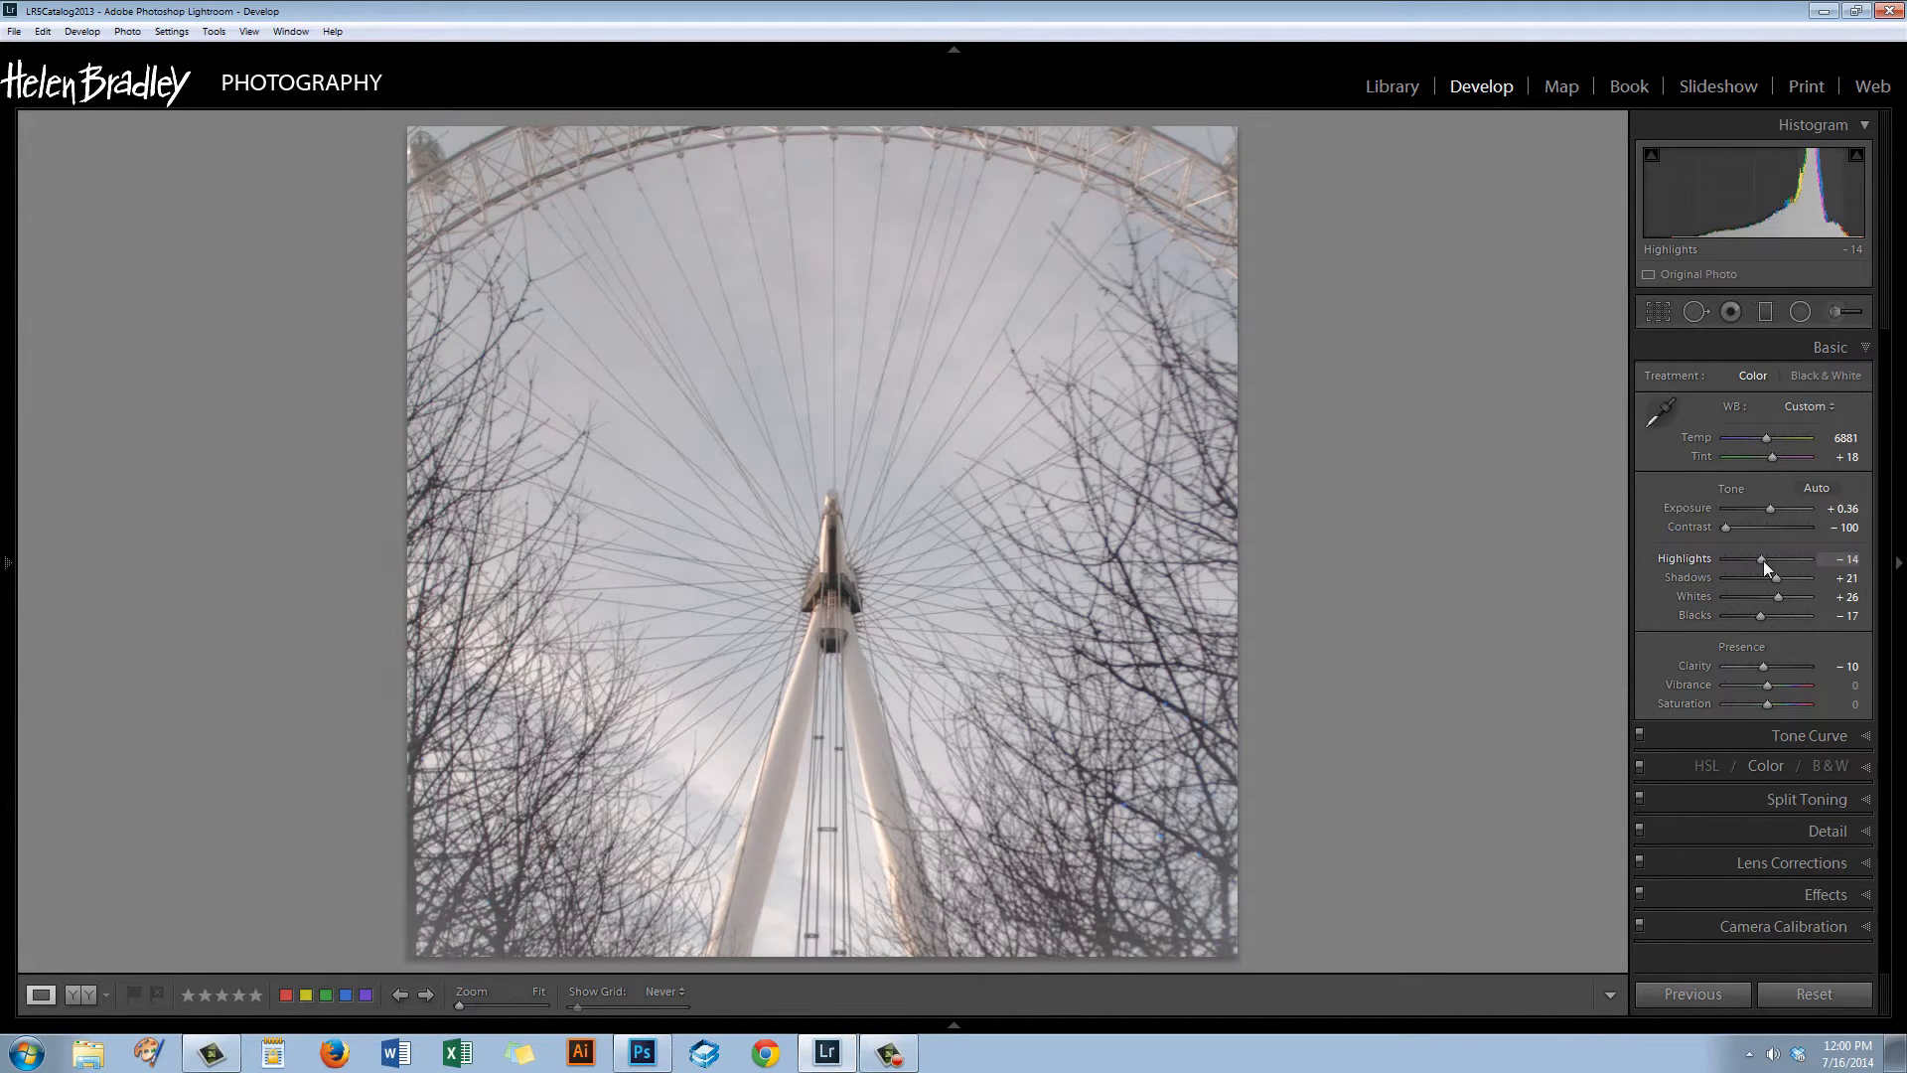
drag(1765, 565, 1754, 564)
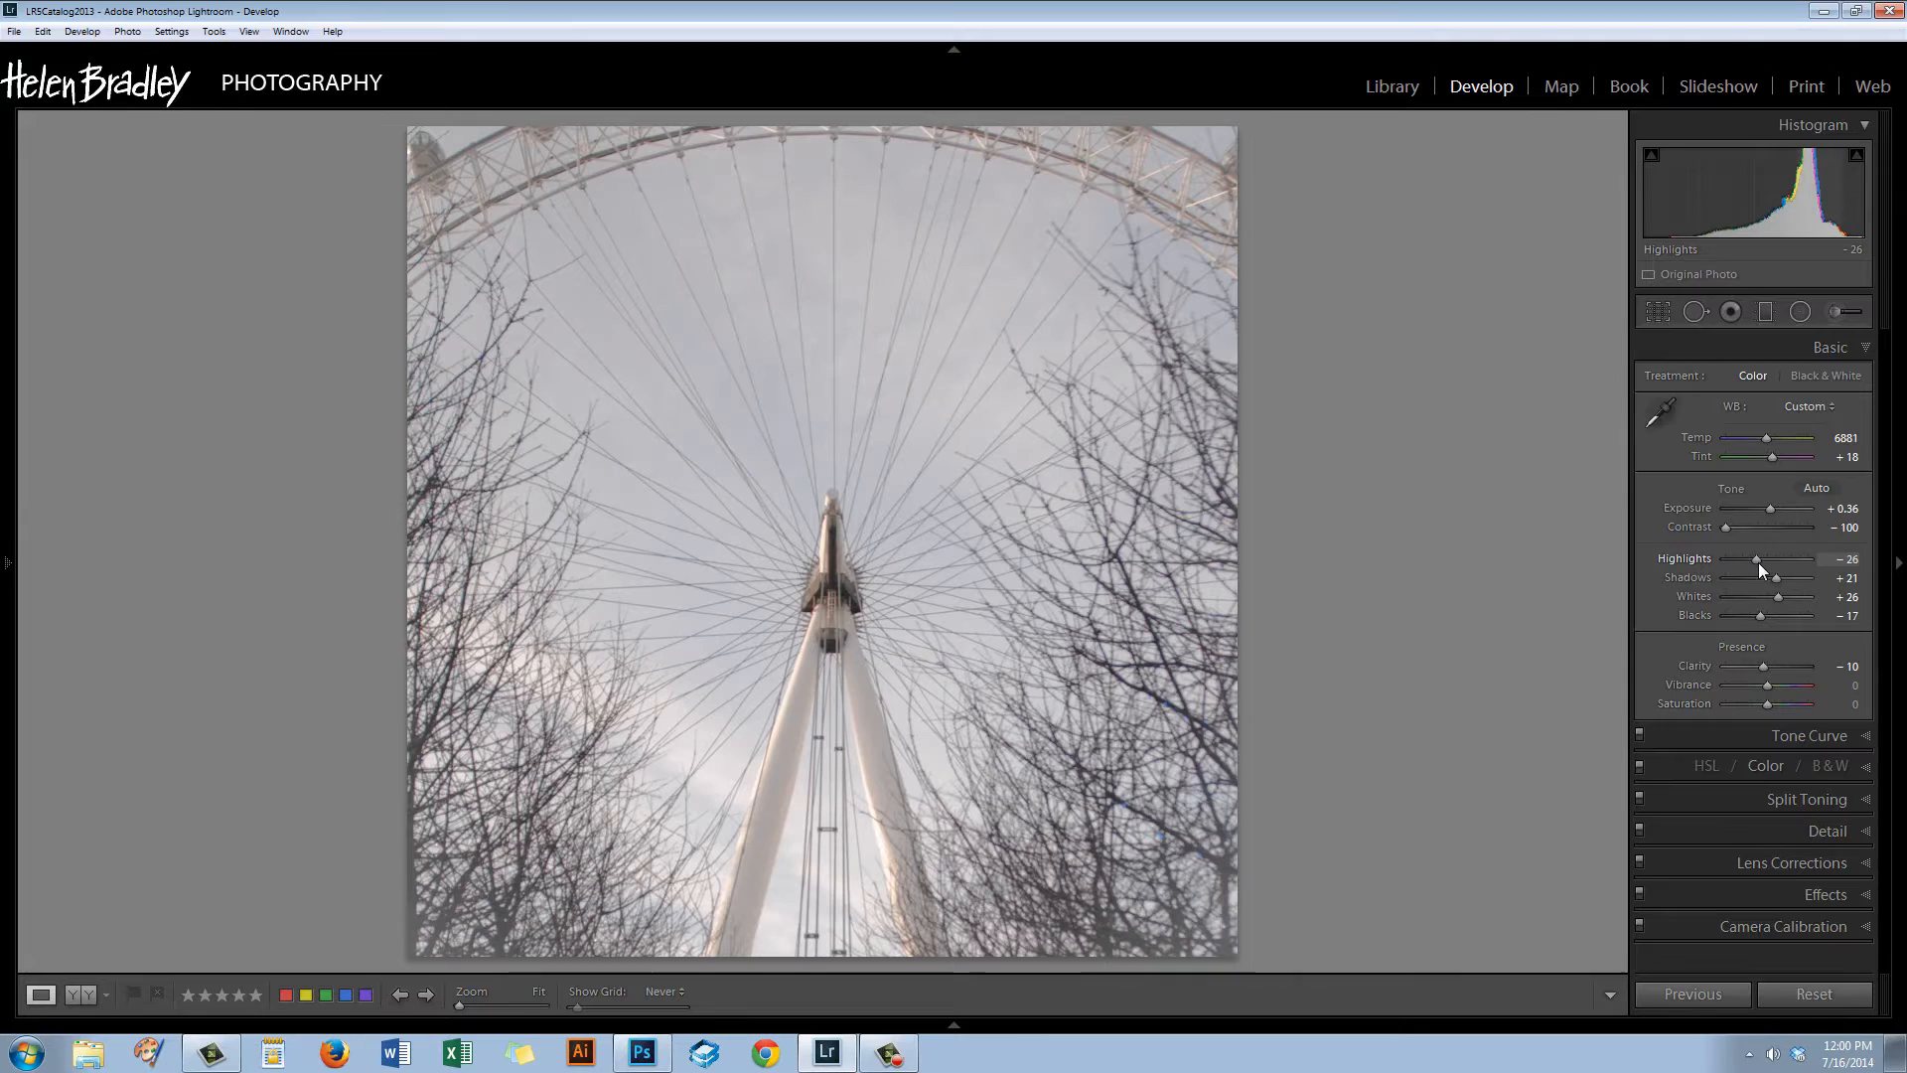
drag(1754, 558, 1764, 558)
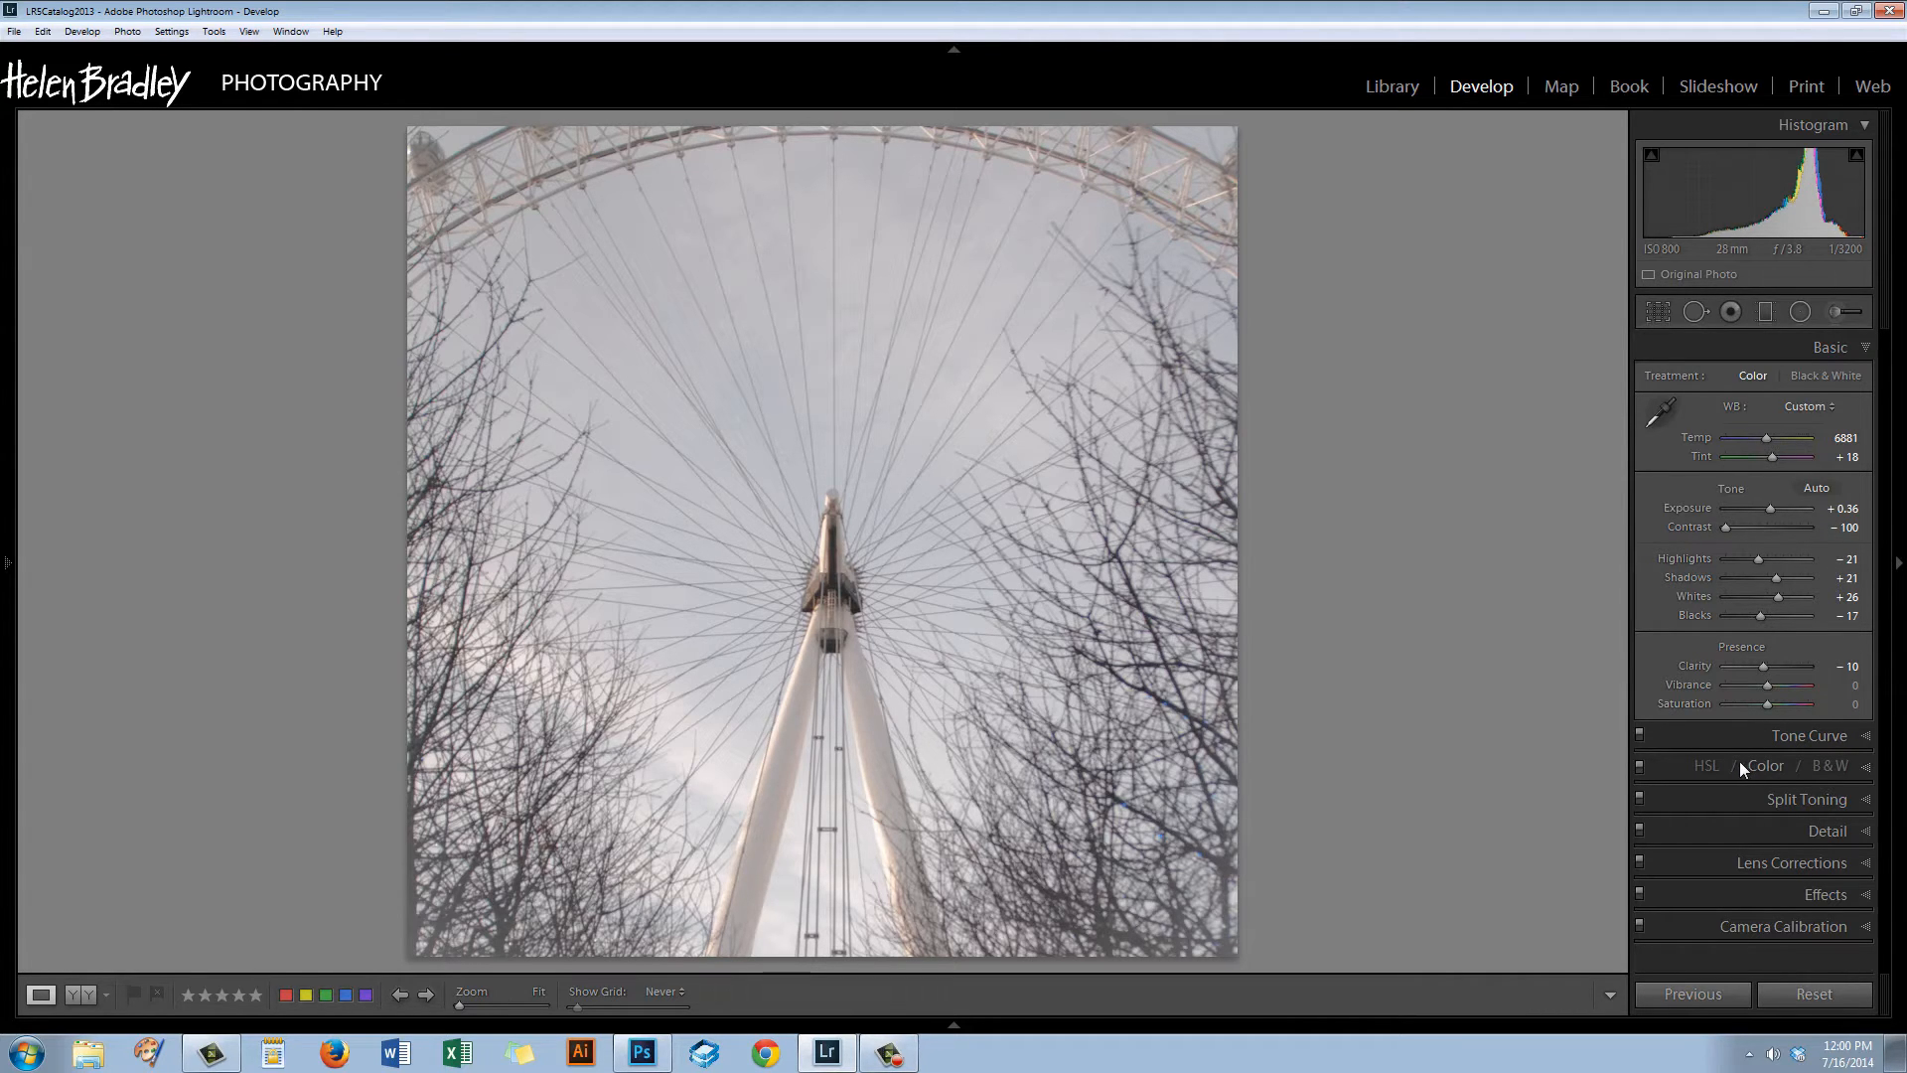
Lower the Basic panel Clarity to −40 for a softer overall look.
drag(1776, 665, 1766, 665)
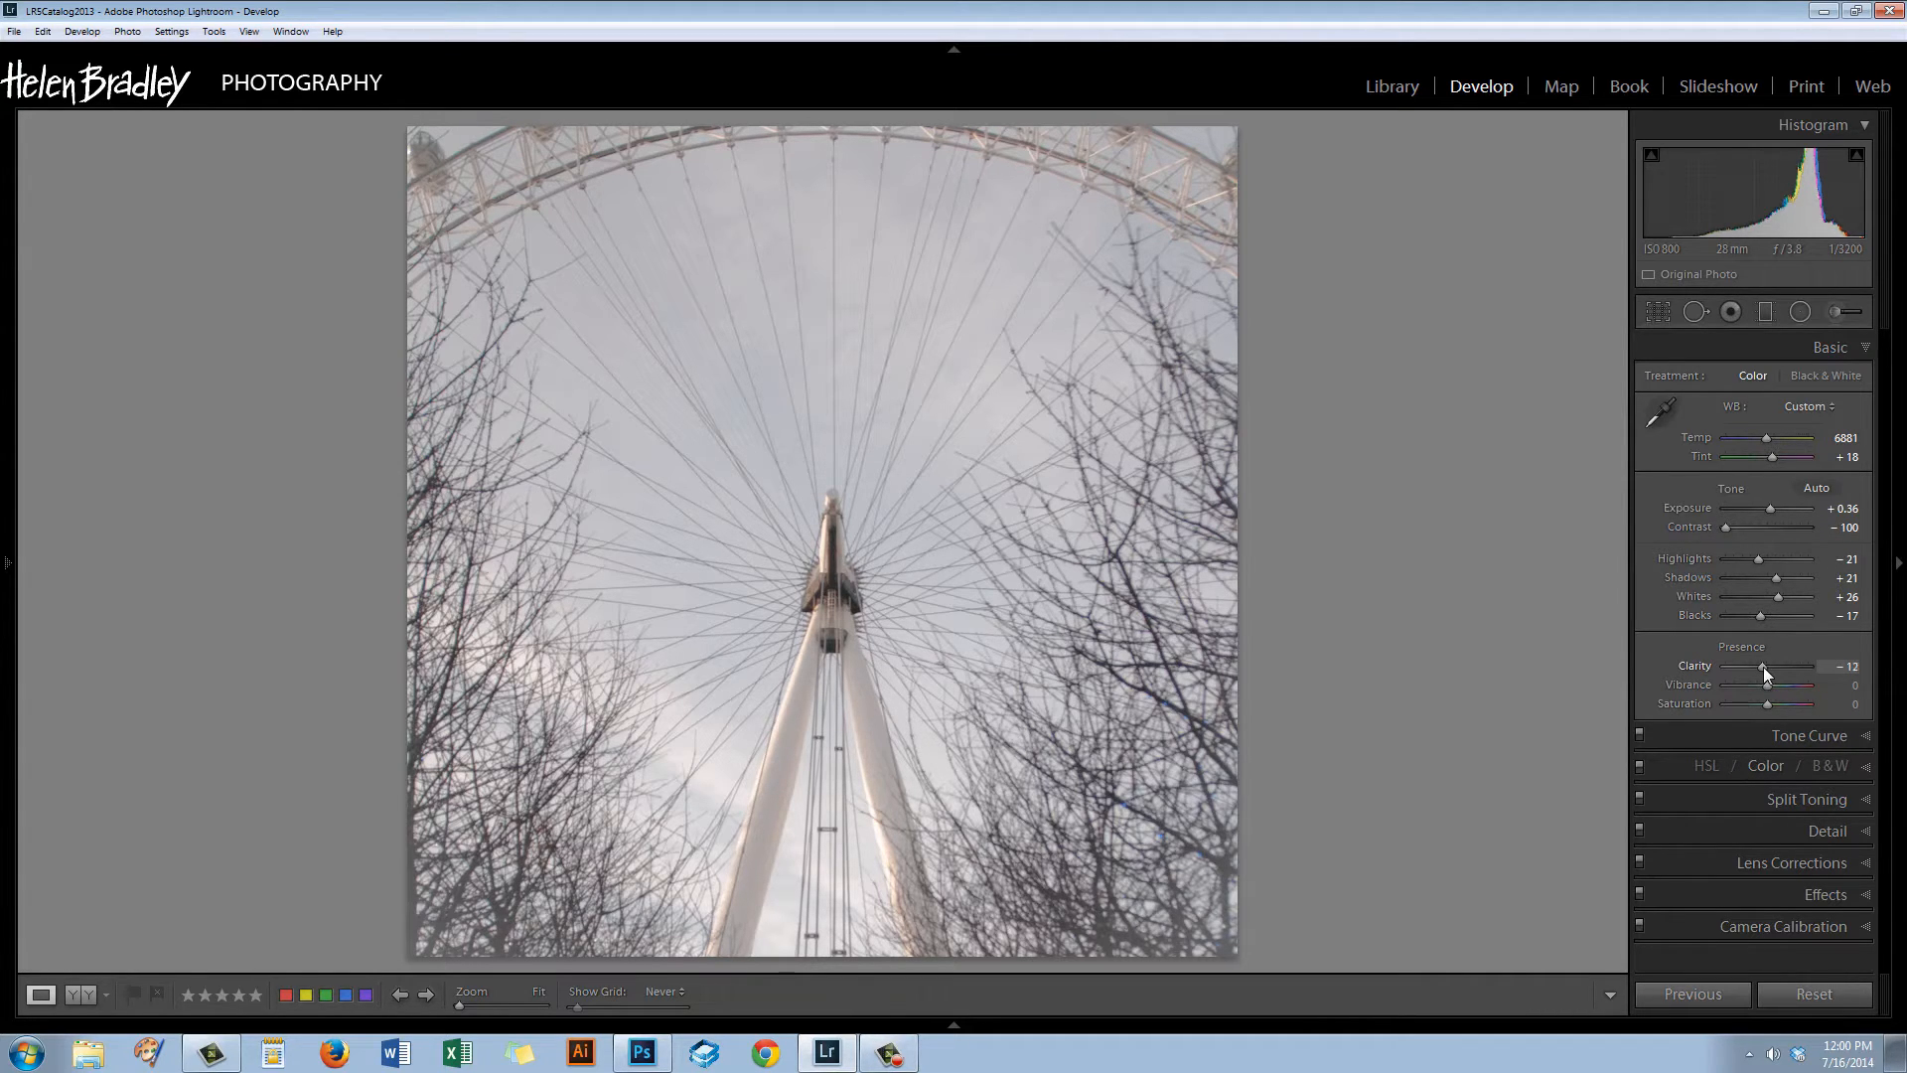
drag(1763, 666, 1732, 666)
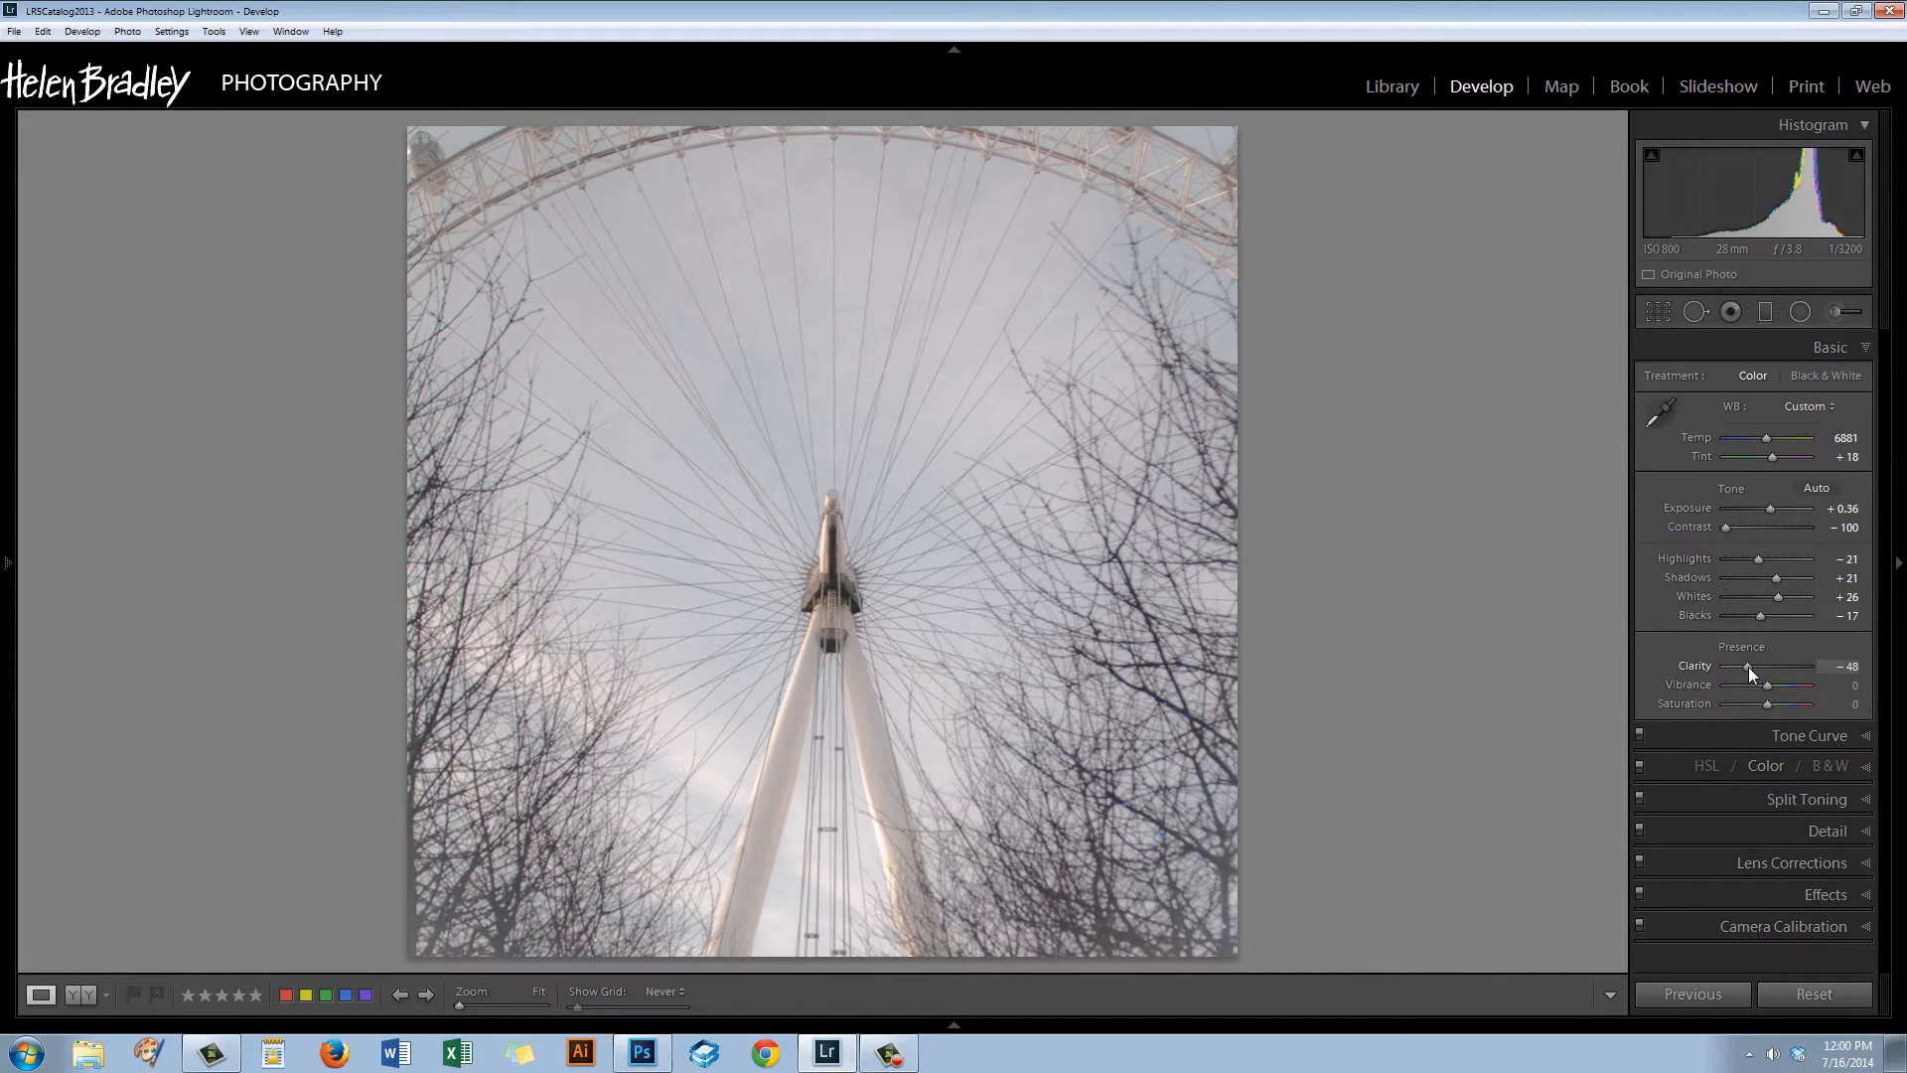
drag(1759, 666, 1764, 666)
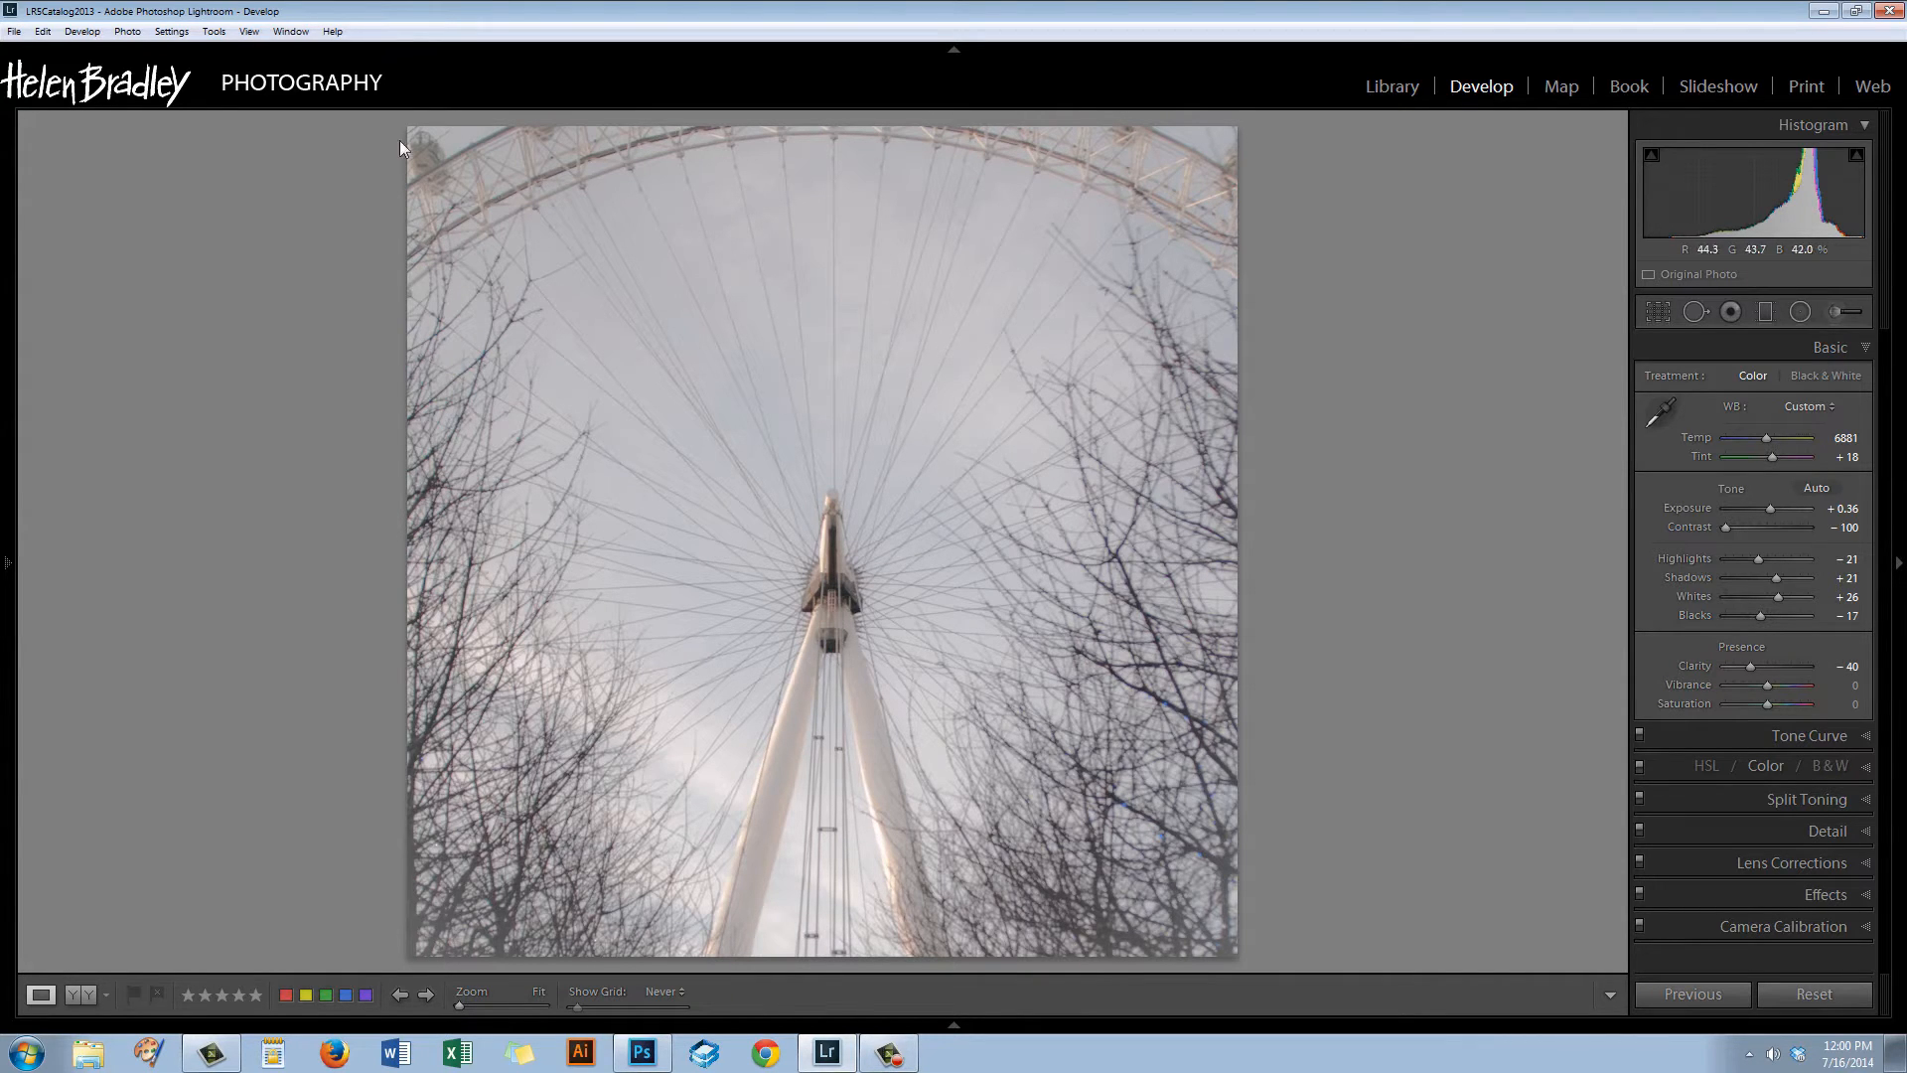
mouse_move(1295, 727)
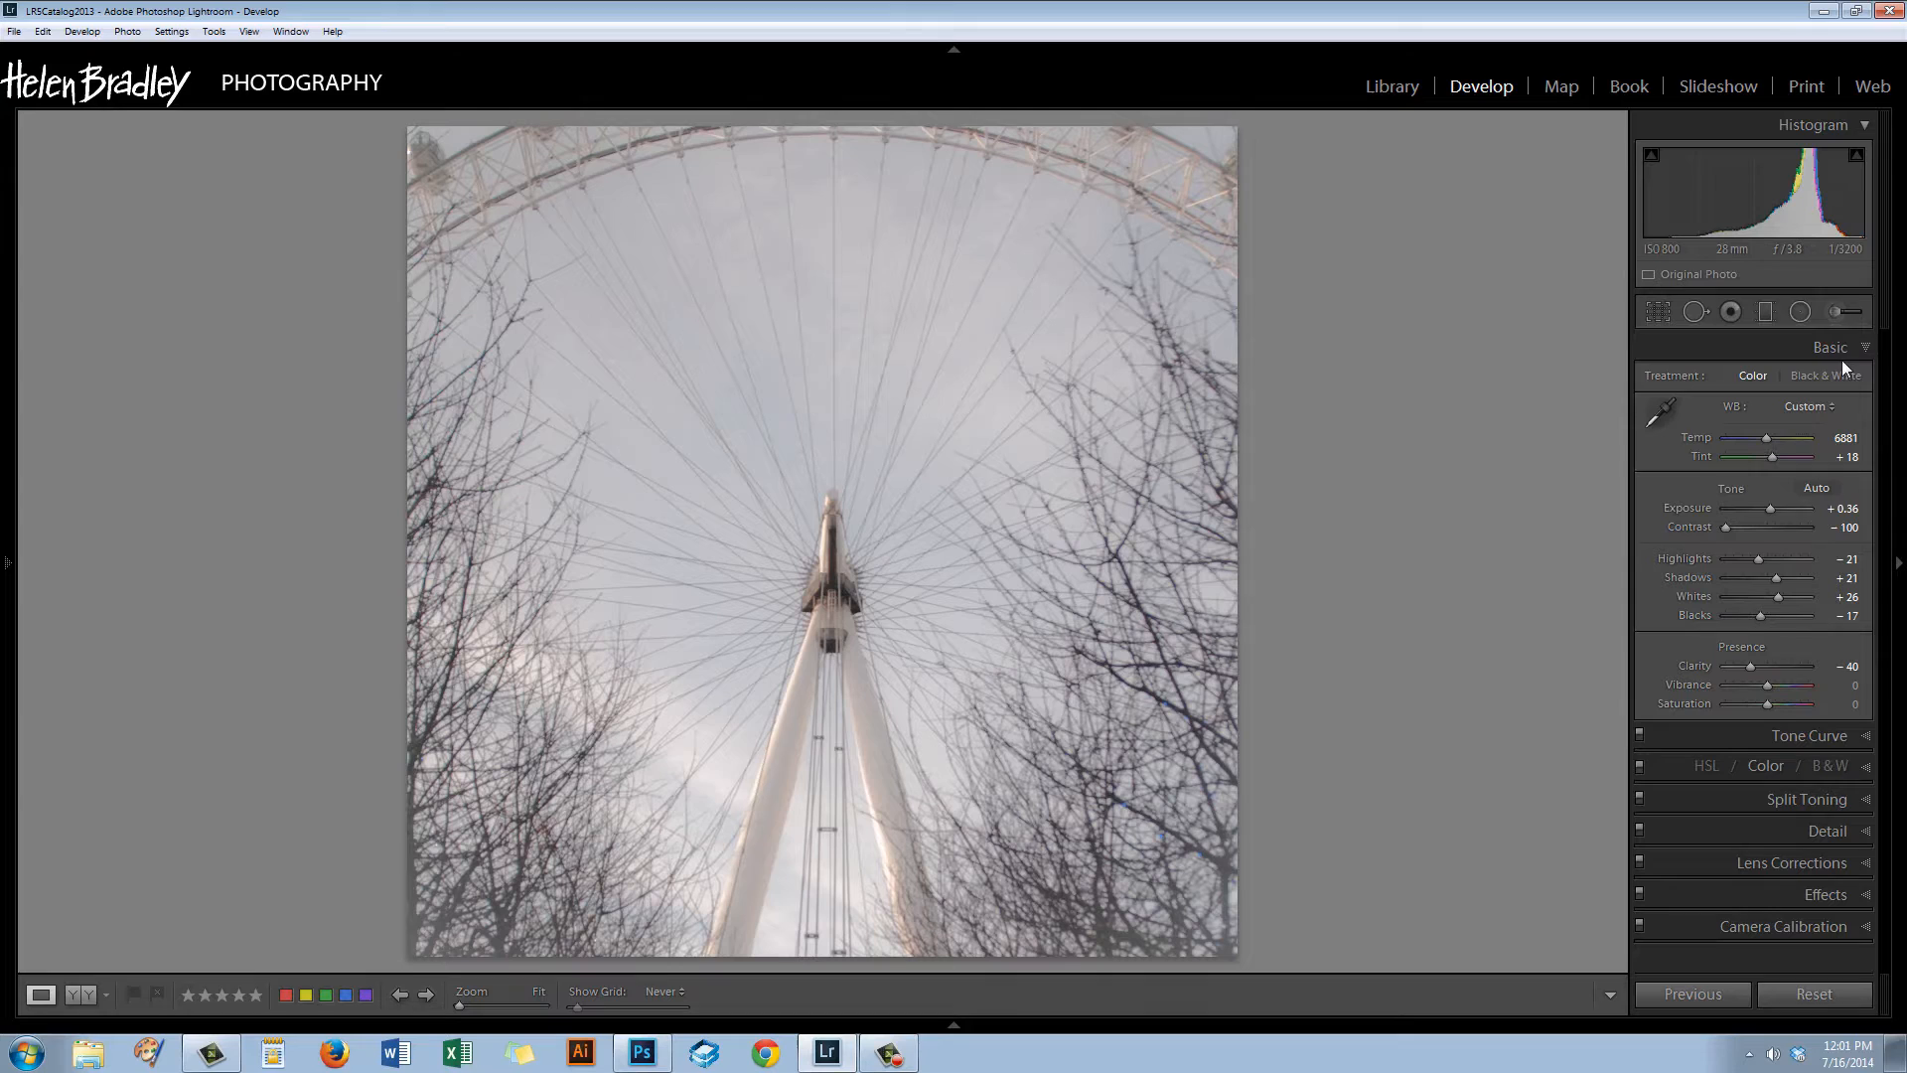
mouse_move(1802, 312)
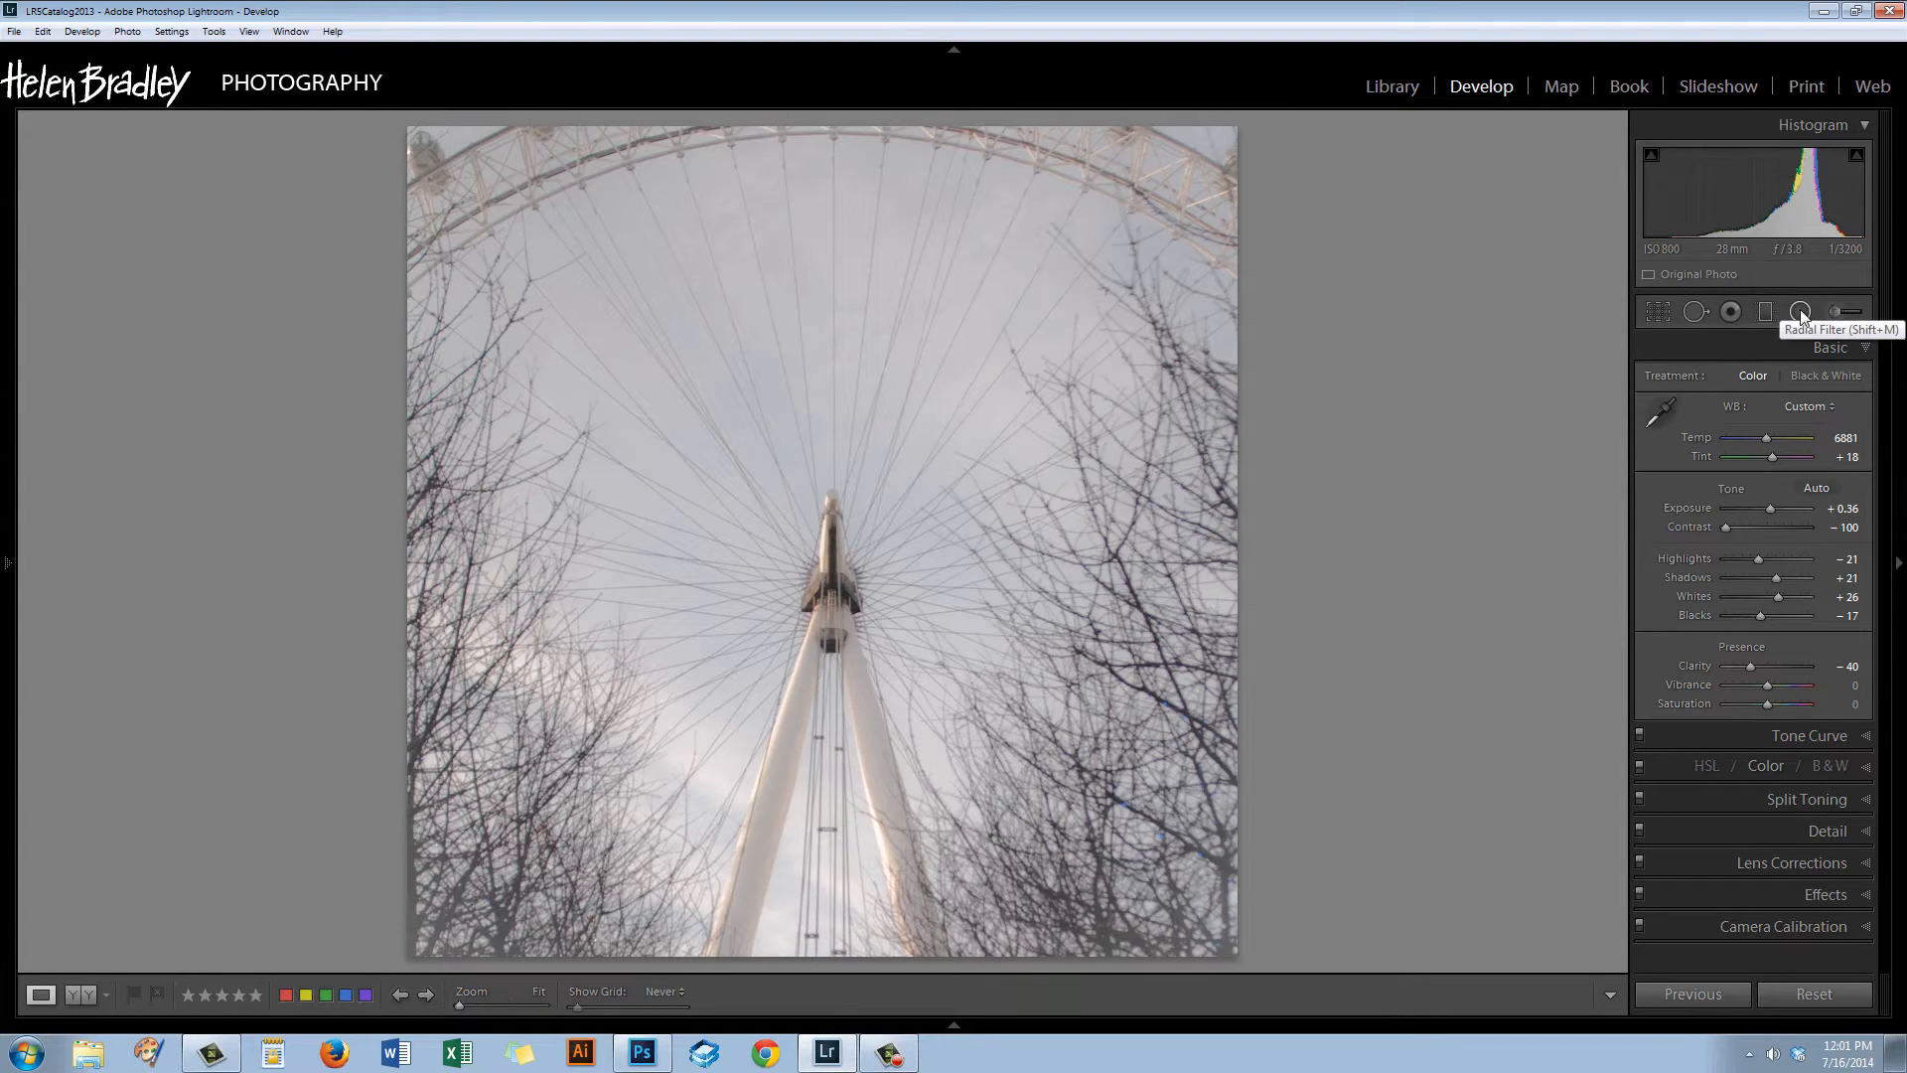
mouse_move(1801, 312)
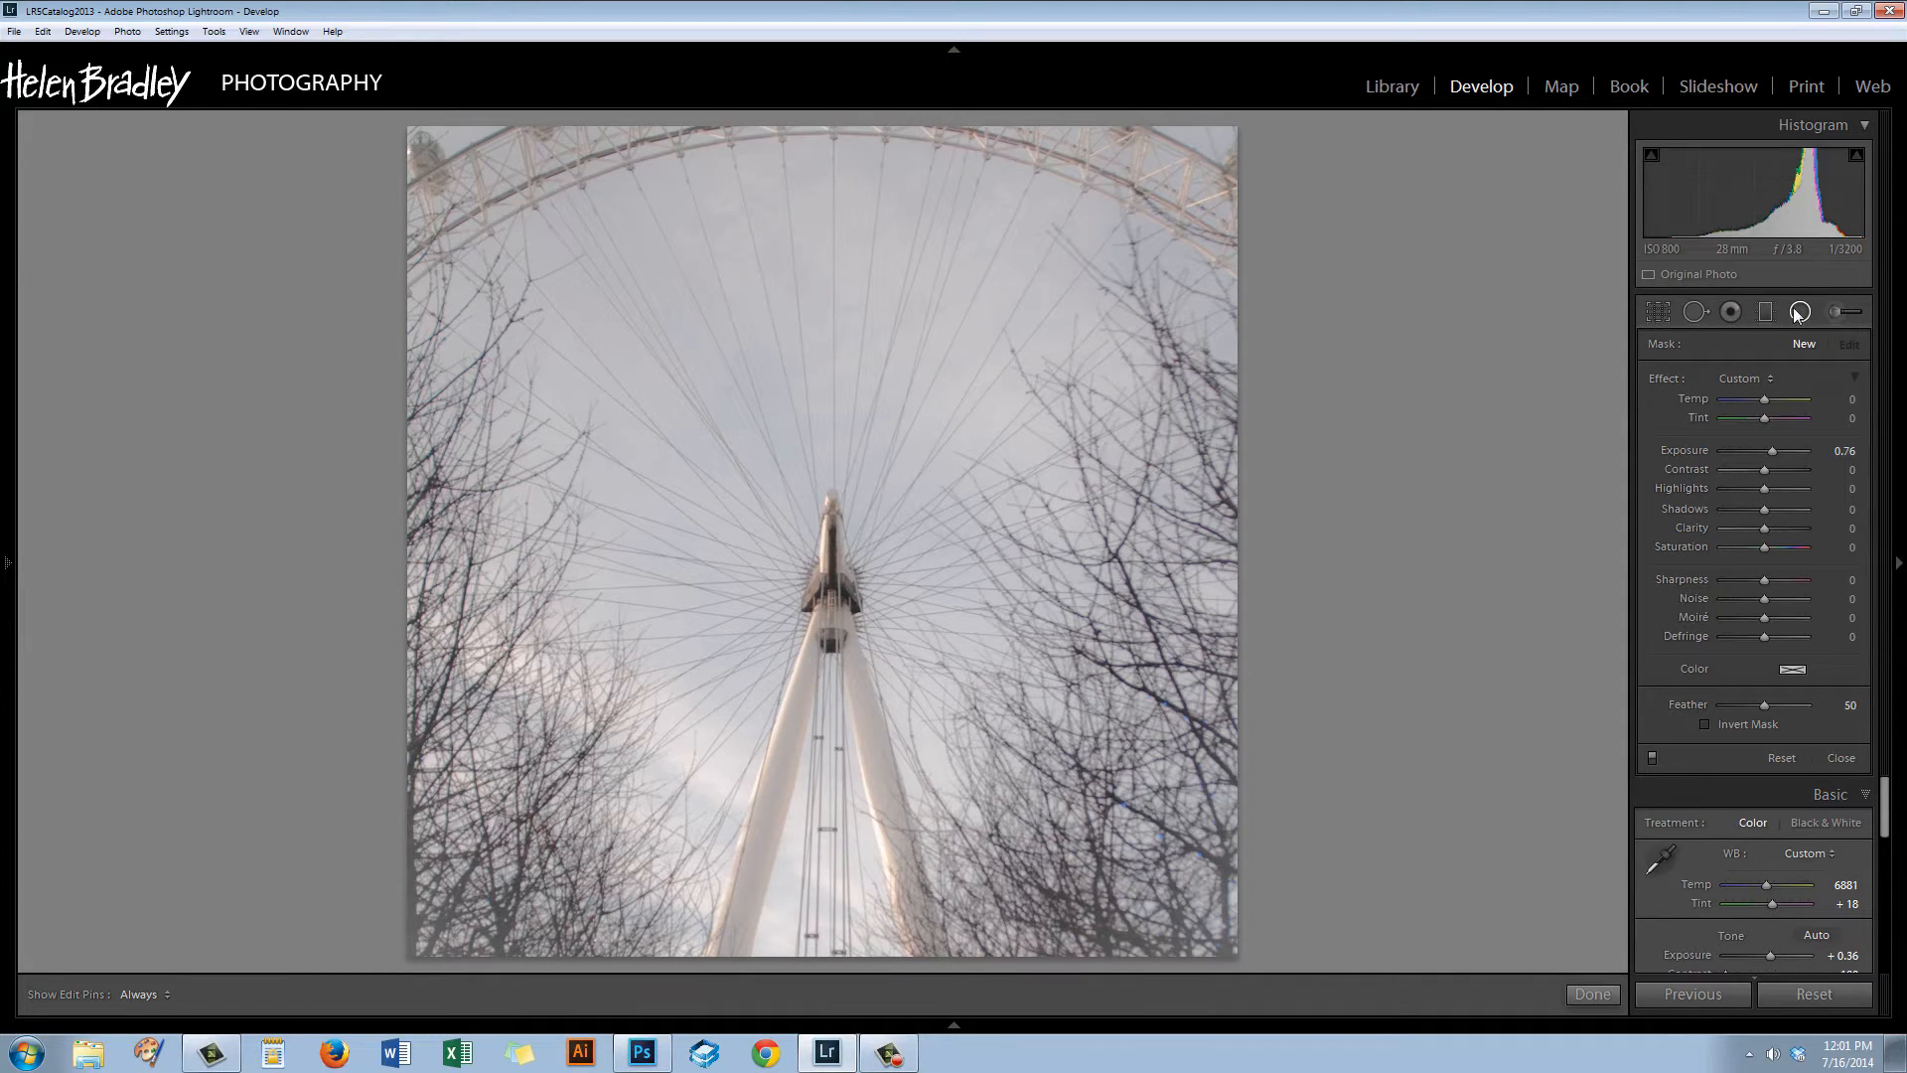
mouse_move(1800, 312)
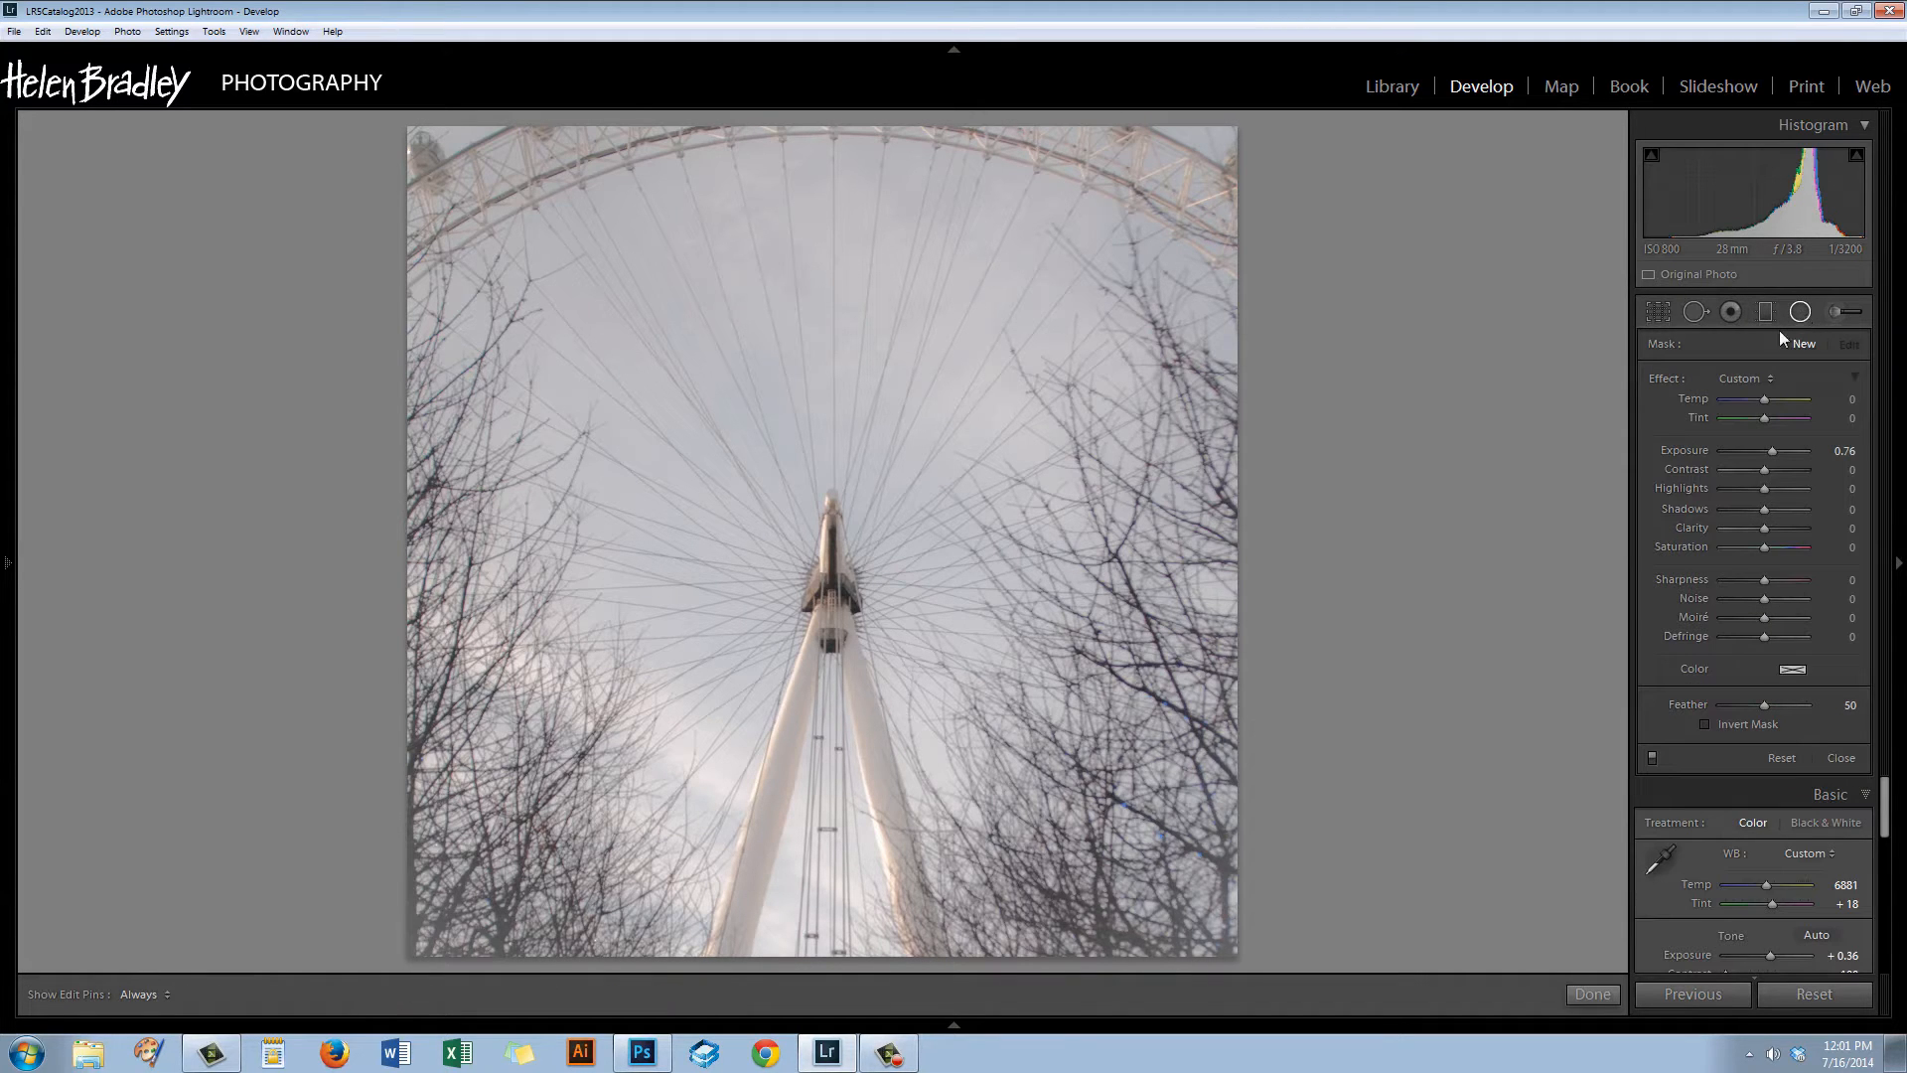
mouse_move(832, 576)
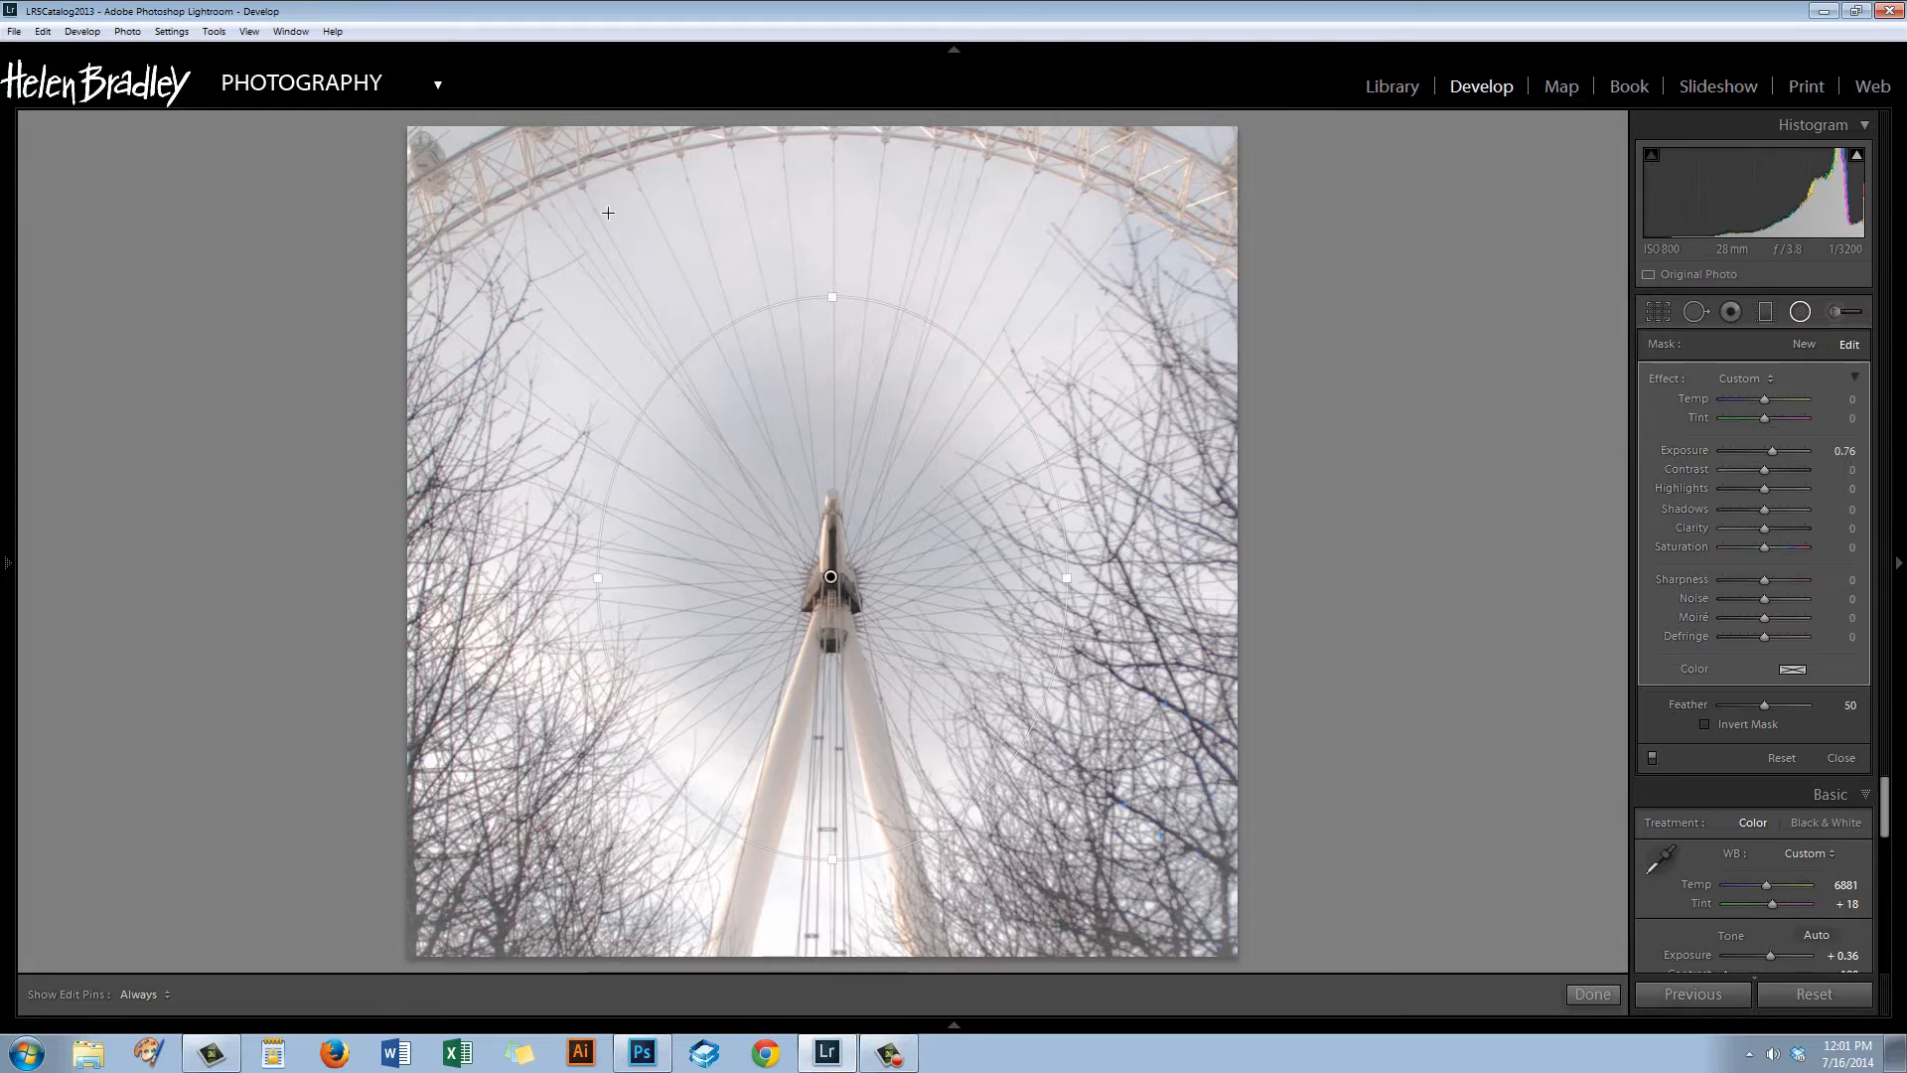
mouse_move(904, 731)
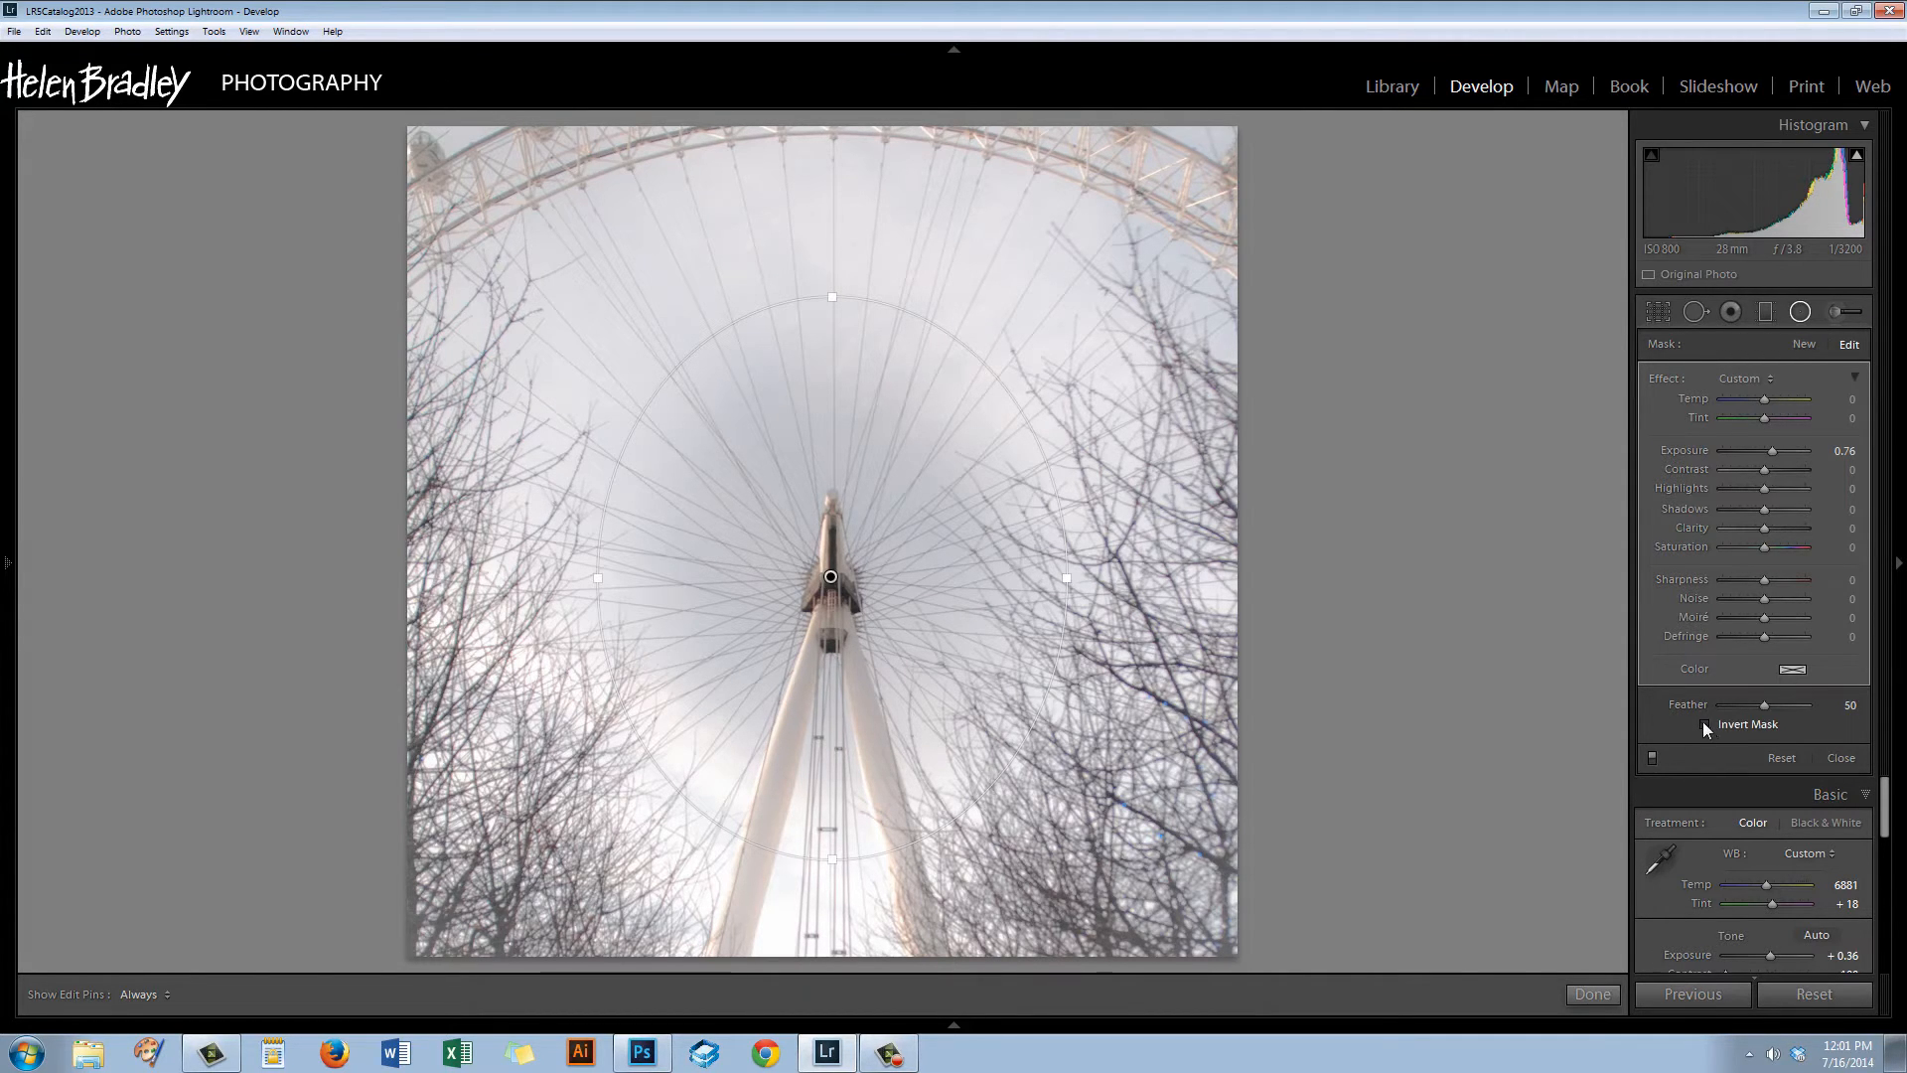
Invert the radial mask so it works inside the oval and feather its edge to 69.
click(1708, 724)
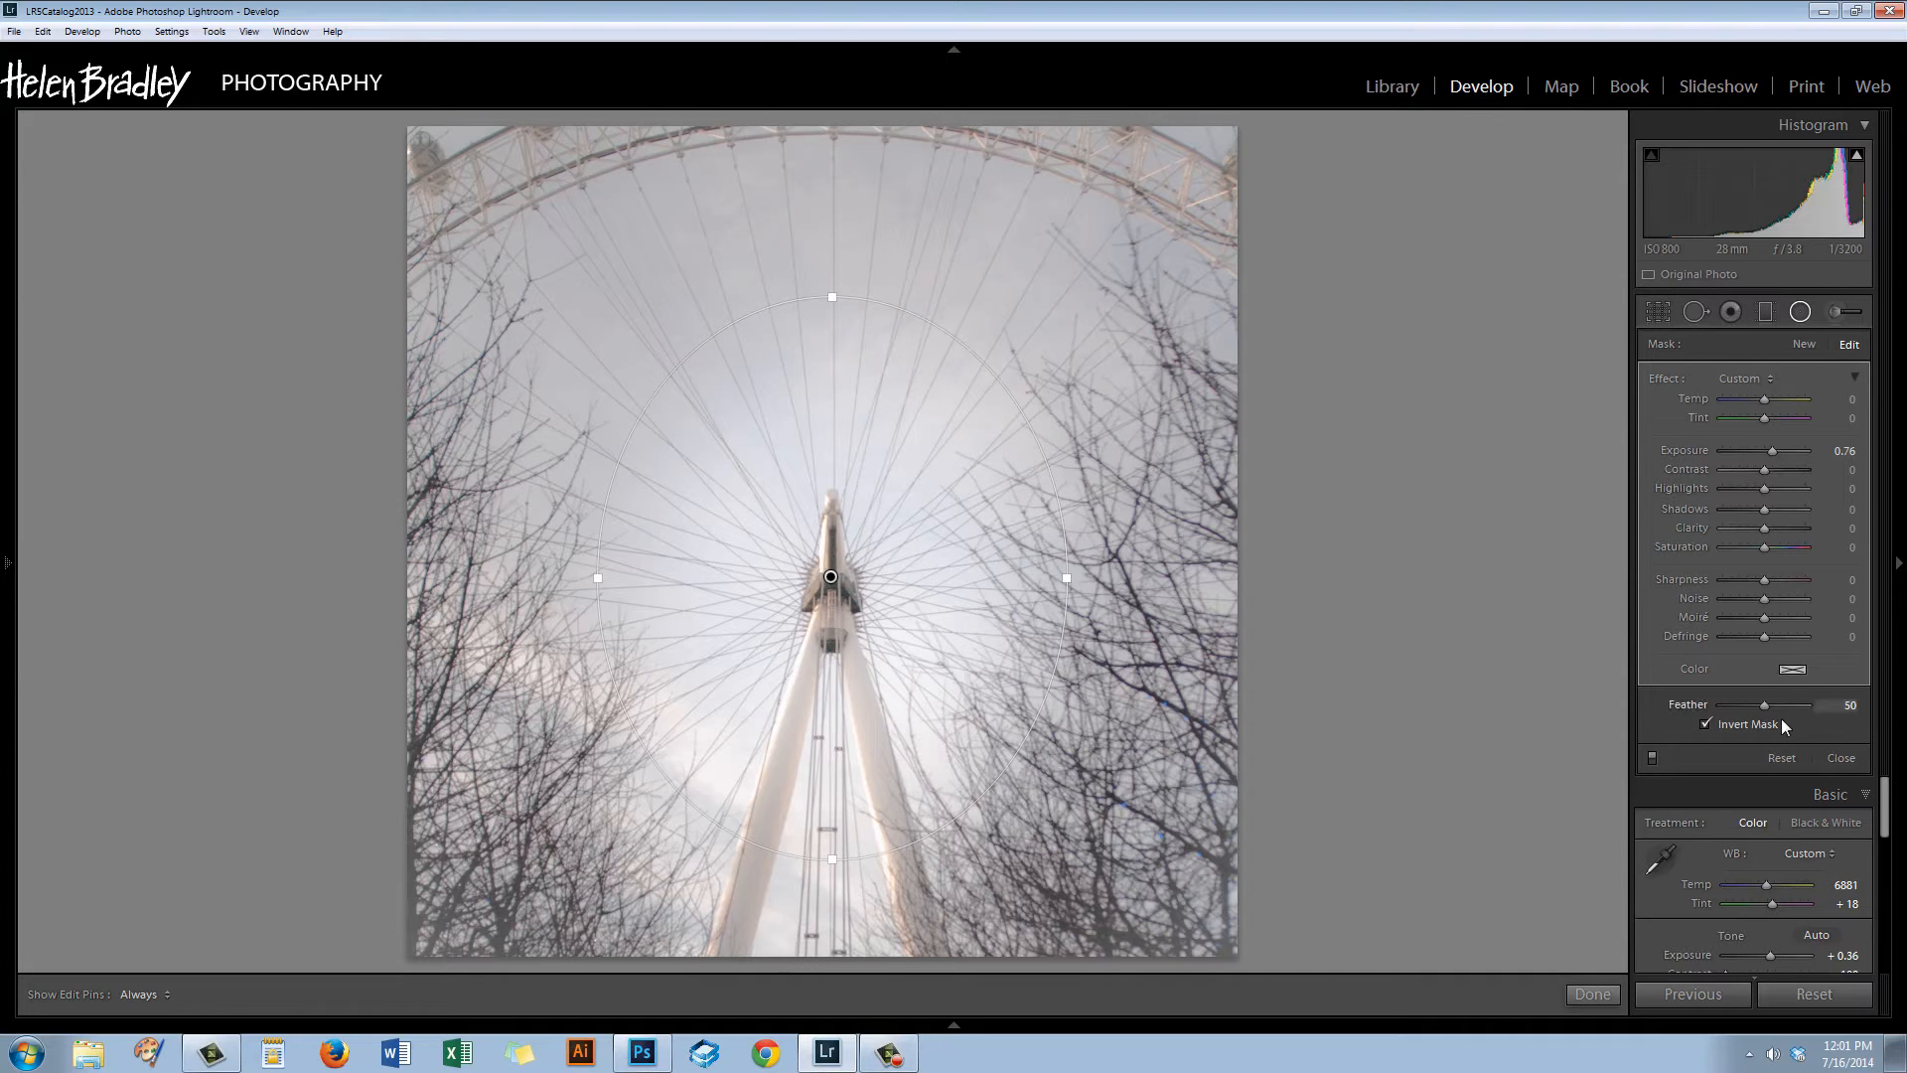
drag(1762, 703, 1770, 704)
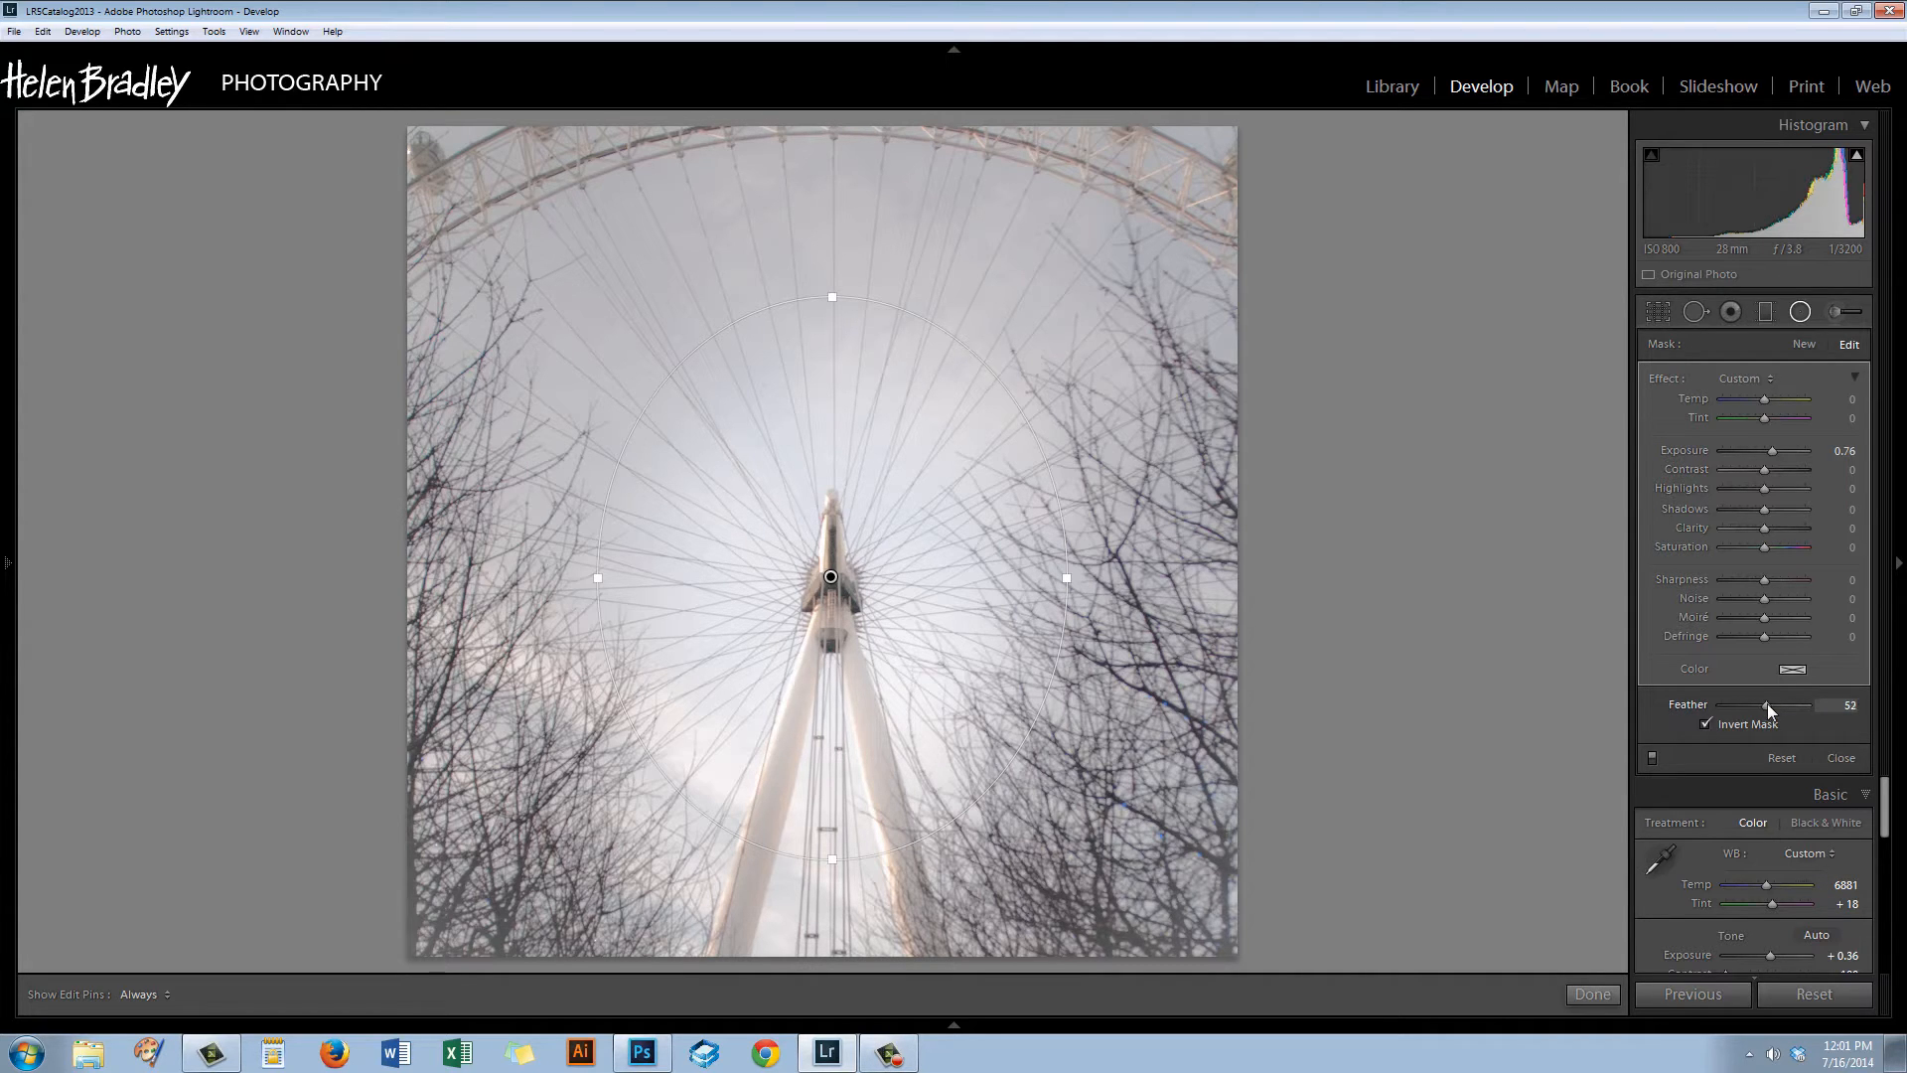
drag(1765, 706, 1780, 705)
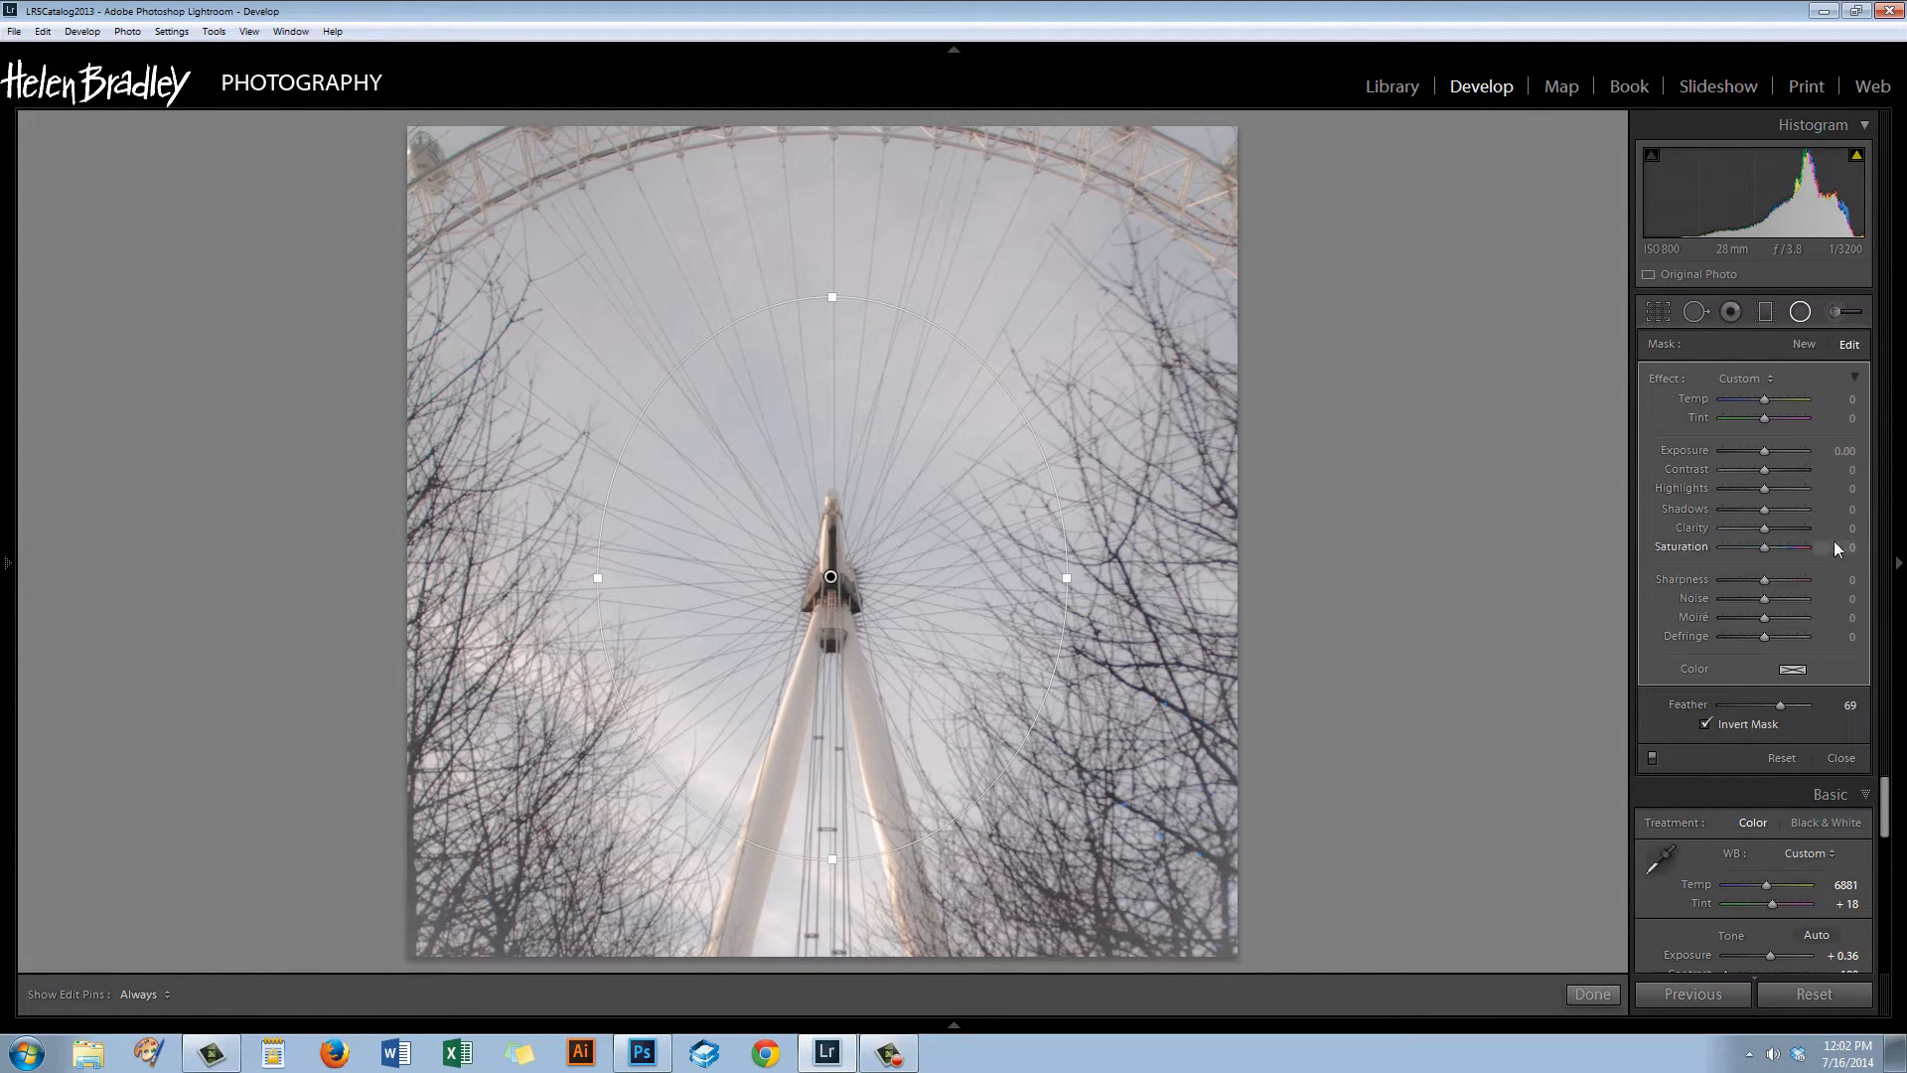
Give the oval Clarity 71 and Sharpness 36, then commit the radial adjustment.
drag(1764, 529, 1790, 528)
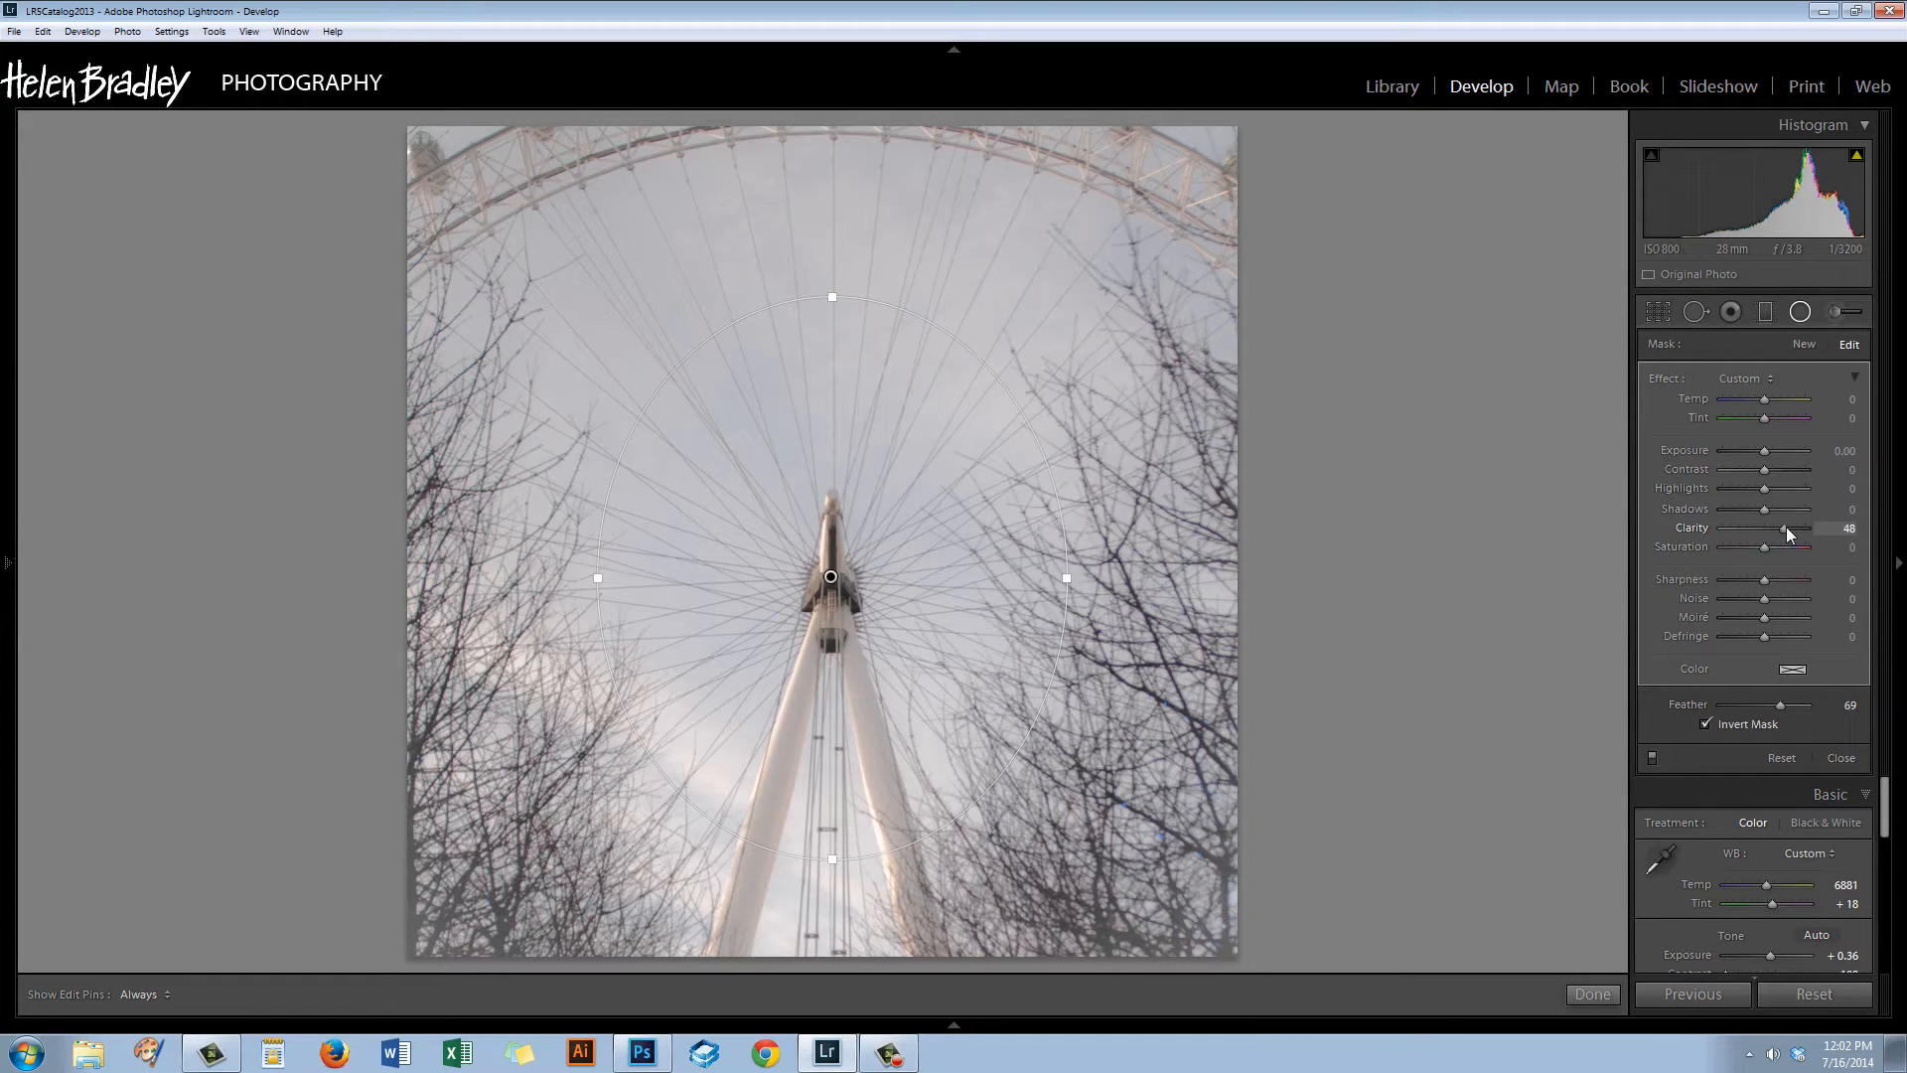
drag(1788, 528, 1806, 528)
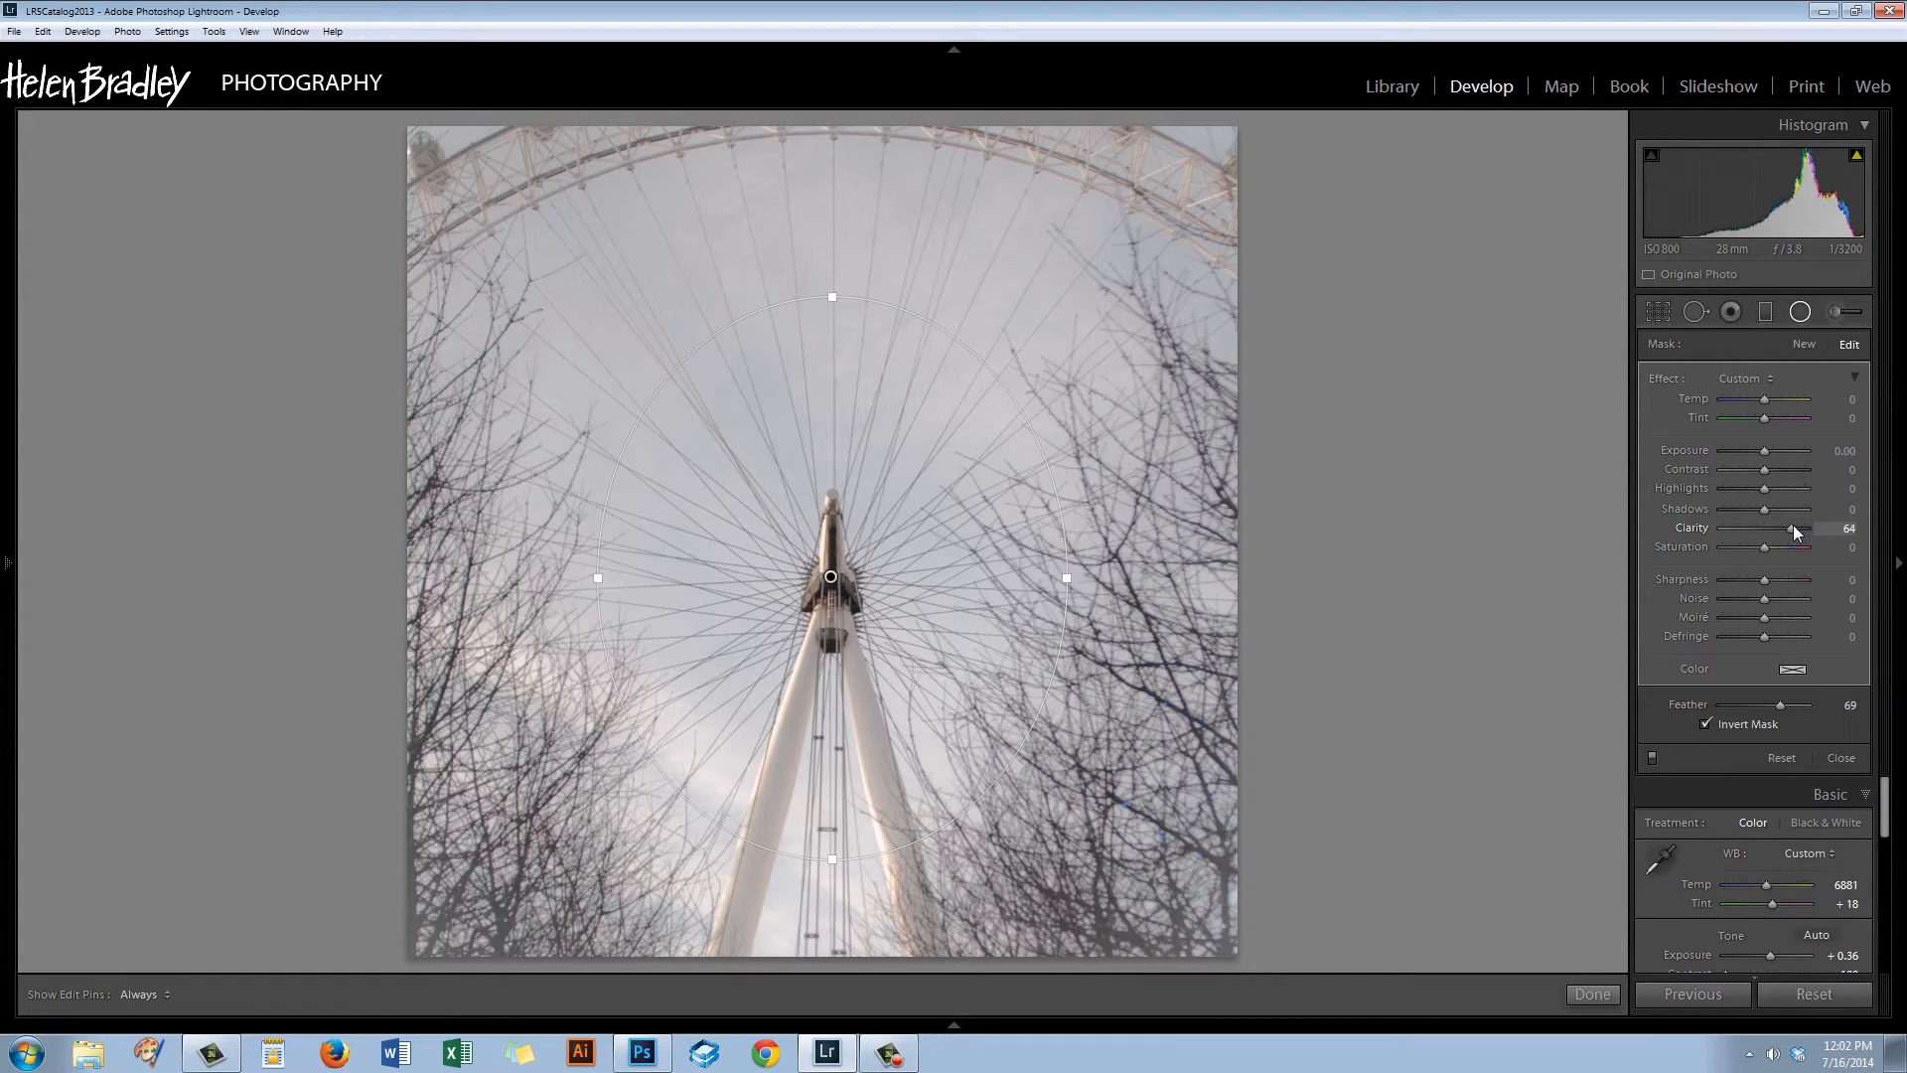
drag(1794, 528, 1804, 529)
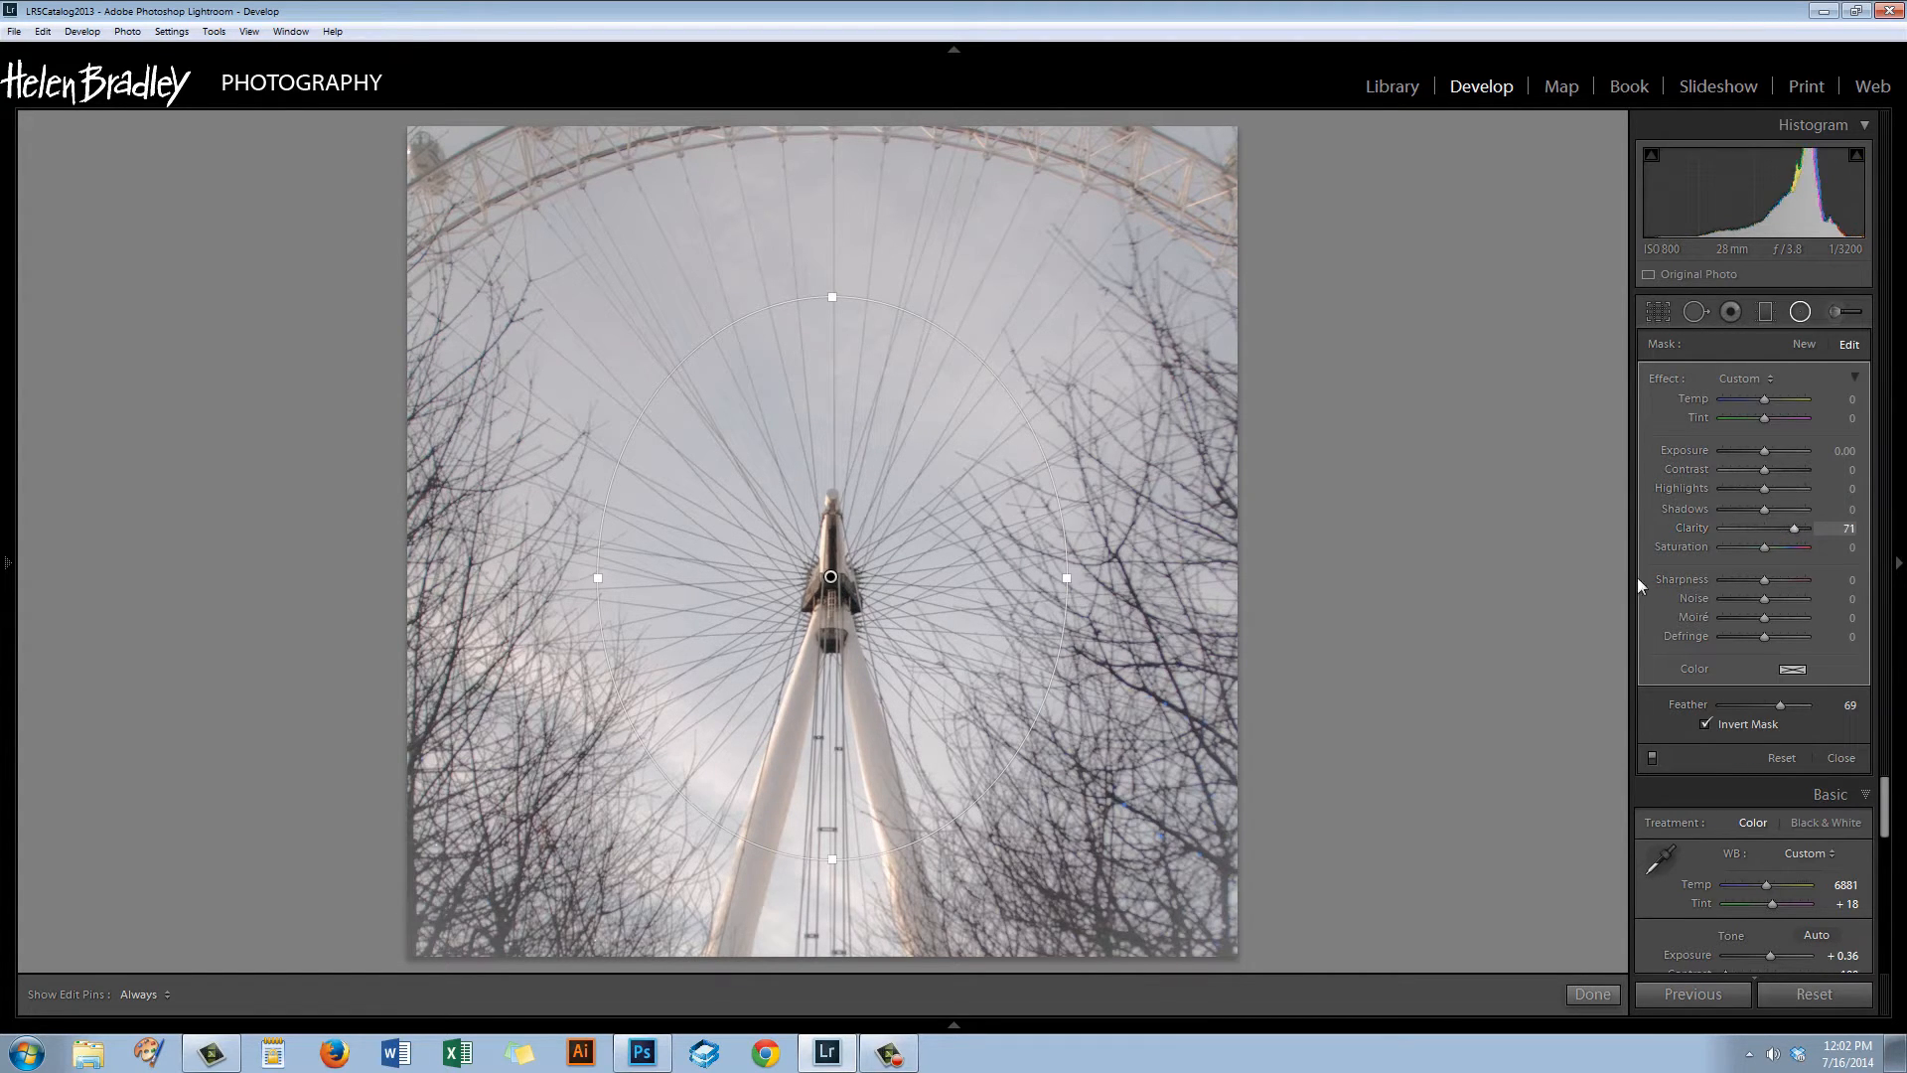
mouse_move(873, 697)
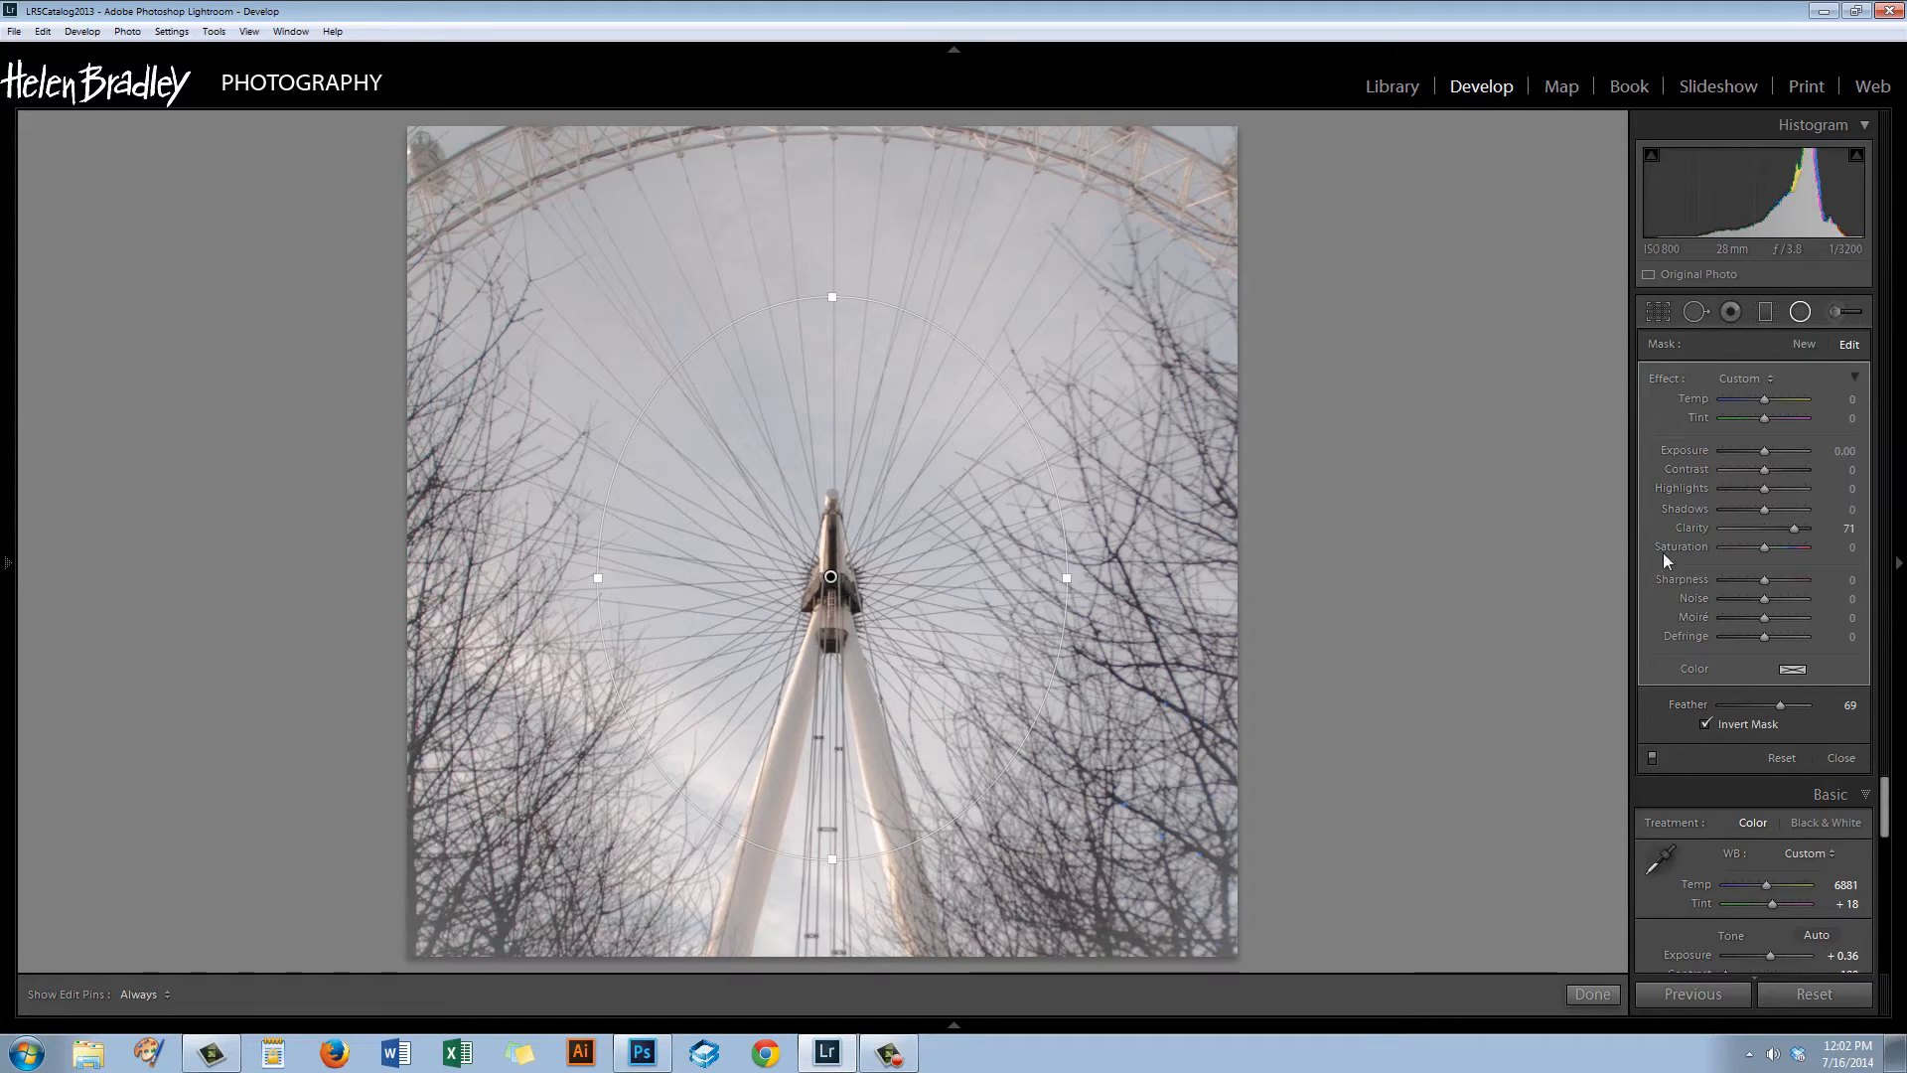
drag(1784, 578, 1802, 578)
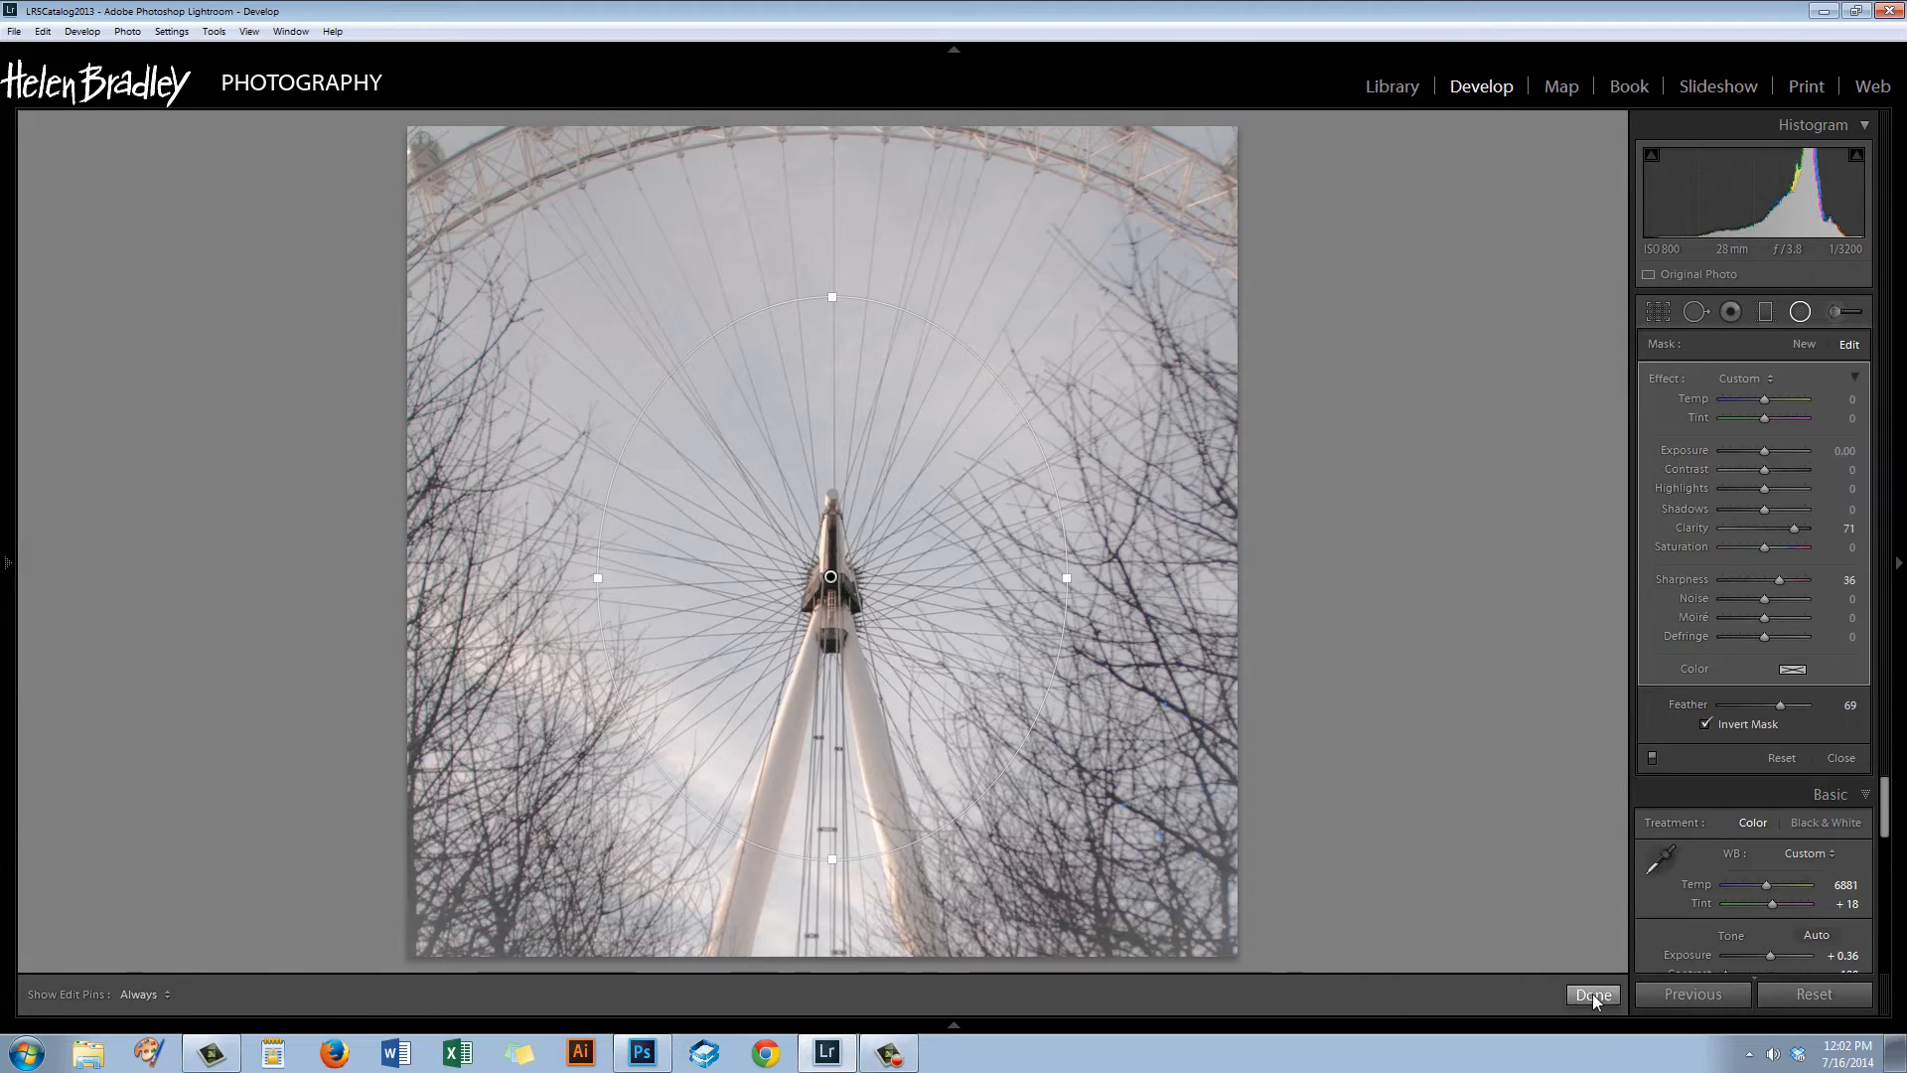
click(1591, 993)
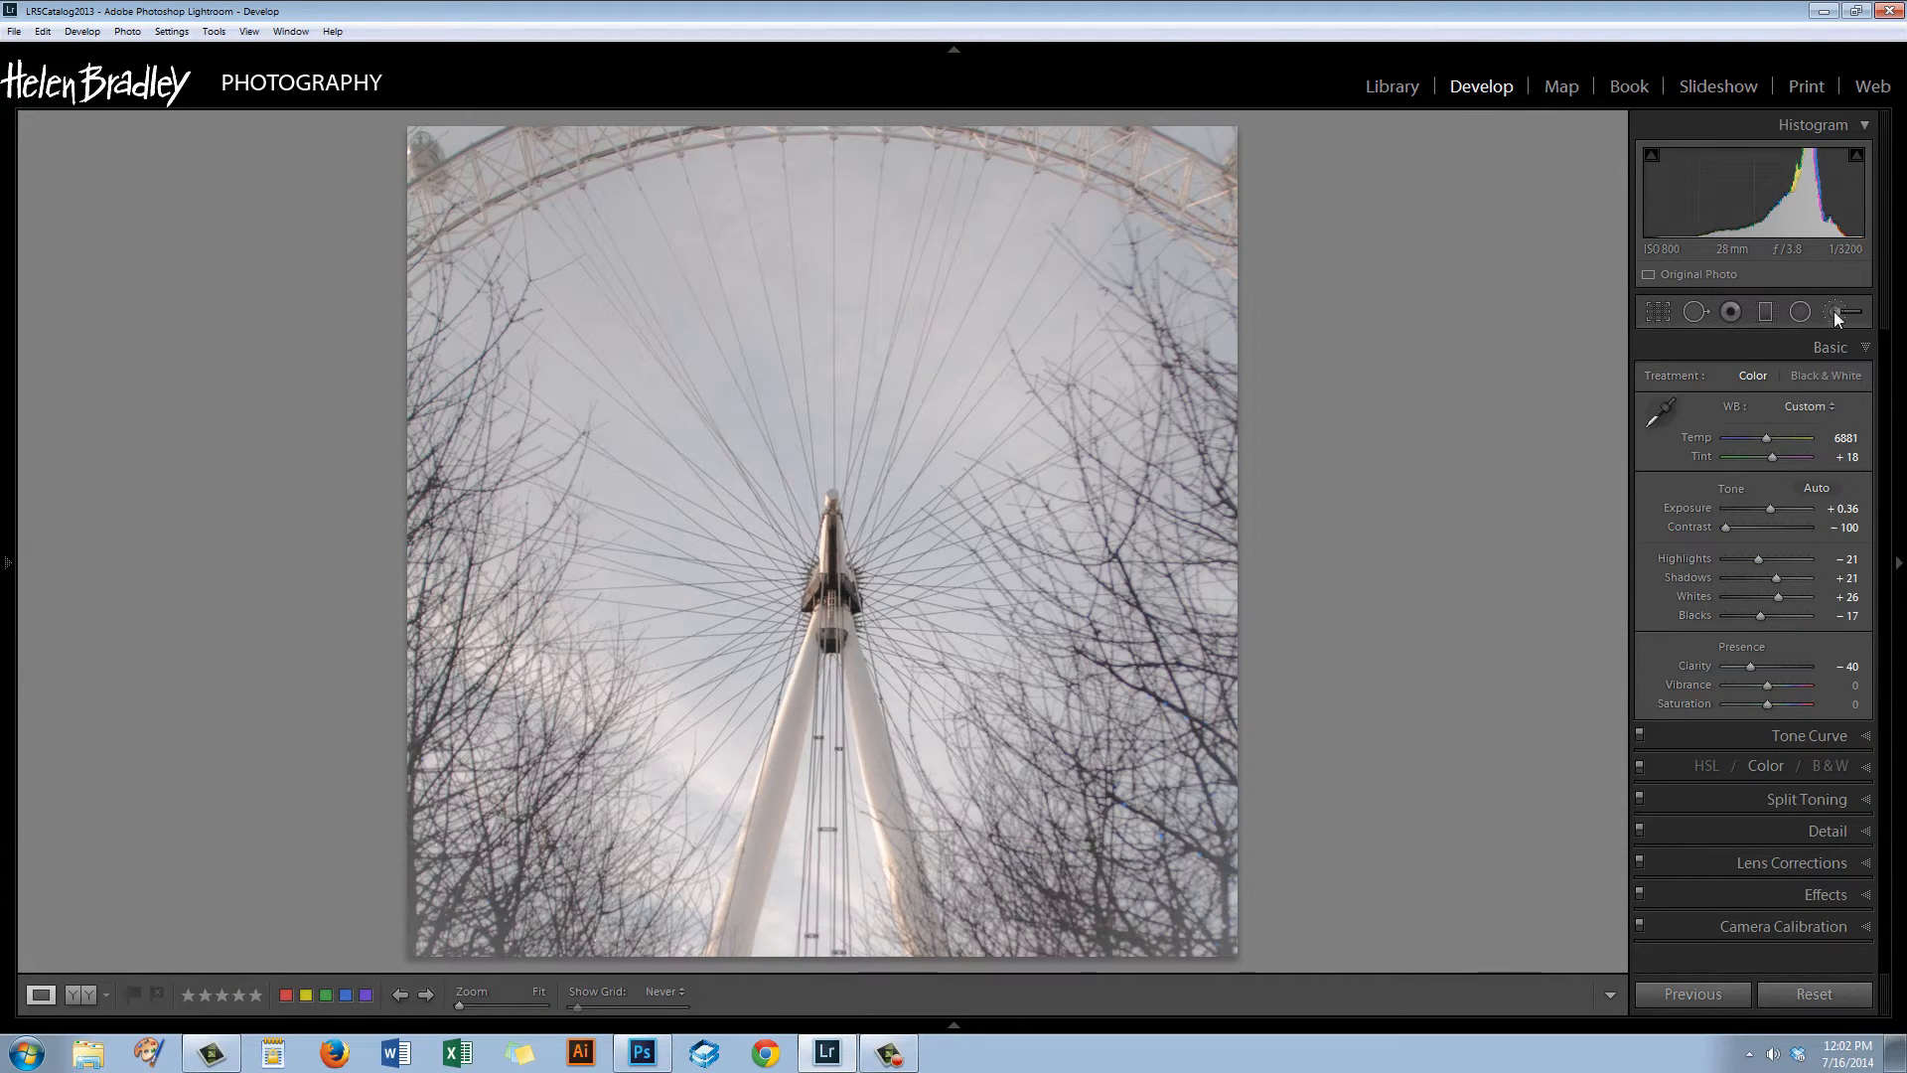
Start an Adjustment Brush at flow 86, density 85 and paint a brightening stroke over the legs.
click(1845, 312)
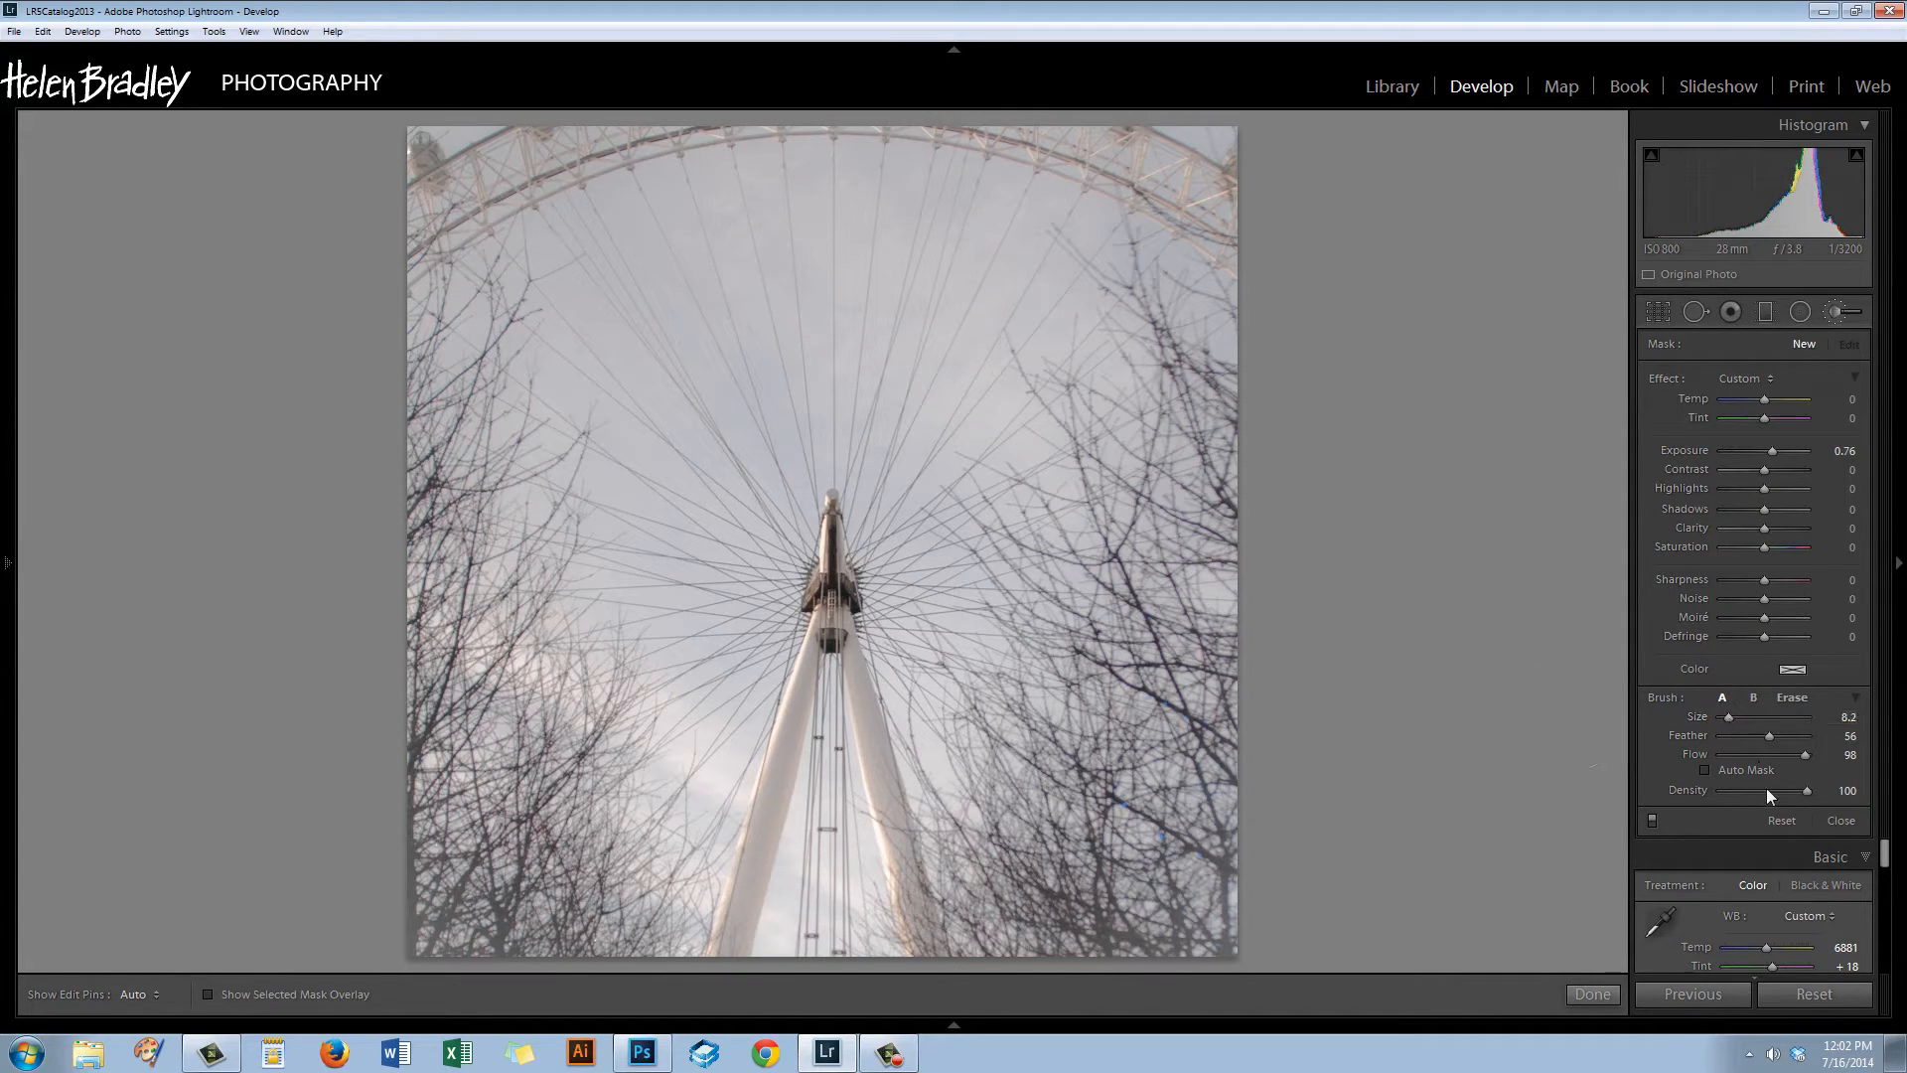
drag(1806, 753, 1790, 753)
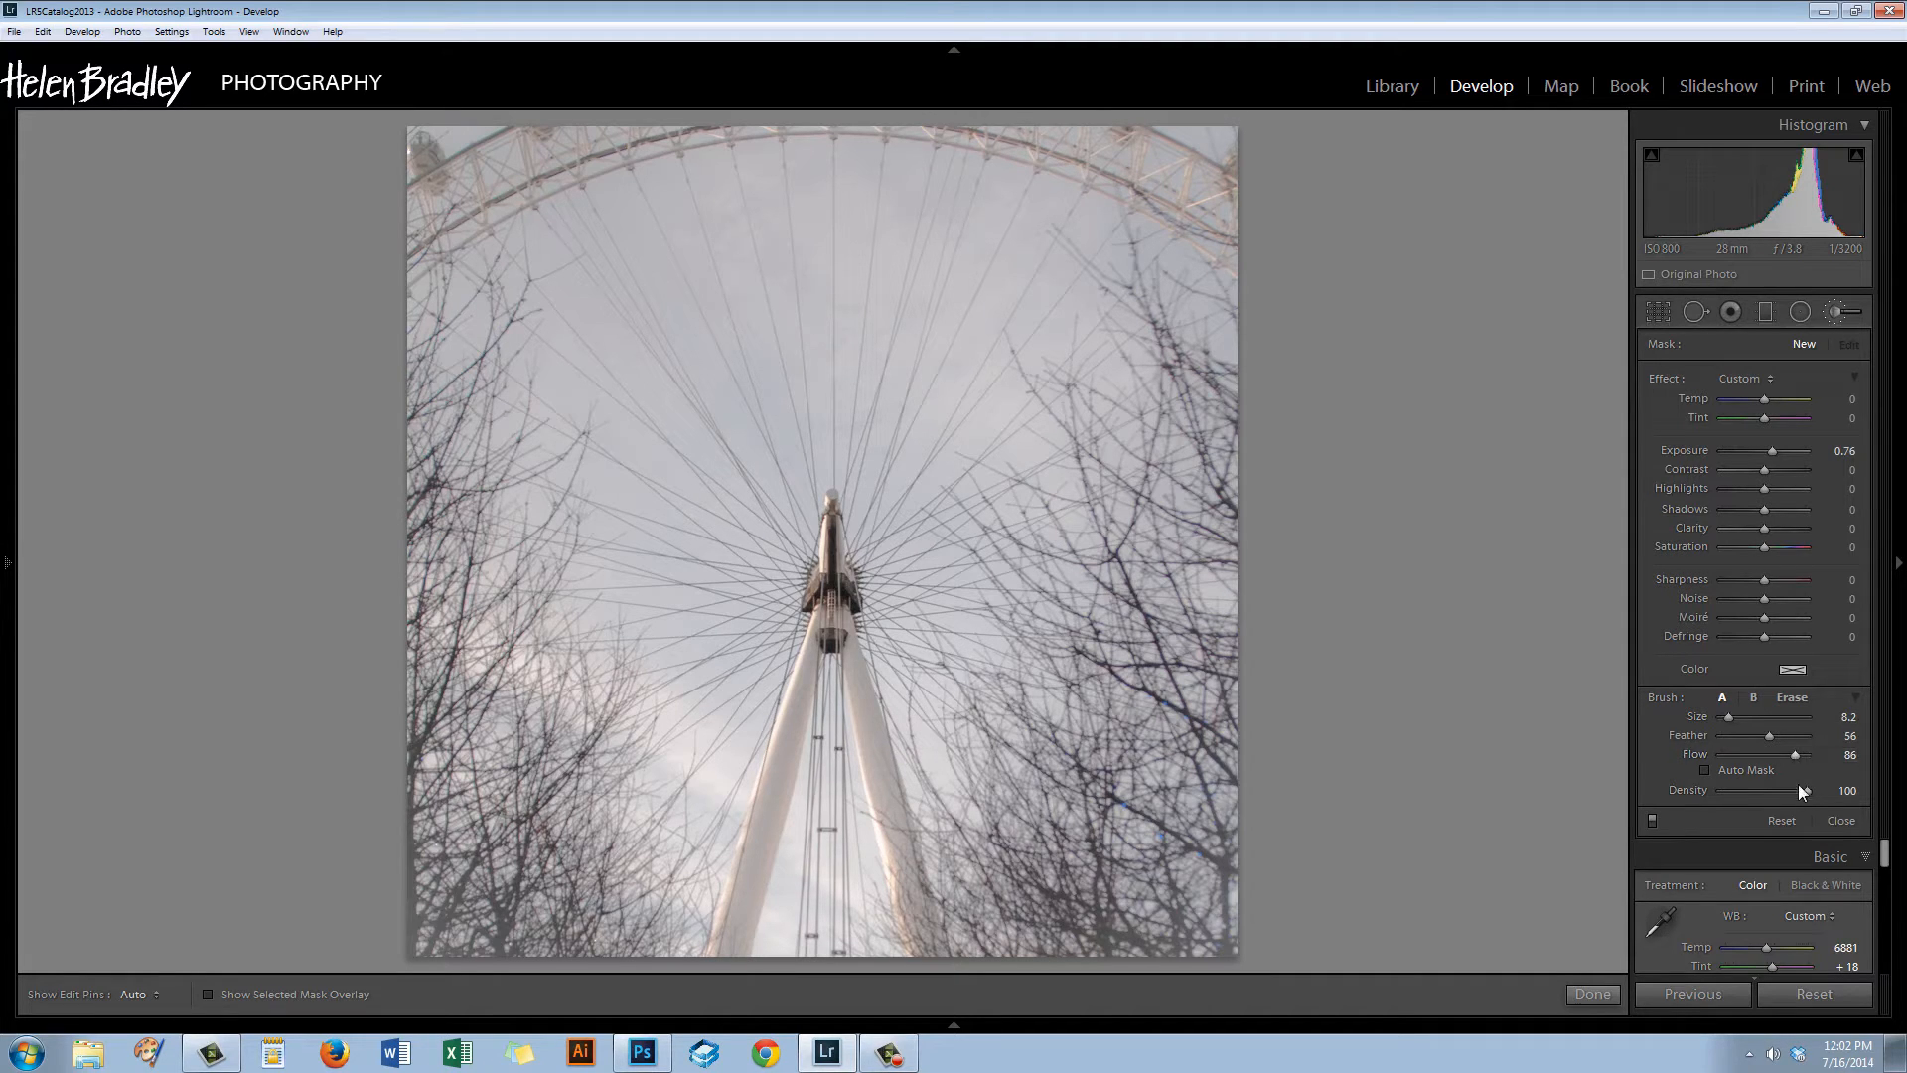
drag(1829, 789, 1796, 788)
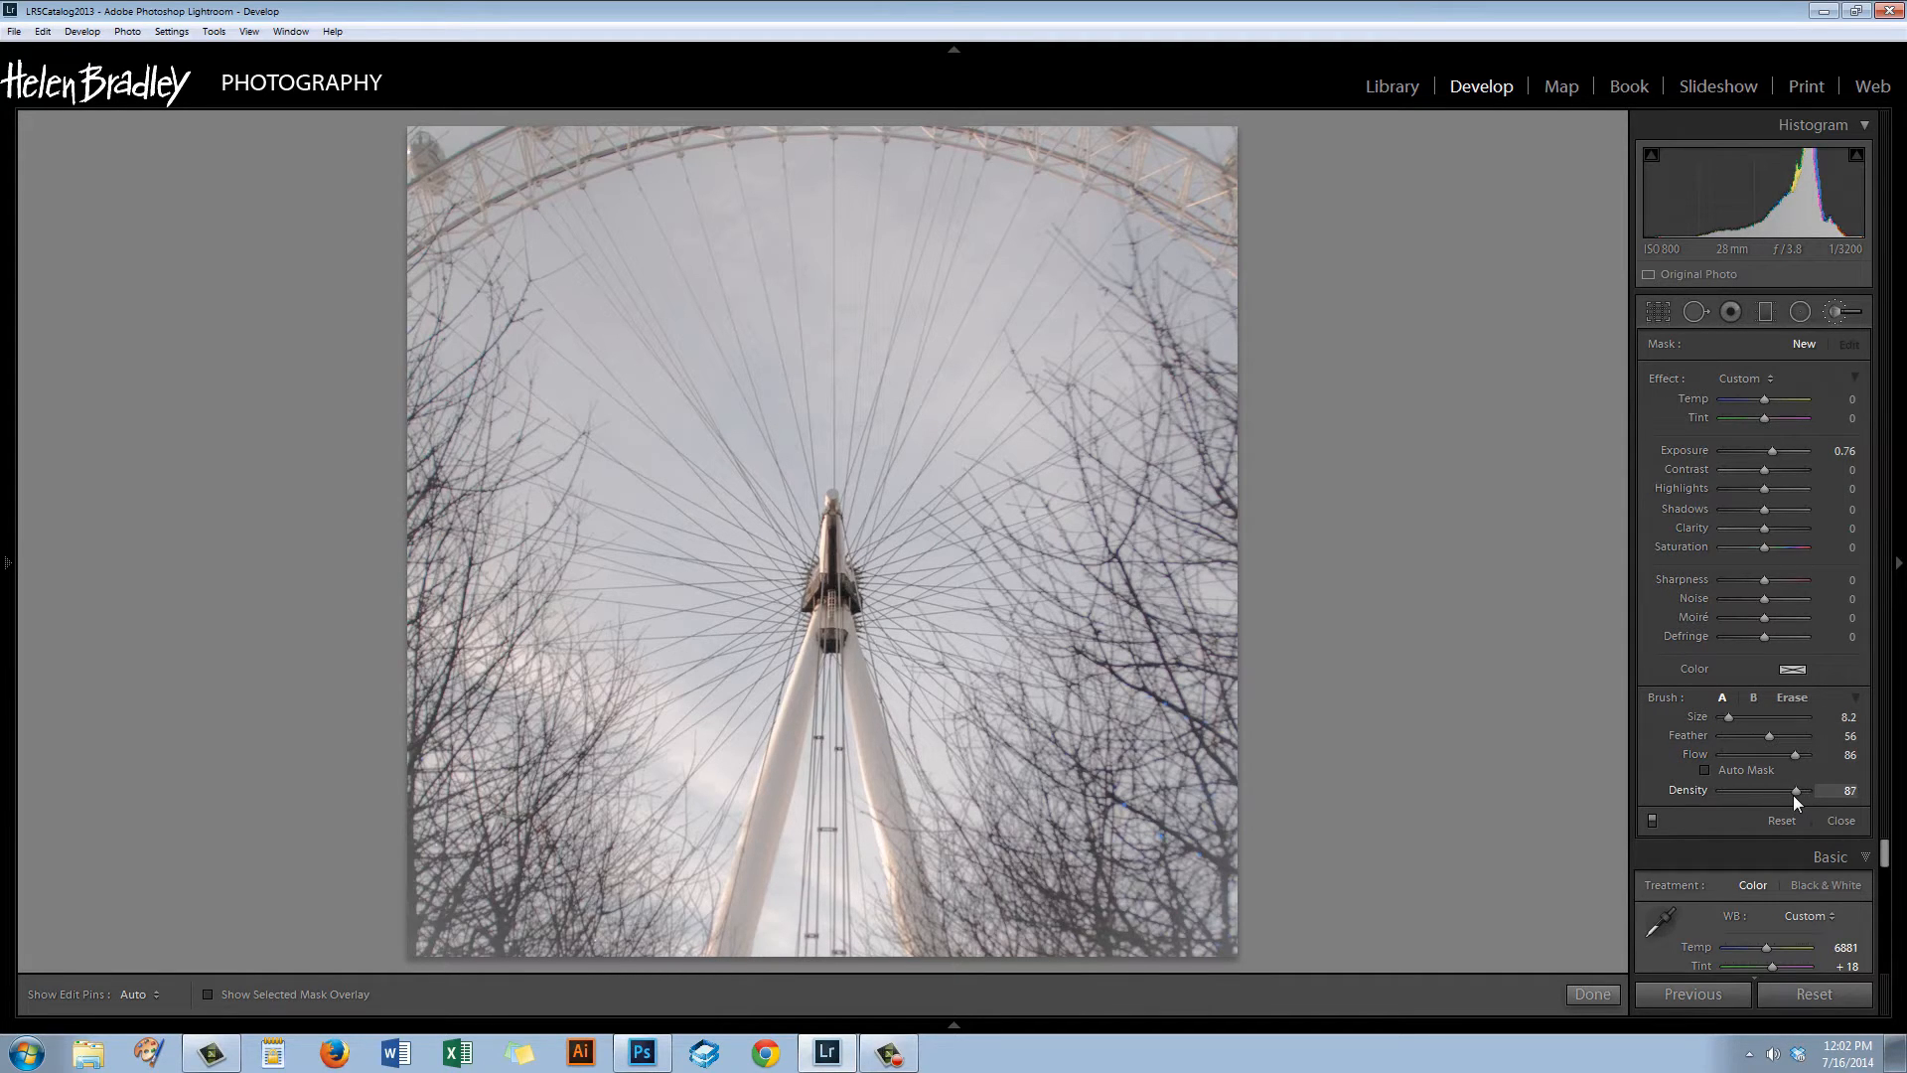
drag(1800, 791, 1794, 791)
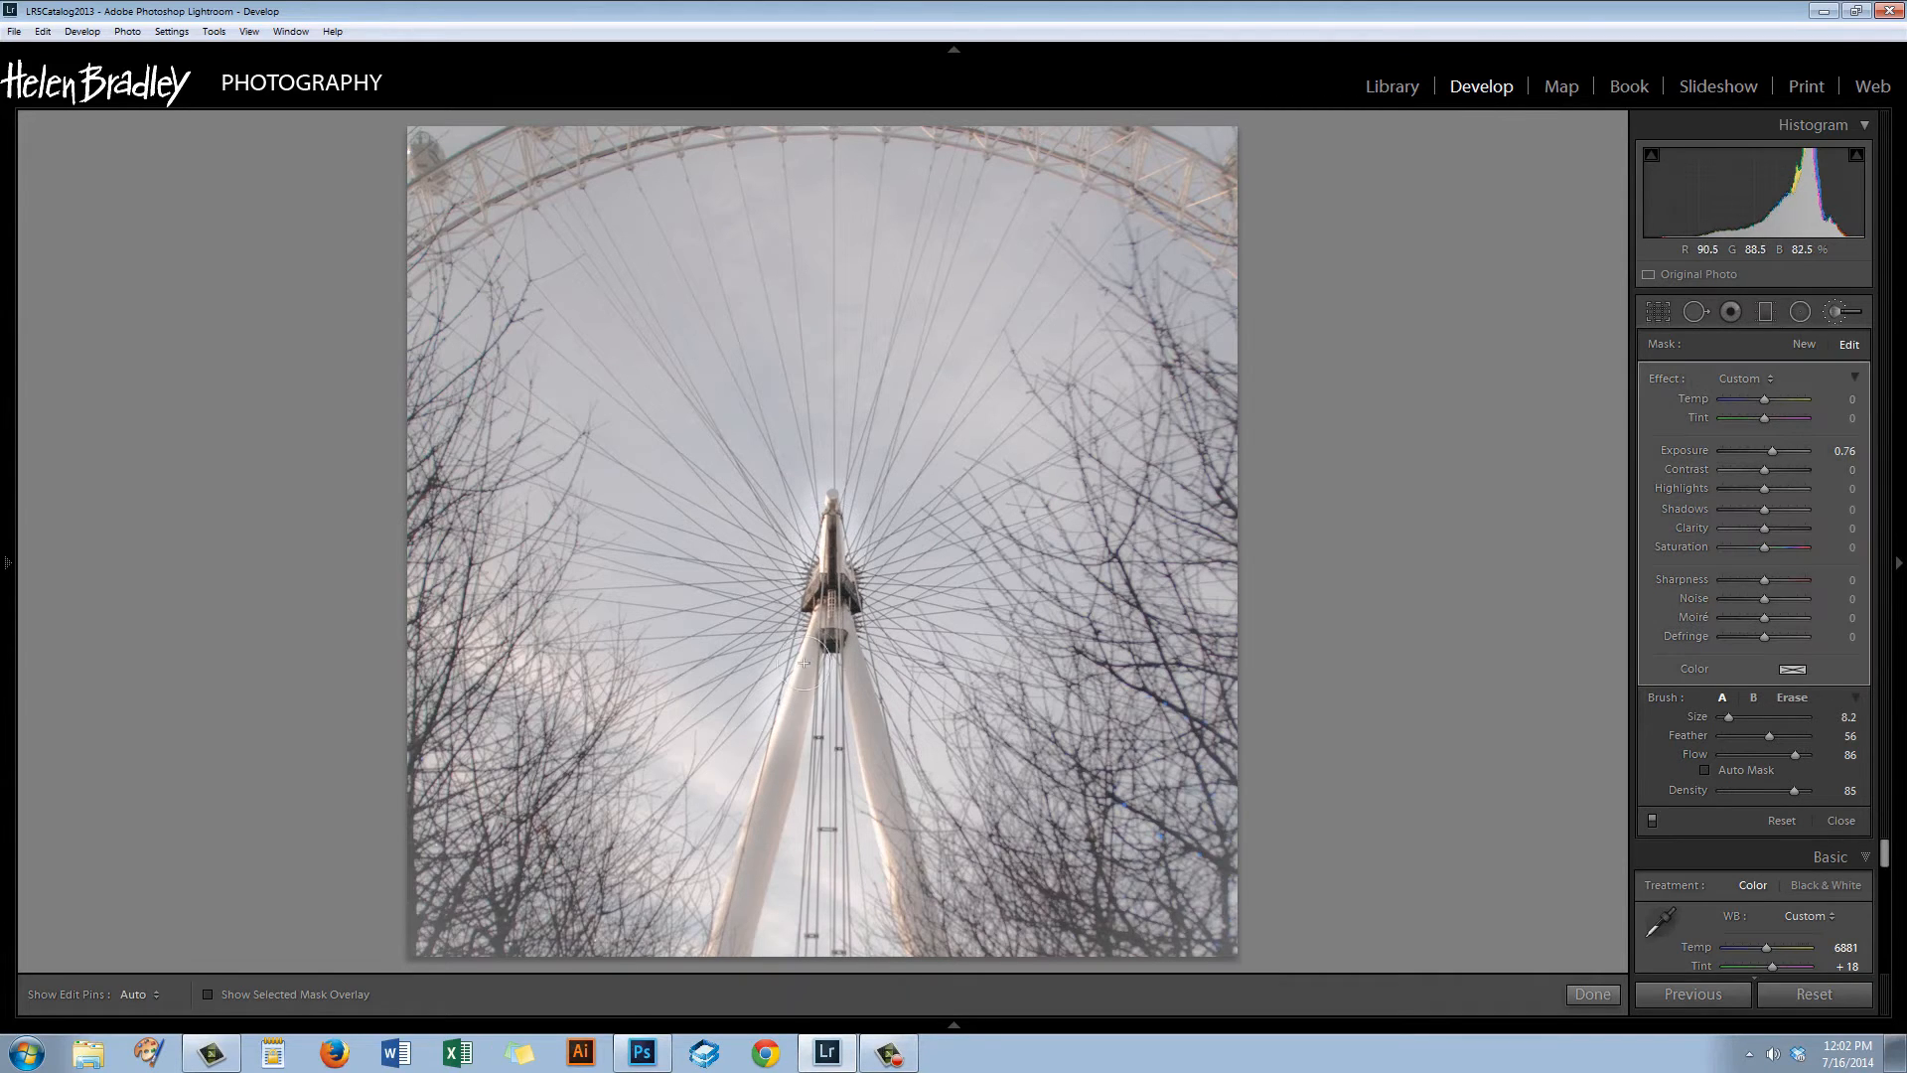
drag(809, 658, 739, 902)
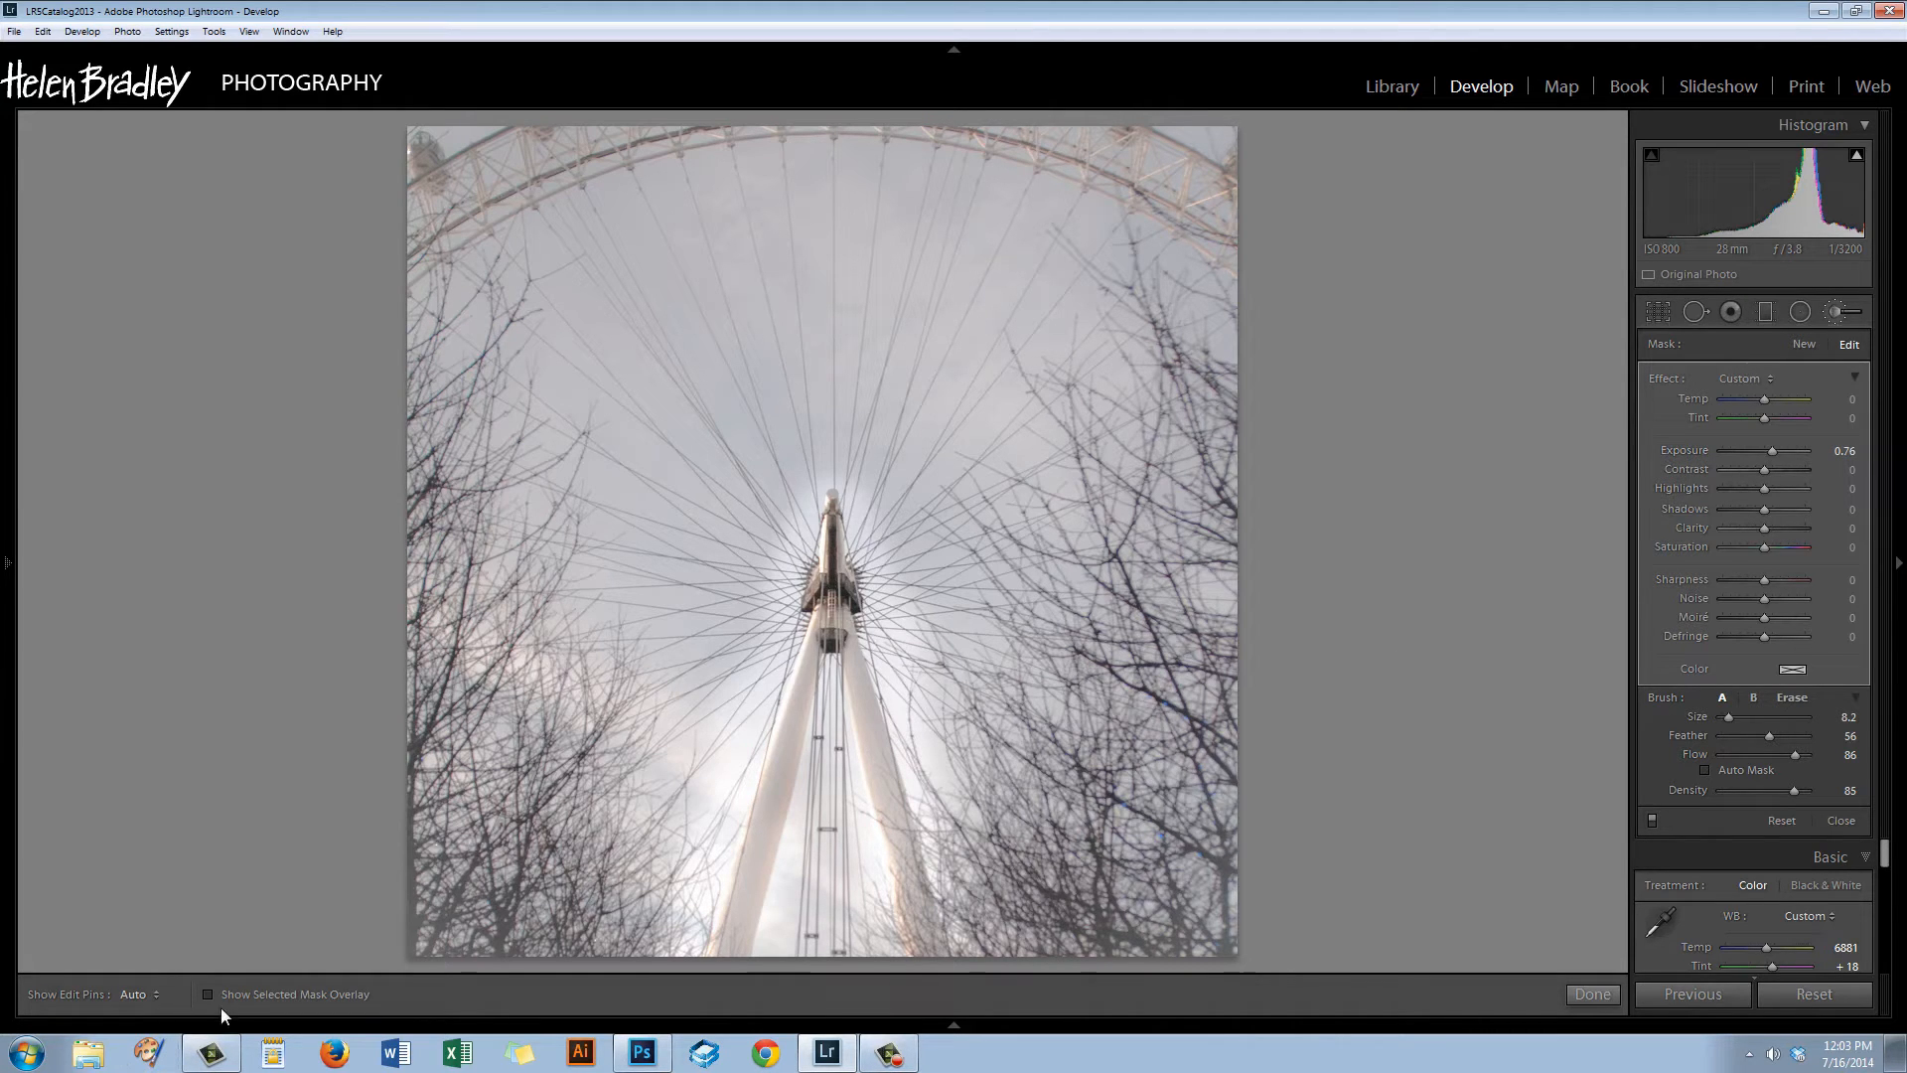
Show the painted mask overlay, then reset the brush Exposure to 0.
click(209, 993)
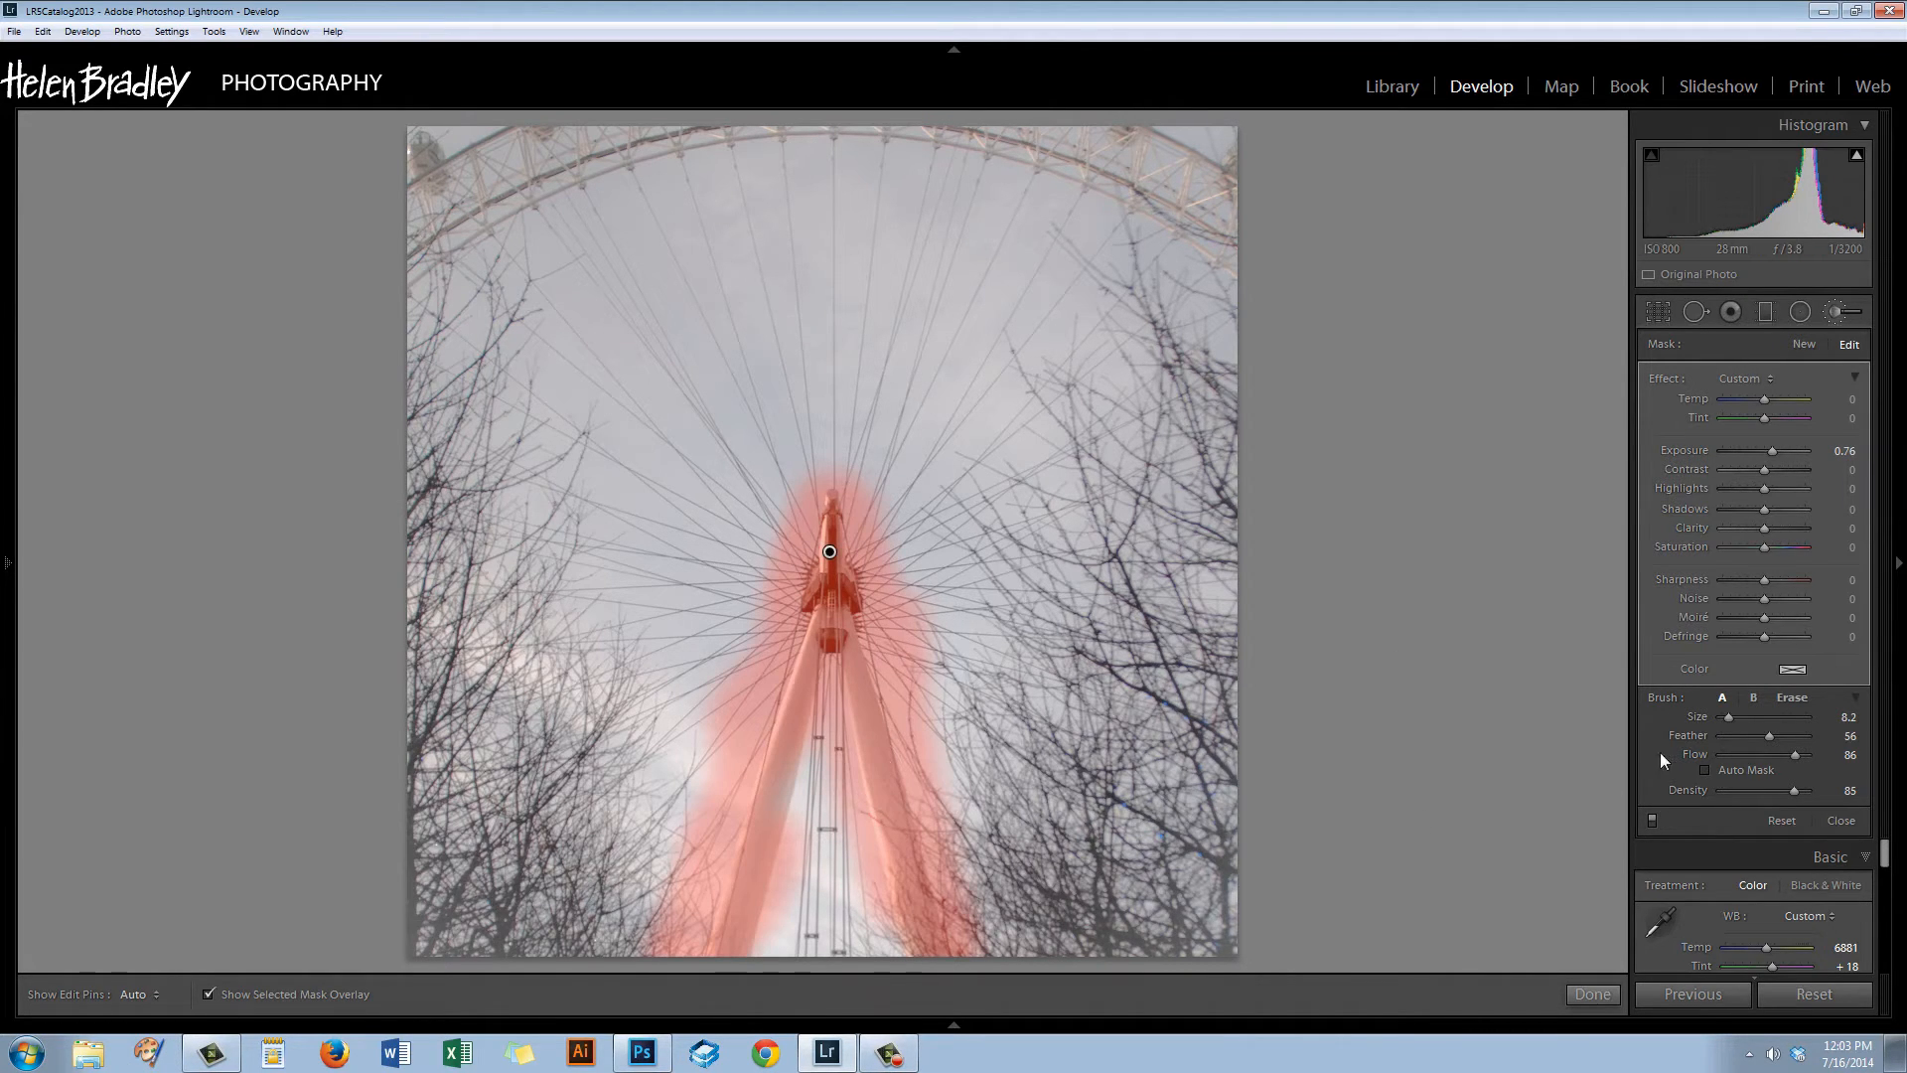
click(1790, 698)
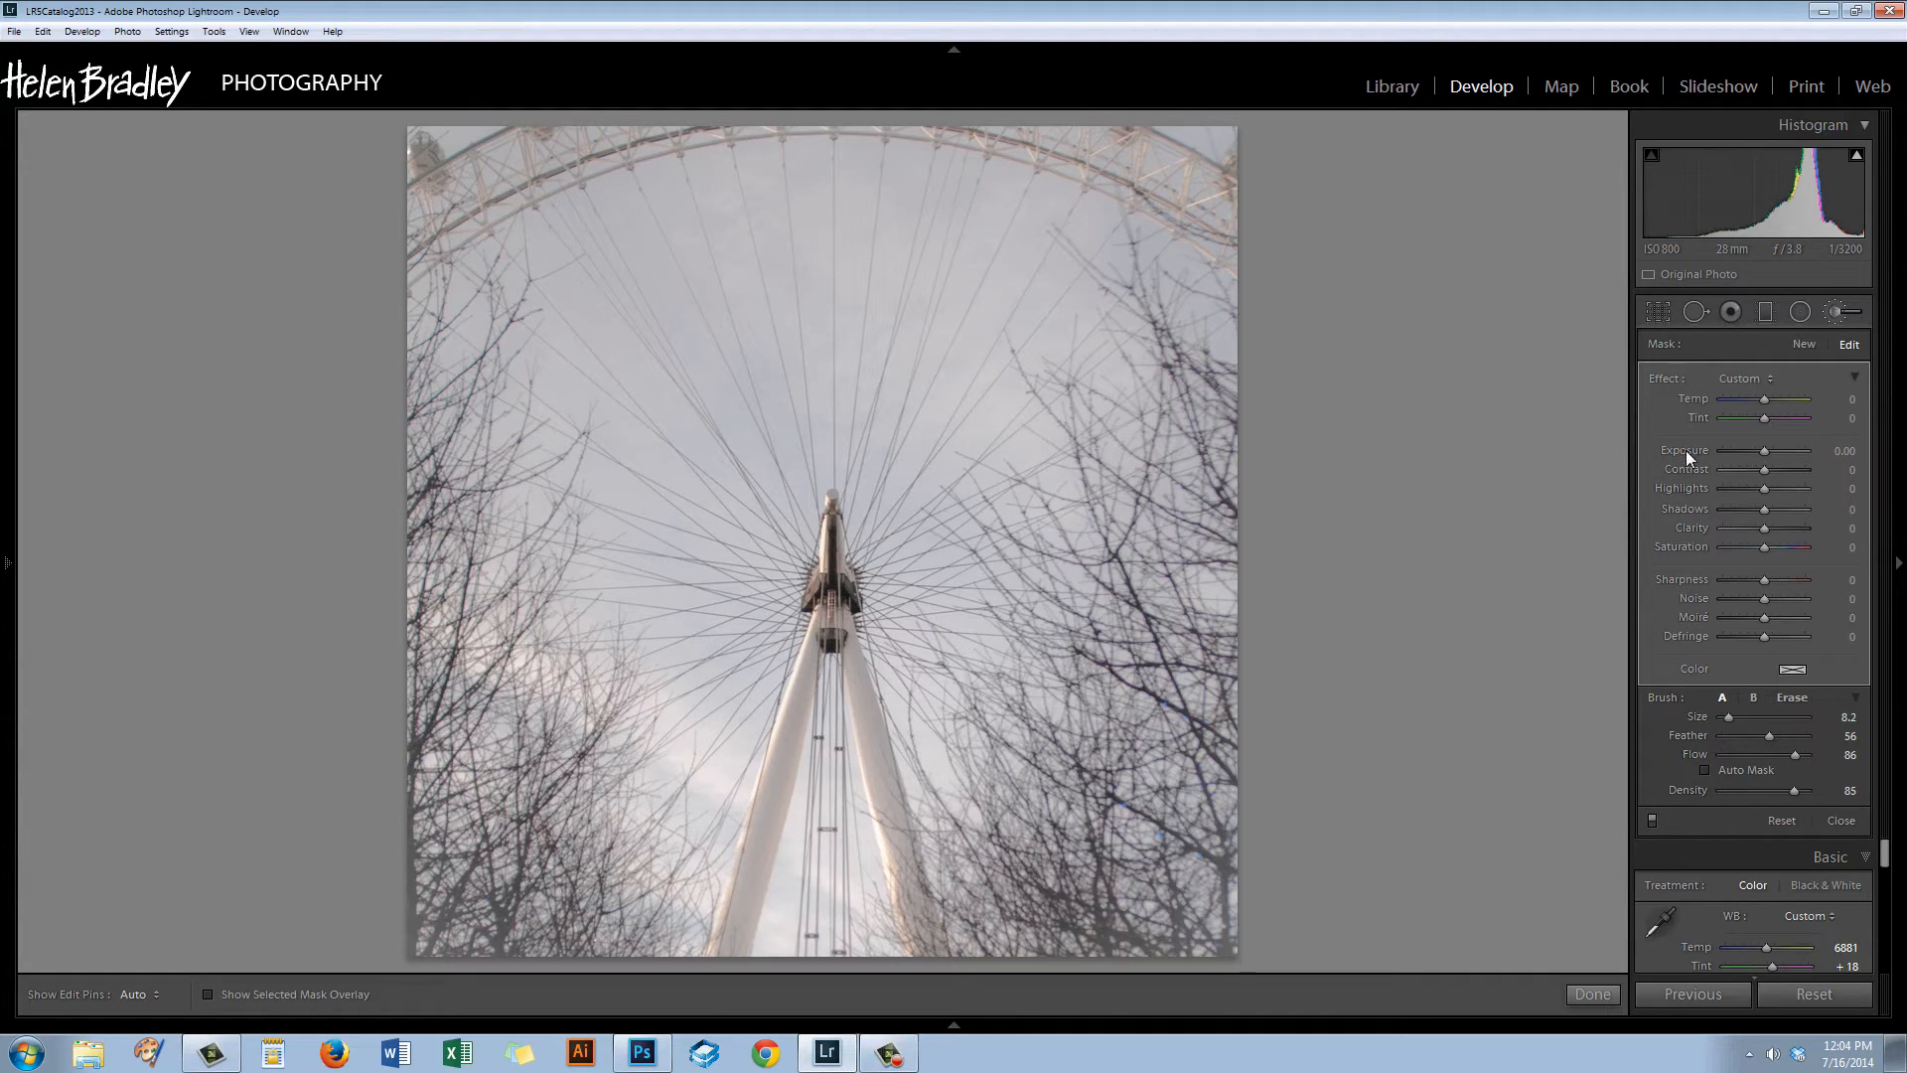
mouse_move(1714, 487)
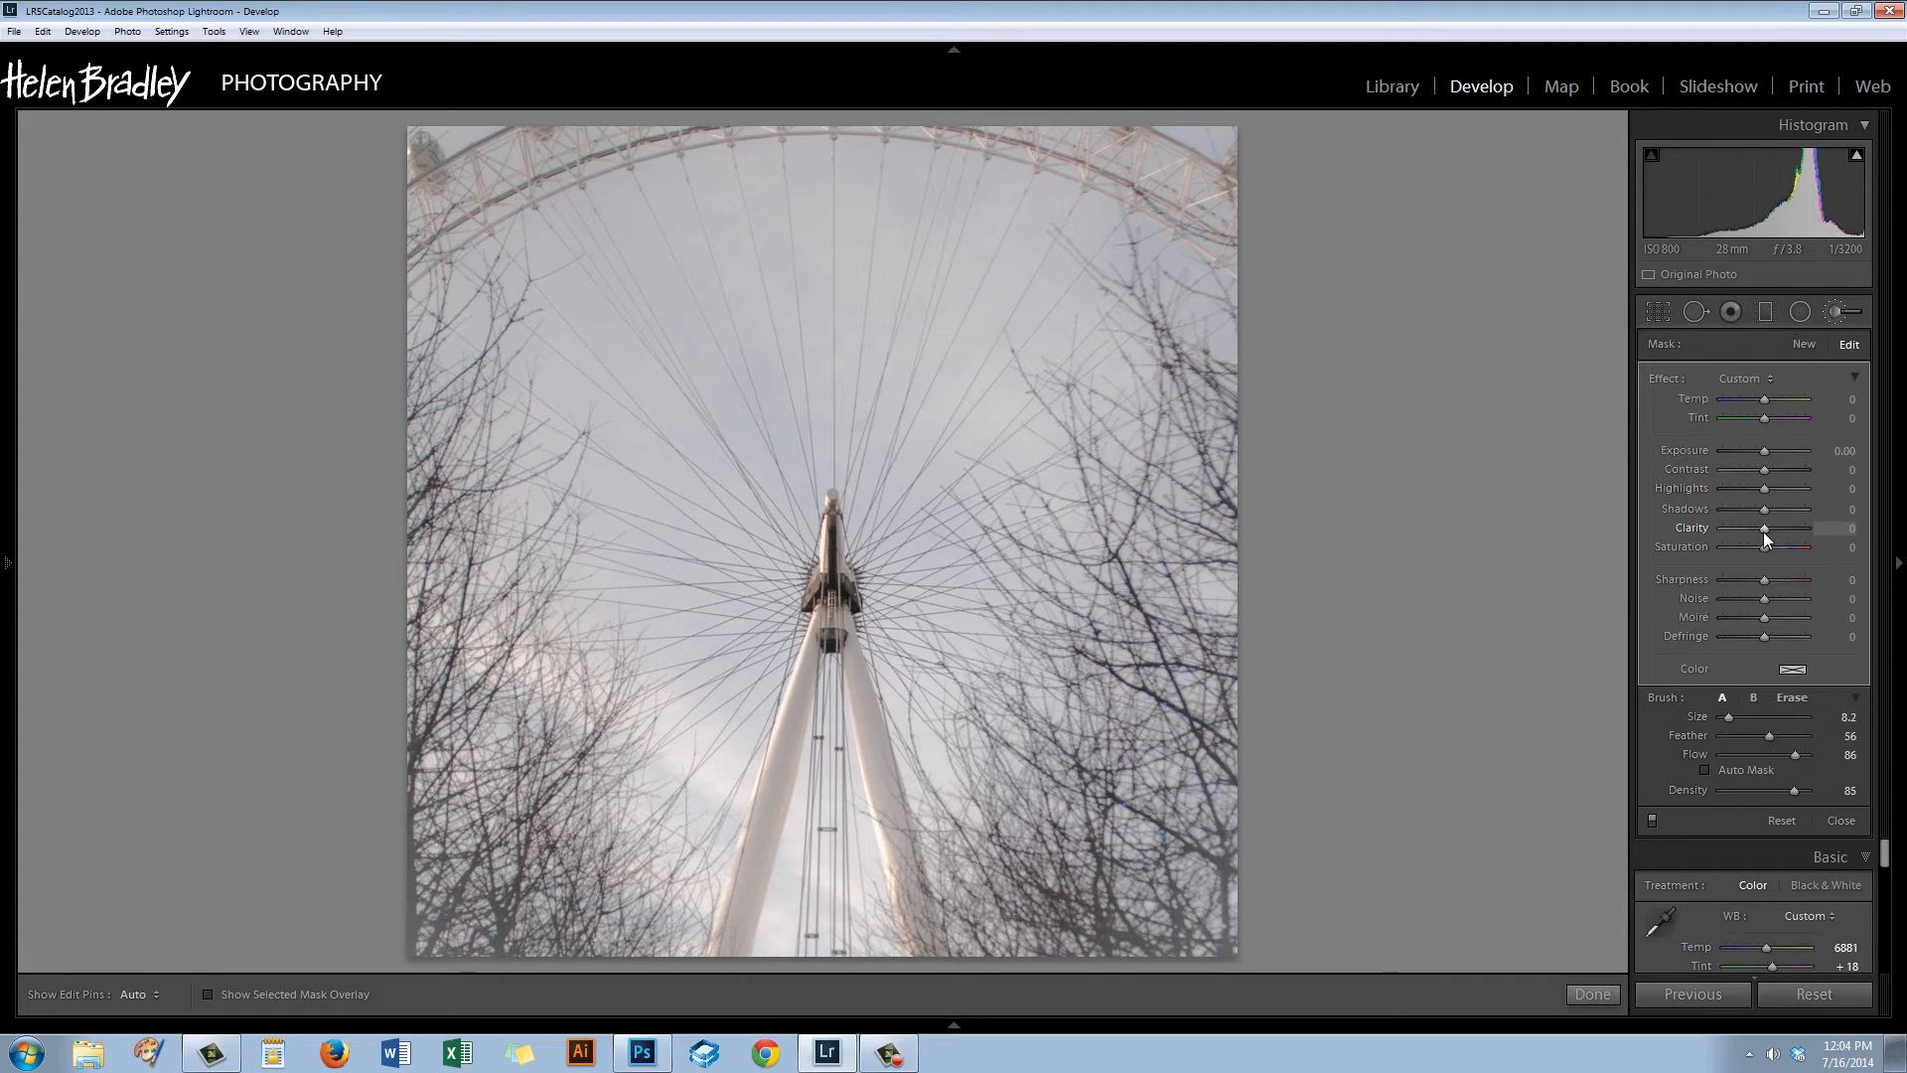
Set the brushed legs and hub to Clarity 26 and Sharpness 24.
drag(1770, 526, 1780, 526)
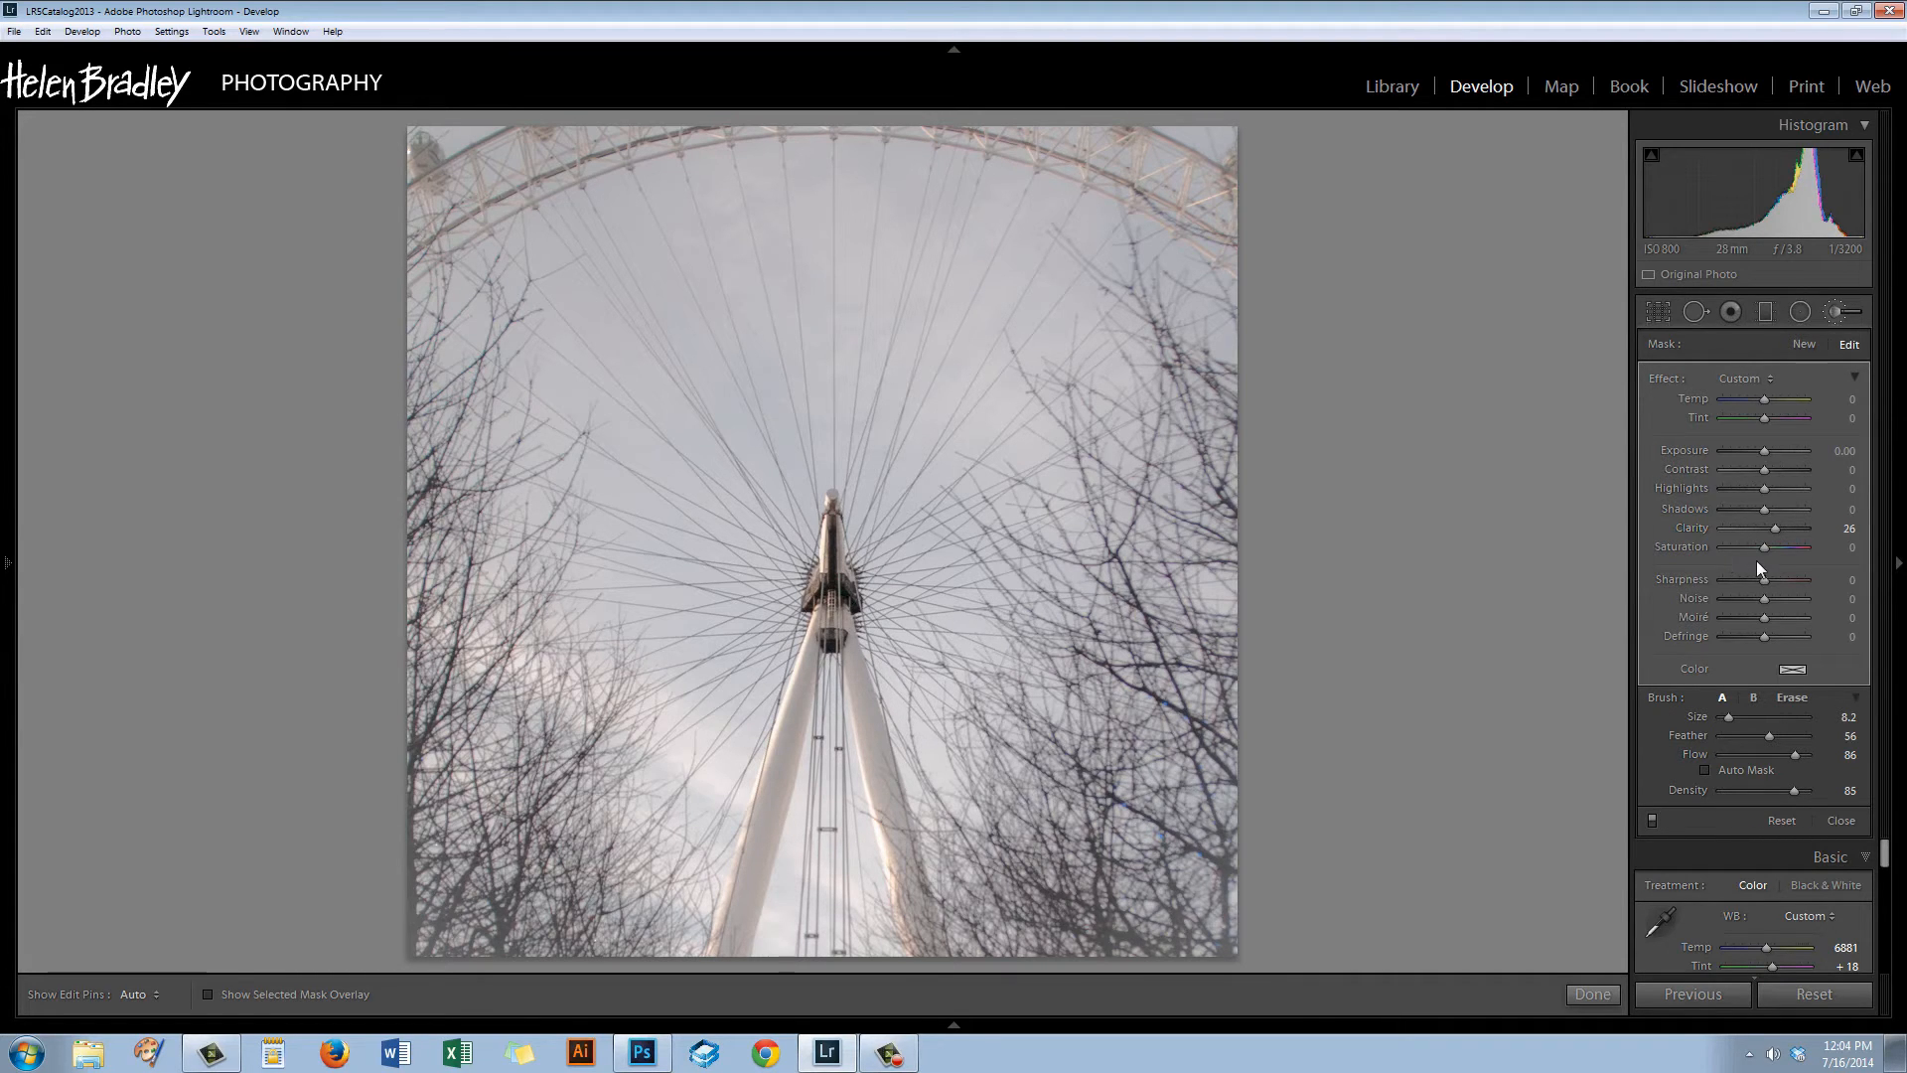
drag(1771, 578, 1806, 578)
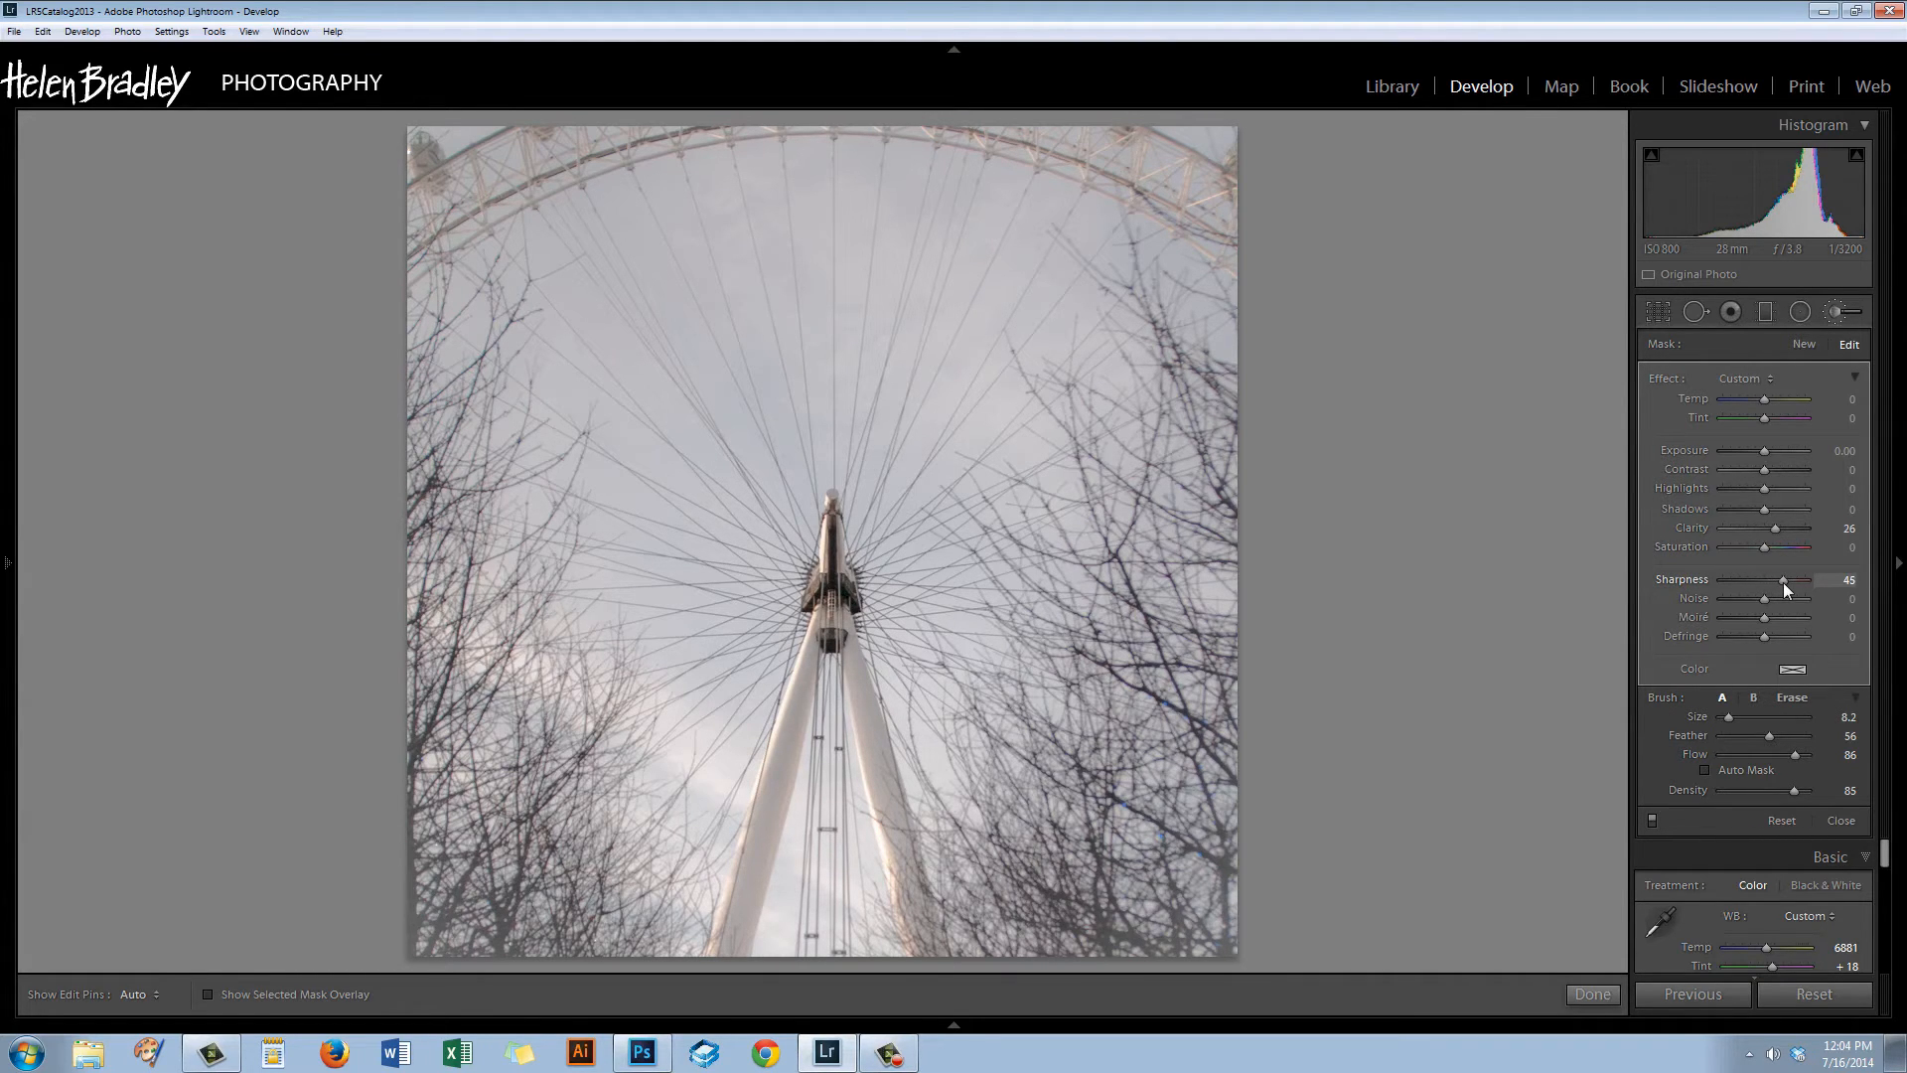
drag(1808, 578, 1782, 578)
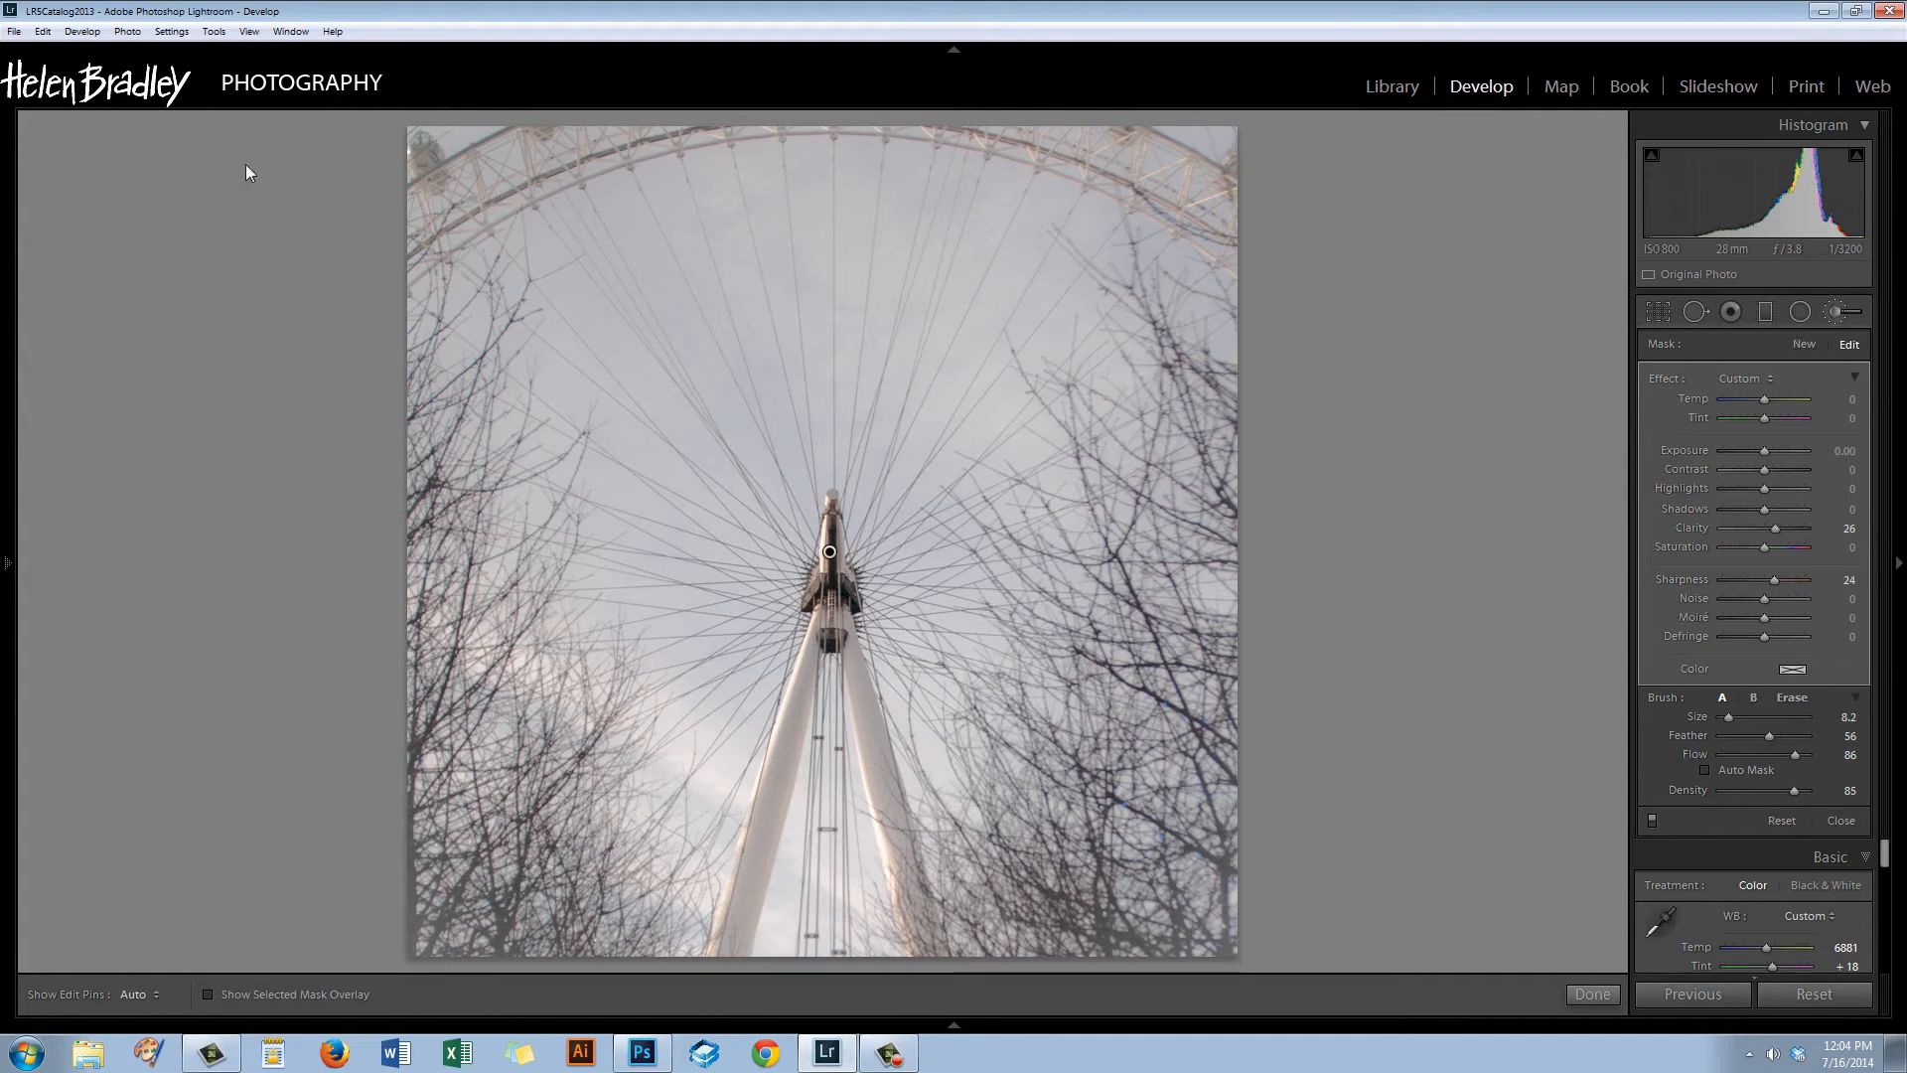
mouse_move(1407, 924)
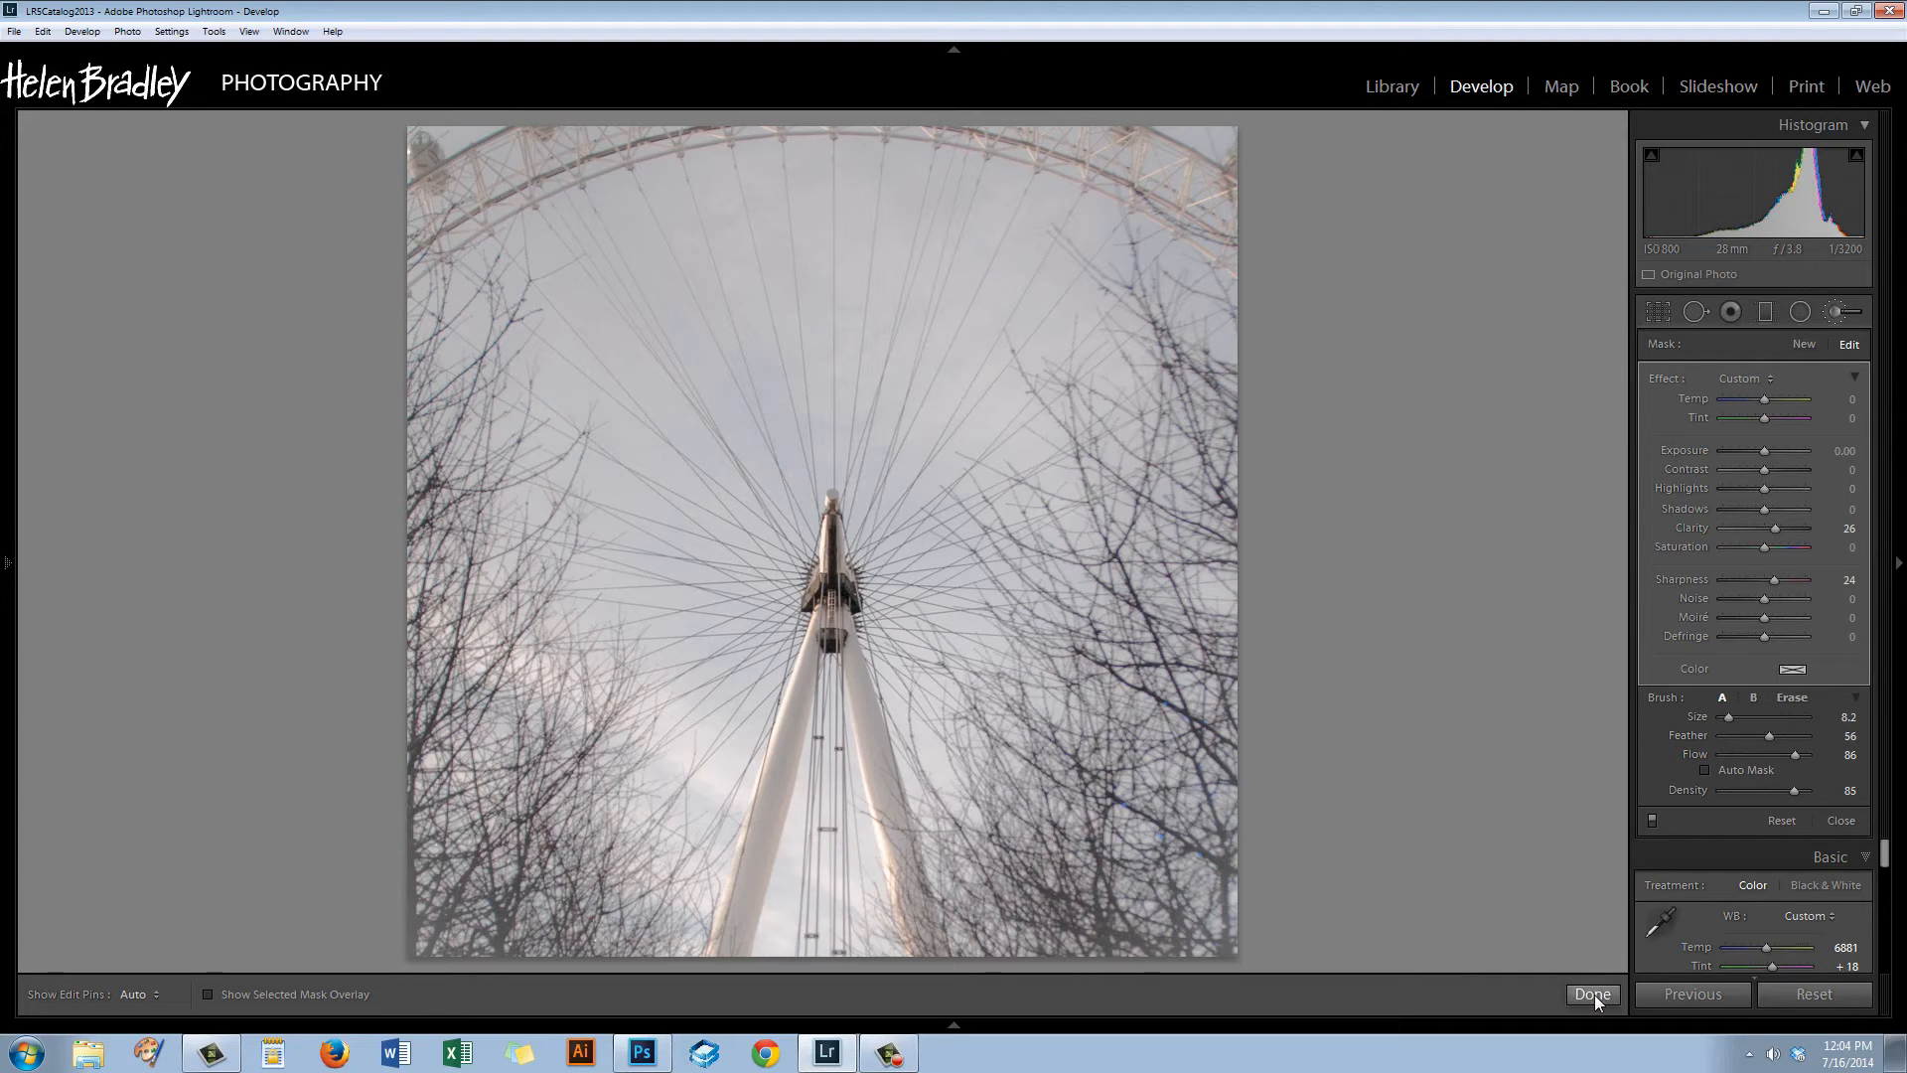
Commit the brush edit, then warm the photo to Temp 7476 and Tint +21.
click(1591, 993)
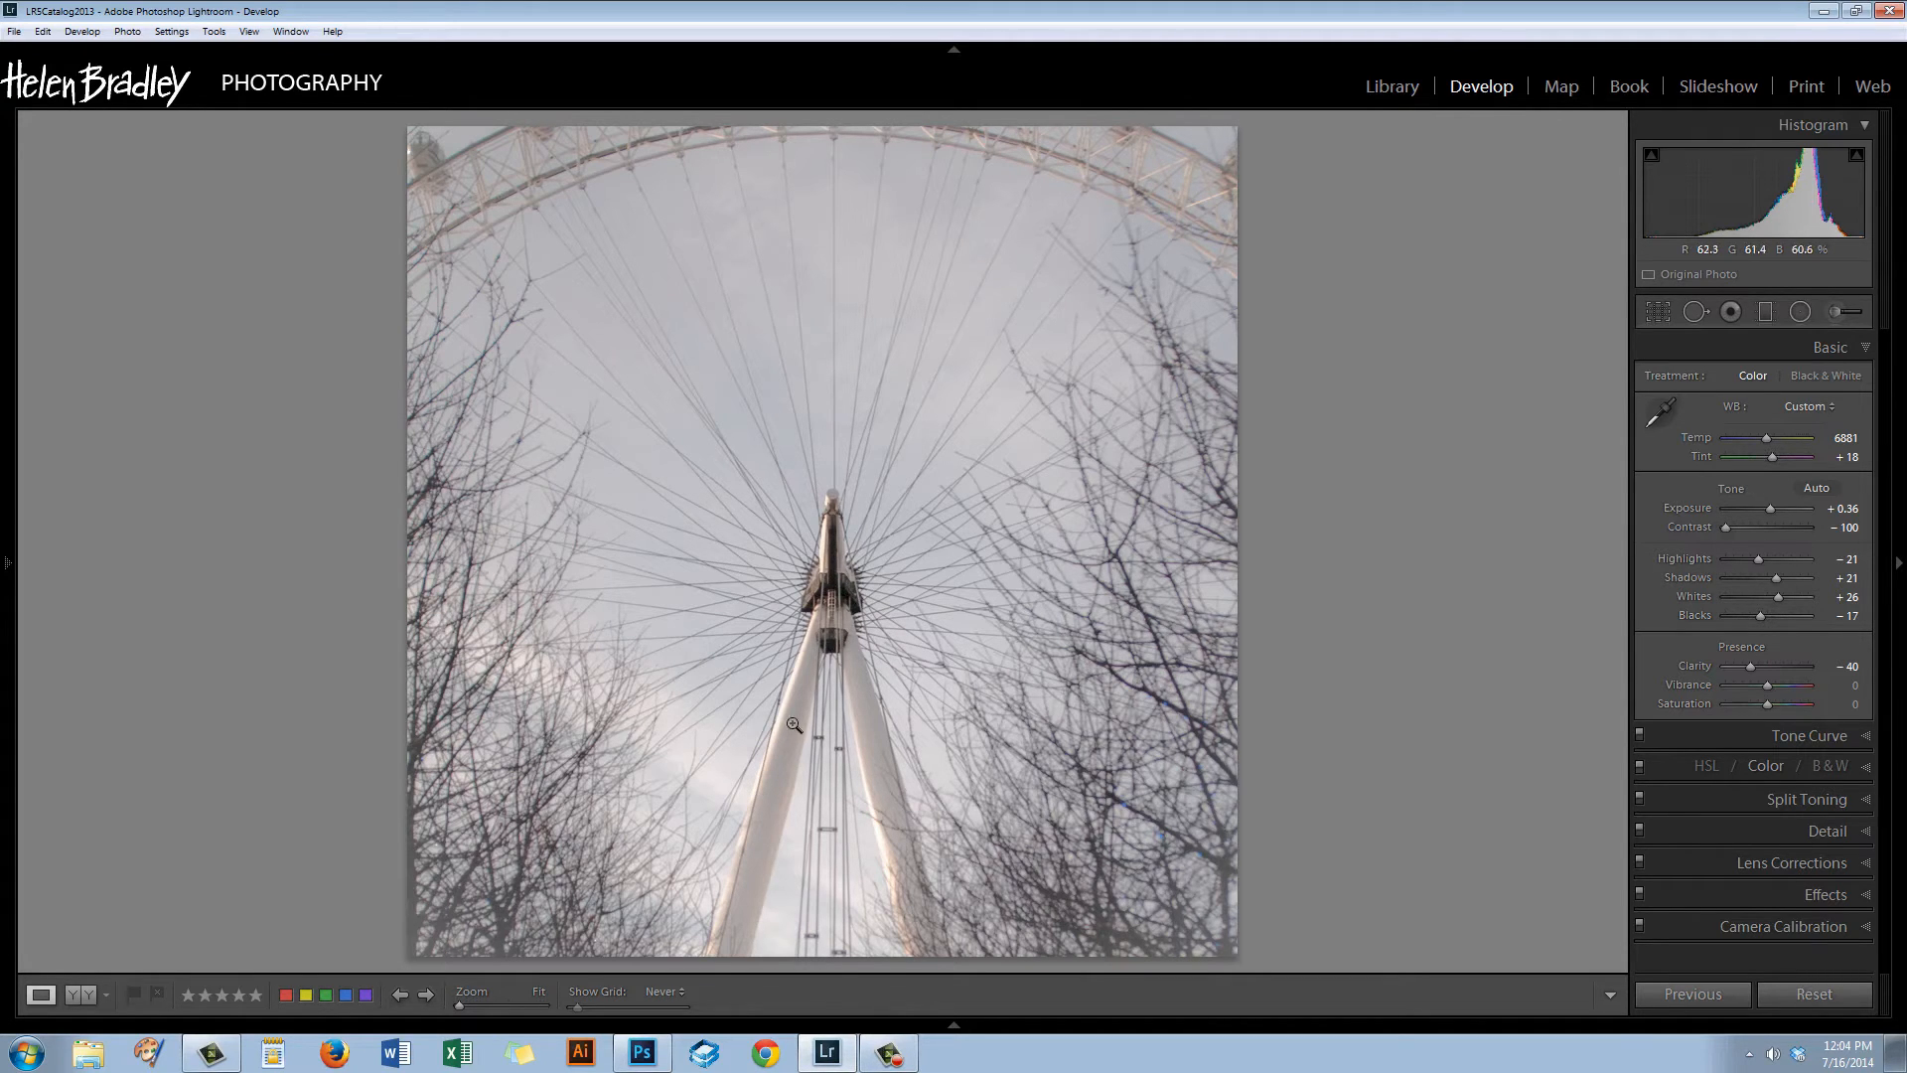
mouse_move(1655, 502)
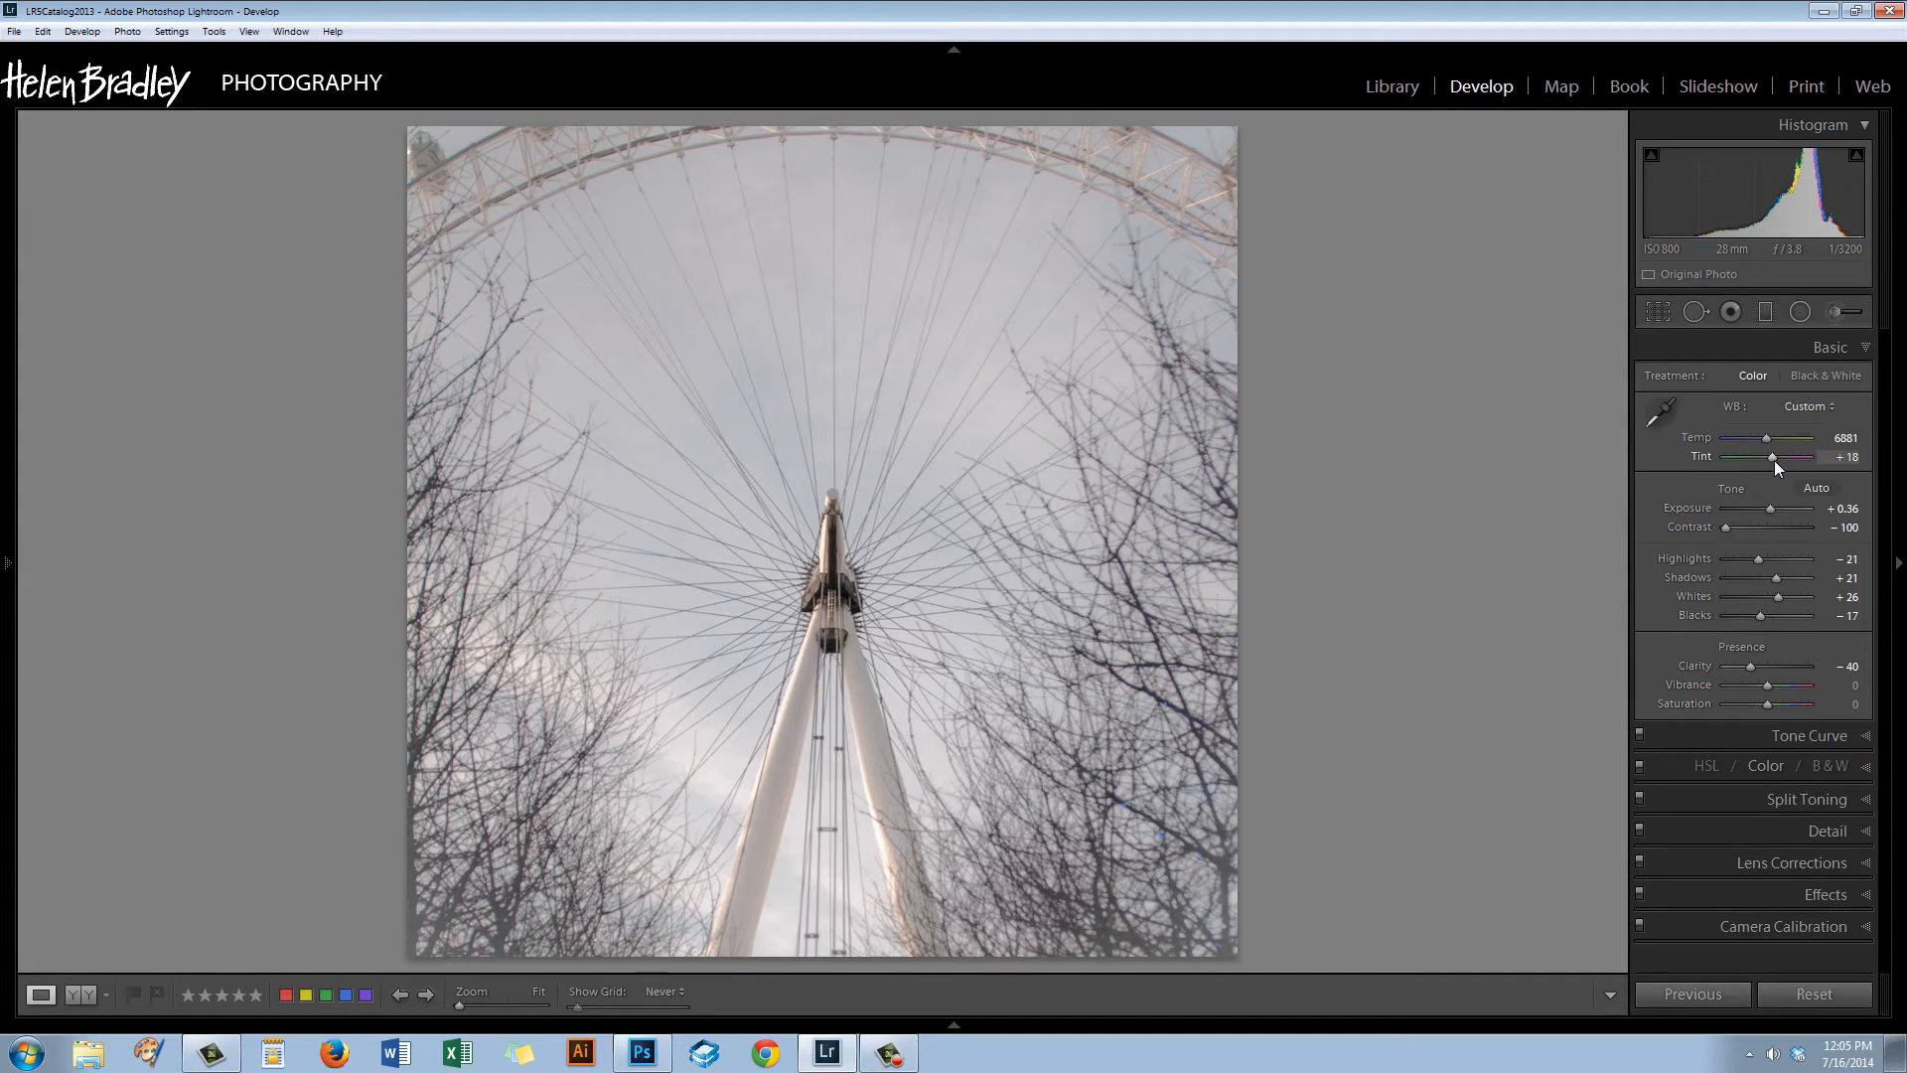
drag(1772, 457, 1776, 457)
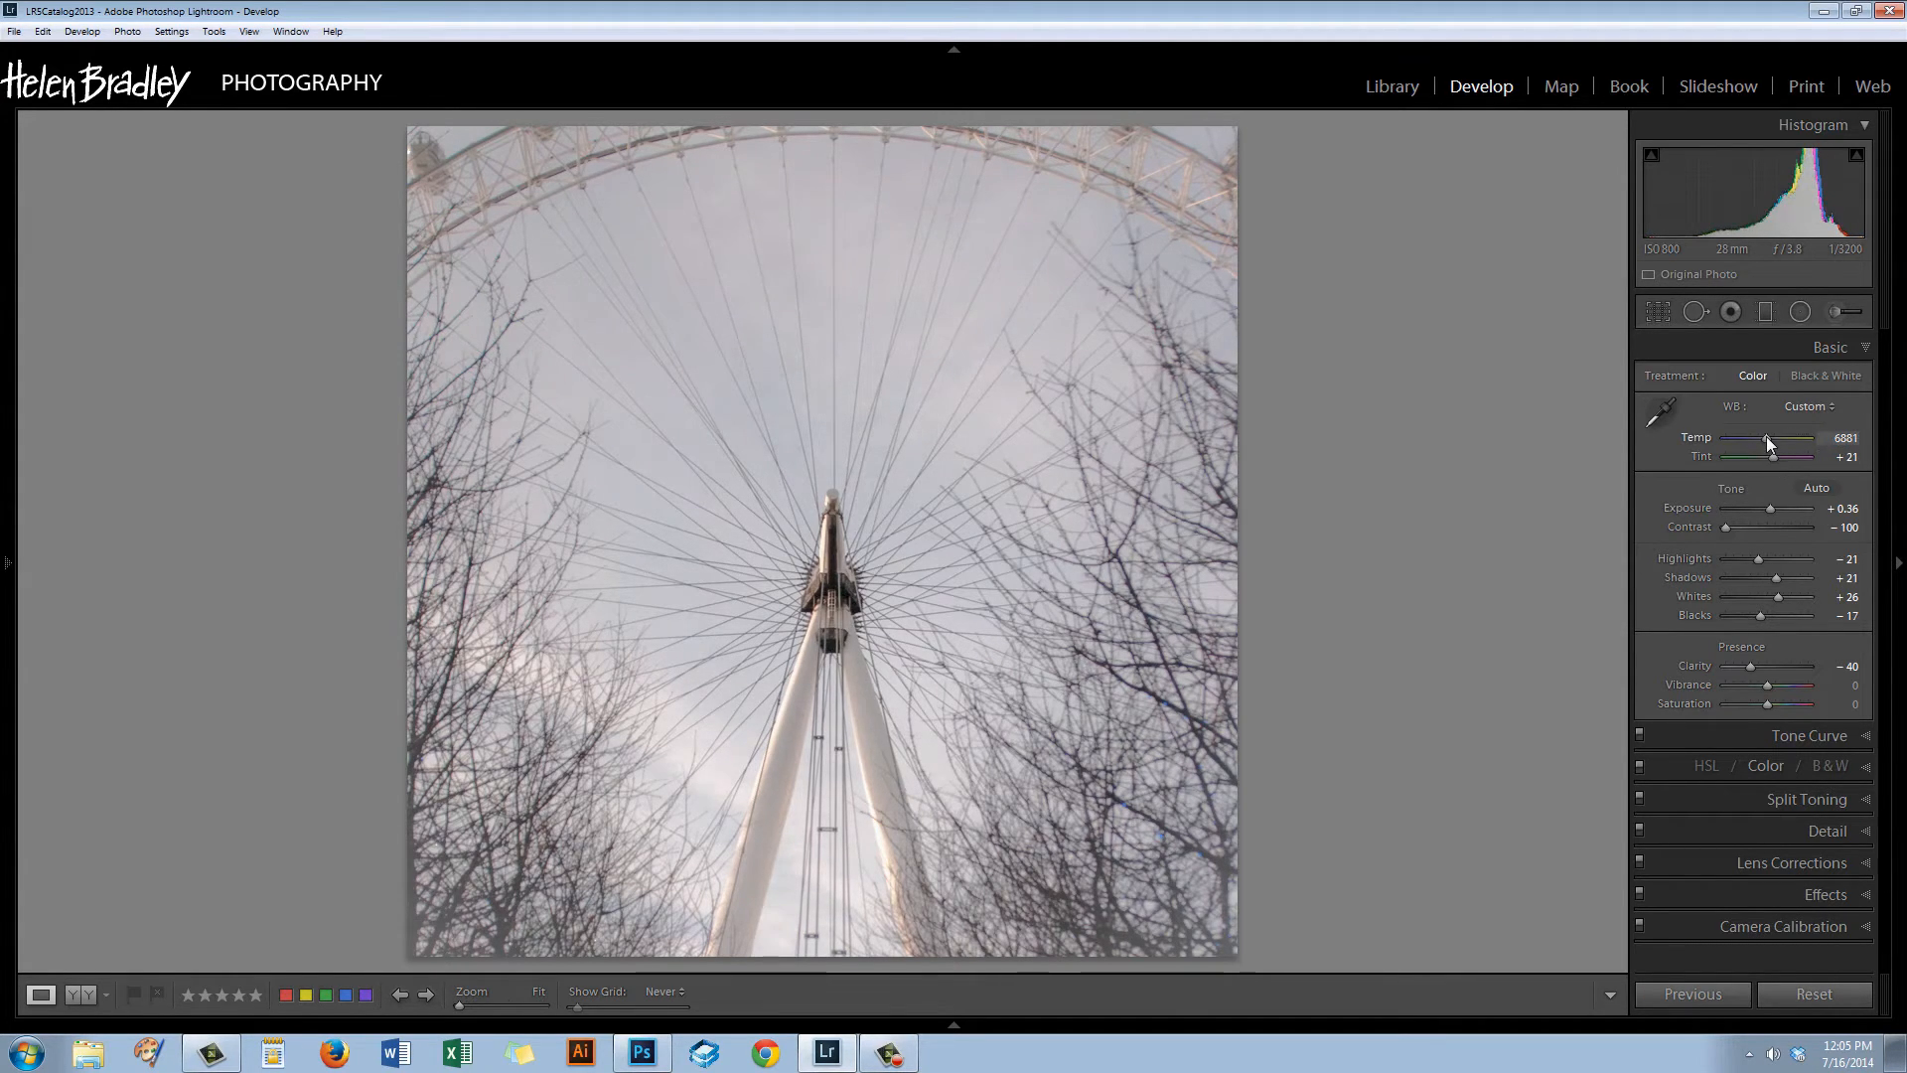
drag(1800, 437, 1817, 437)
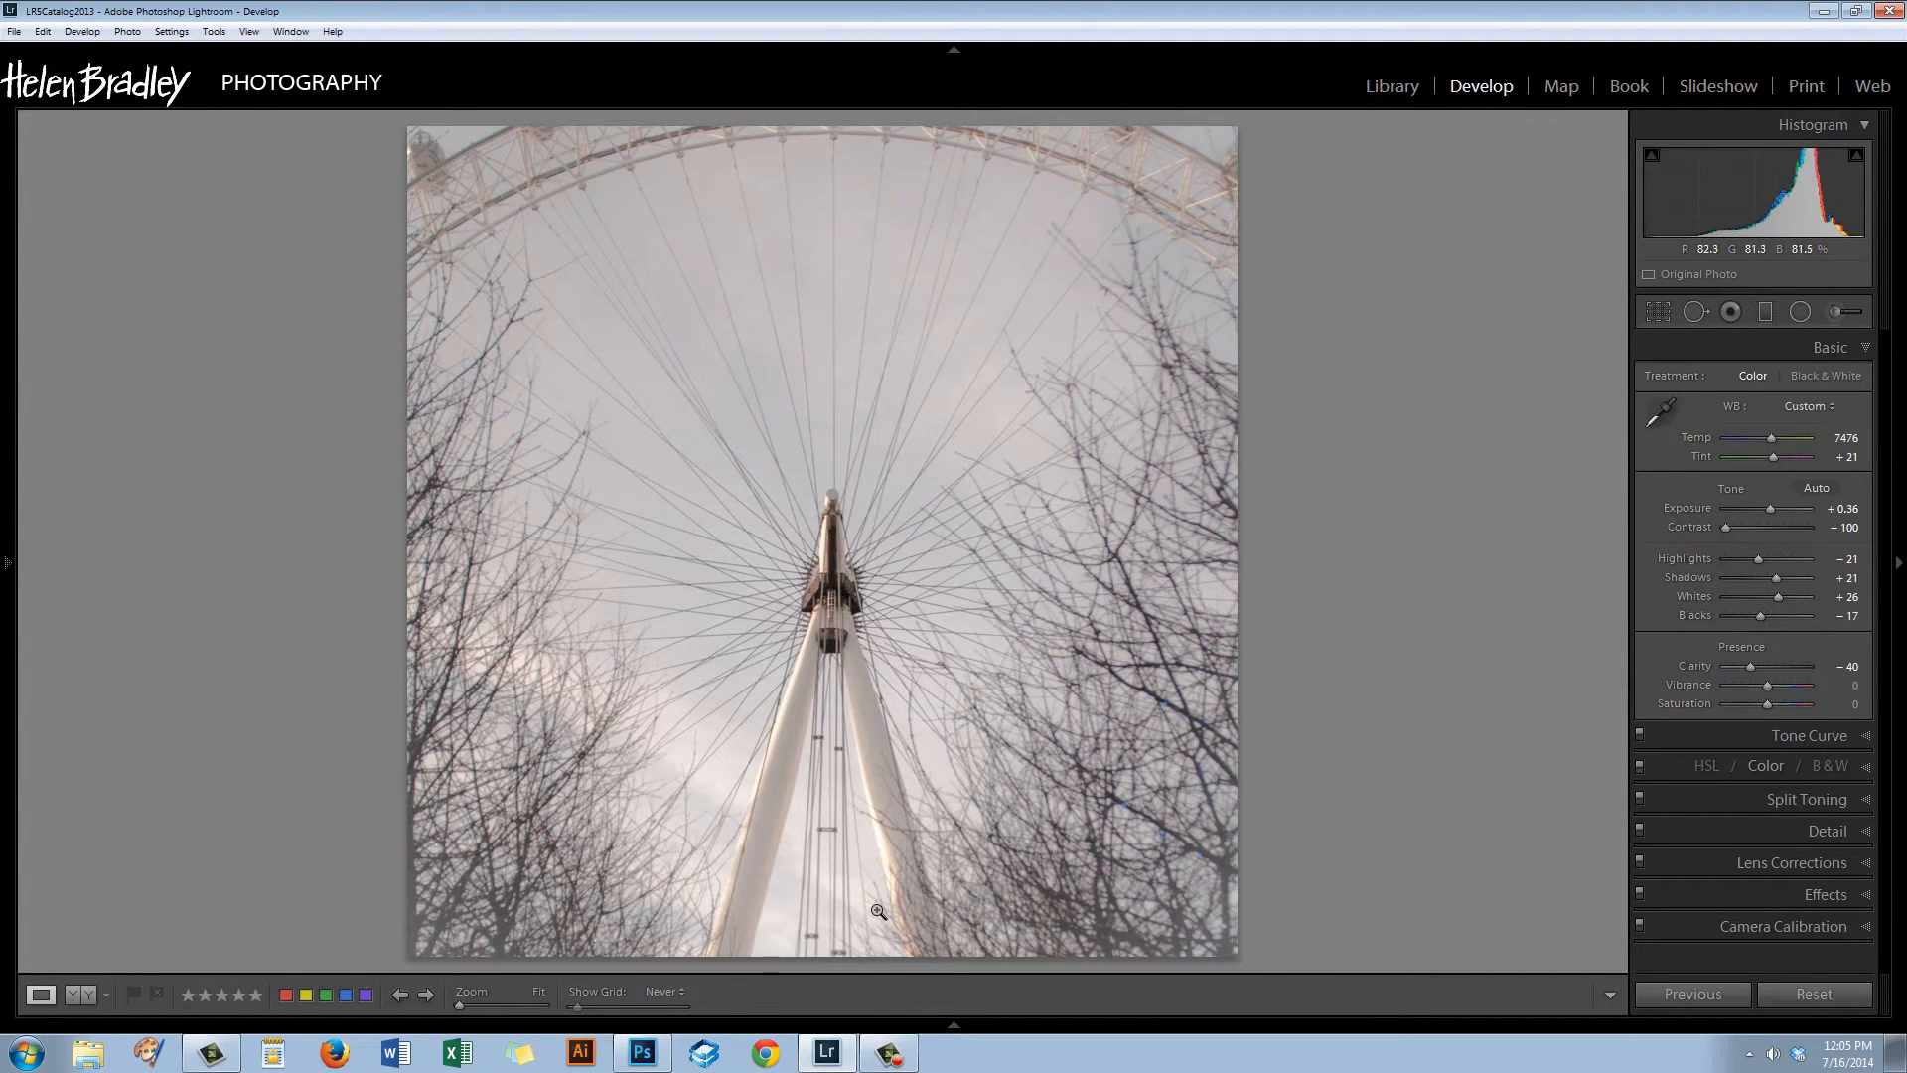
mouse_move(1834, 311)
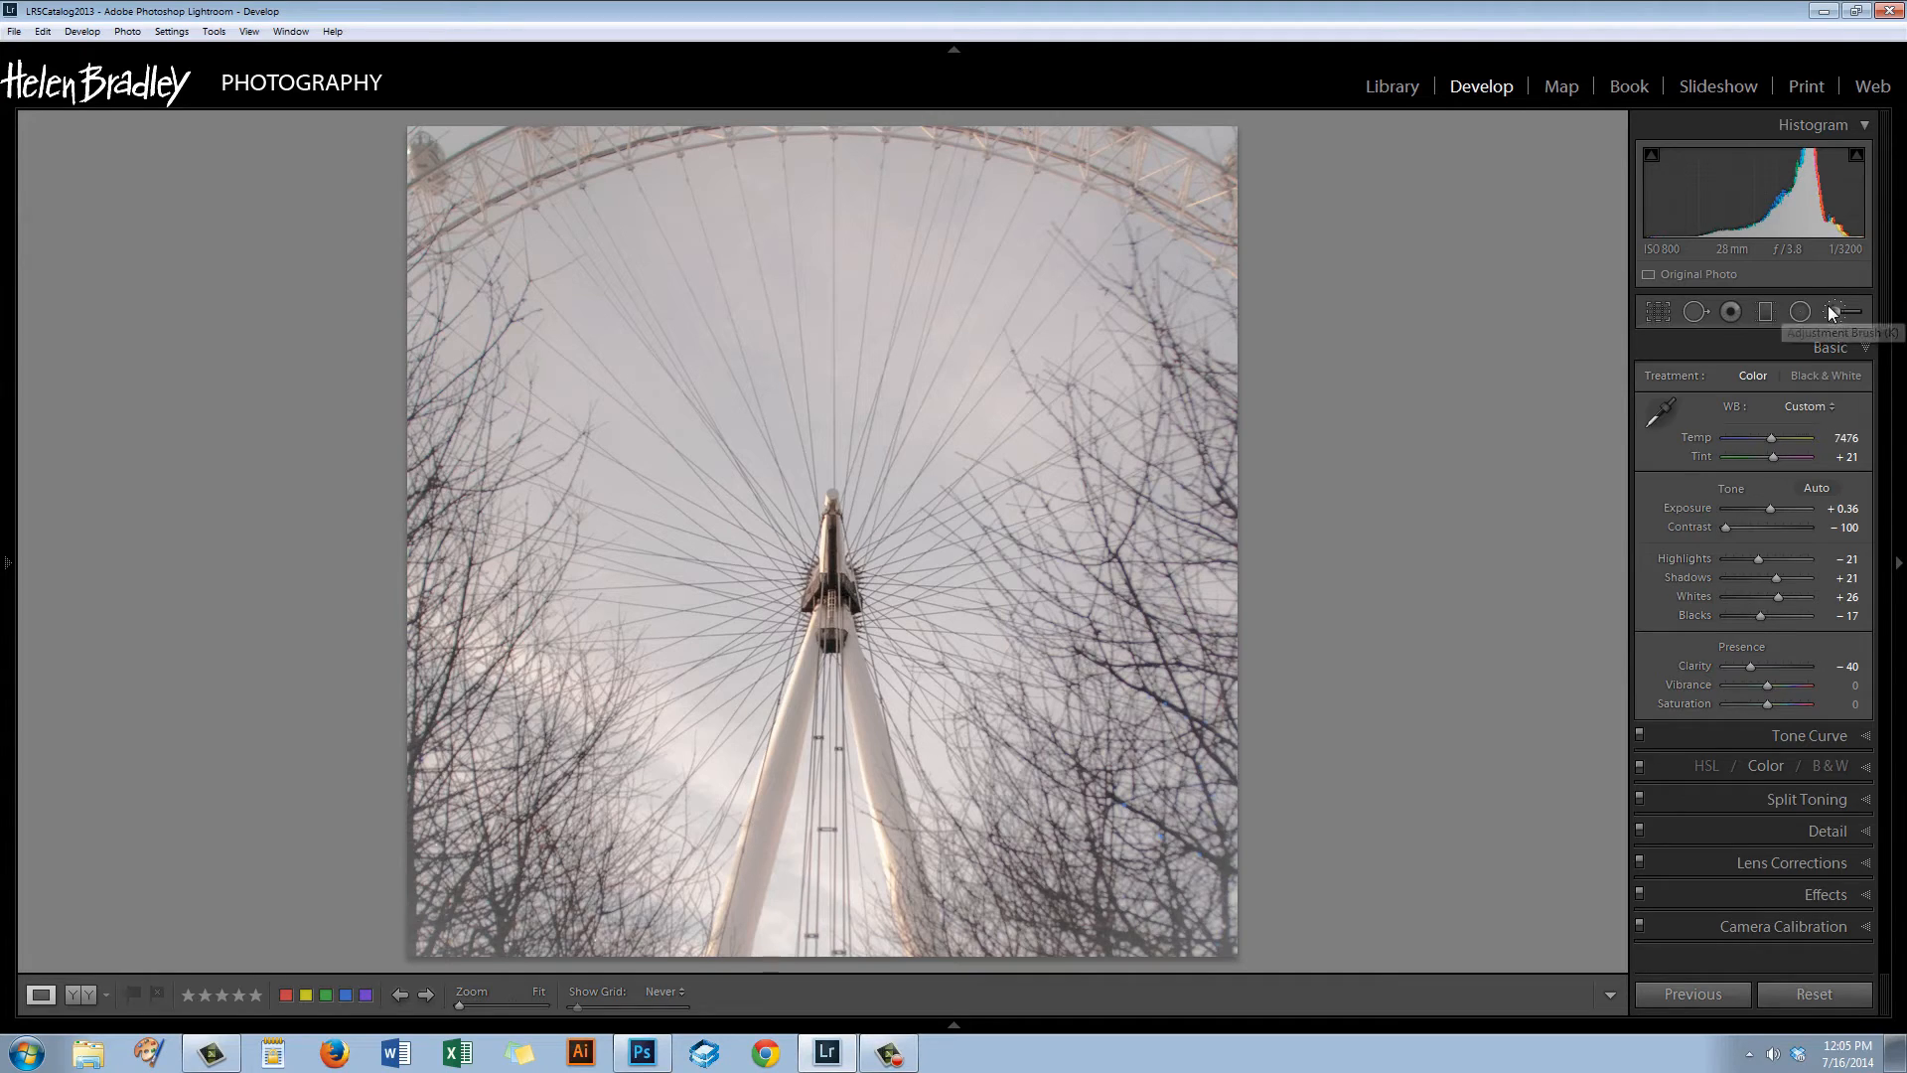
Start a new Adjustment Brush with a smaller size for brightening the wheel's legs.
click(1844, 312)
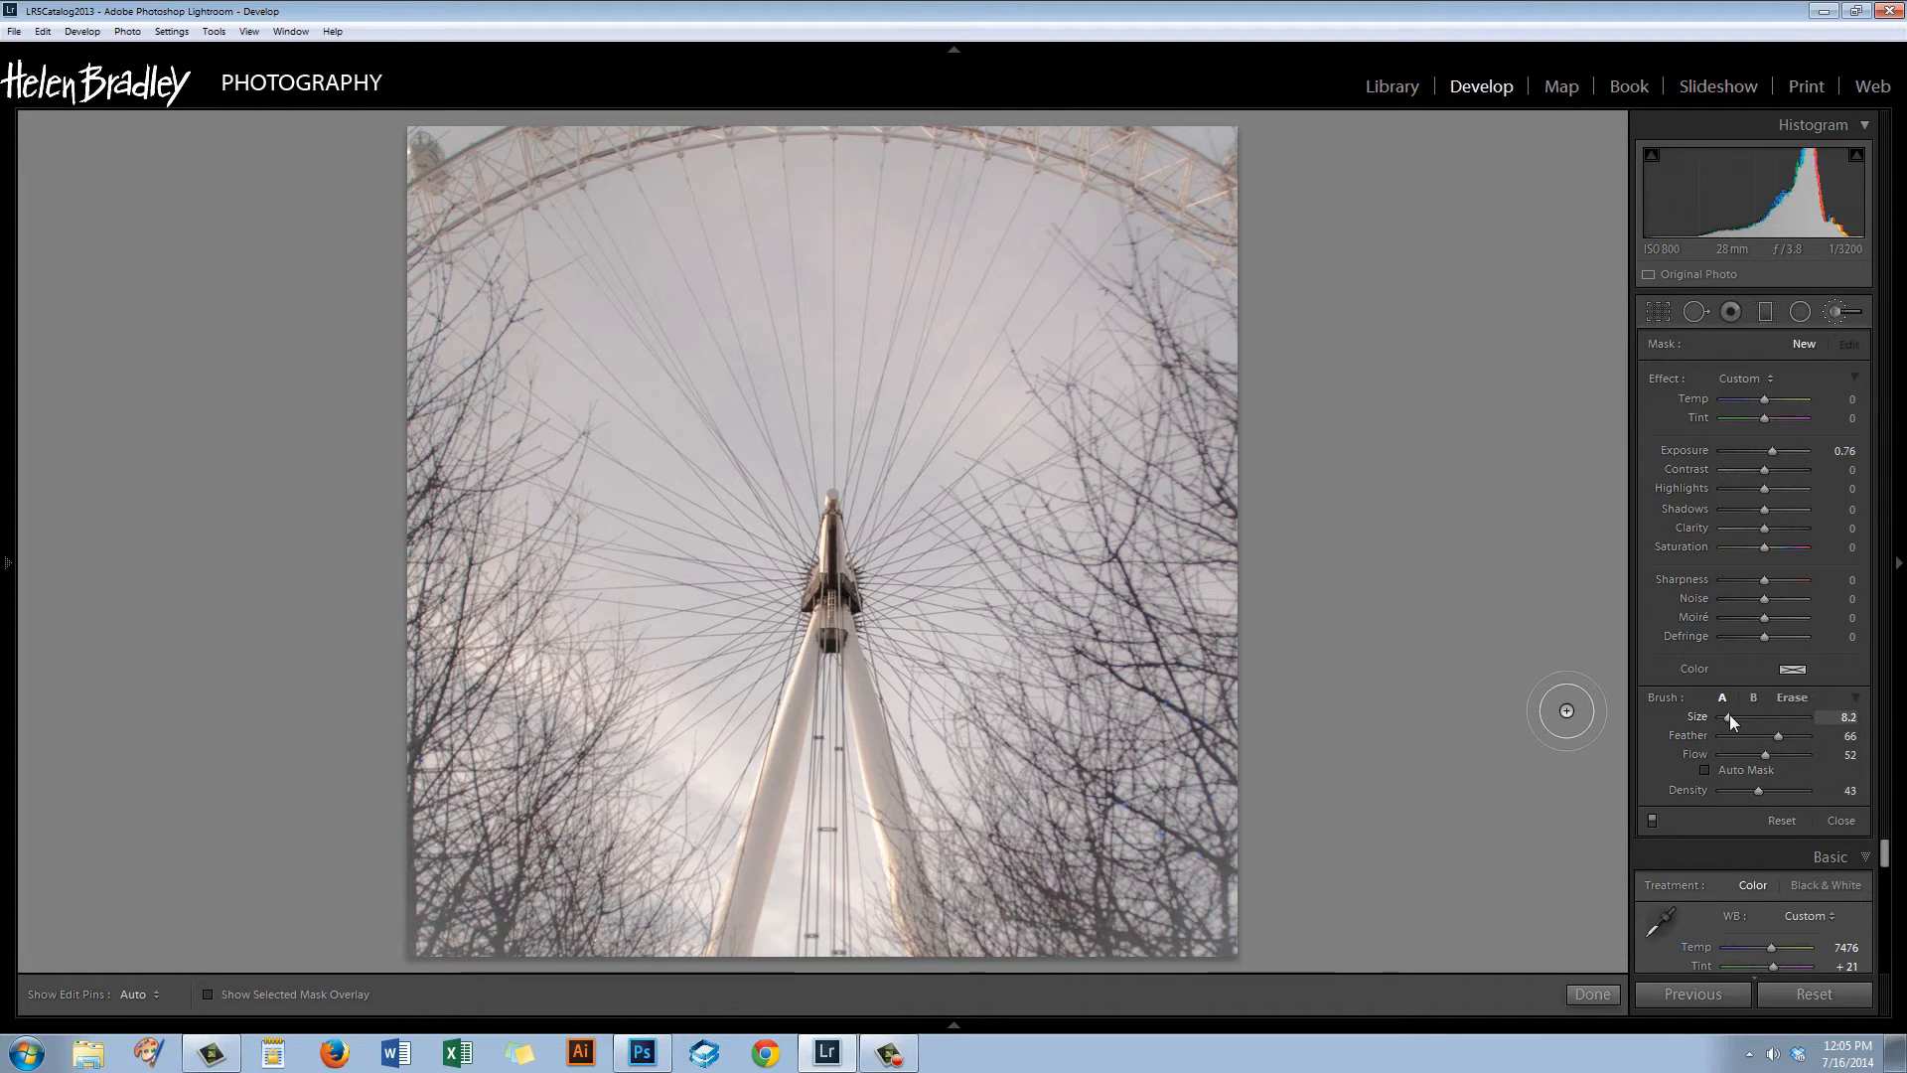
drag(1764, 715, 1776, 716)
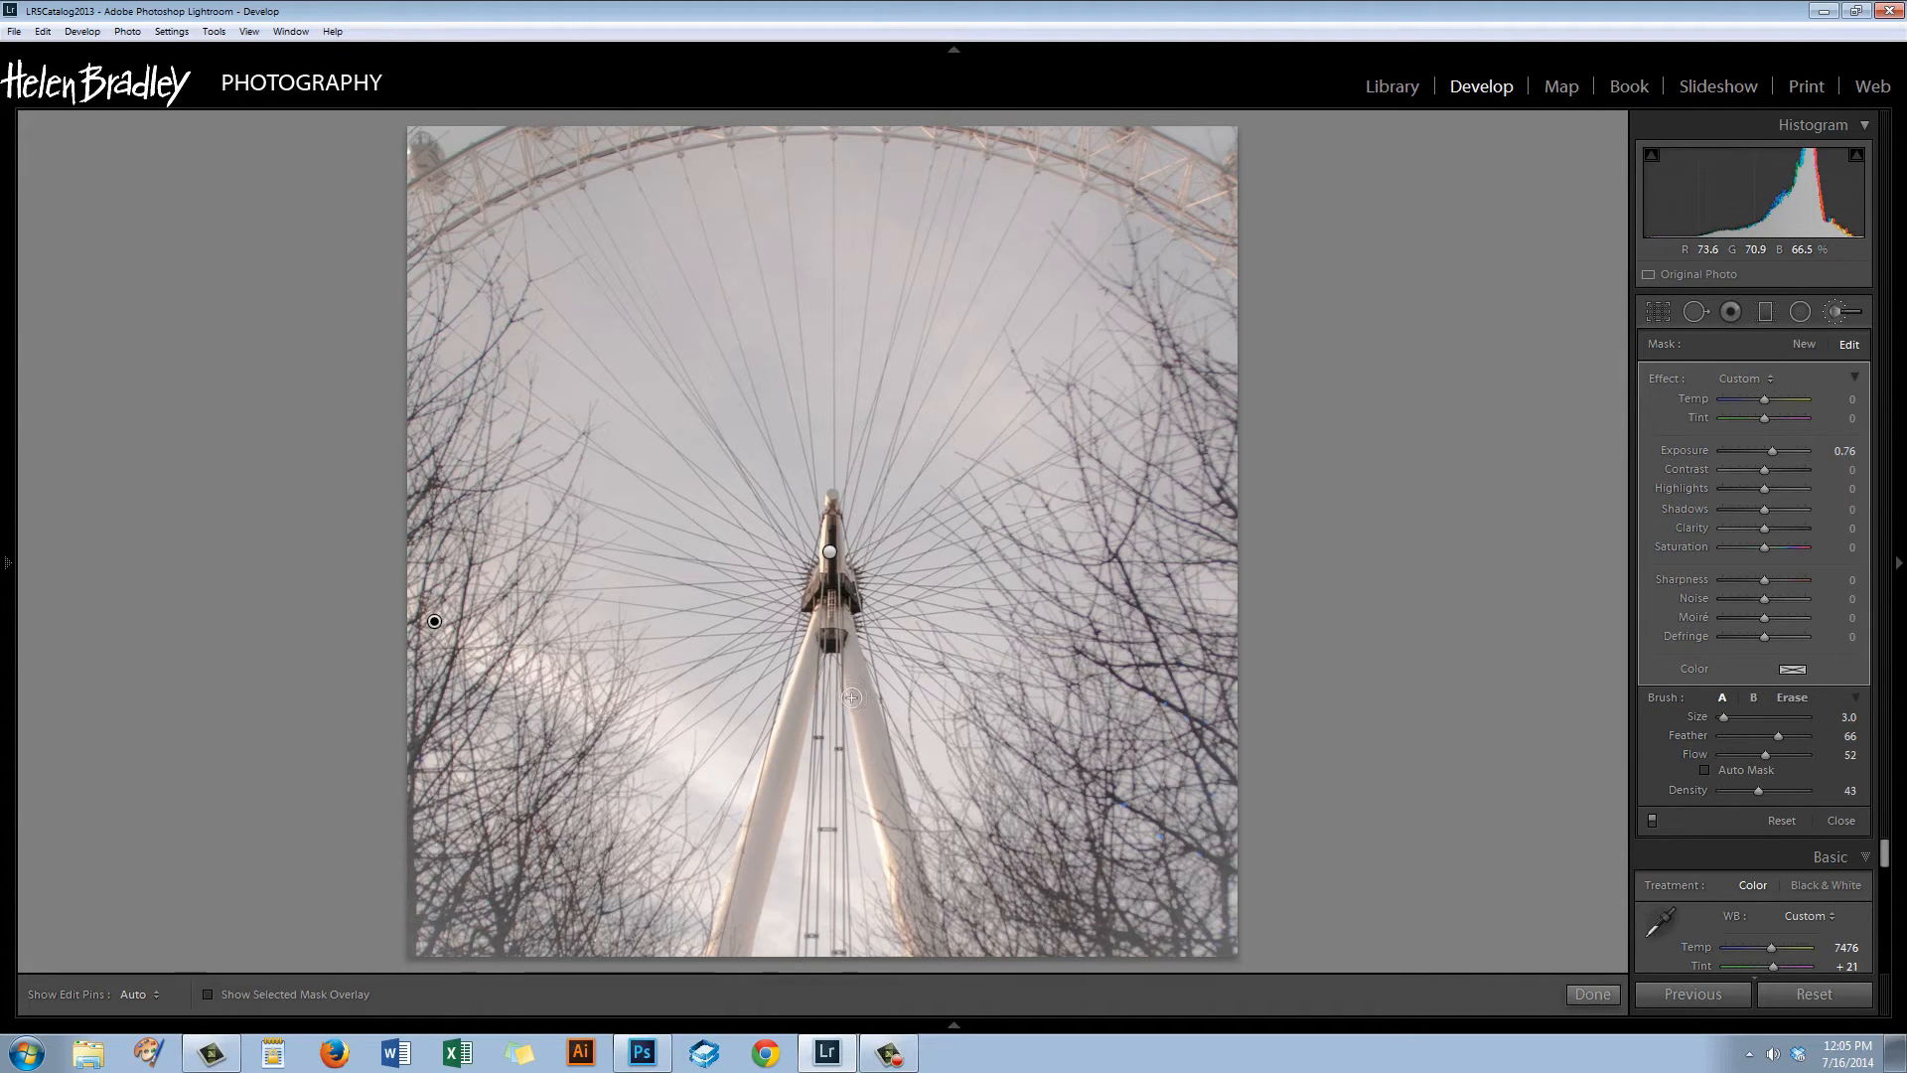
click(139, 993)
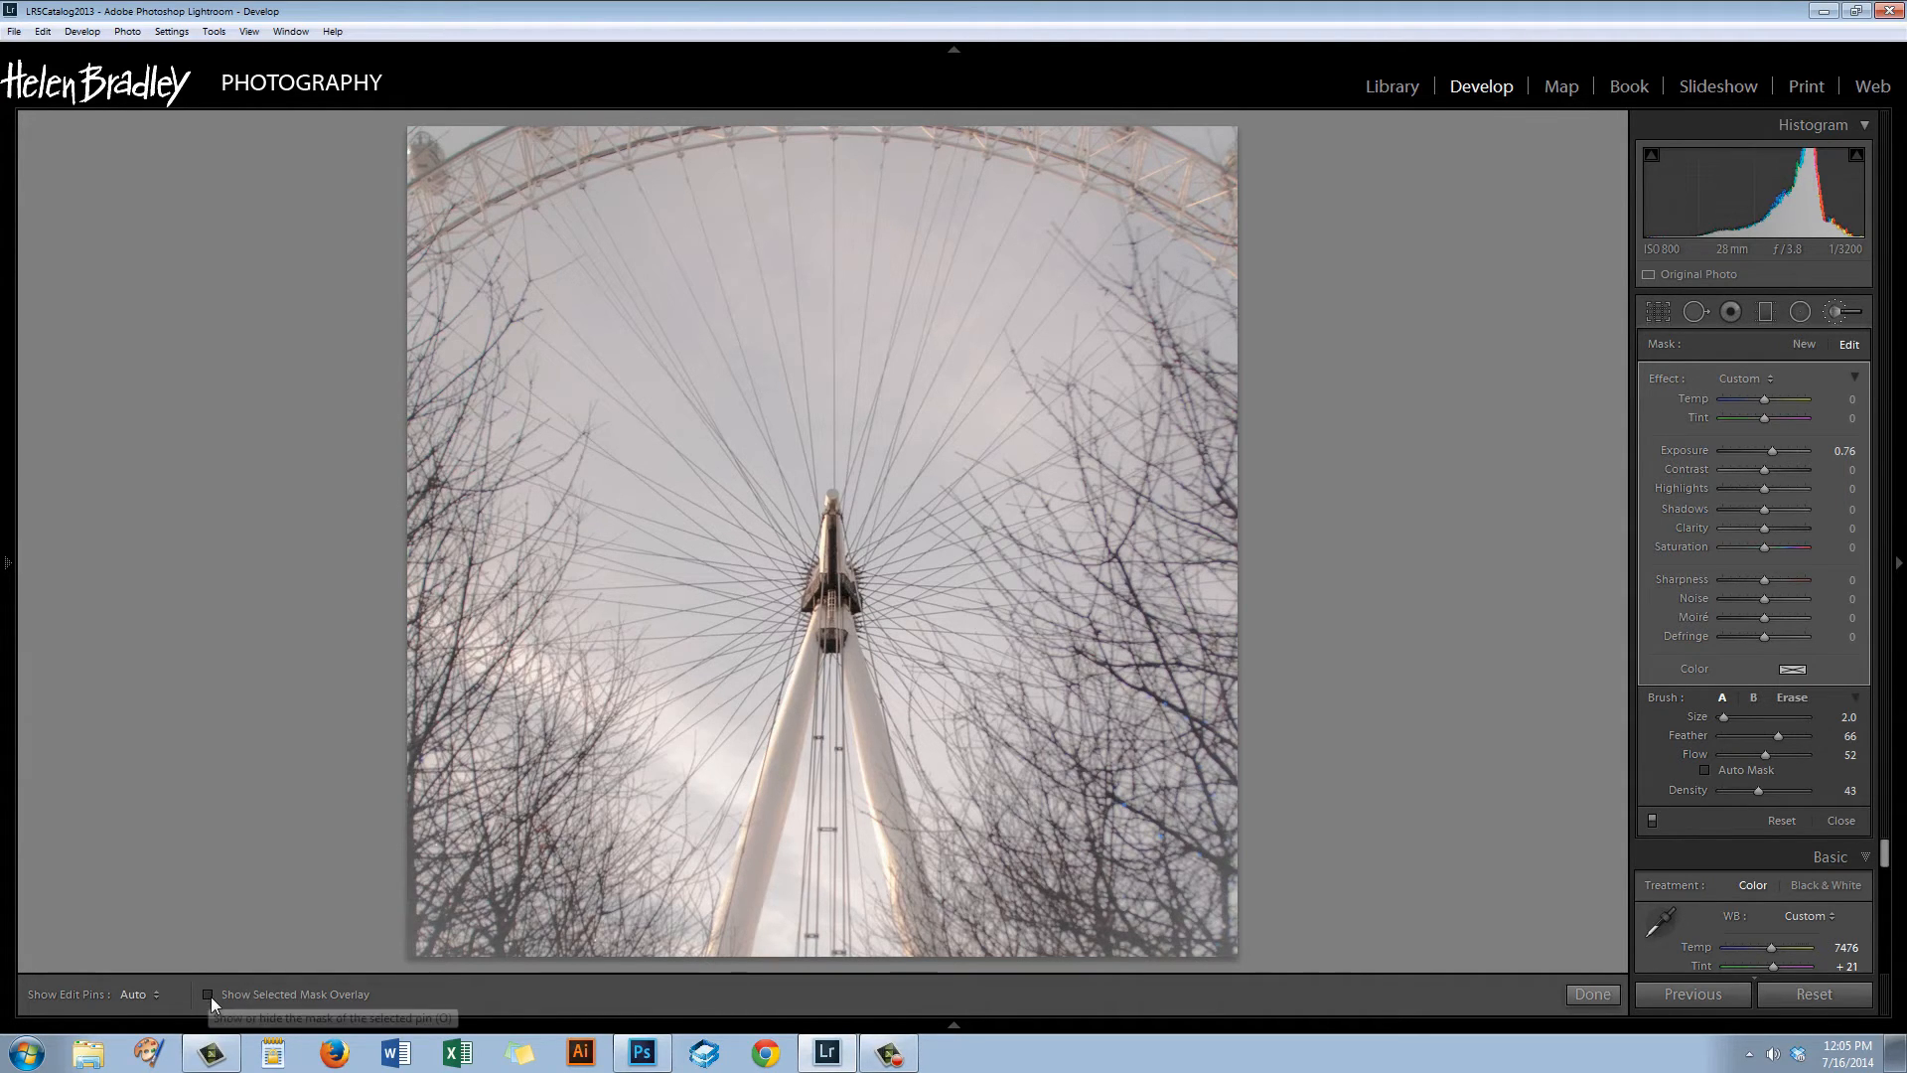
Extend the brightened stroke toward the left side, checking the mask overlay and fine-tuning its exposure.
click(209, 994)
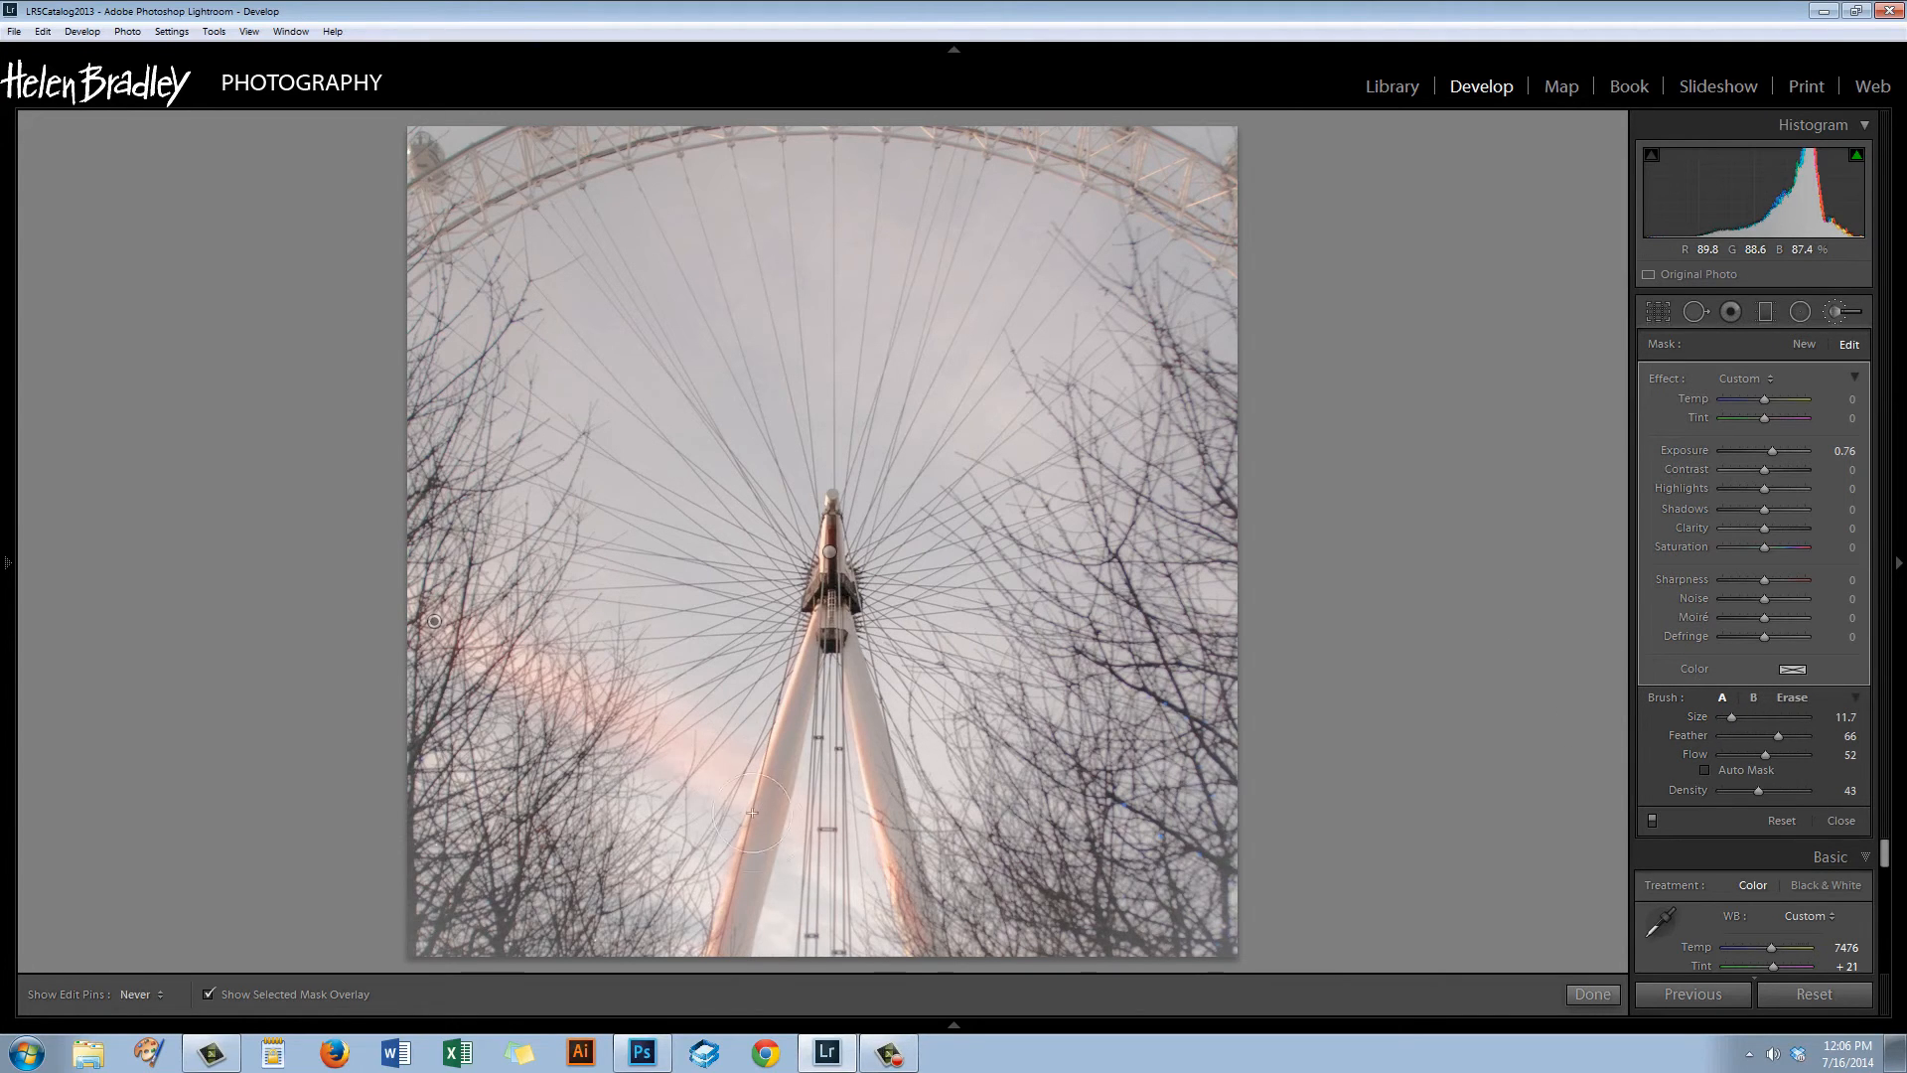
drag(755, 810, 541, 676)
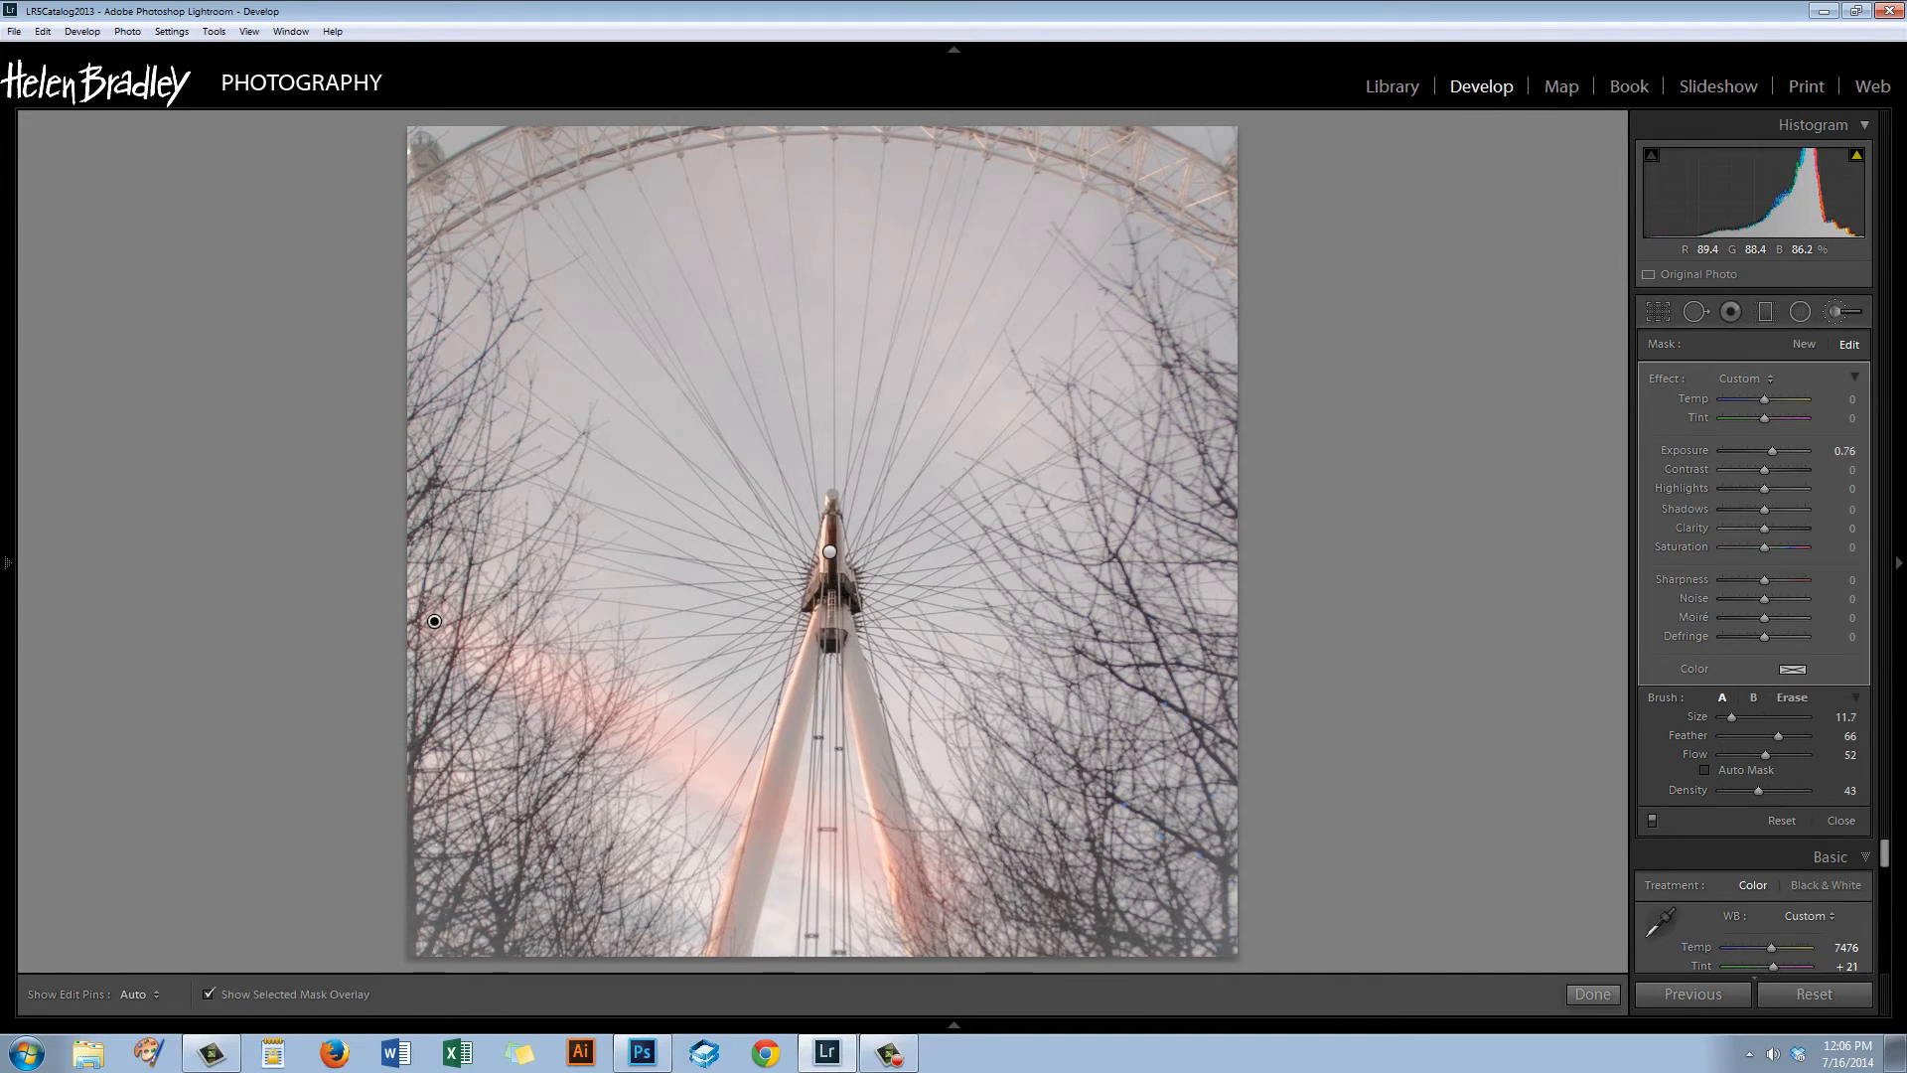
click(208, 993)
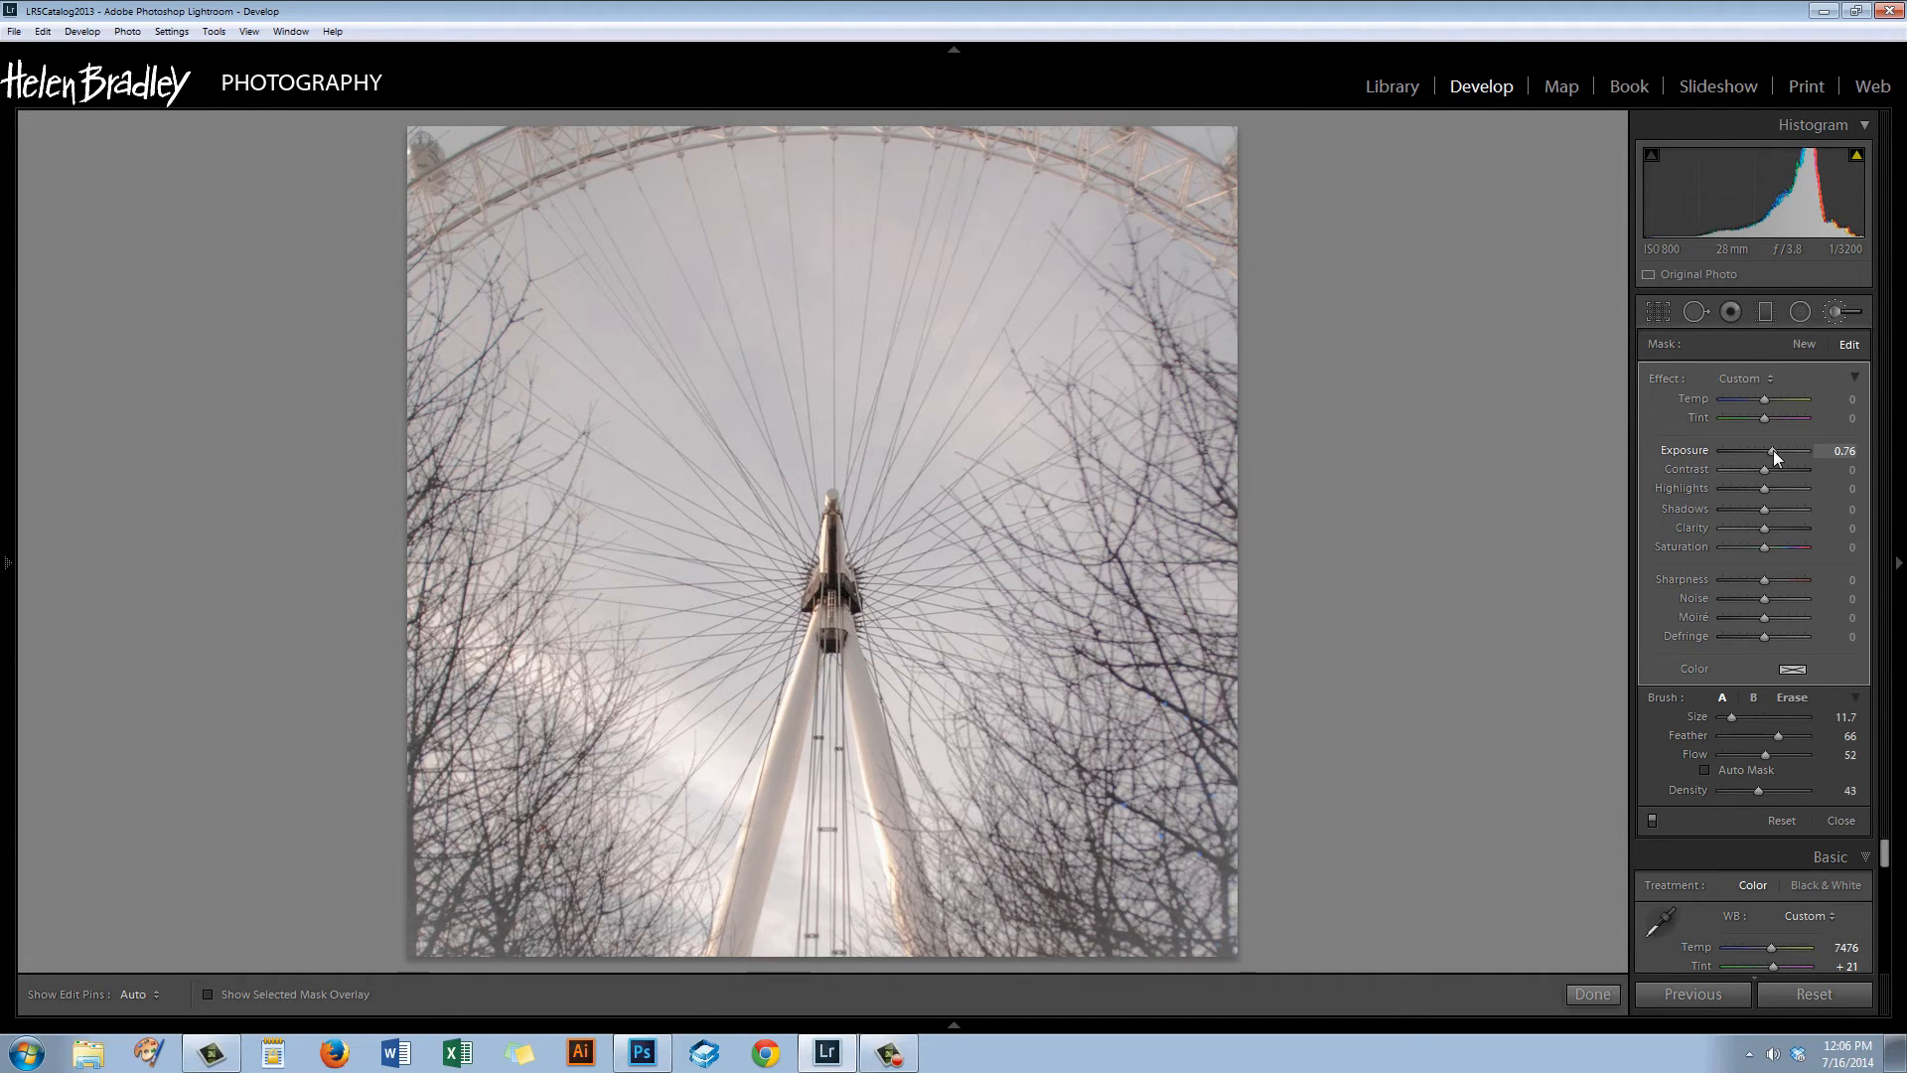
drag(1807, 451, 1796, 451)
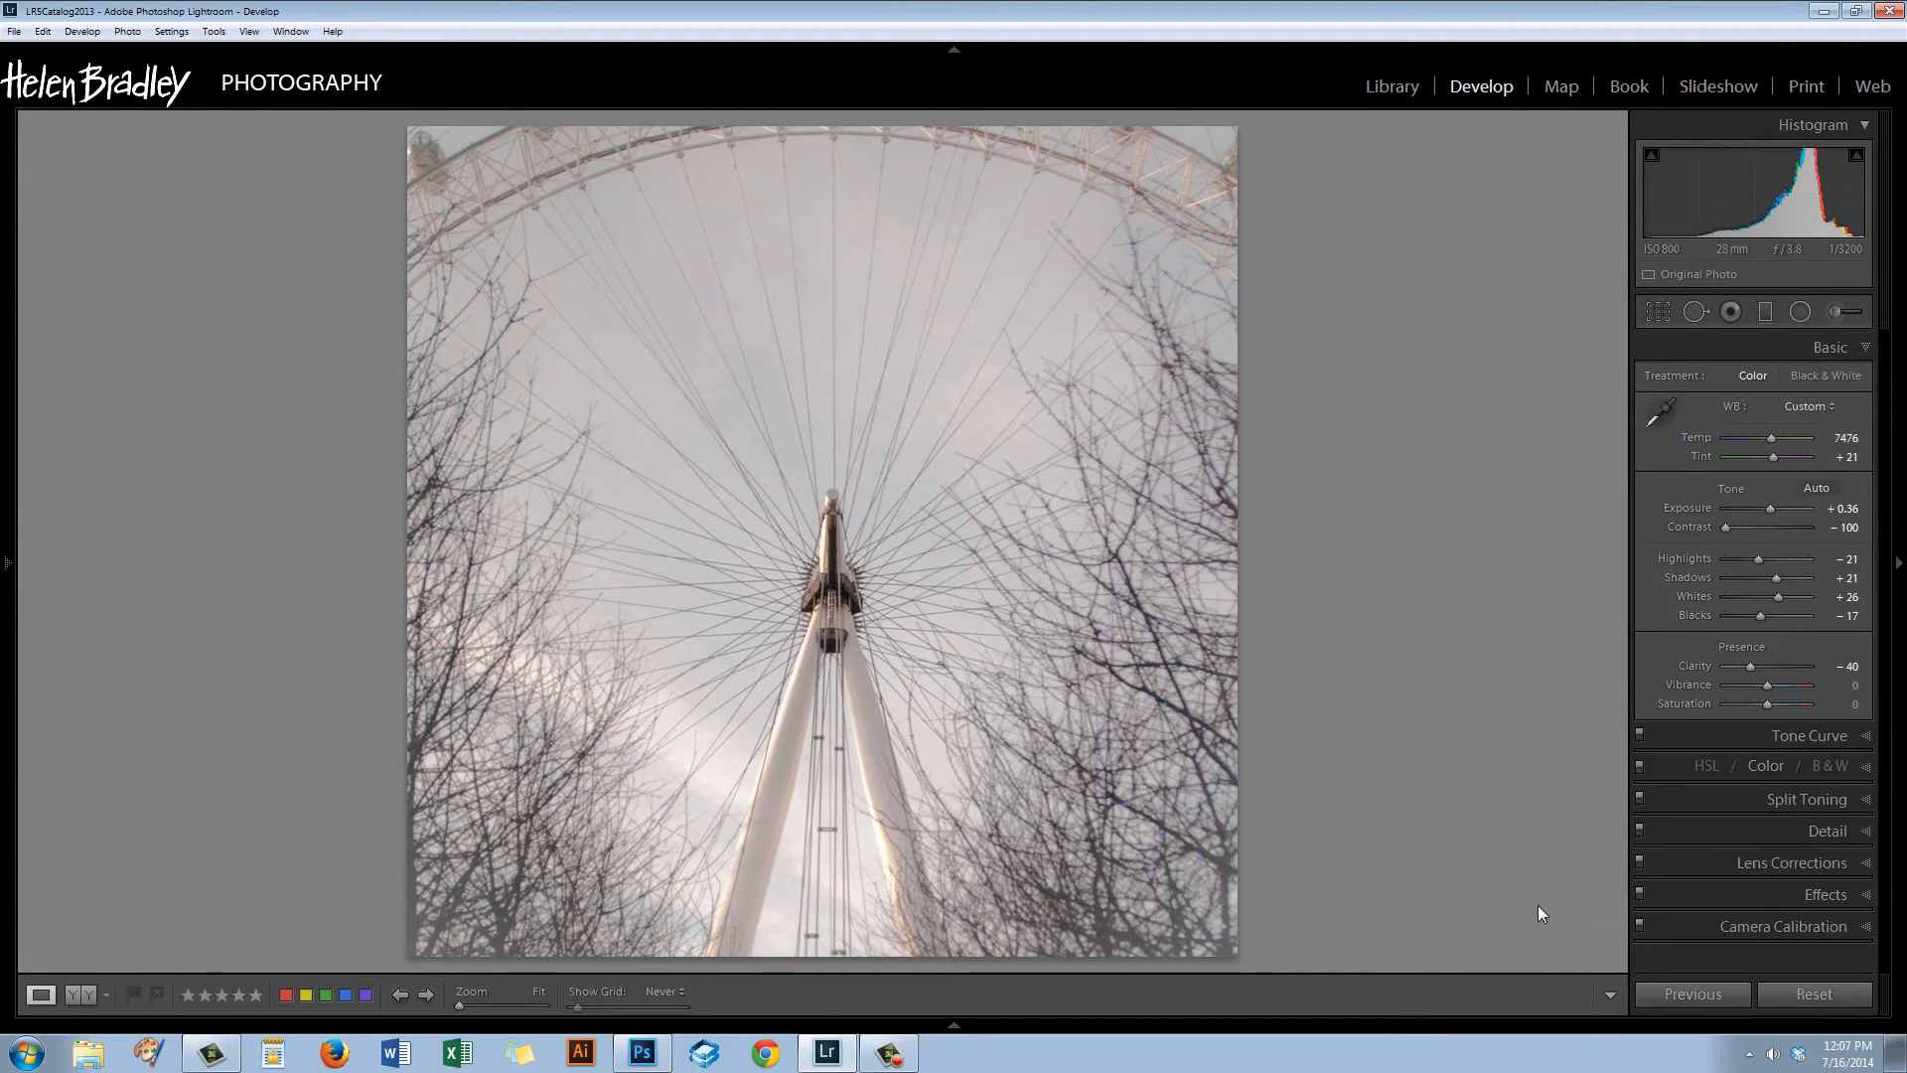
mouse_move(1720, 507)
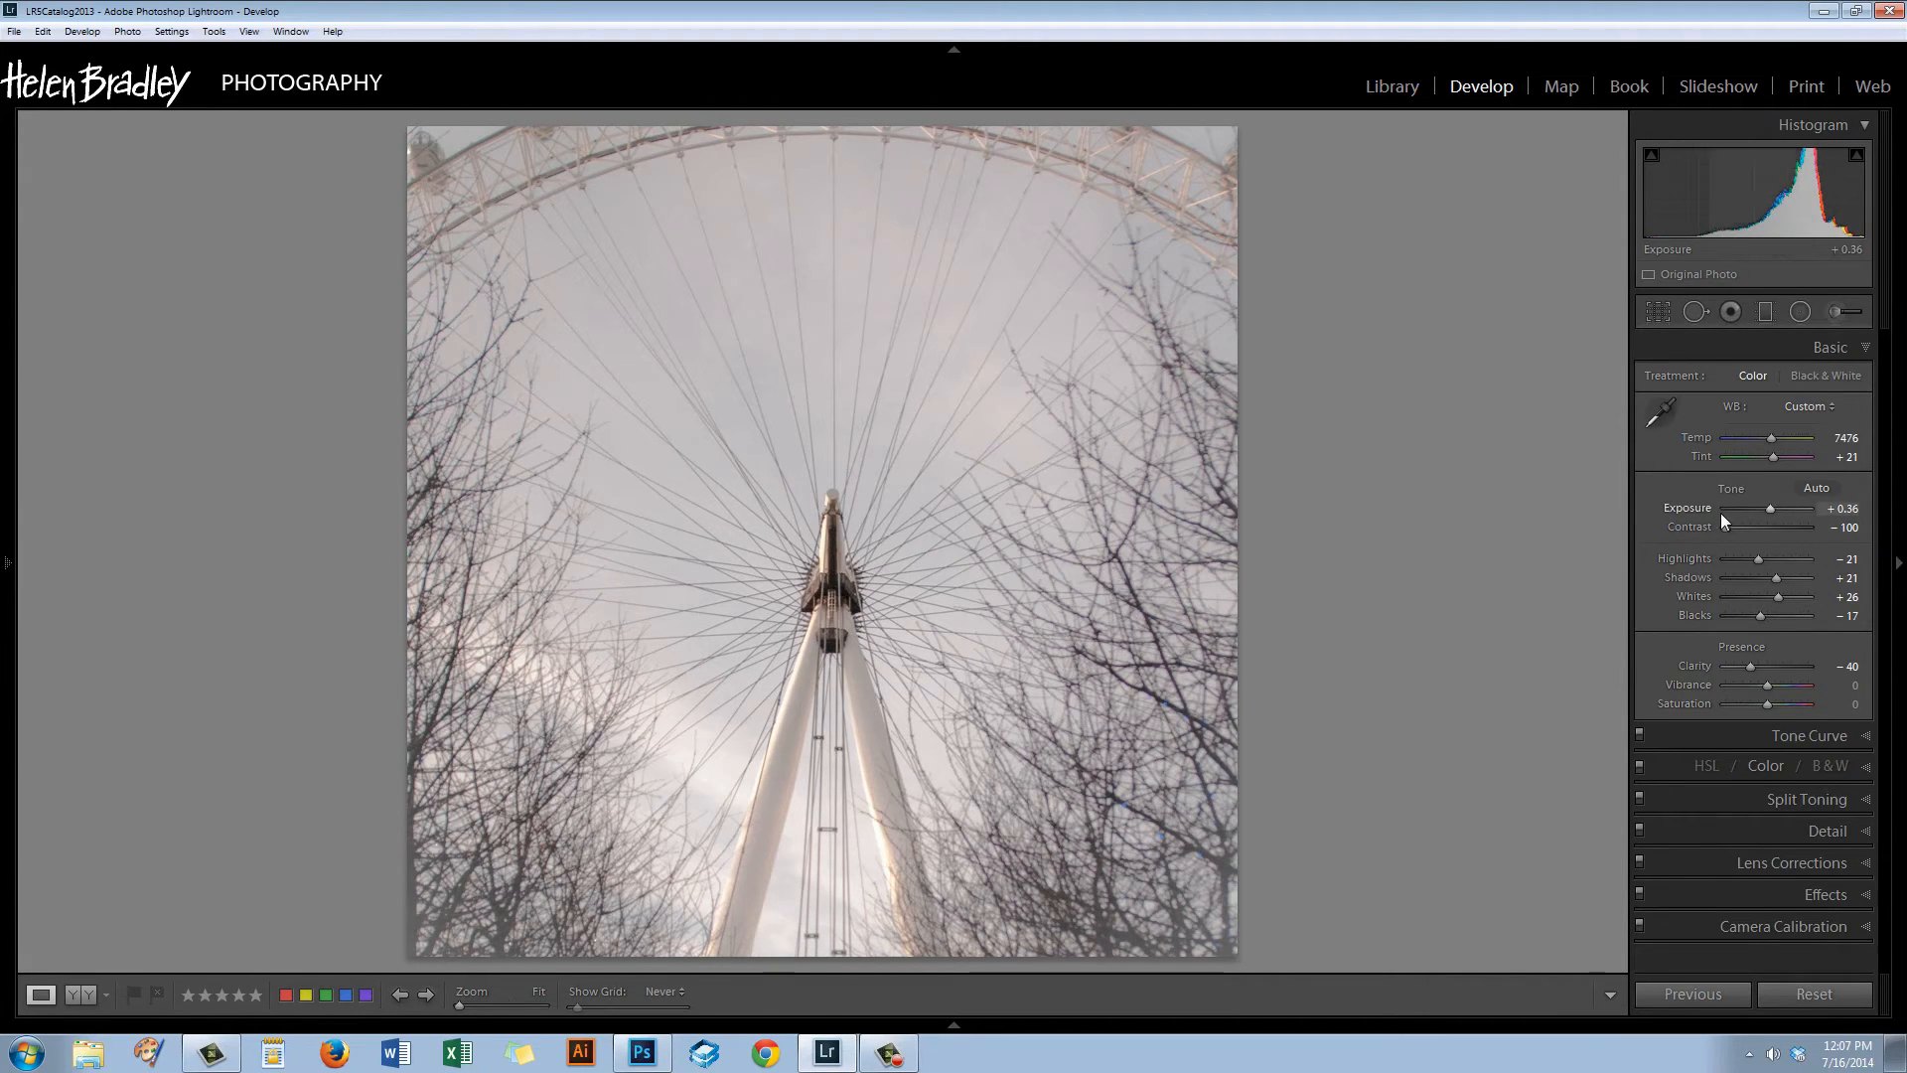
Raise whole-photo Contrast from −100 to −50 and collapse the Basic panel.
drag(1714, 525, 1740, 525)
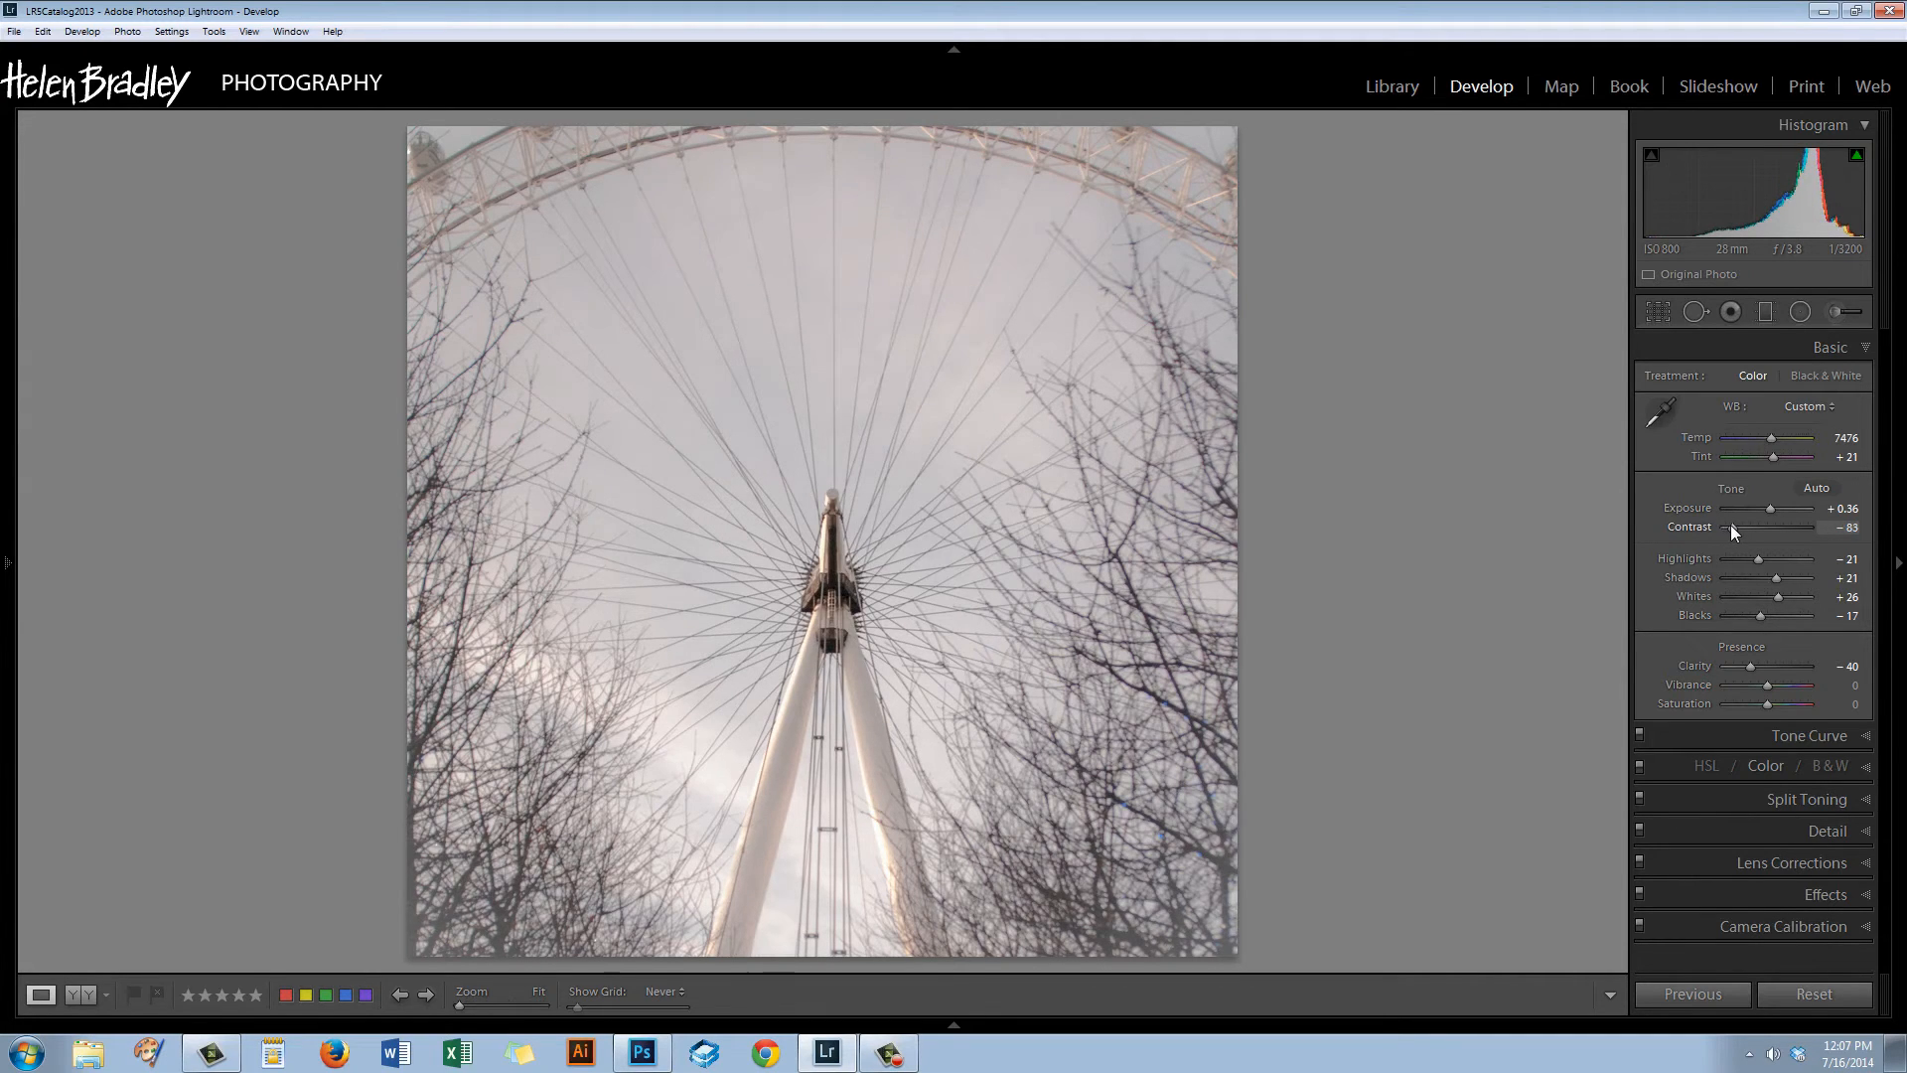
drag(1717, 525, 1754, 525)
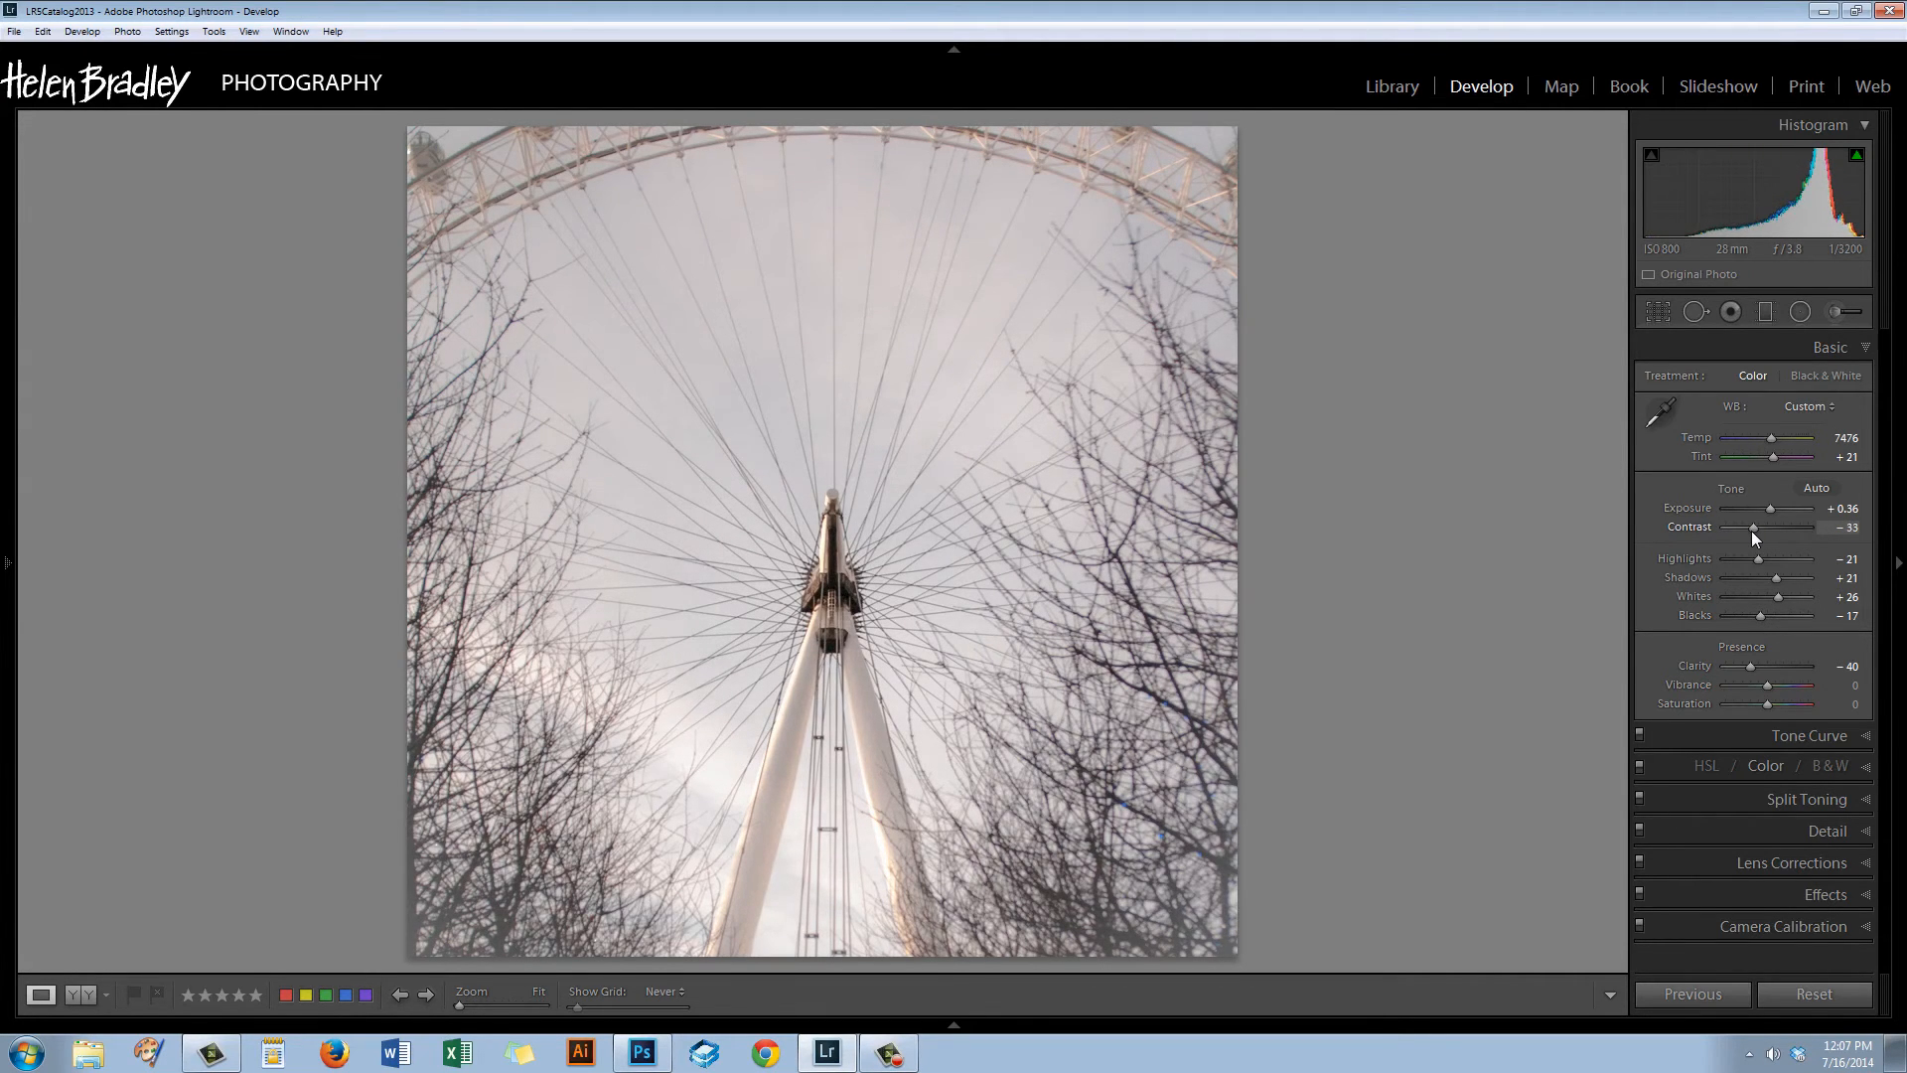
drag(1756, 527, 1749, 527)
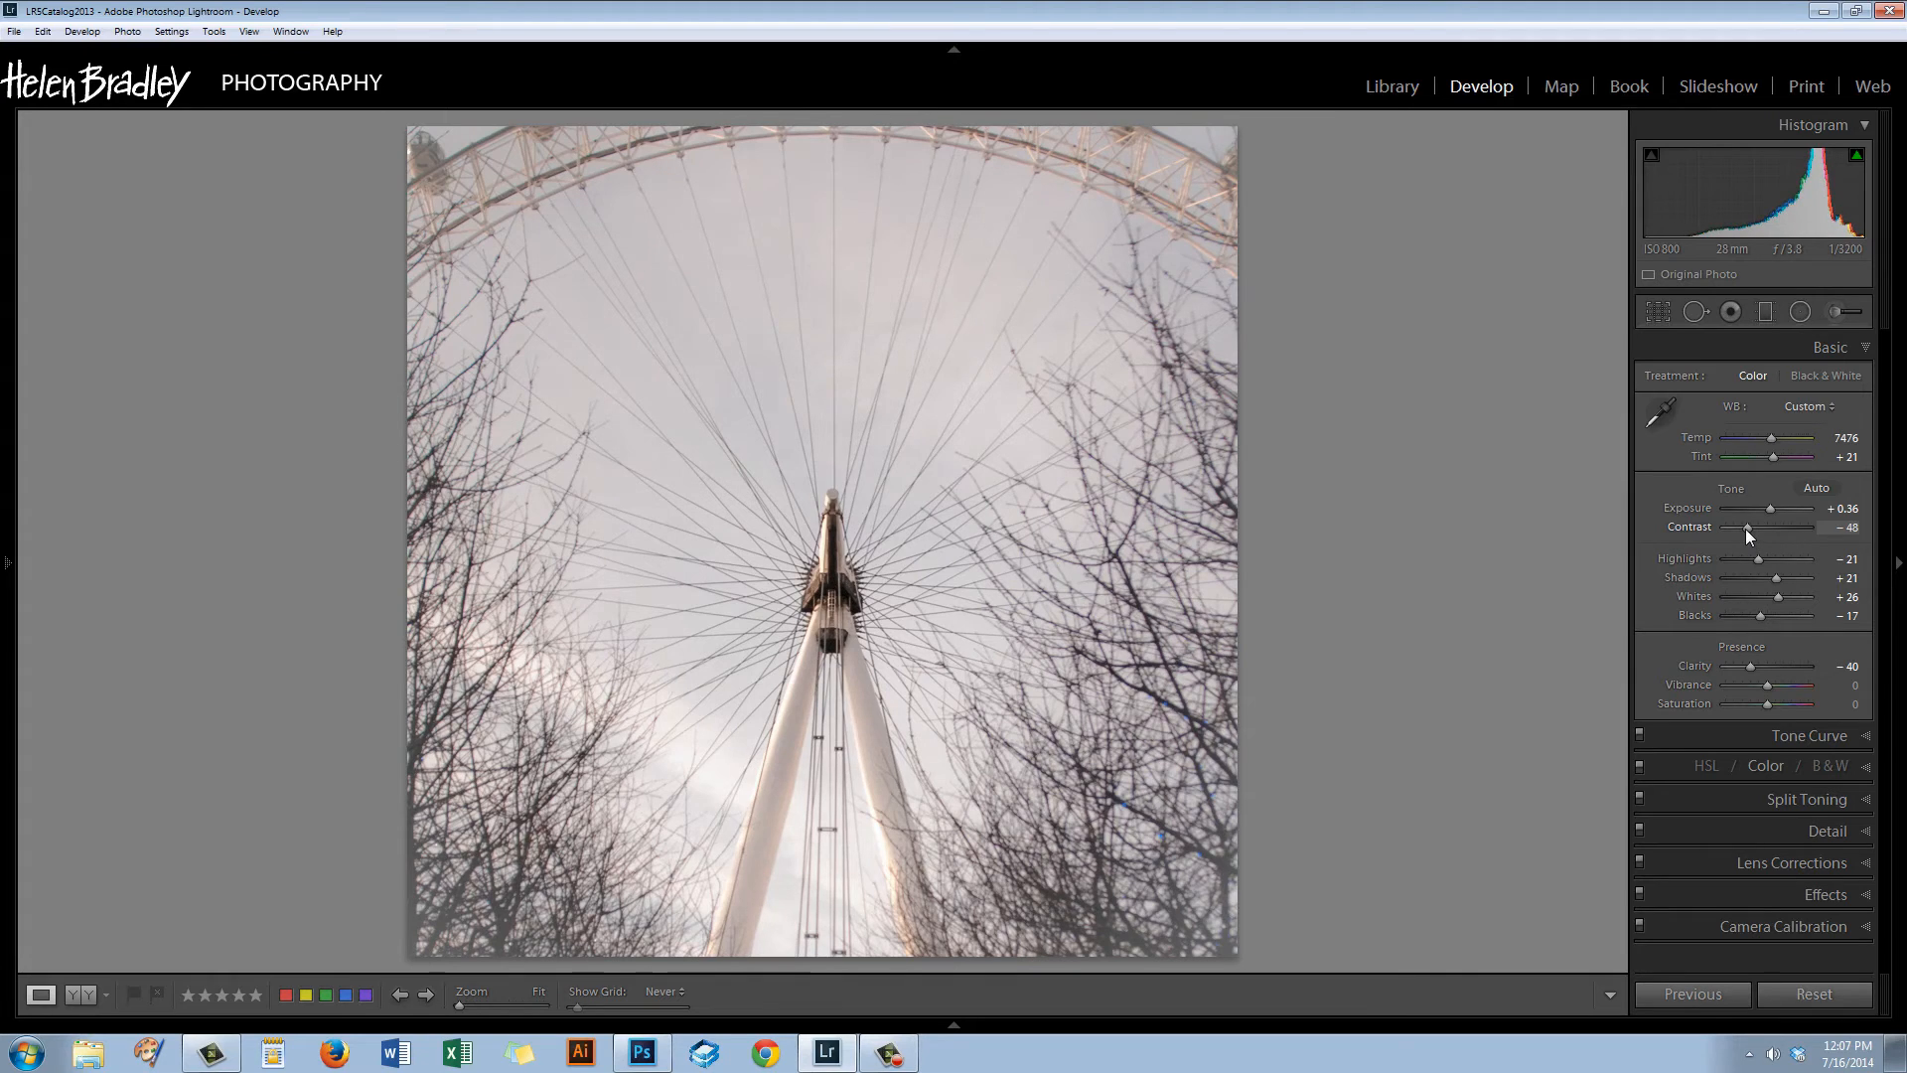
drag(1748, 524, 1746, 524)
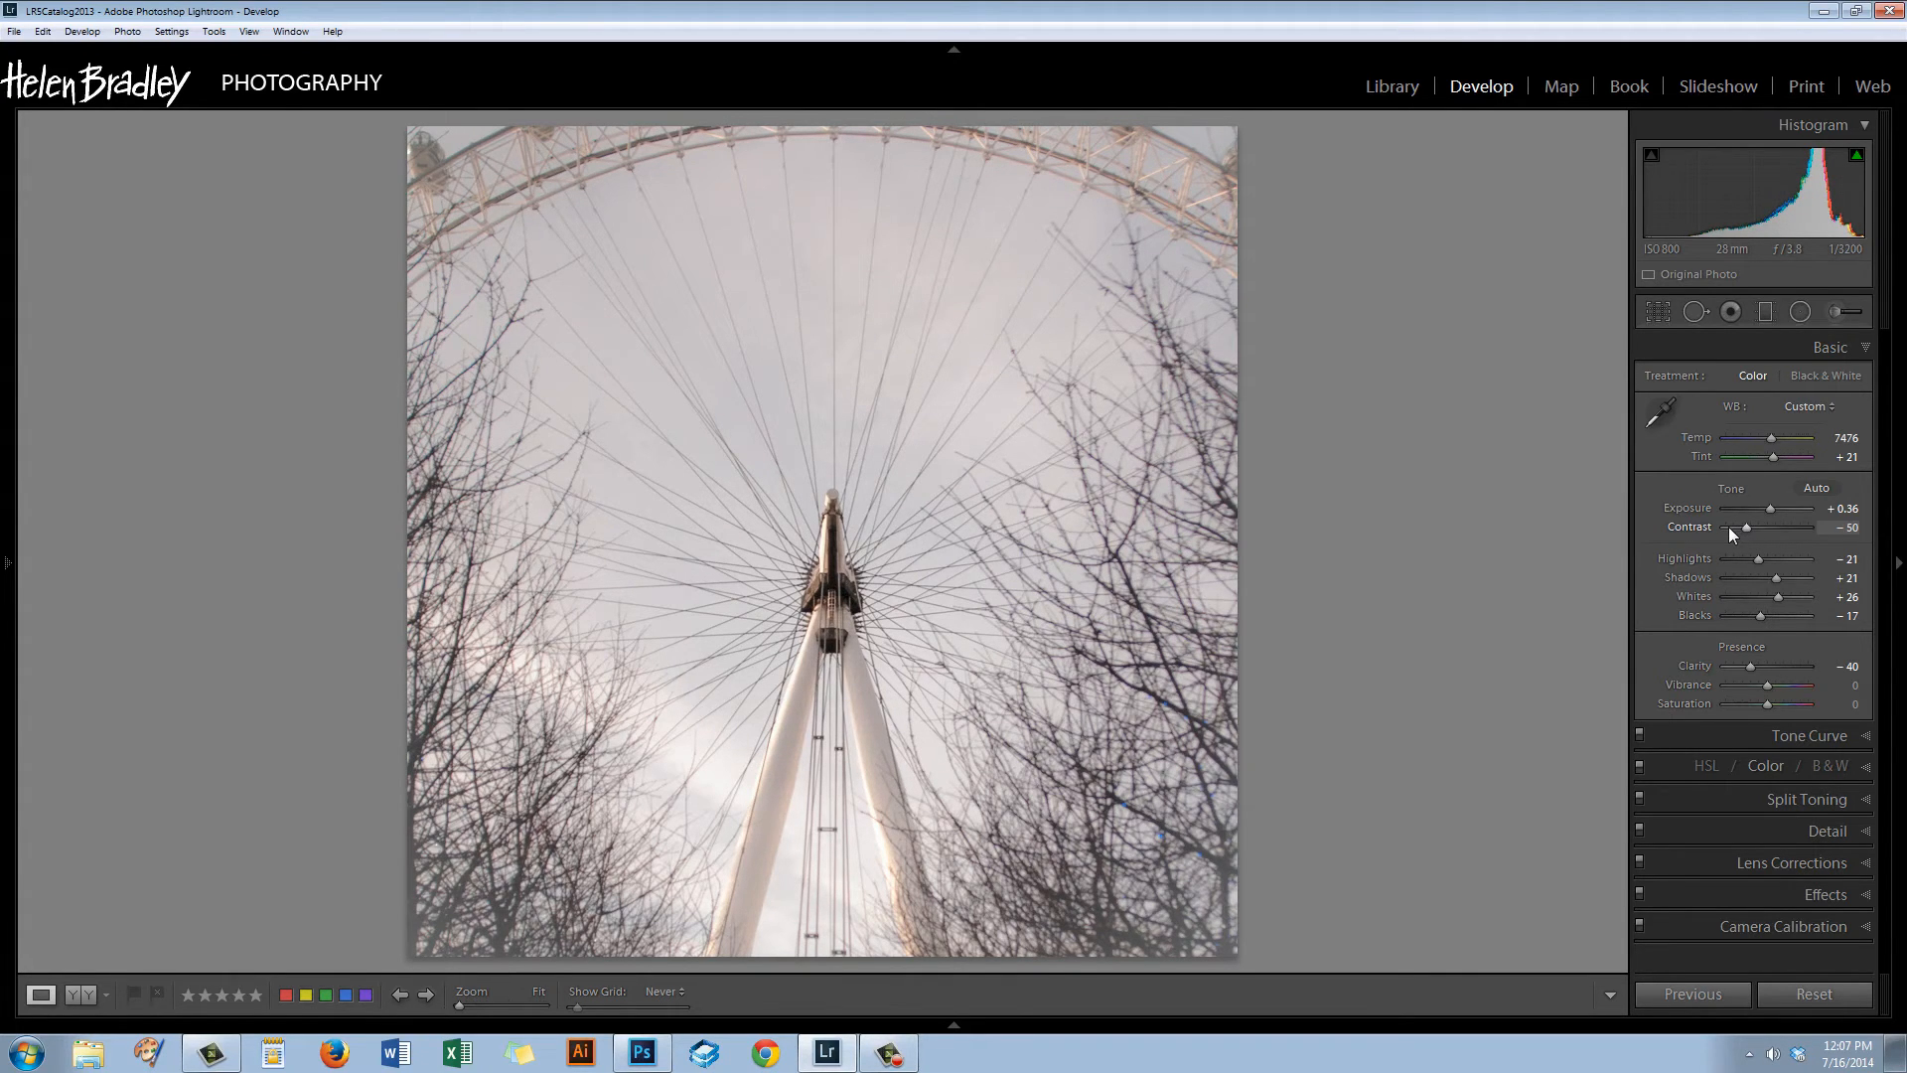
click(1829, 346)
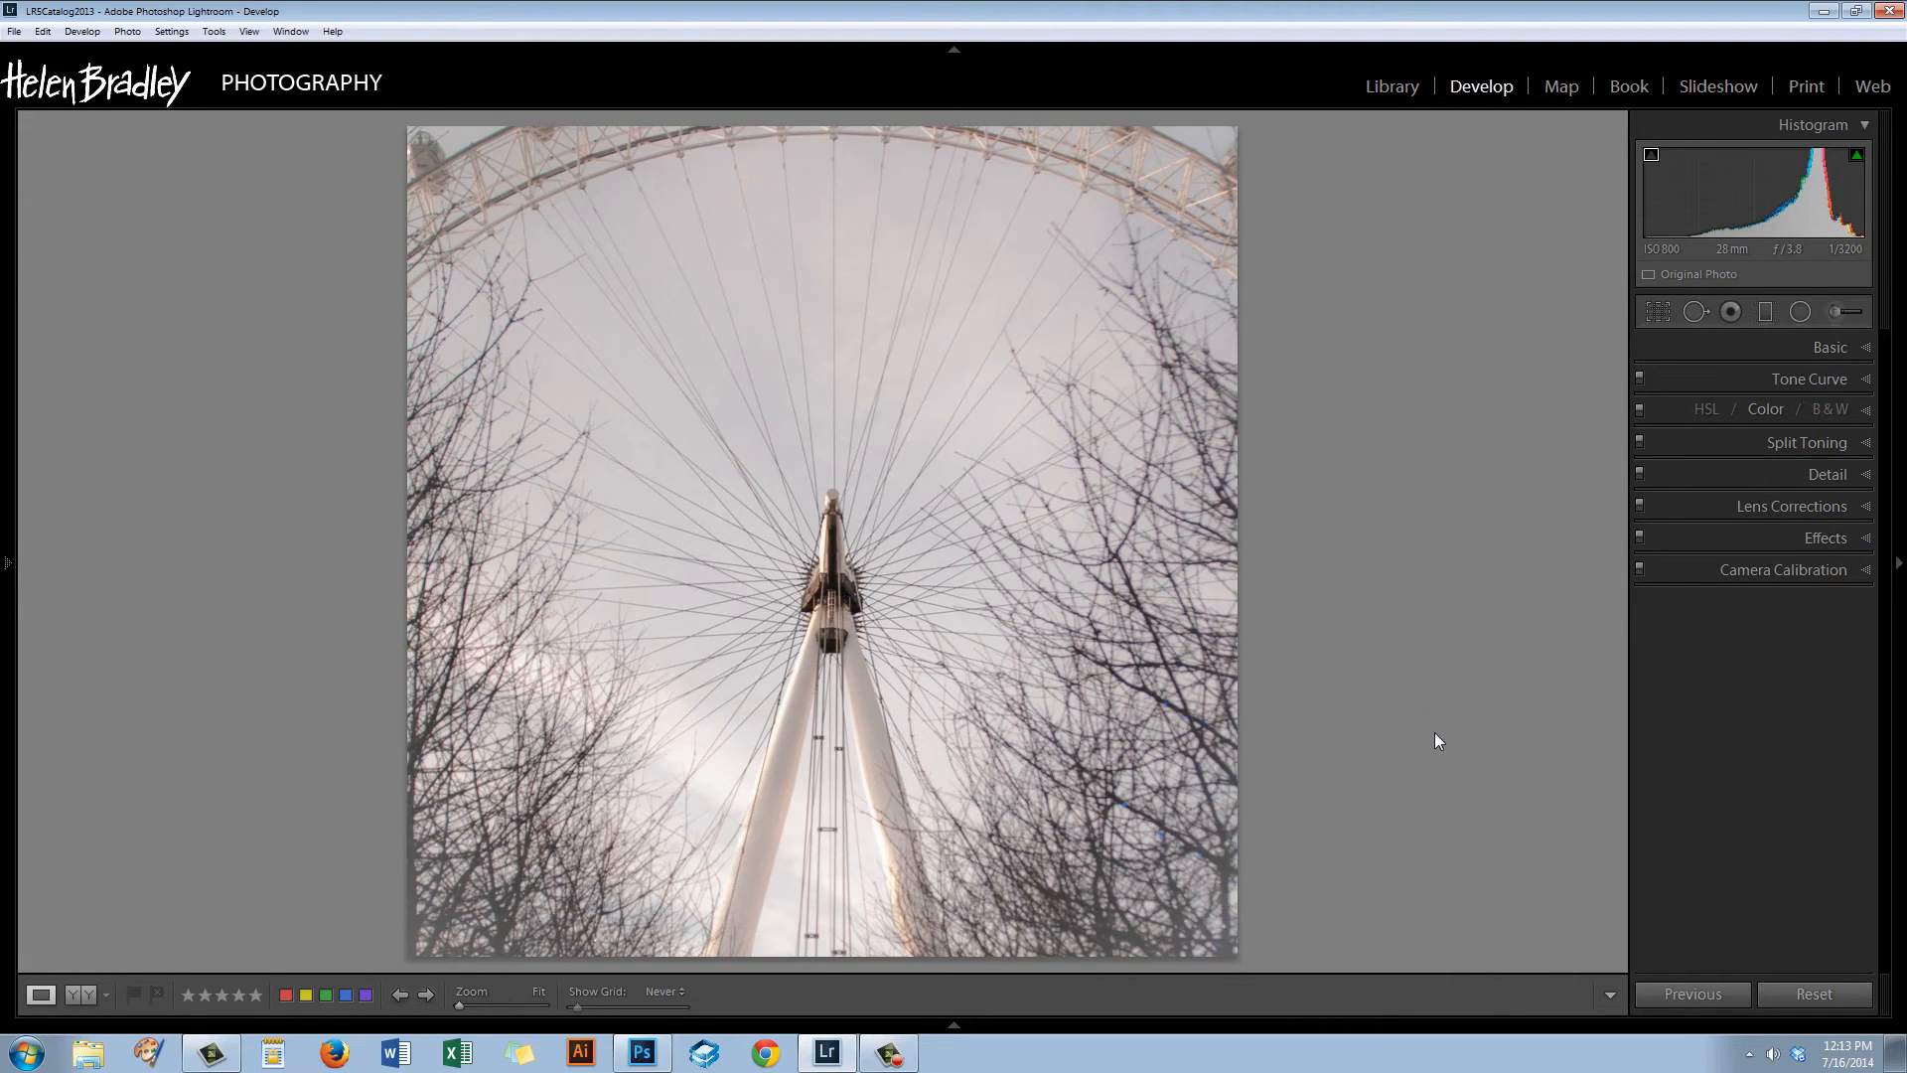
mouse_move(1426, 741)
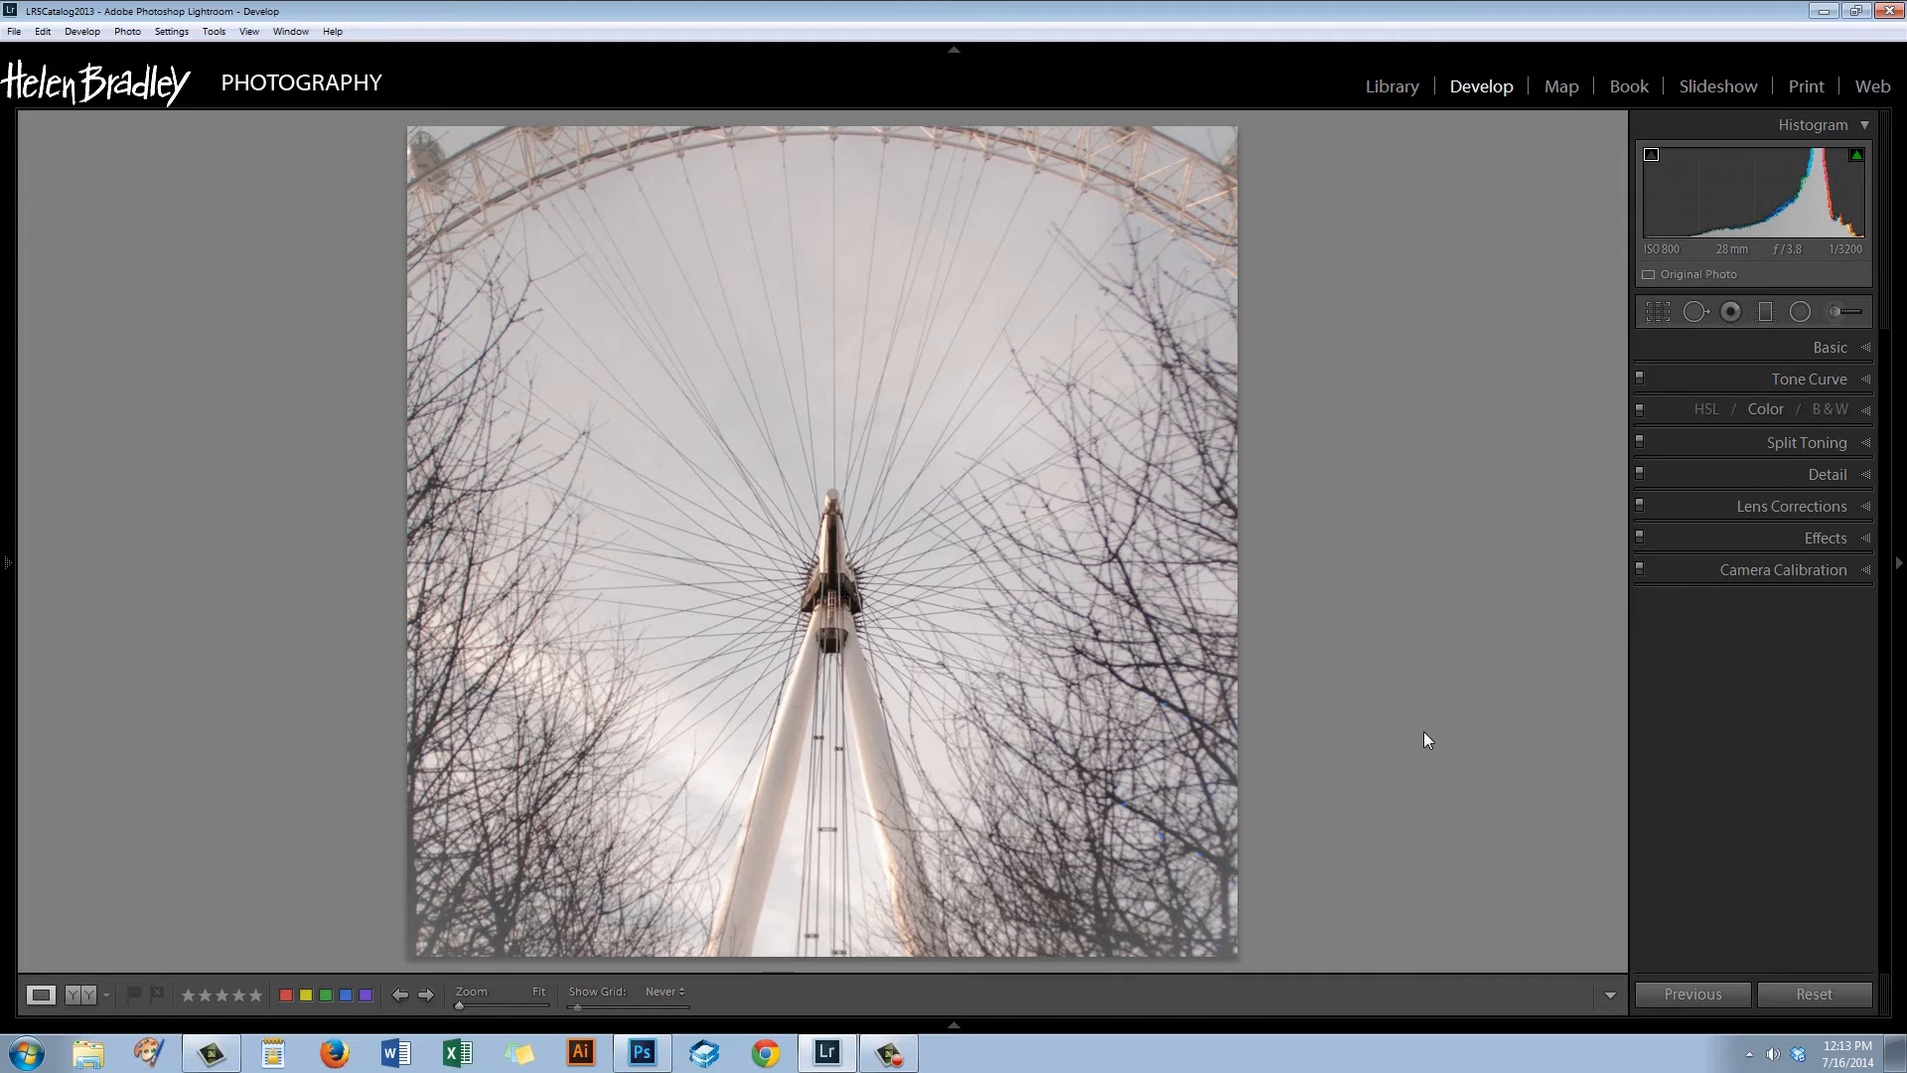
mouse_move(1449, 692)
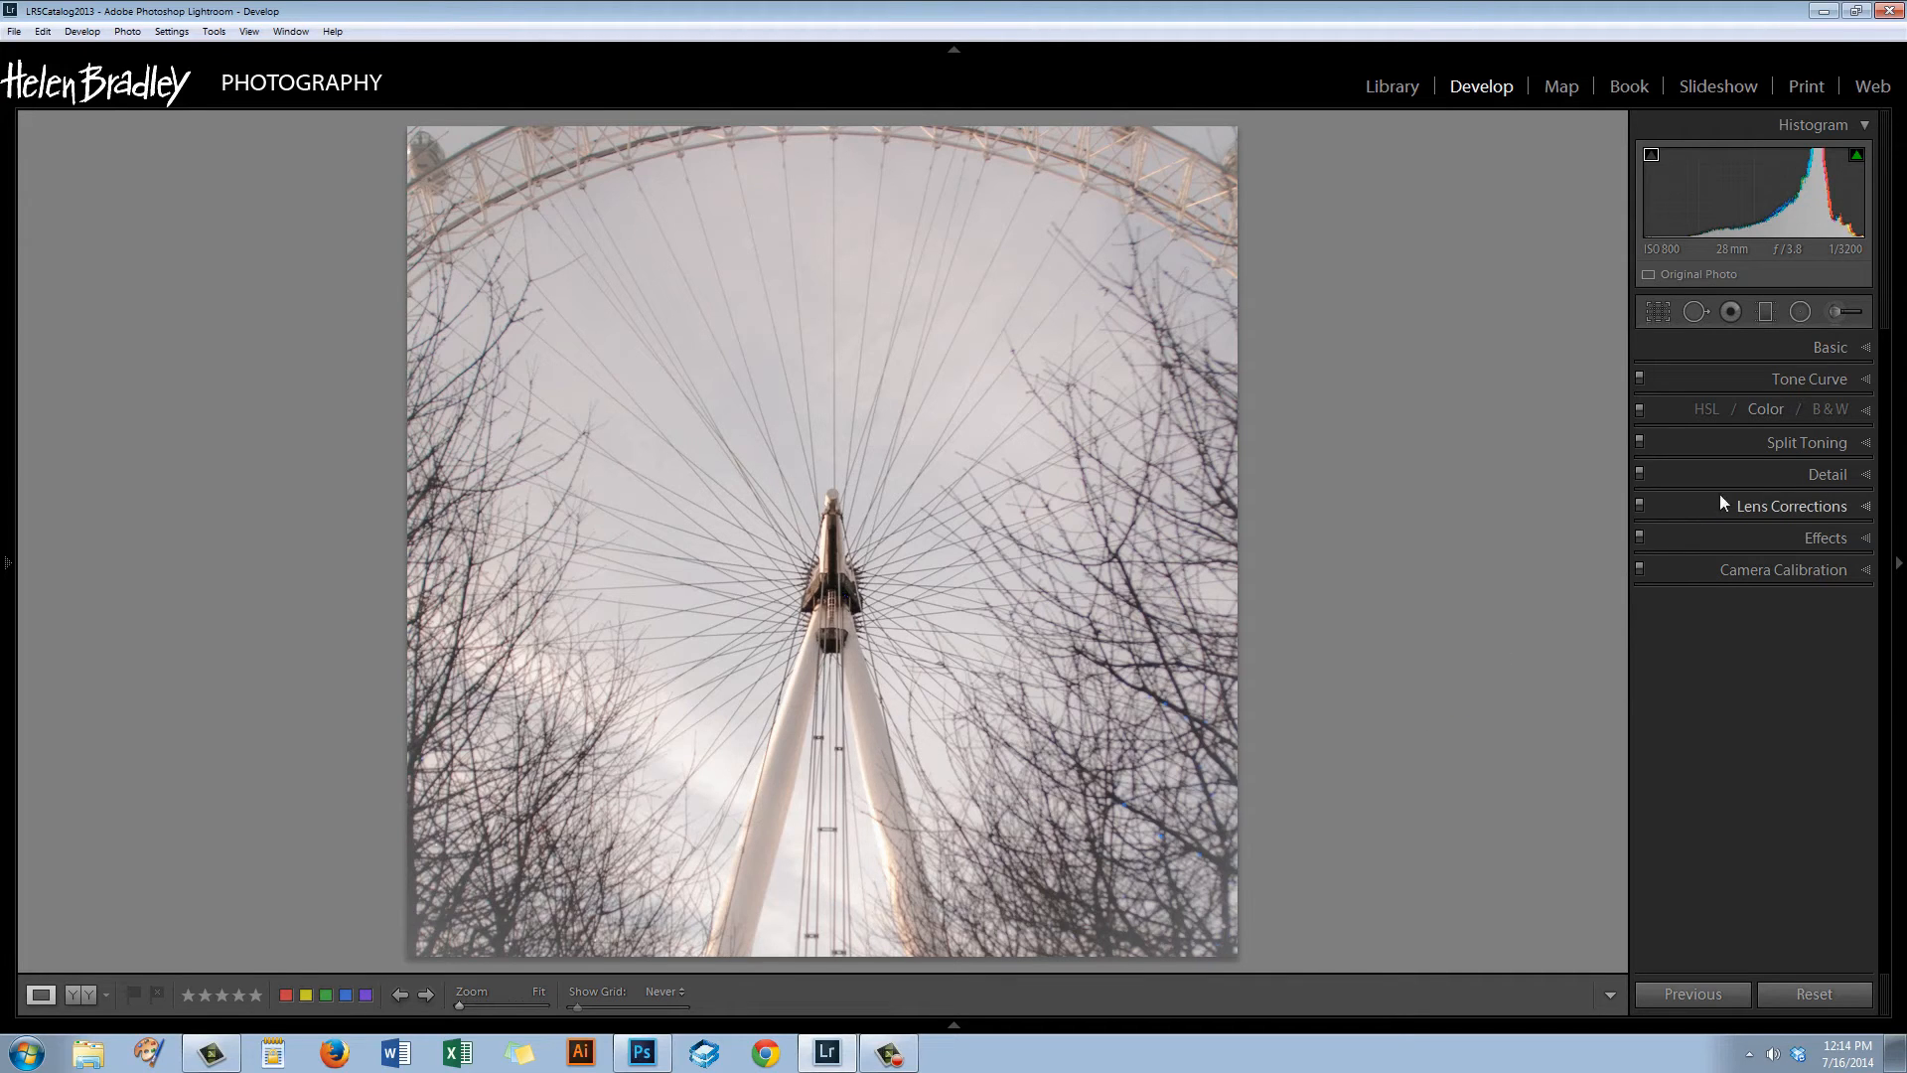
Expand the Split Toning panel, all hues and saturations still at zero.
click(1808, 441)
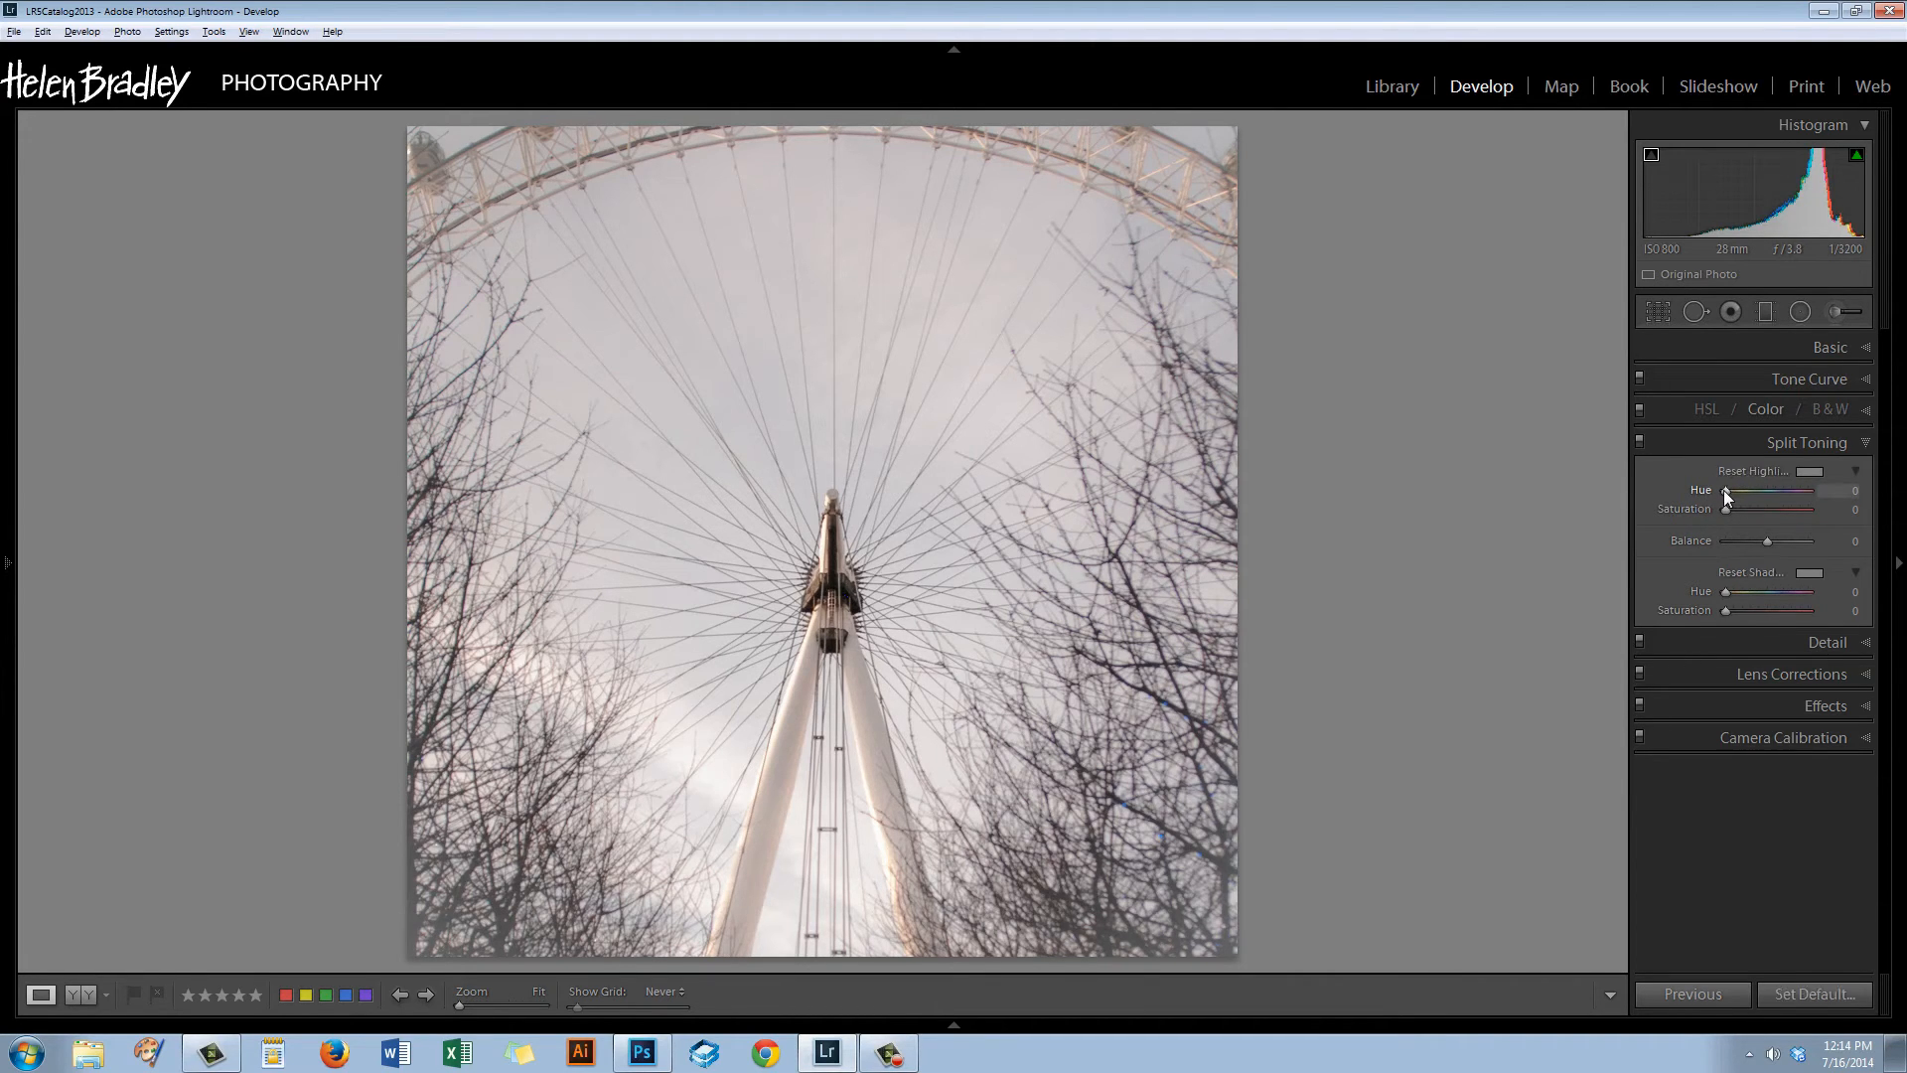
Preview the highlight hues with Alt-drag and settle the Highlights Hue at 56, a yellow-orange.
drag(1724, 508, 1811, 509)
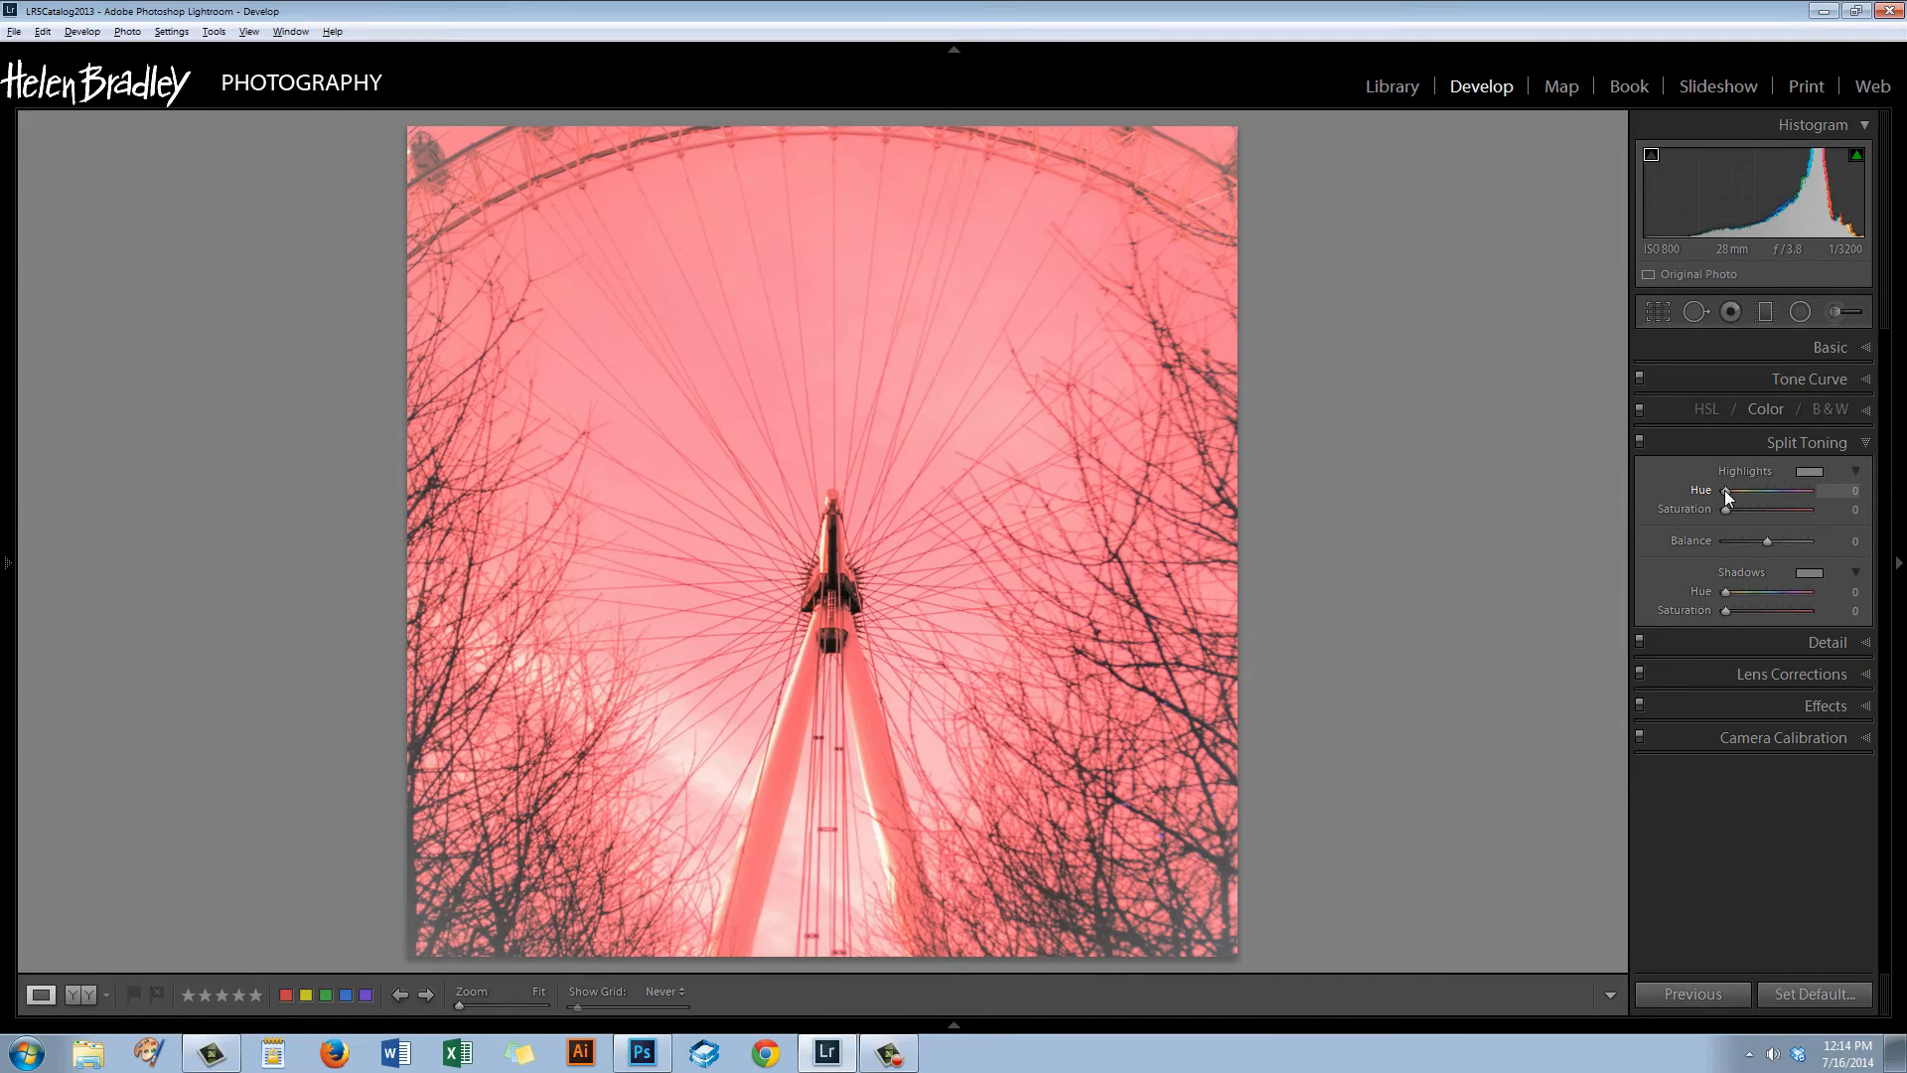
drag(1724, 491, 1736, 490)
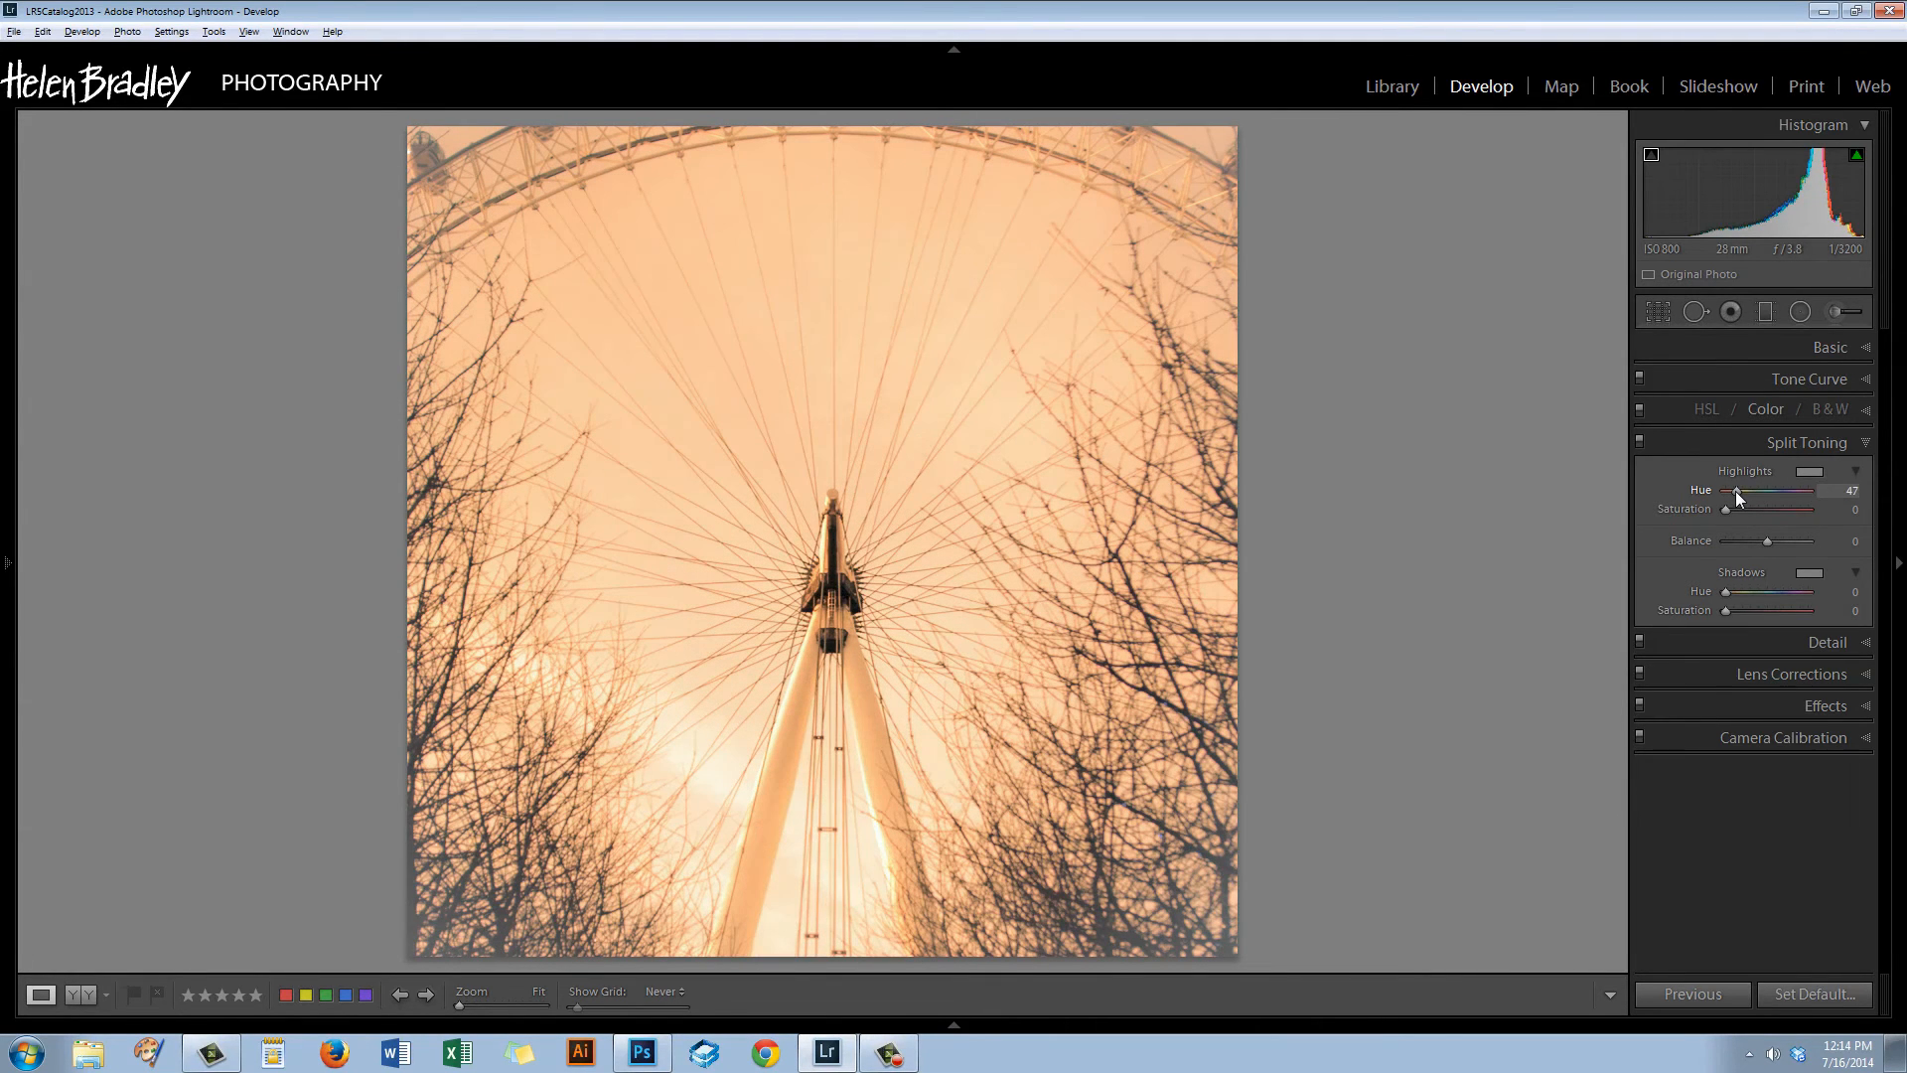
drag(1736, 489, 1743, 489)
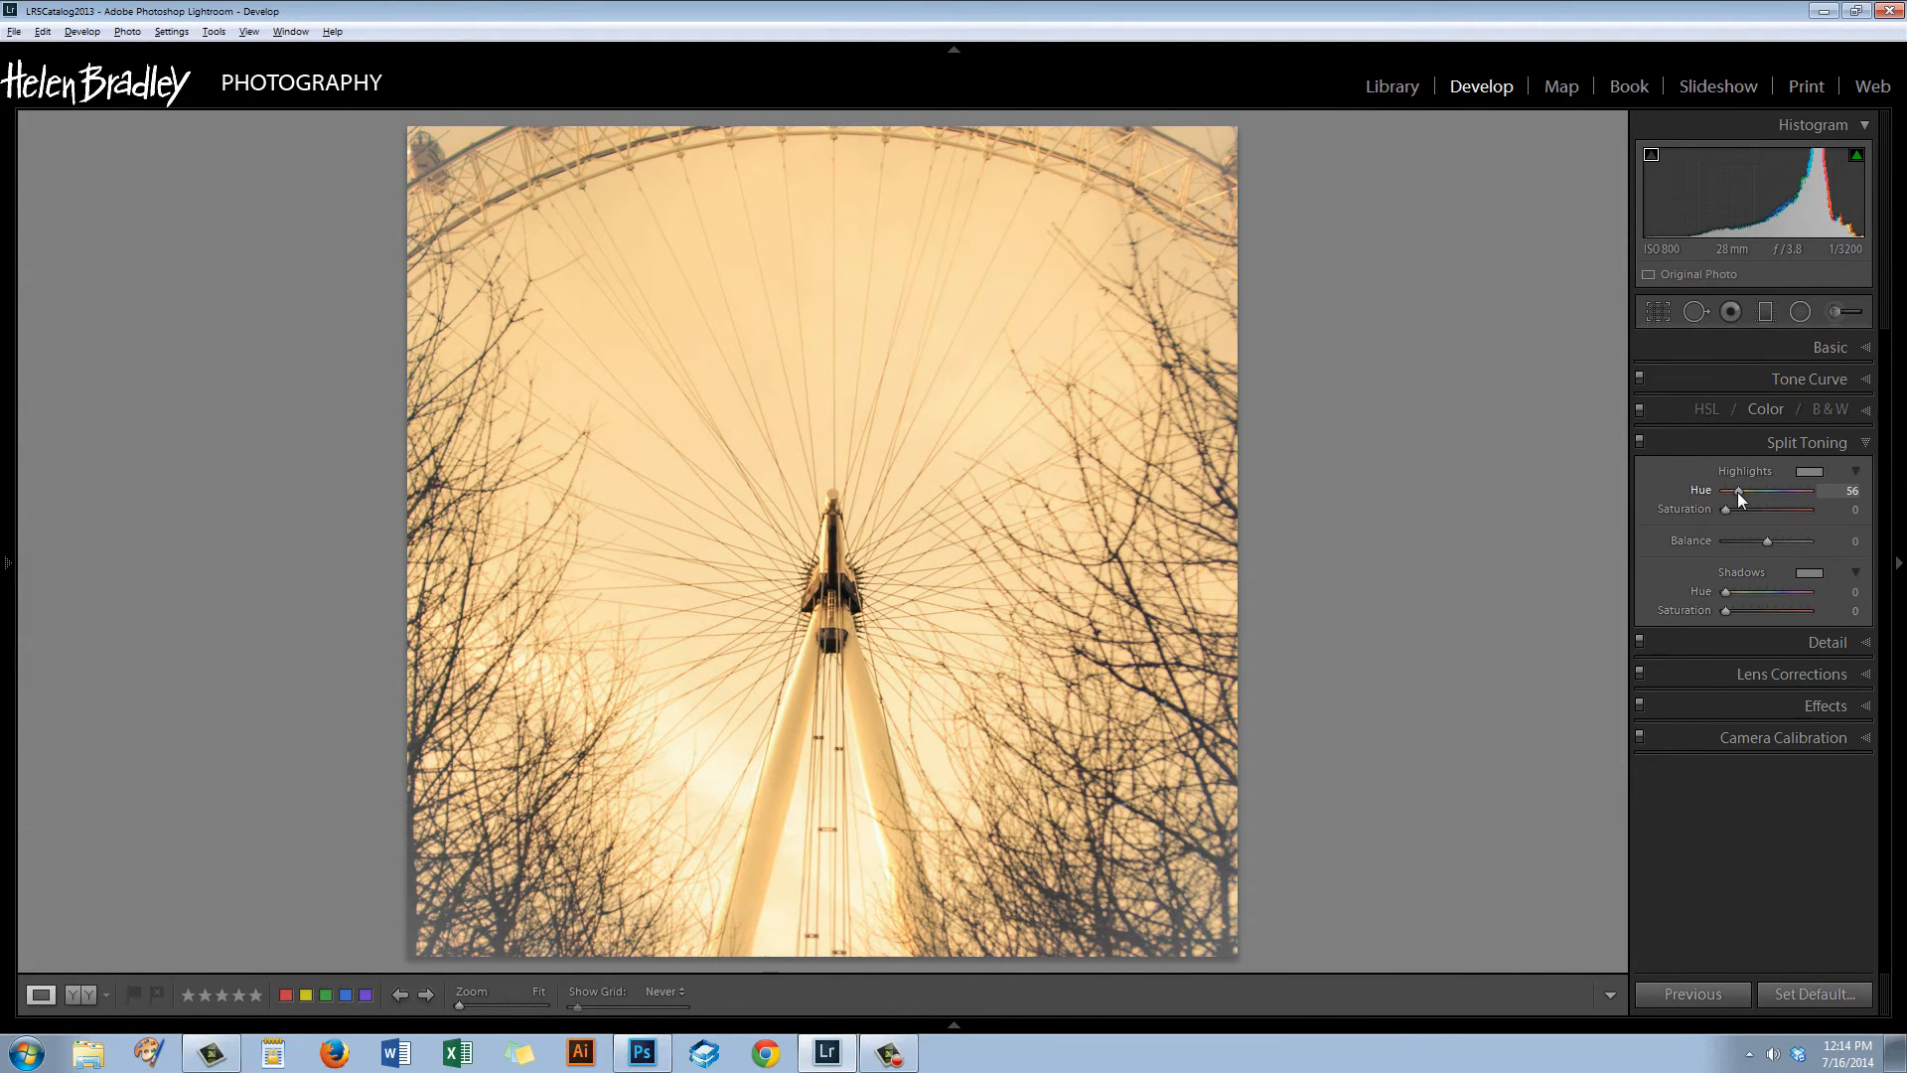
drag(1742, 488, 1736, 489)
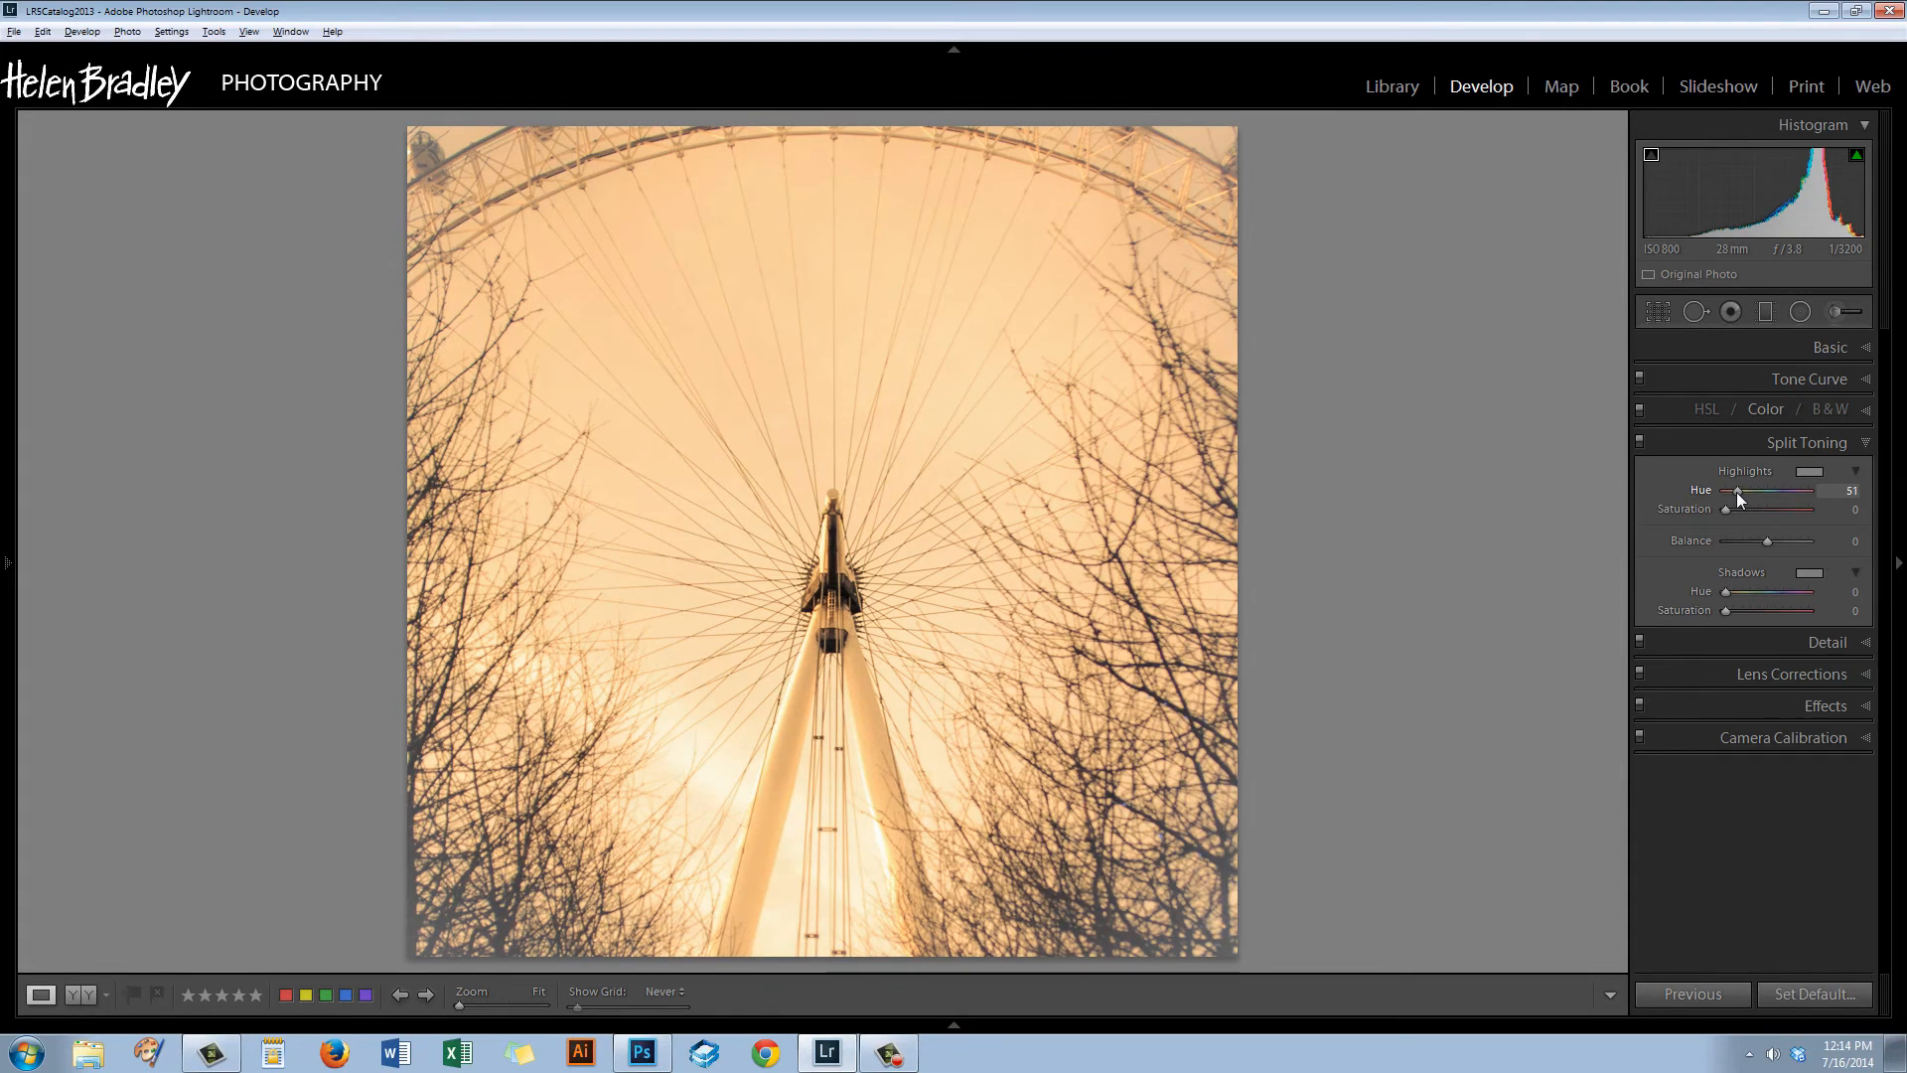
drag(1769, 489, 1776, 488)
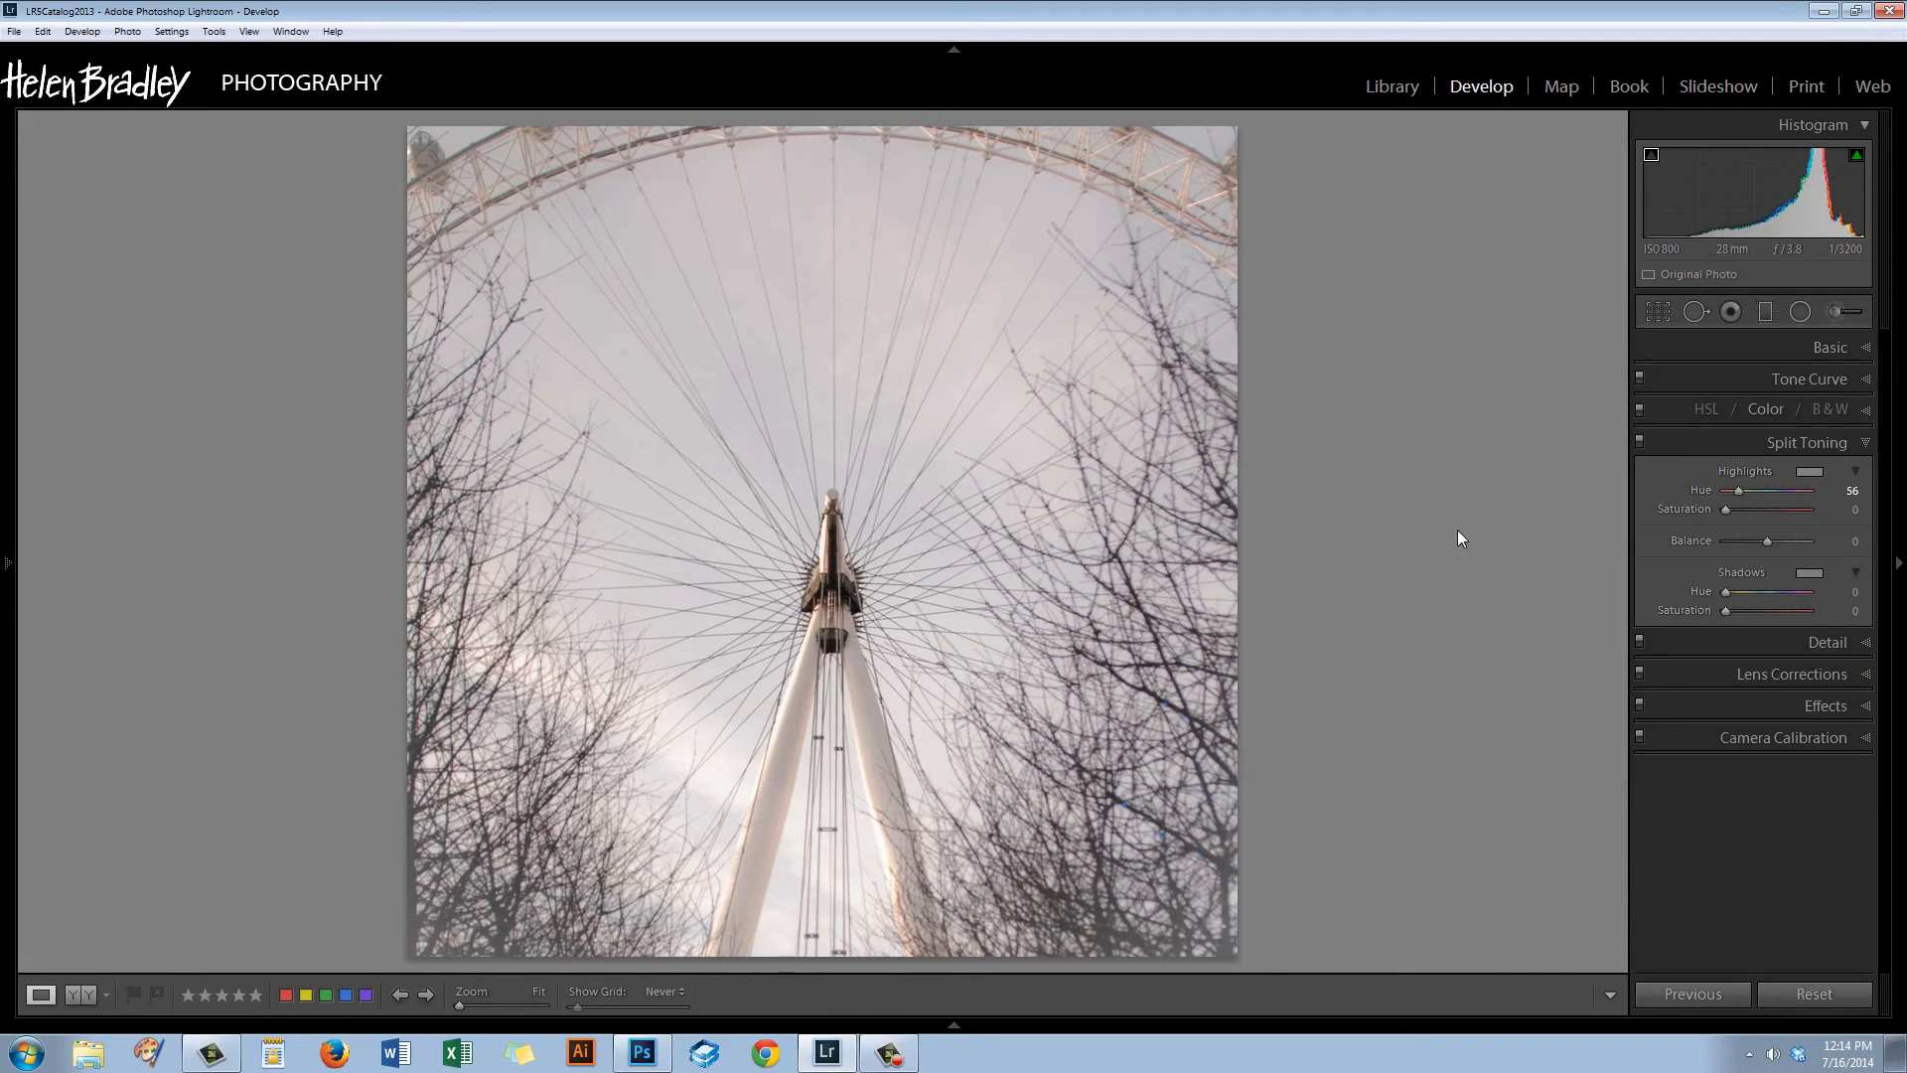
drag(1780, 489, 1740, 489)
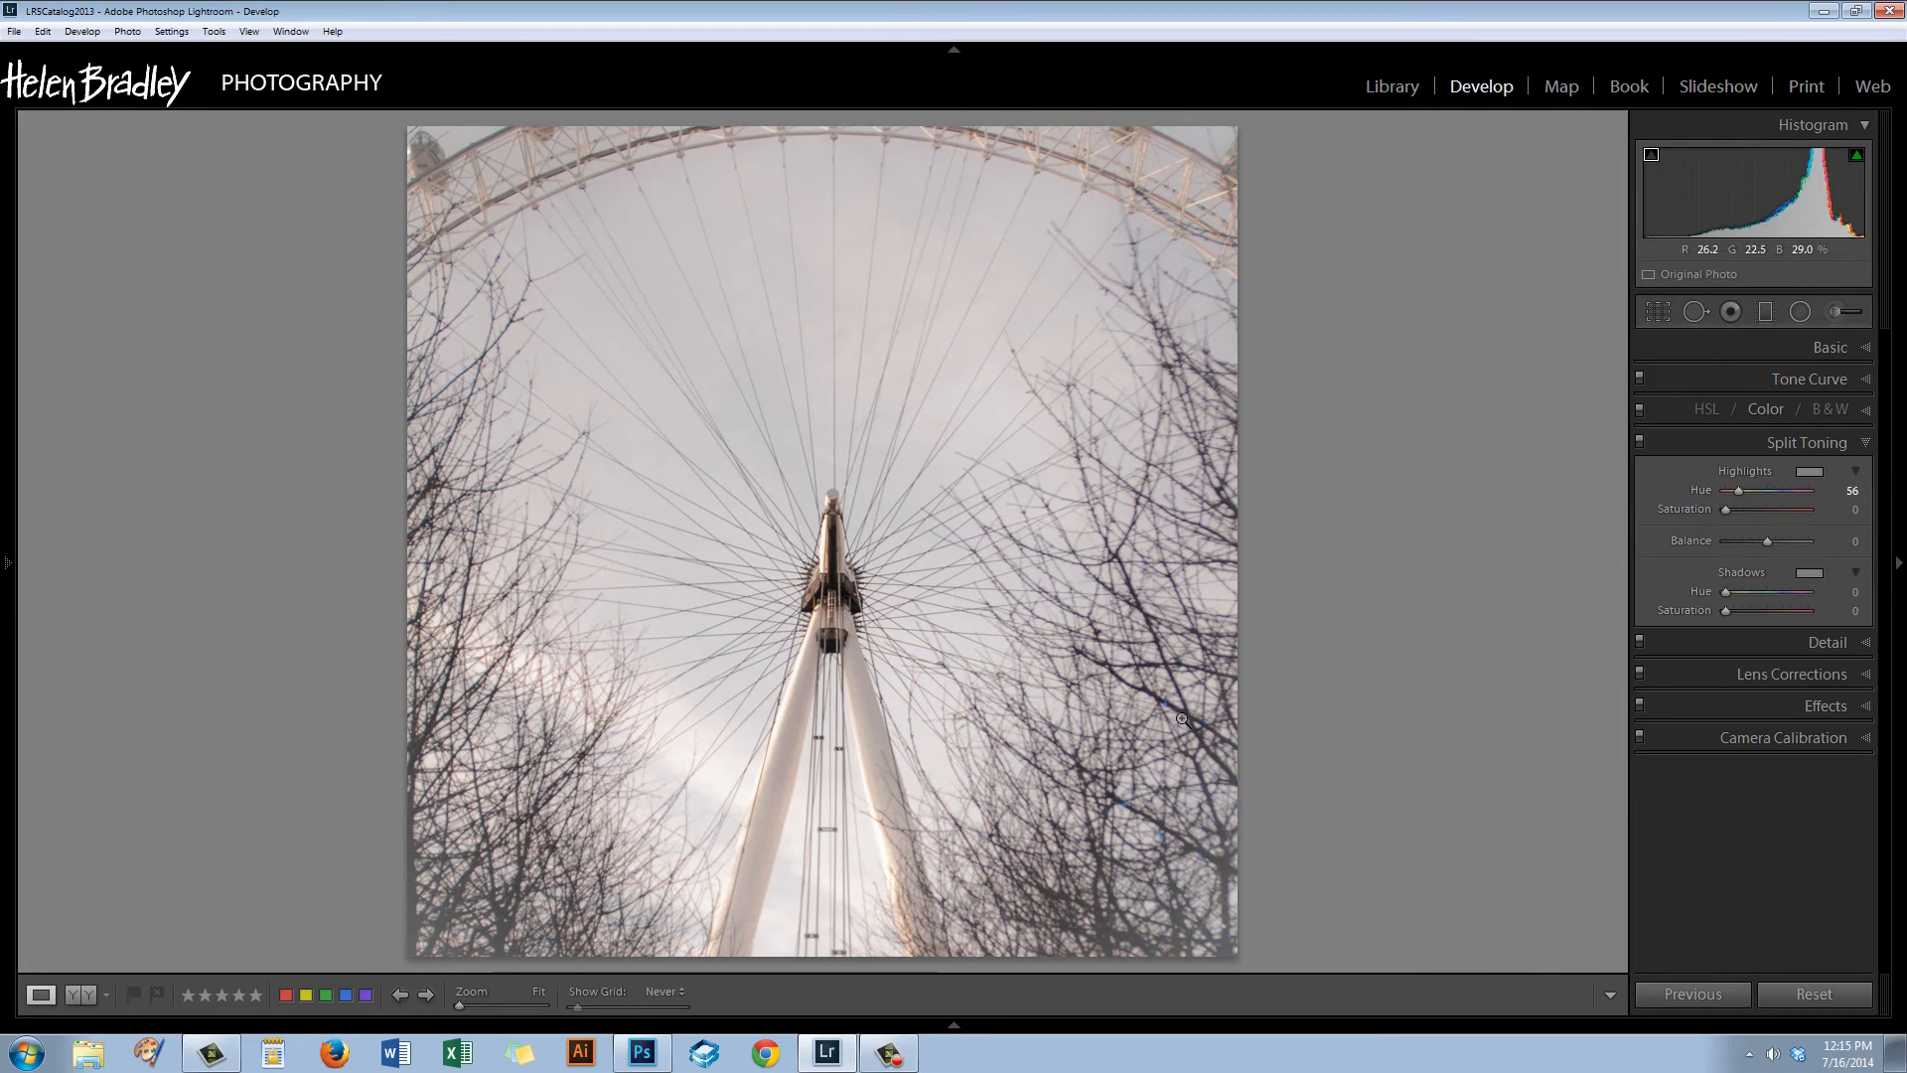
mouse_move(1599, 652)
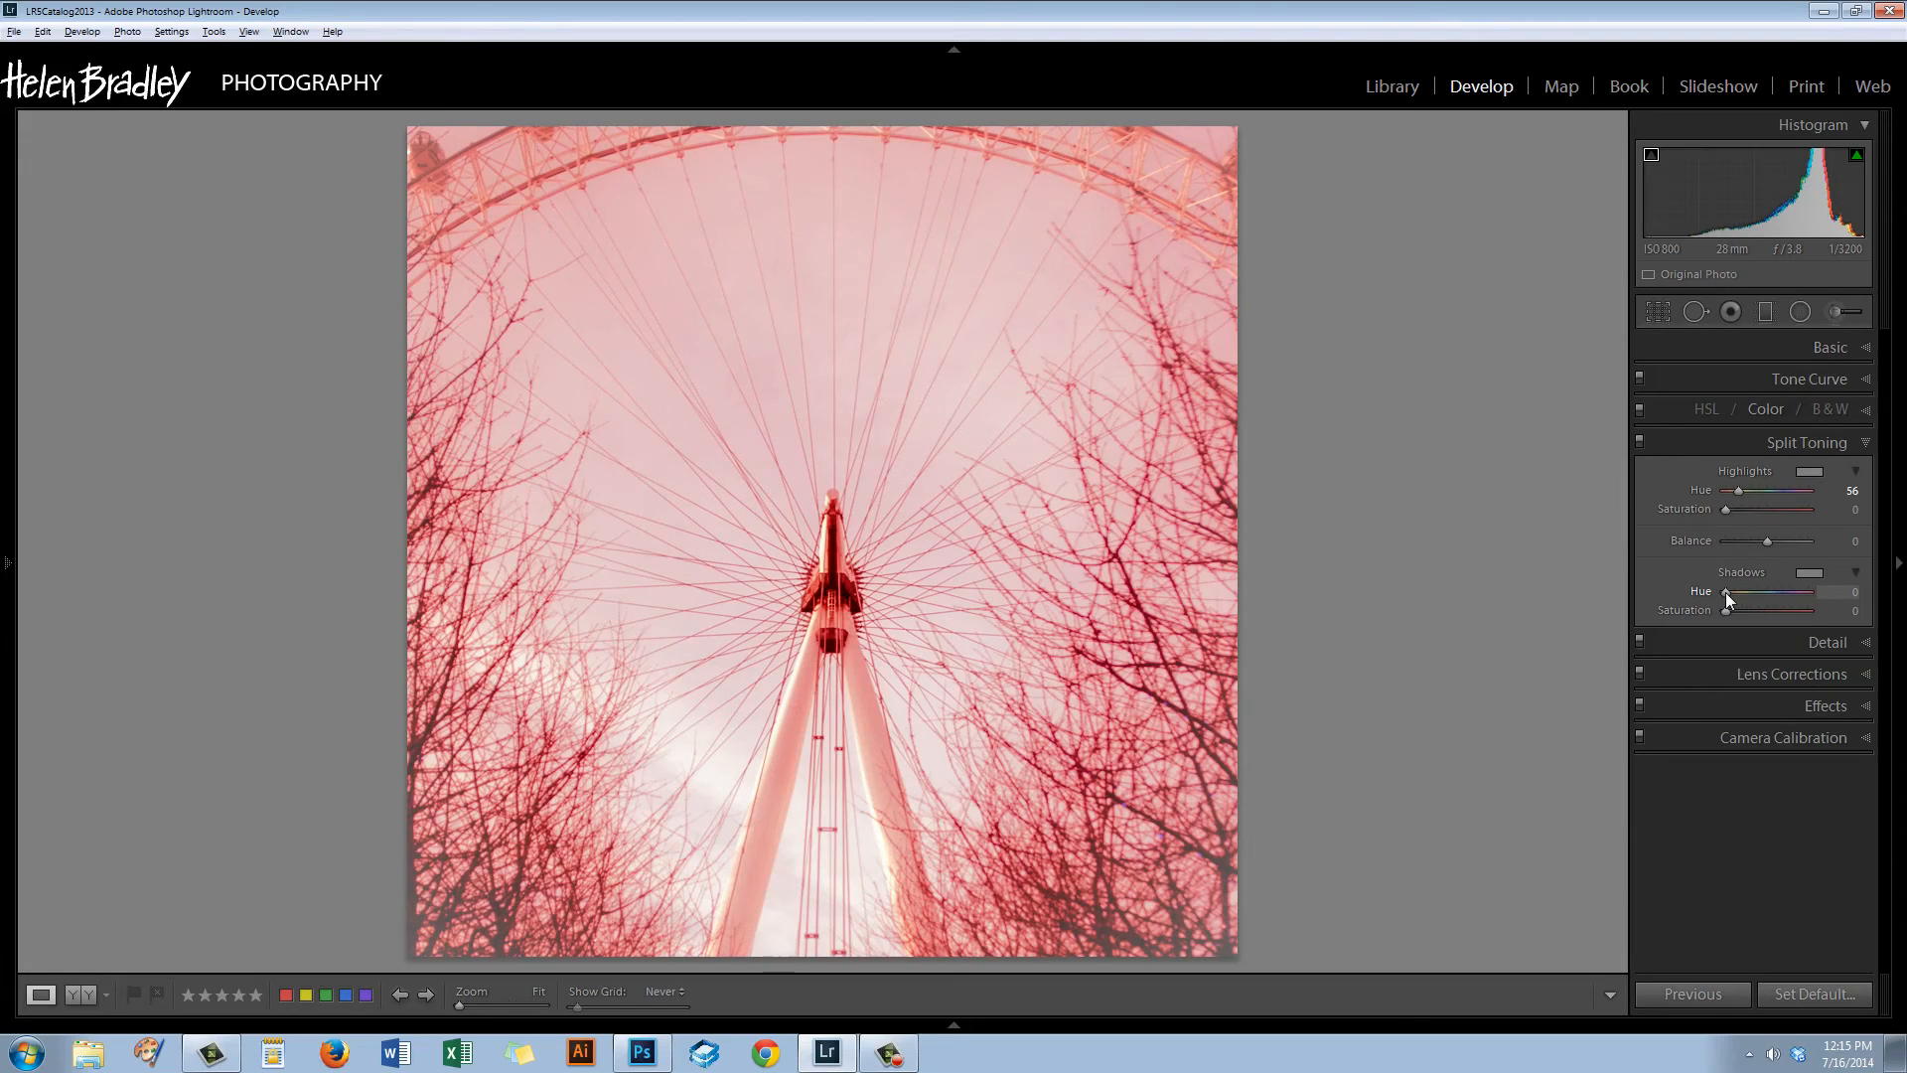
Preview the shadow hues with Alt-drag and settle the Shadows Hue at 251, a blue tone.
drag(1724, 592, 1760, 592)
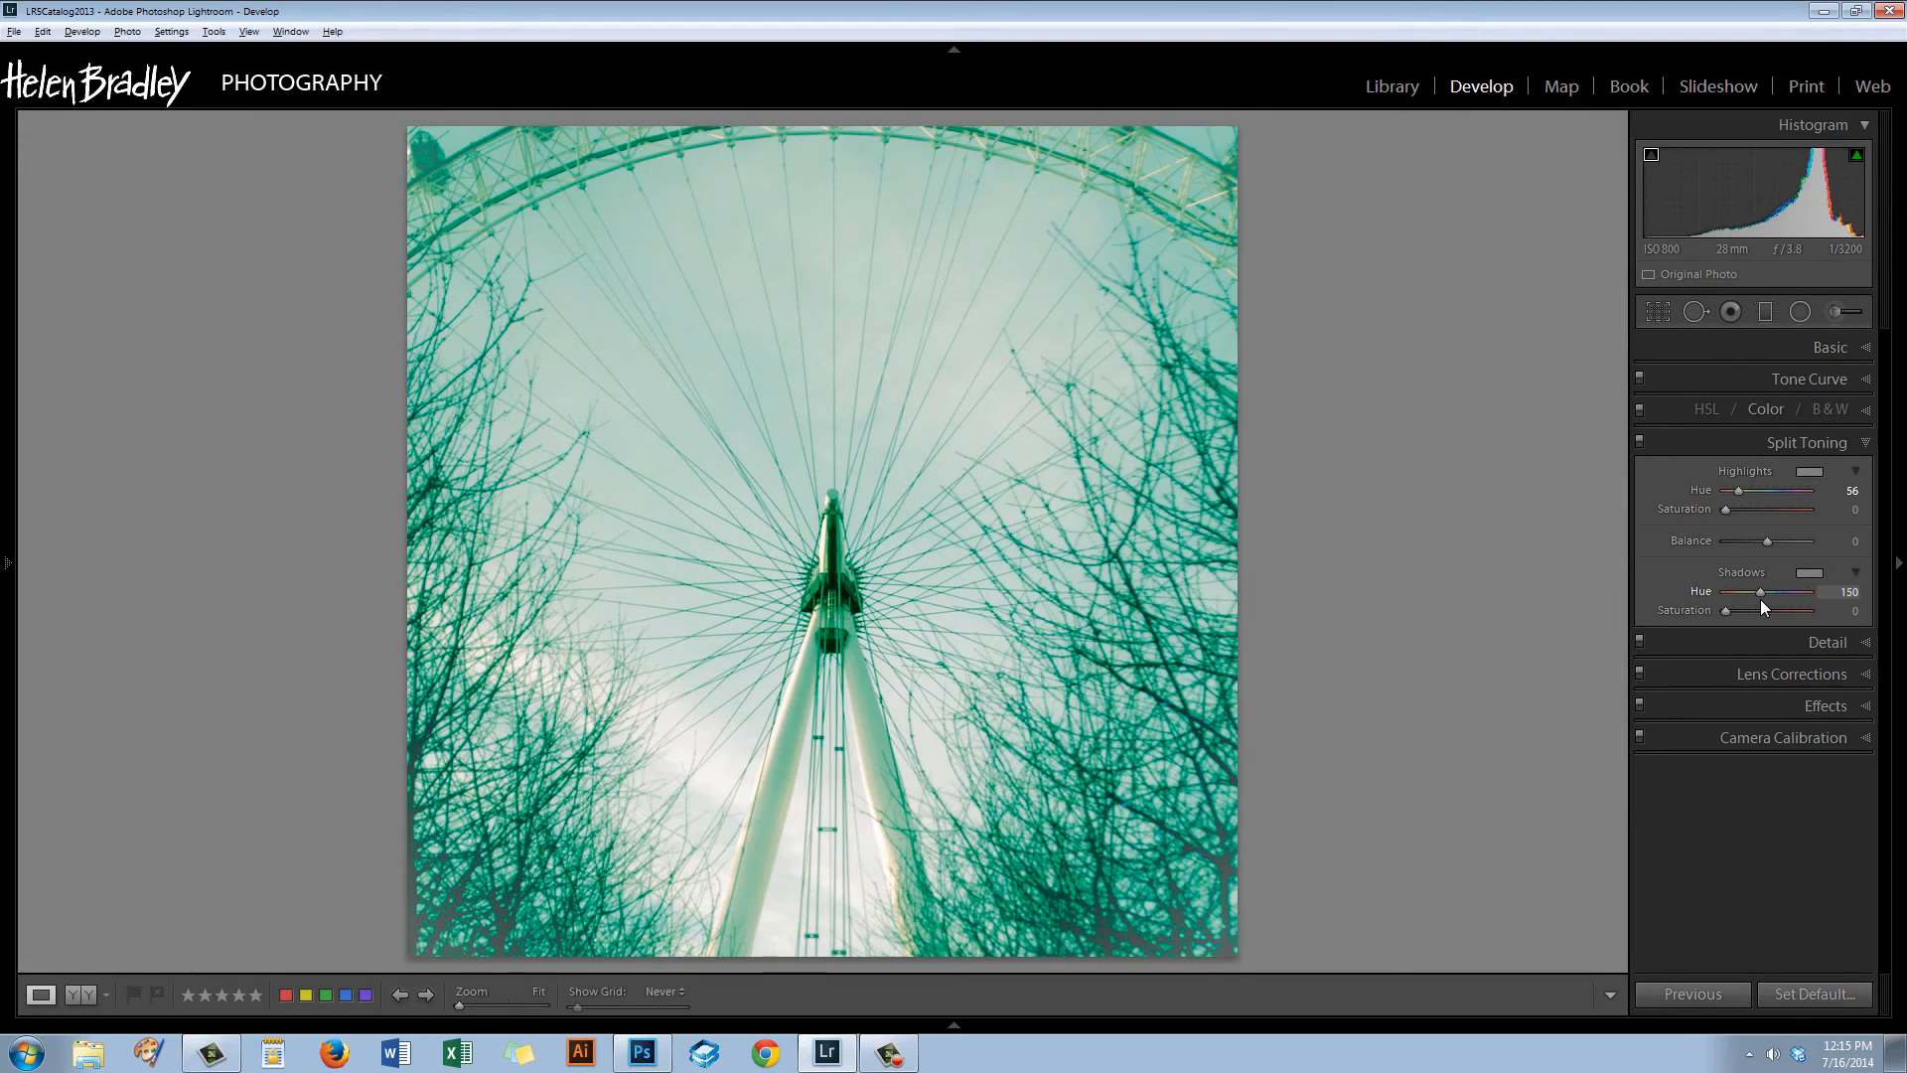
drag(1758, 592, 1780, 592)
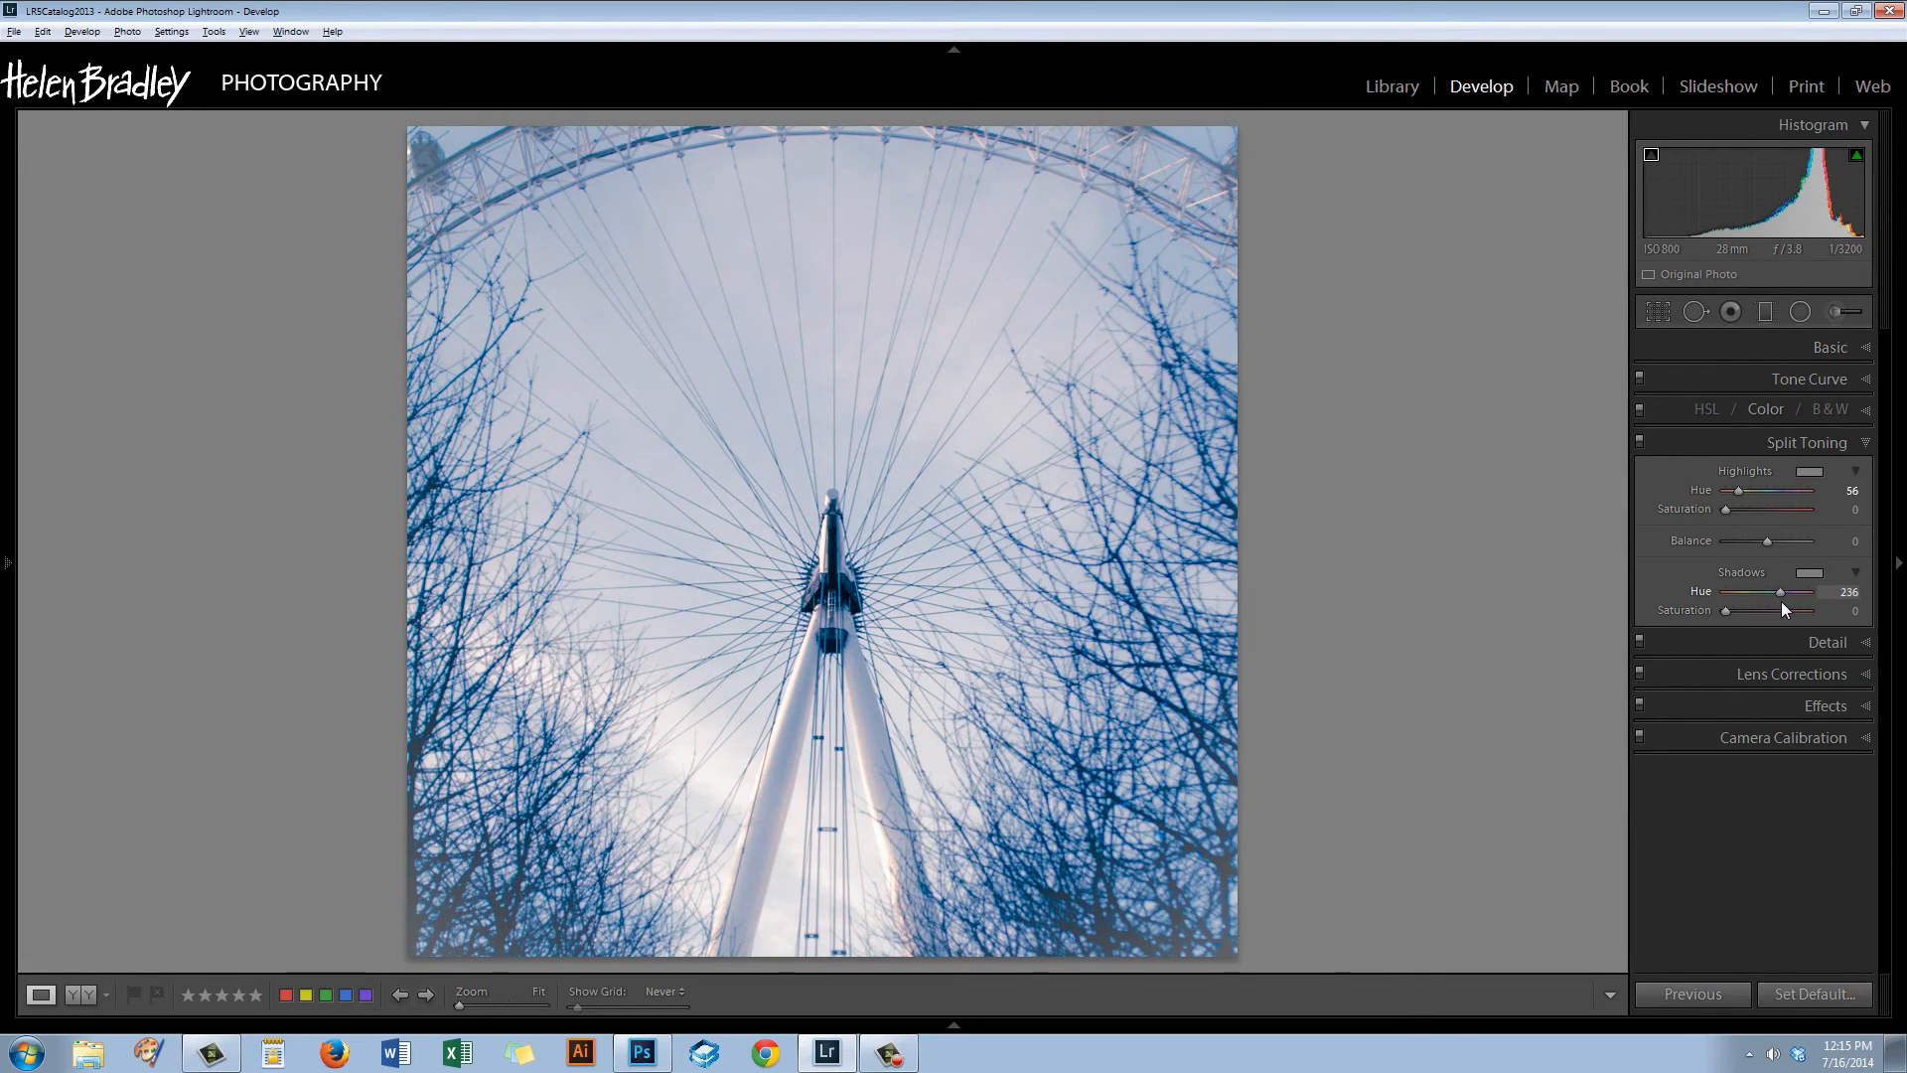
drag(1777, 592, 1782, 592)
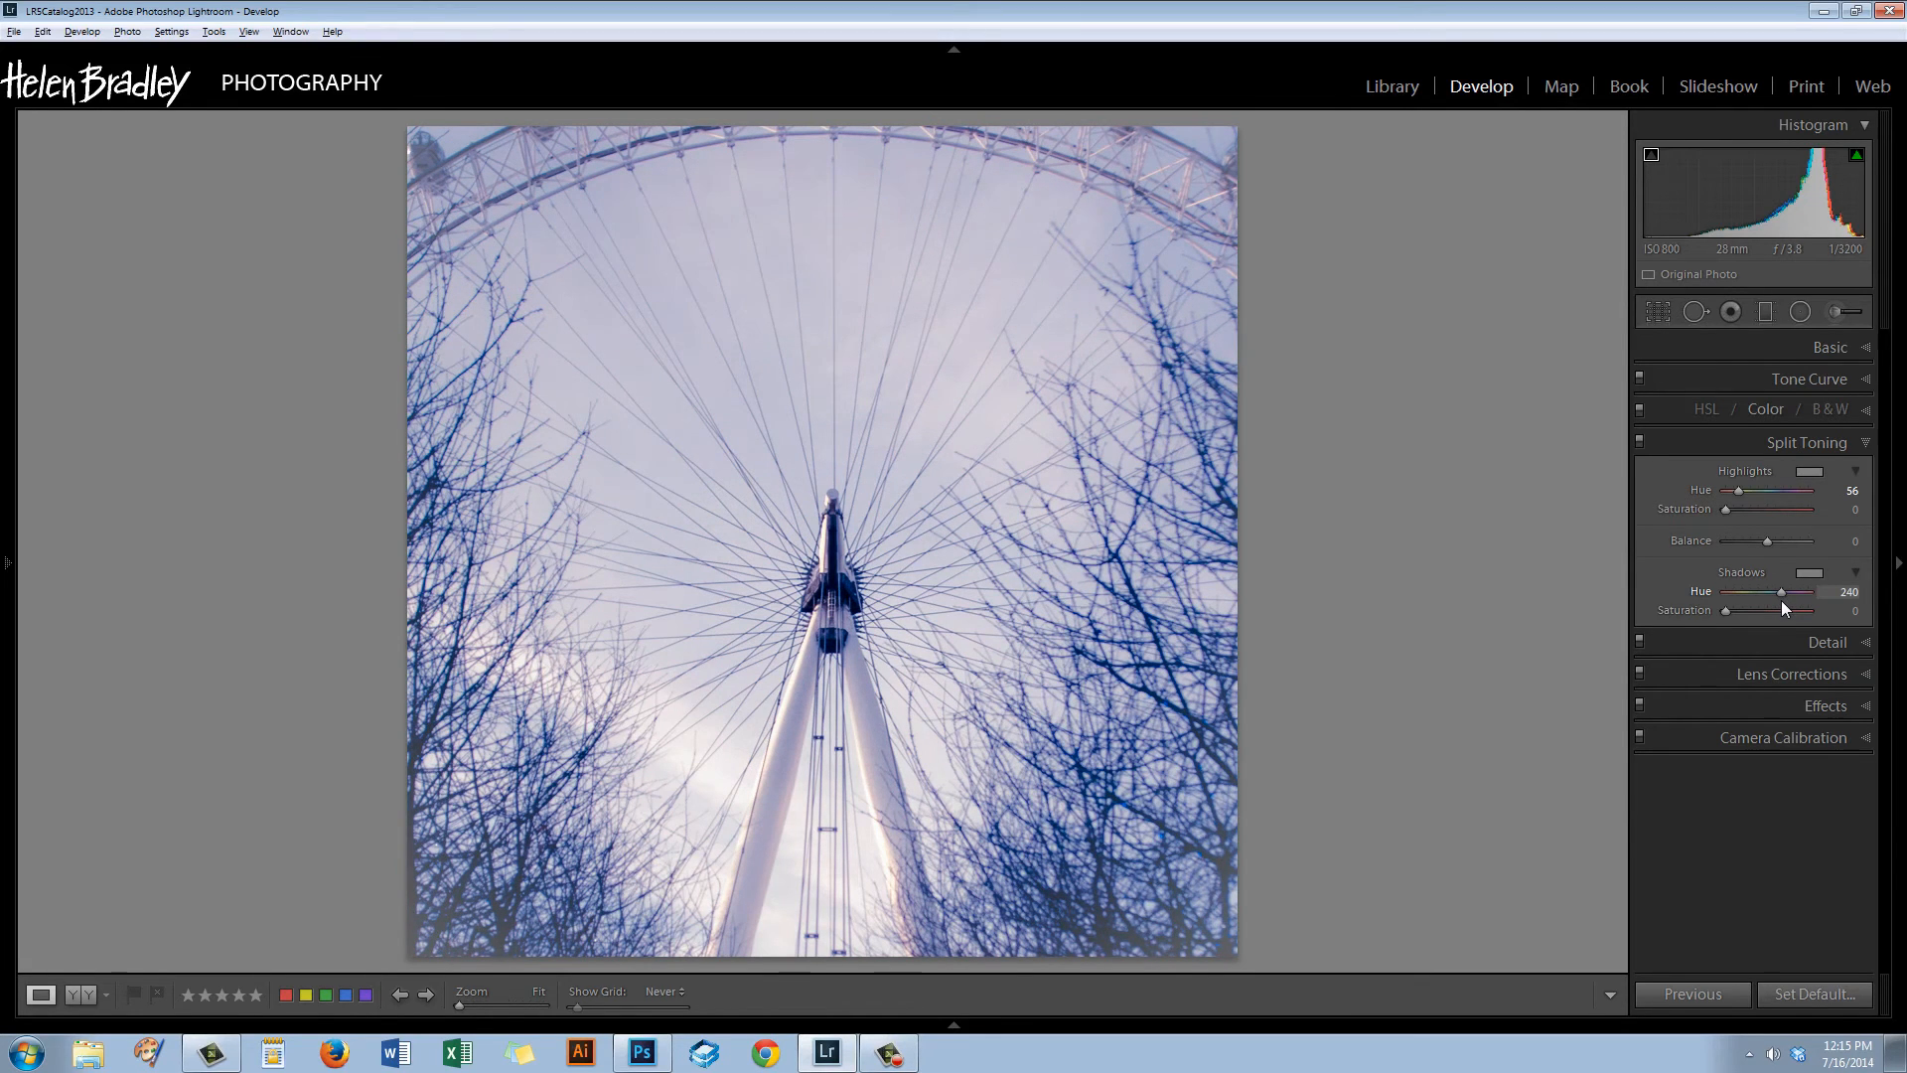
drag(1794, 592, 1782, 592)
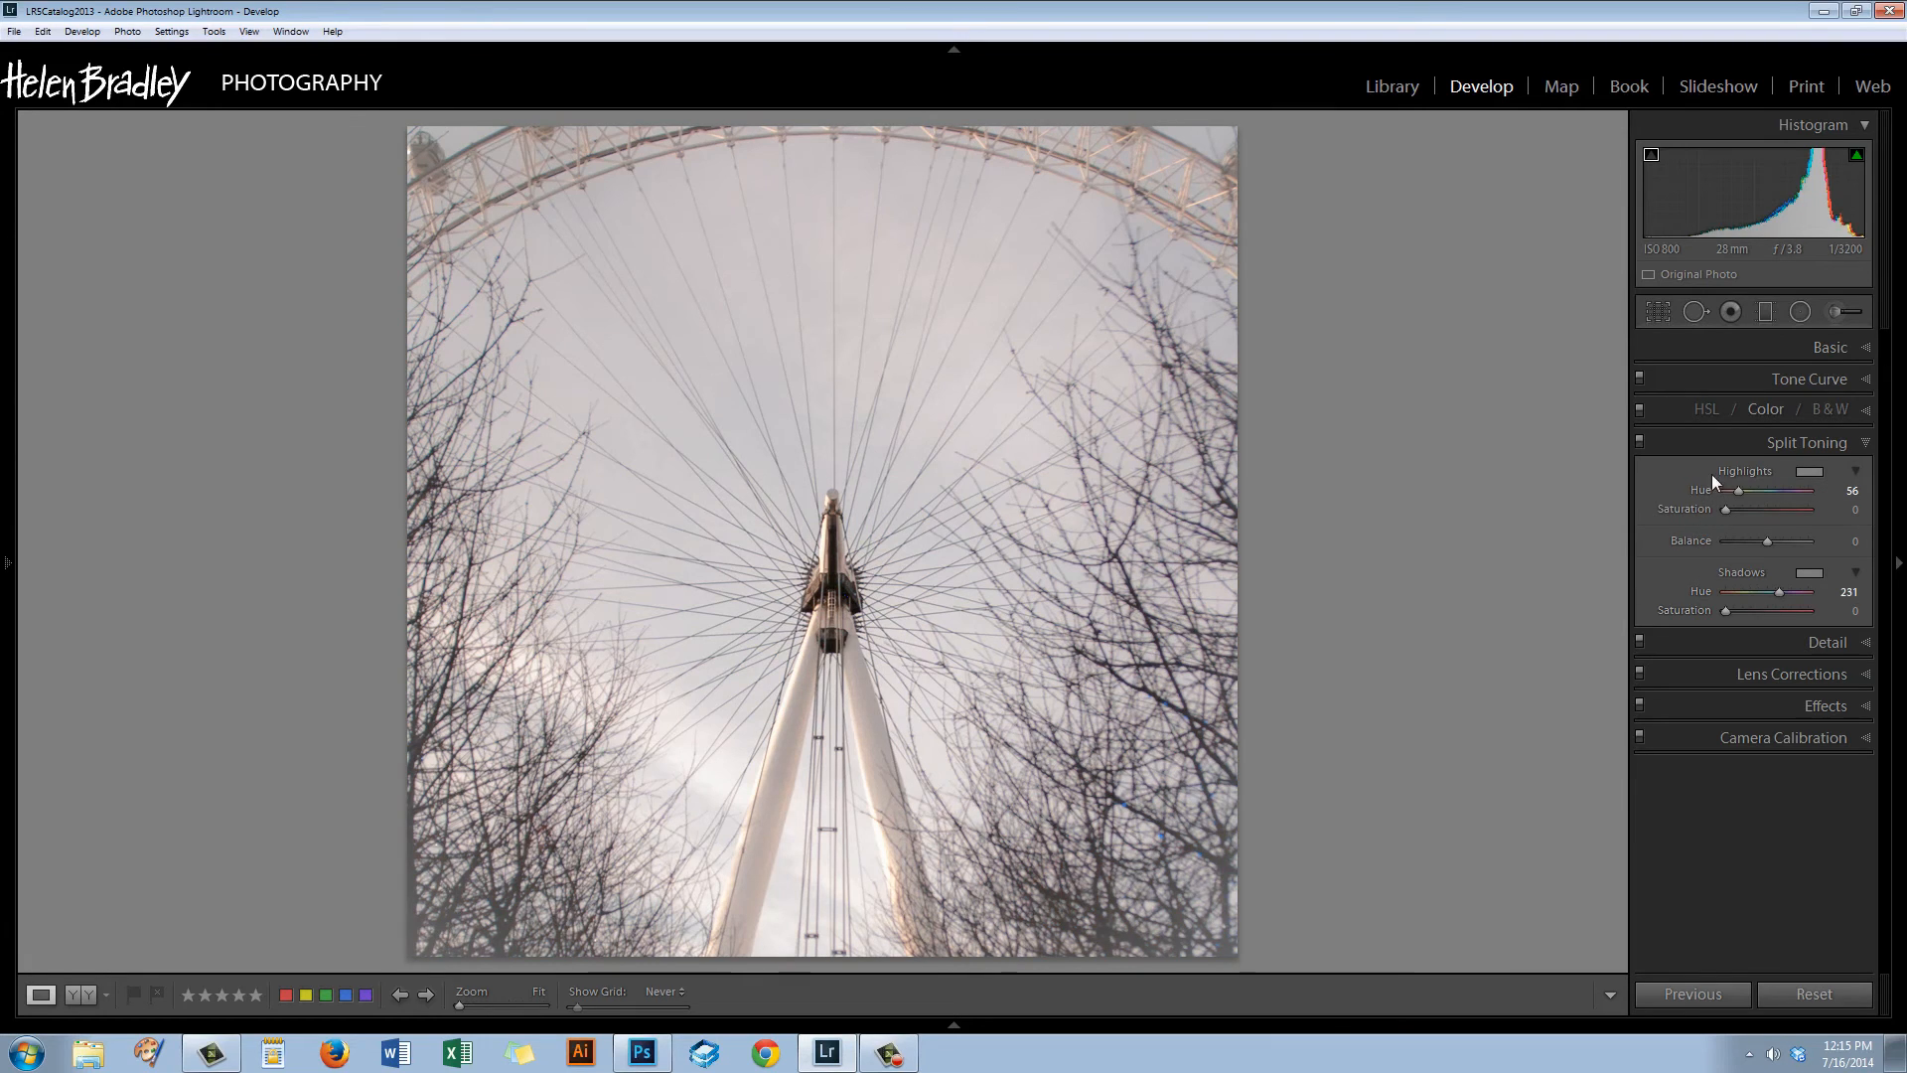
mouse_move(1574, 555)
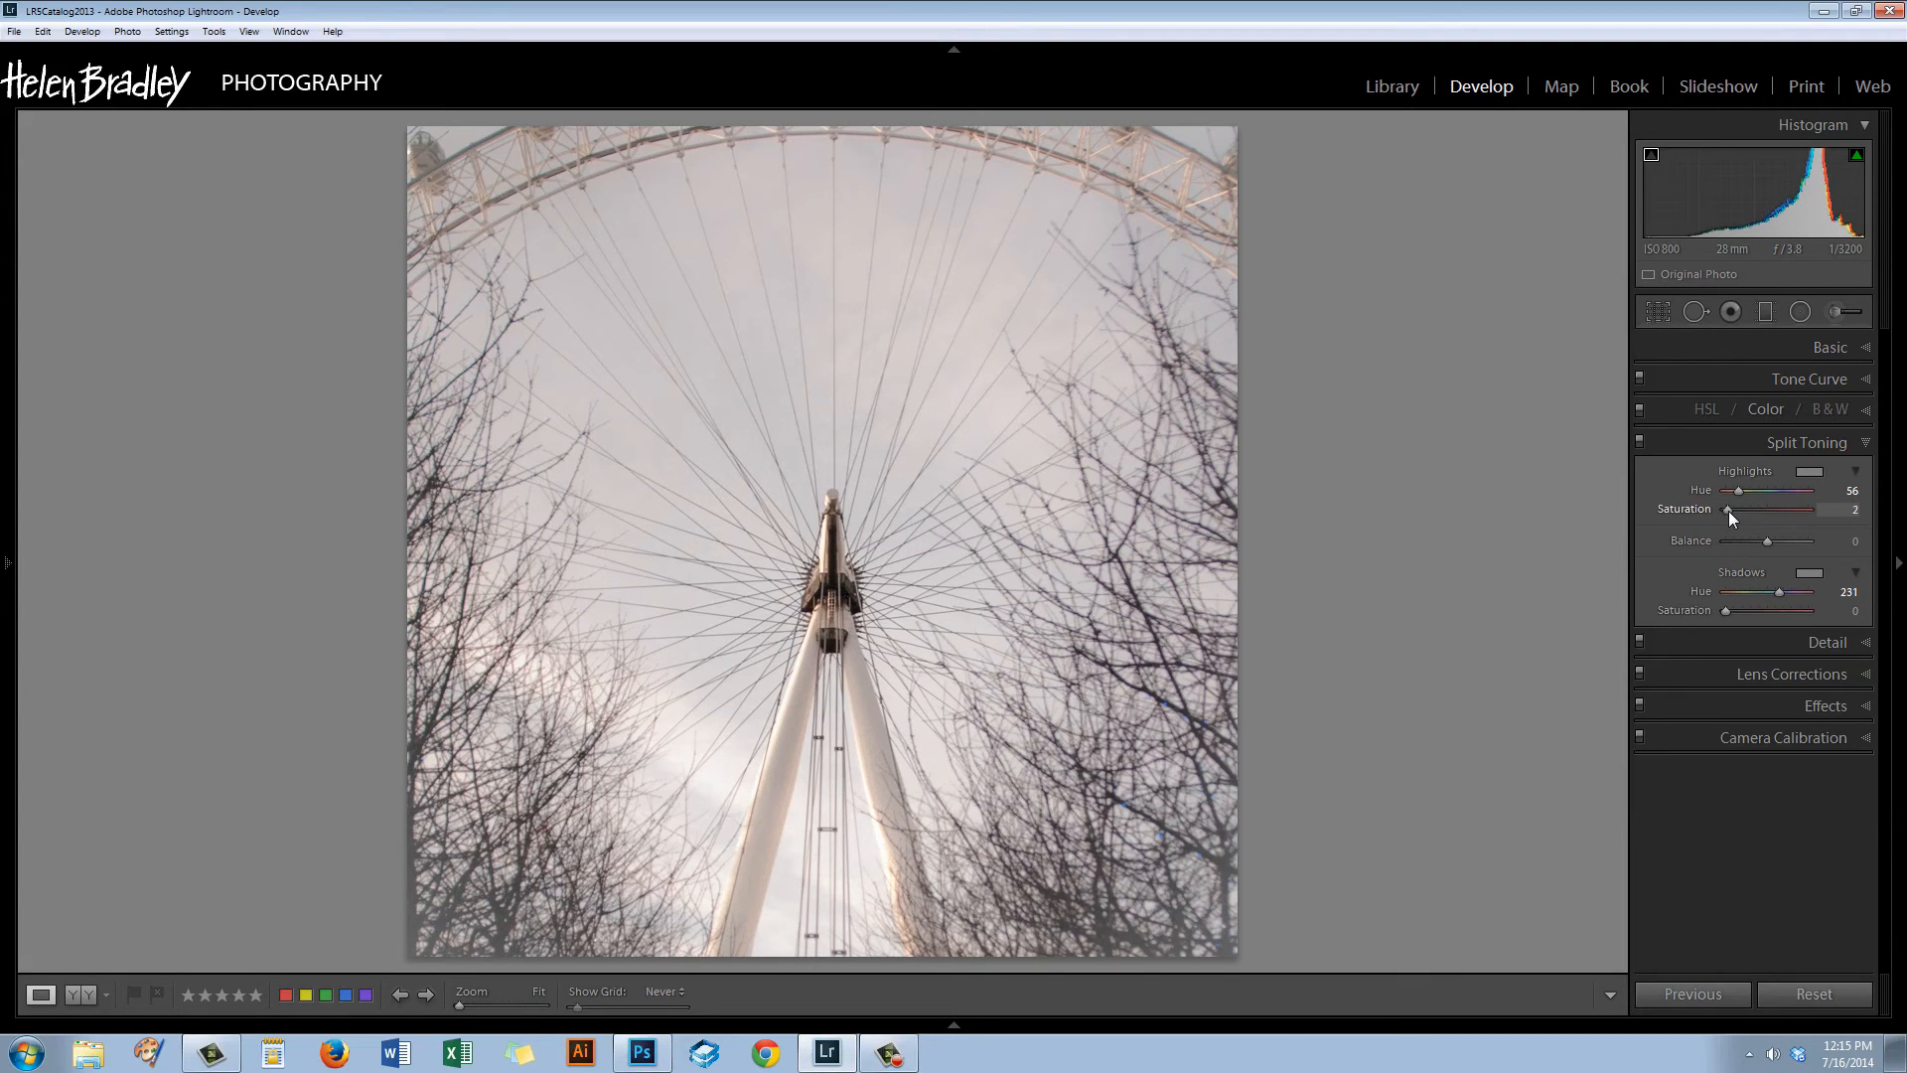
Raise Highlights Saturation to 100 to see the tint, then bring it back to 17.
drag(1727, 508, 1812, 508)
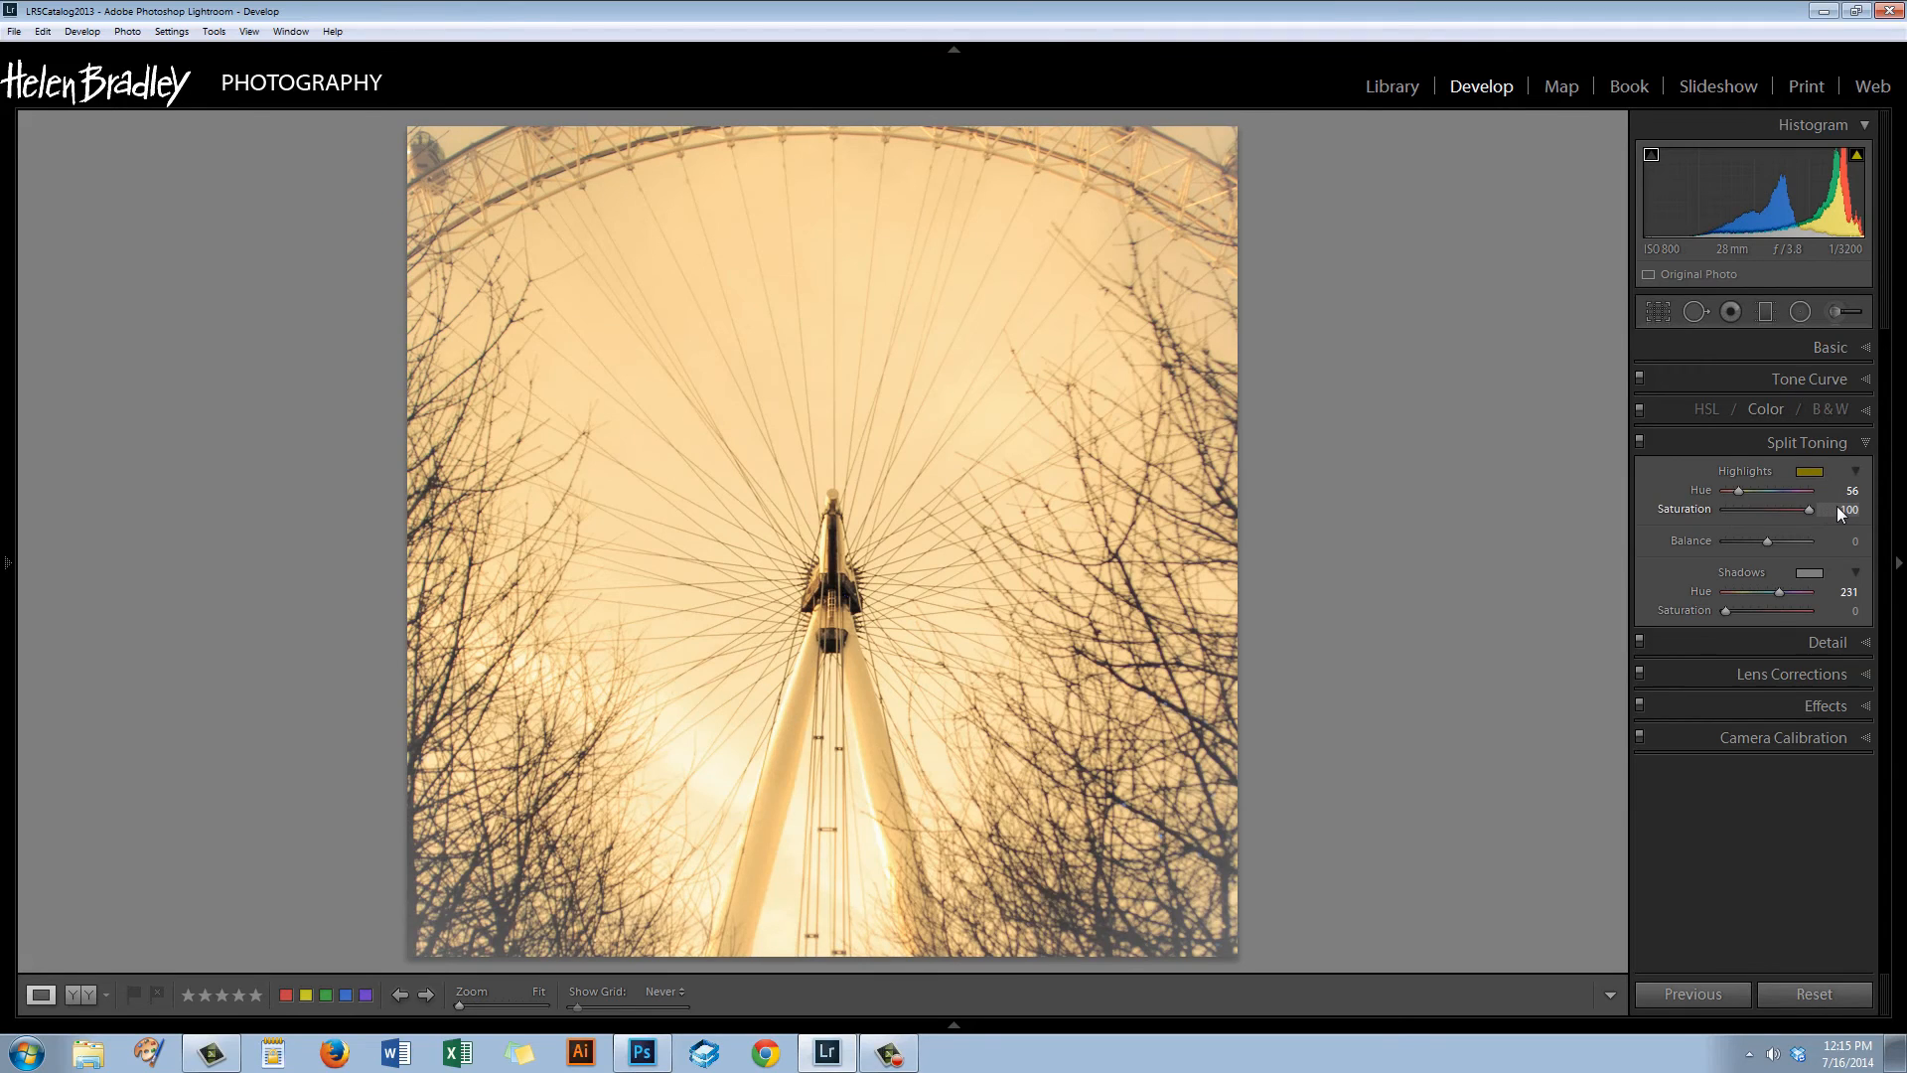
drag(1808, 509, 1770, 509)
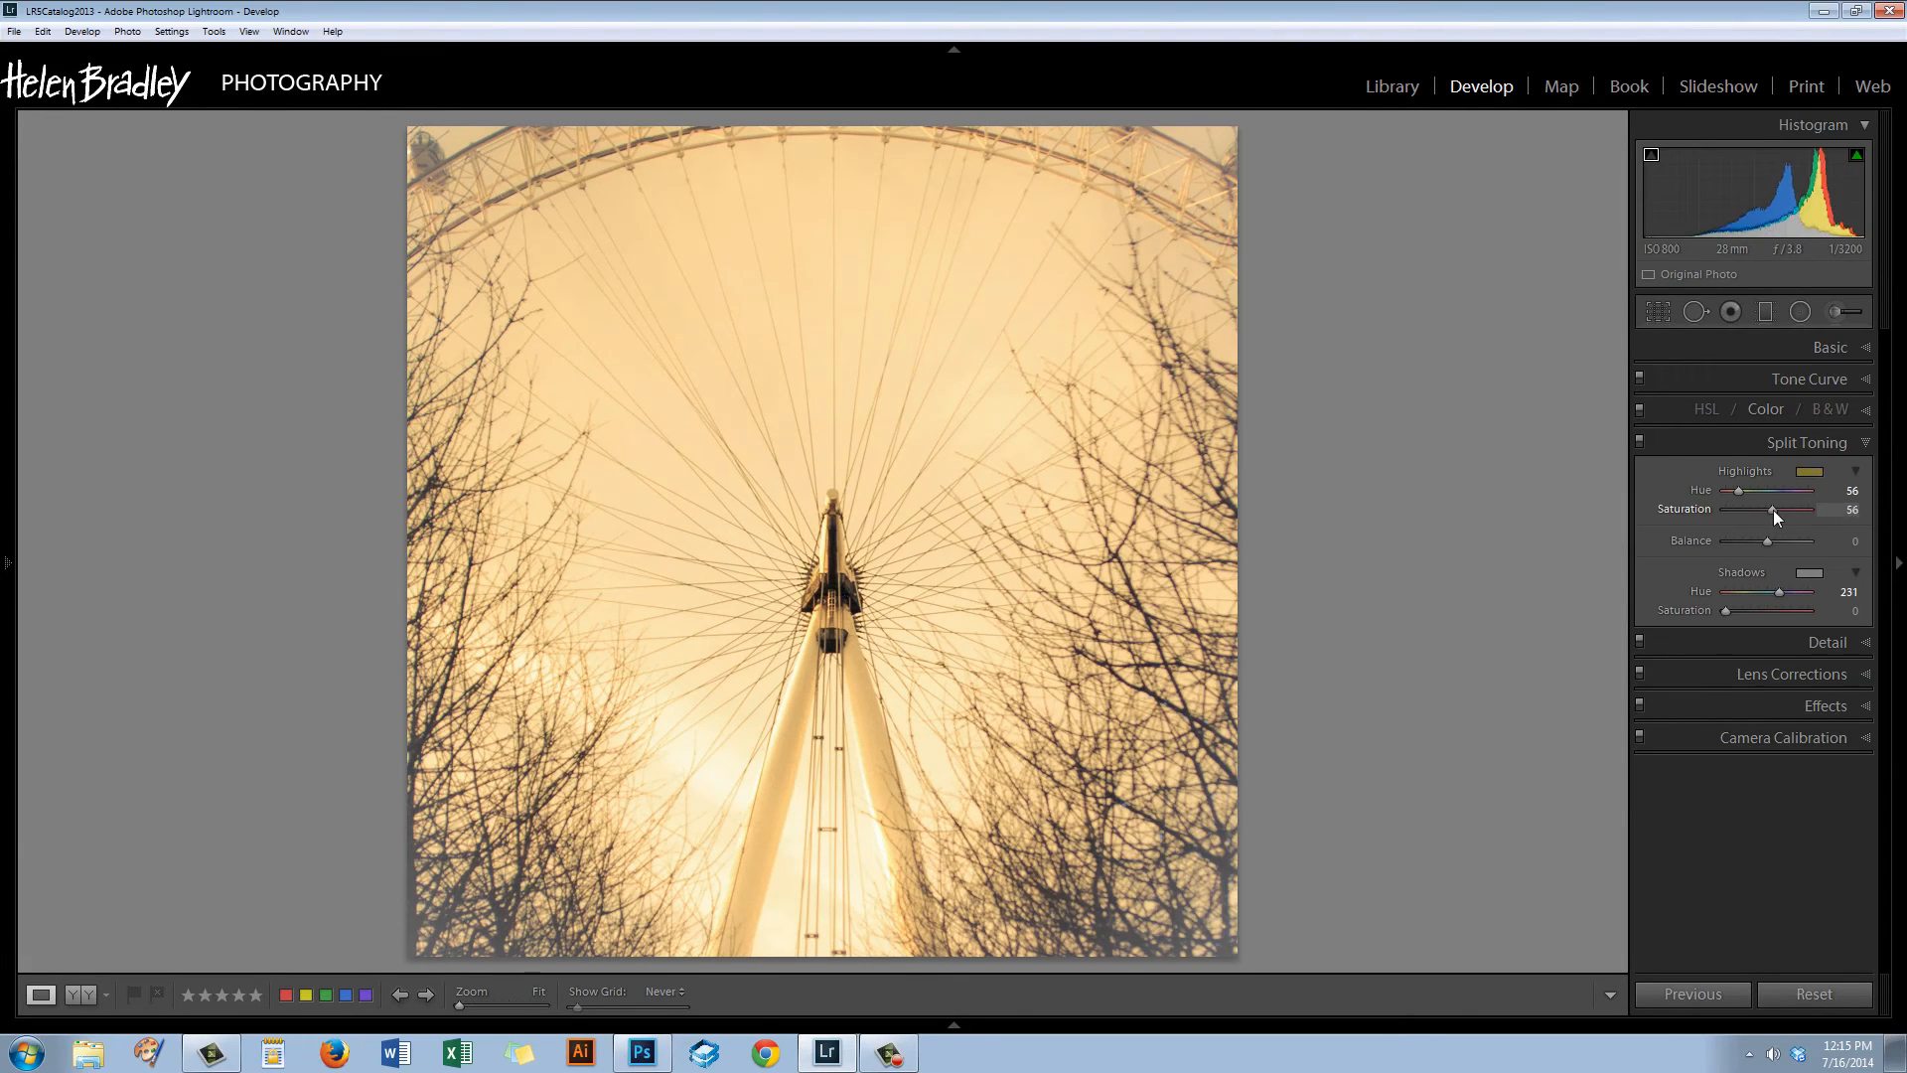
drag(1770, 508, 1736, 509)
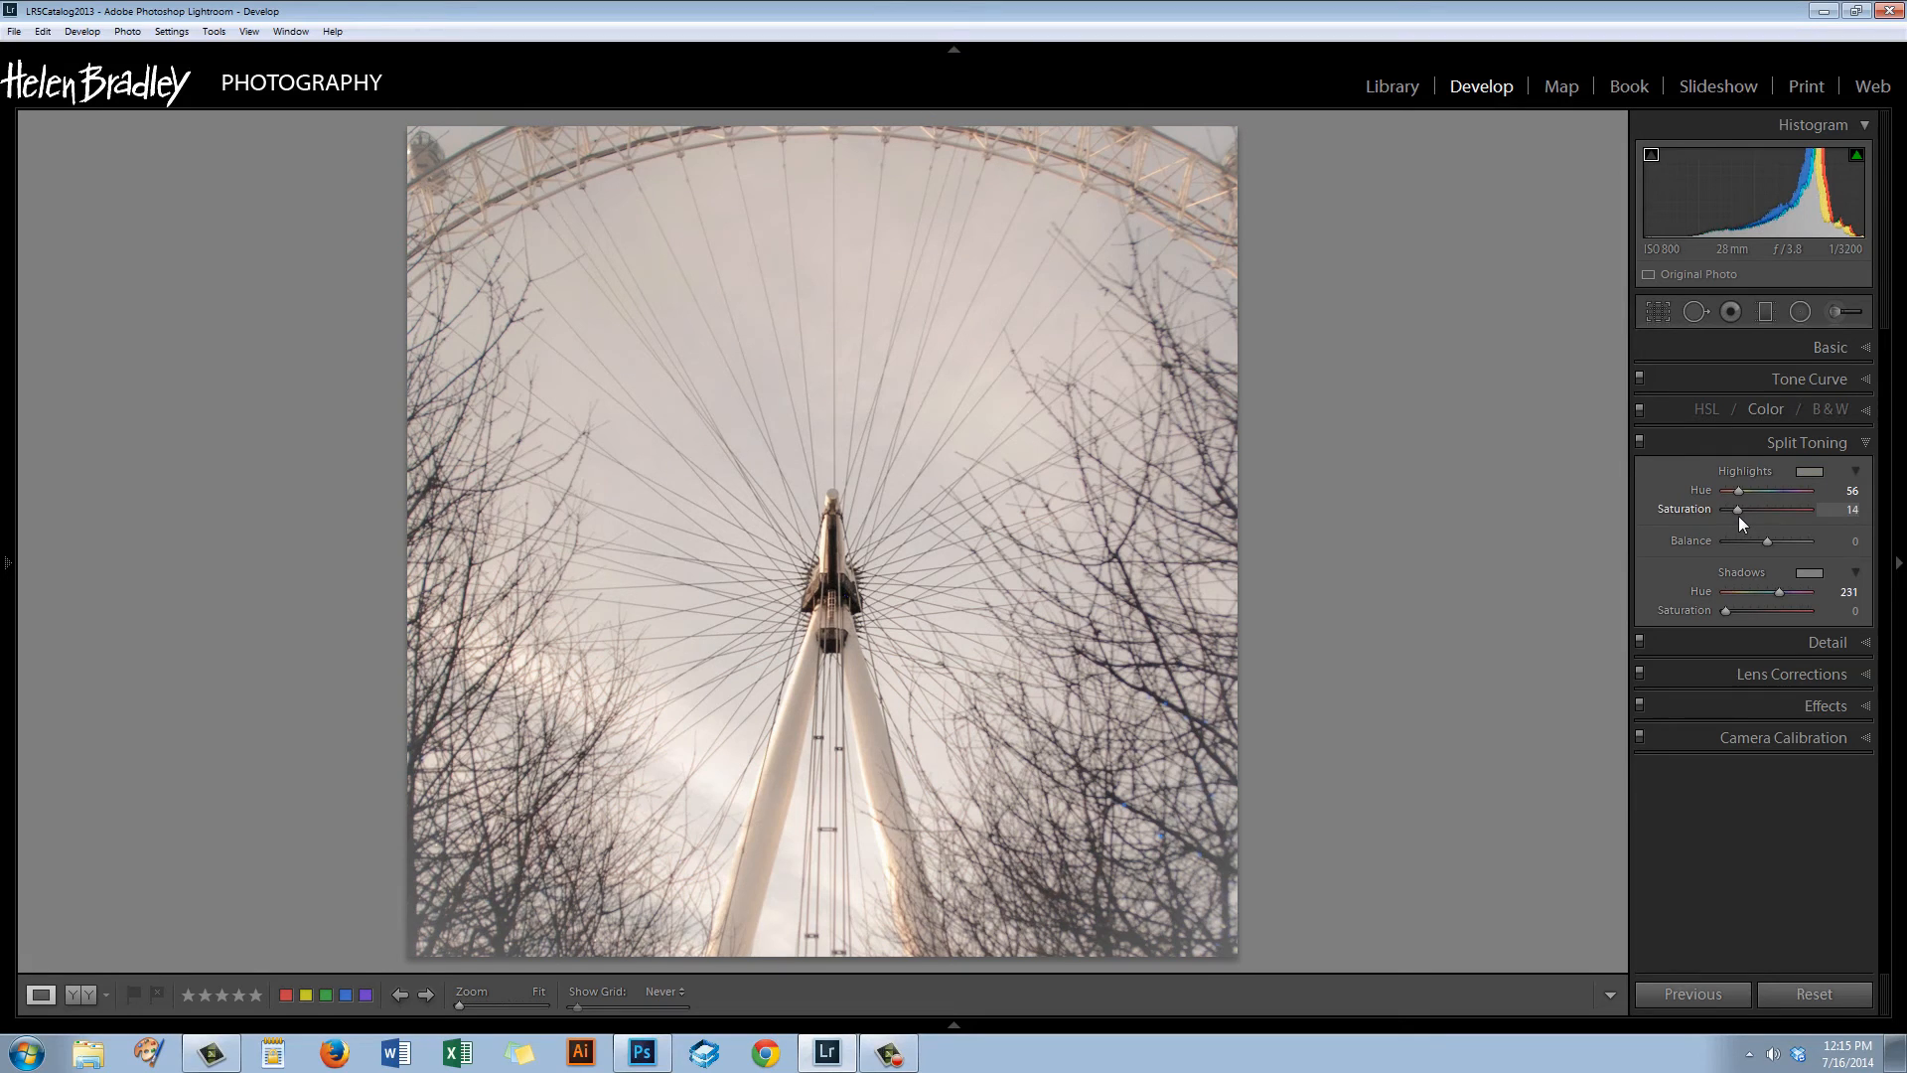
drag(1738, 509, 1746, 508)
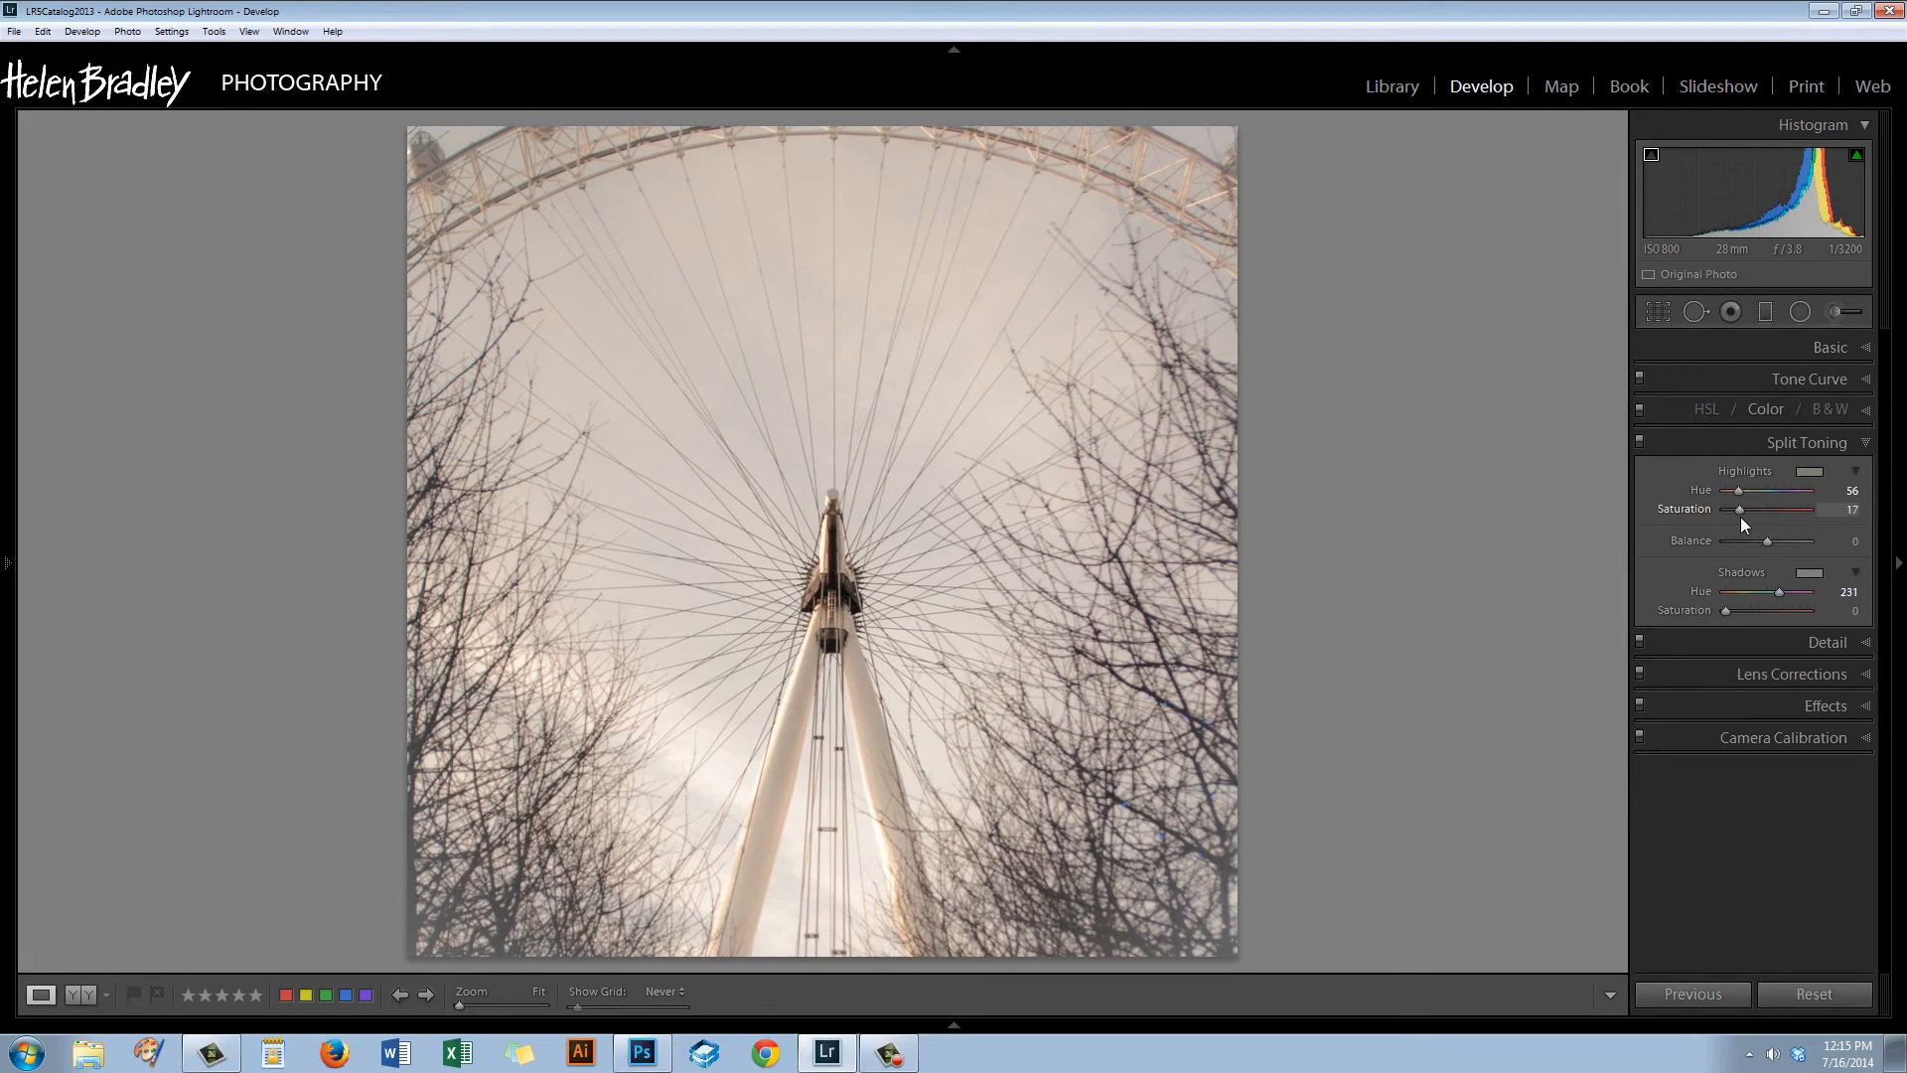
mouse_move(1325, 276)
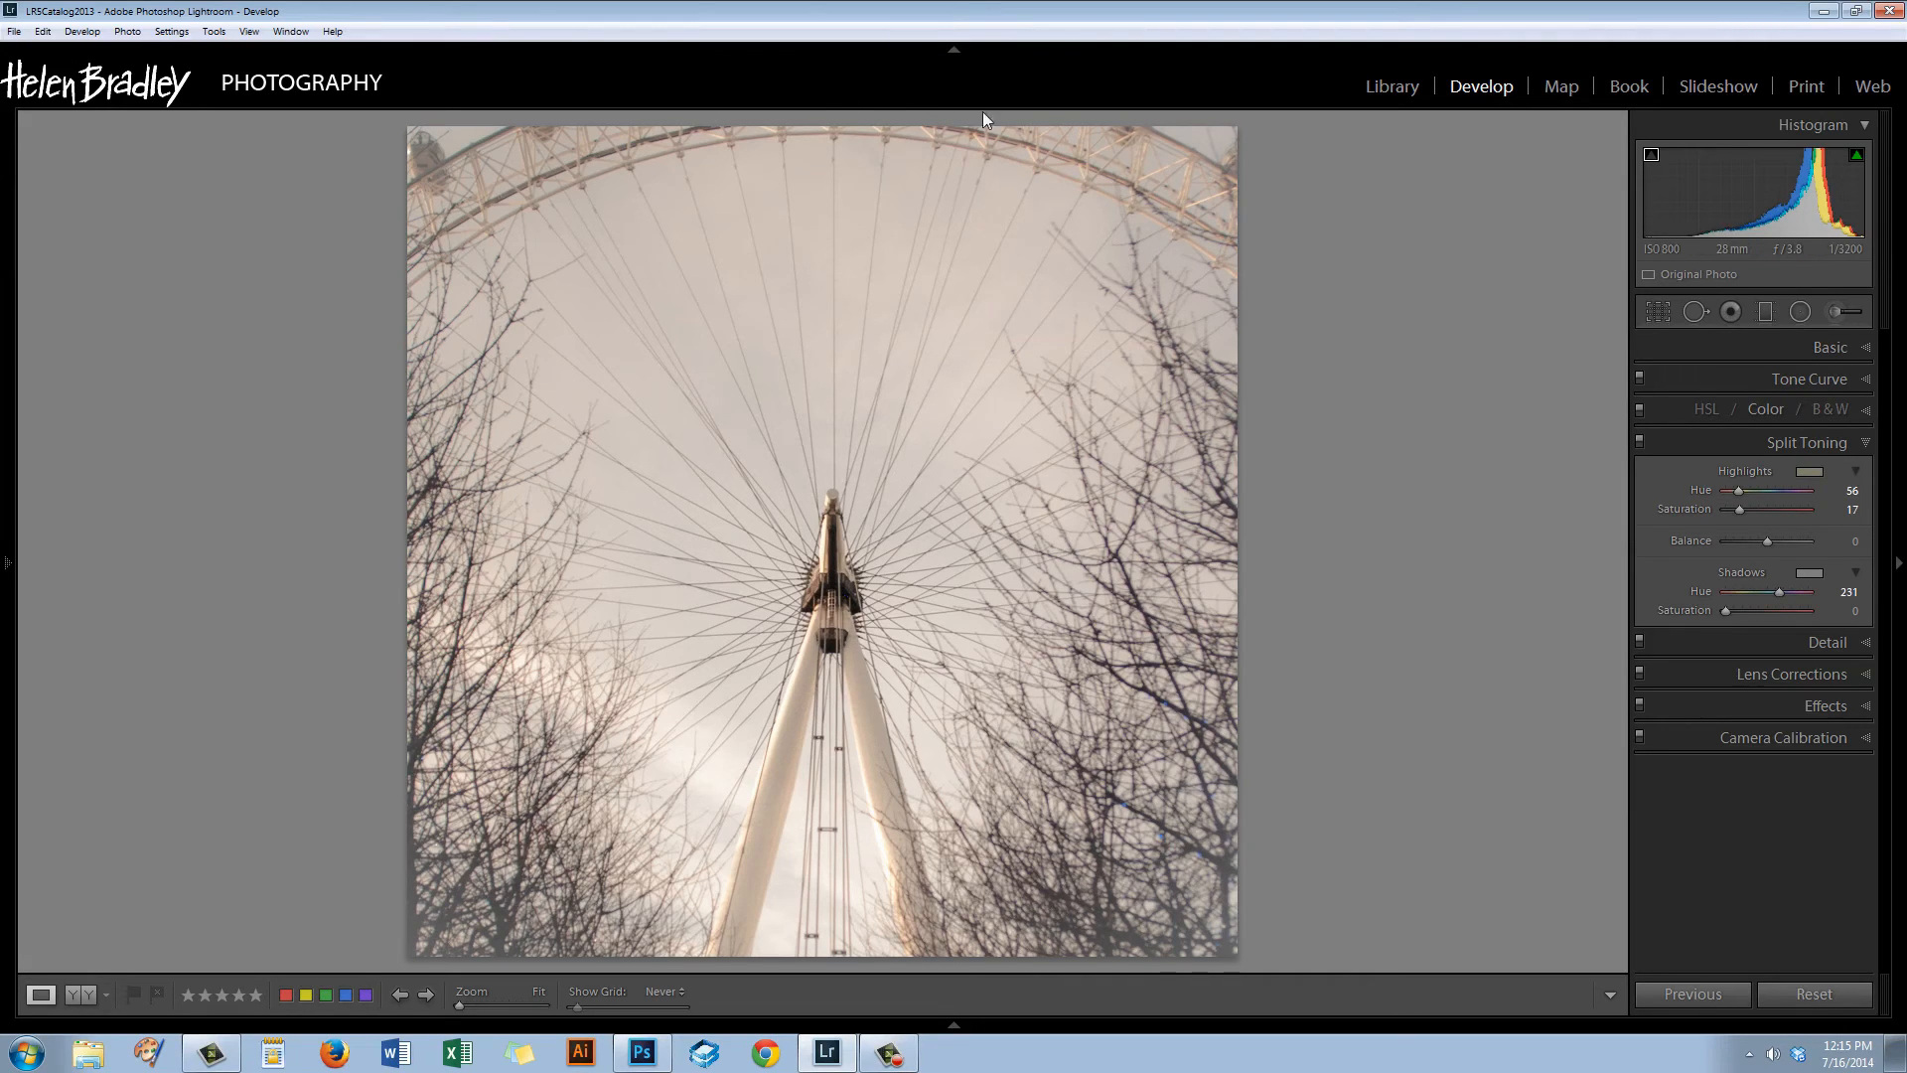
mouse_move(968, 829)
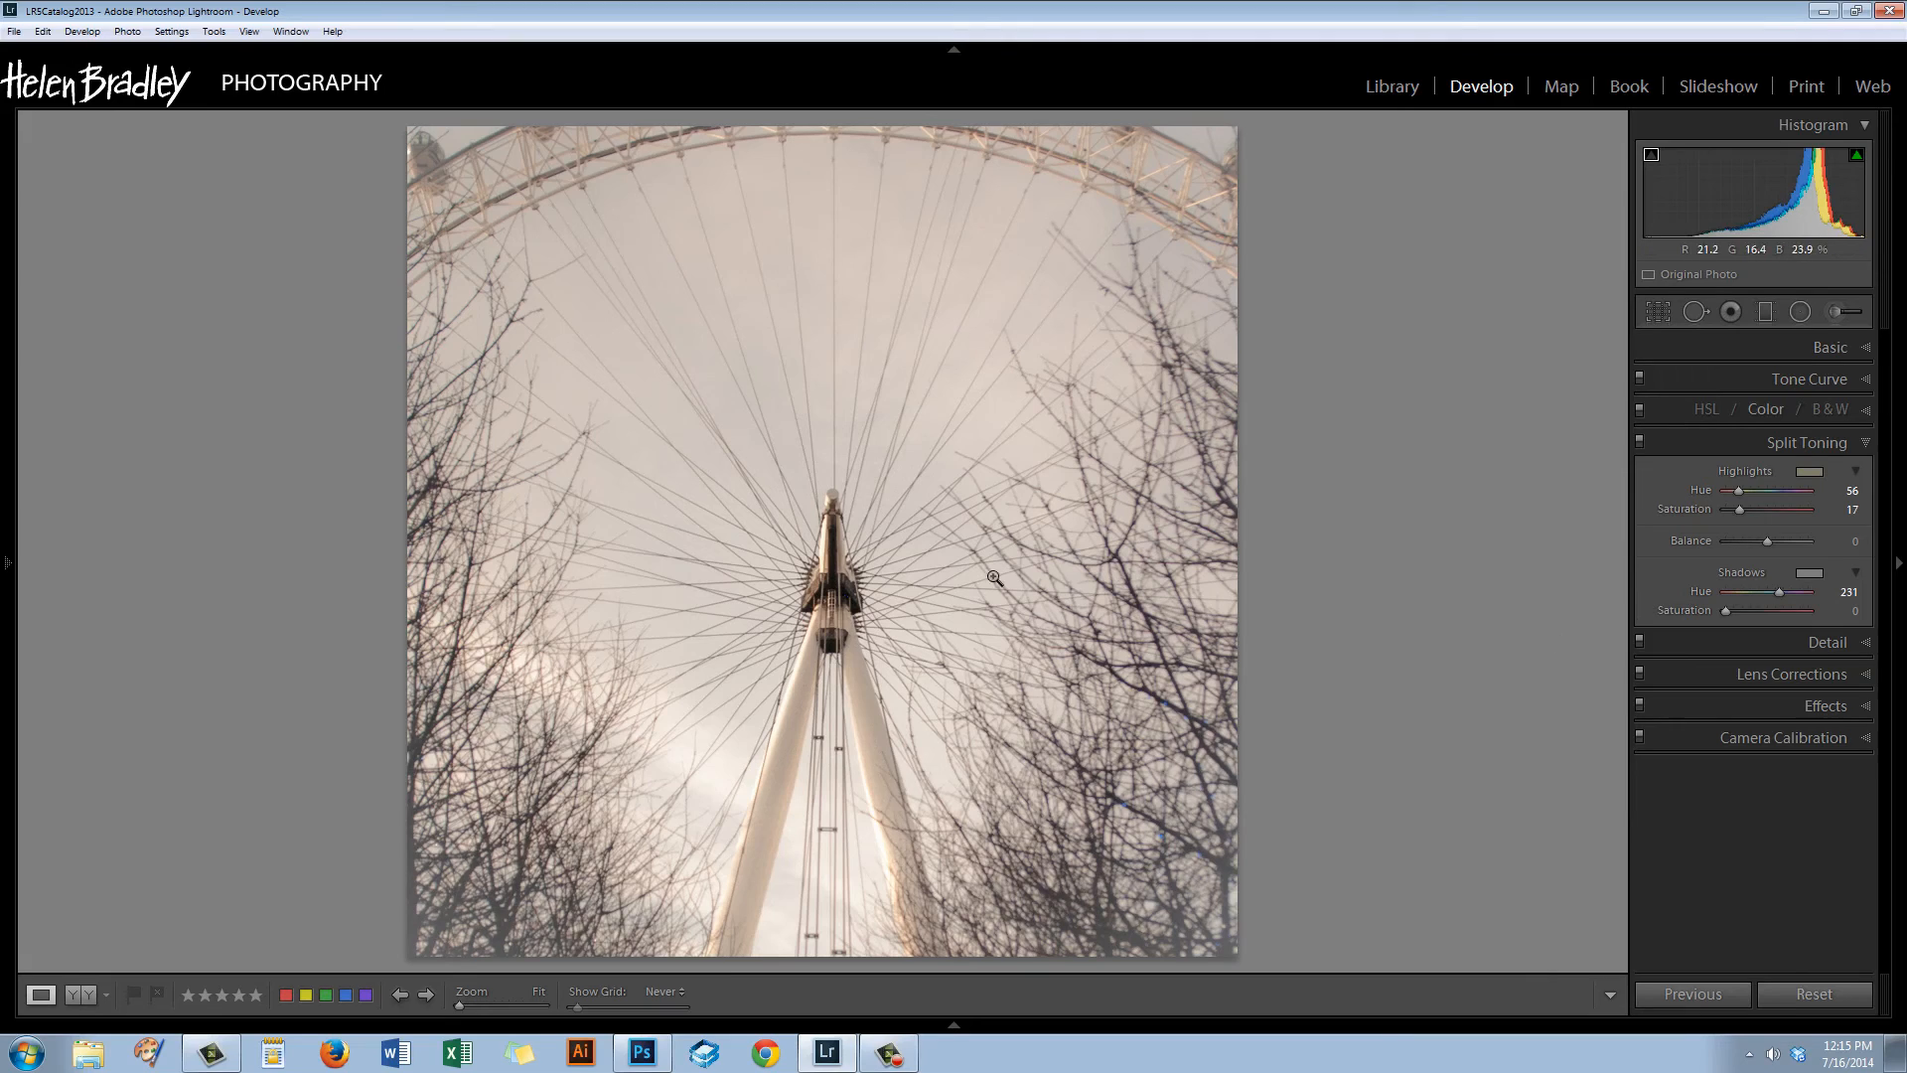
mouse_move(1375, 773)
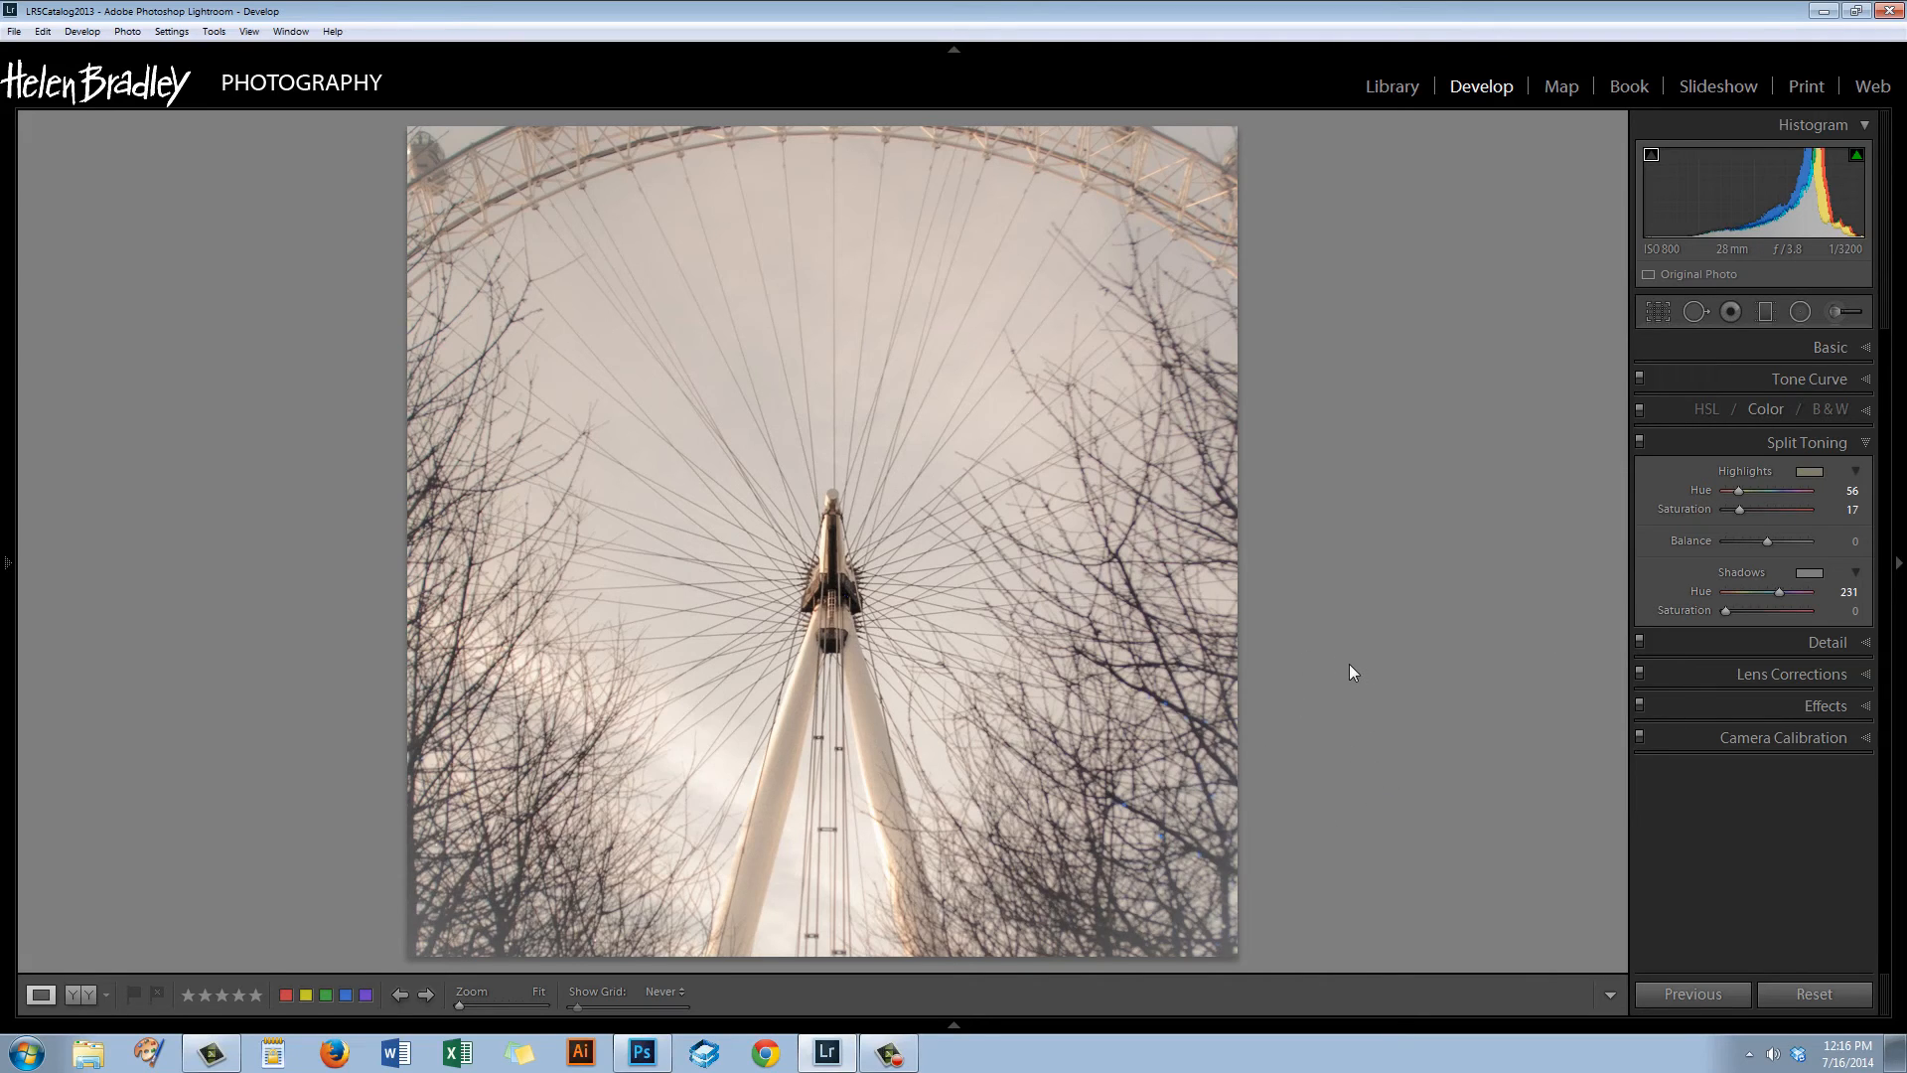
mouse_move(1716, 632)
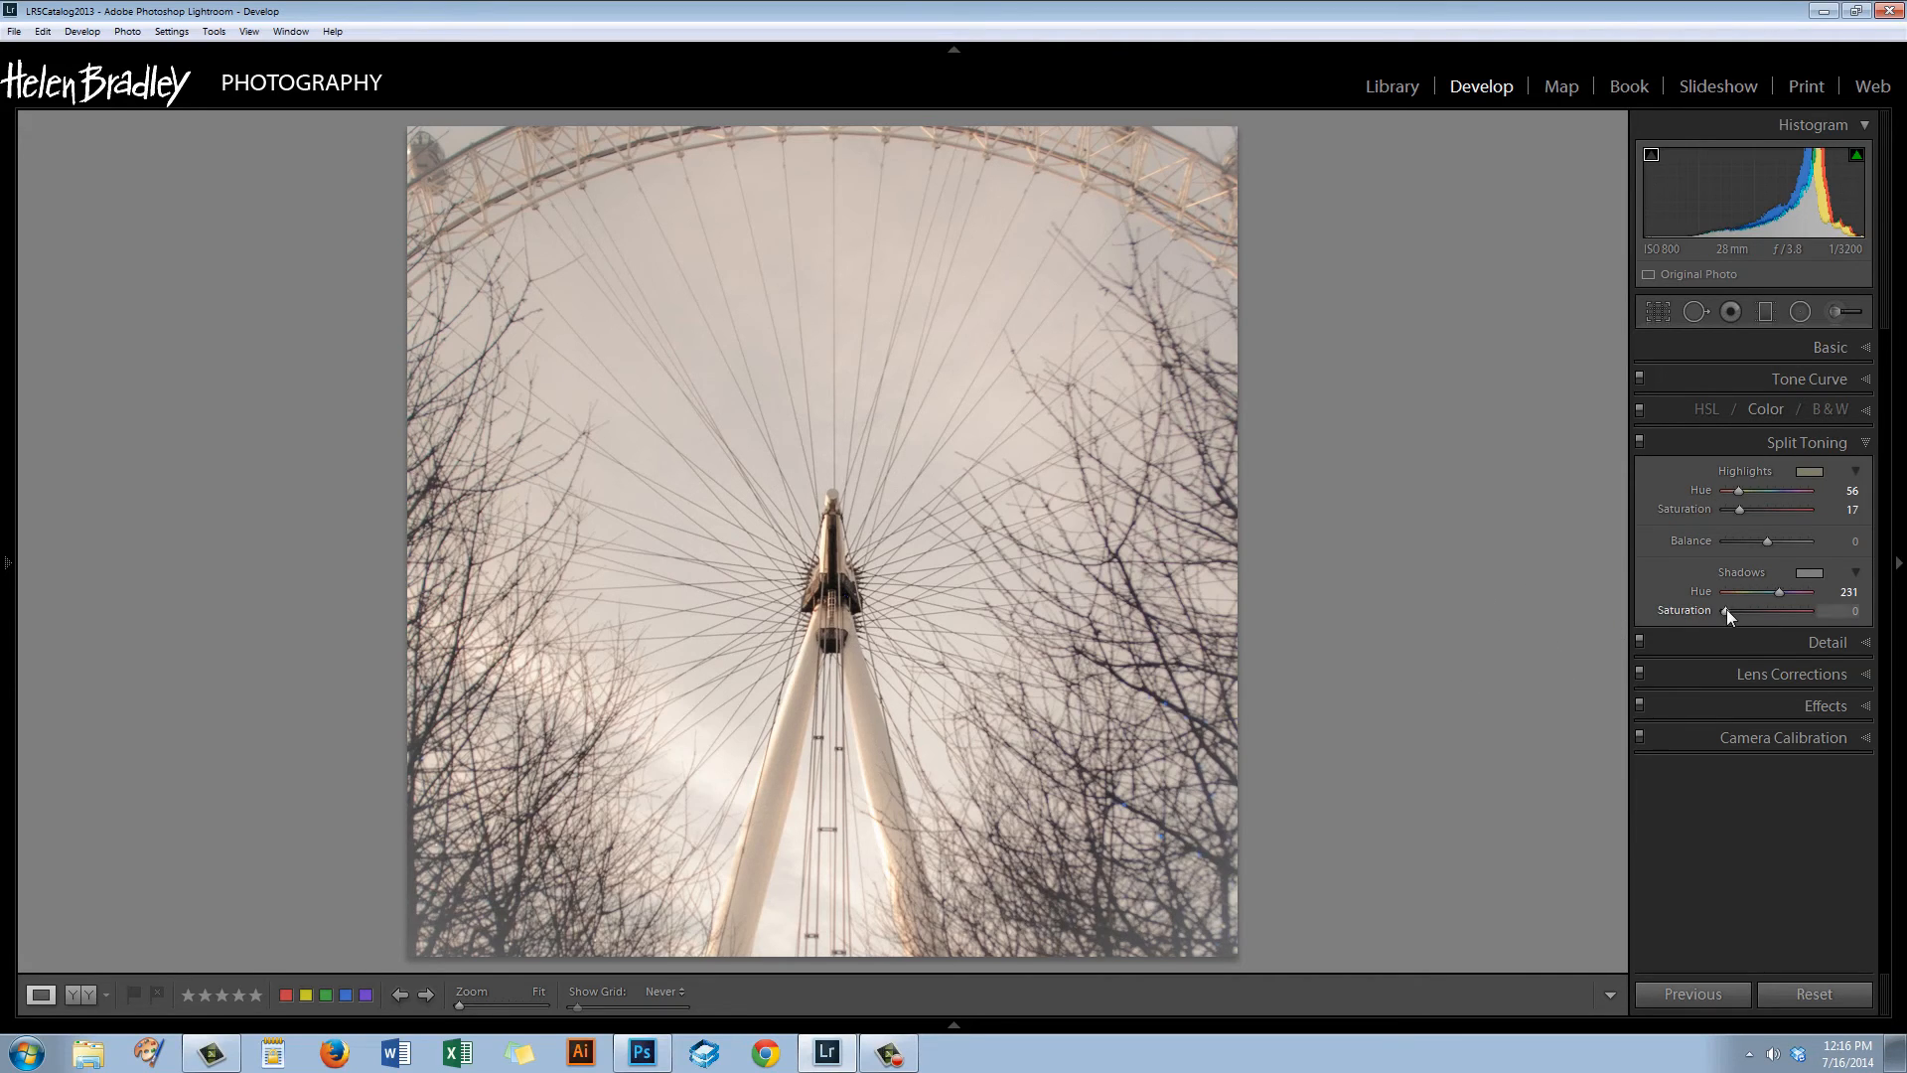
Raise Shadows Saturation to about 17 for a blue tint, then ease it back to 12.
drag(1740, 610, 1758, 610)
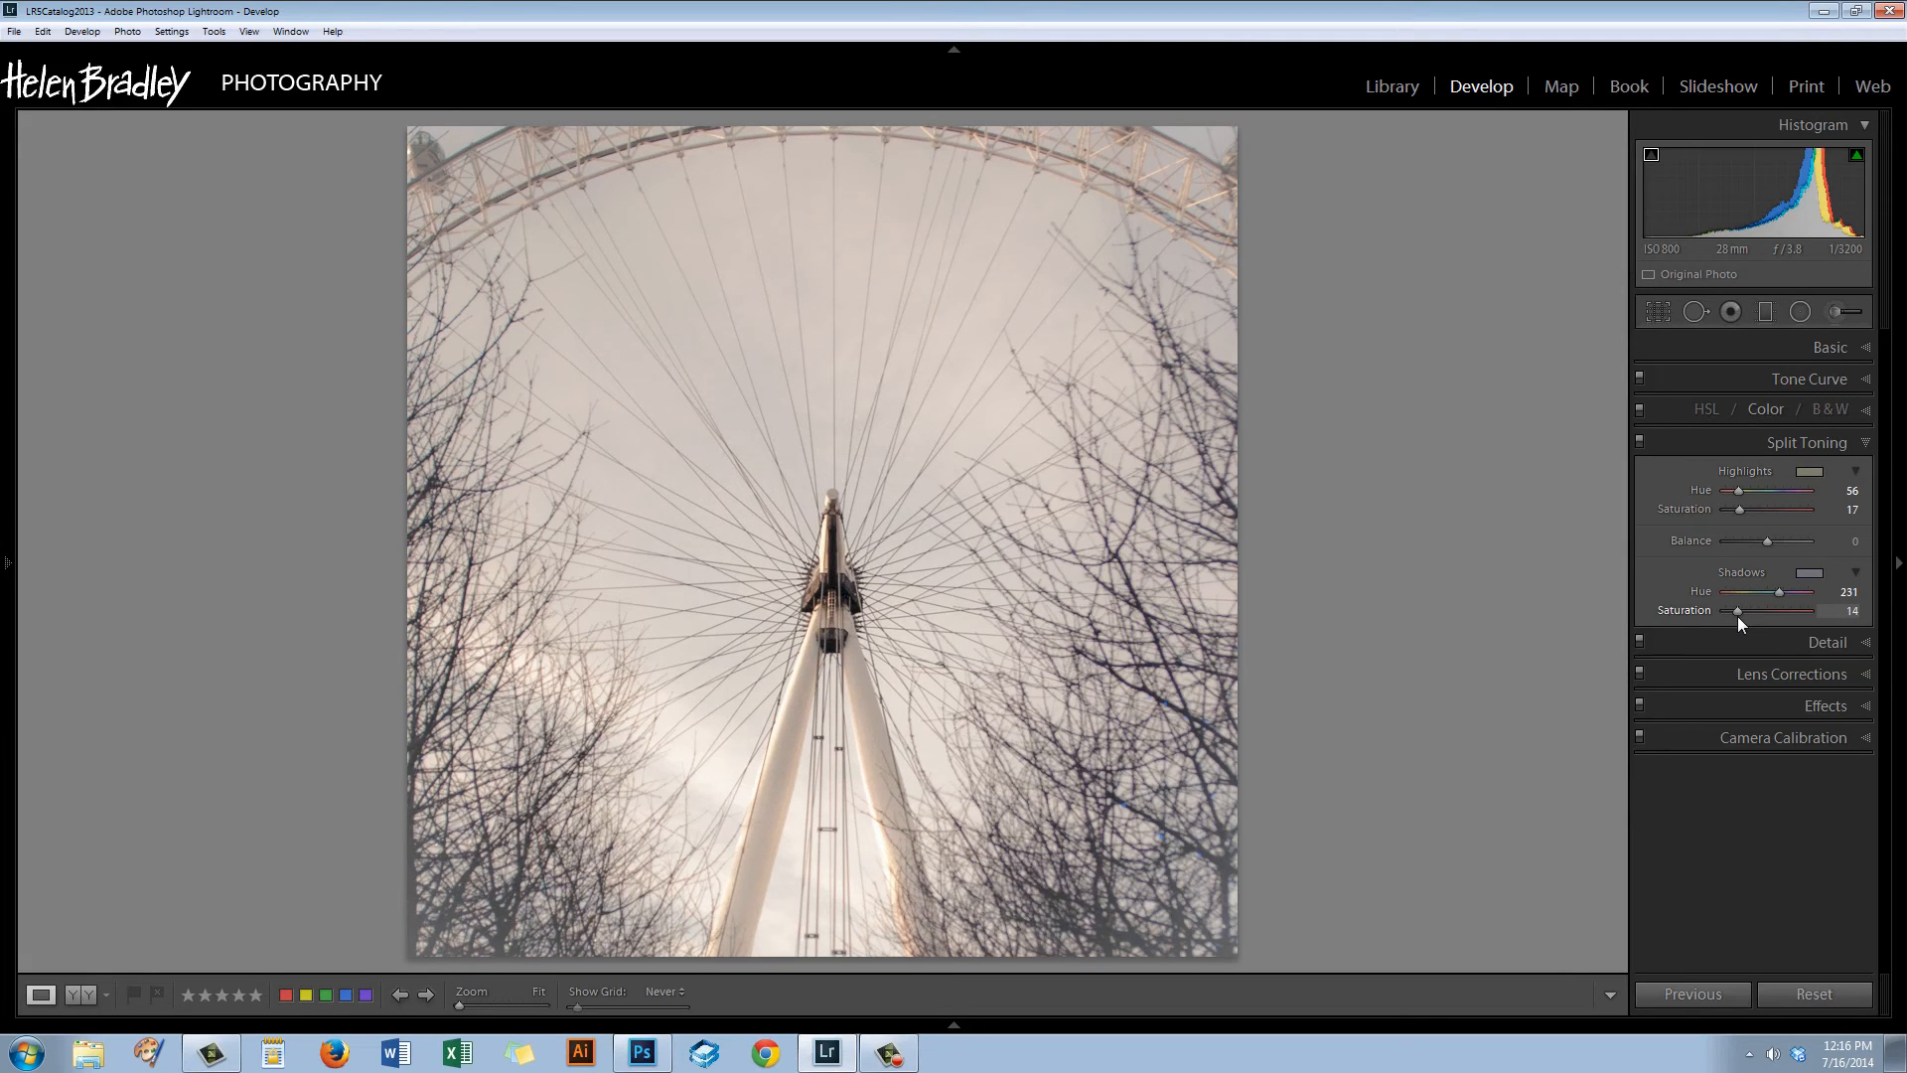
drag(1737, 610, 1743, 610)
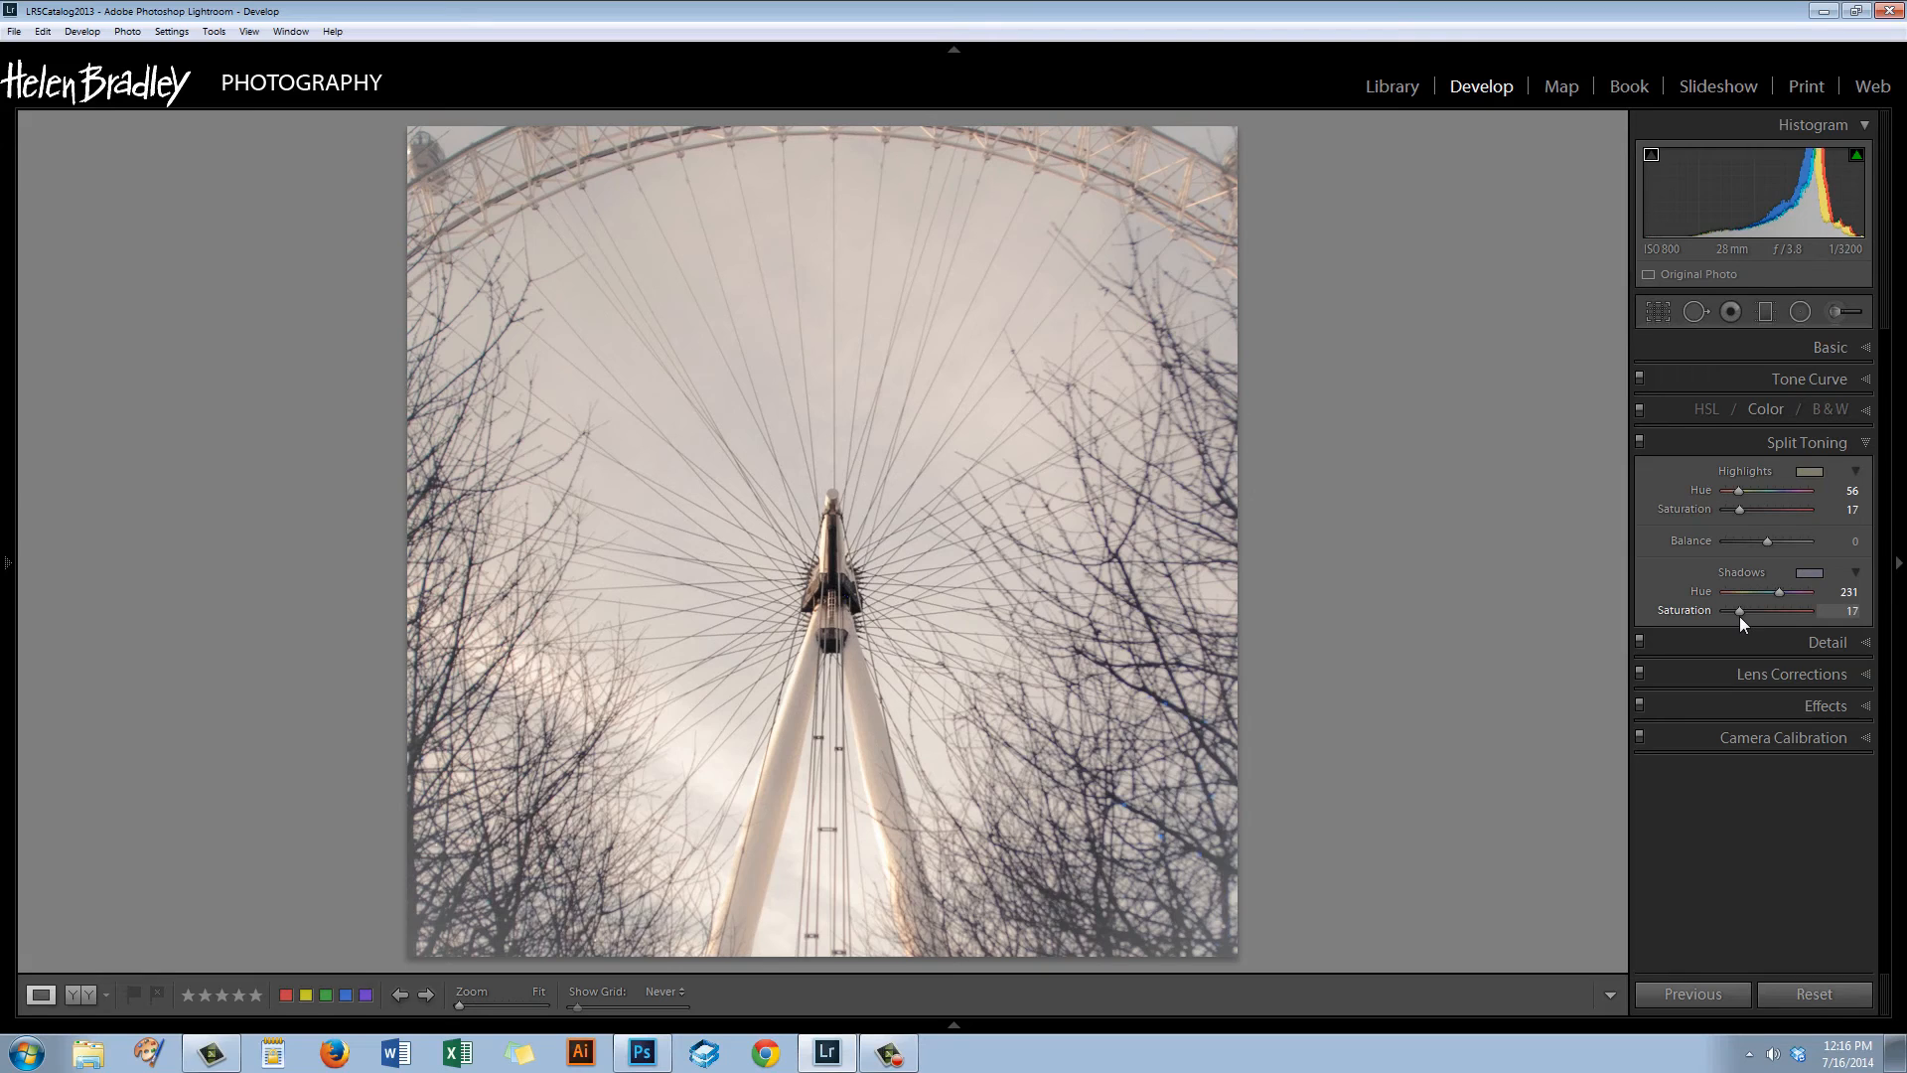
drag(1742, 610, 1736, 610)
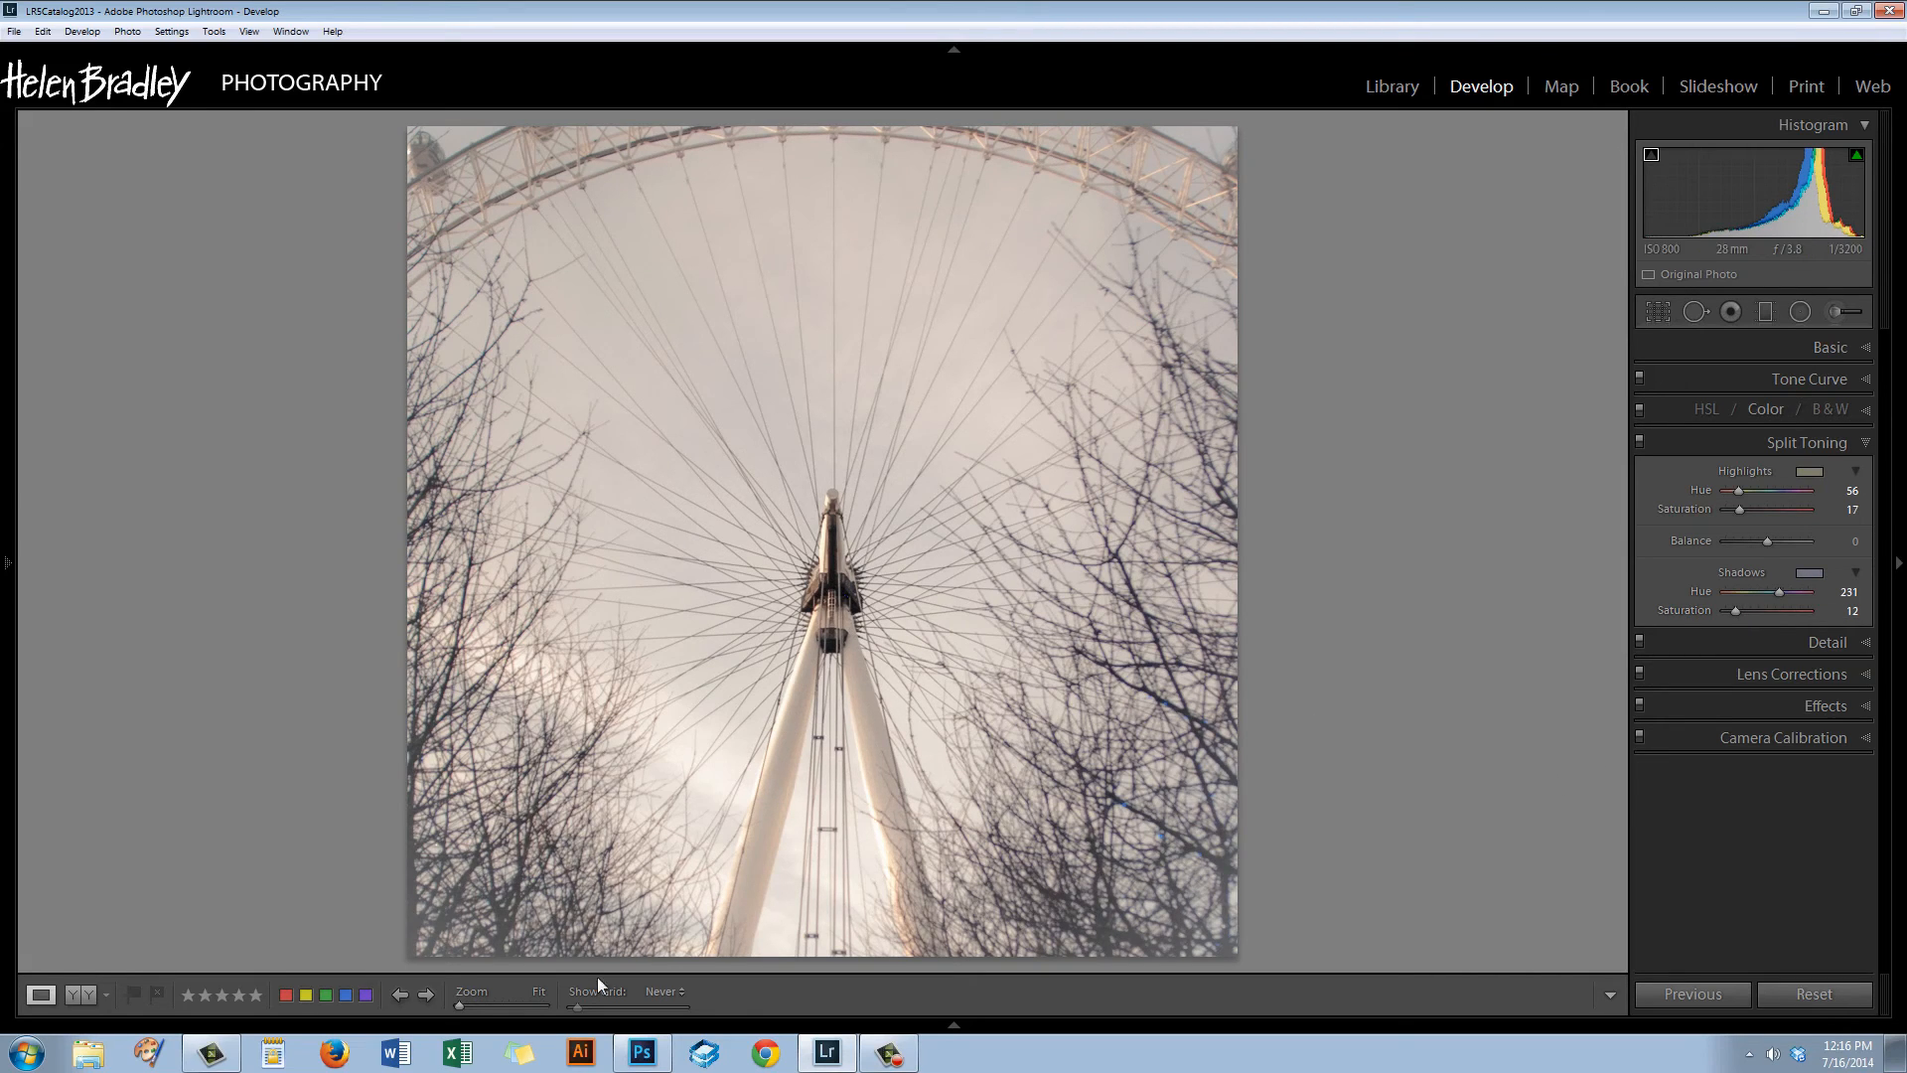
mouse_move(1167, 624)
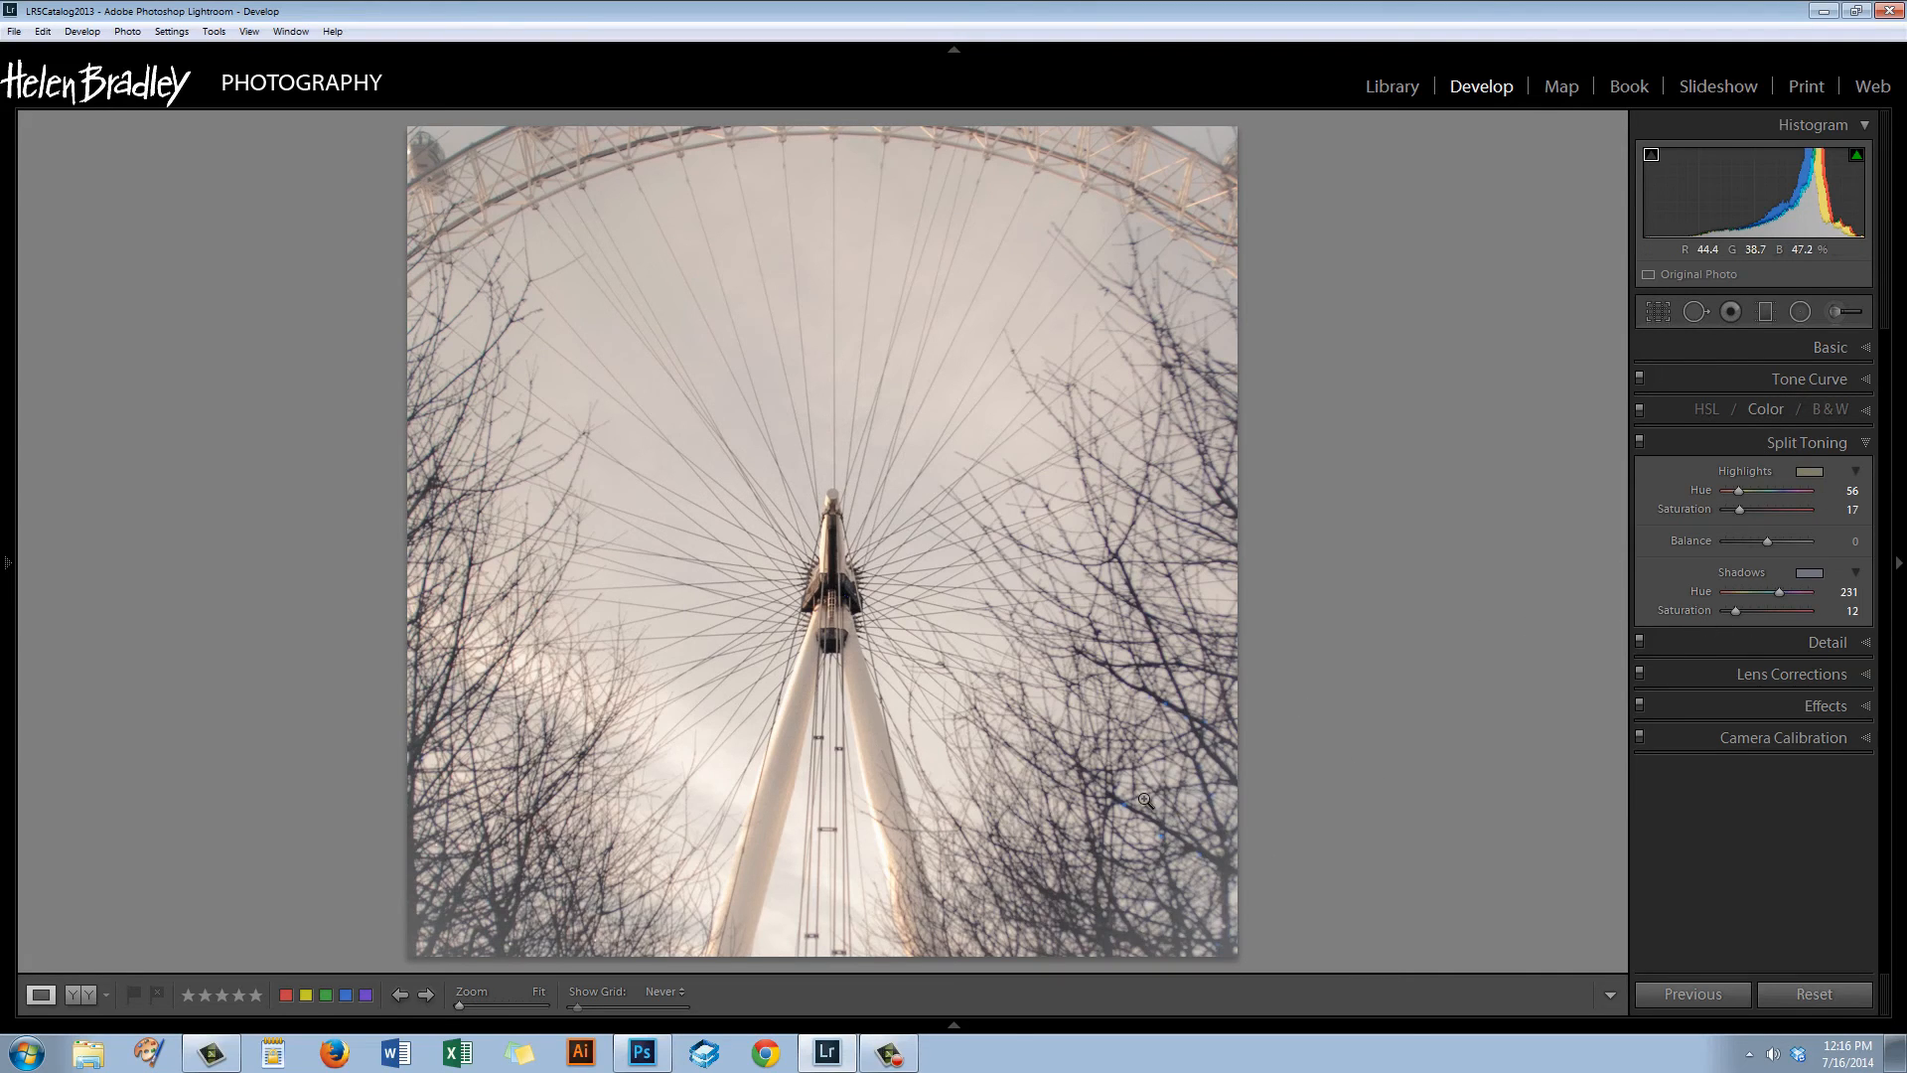
mouse_move(1239, 834)
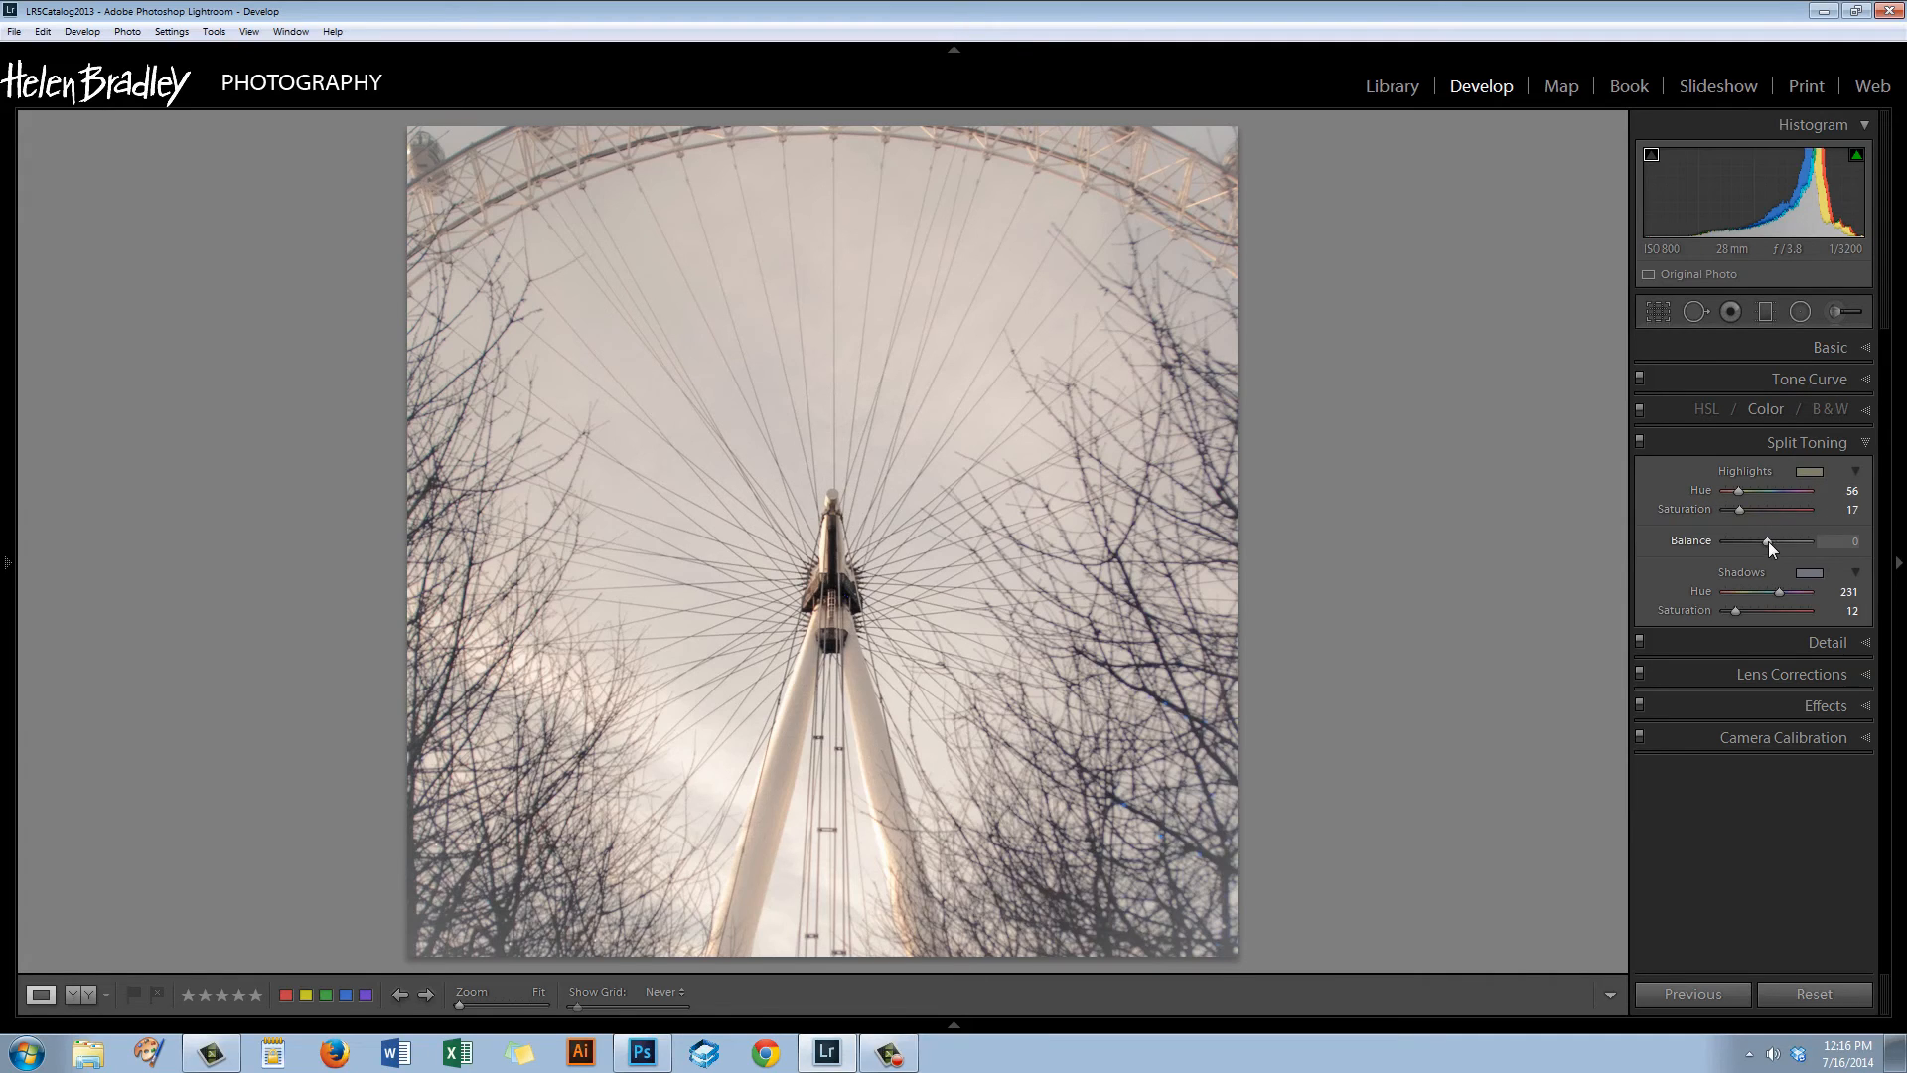
mouse_move(1679, 566)
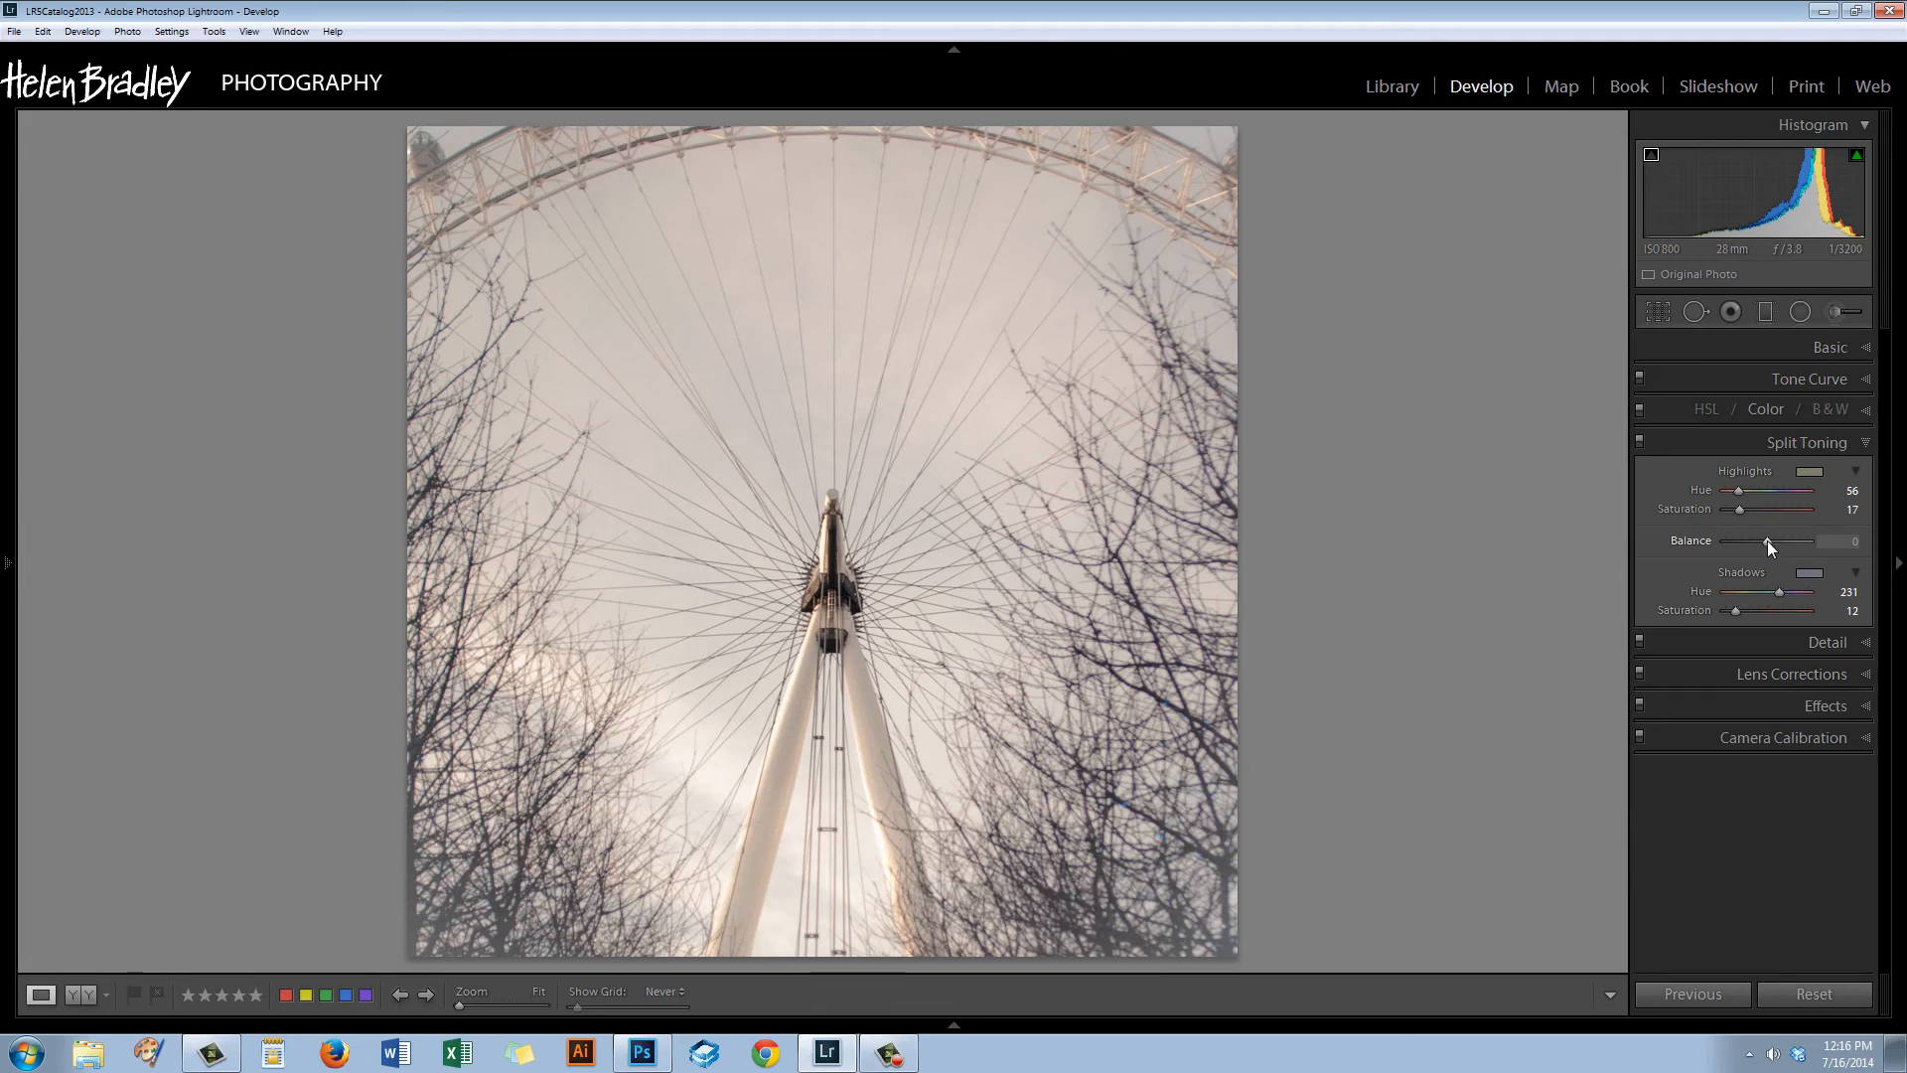
Compare the Balance at full shadows and full highlights, then pull it back near neutral.
drag(1768, 541, 1752, 541)
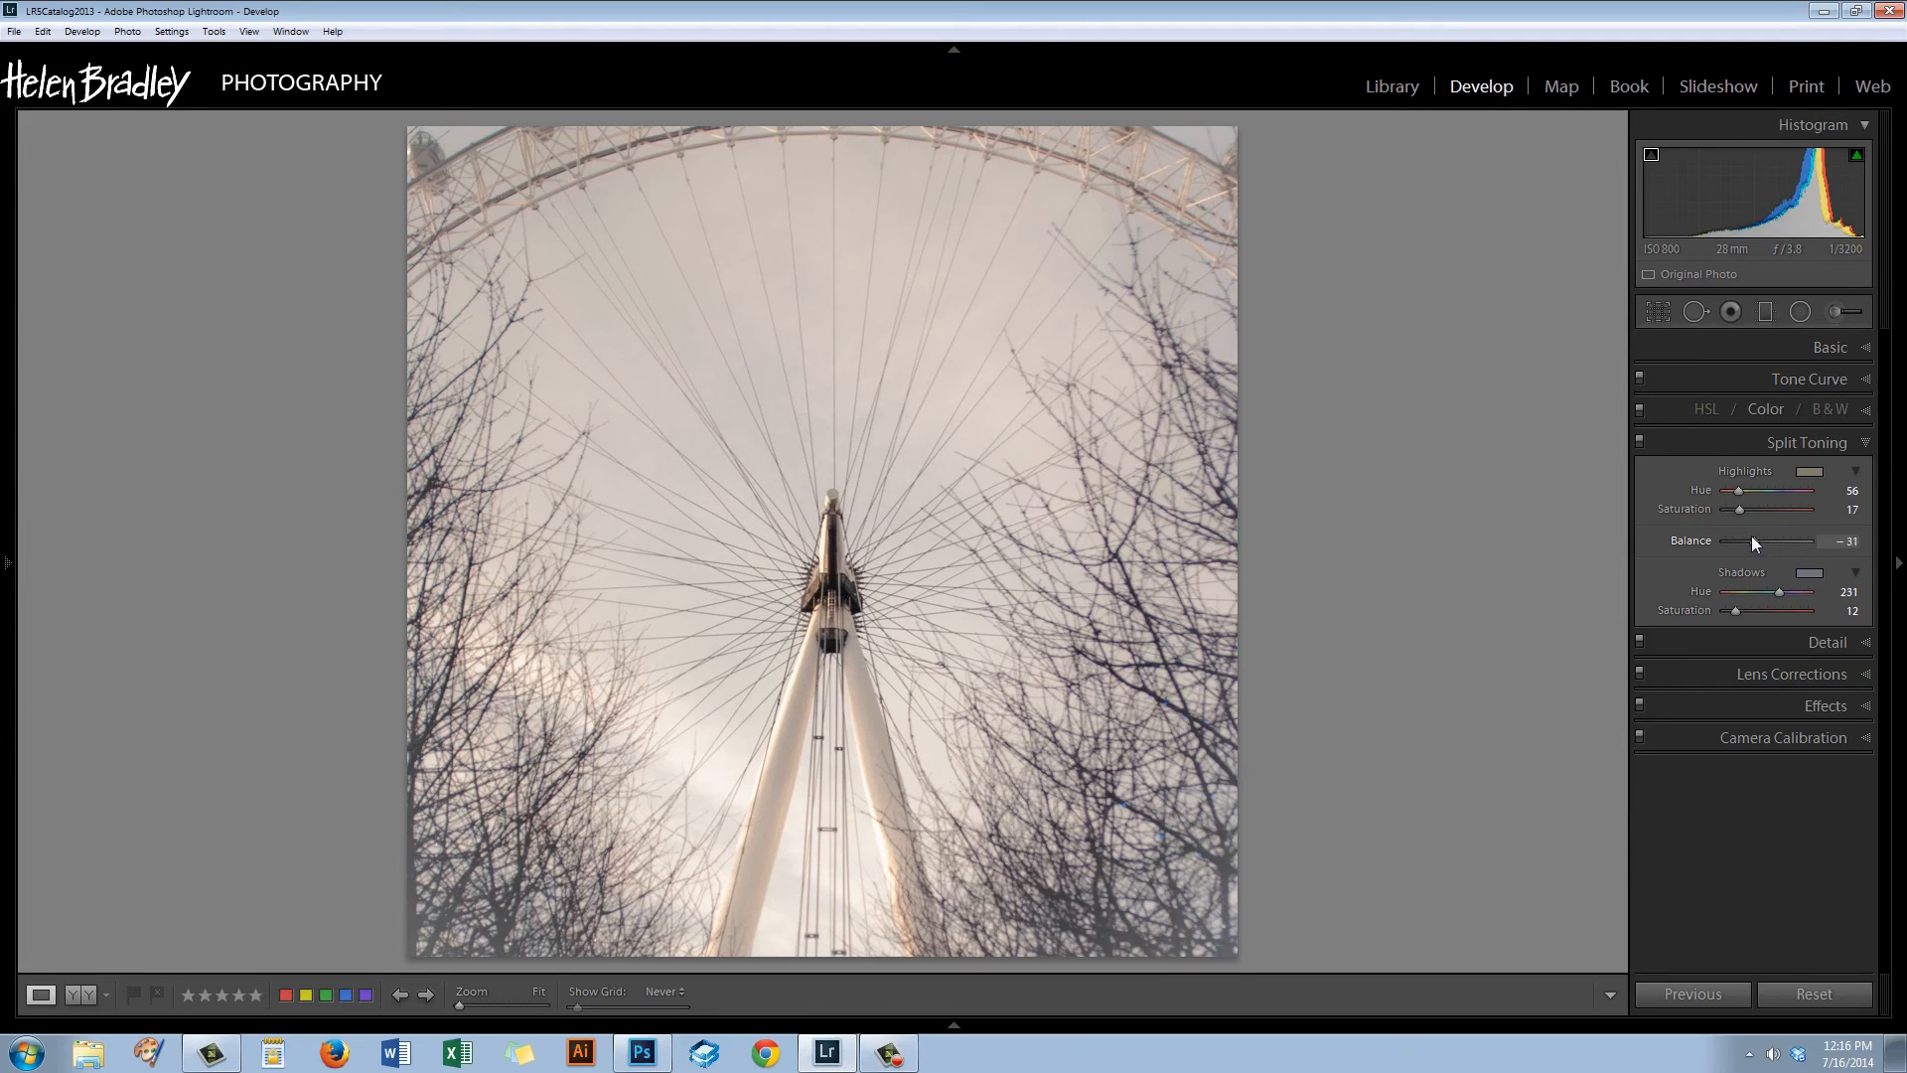
drag(1788, 540, 1742, 540)
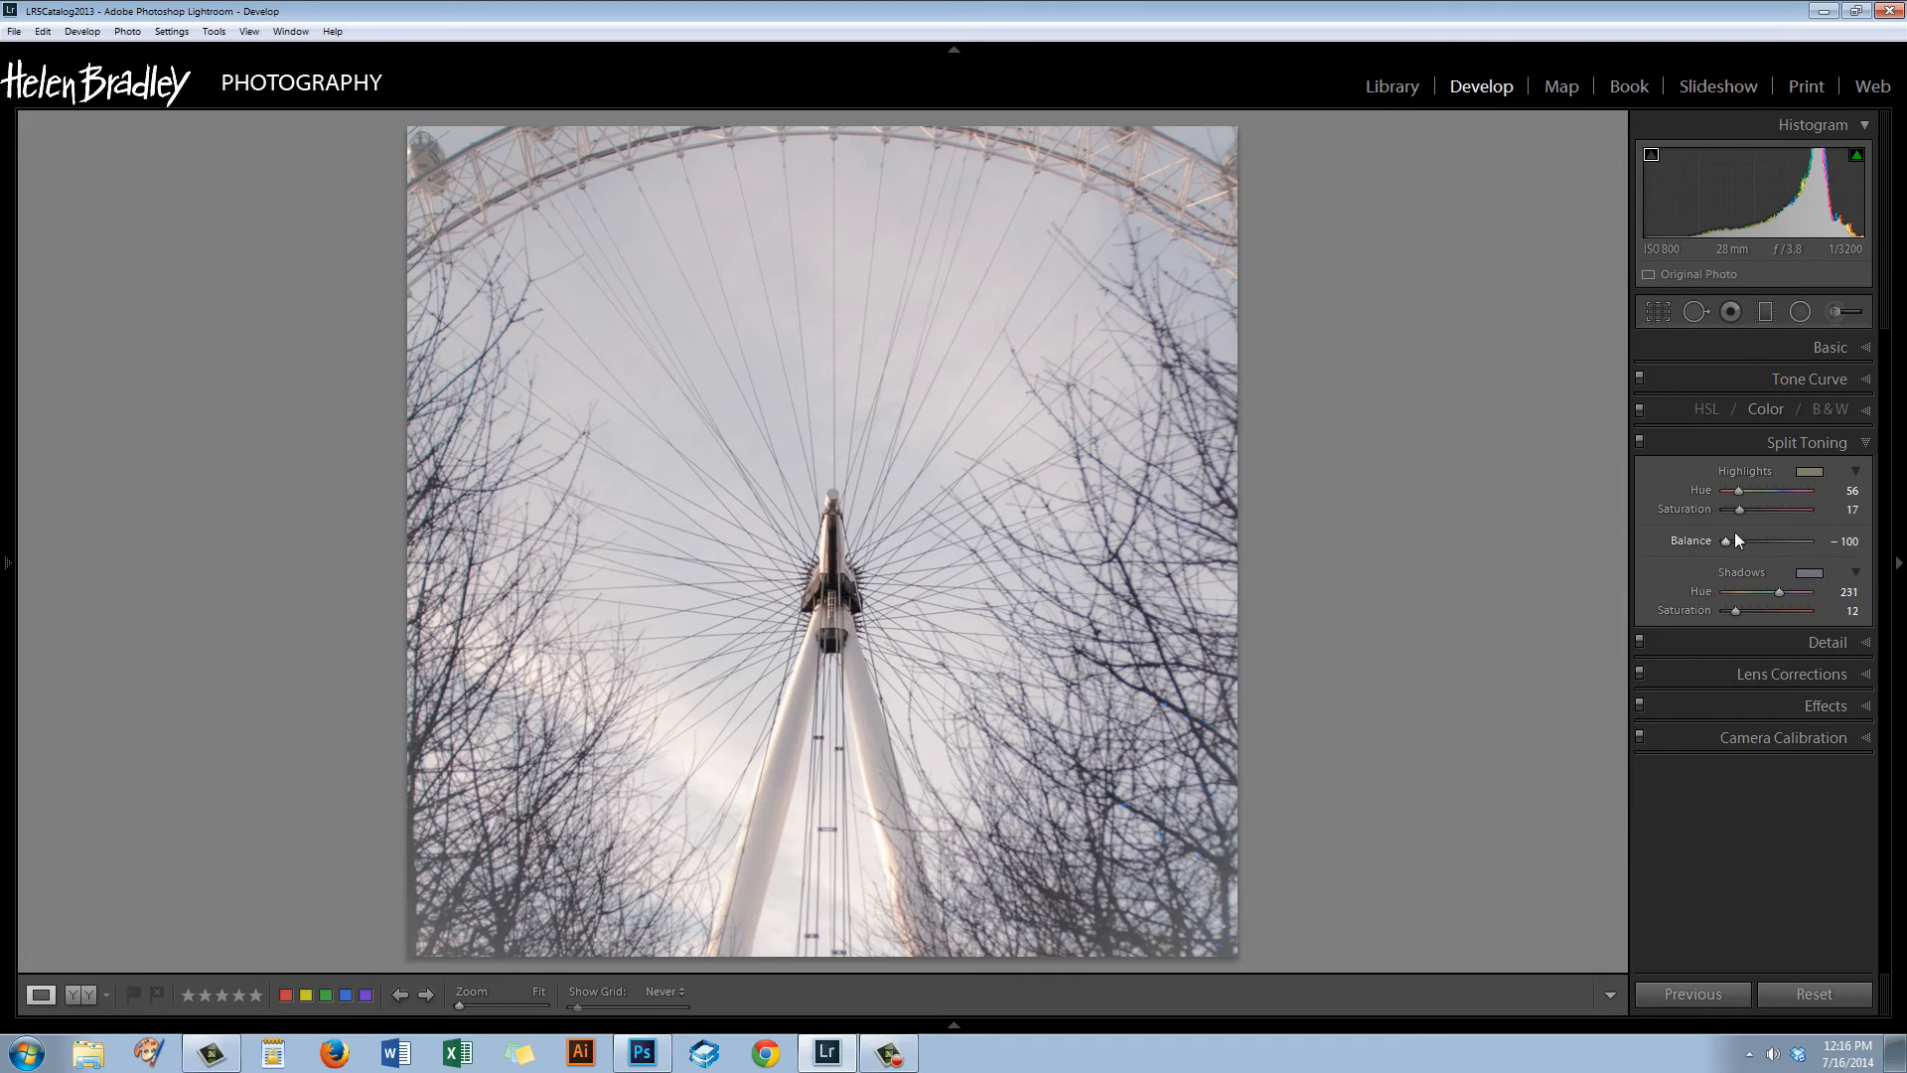
drag(1725, 540, 1776, 540)
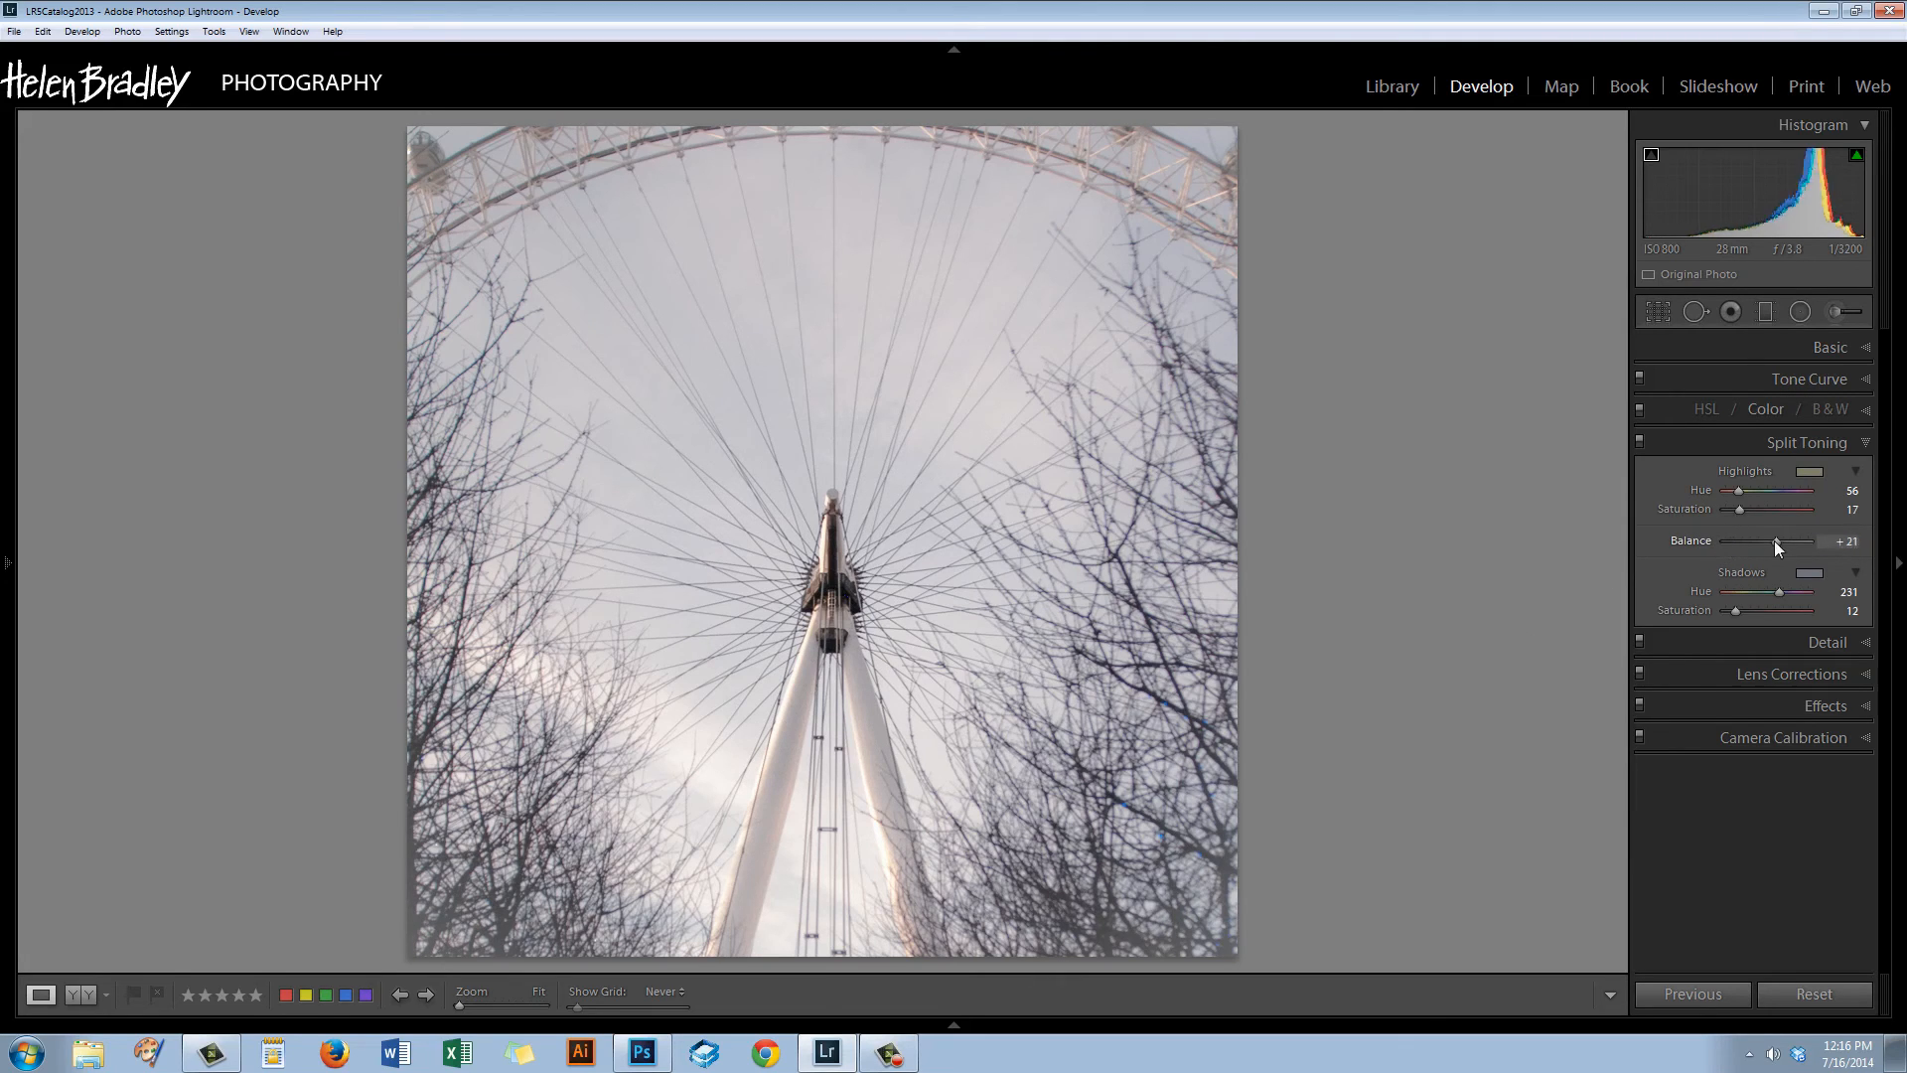
drag(1776, 540, 1811, 540)
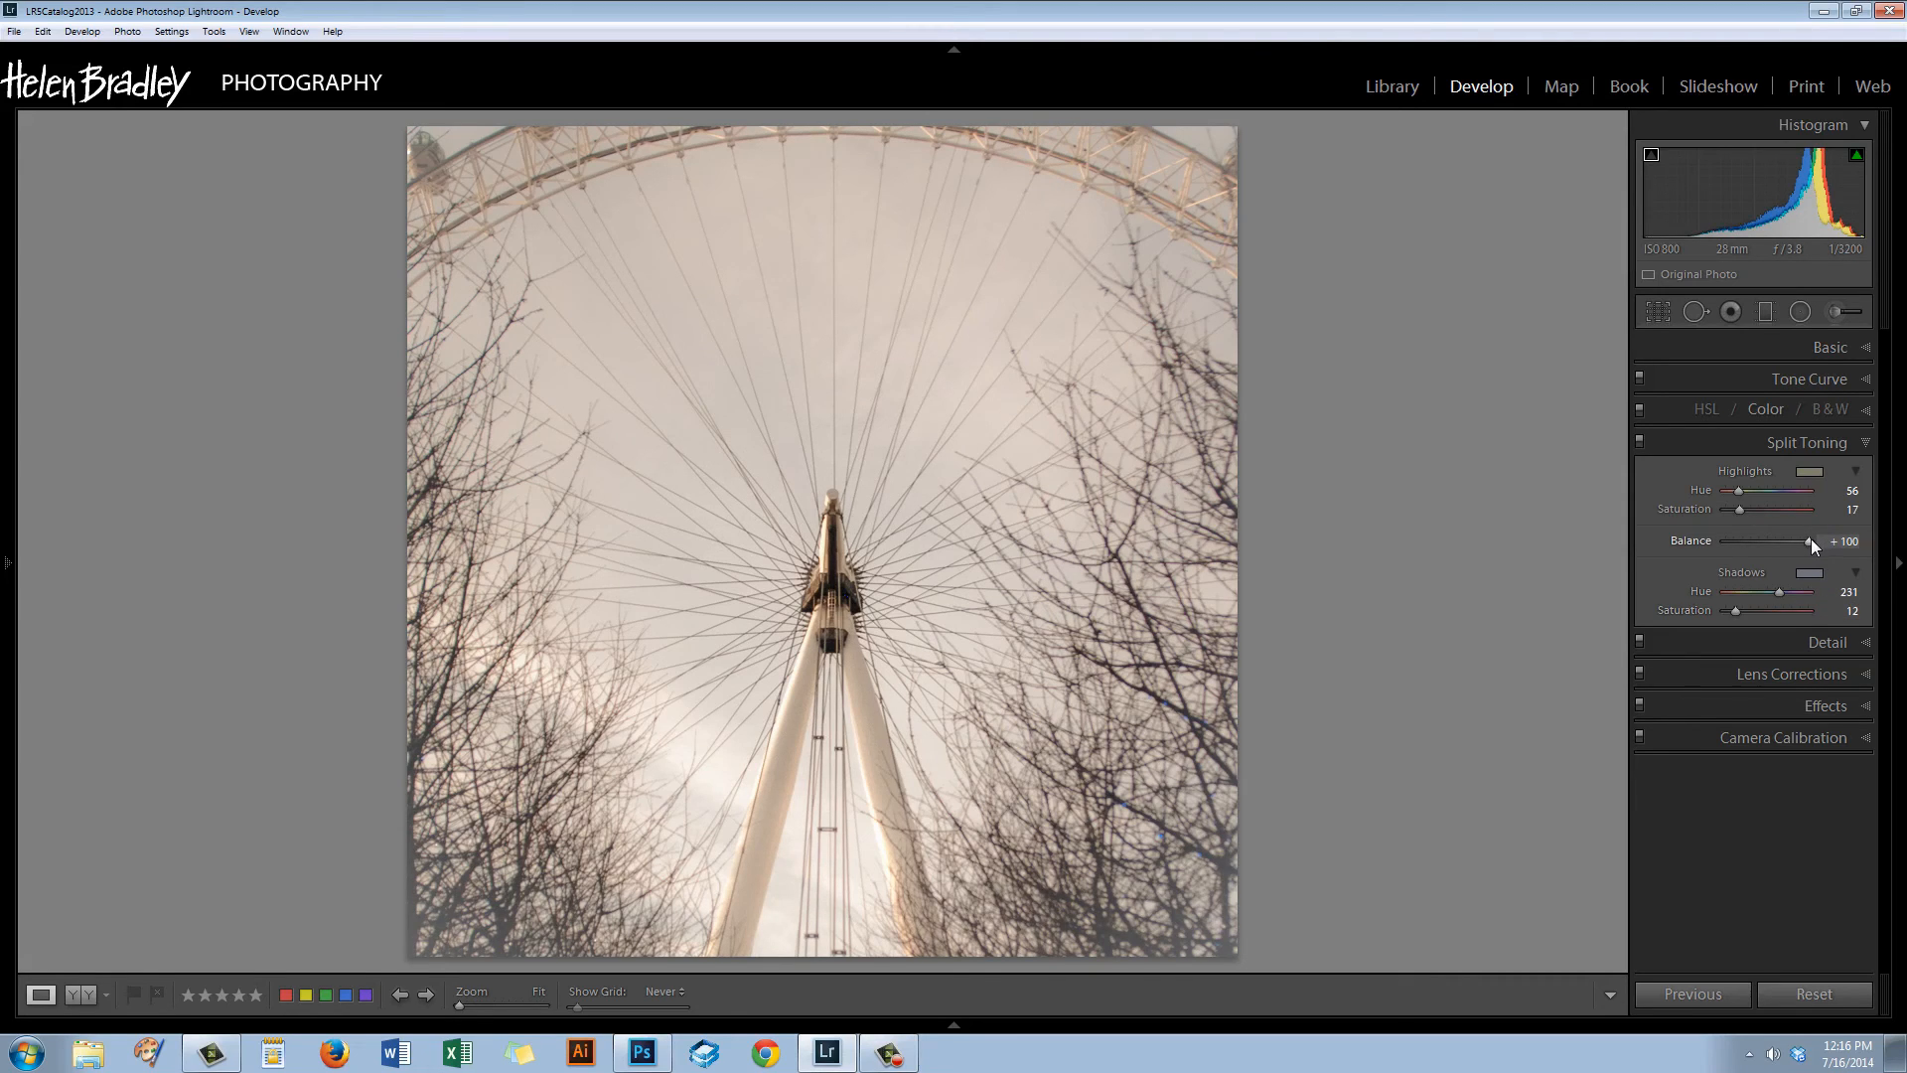
drag(1810, 541, 1792, 540)
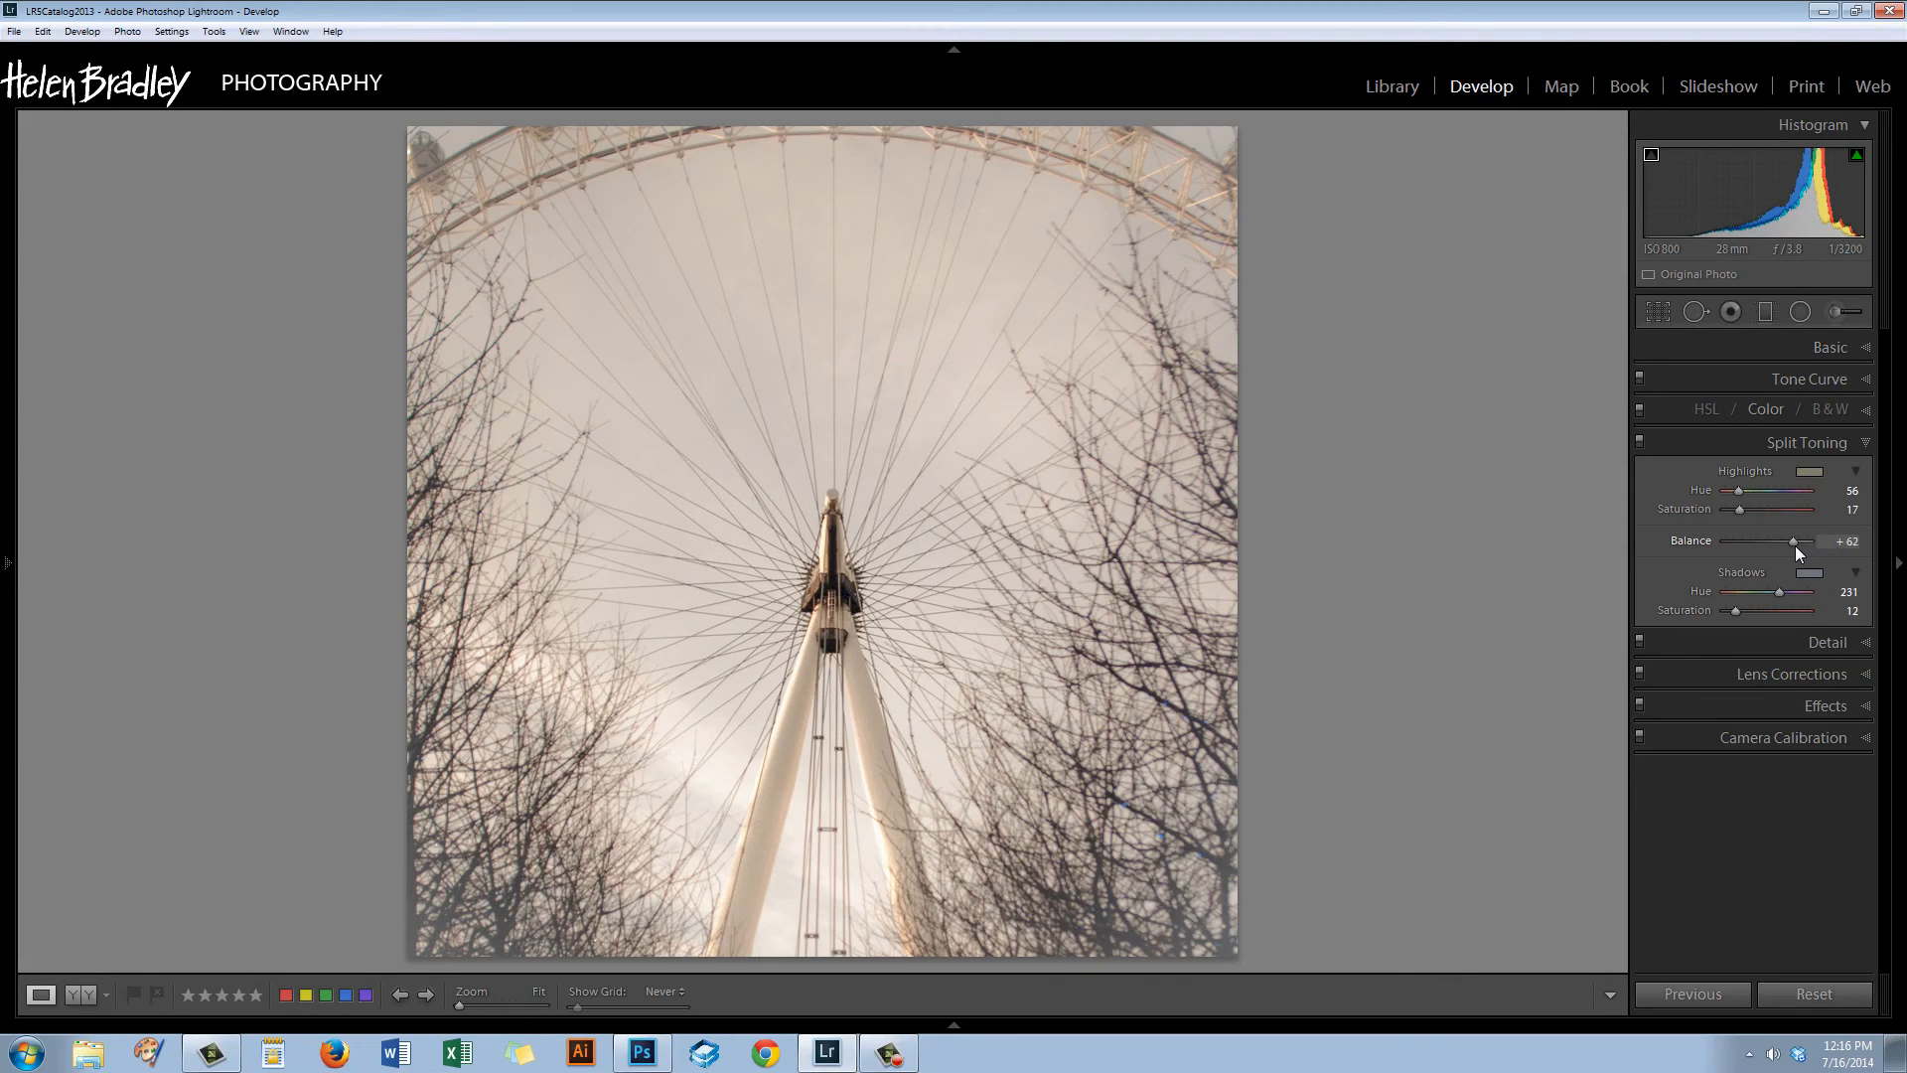
drag(1792, 540, 1780, 540)
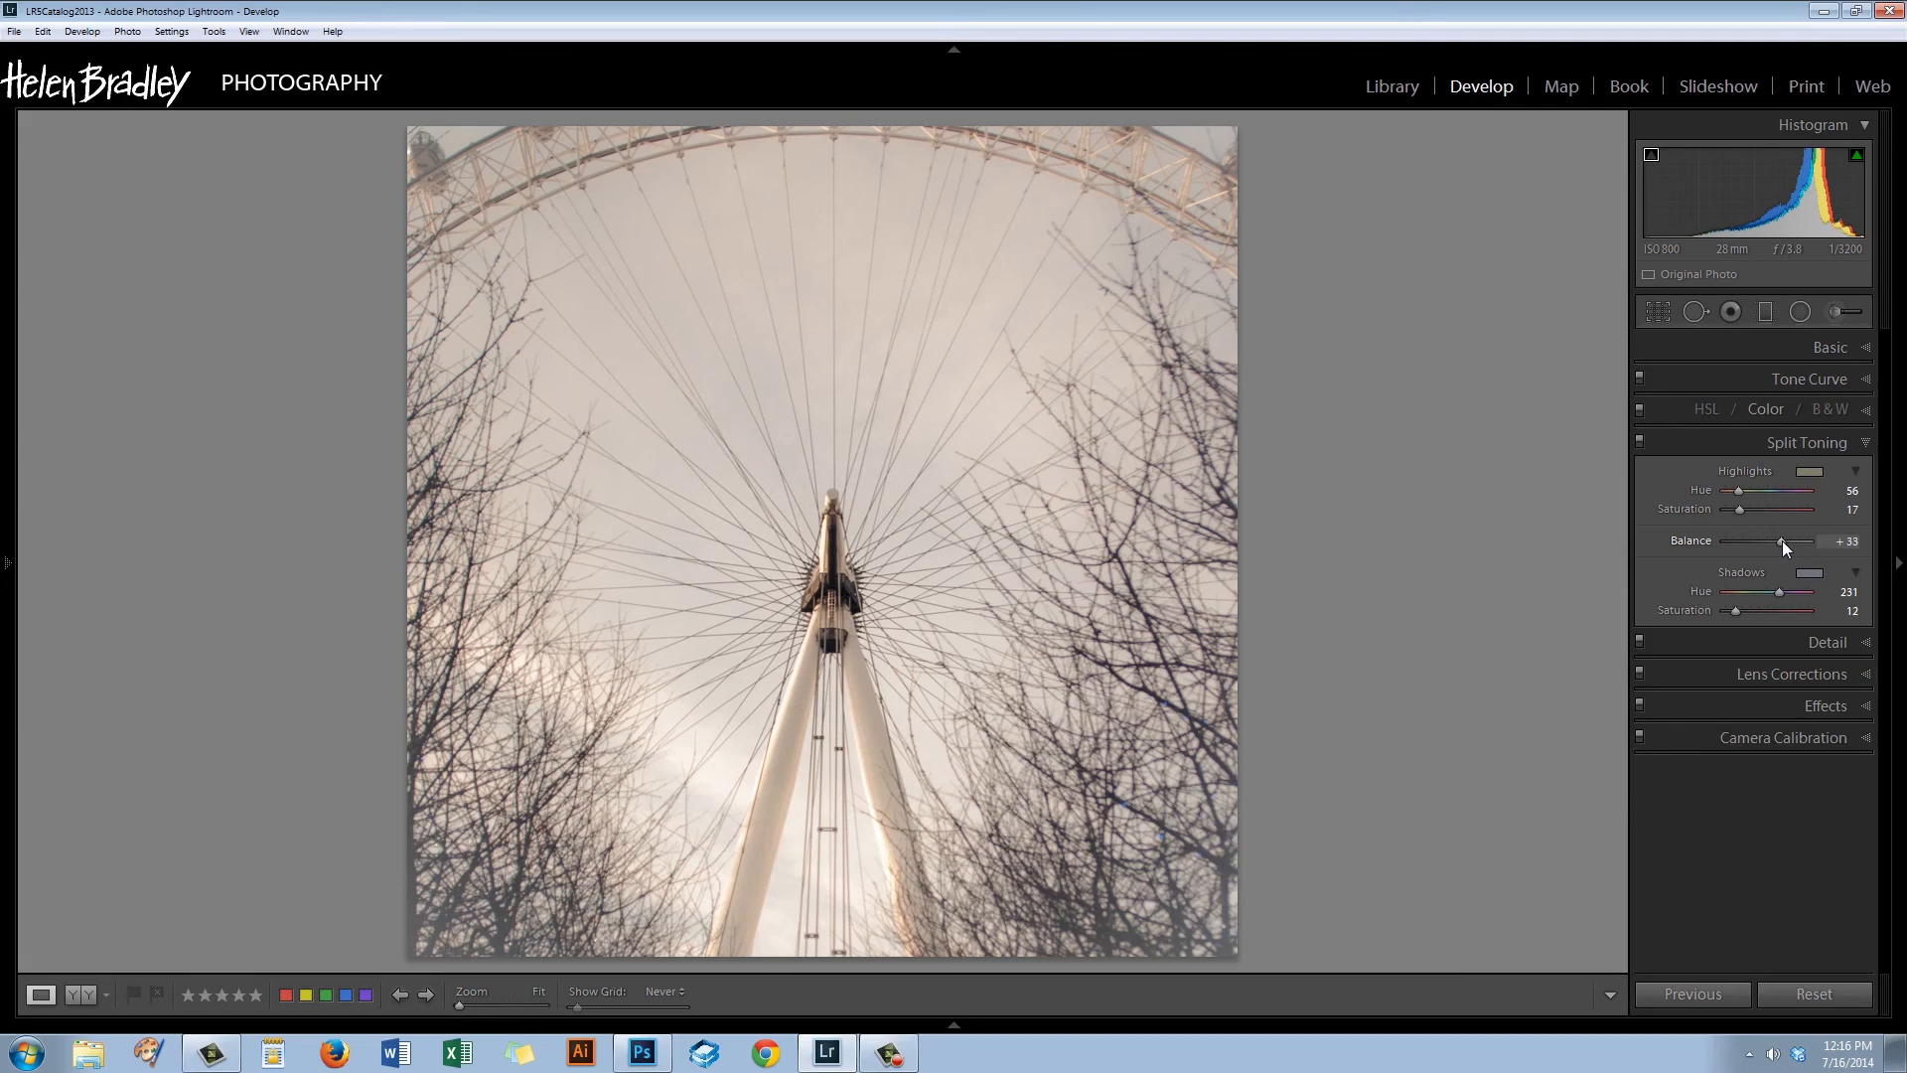
drag(1812, 540, 1770, 541)
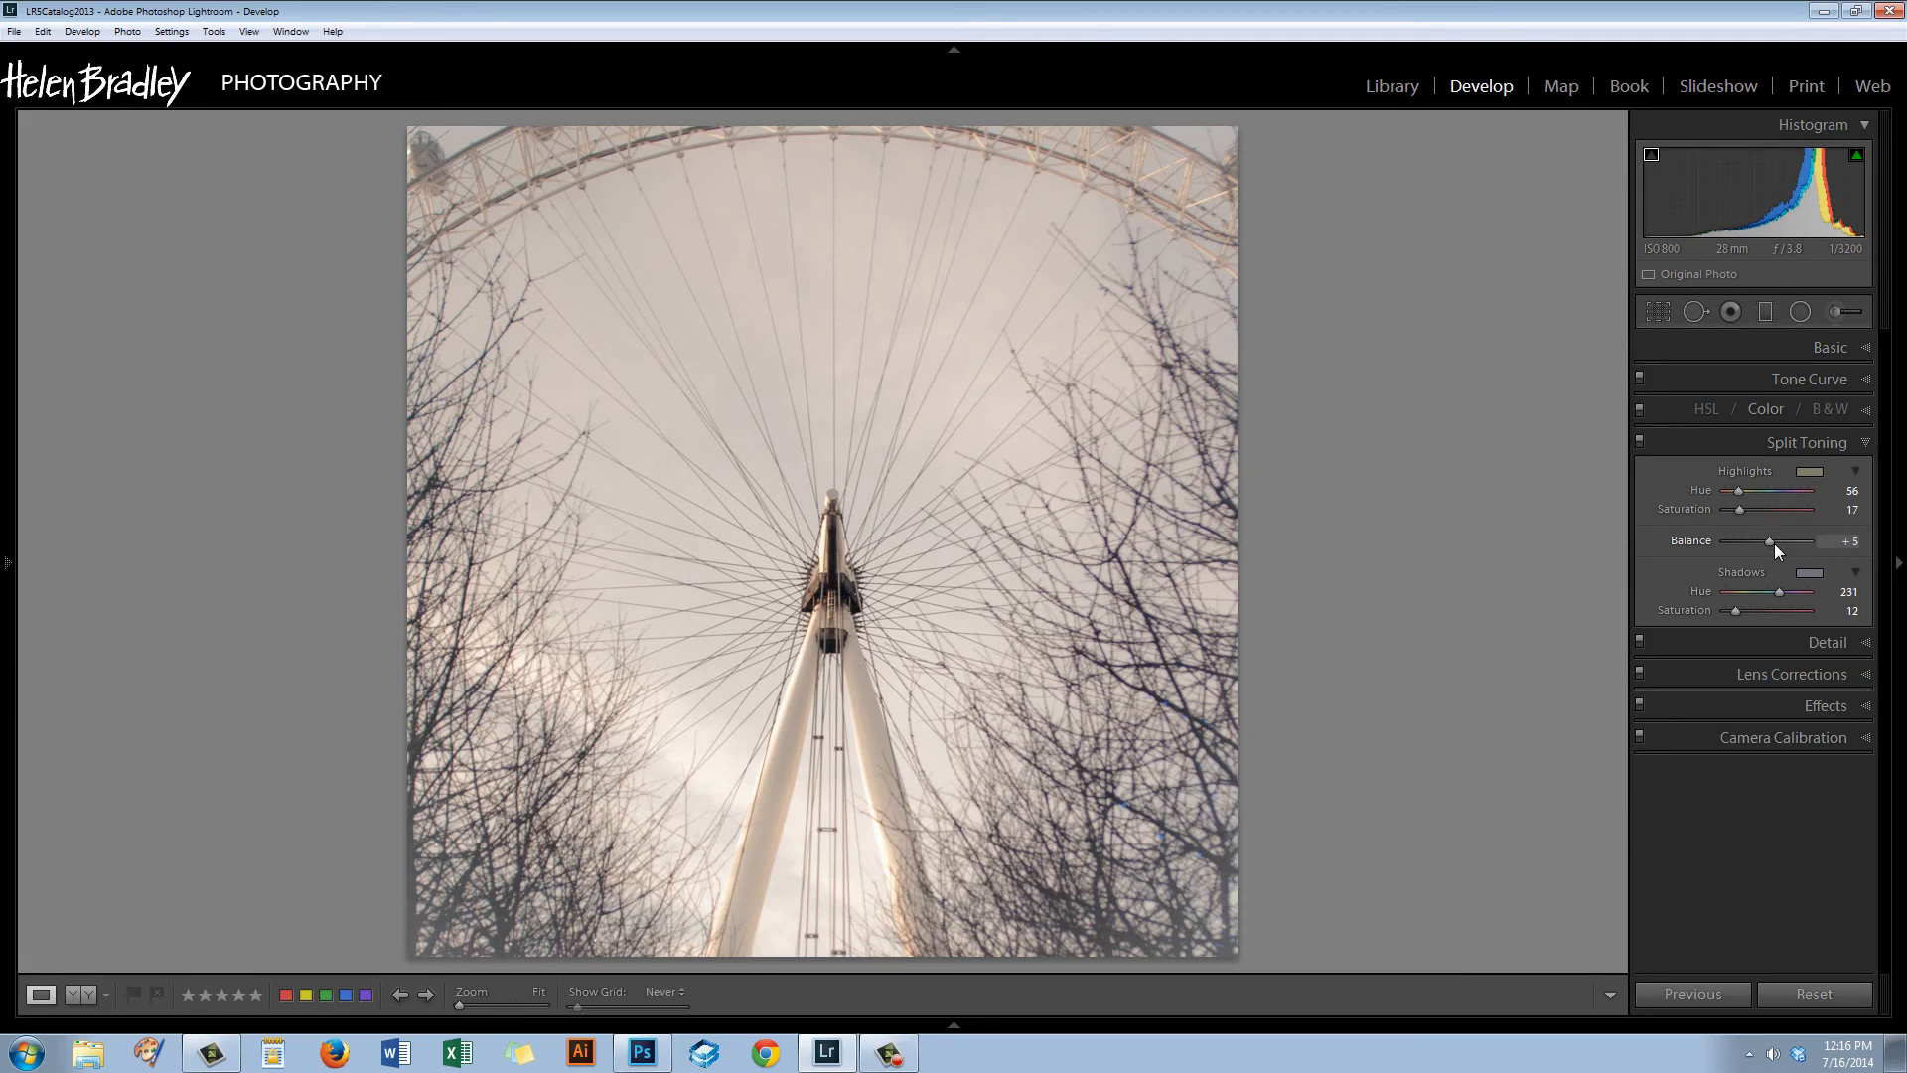
Tip the Balance toward the shadows, recheck both extremes, and settle it at -33.
drag(1770, 540, 1758, 540)
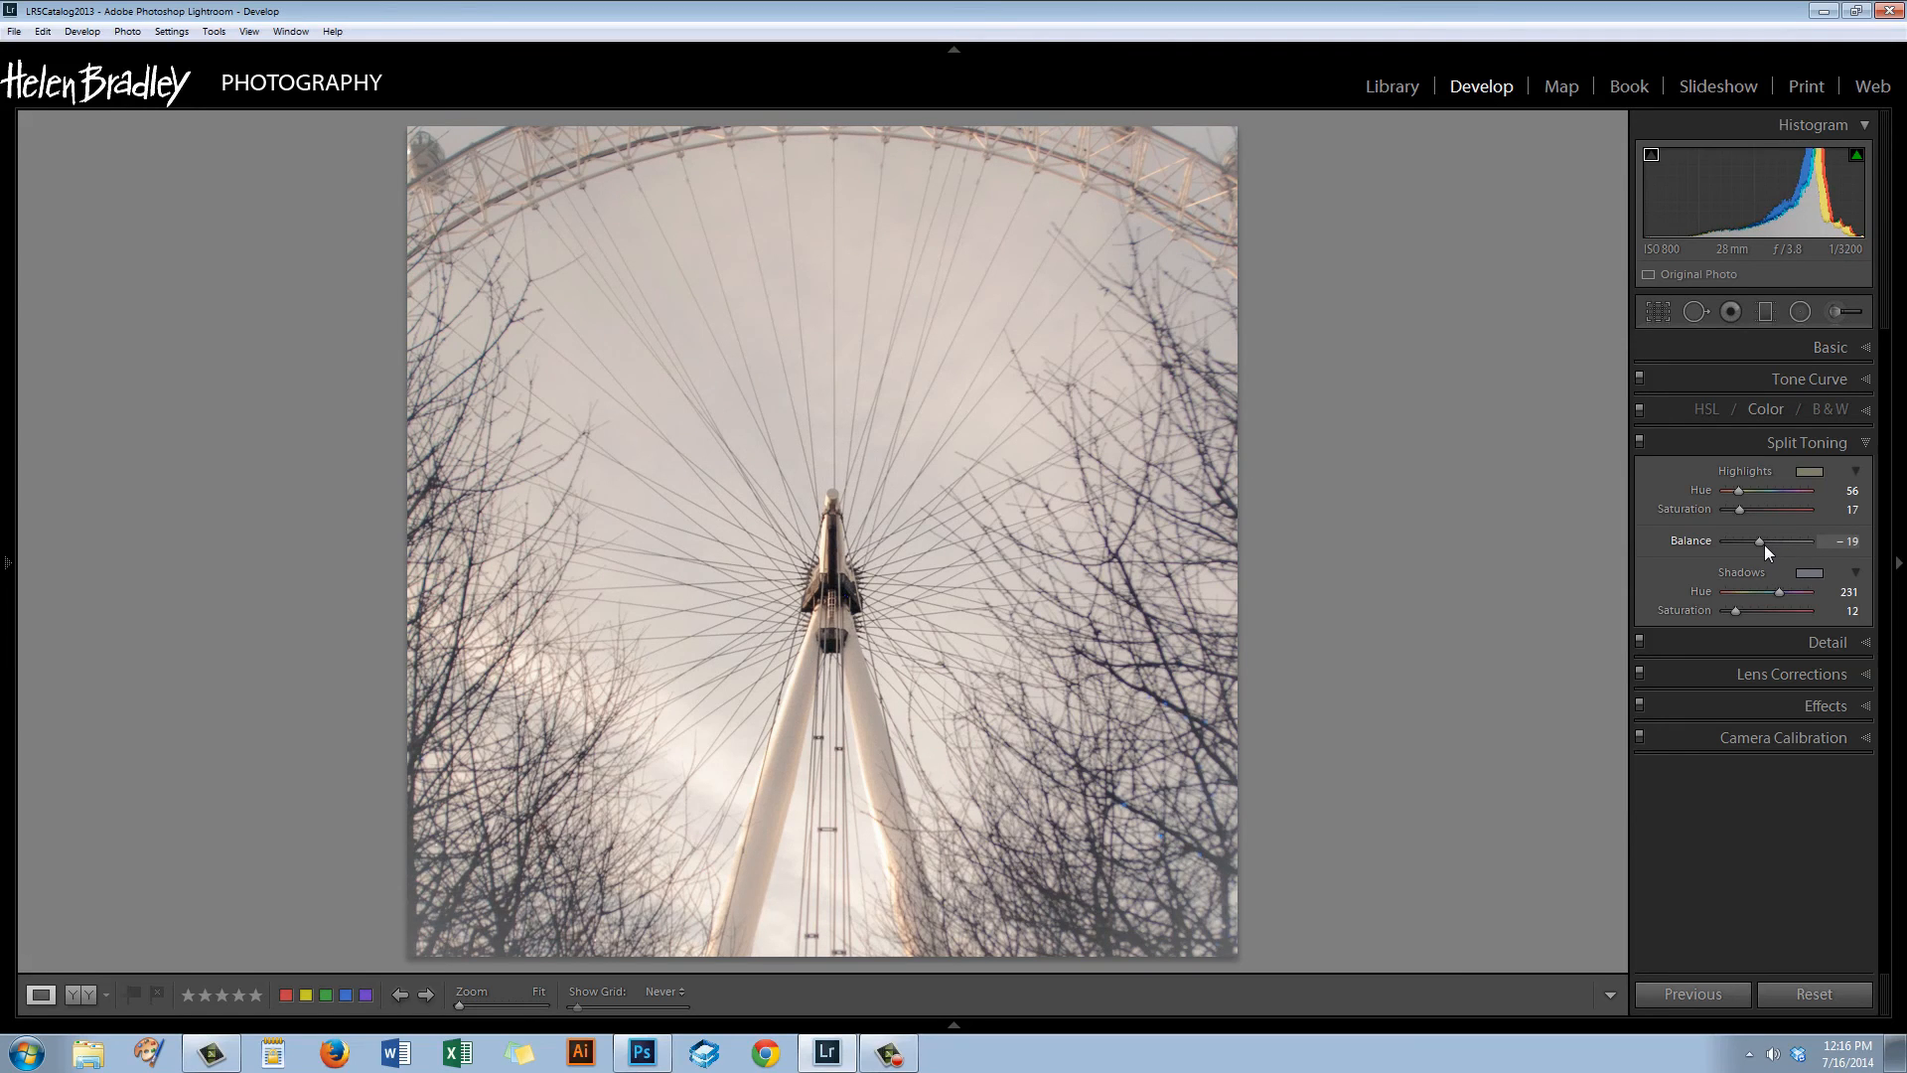
drag(1770, 541, 1755, 540)
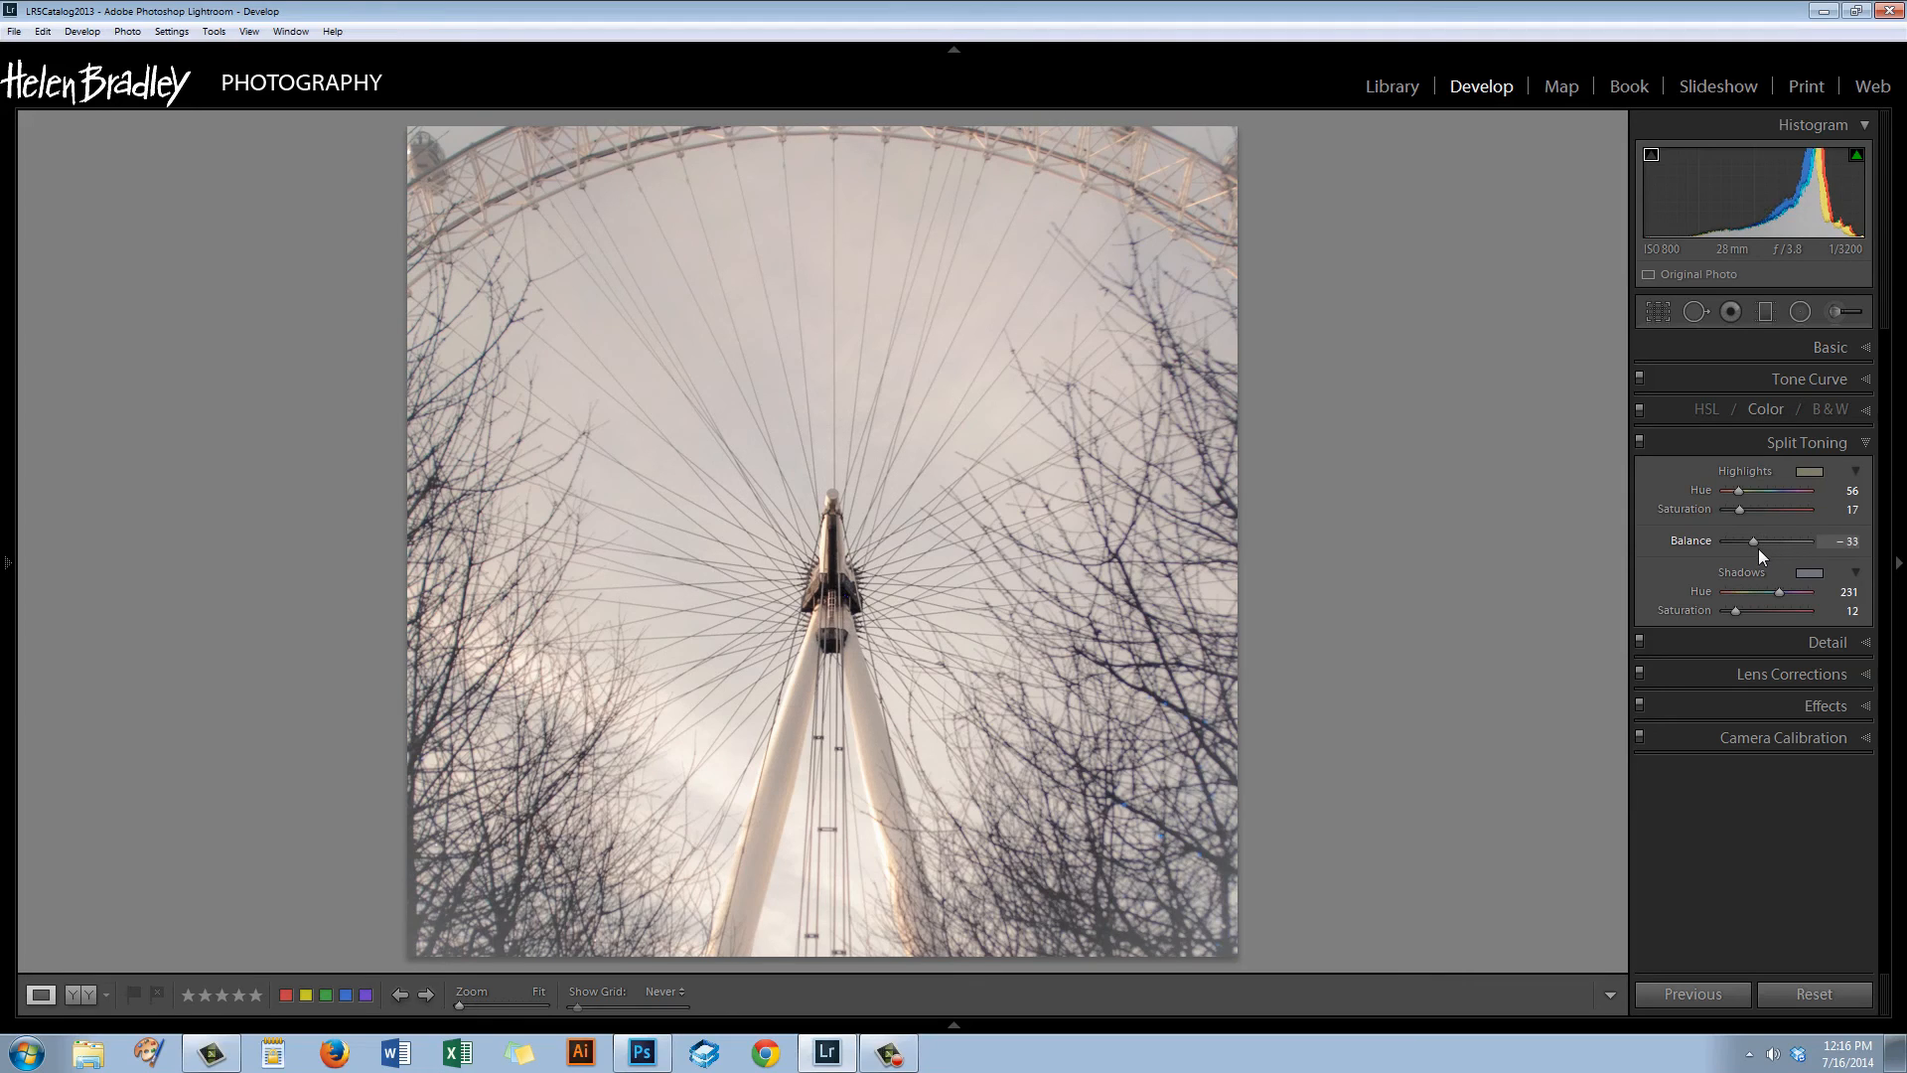
drag(1788, 540, 1736, 540)
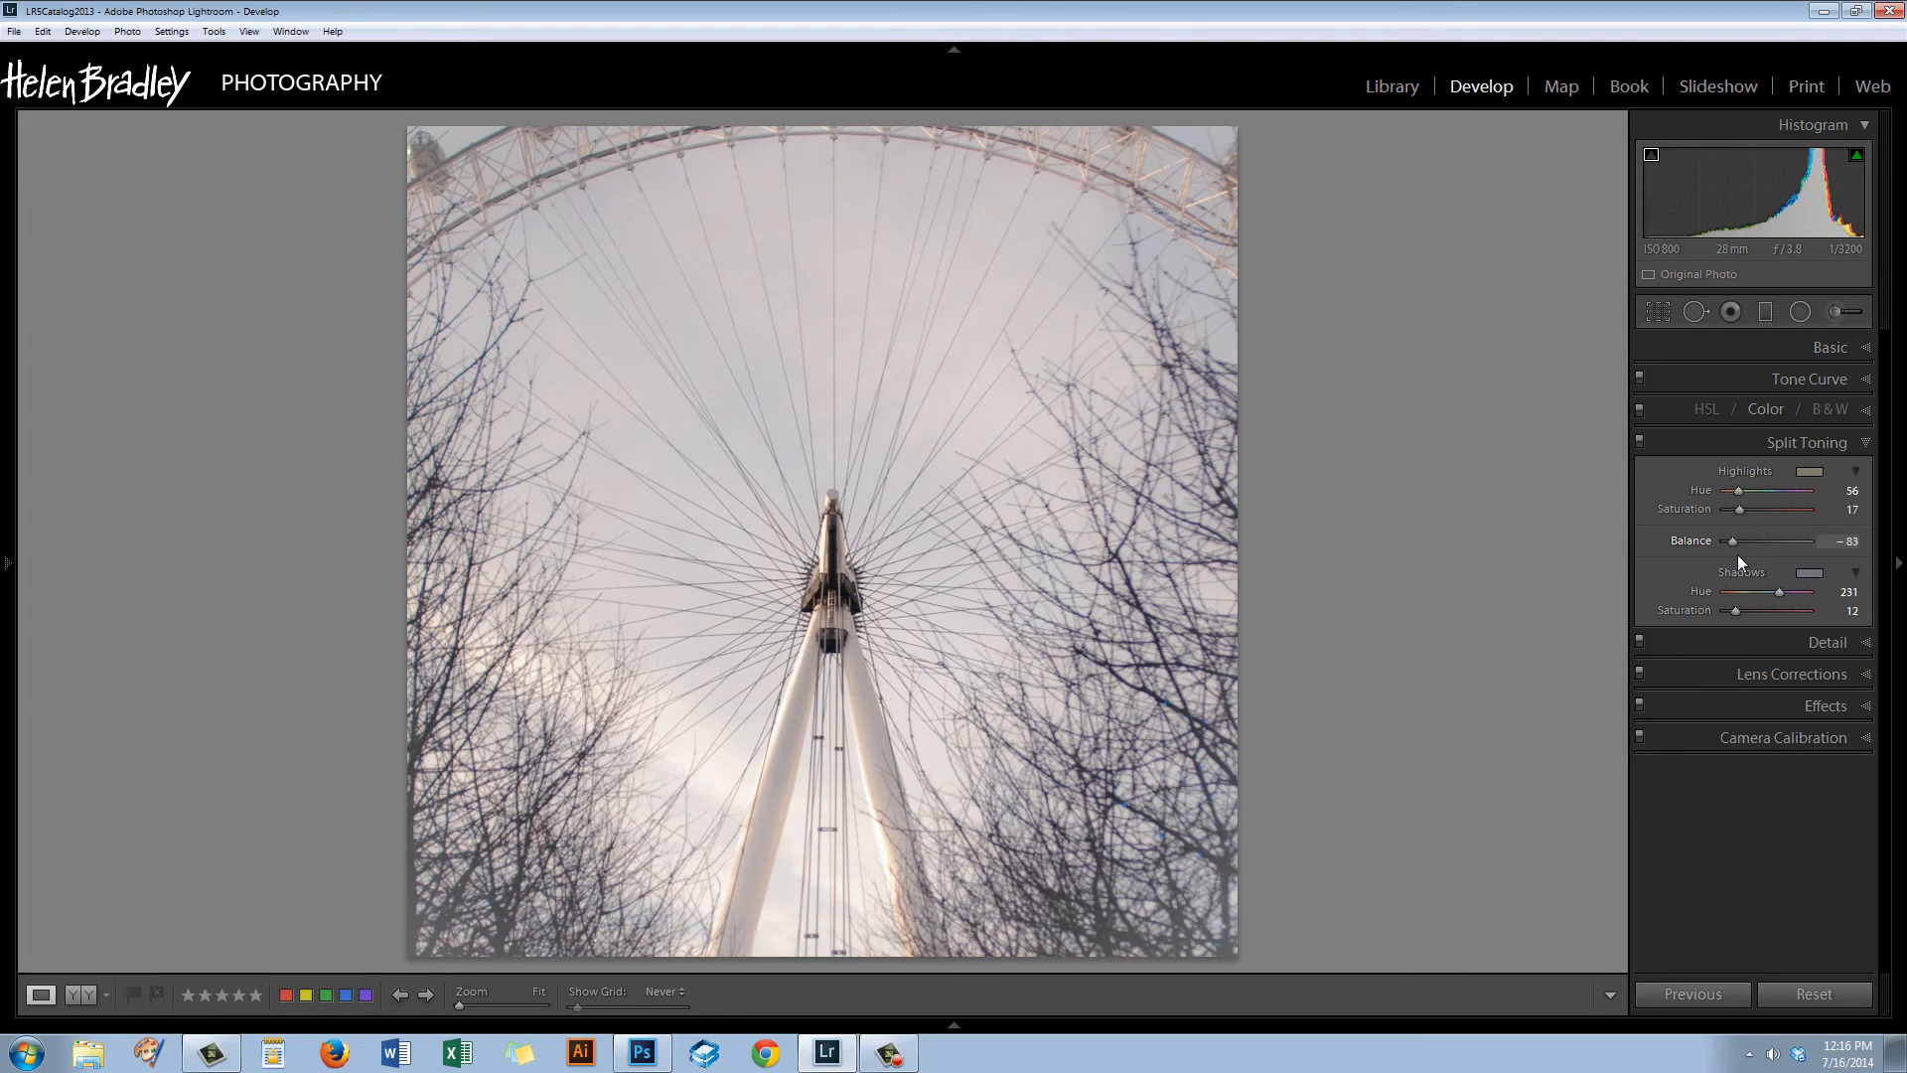
drag(1770, 541, 1733, 540)
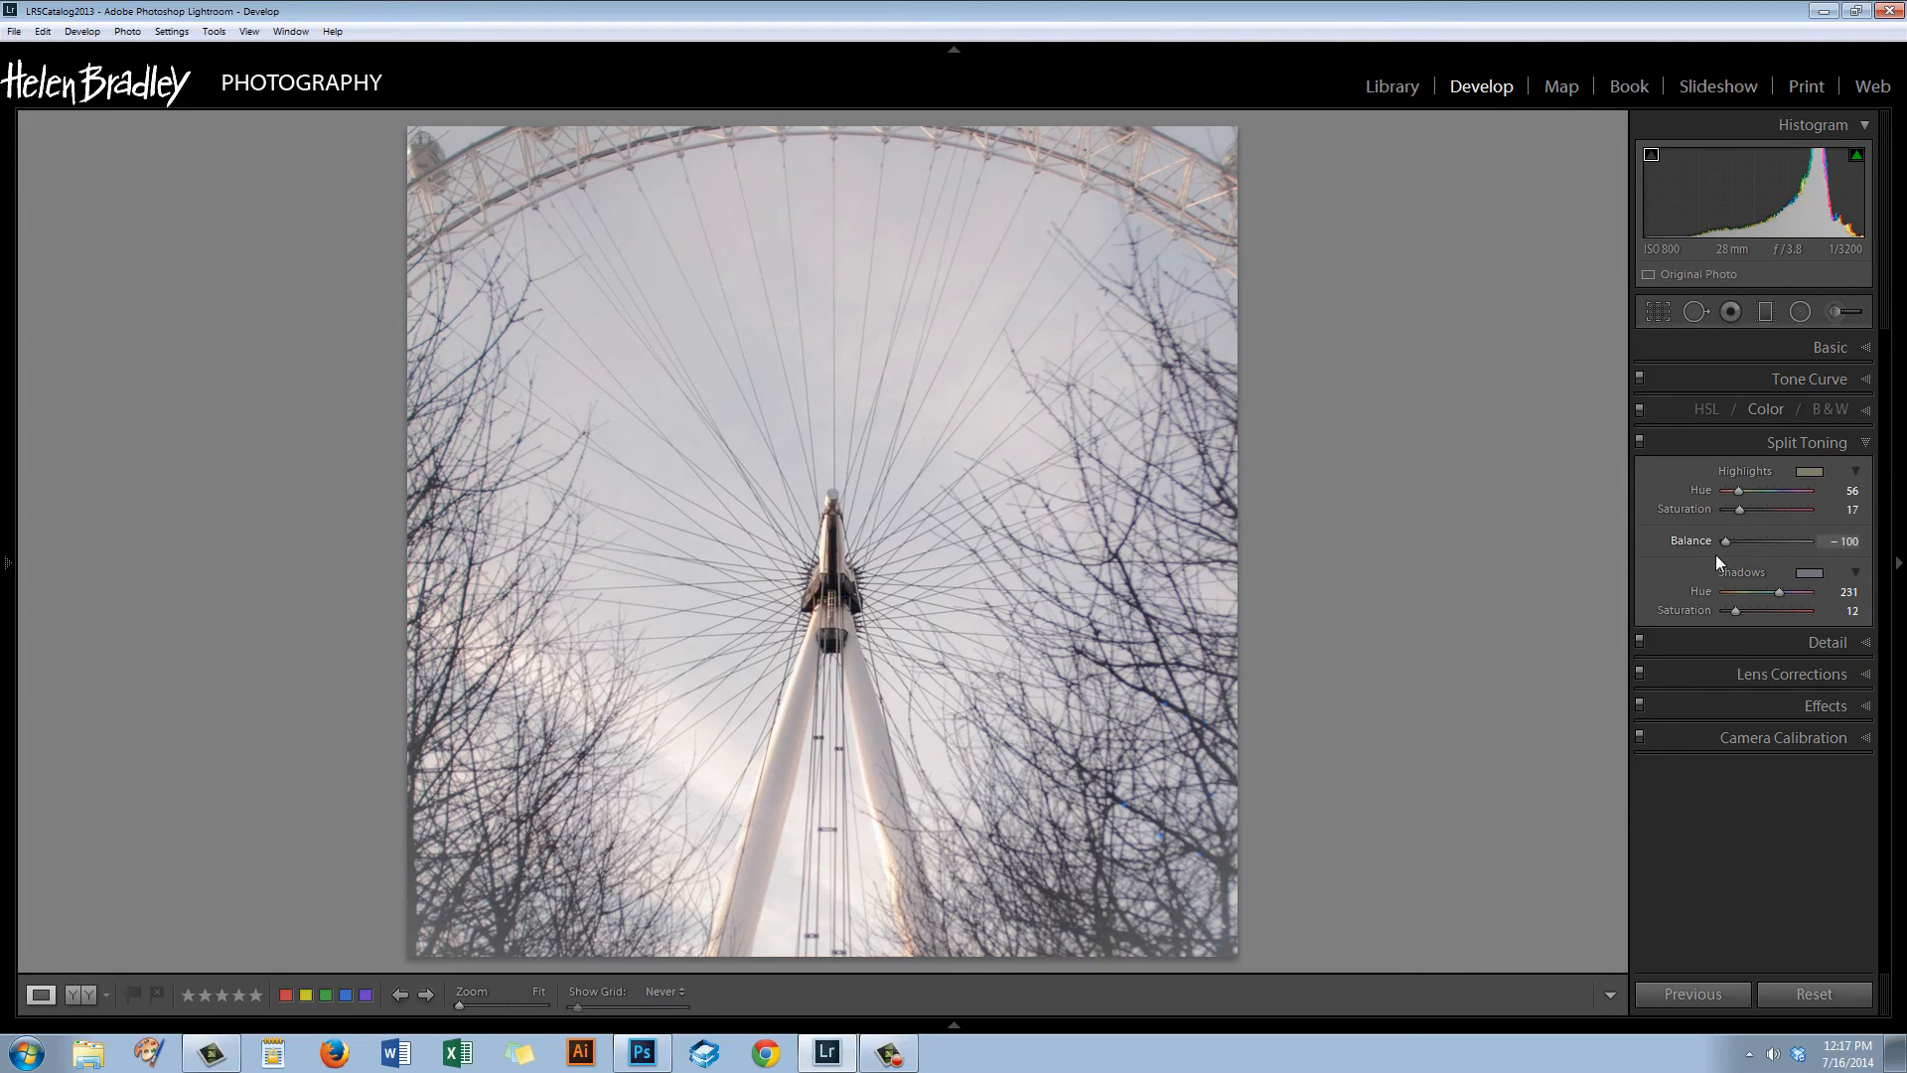
drag(1758, 540, 1811, 540)
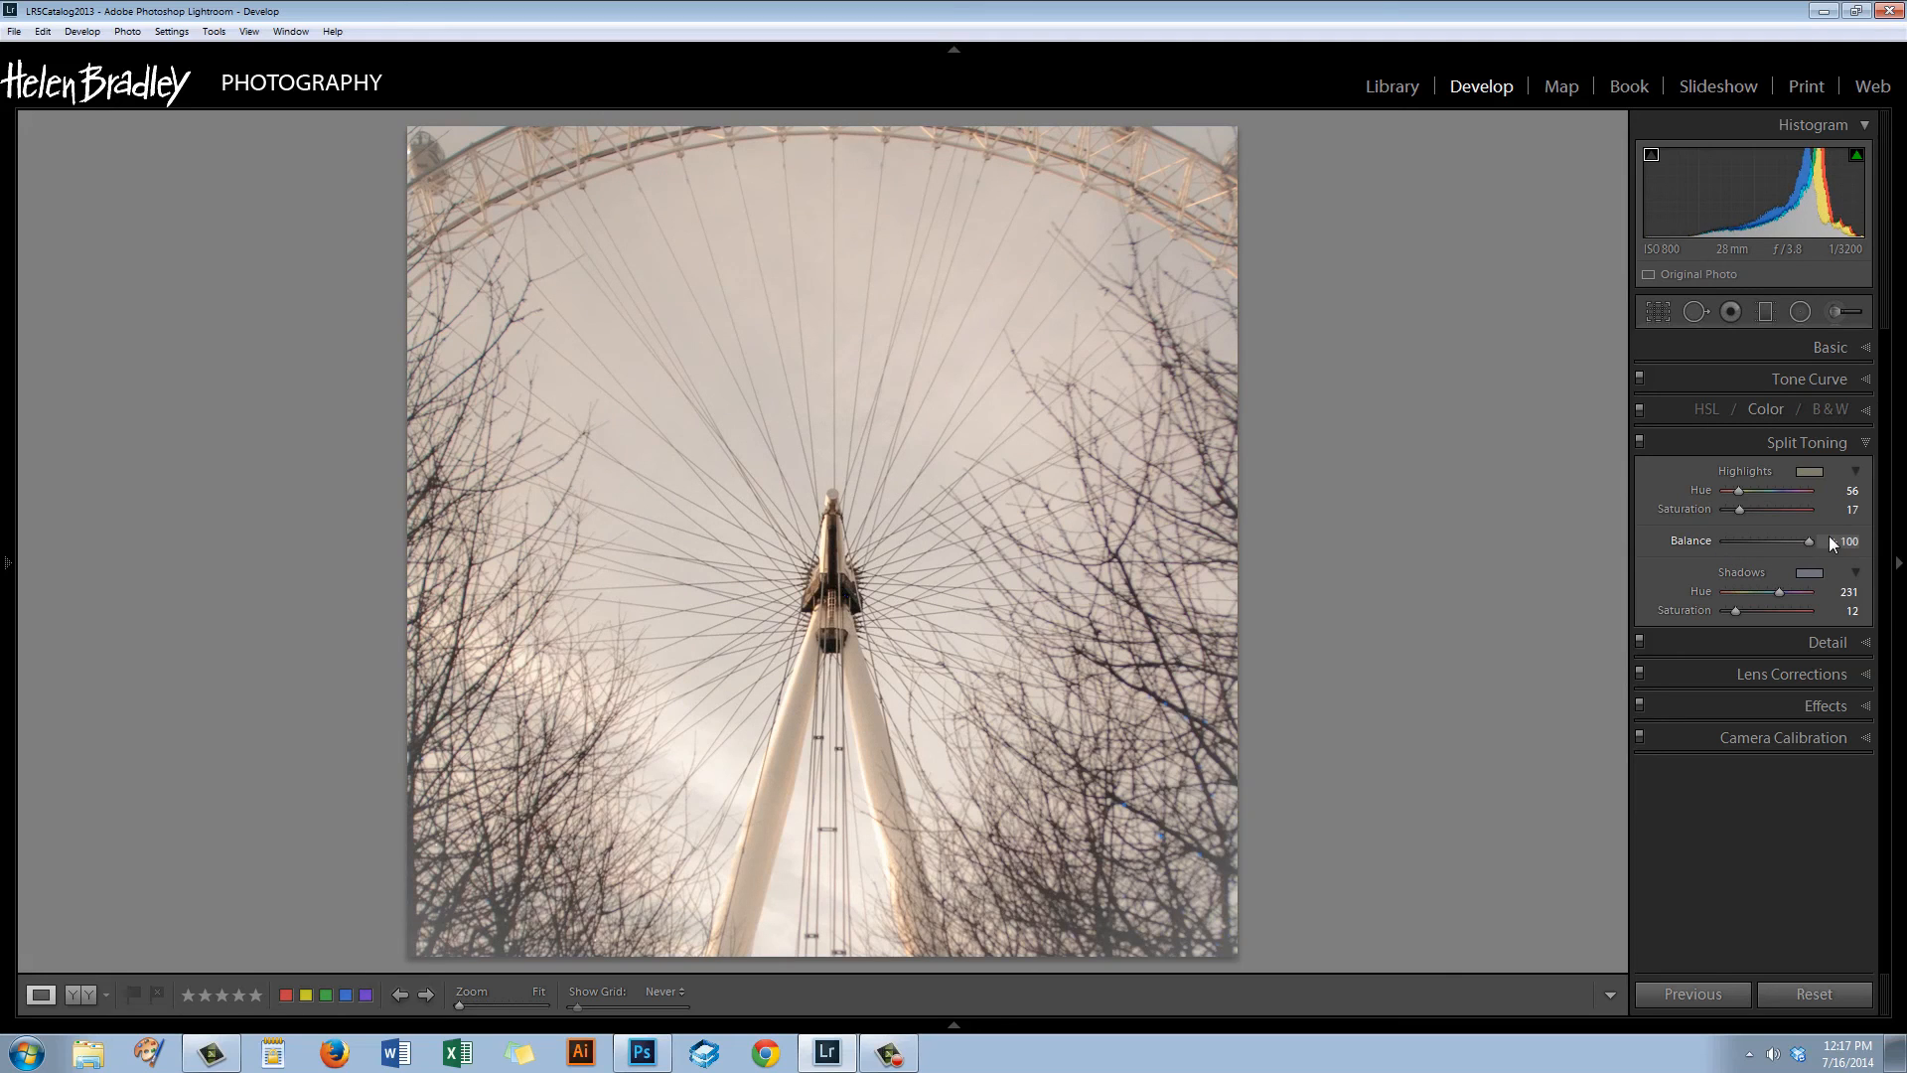
drag(1843, 541, 1764, 540)
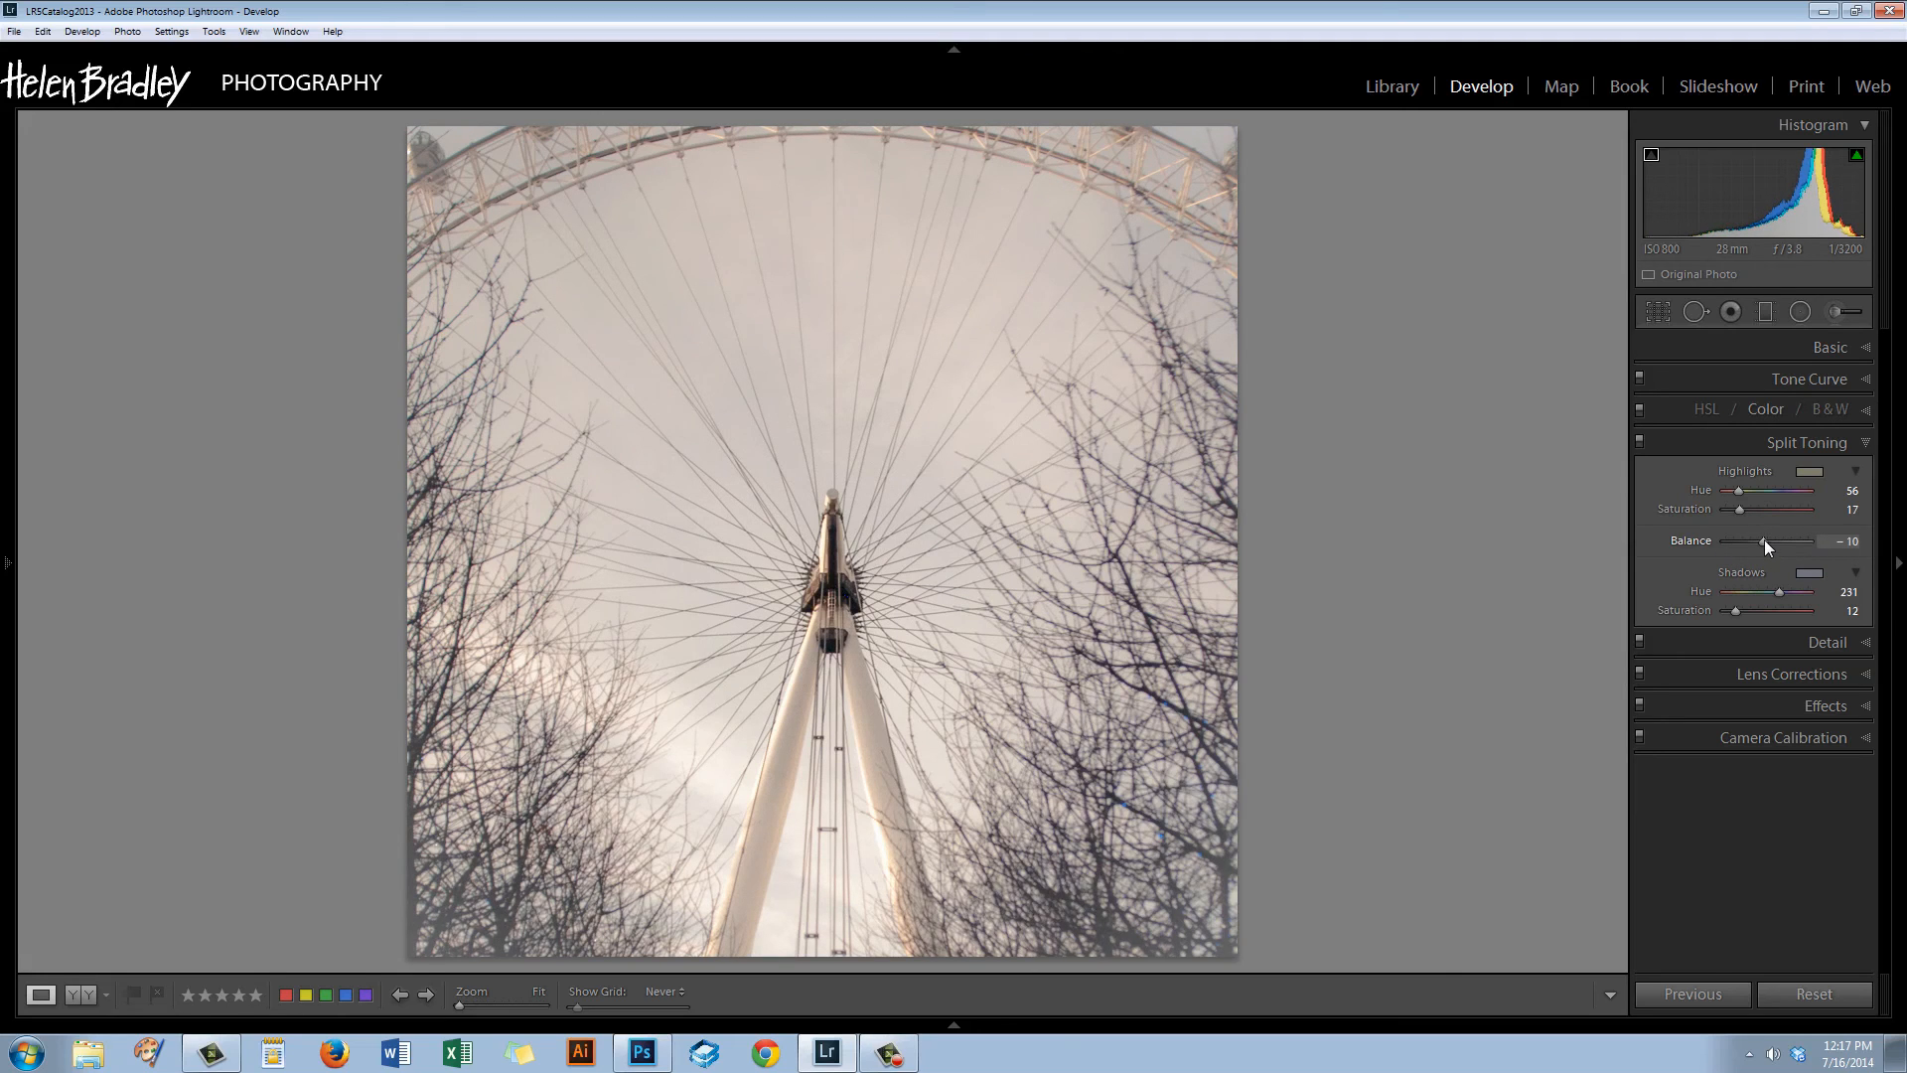
drag(1768, 541, 1790, 541)
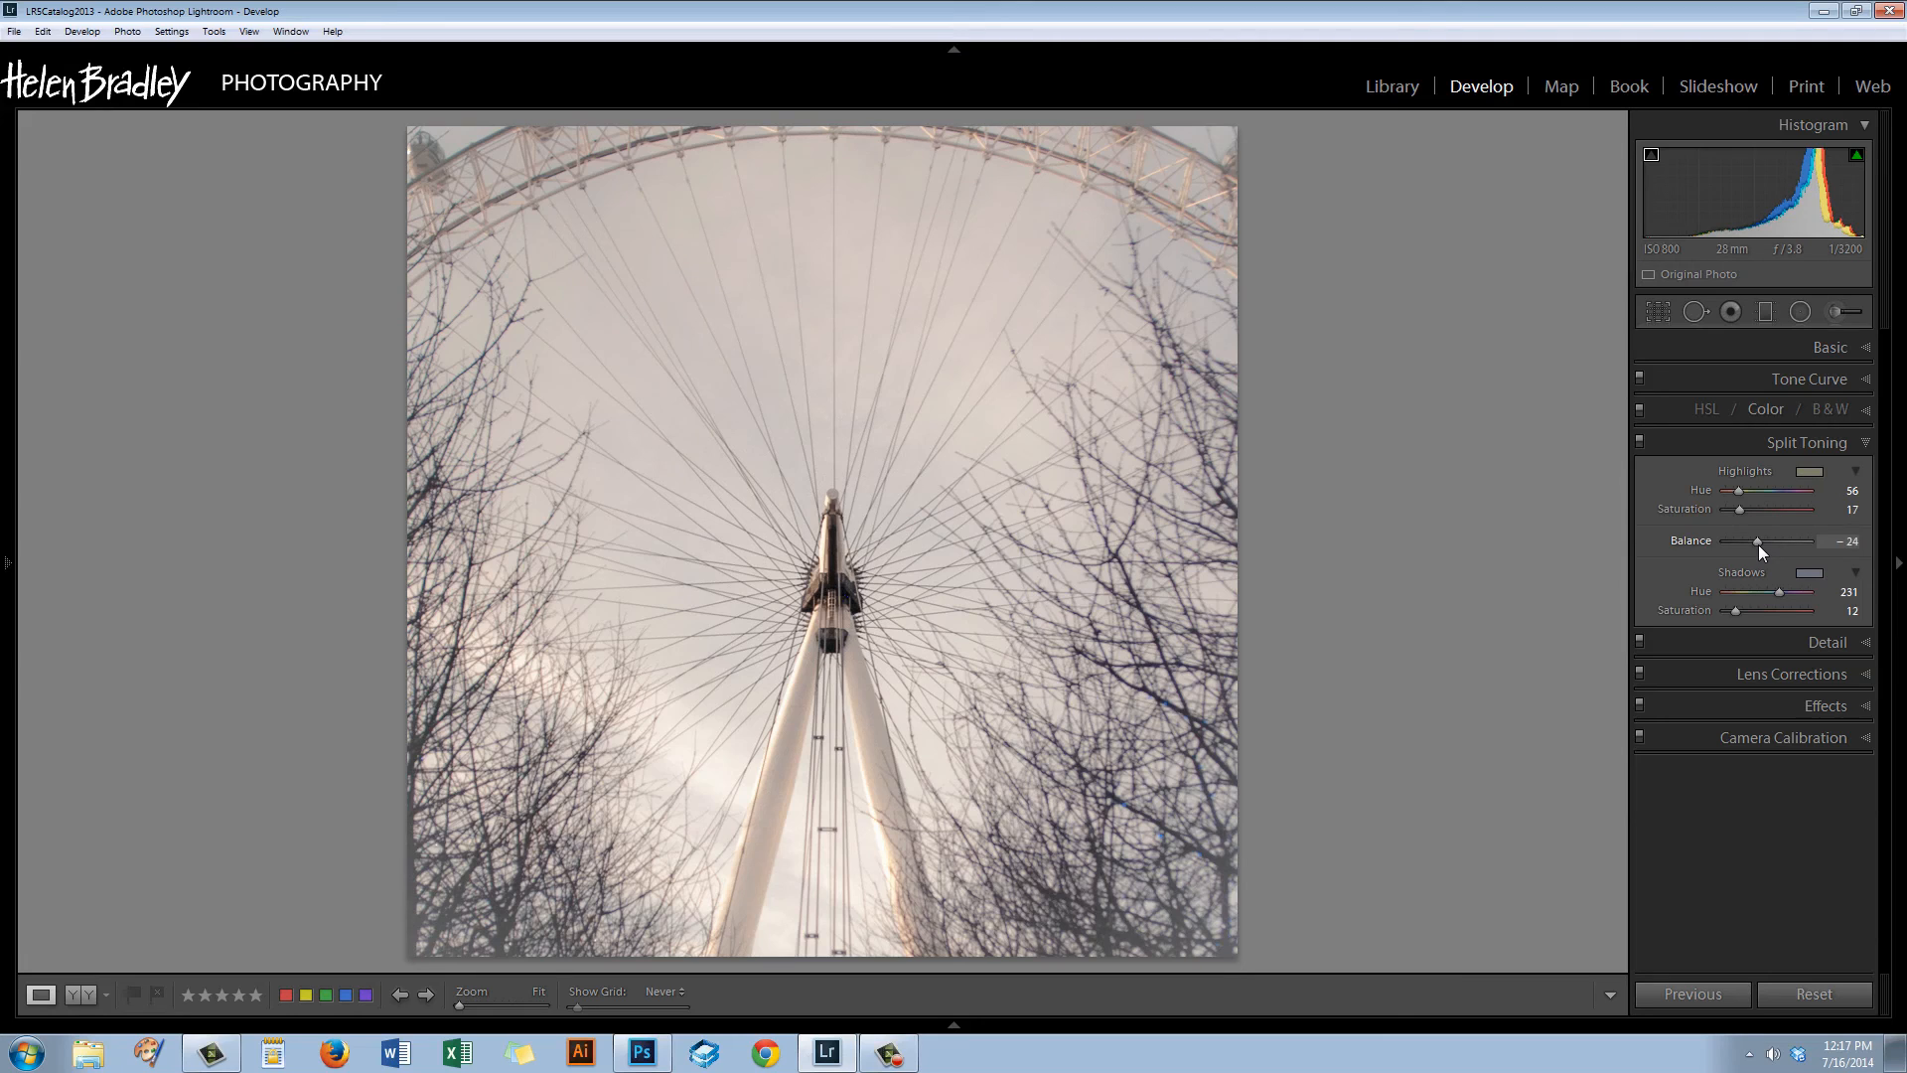
drag(1792, 540, 1752, 540)
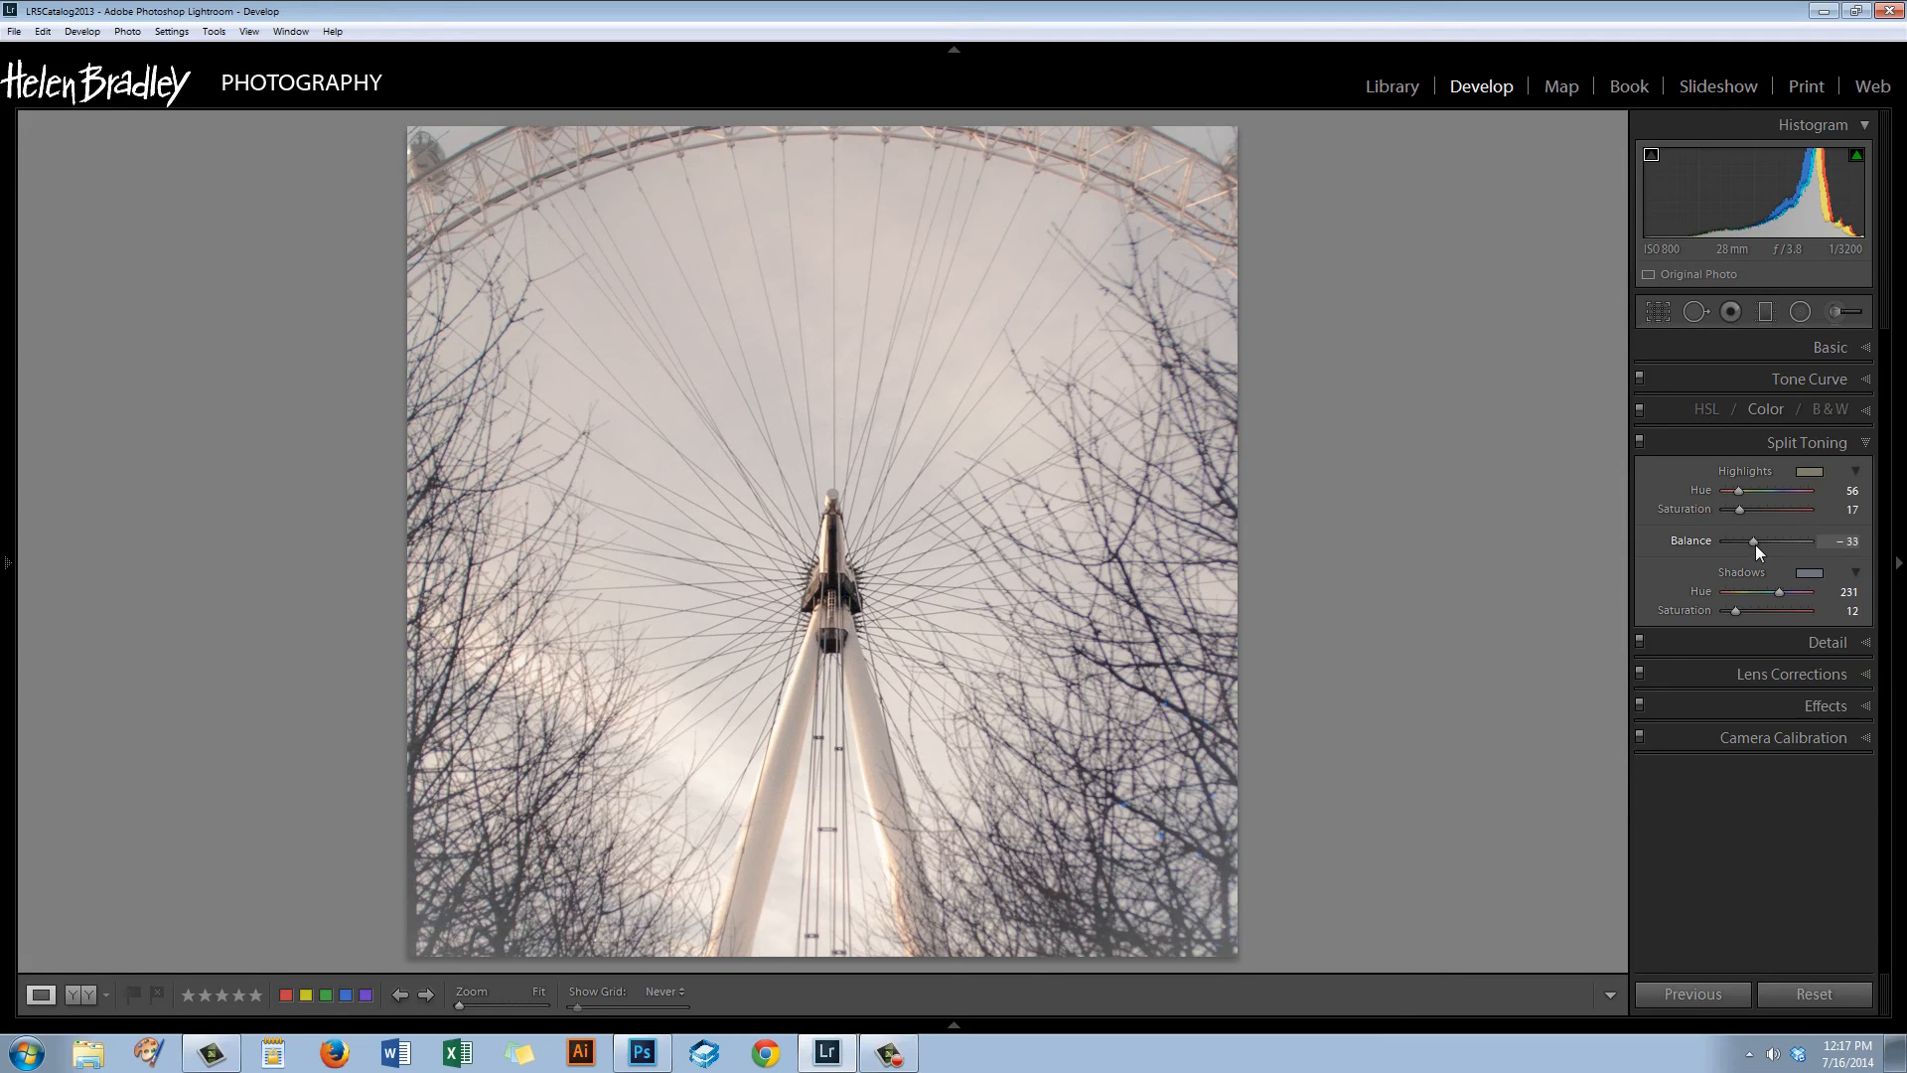
mouse_move(1472, 721)
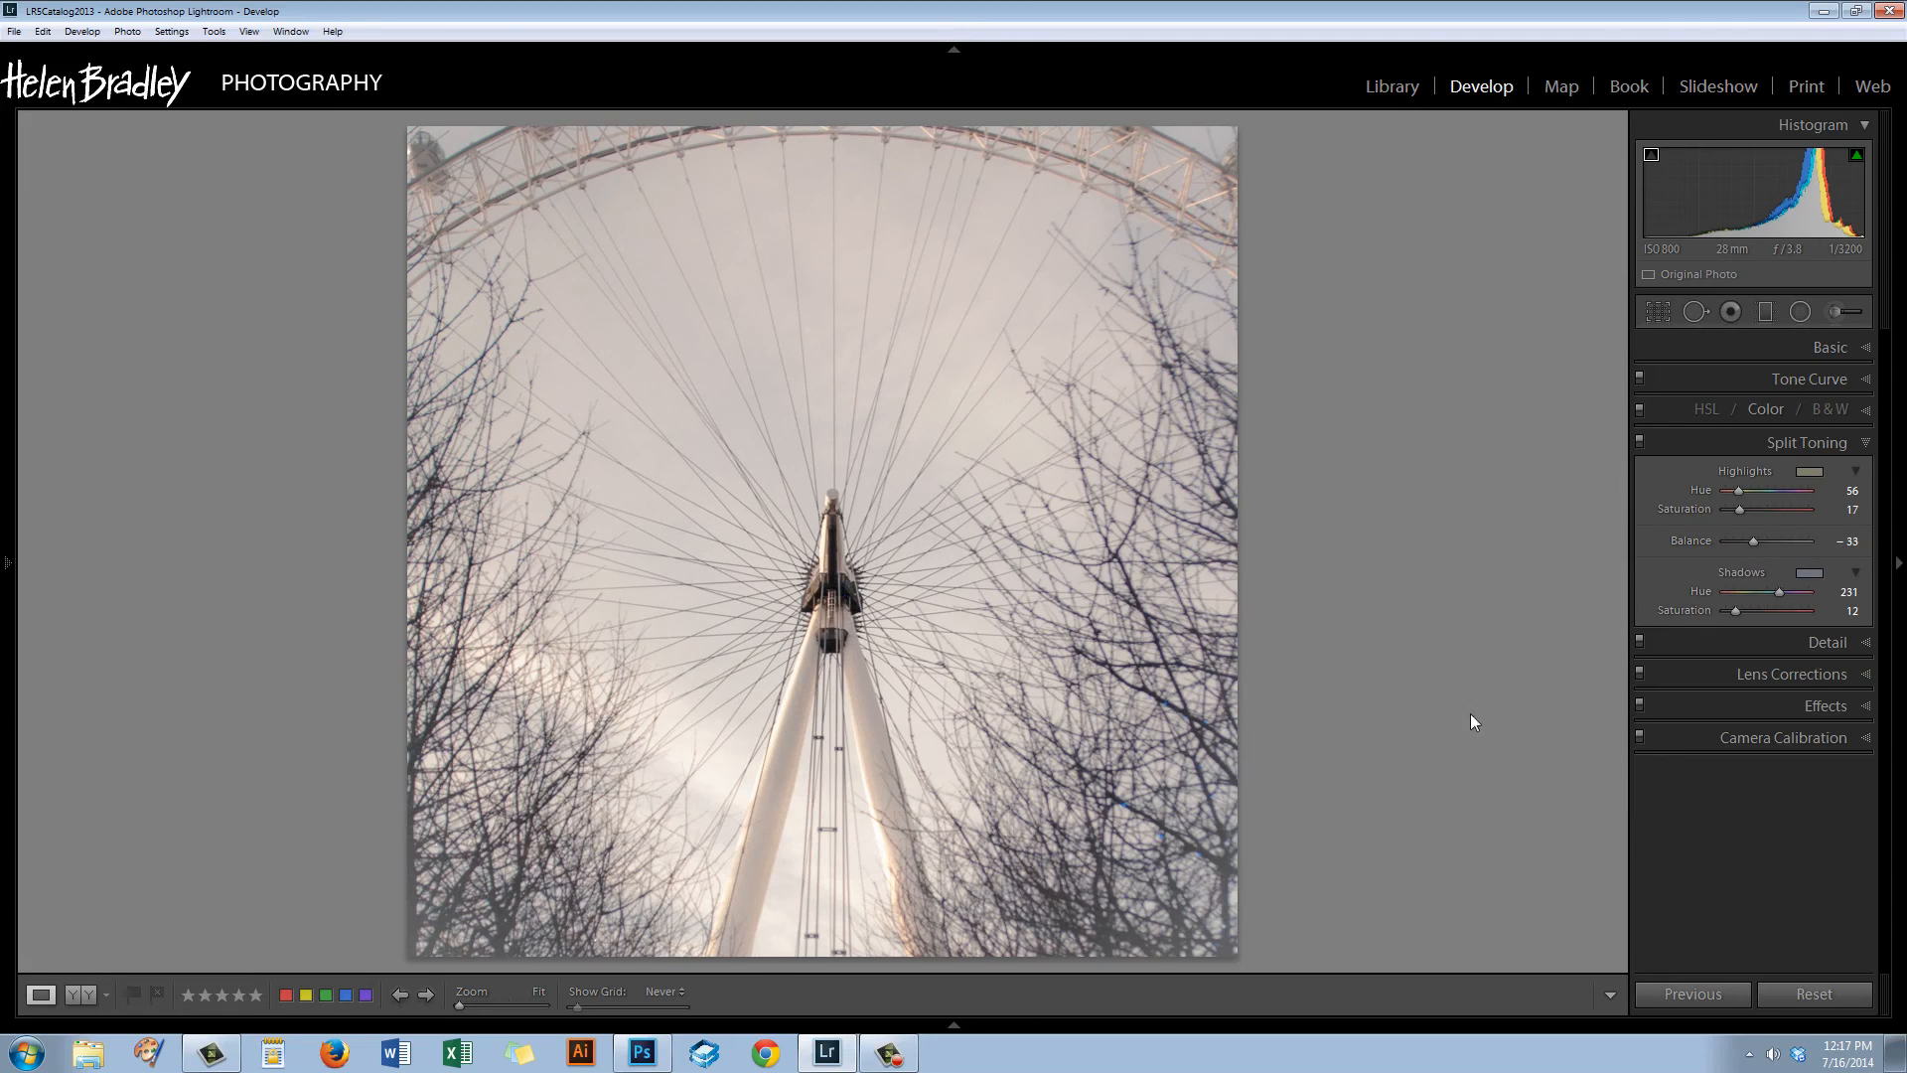
mouse_move(1035, 799)
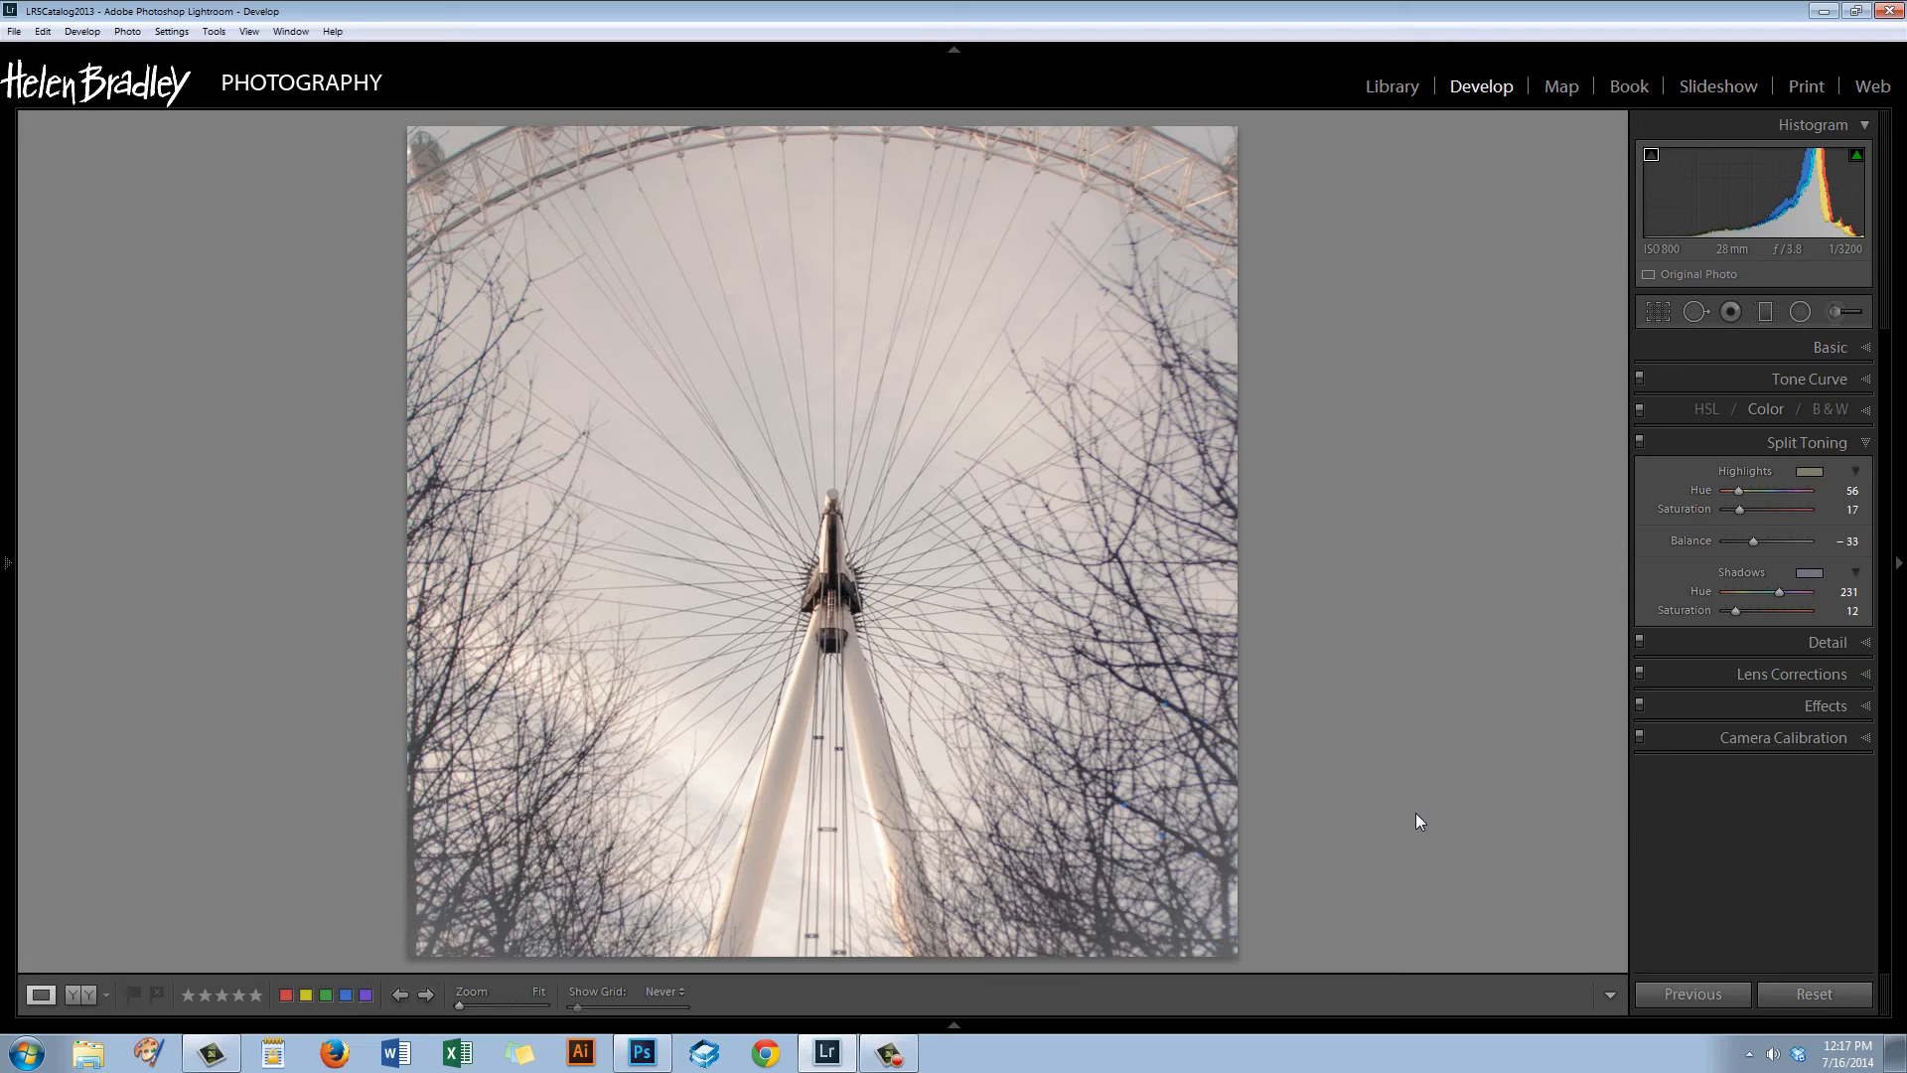
mouse_move(1641, 453)
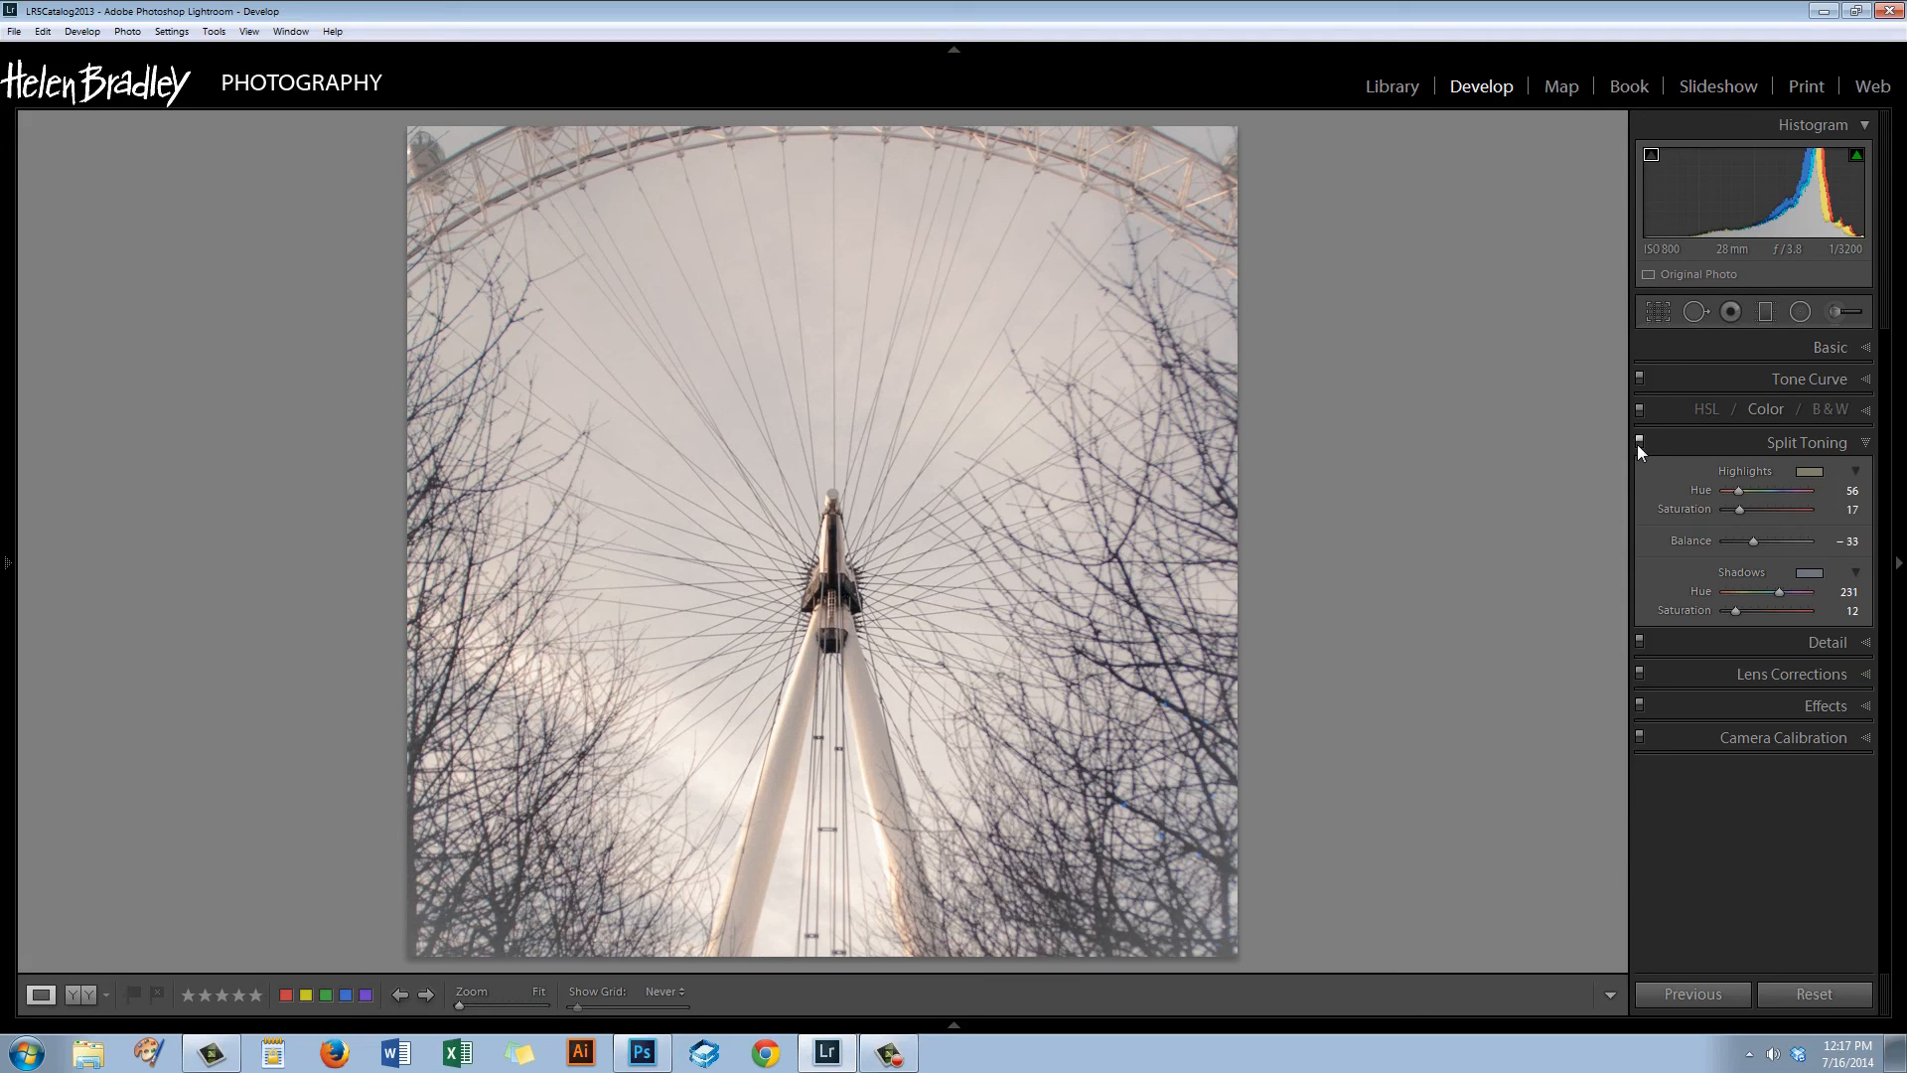
mouse_move(1639, 441)
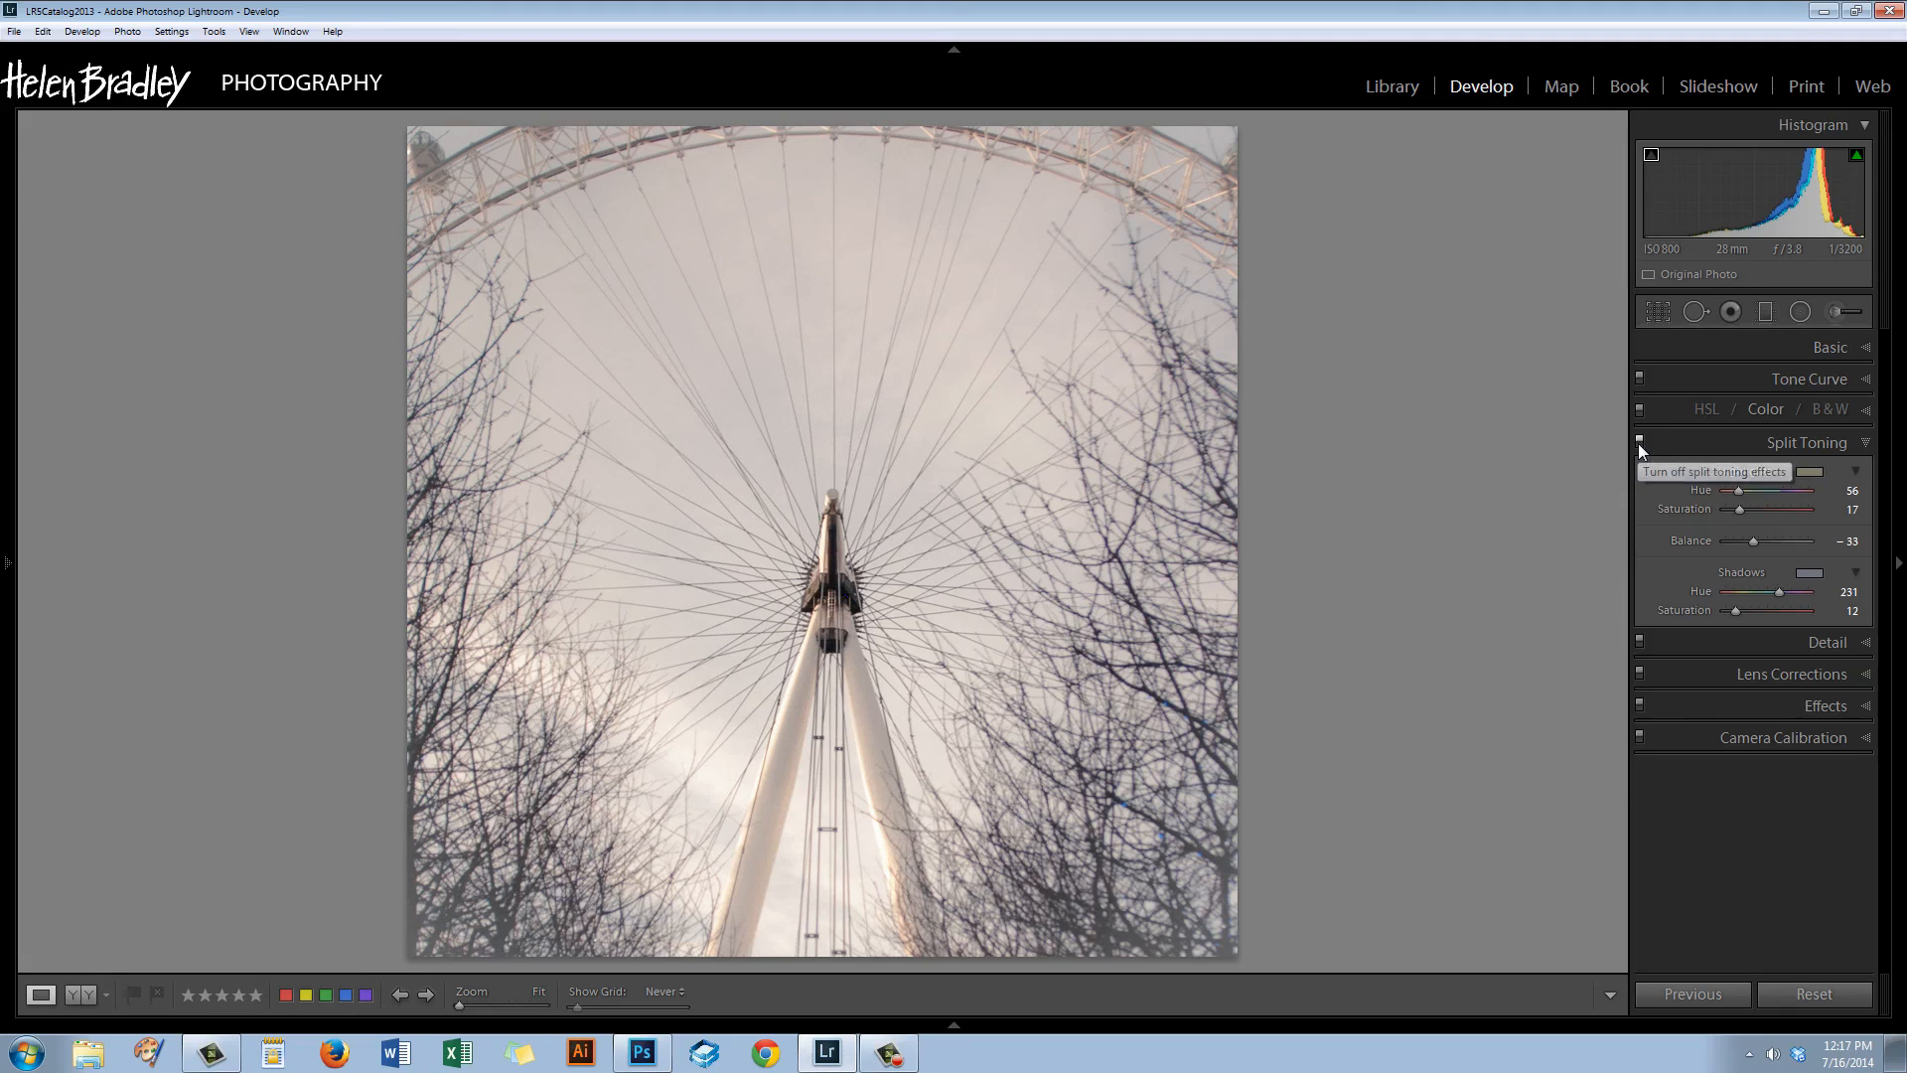
Switch off the Split Toning panel to see the photo without the toning.
click(1639, 441)
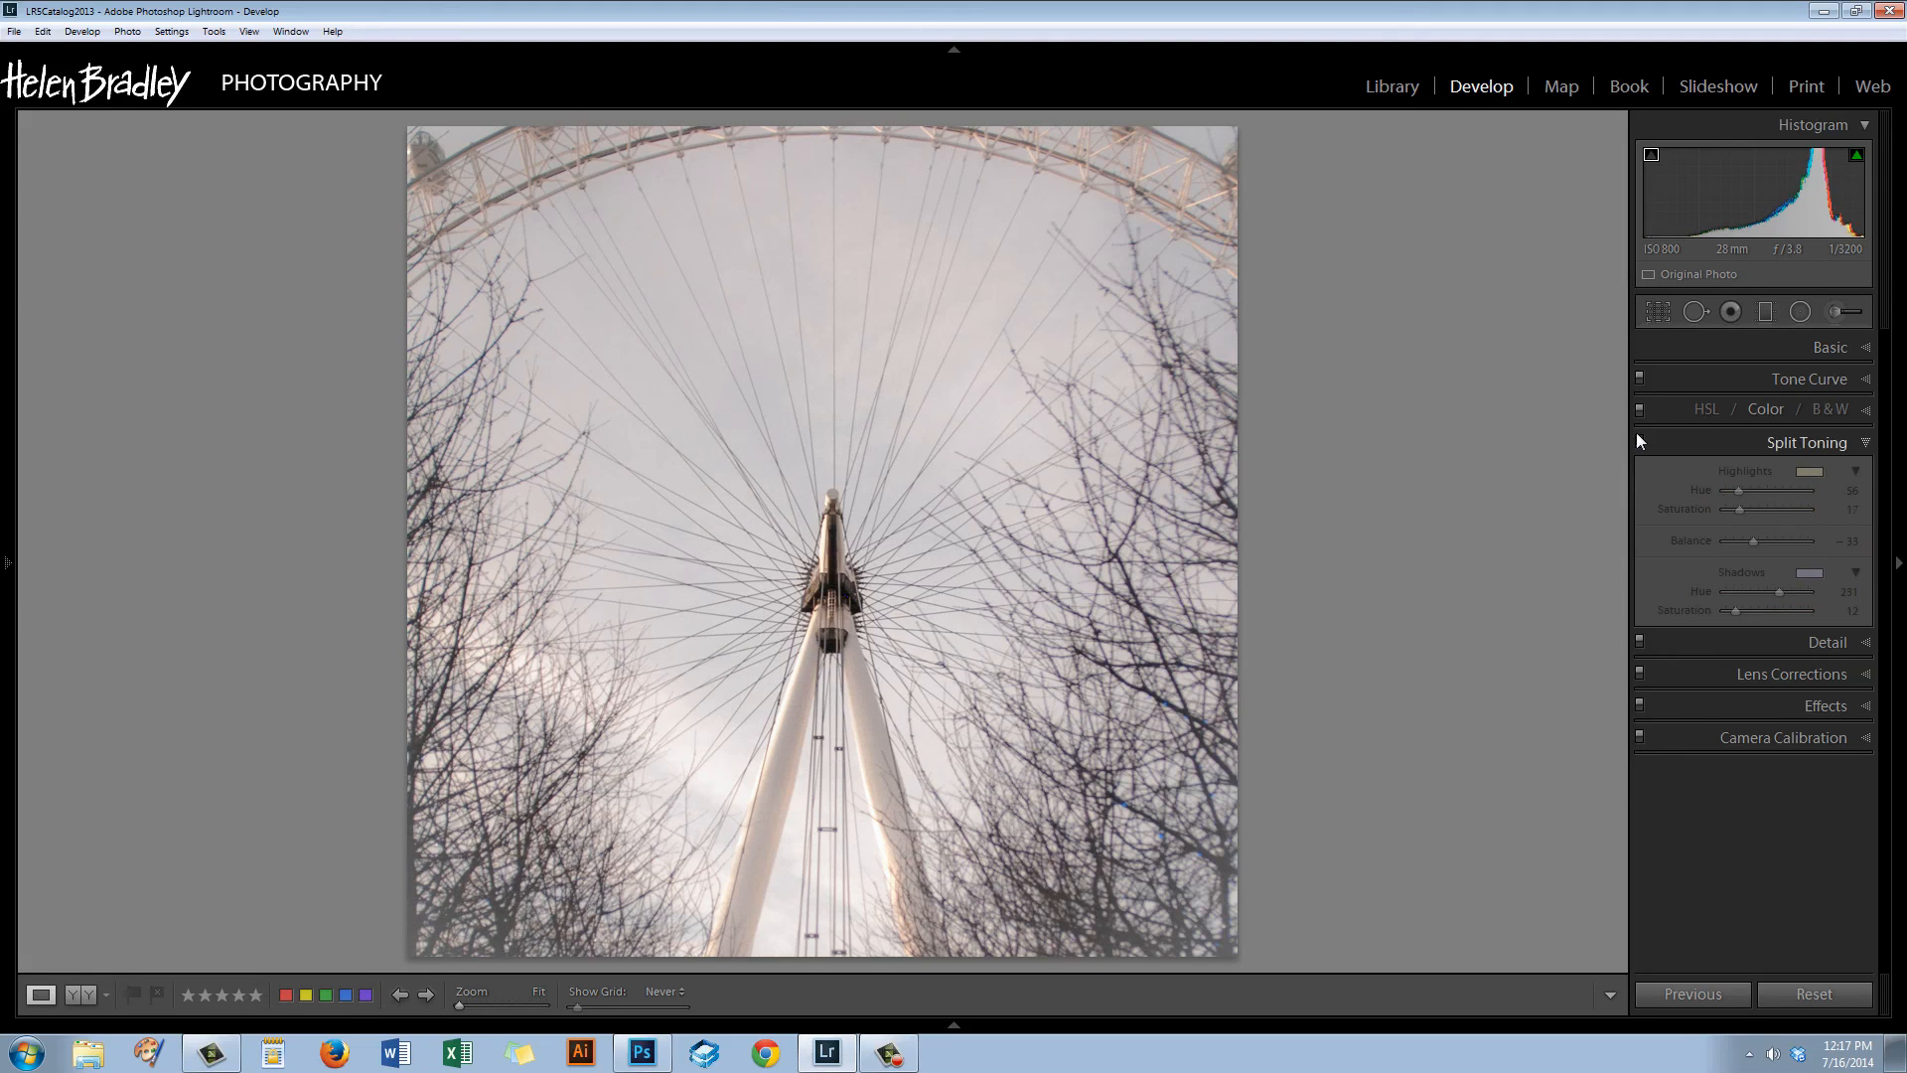